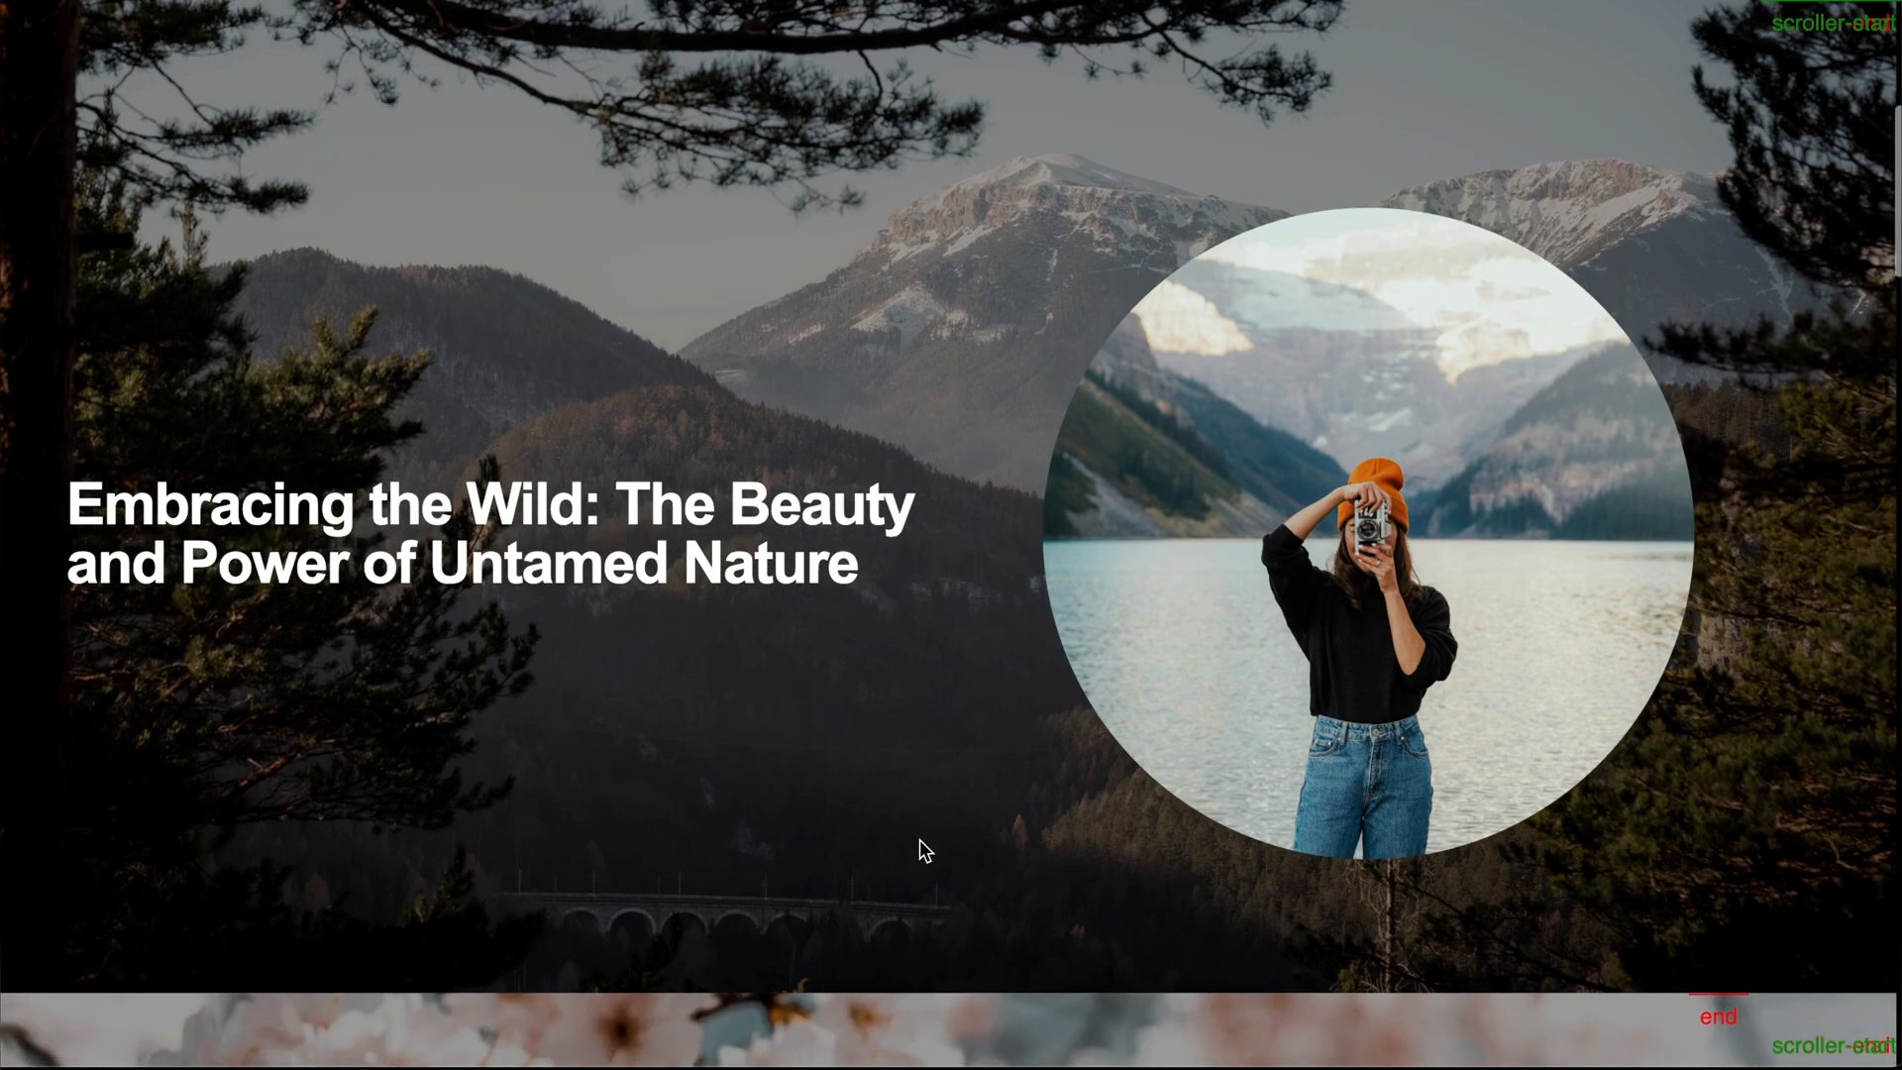
# Scroll the demo page from the untamed nature section past Japan and China to India
pyautogui.scroll(-3)
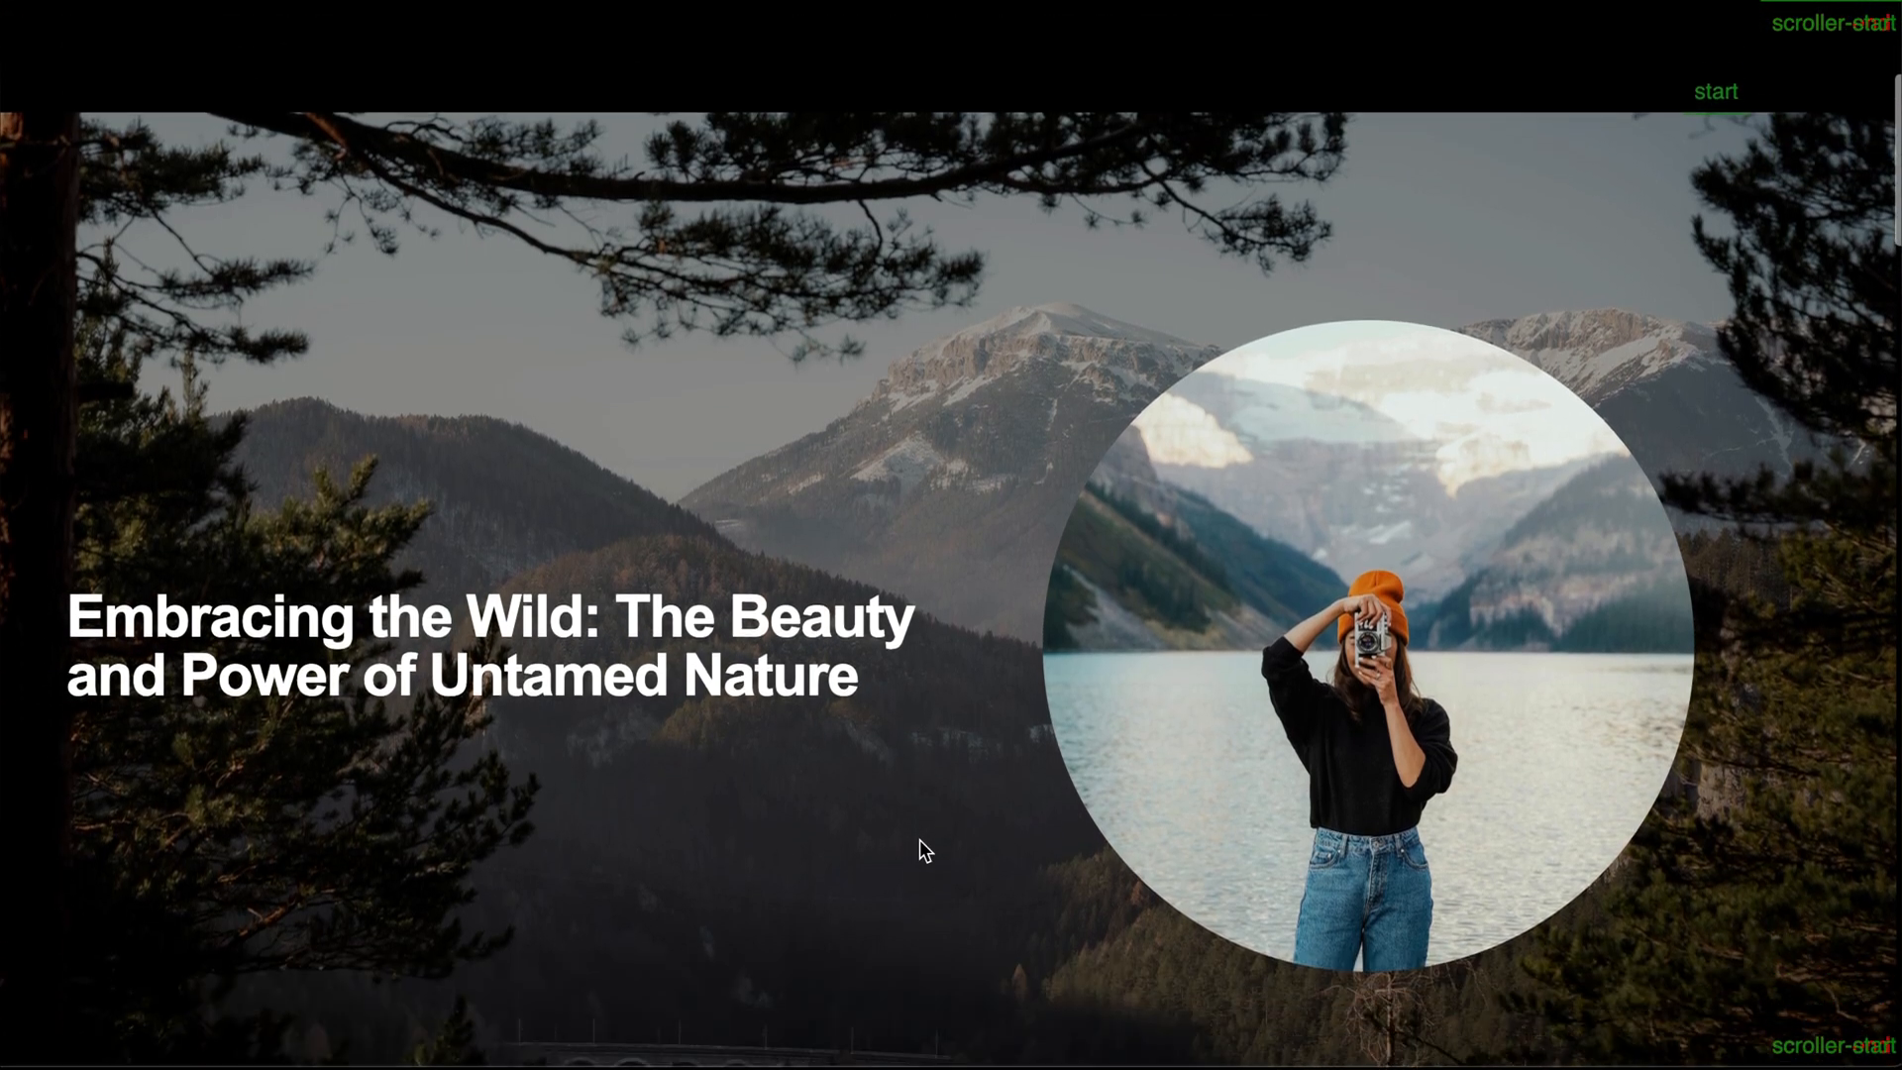
pyautogui.scroll(-3)
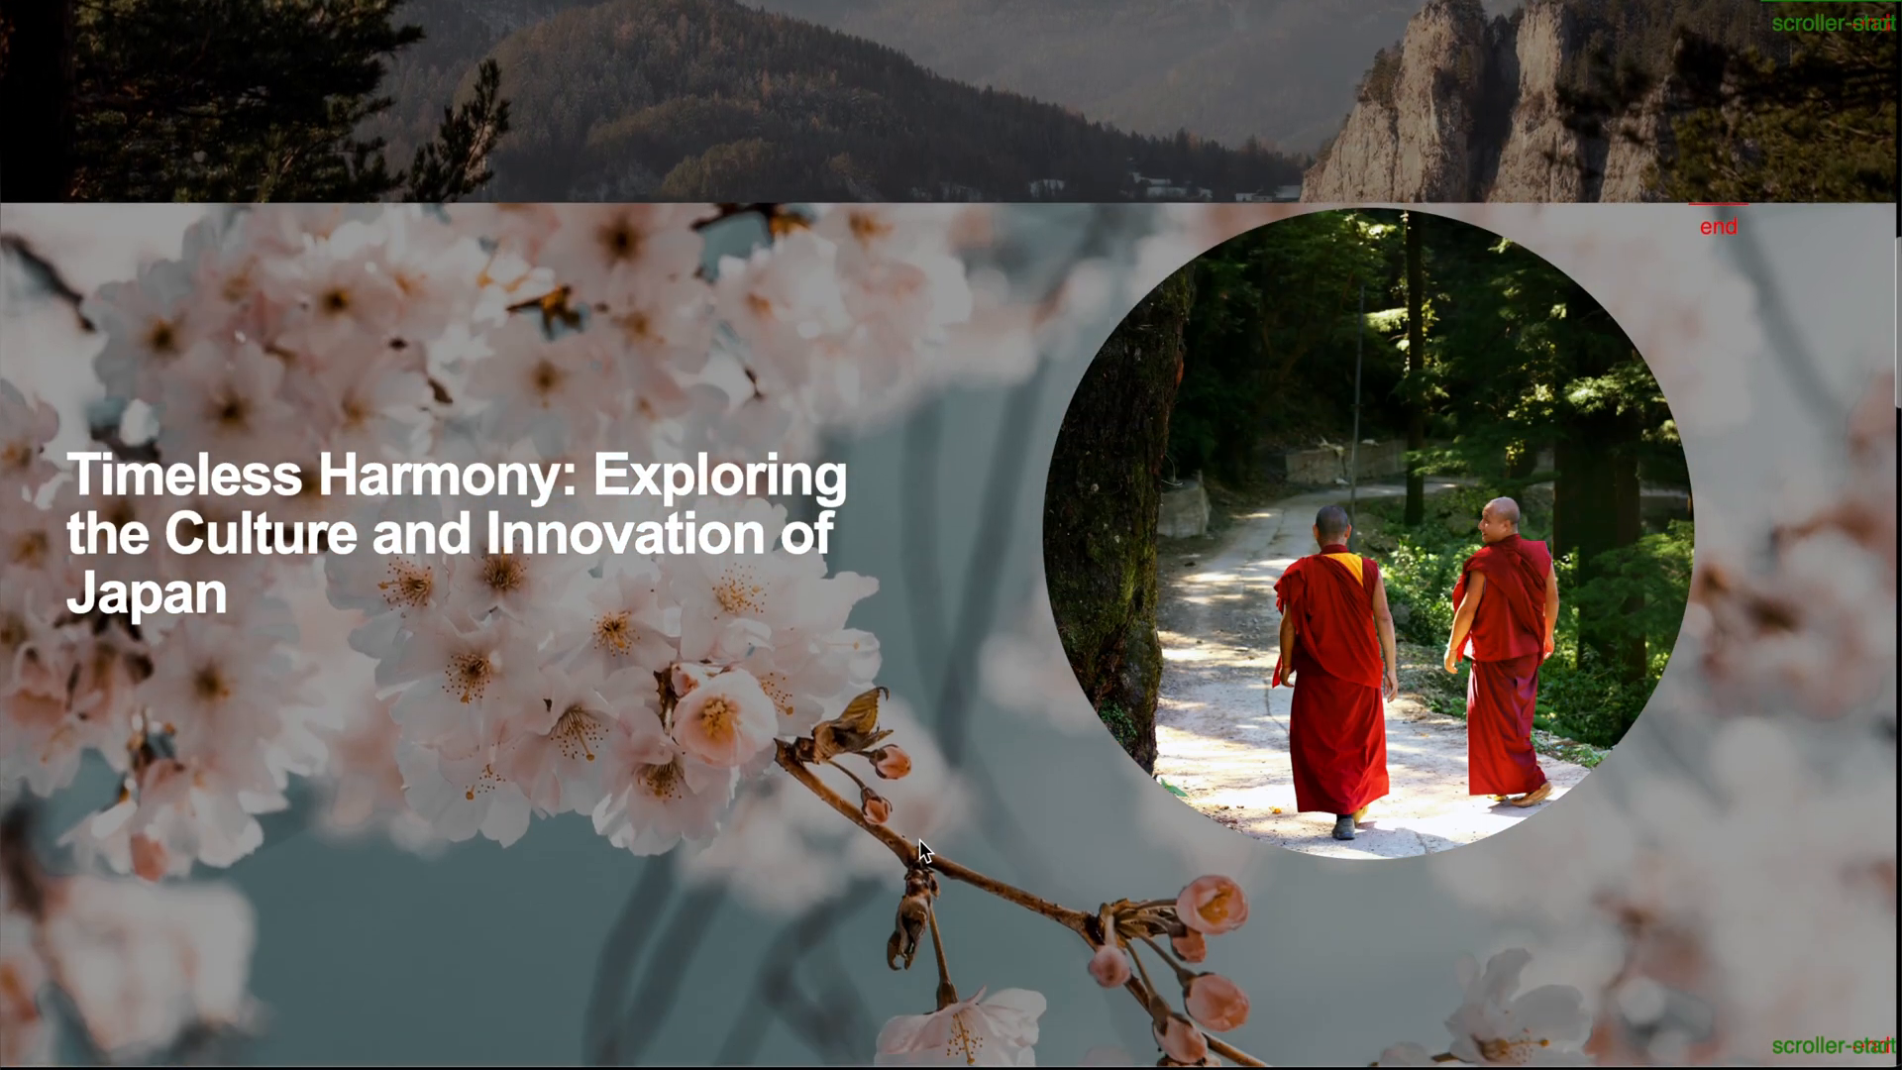
pyautogui.scroll(-3)
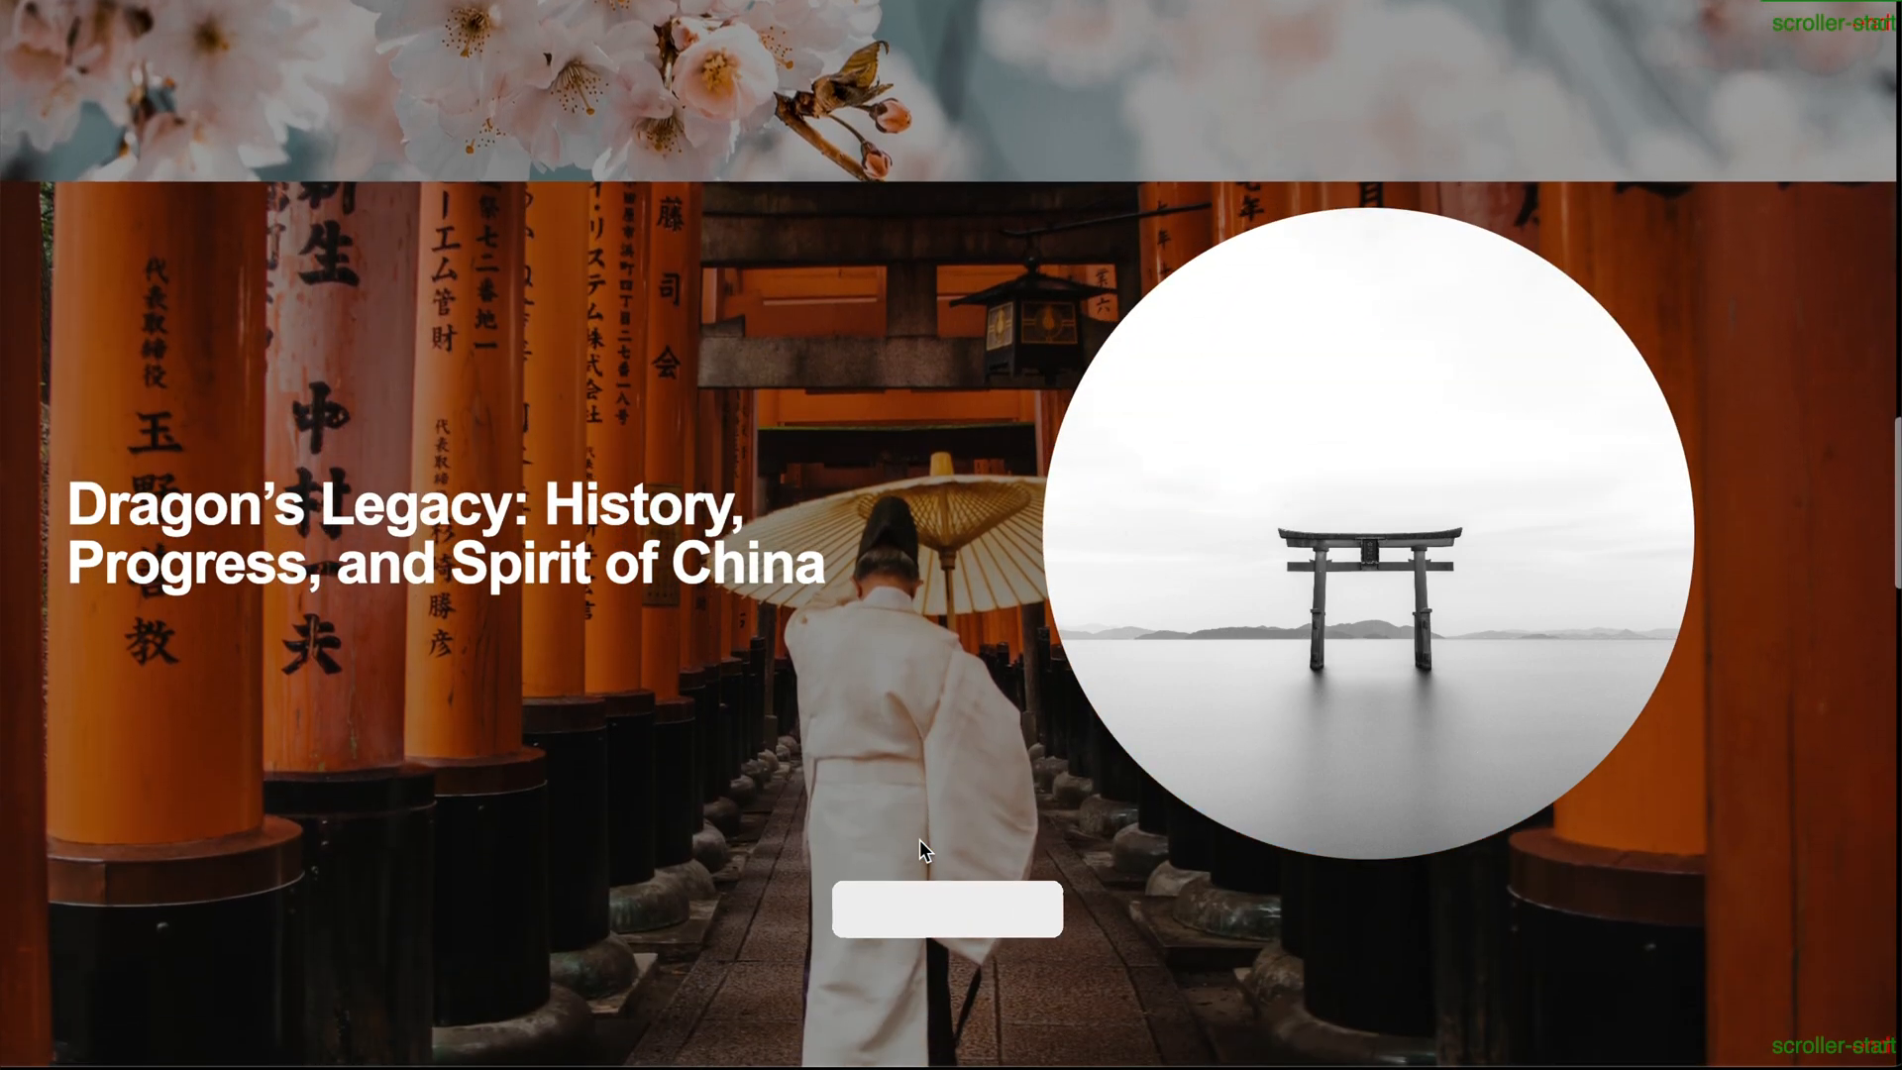
pyautogui.scroll(-3)
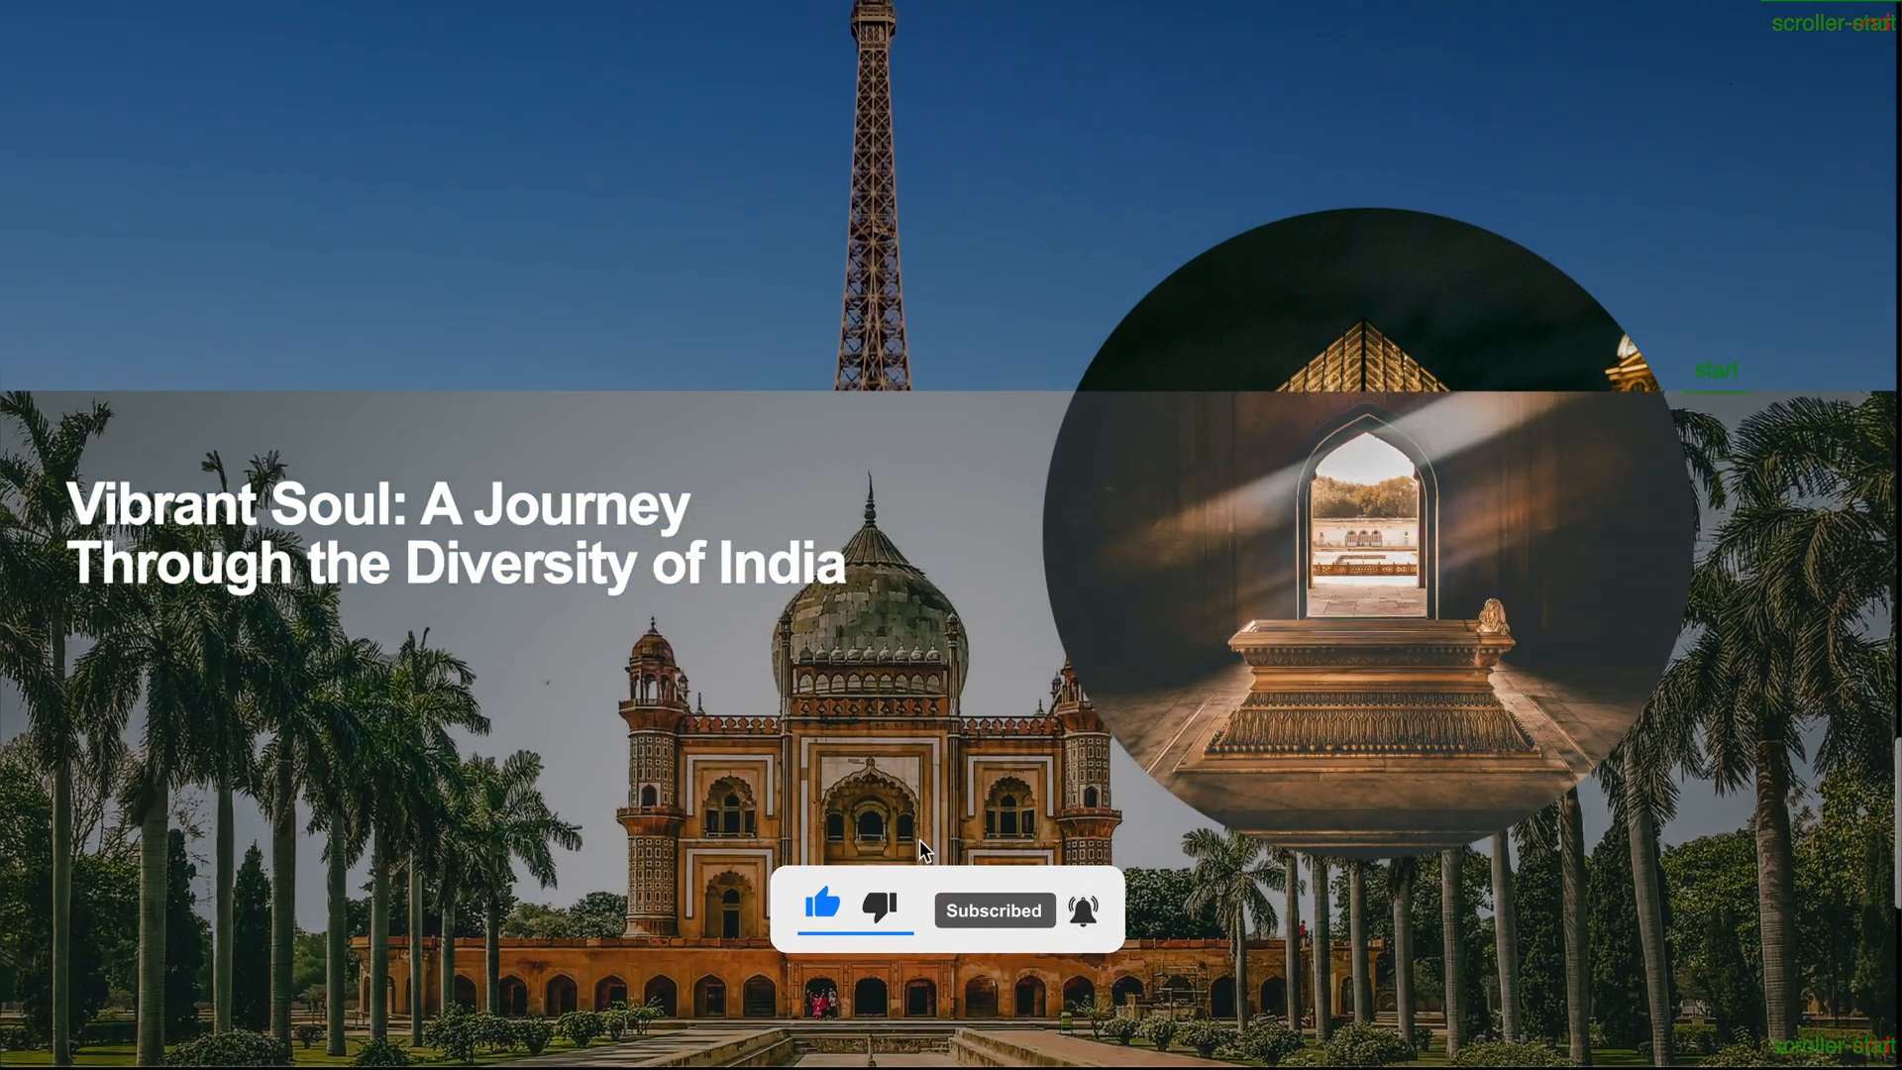
pyautogui.scroll(-3)
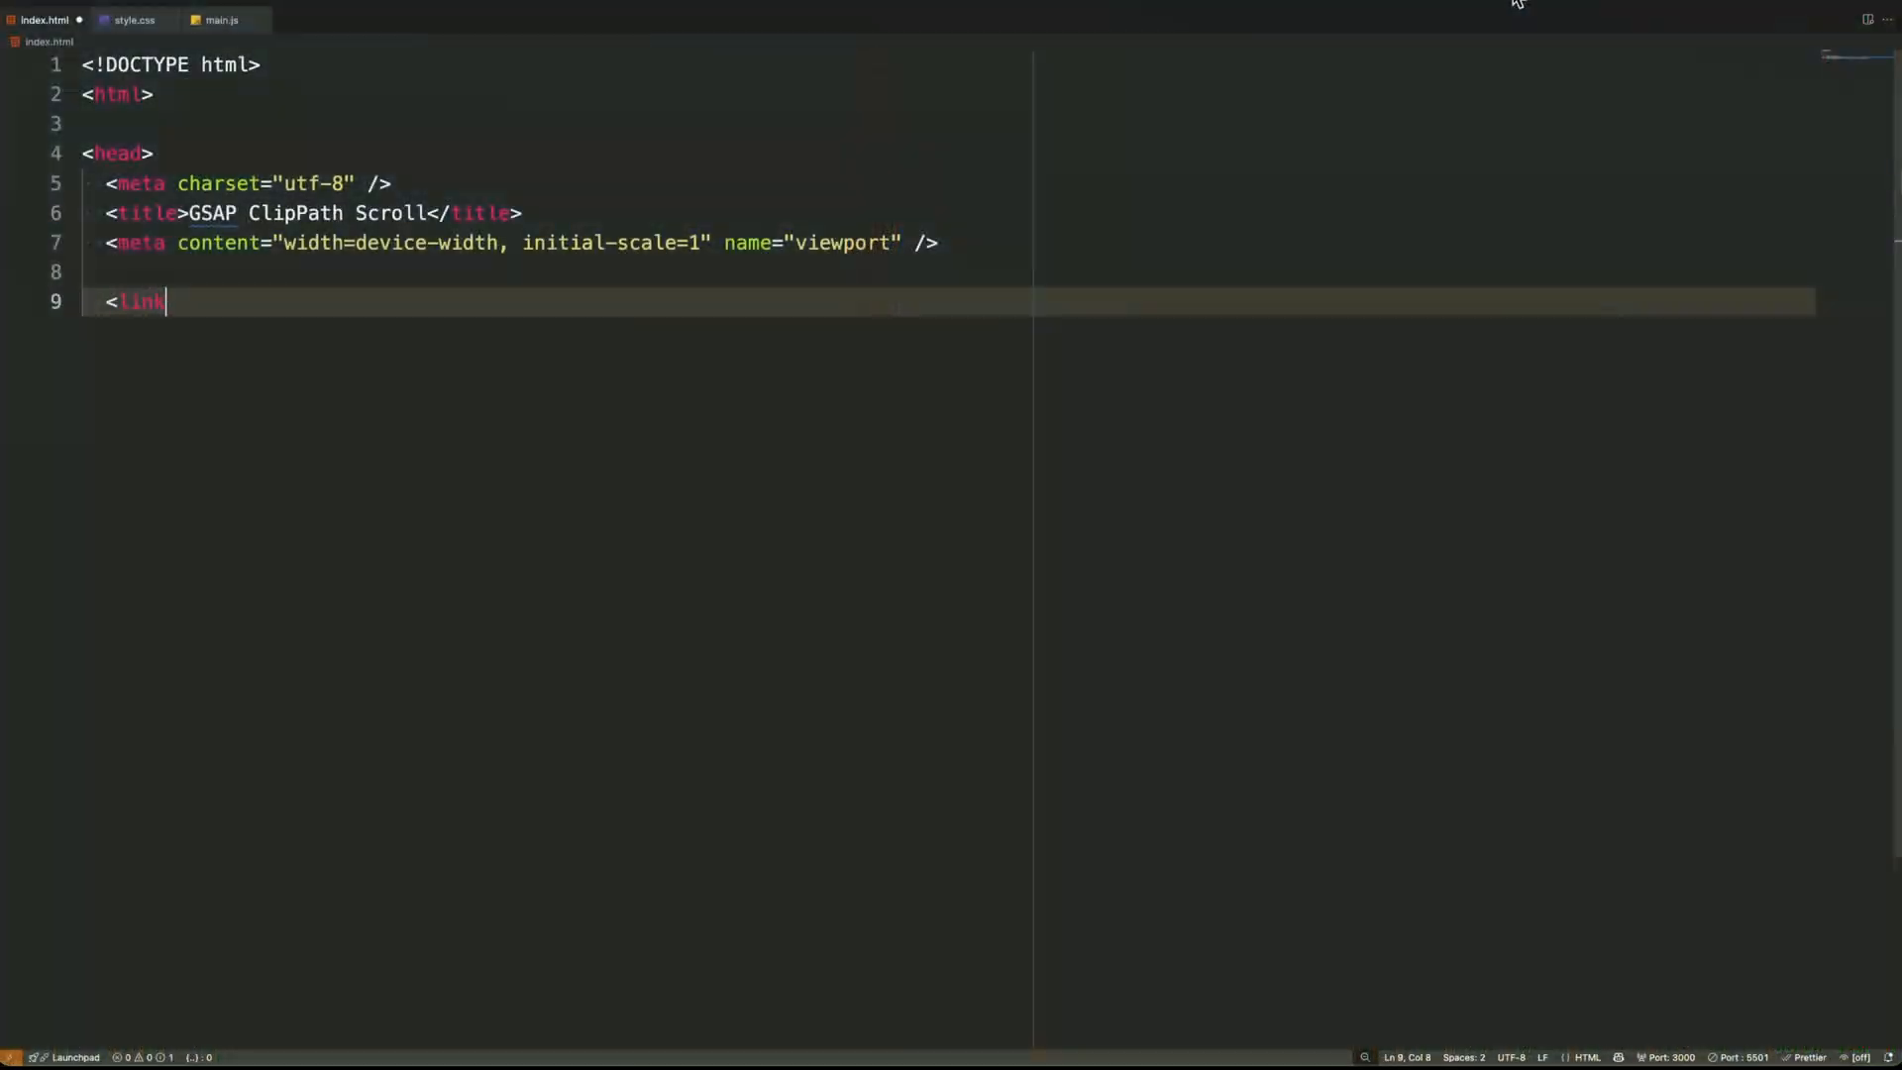
# Link style.css as a stylesheet, close the head and open the body with a section div
pyautogui.write('rel="stylesheet"')
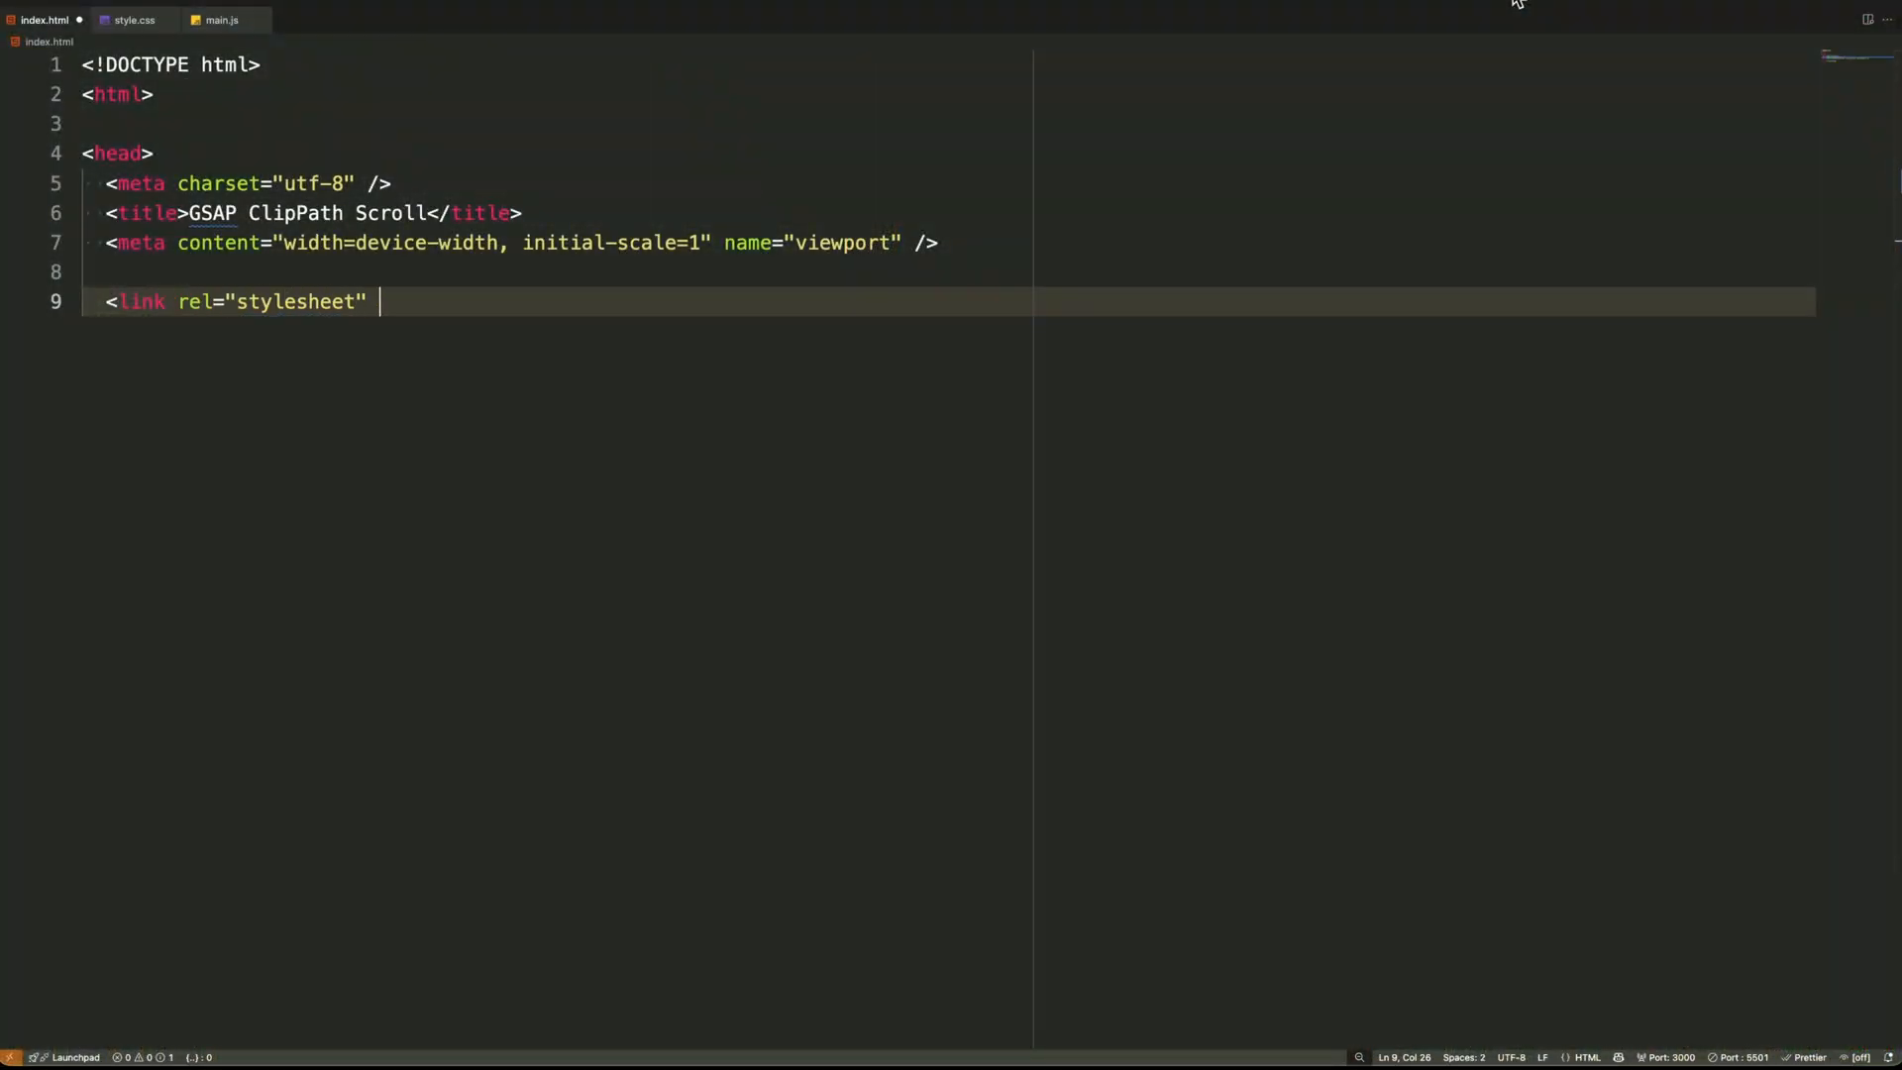
pyautogui.write('href="style.css">')
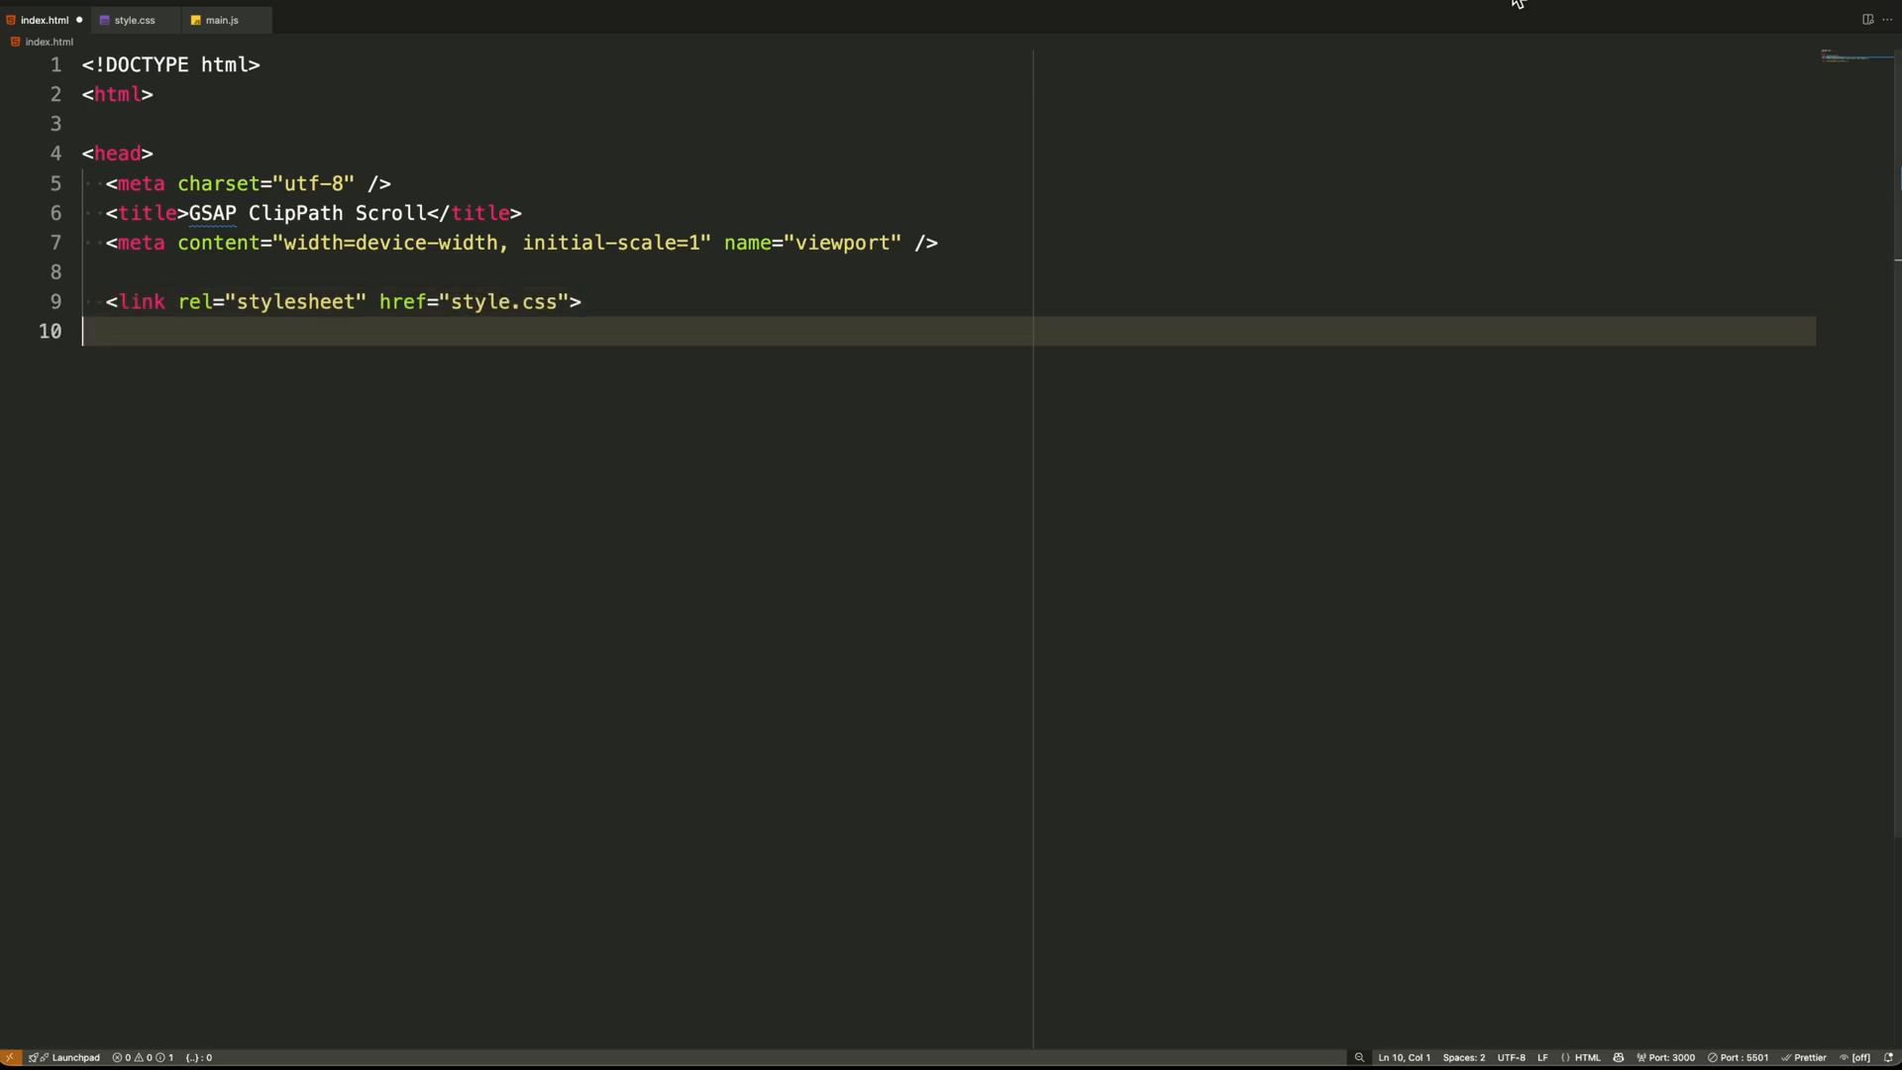
pyautogui.write('</head>')
pyautogui.write('<body>')
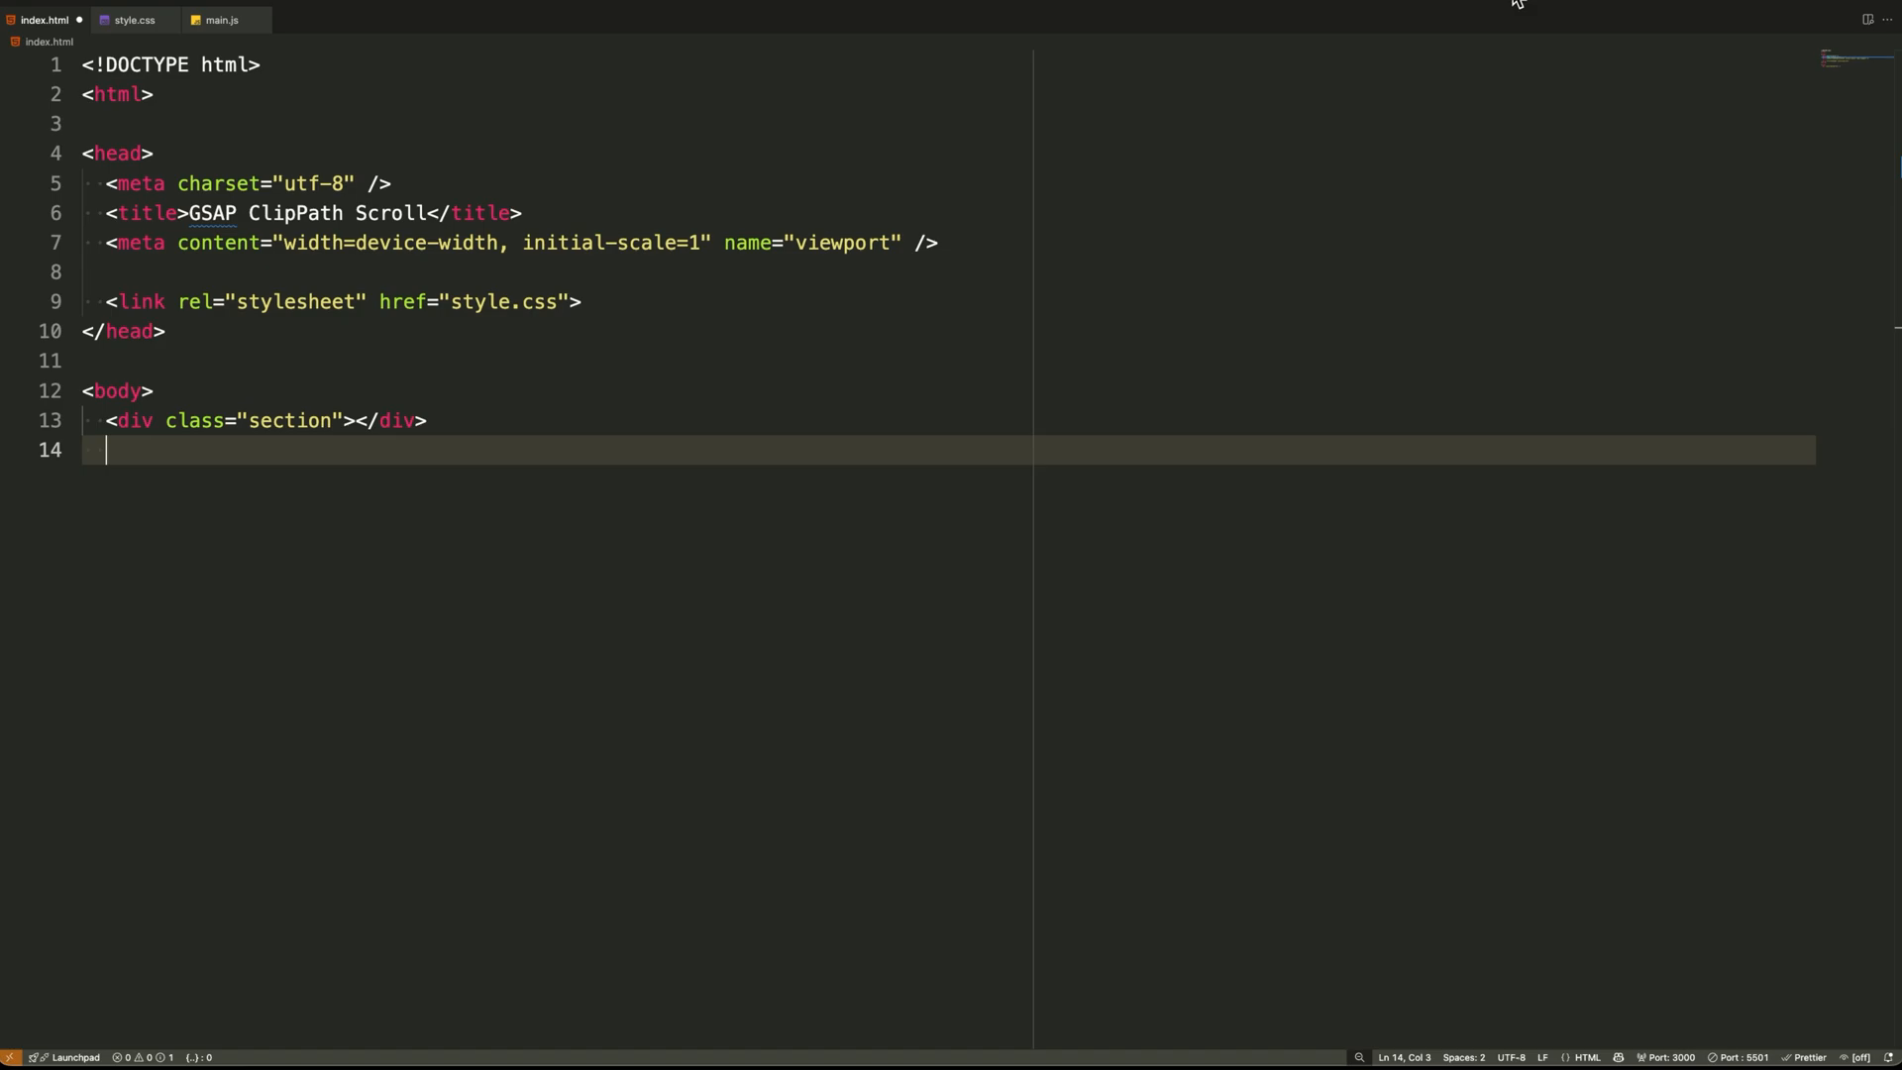
# Add a scroll_wrap div holding a listitem div with class scroll_trigger
pyautogui.write('<d')
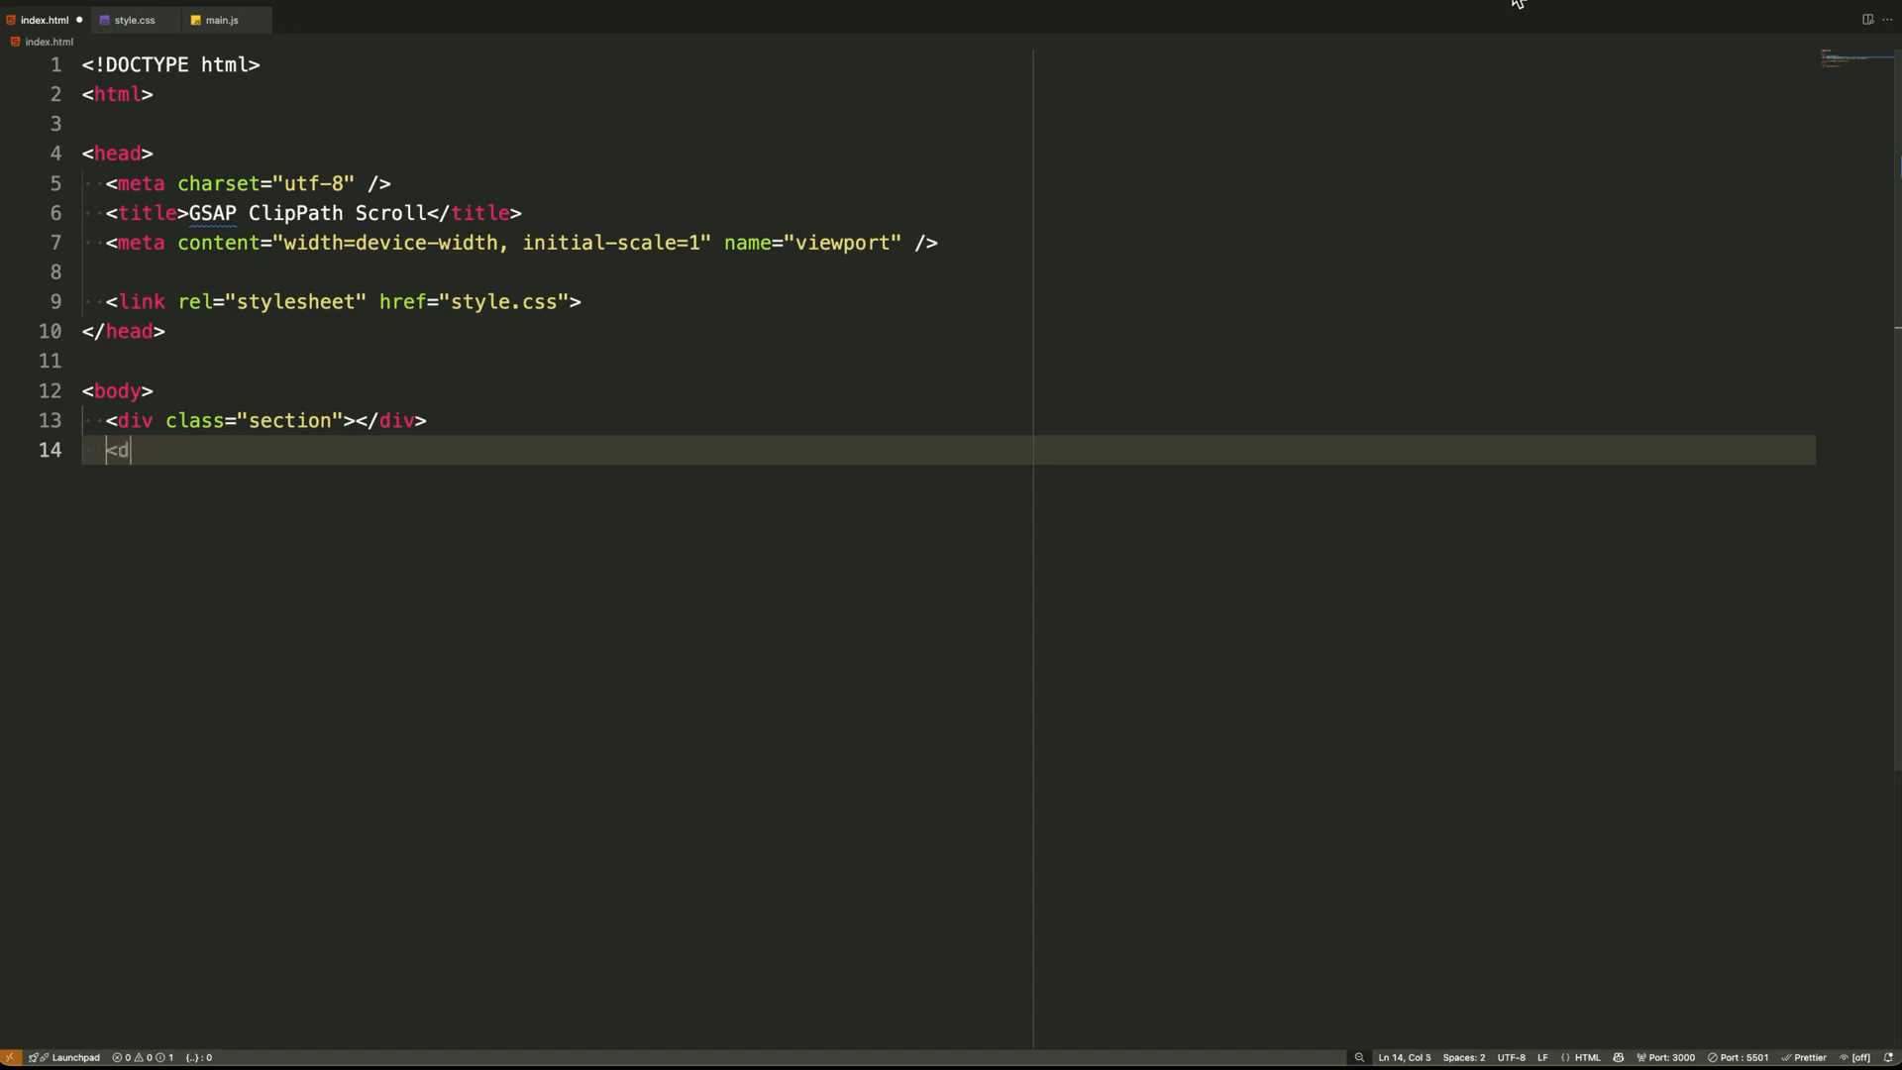
pyautogui.write('iv class="scroll_wr')
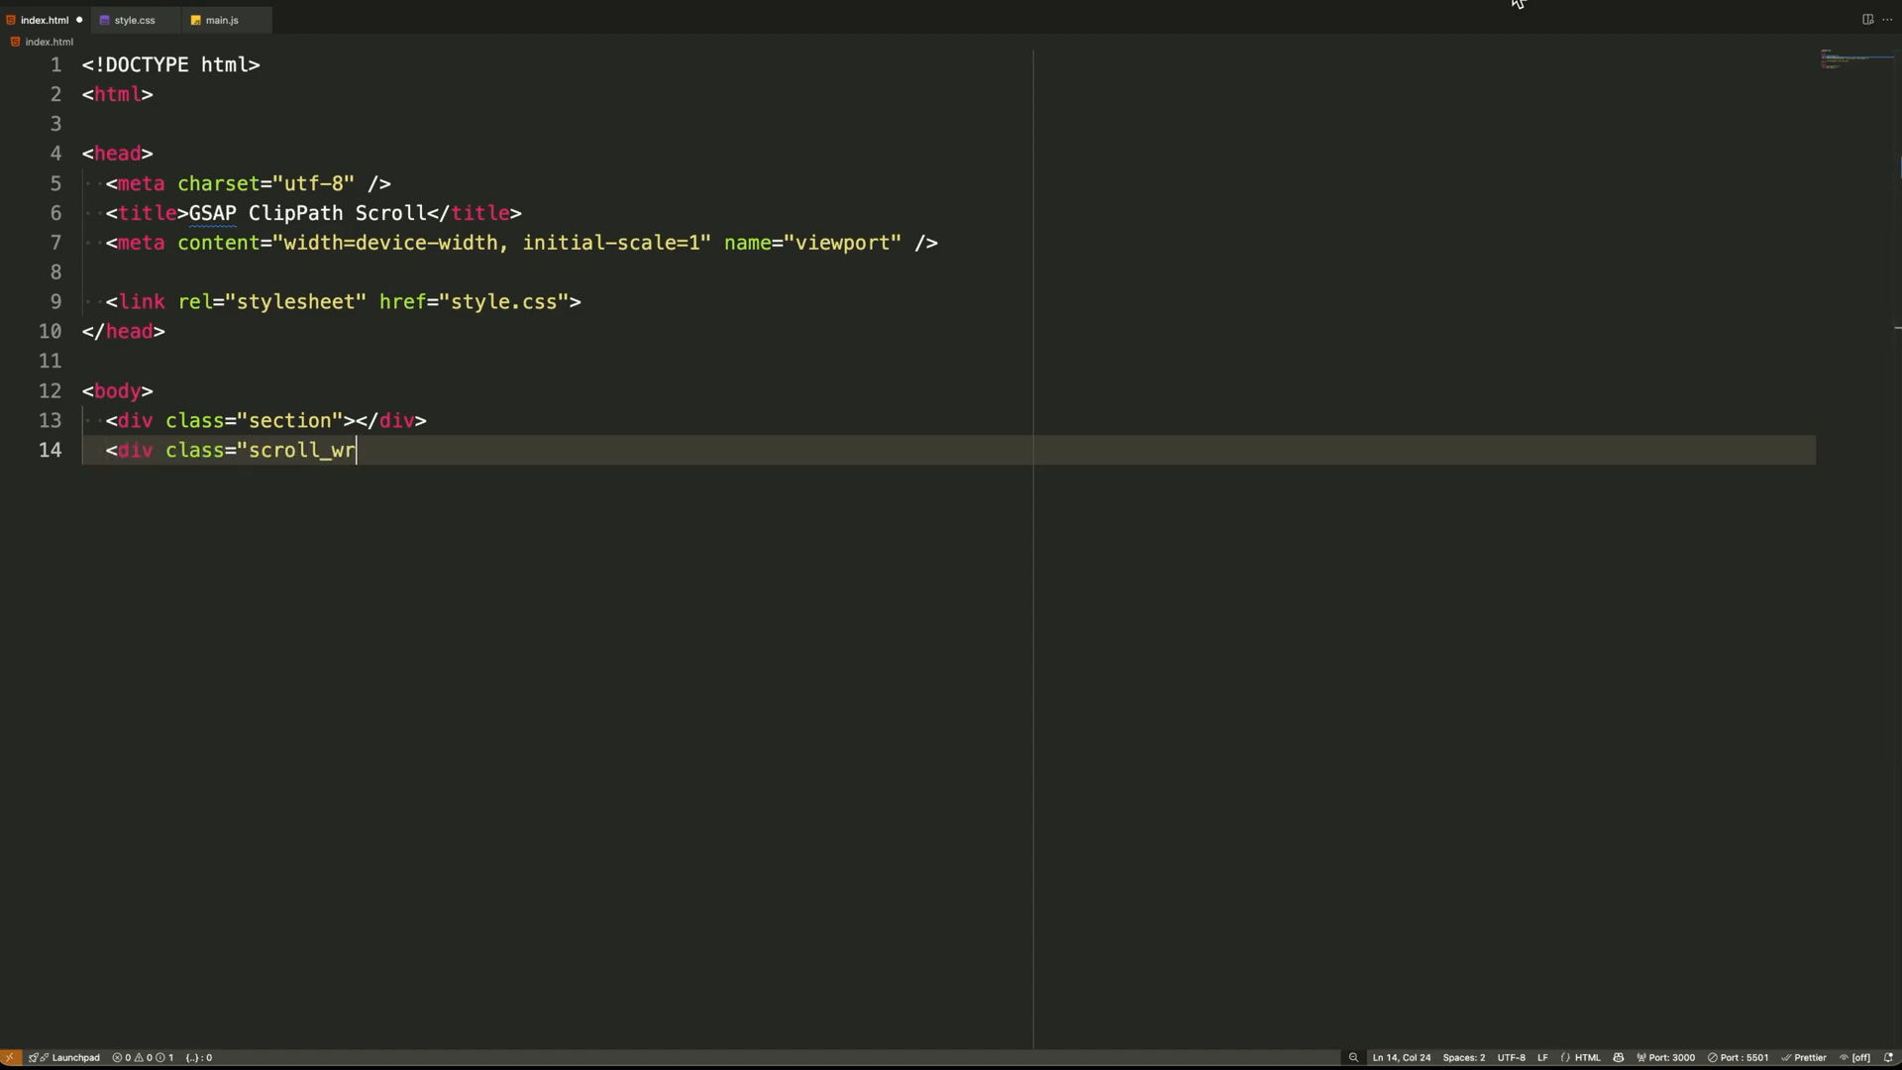
pyautogui.write('ap">')
pyautogui.write('<div ')
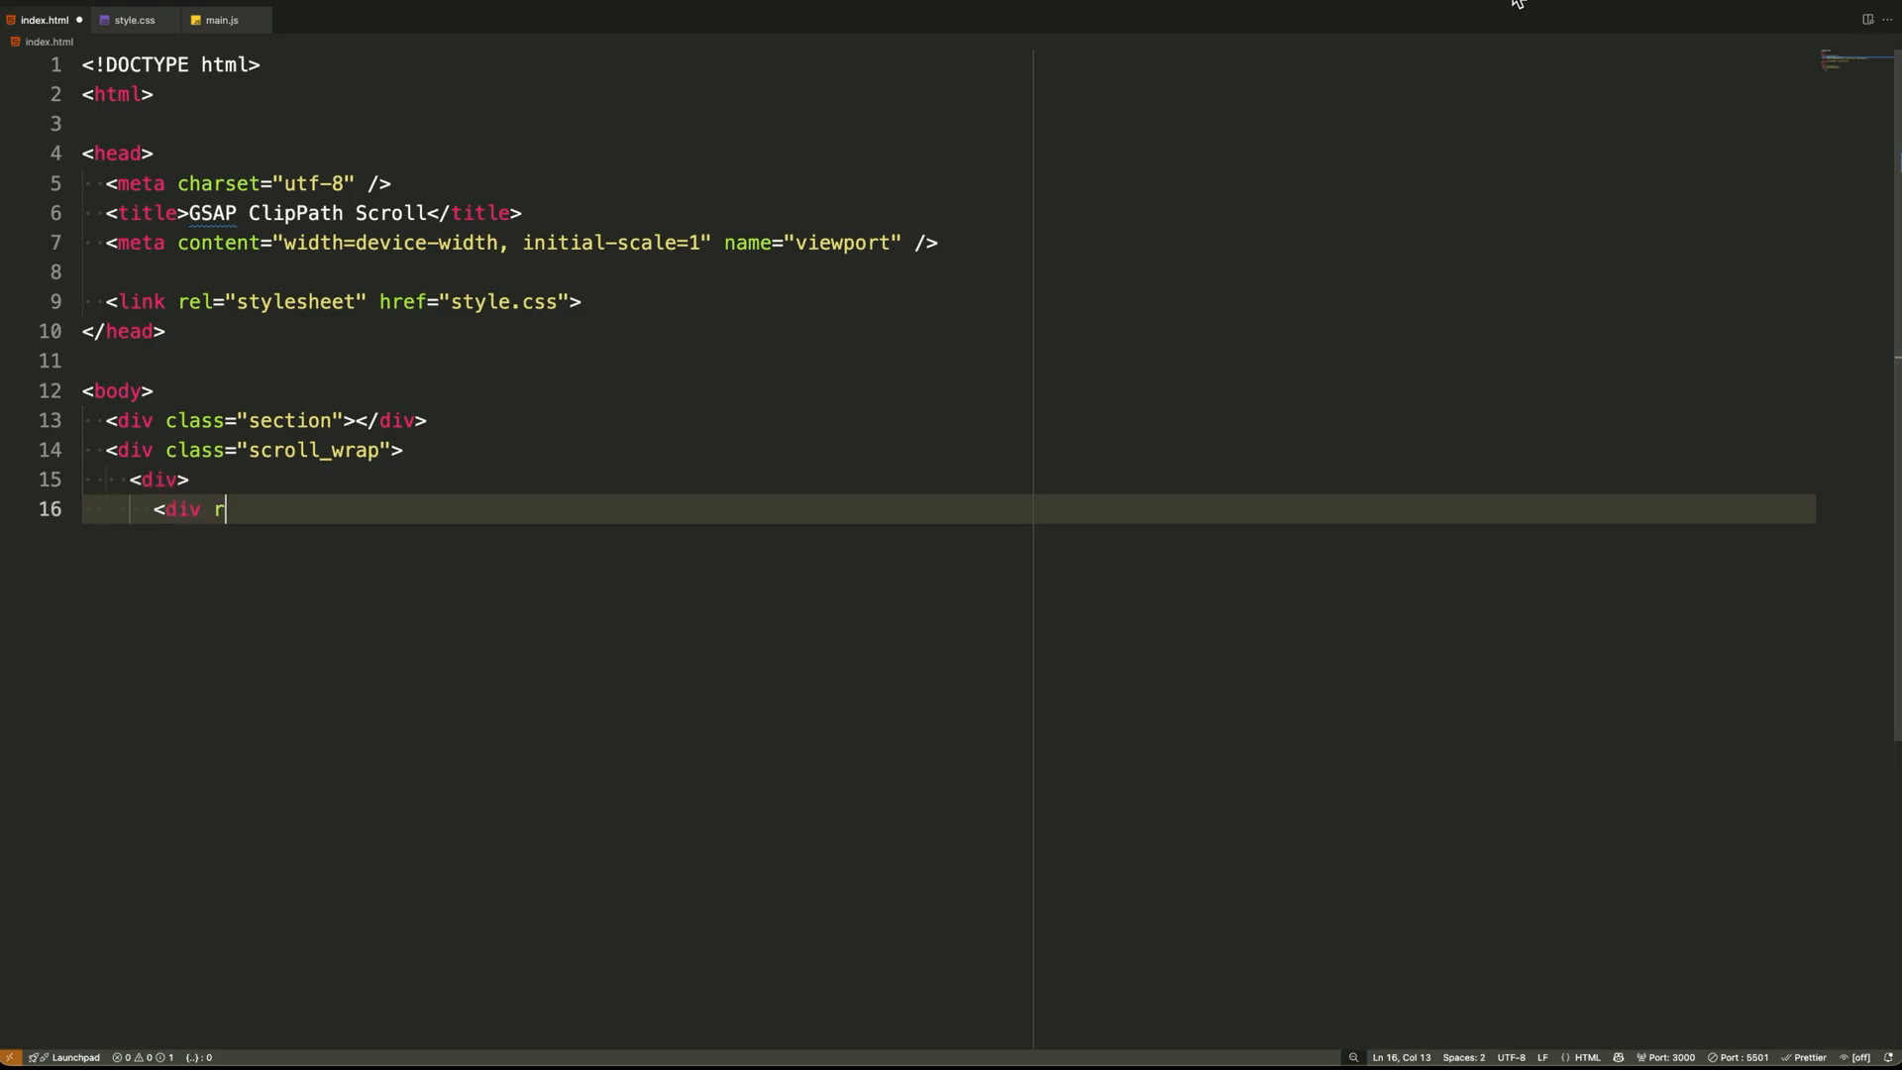
pyautogui.write('role="listitem" clas')
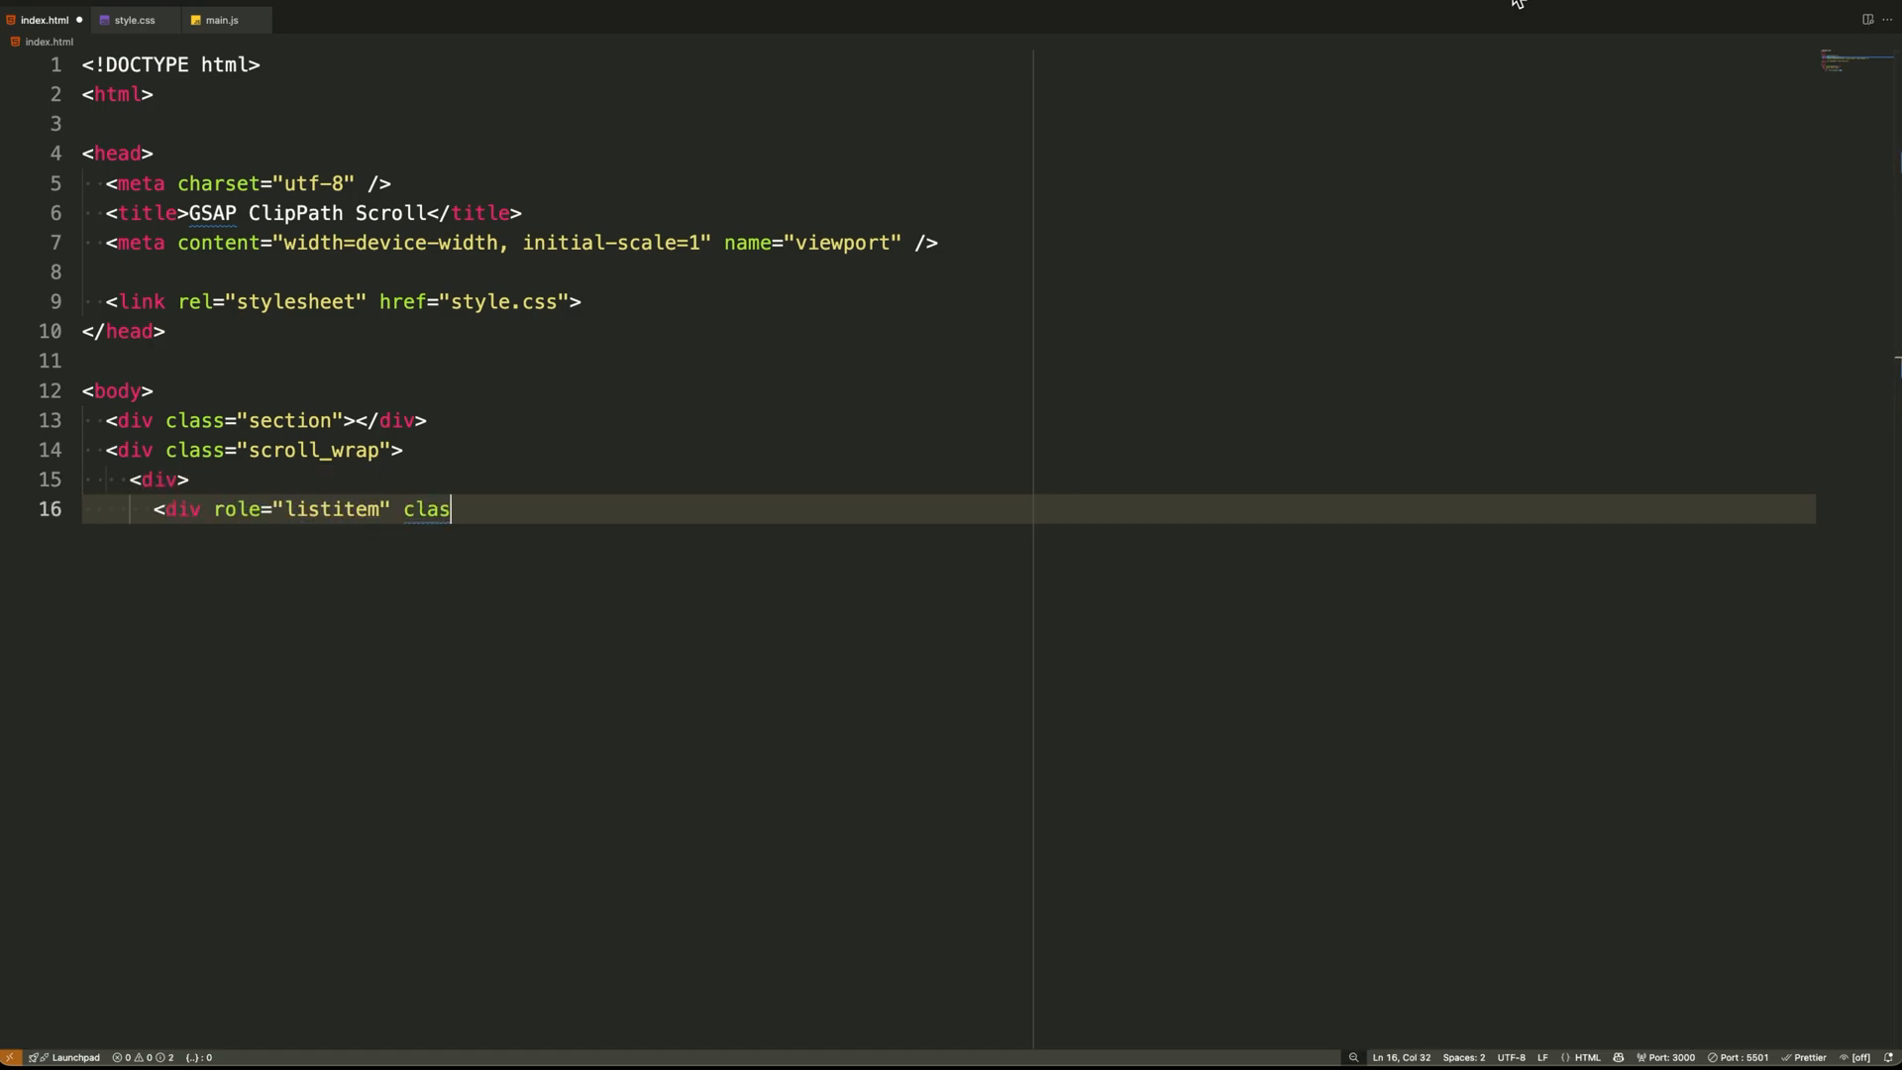
pyautogui.write('="scroll_trigger">')
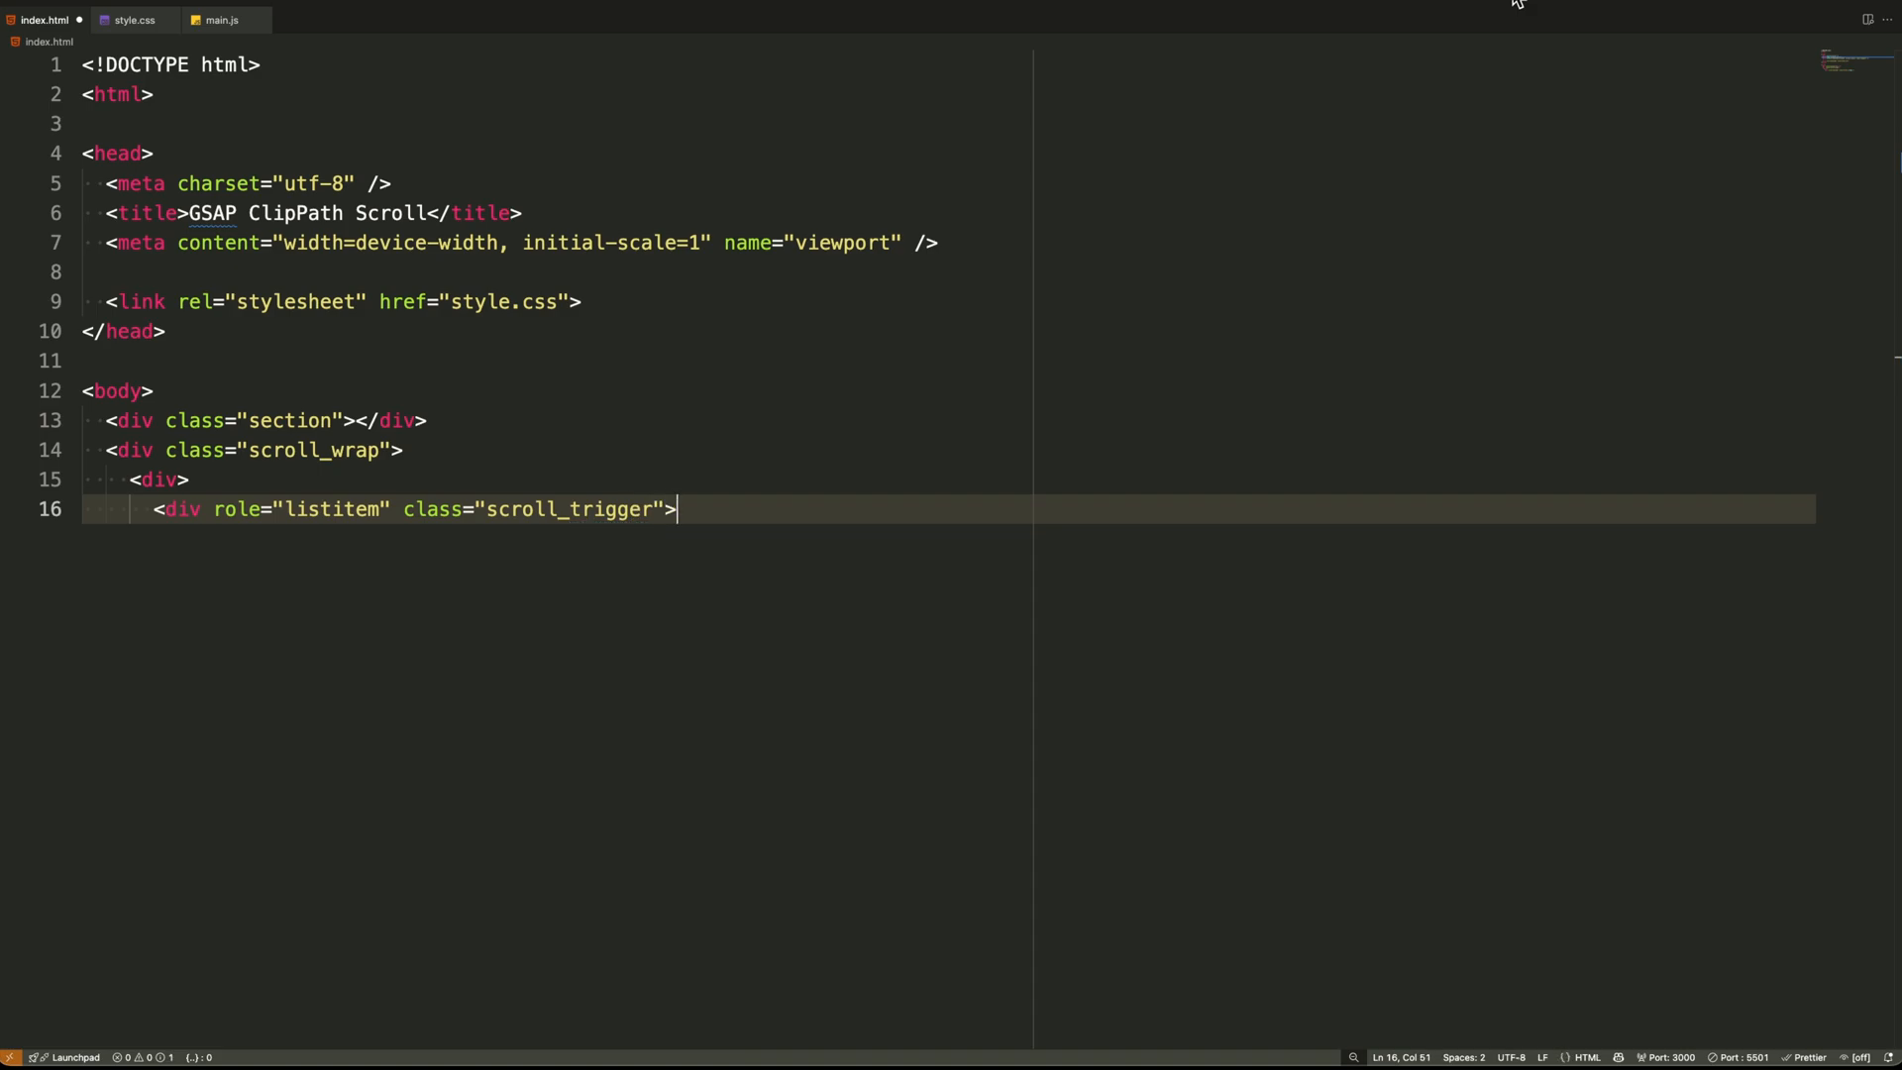
# Insert a lazy-loaded Pexels photo 29711658 image with class scroll_background
pyautogui.write('<img')
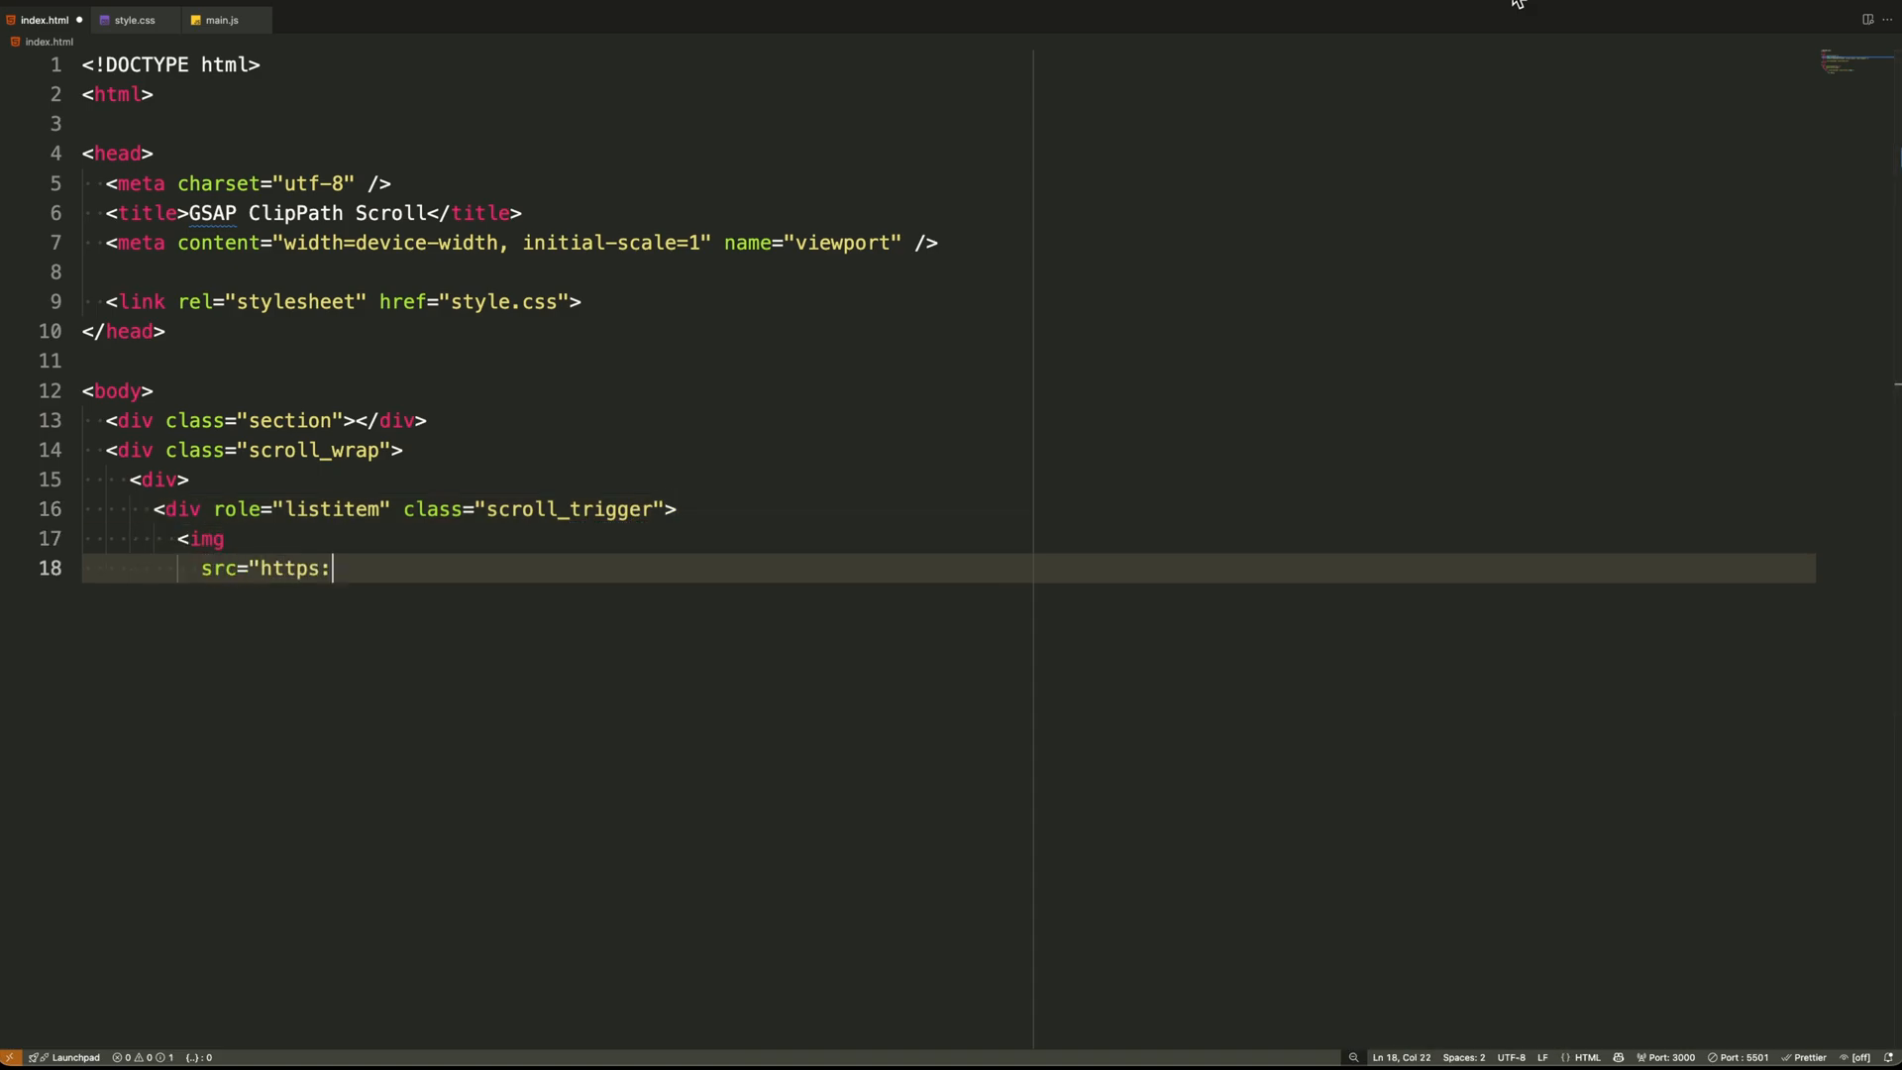
pyautogui.write('//images.pexels.co')
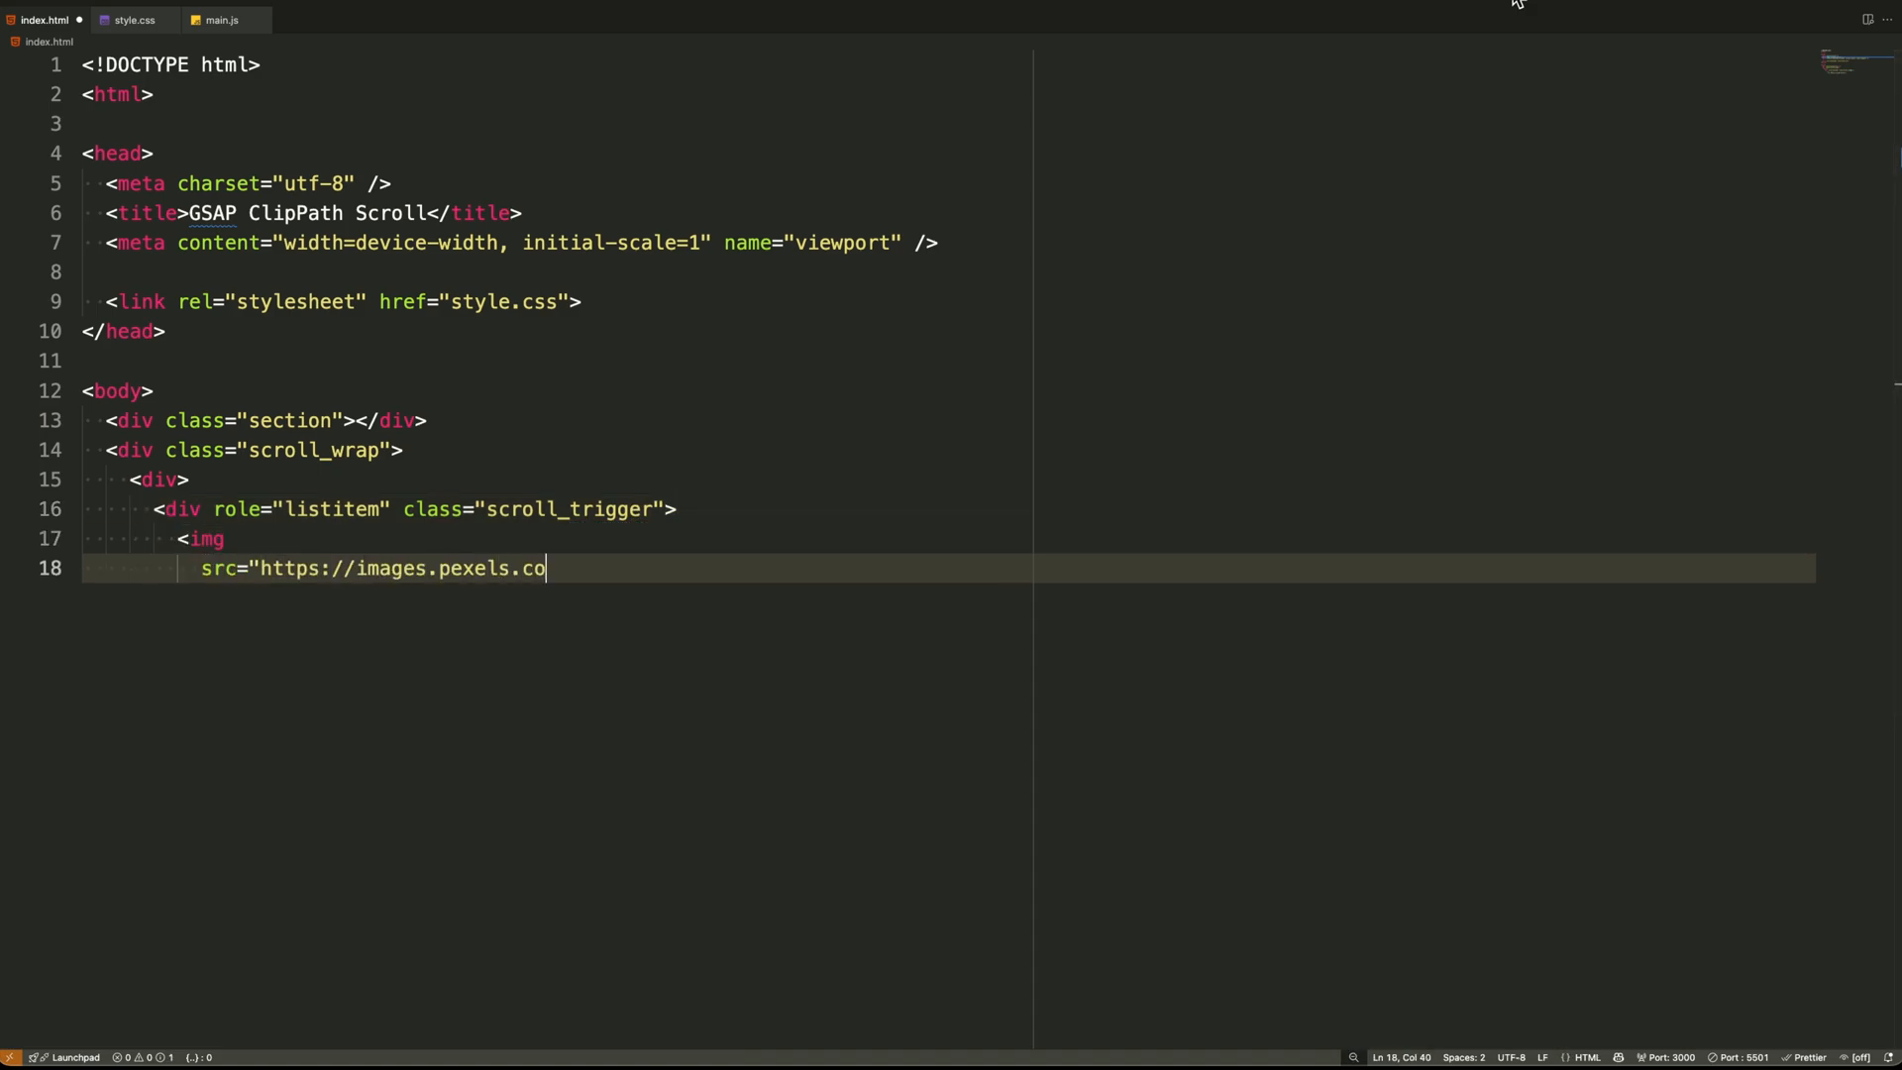
pyautogui.write('m/photos/29711658/pe')
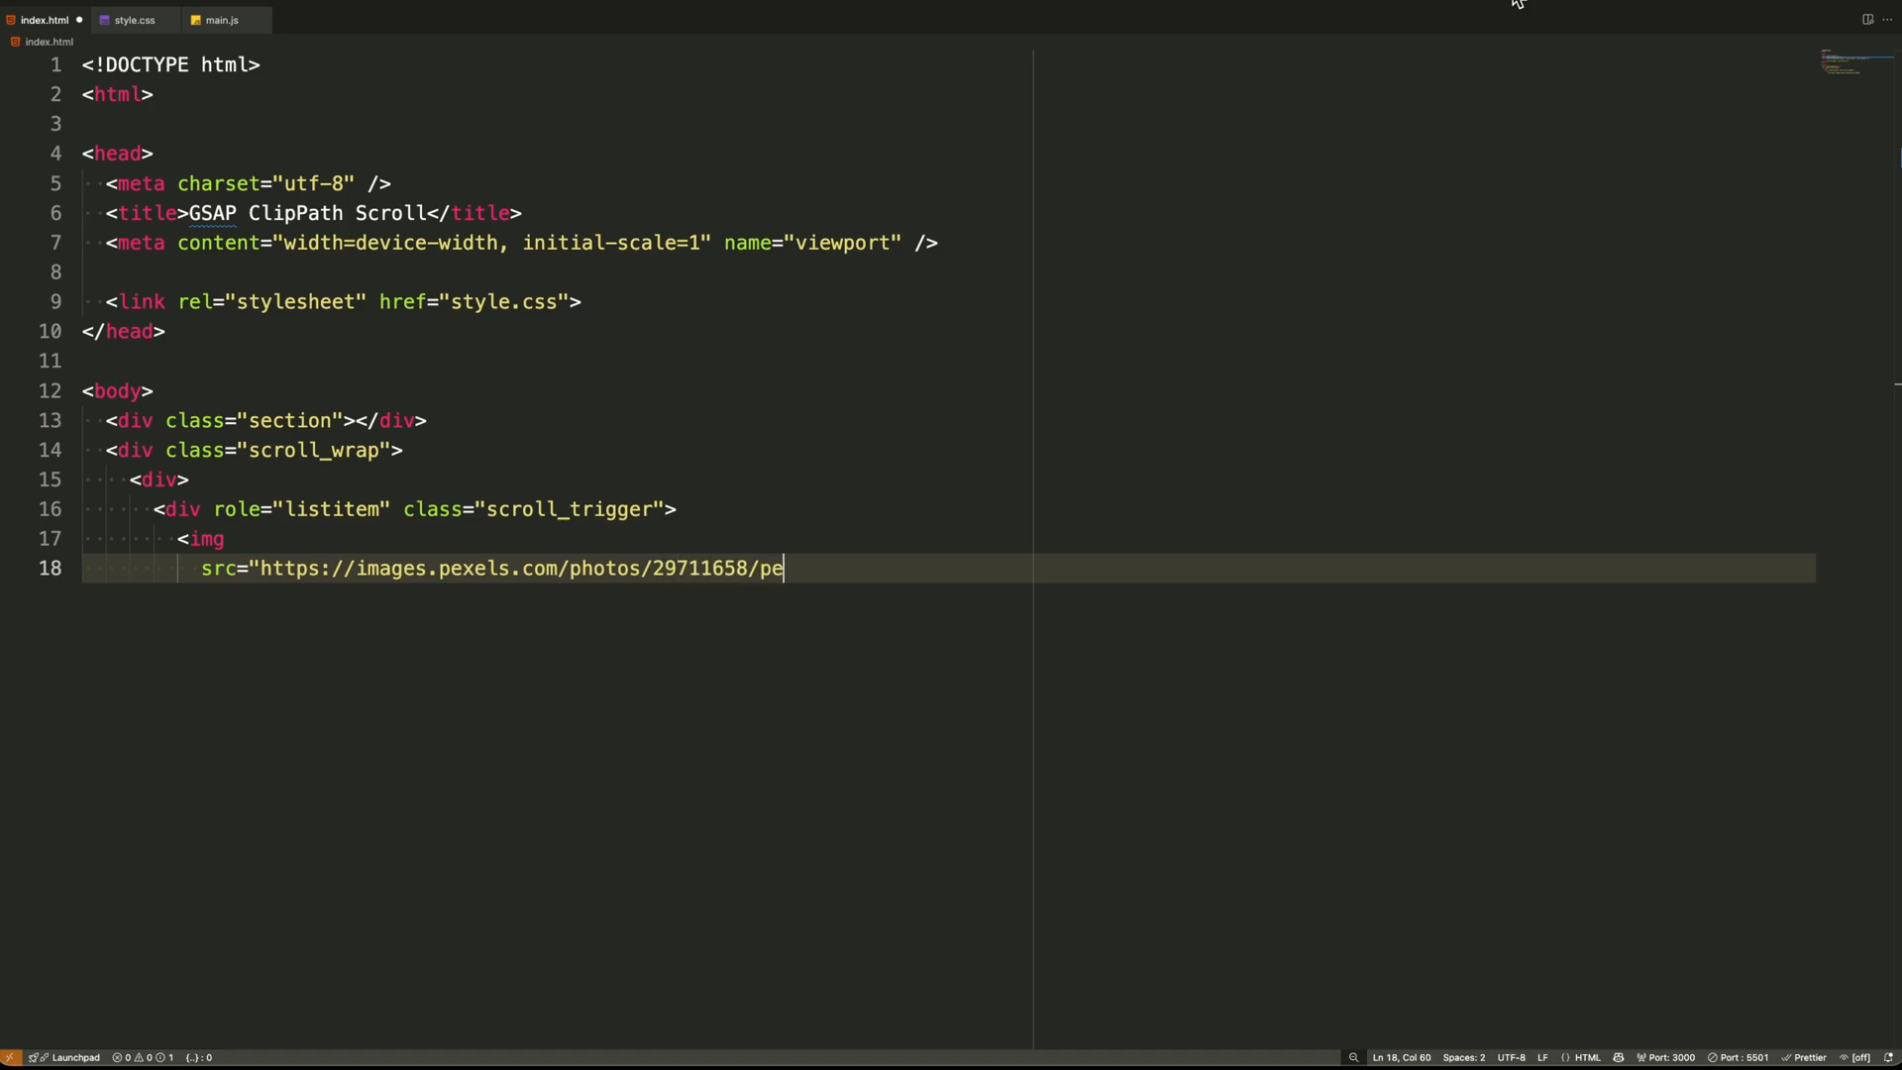
pyautogui.write('xels-photo-2971165')
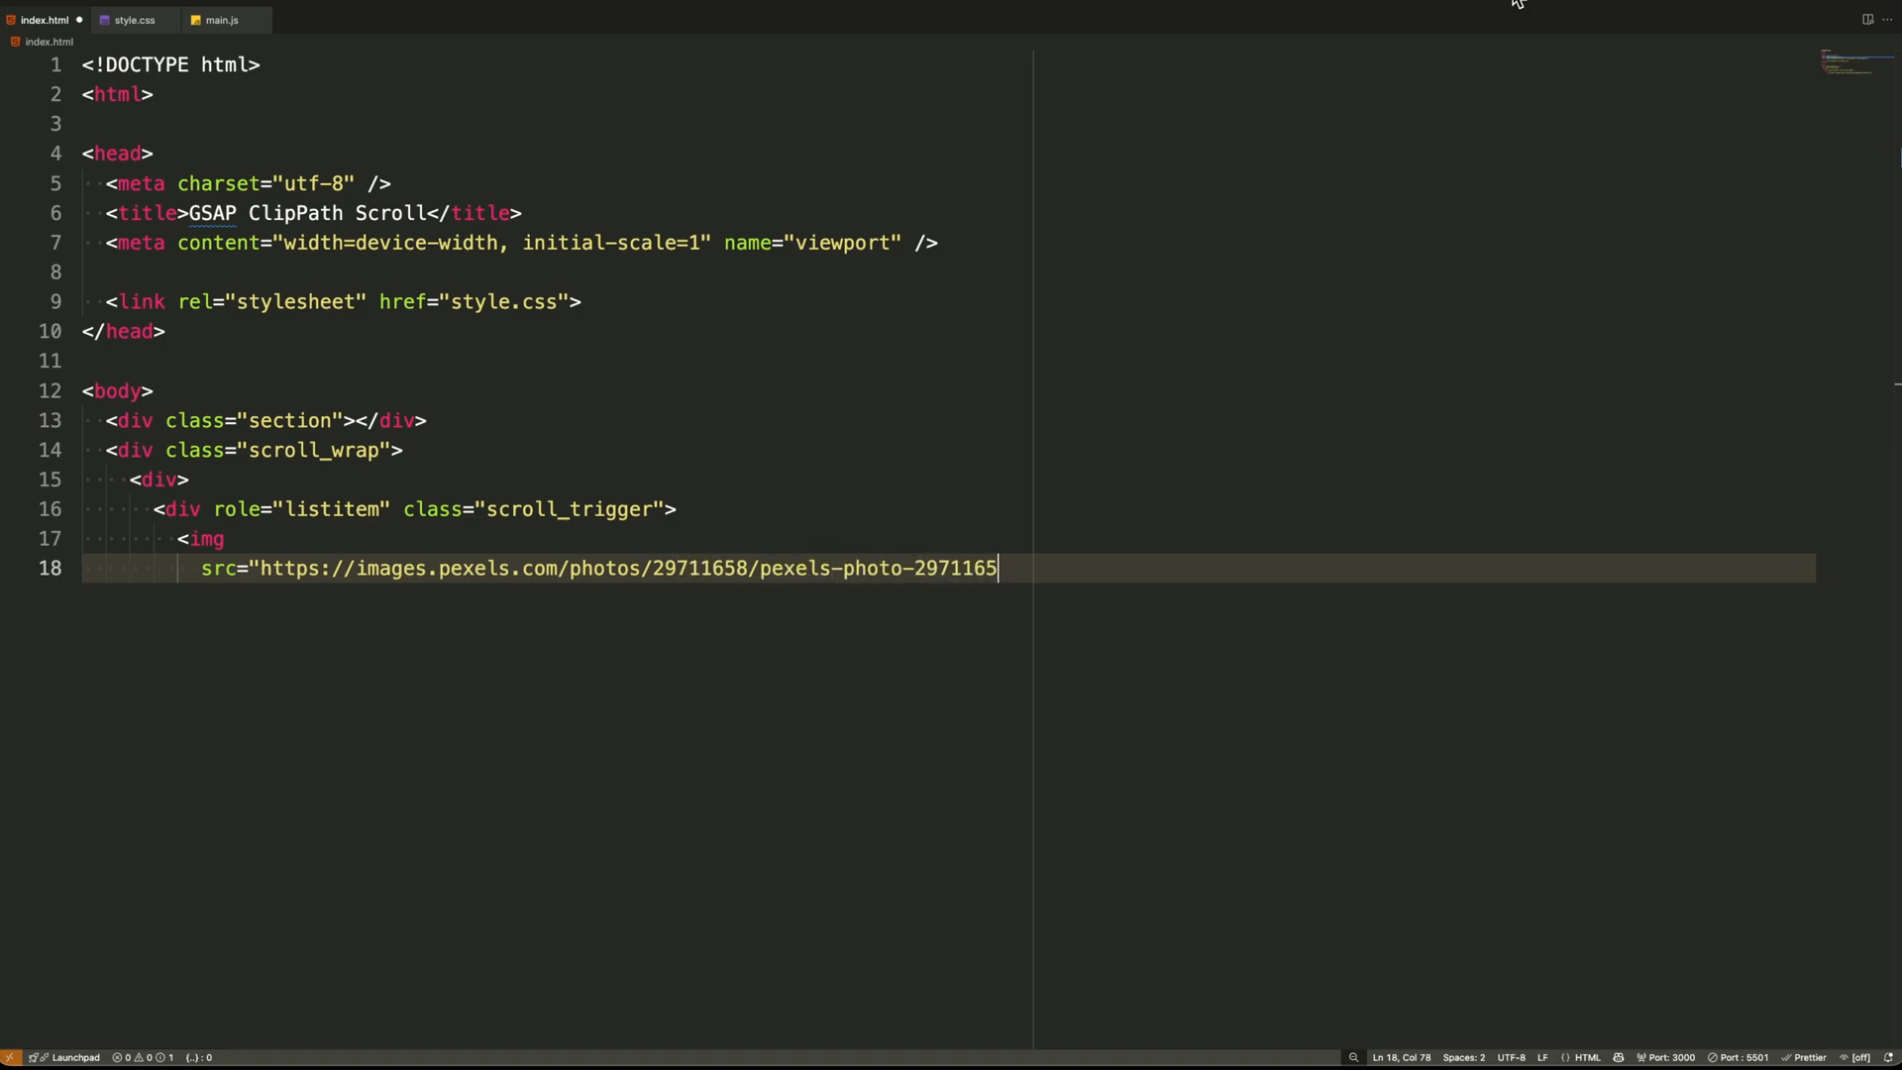
pyautogui.write('8.jpeg"')
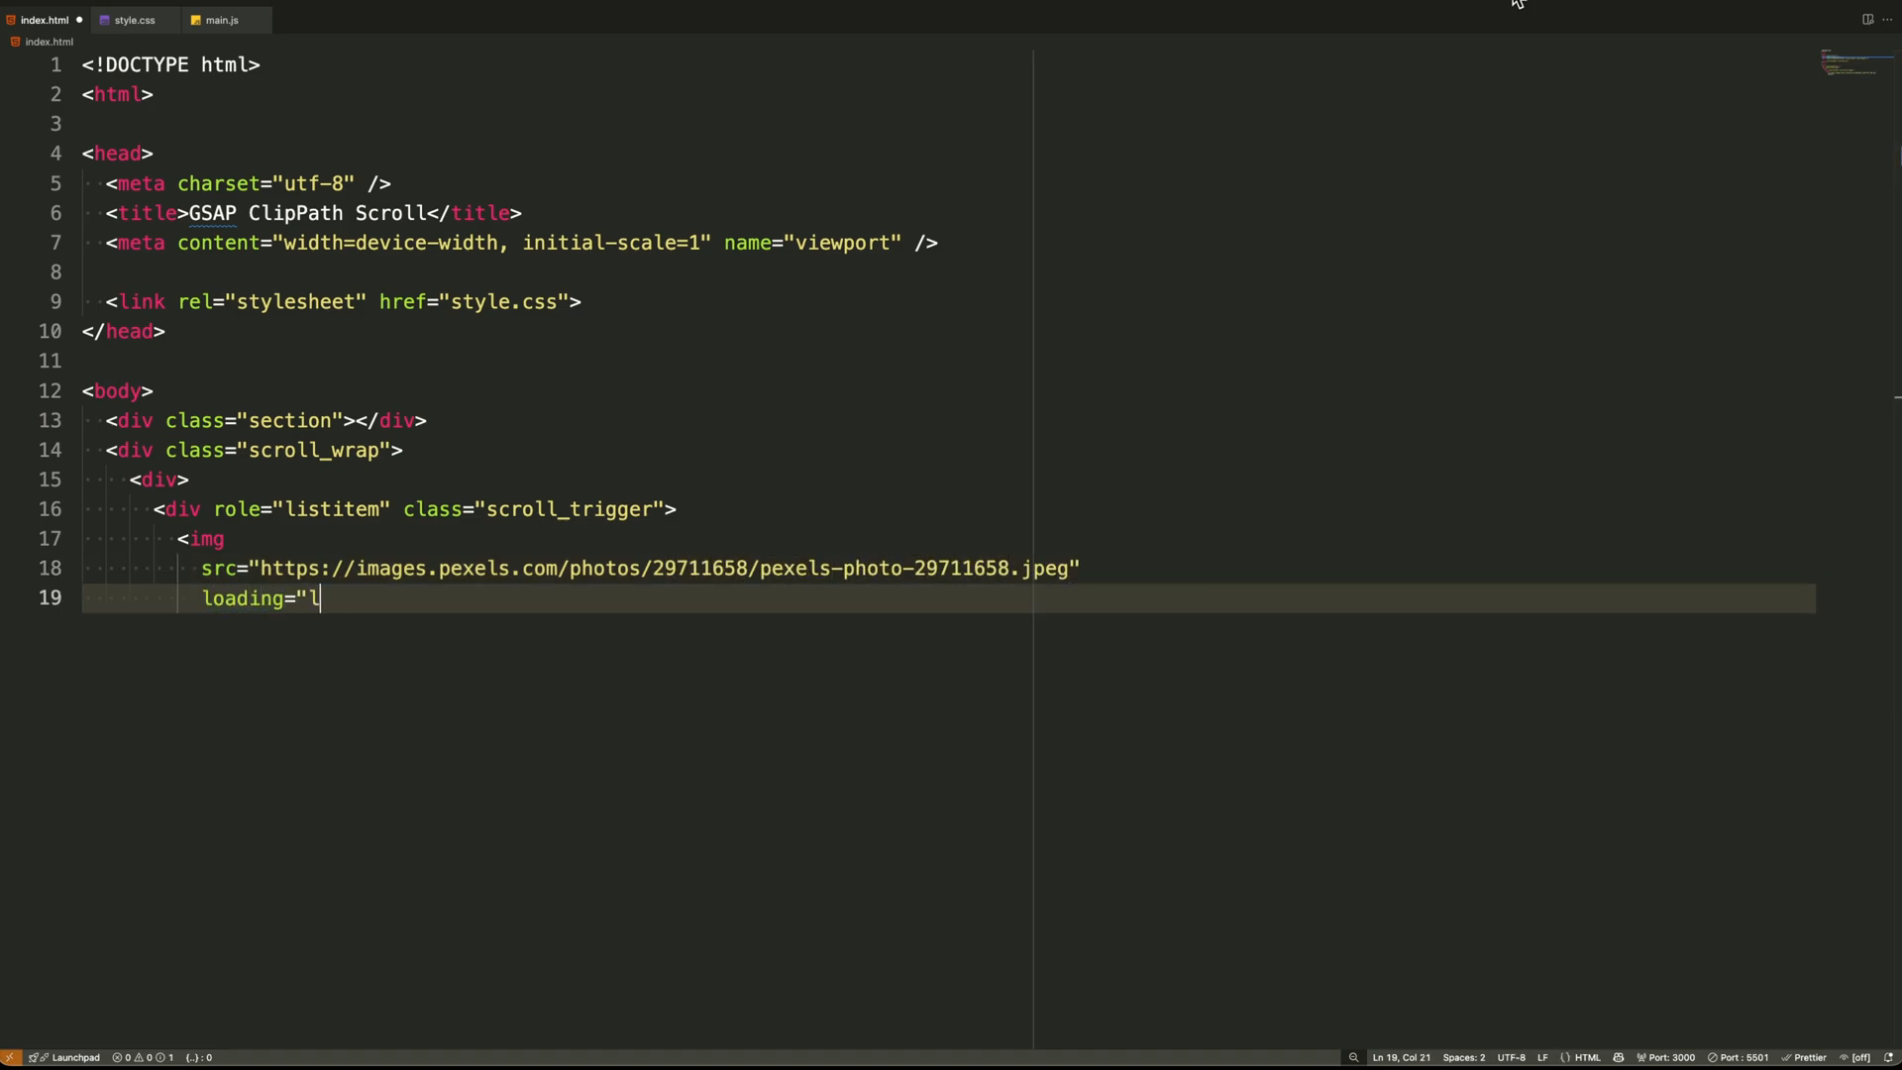
pyautogui.write('azy" alt="" class')
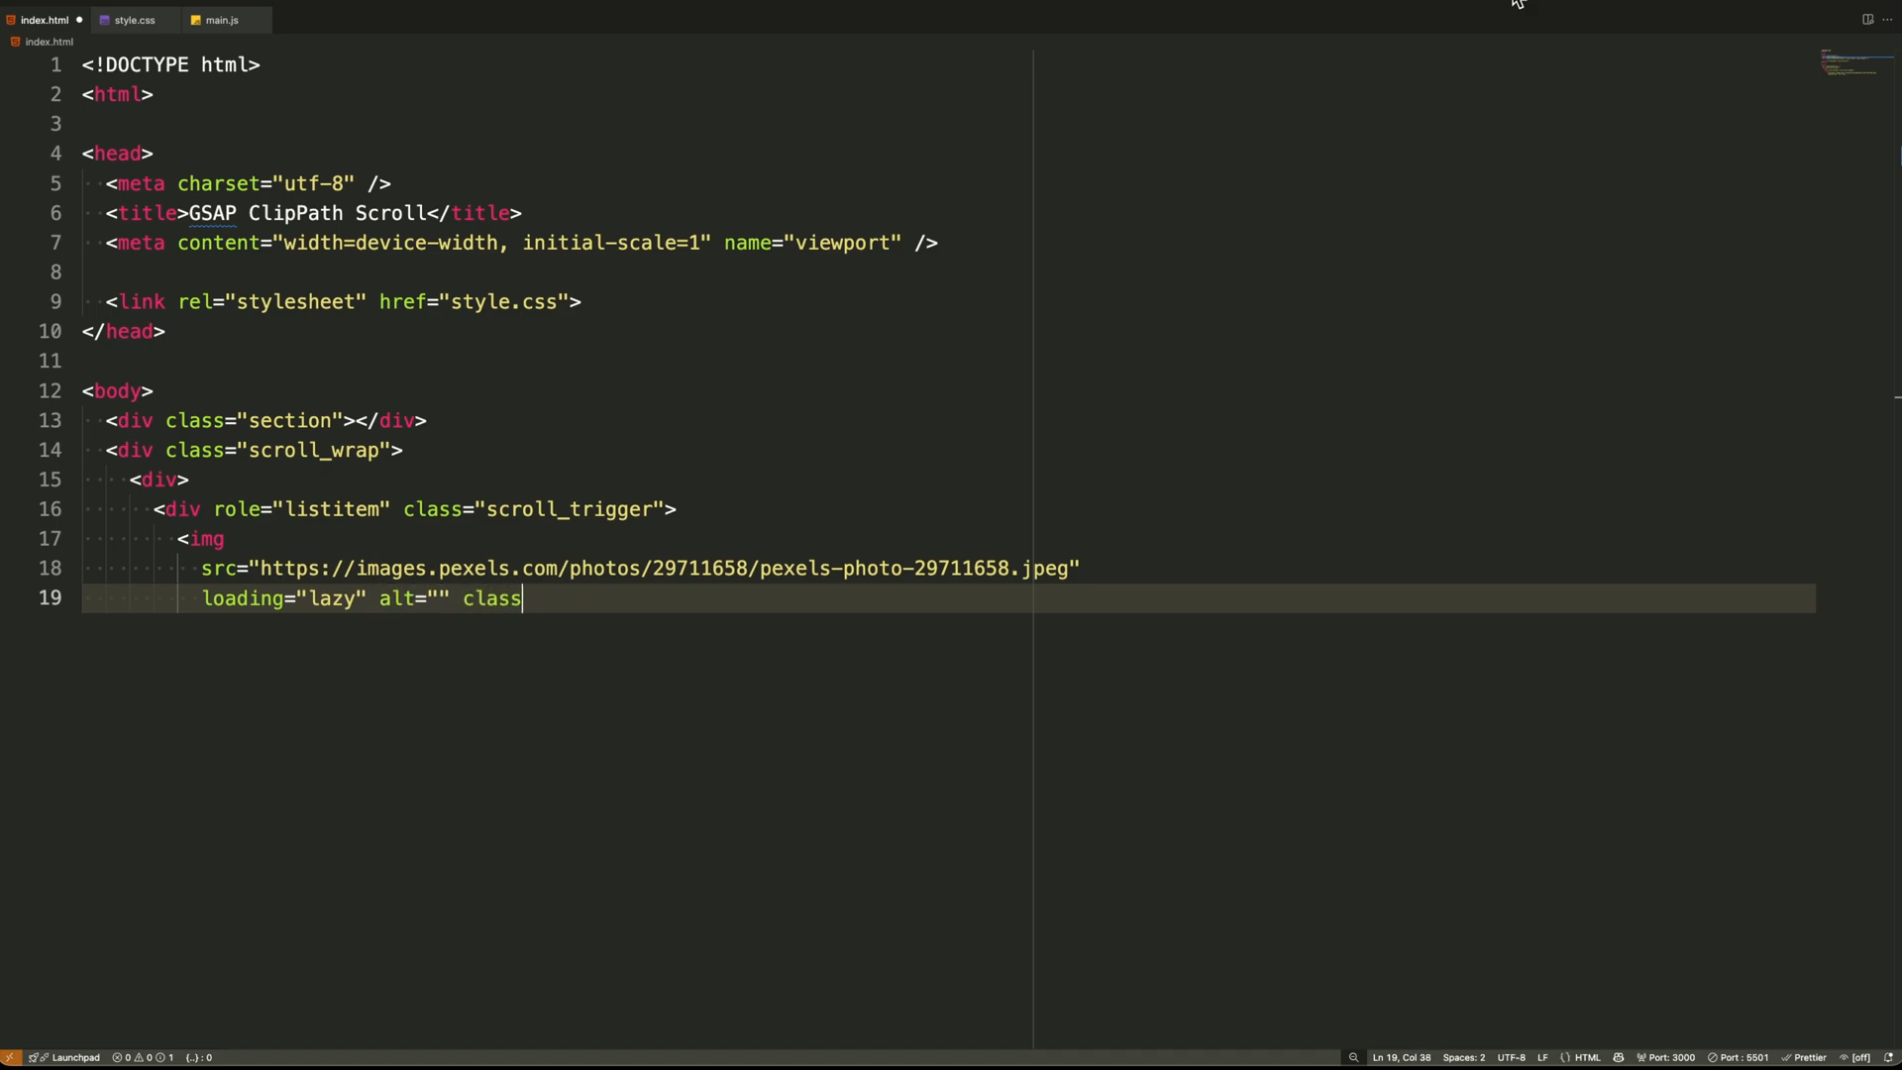
pyautogui.write('="scroll_background" />')
pyautogui.write('</div>')
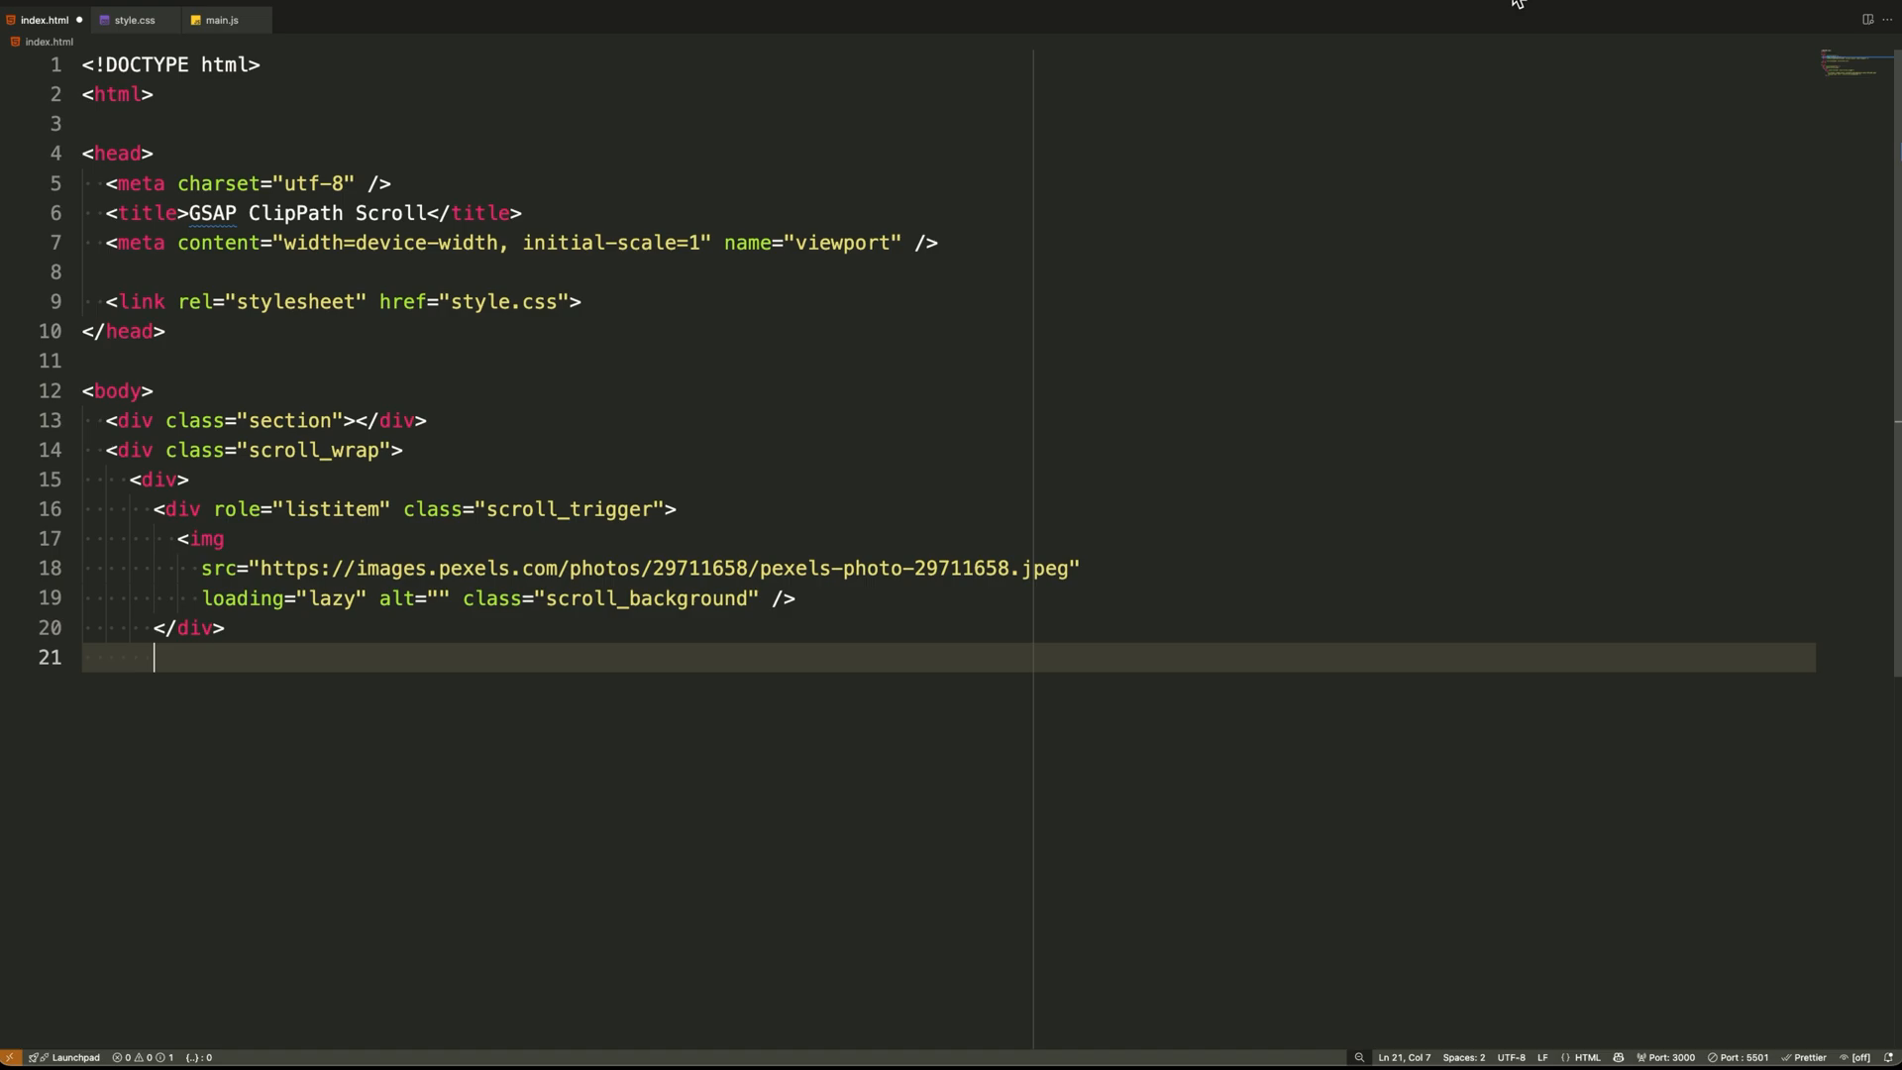
# Add scroll_trigger items with lazy scroll_background Pexels photos 2101187, 1822605 and 532826
pyautogui.write('<div role="listitem" class="scroll_trigger">')
pyautogui.write('src="https://images.pexels.com/photo')
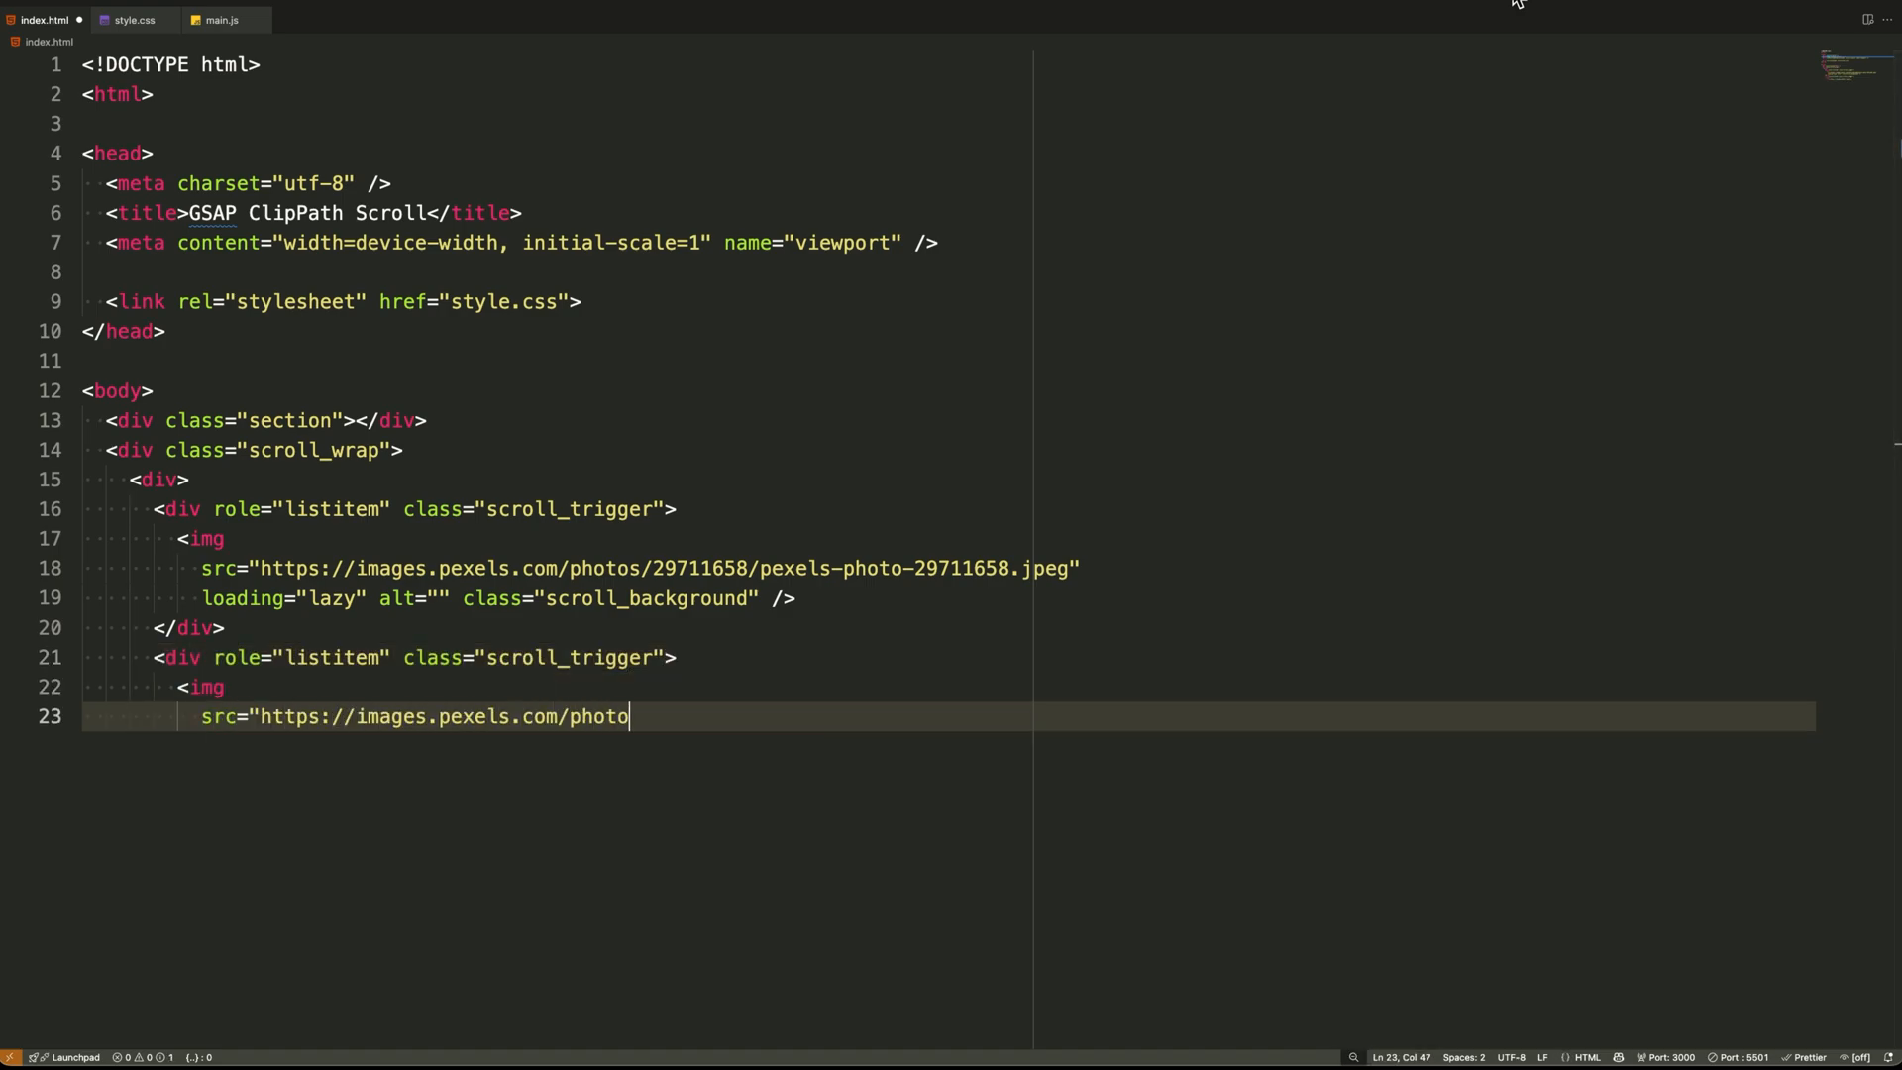
pyautogui.write('s/2101187/pexels-photo-2101187.jpeg"')
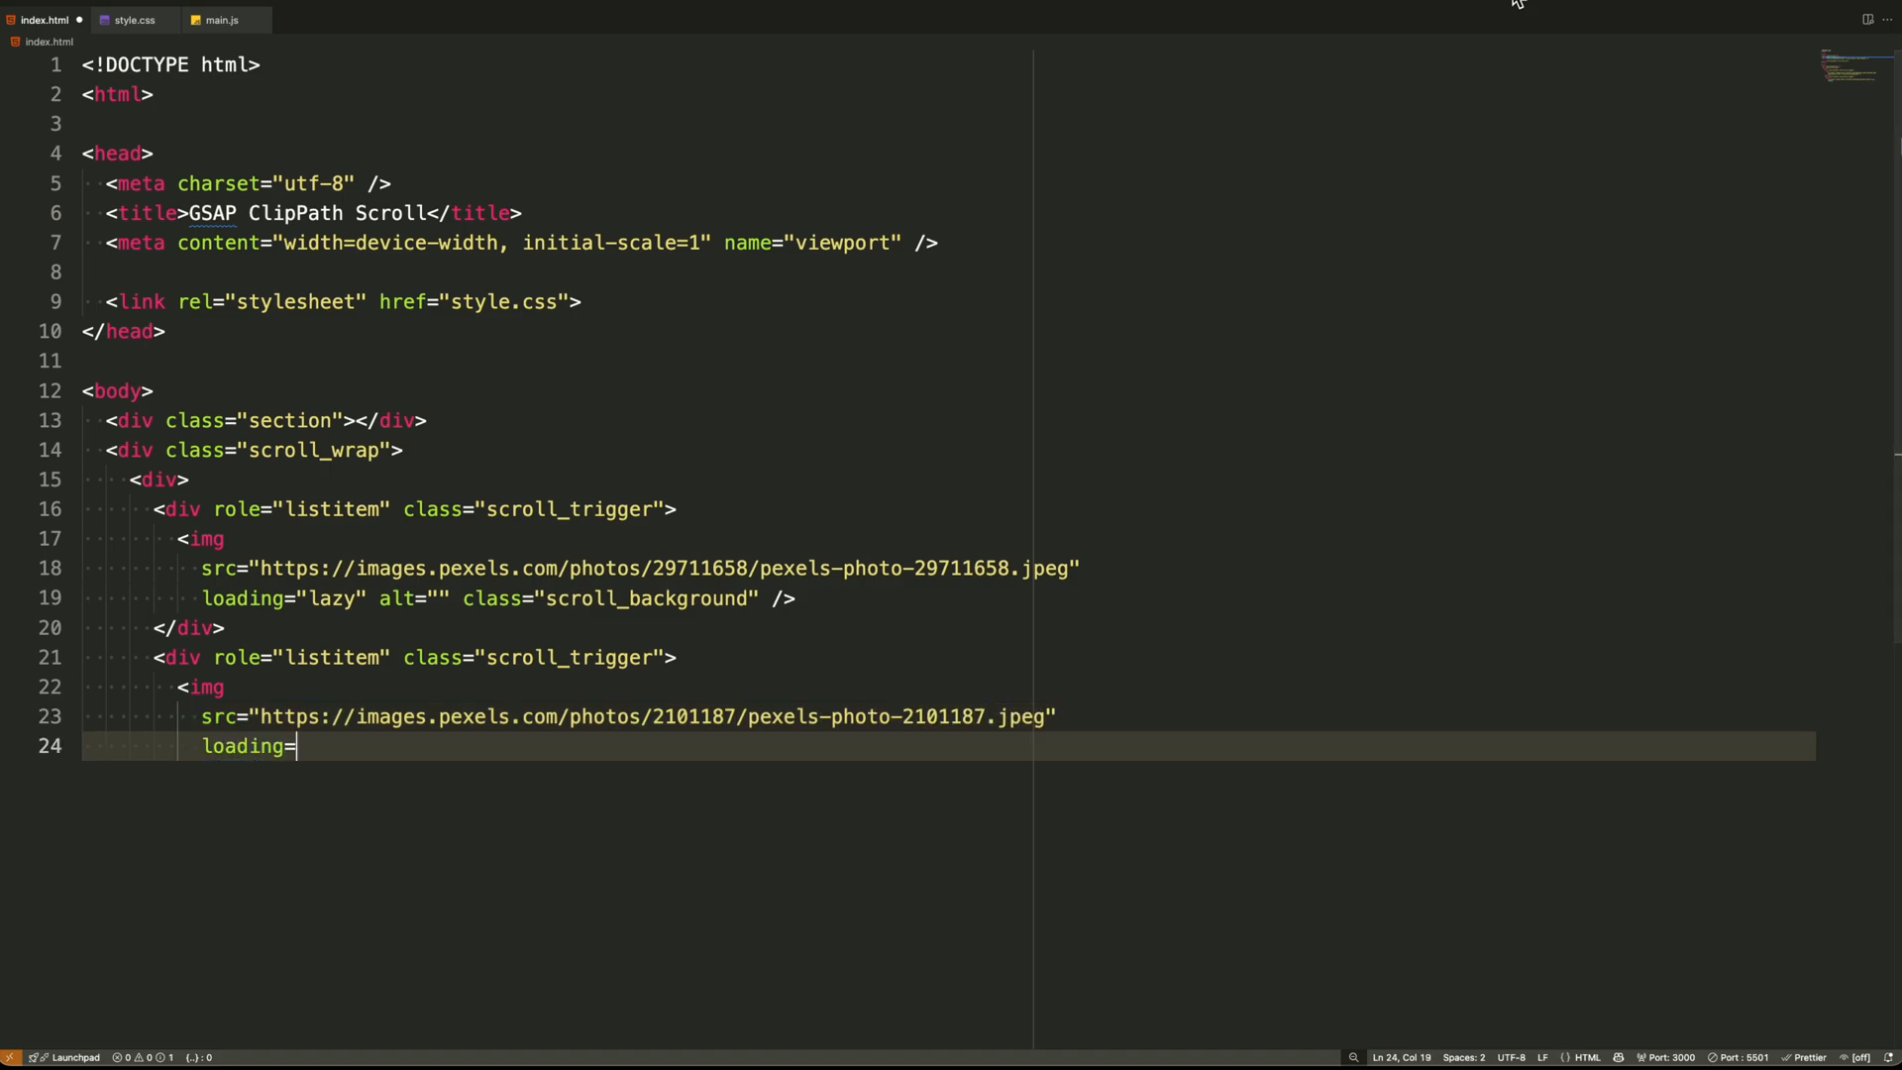
pyautogui.write('"lazy" alt="" class="scroll_background" />')
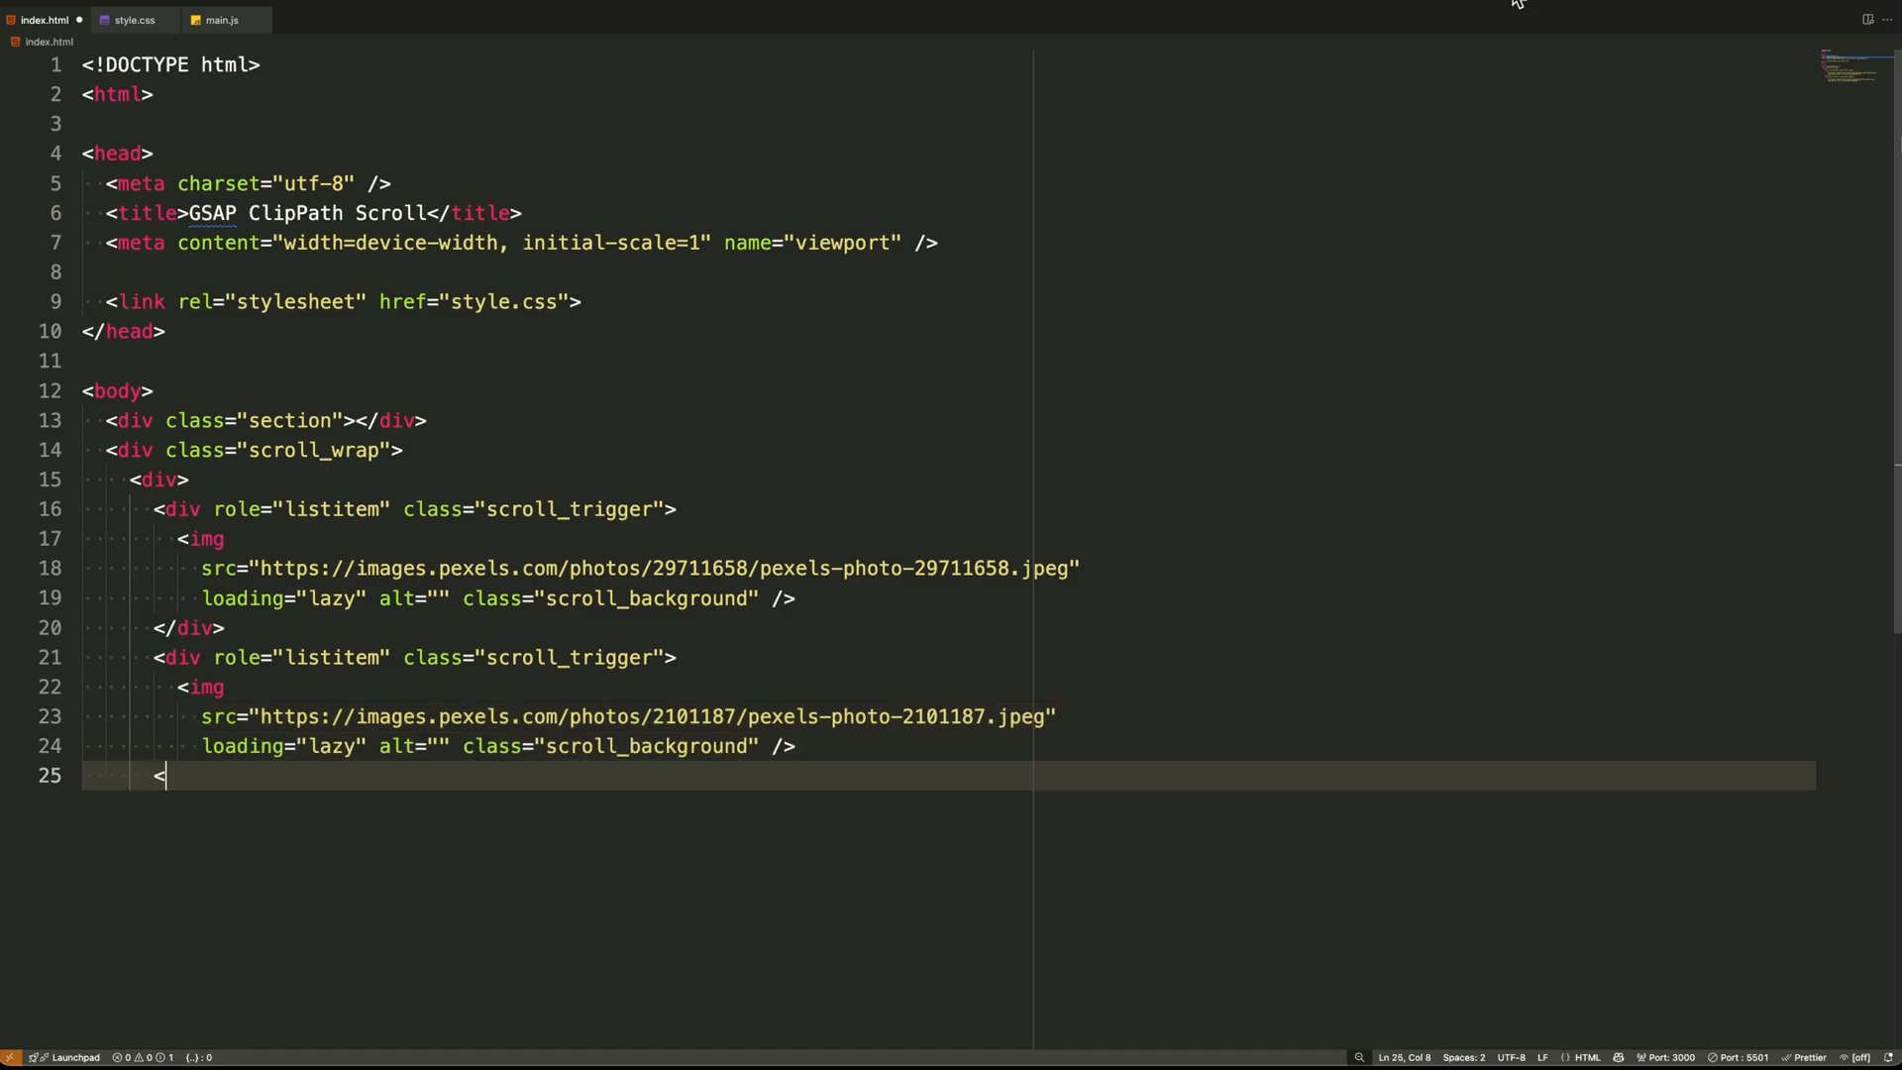
pyautogui.write('</div>')
pyautogui.write('src="https://images.pexels.com/photo')
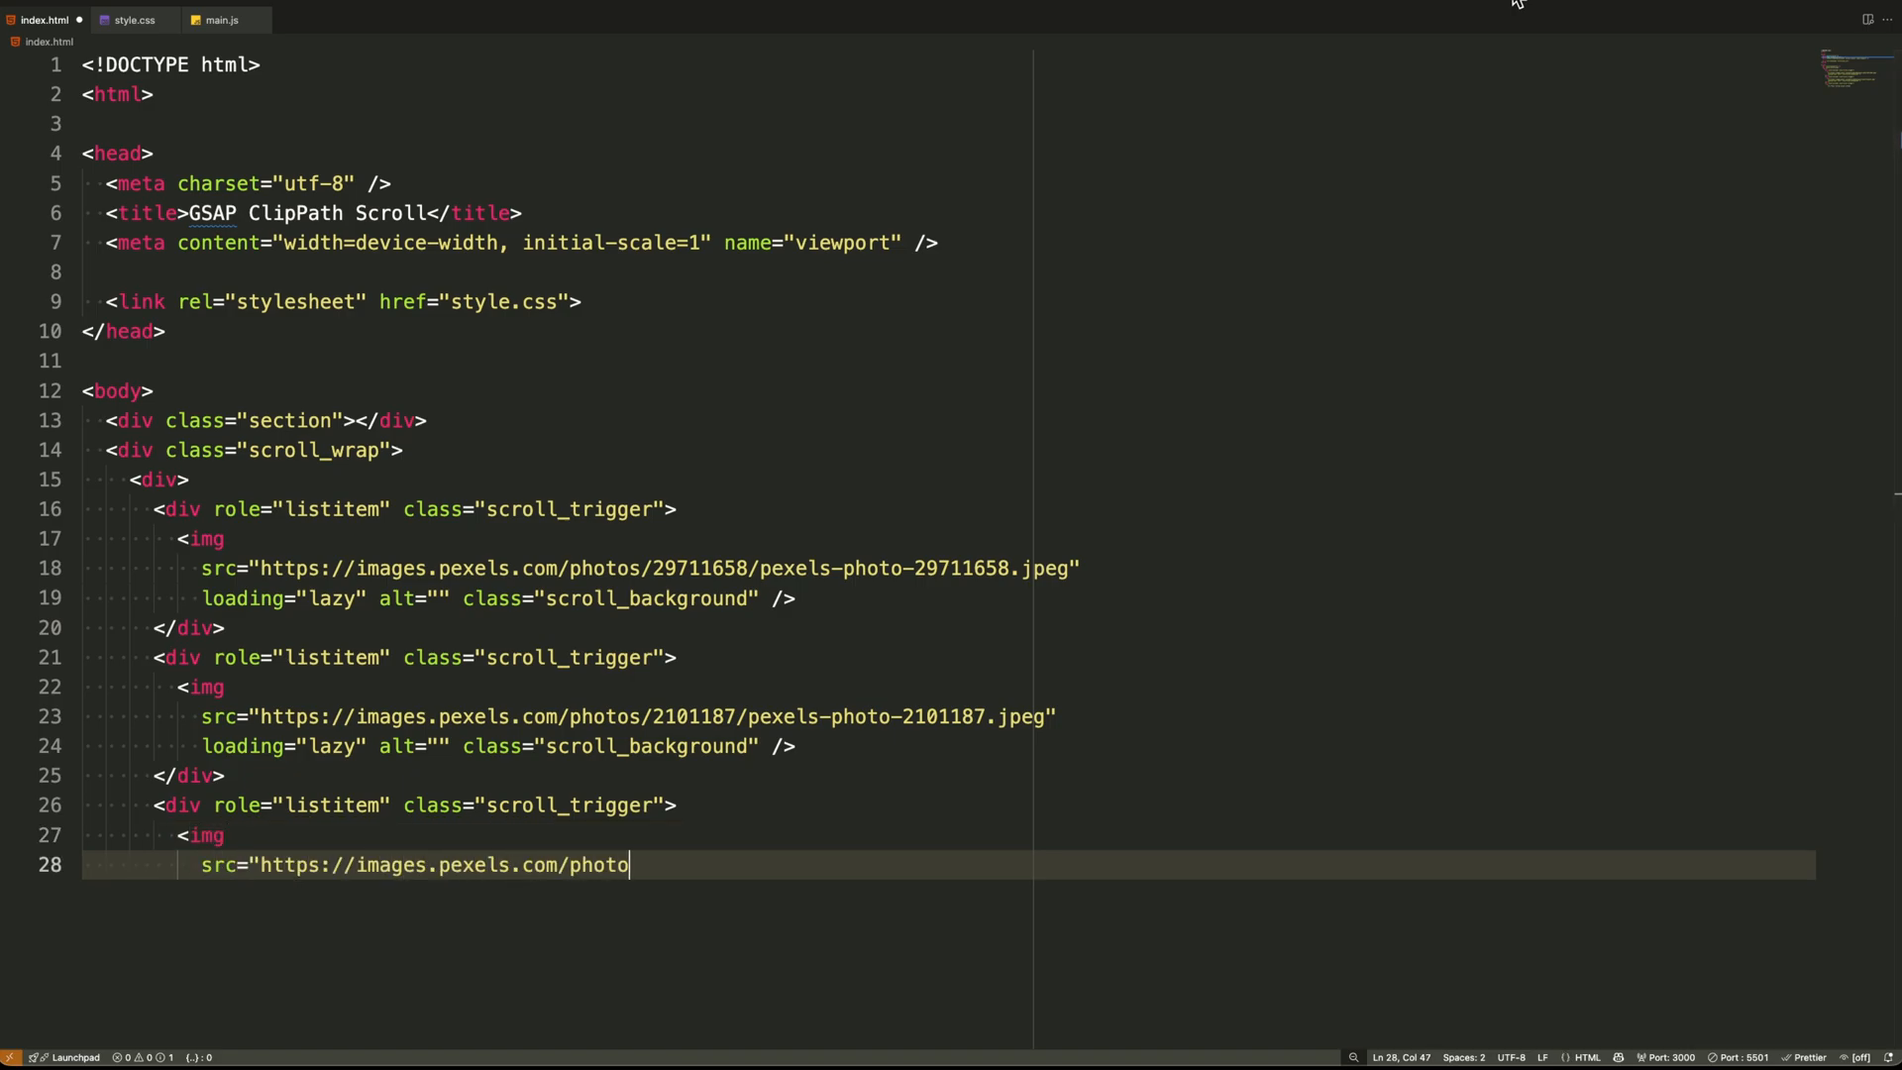
pyautogui.write('s/1822605/pexels-photo-1822605.jpeg"')
pyautogui.write('</d')
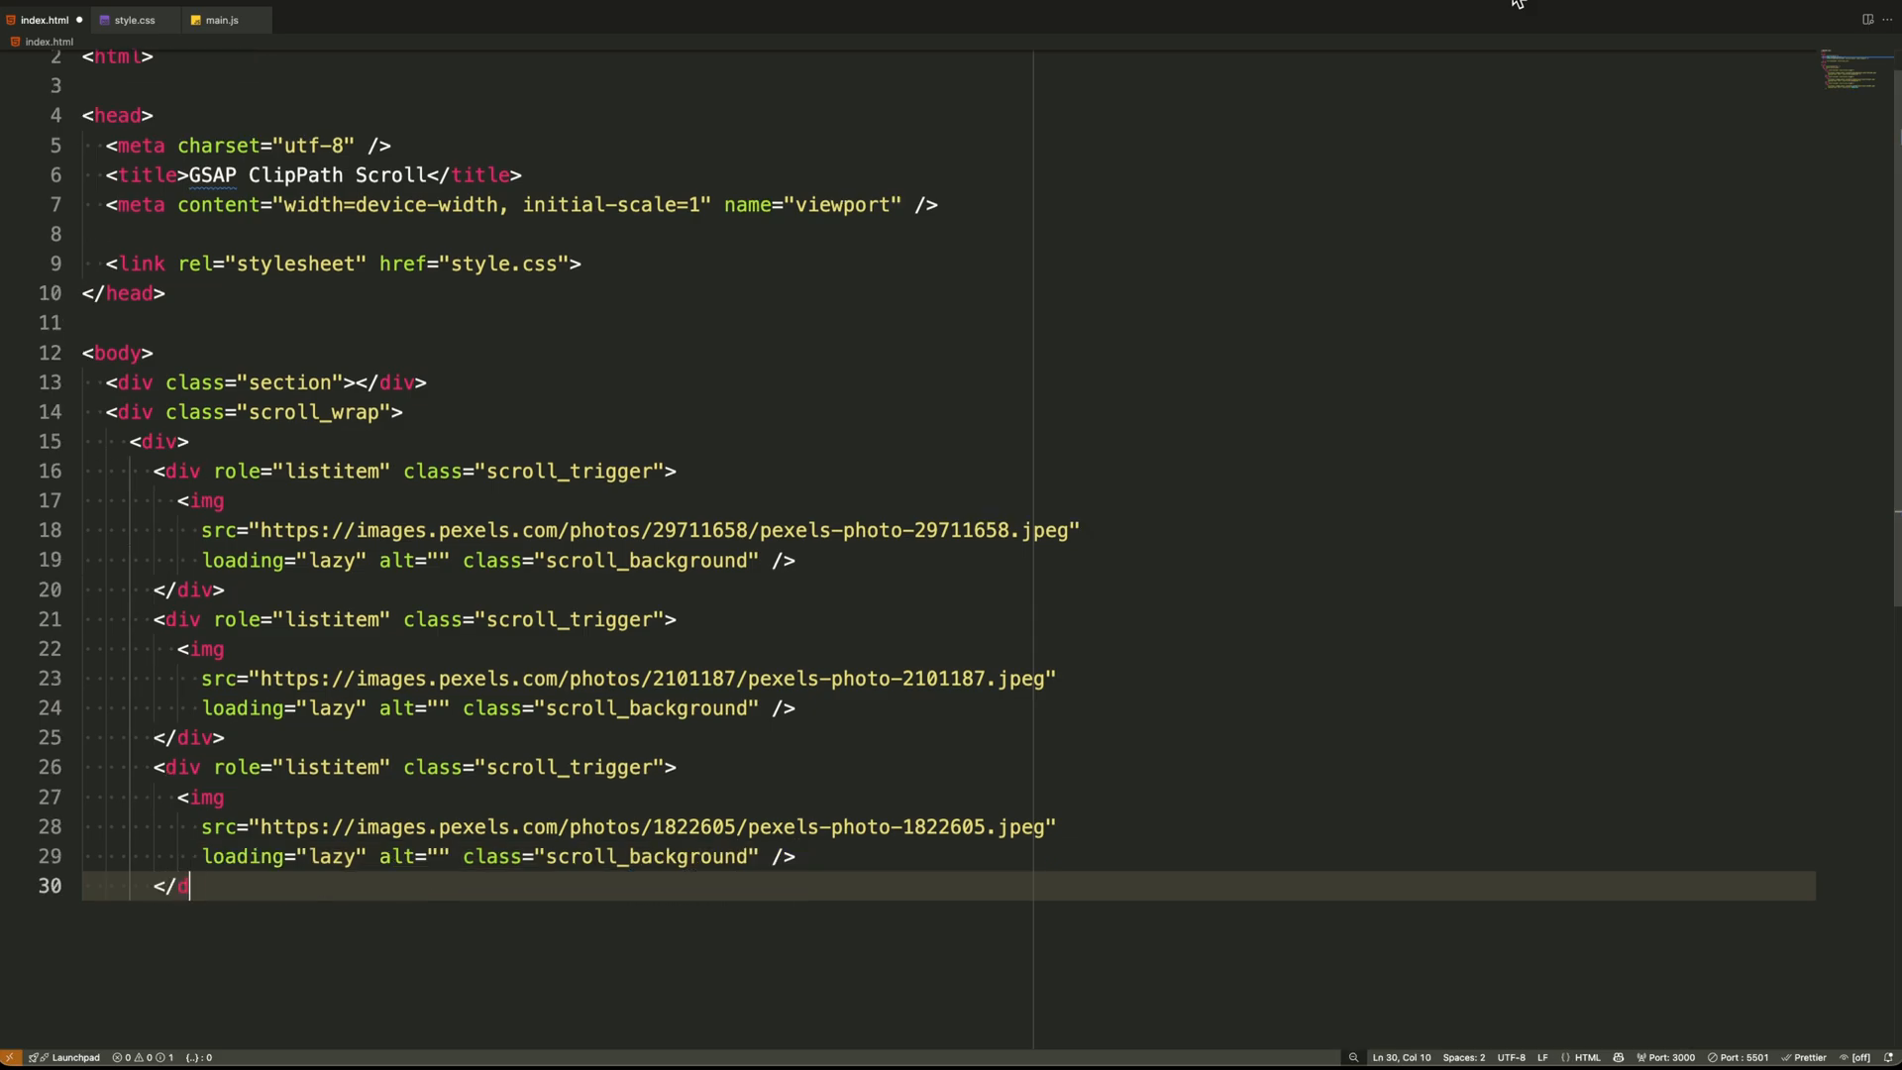
pyautogui.write('<div role="listitem" class="scroll_trigger">')
pyautogui.write('src="https://images.pexels.com/photos/')
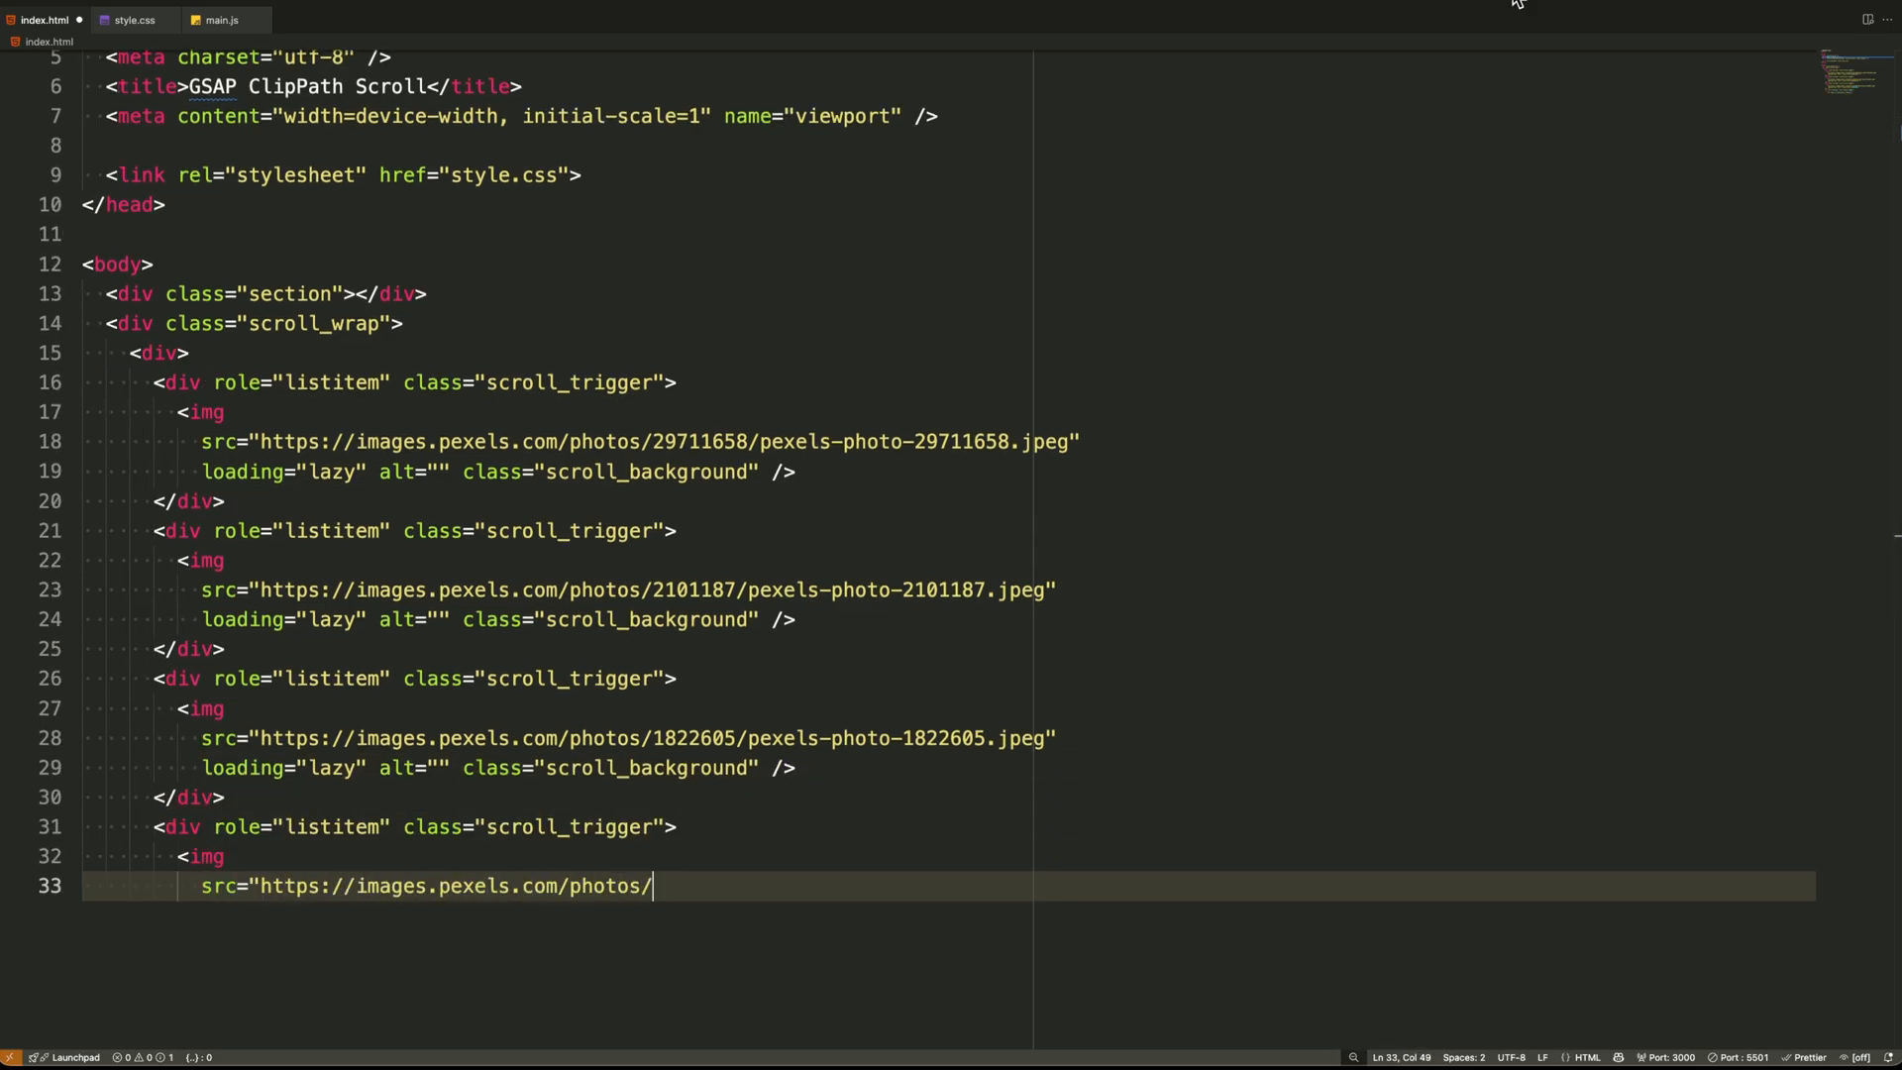
pyautogui.write('532826/pexels-photo-532826.jpeg"')
pyautogui.write('</div')
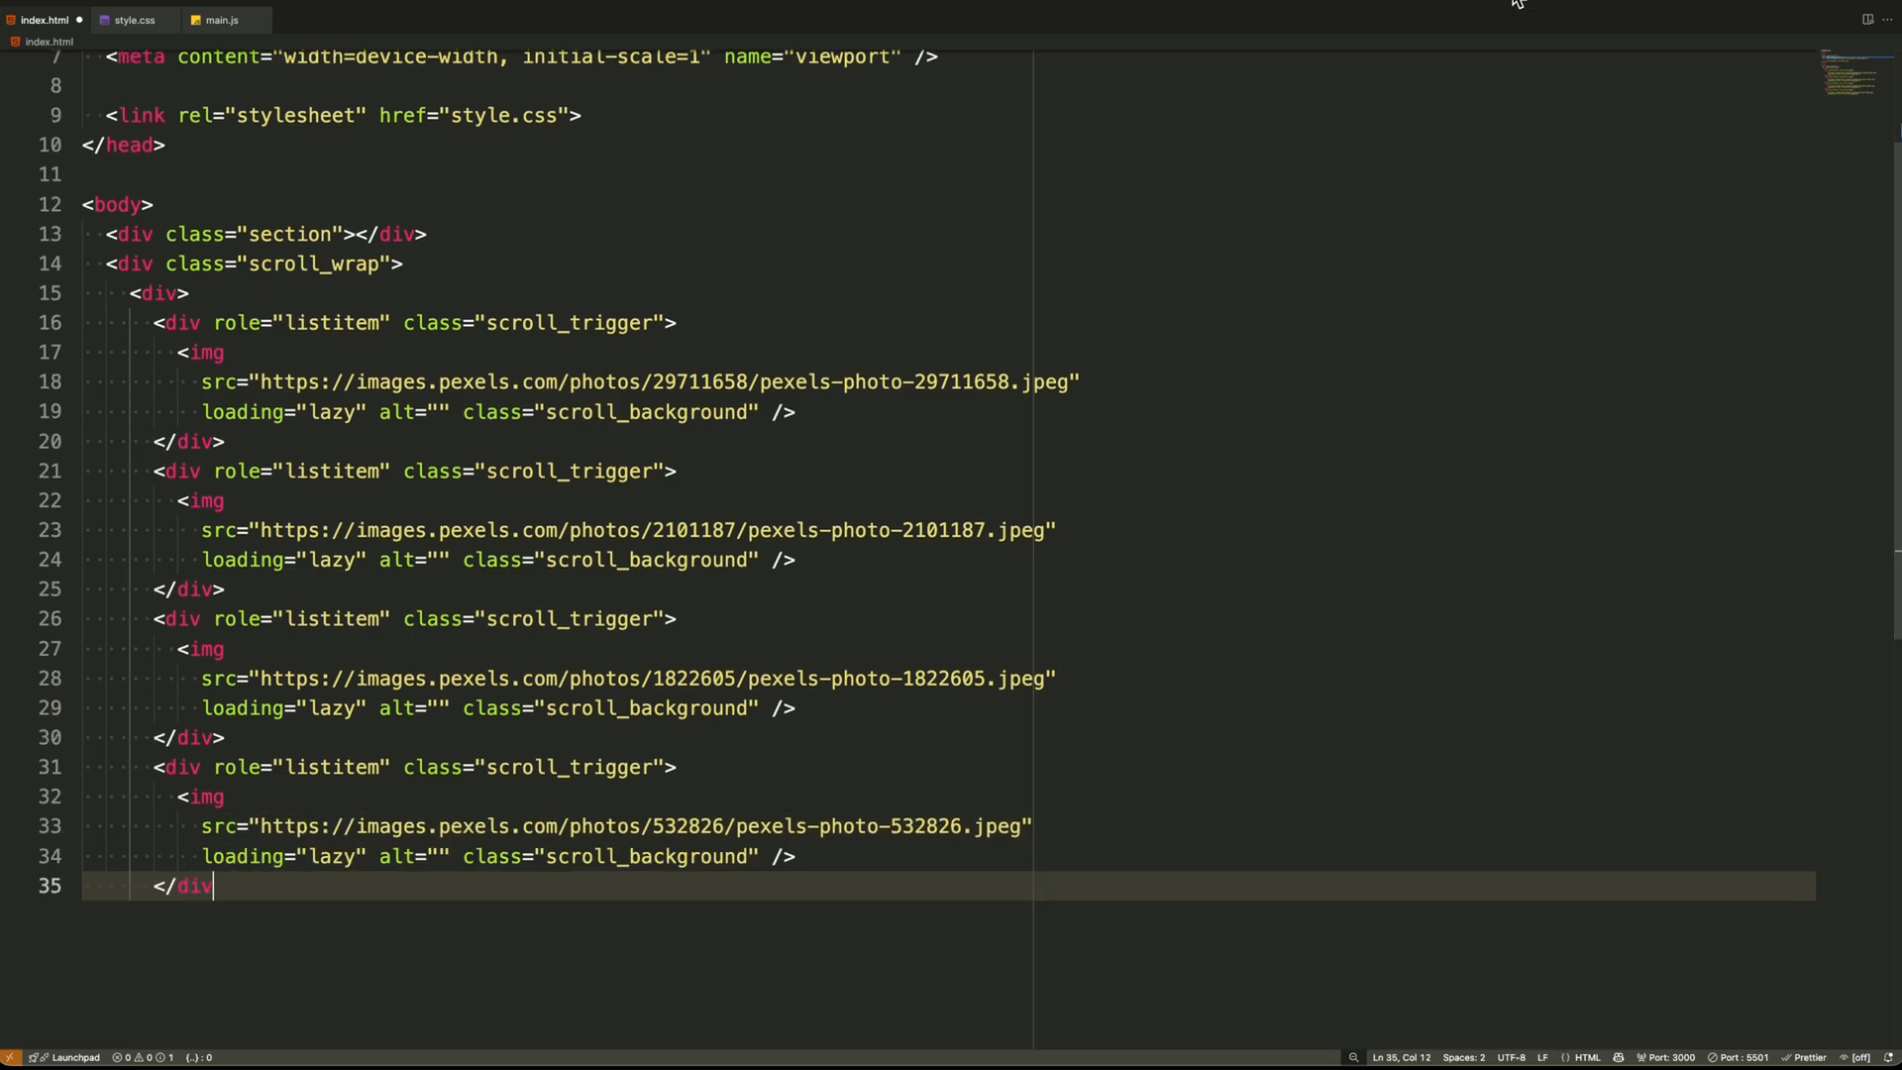
pyautogui.write('<div role="listitem" class="scroll_trigger">')
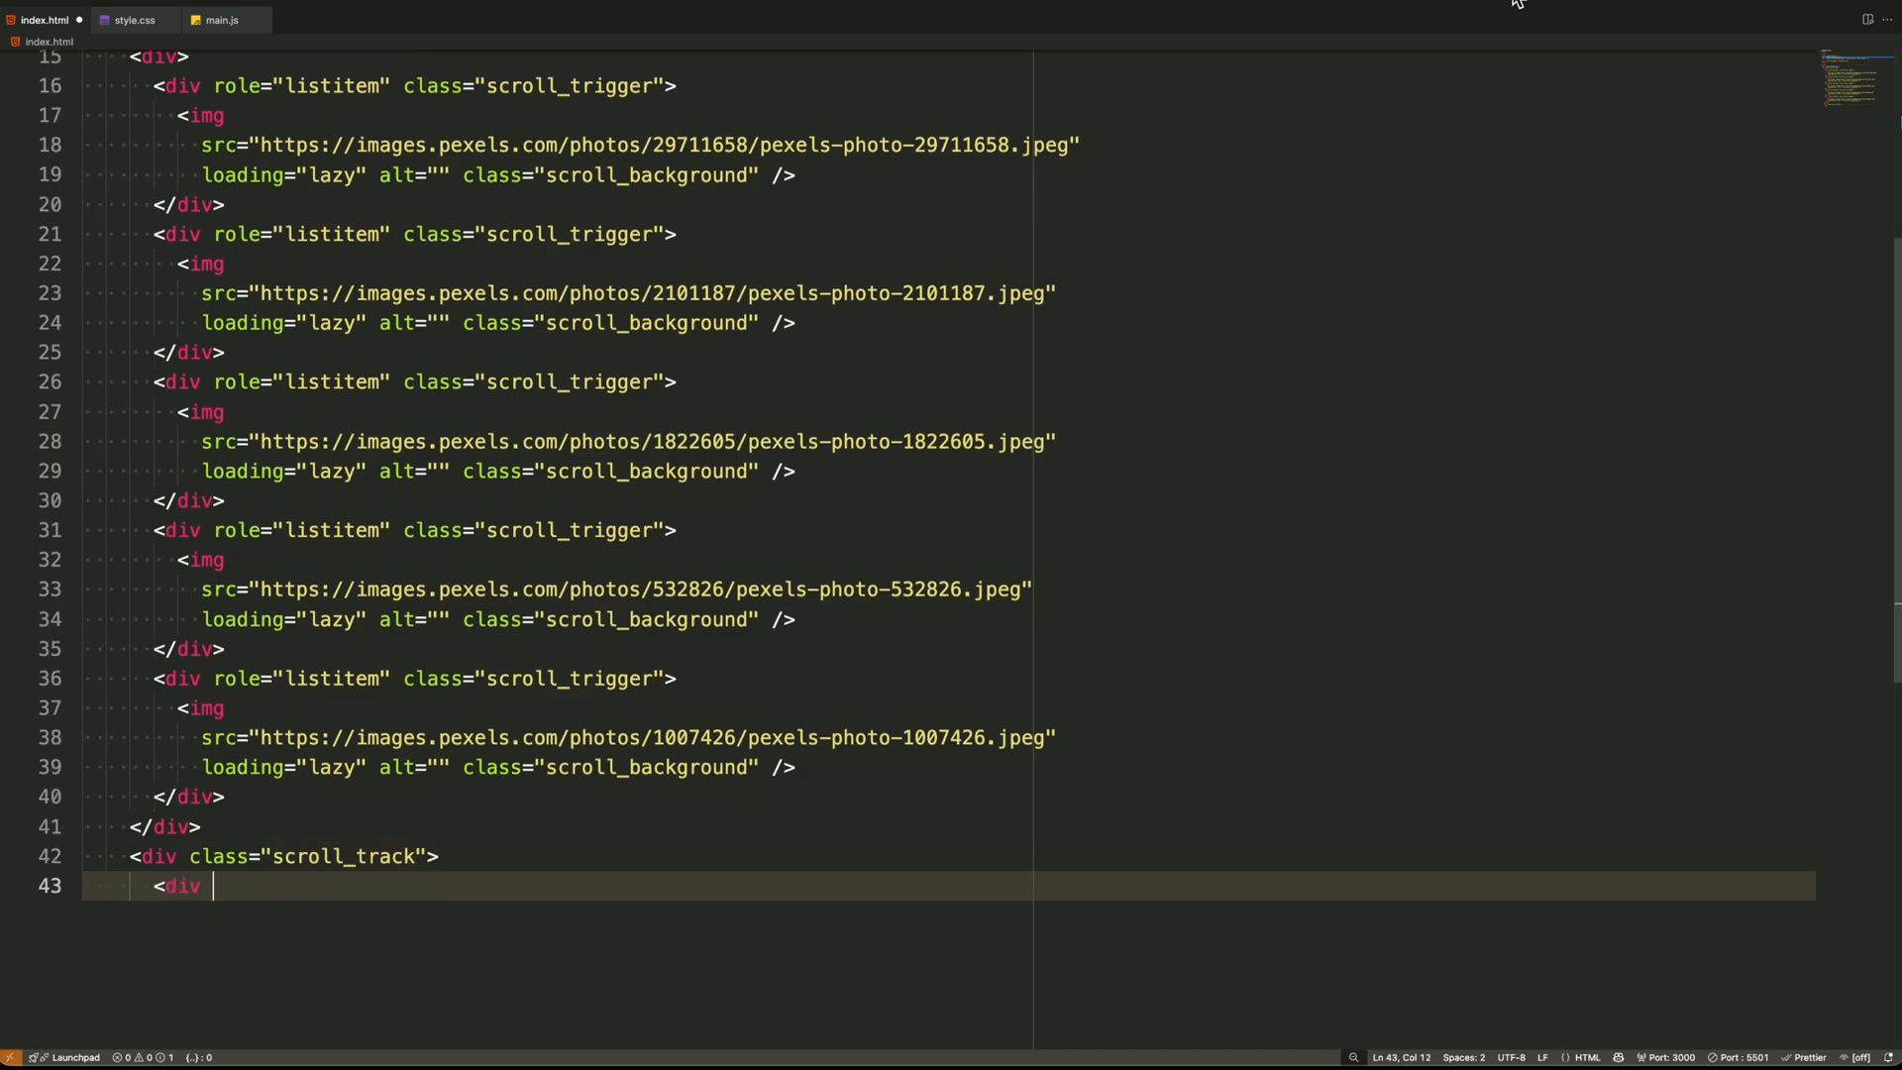
# Create the scroll_sticky list with a first 'Embracing the Wild' scroll_item and lazy scroll_img photo
pyautogui.write('role="list" class')
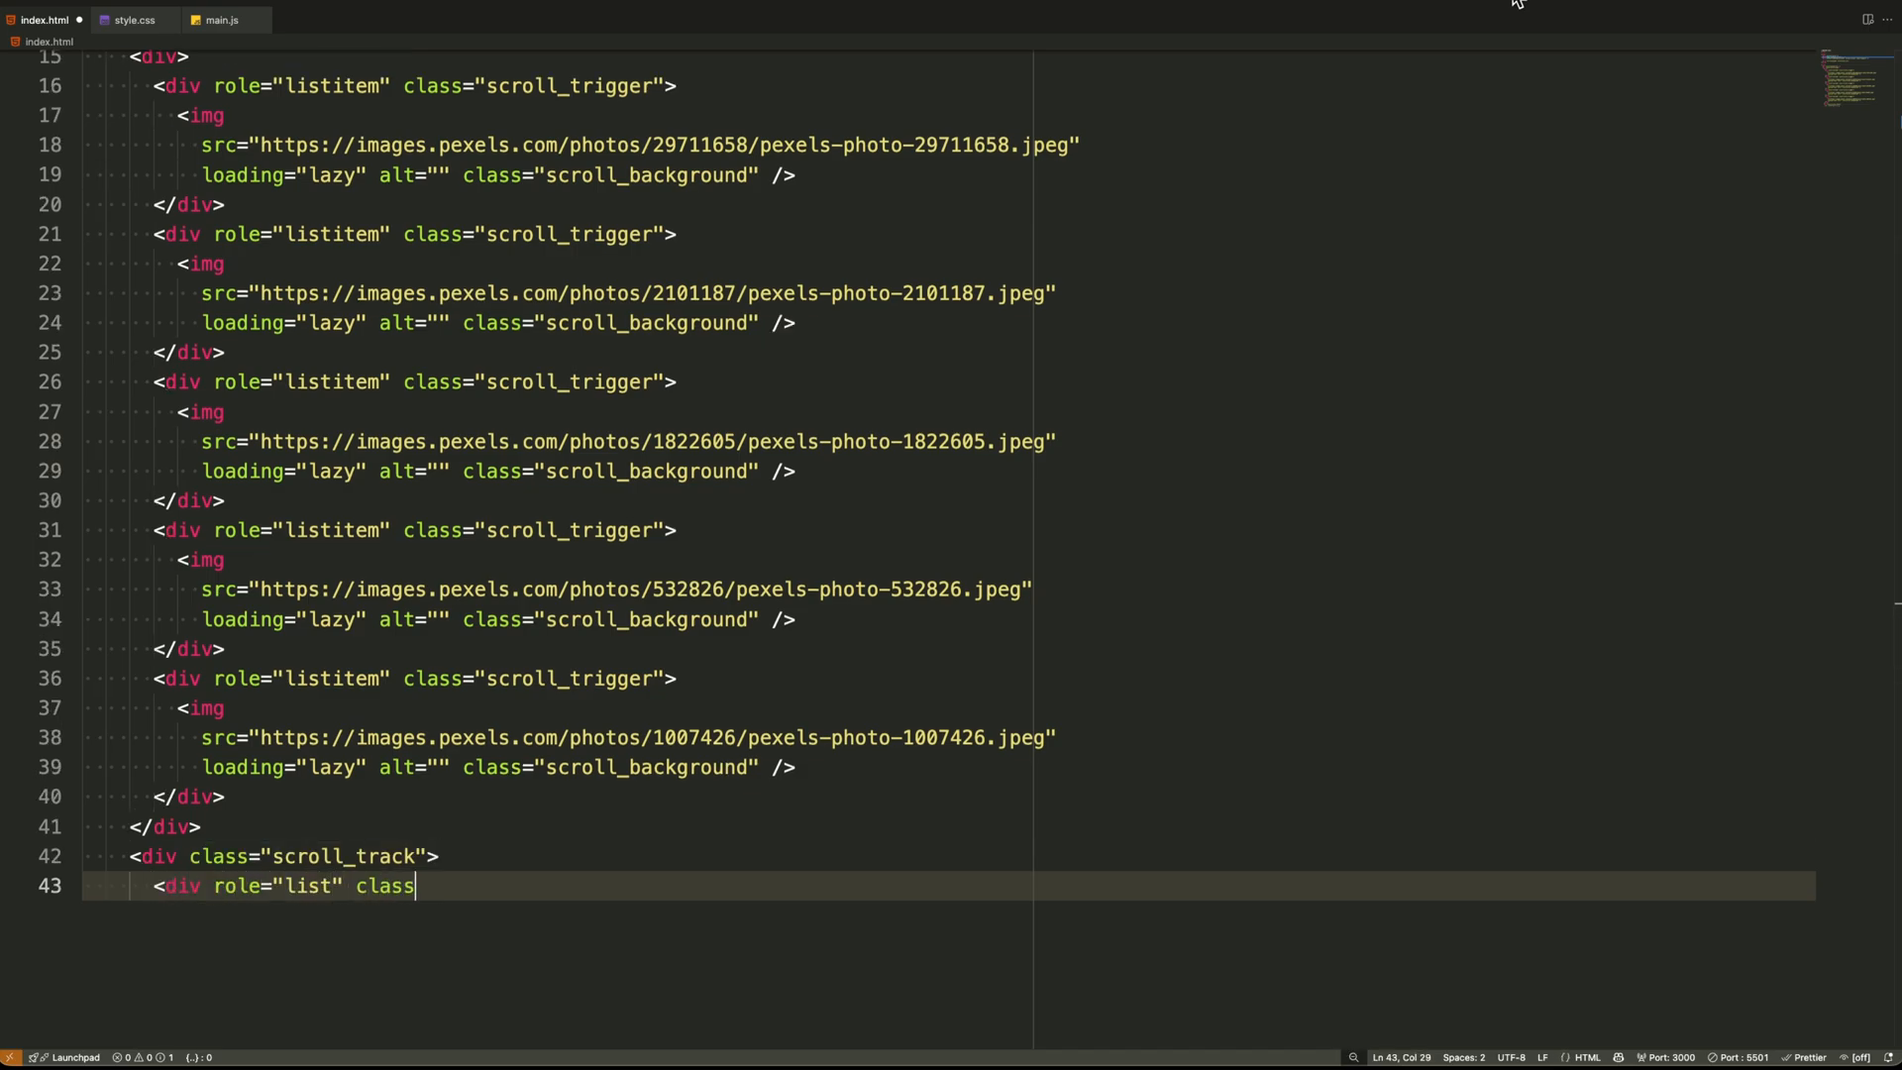
pyautogui.write('="scroll_sticky">')
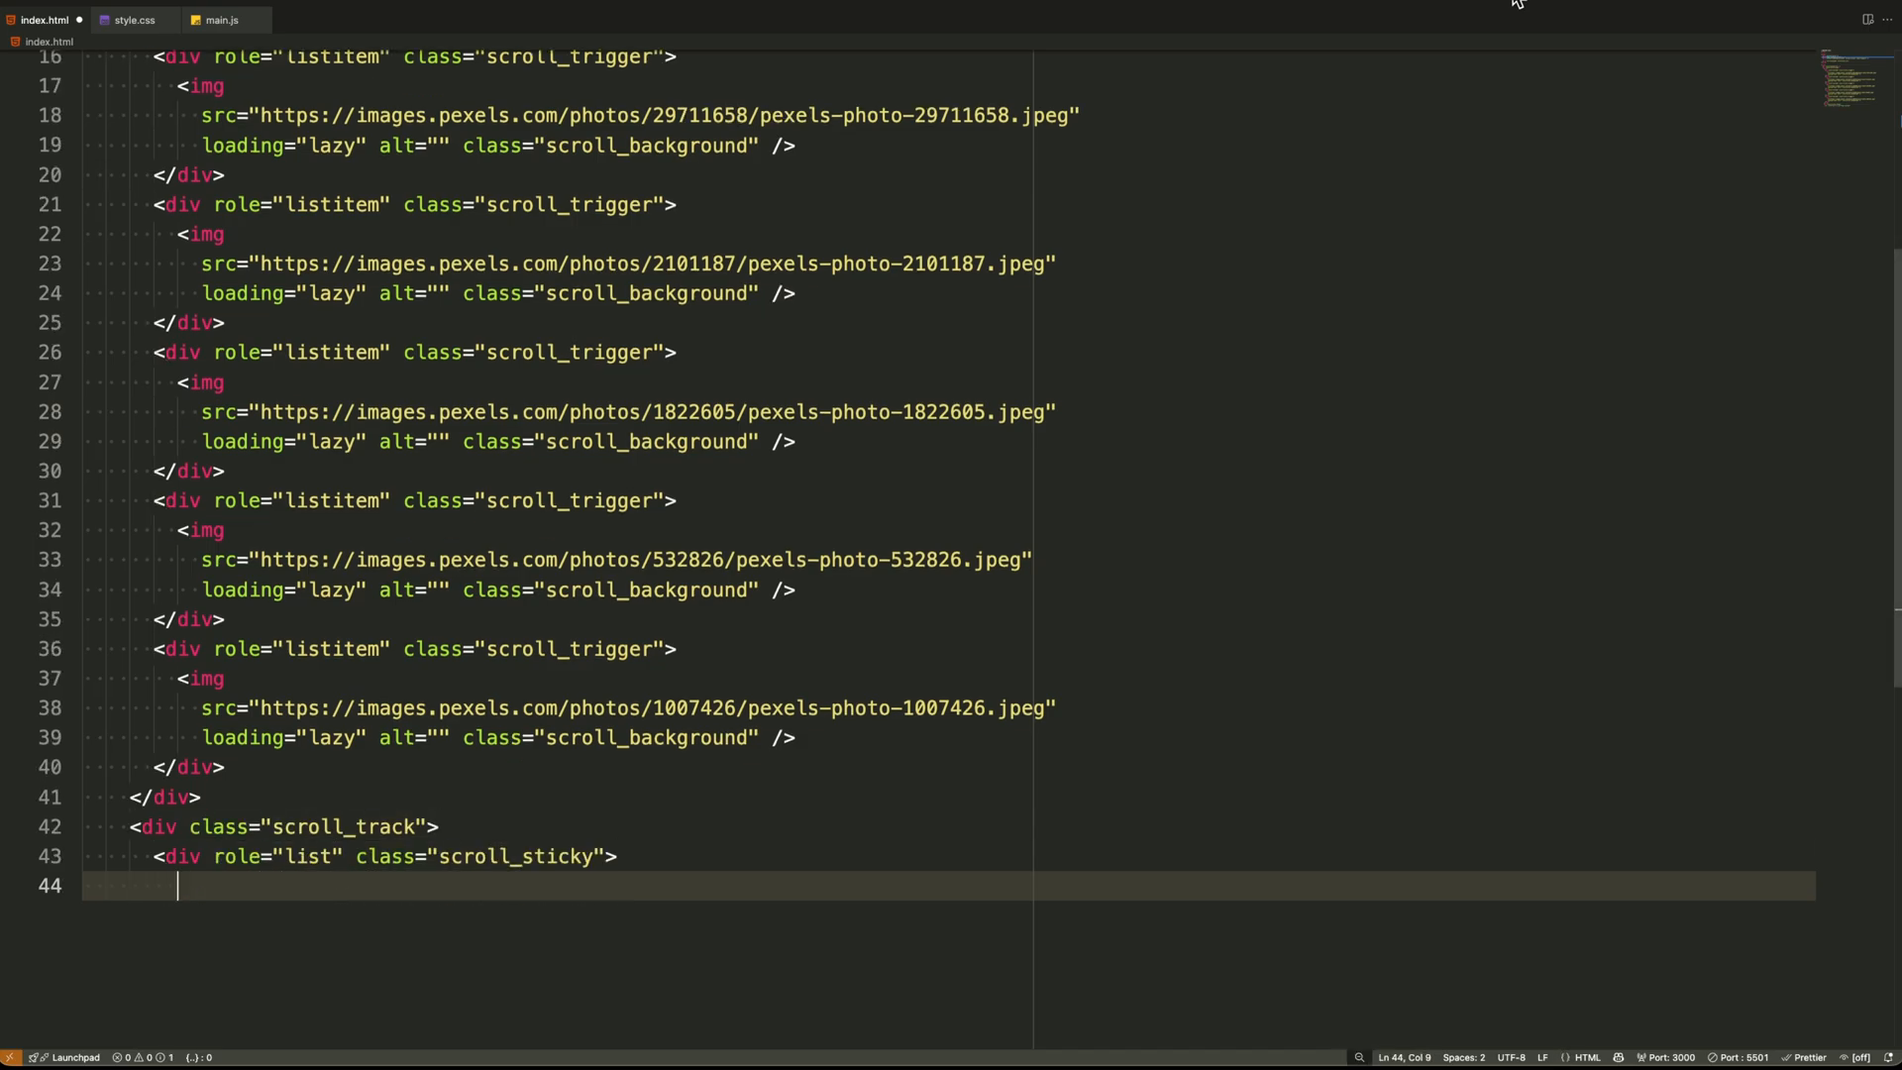
pyautogui.write('<div role="listitem')
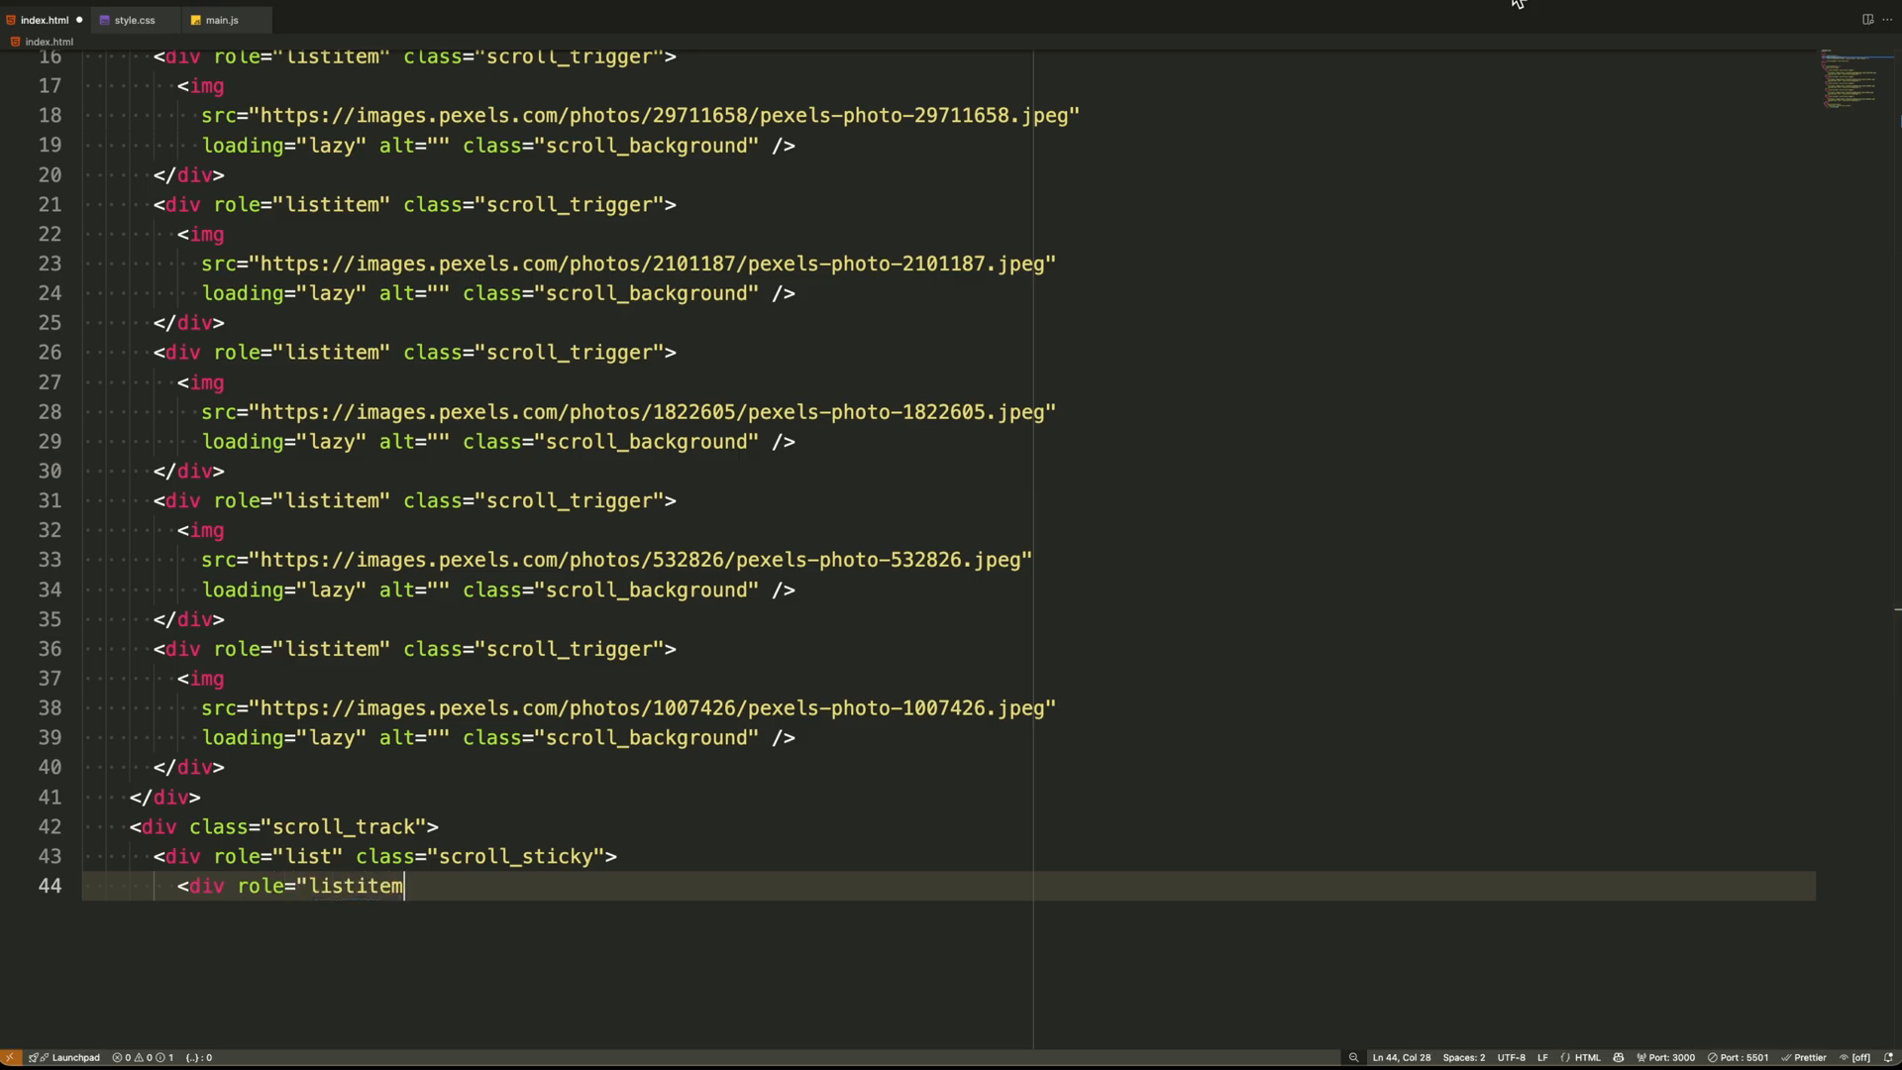
pyautogui.write('" class="scroll_it')
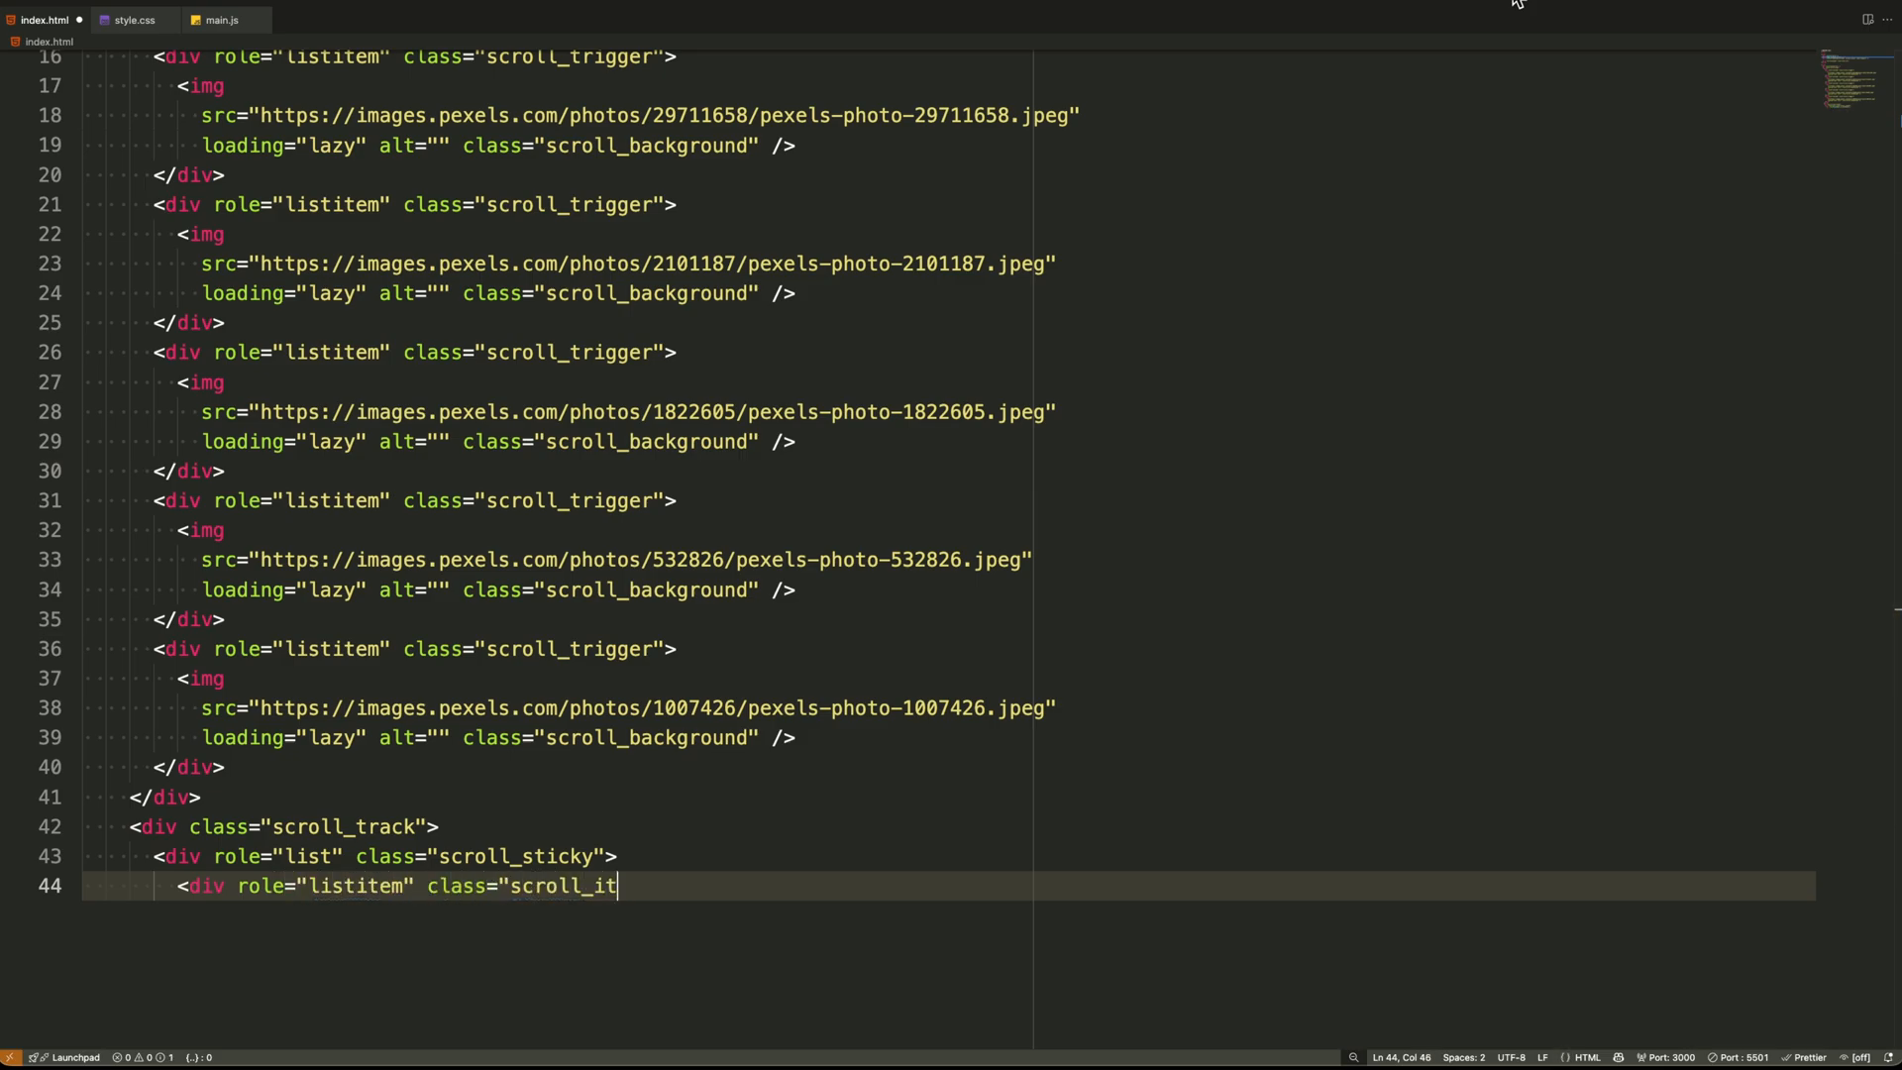
pyautogui.write('em">')
pyautogui.write('Emb')
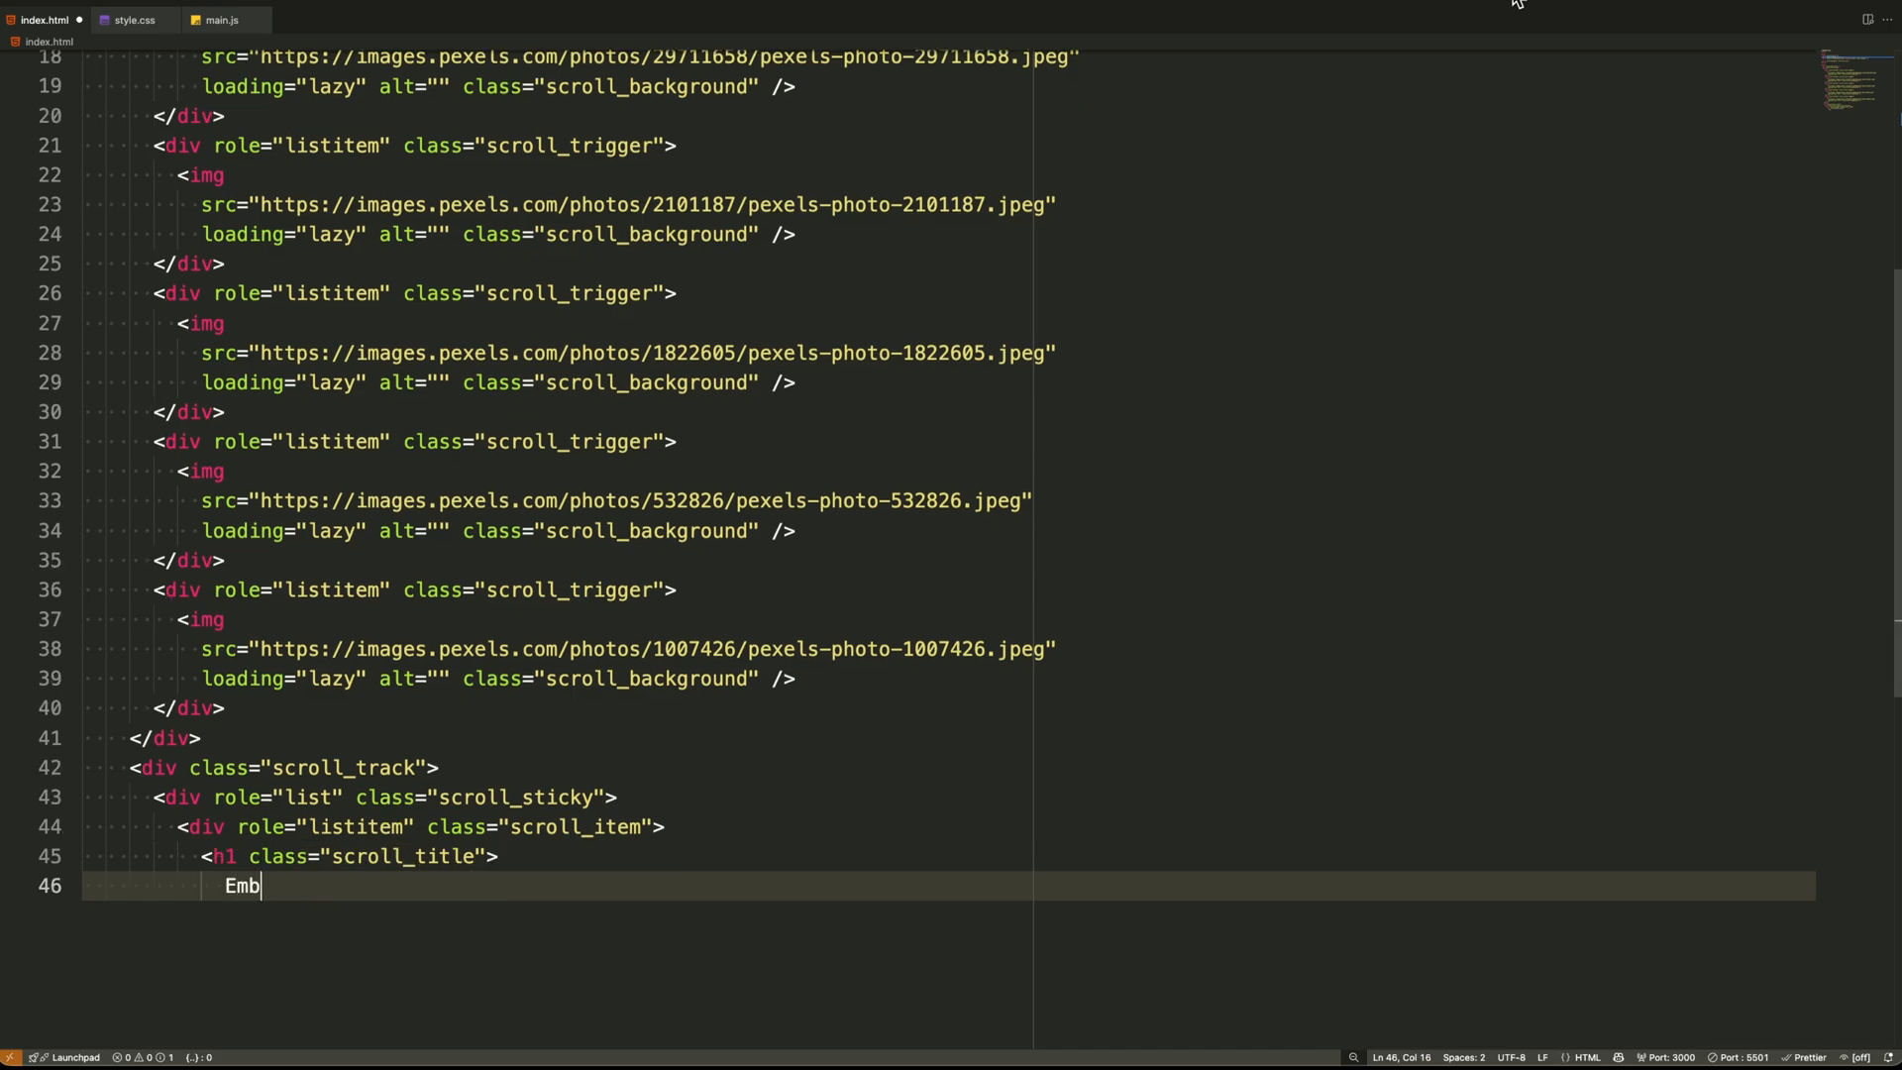
pyautogui.write('racing the Wild: The Beauty and Power of Untamed Nature')
pyautogui.write('src="h')
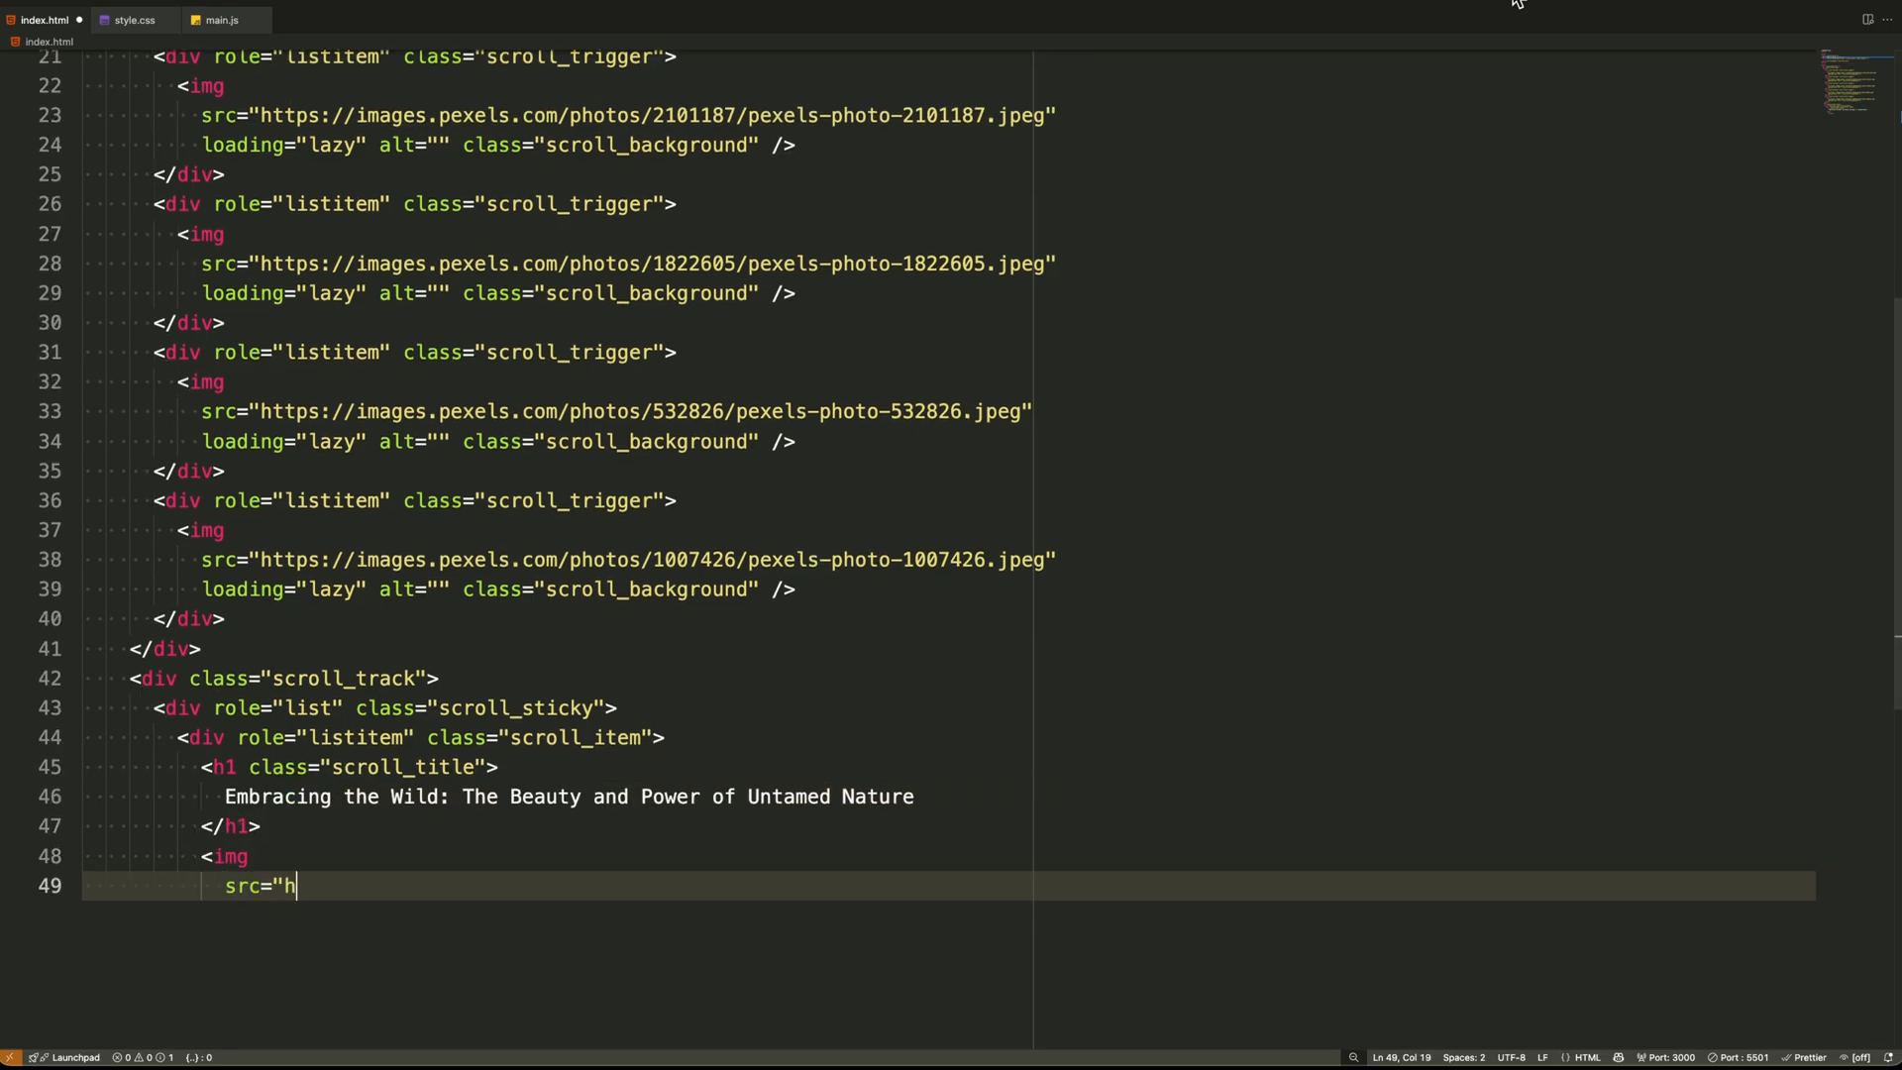
pyautogui.write('ttps://images.pexel')
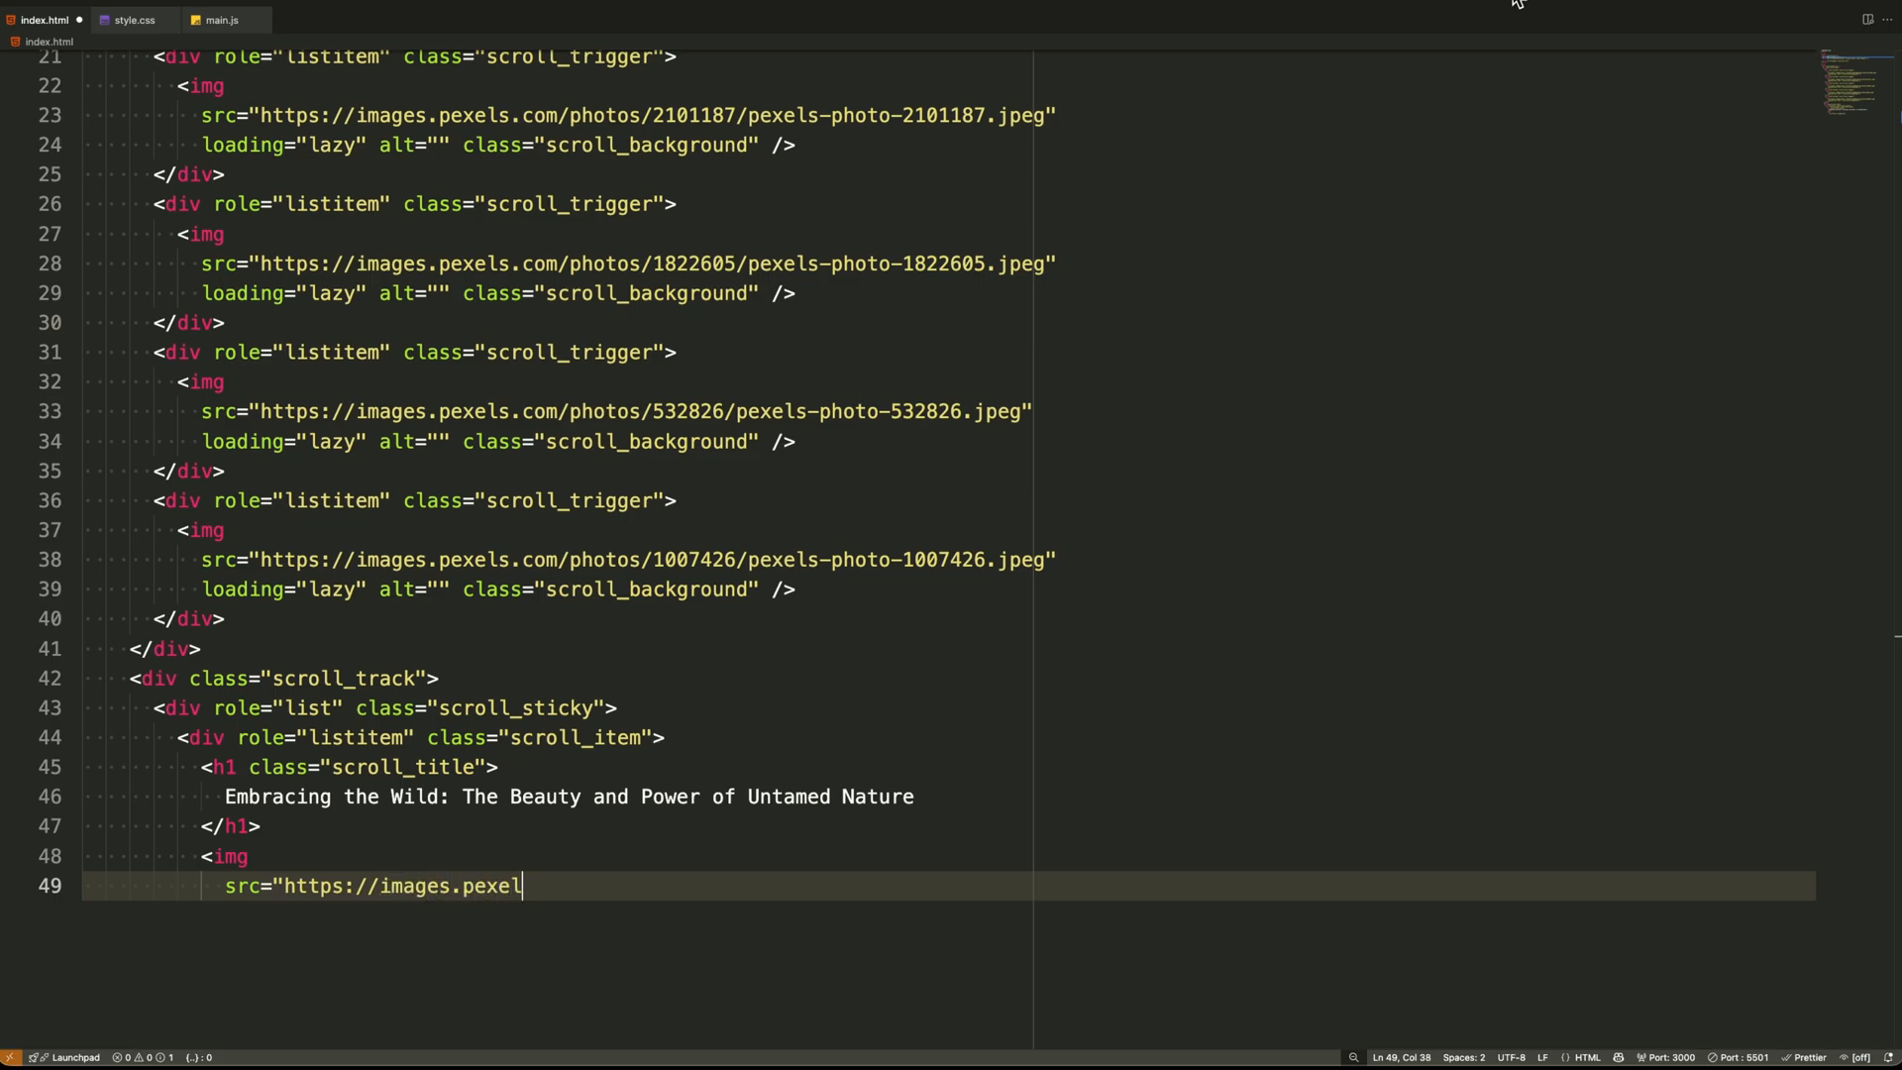
pyautogui.write('s.com/photos/14036568/pexels-photo-14036568.jpeg"')
pyautogui.write('loadi')
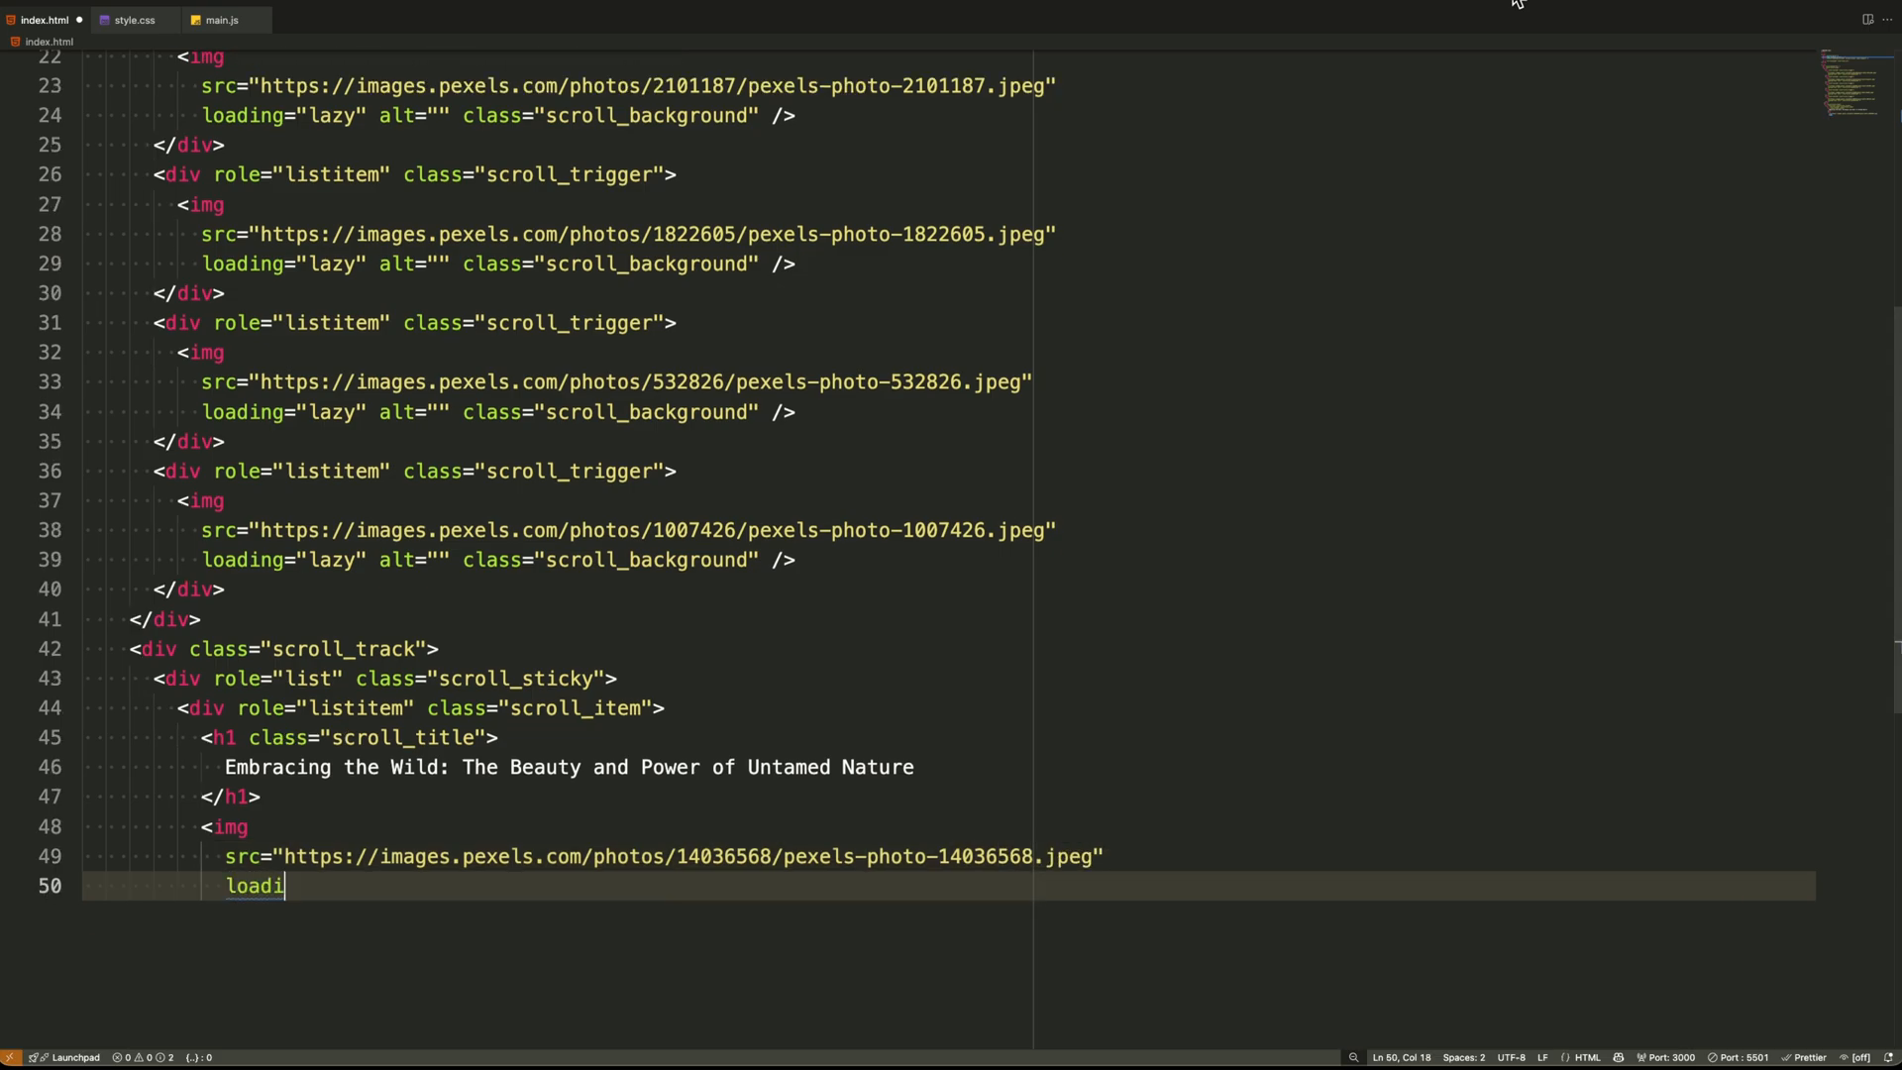
pyautogui.write('ng="lazy" alt="" cla')
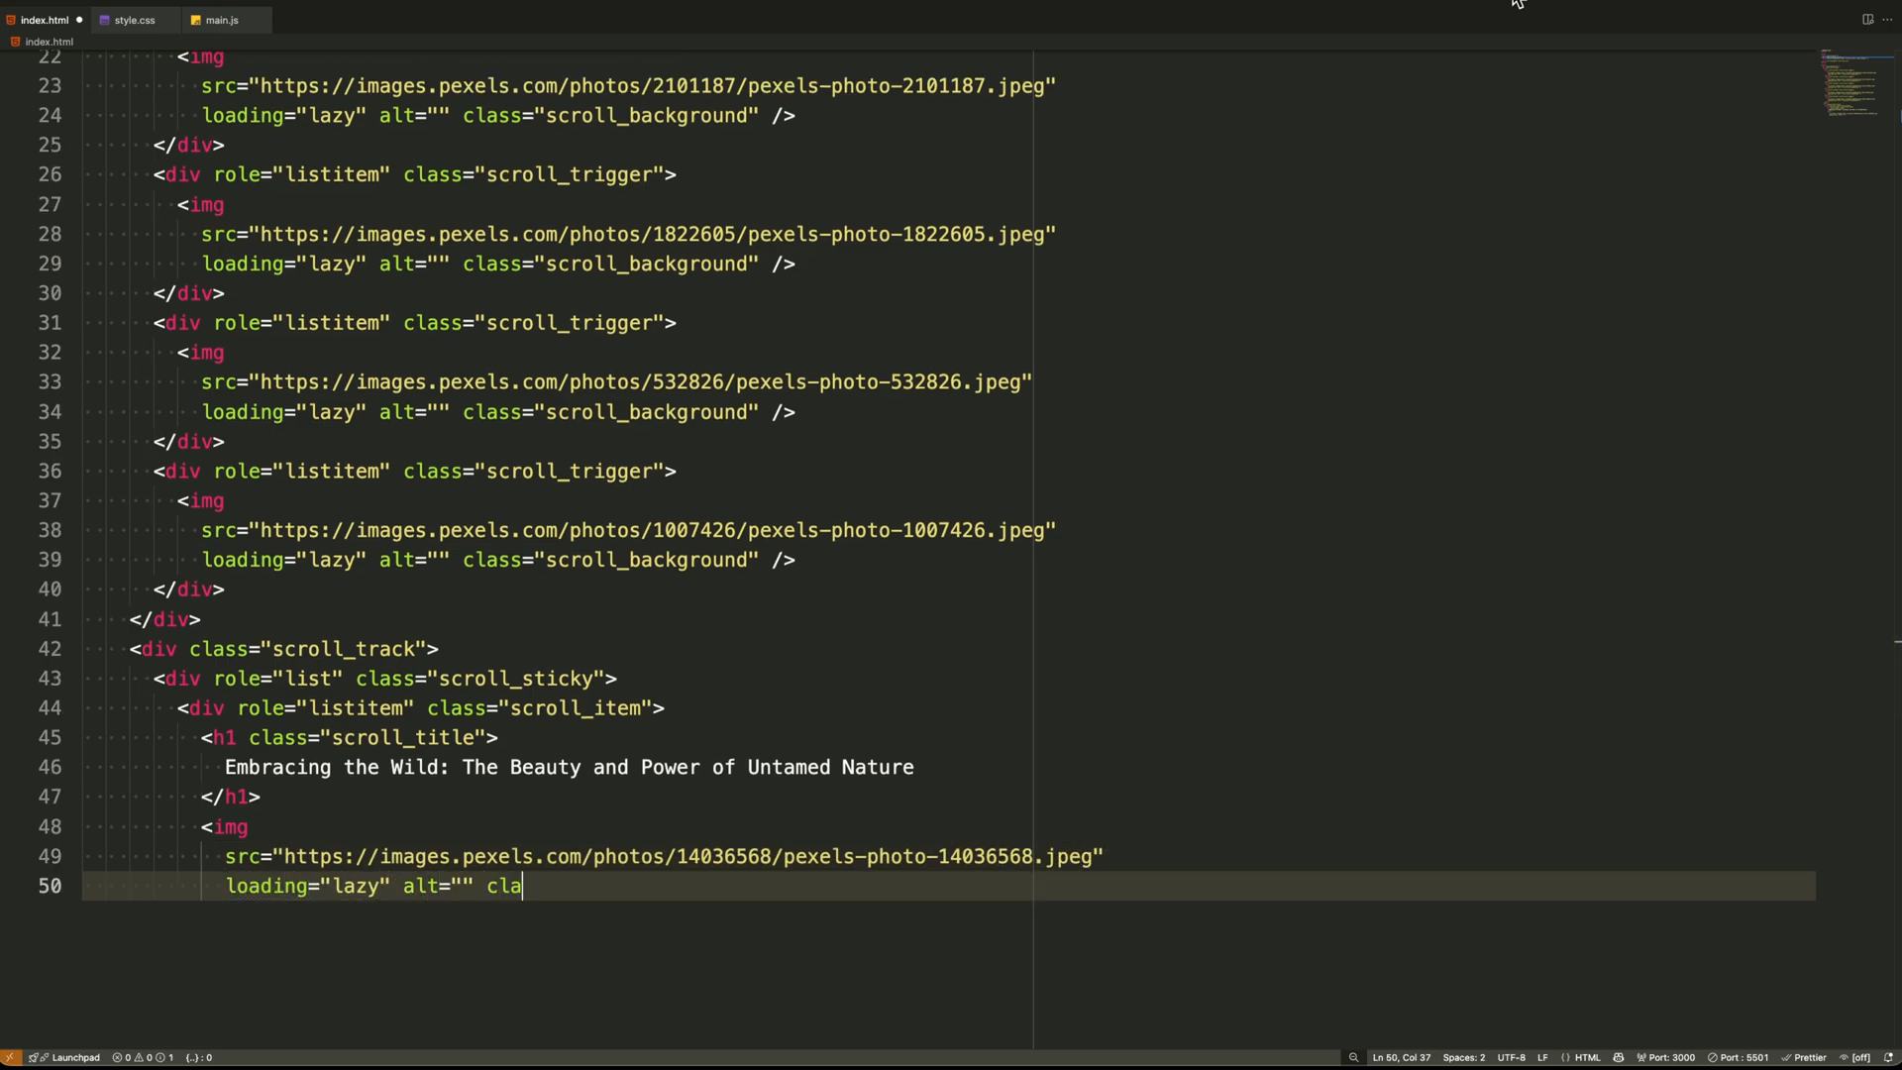
pyautogui.write('ss="scroll_img" /')
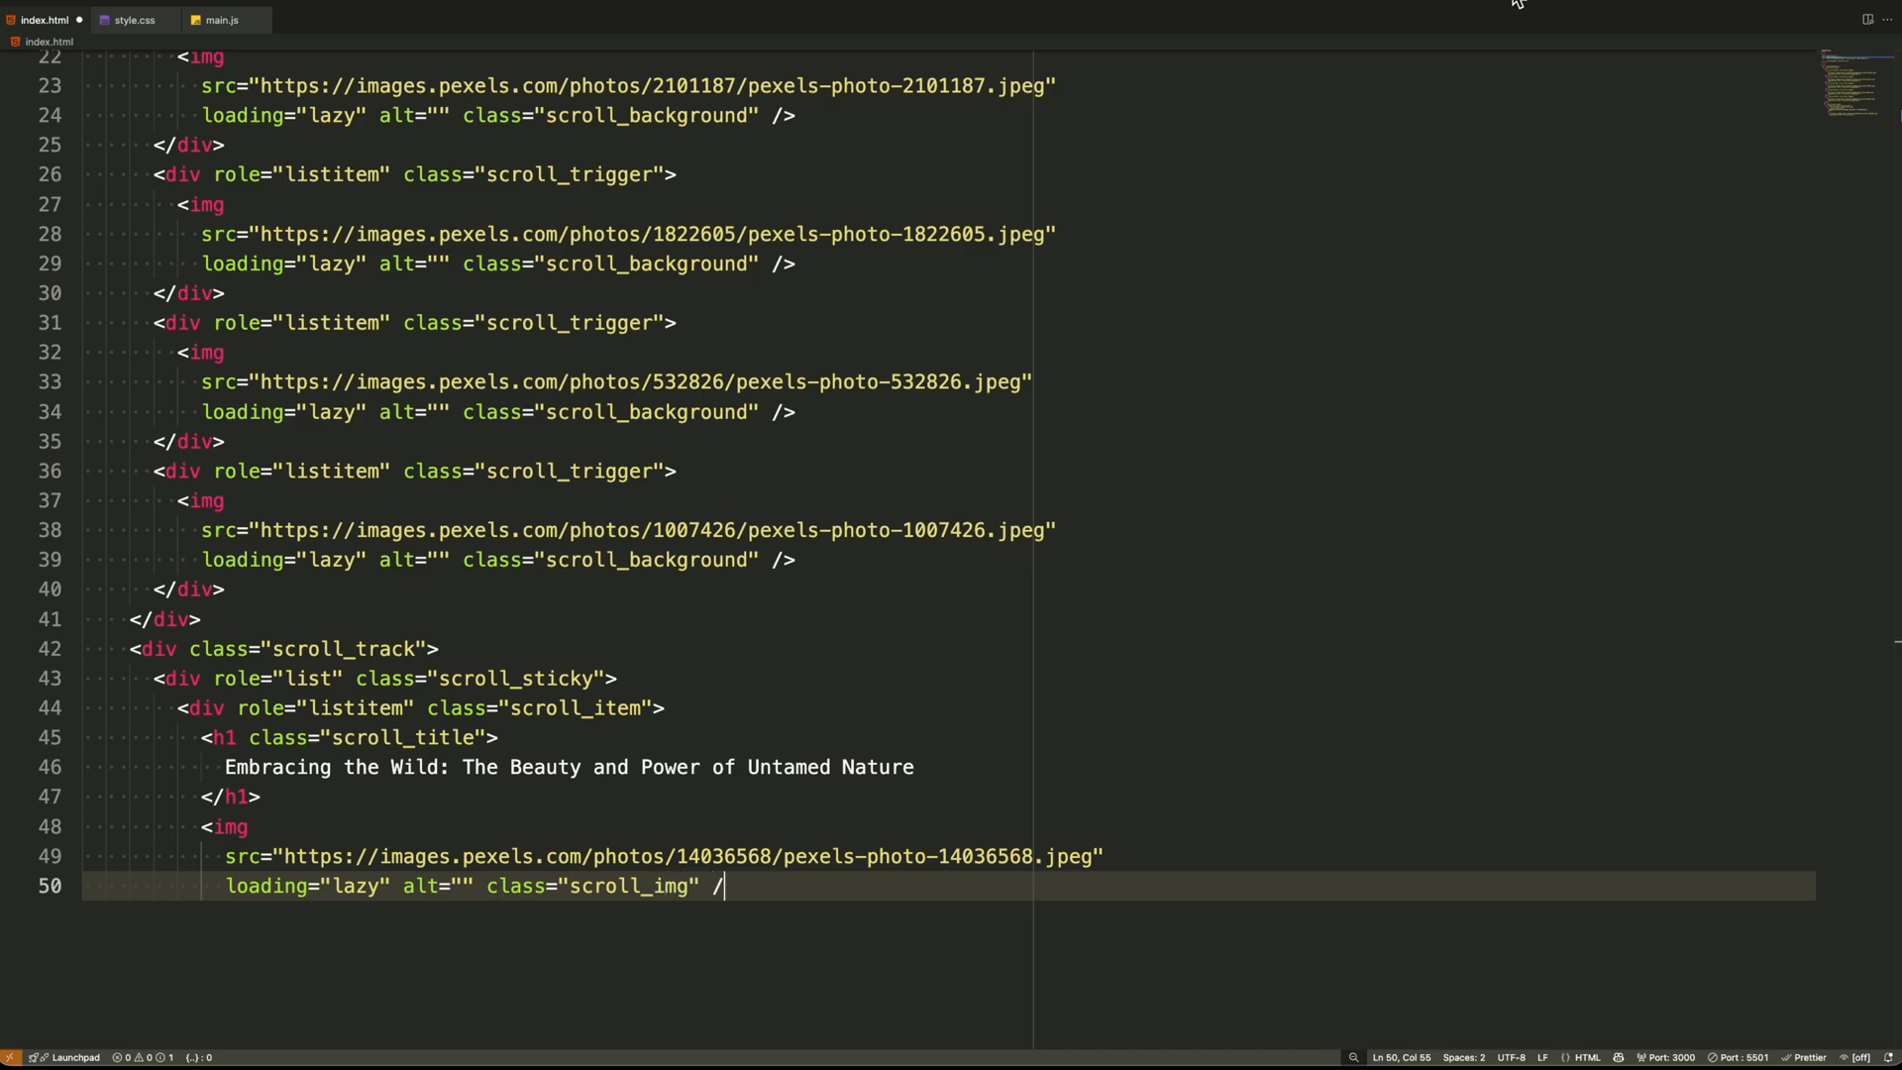
# Add Japan 'Harmony', China 'Legacy' and India 'Vibrant Soul' scroll_items with titles and photos
pyautogui.write('<div role="listitem" class="scroll_item">')
pyautogui.write('Timeless')
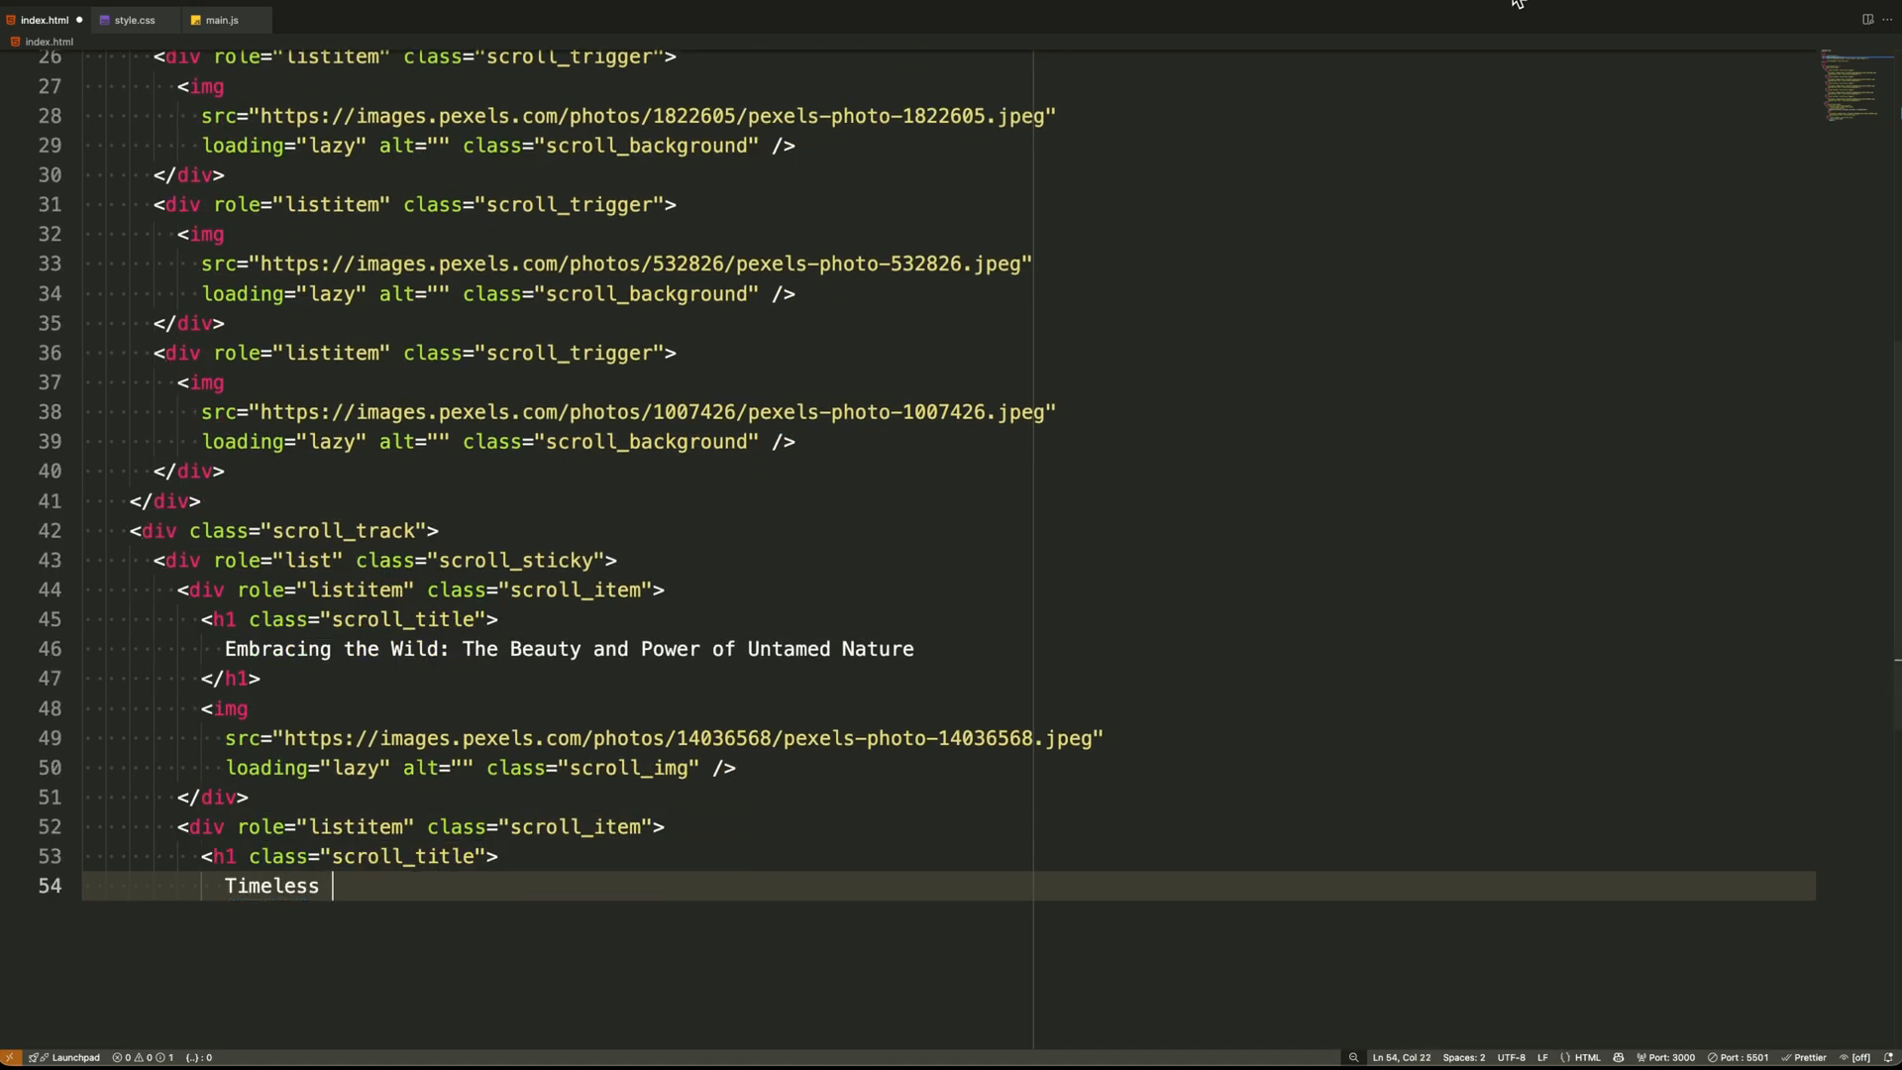
pyautogui.write('Harmony: Exploring the Culture and Innovation of Japan')
pyautogui.write('src="https://images.pex')
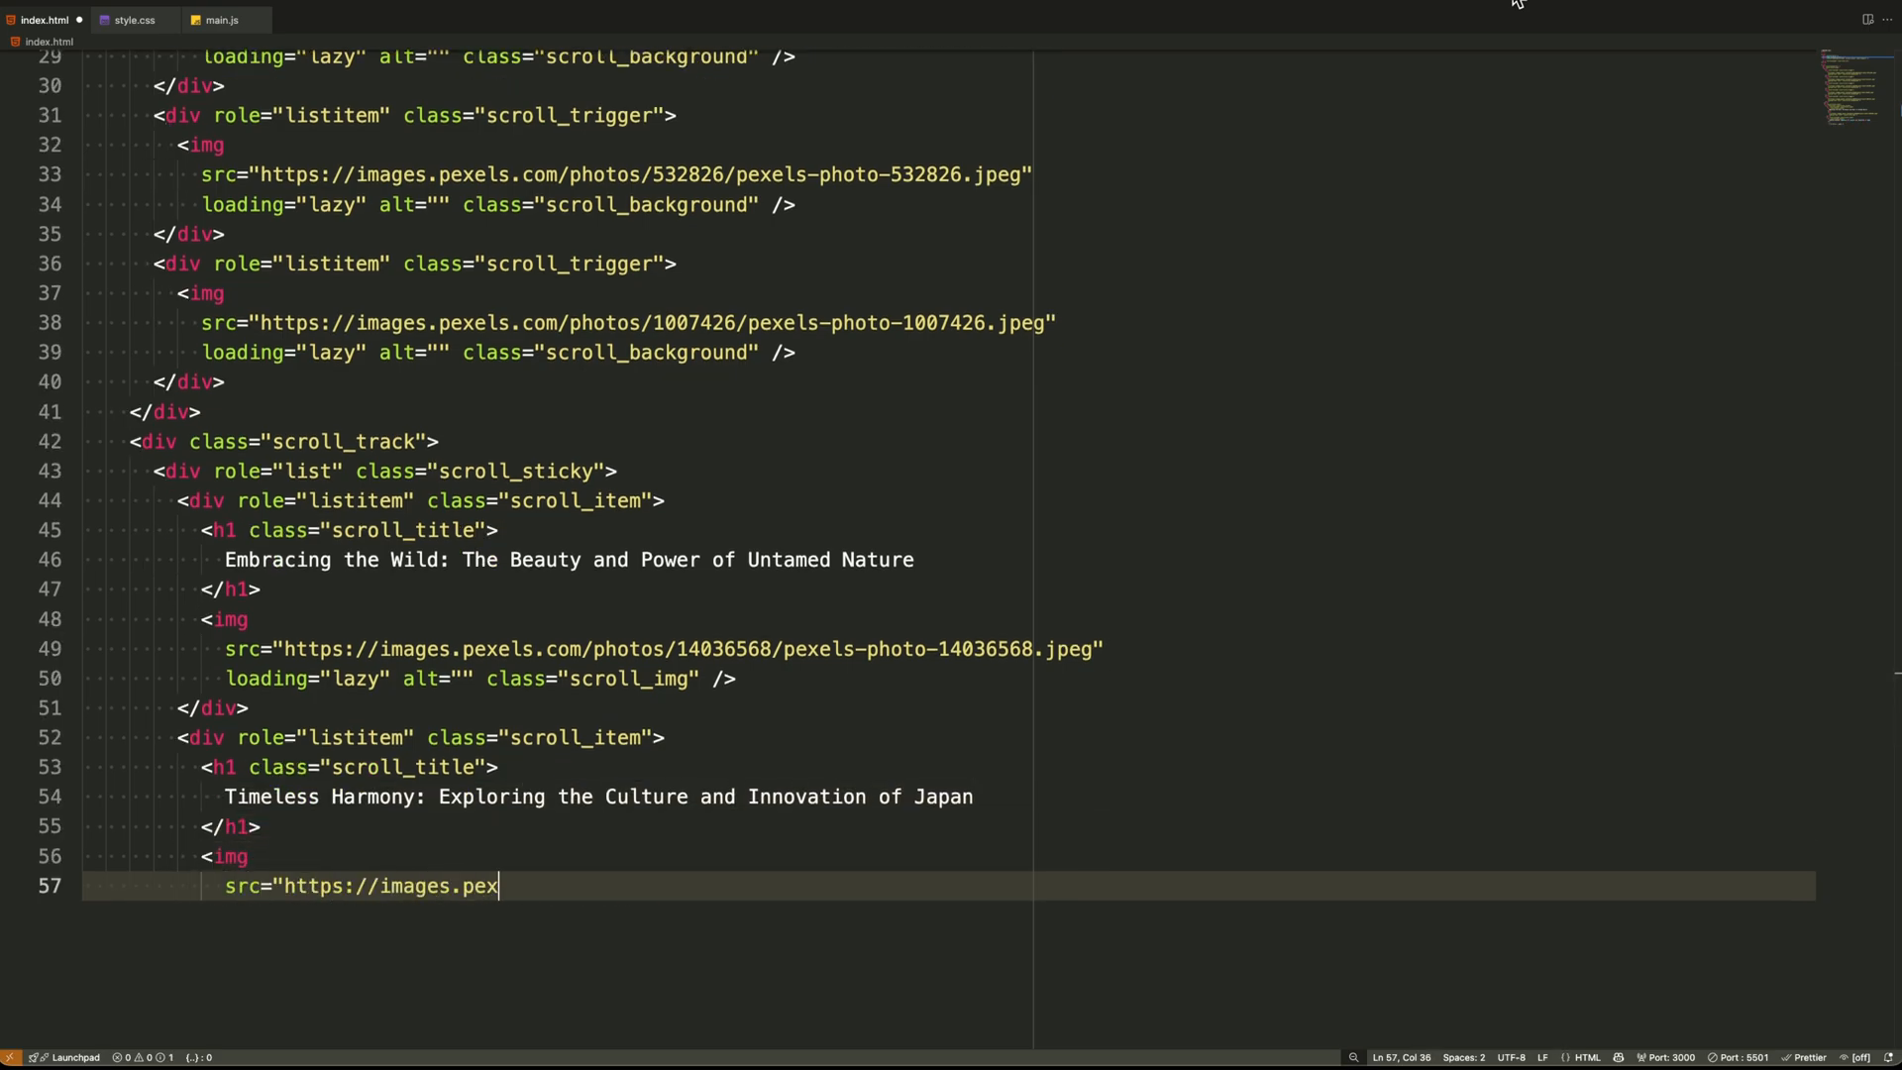
pyautogui.write('els.com/photos/2385606/pexels-photo-2385606.jpeg')
pyautogui.write('loading="lazy" alt="" class="scroll_img" /')
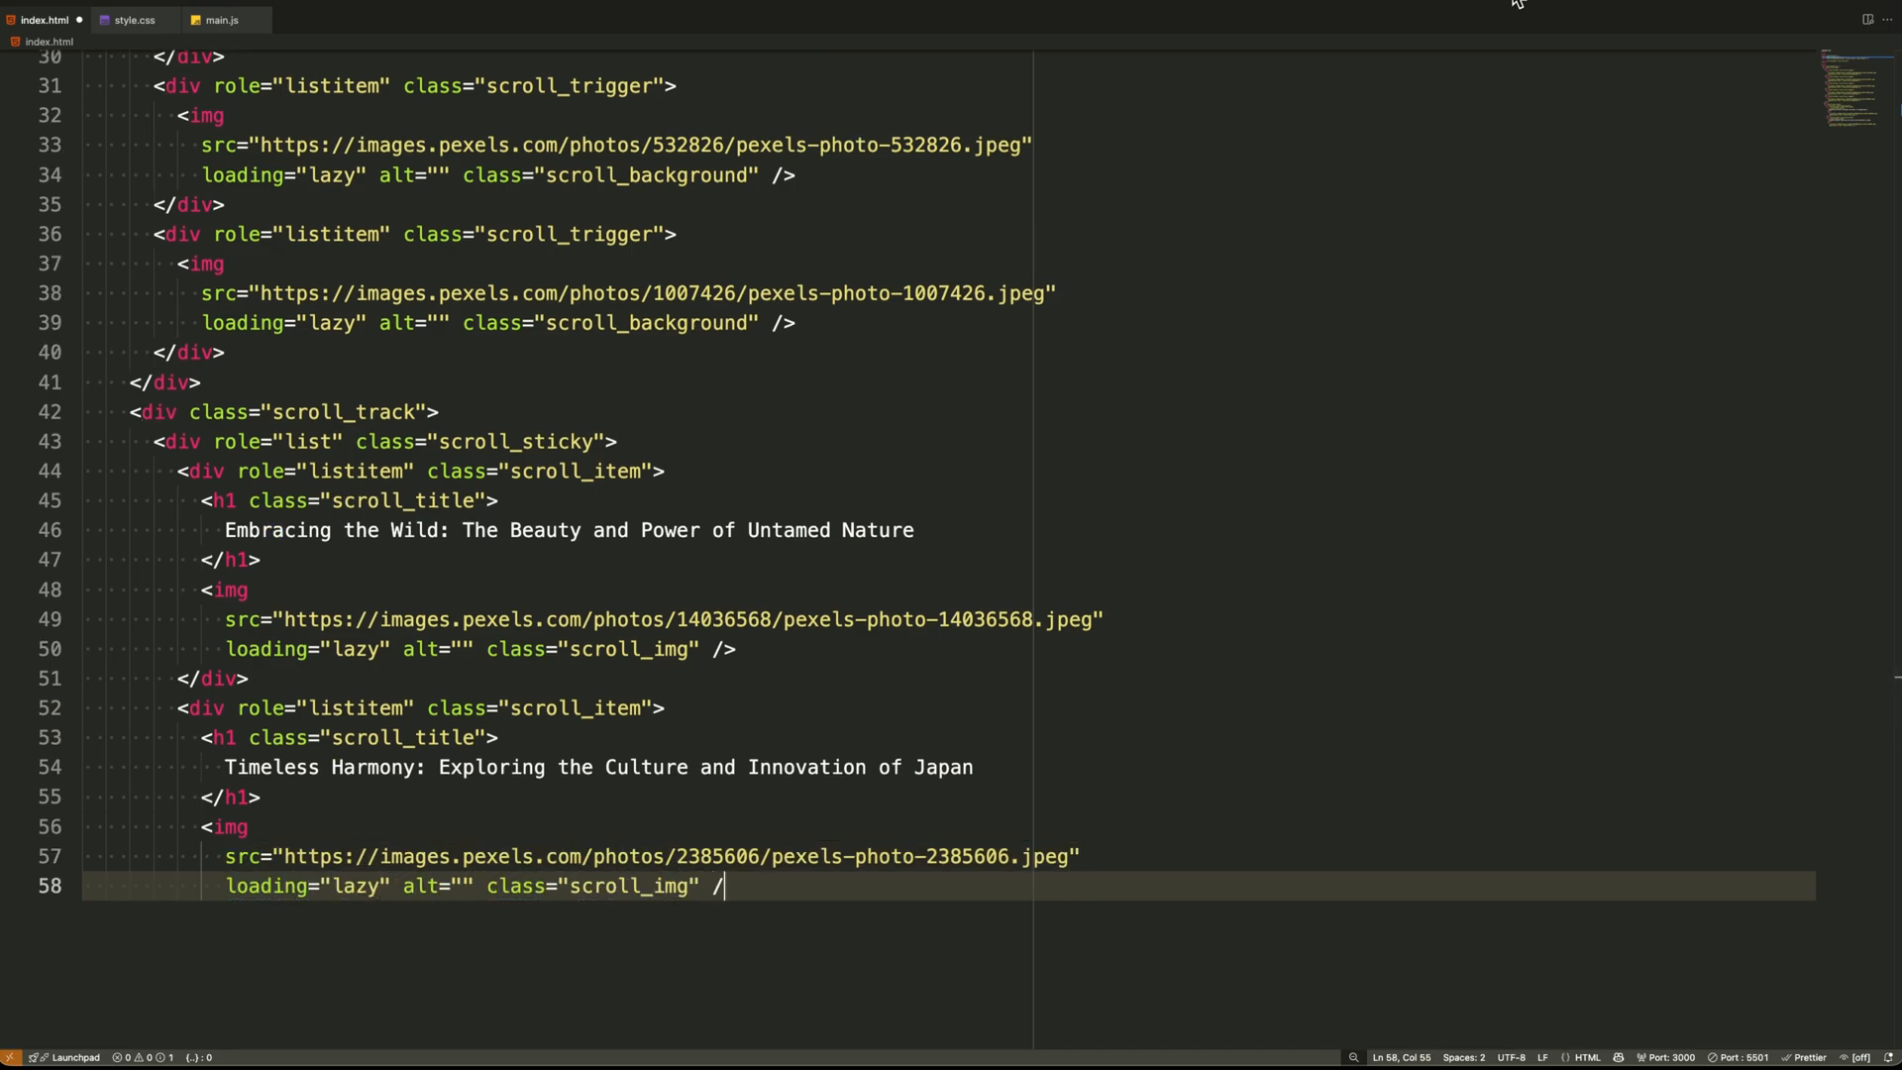
pyautogui.write('<div role="listitem" class="scroll_item">')
pyautogui.write('Dragon’s L')
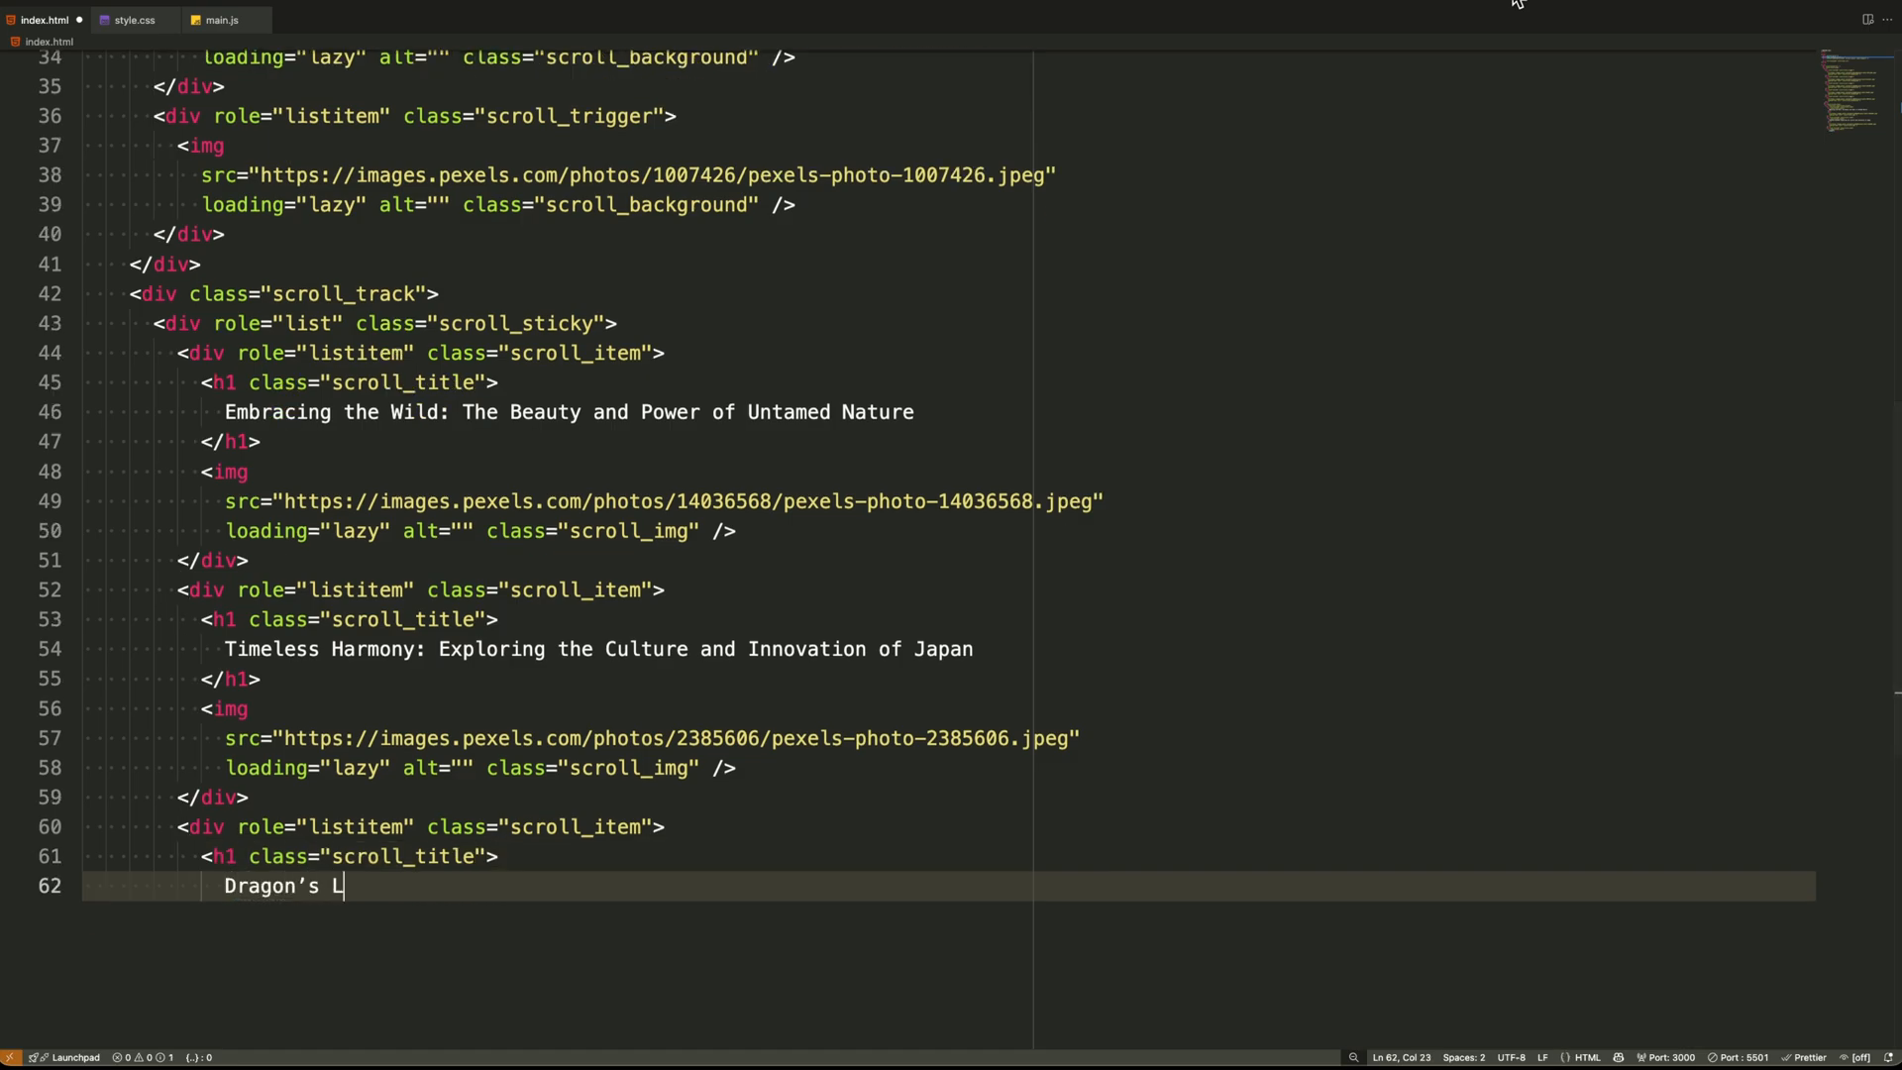
pyautogui.write('egacy: History, Progress, and Spirit of China')
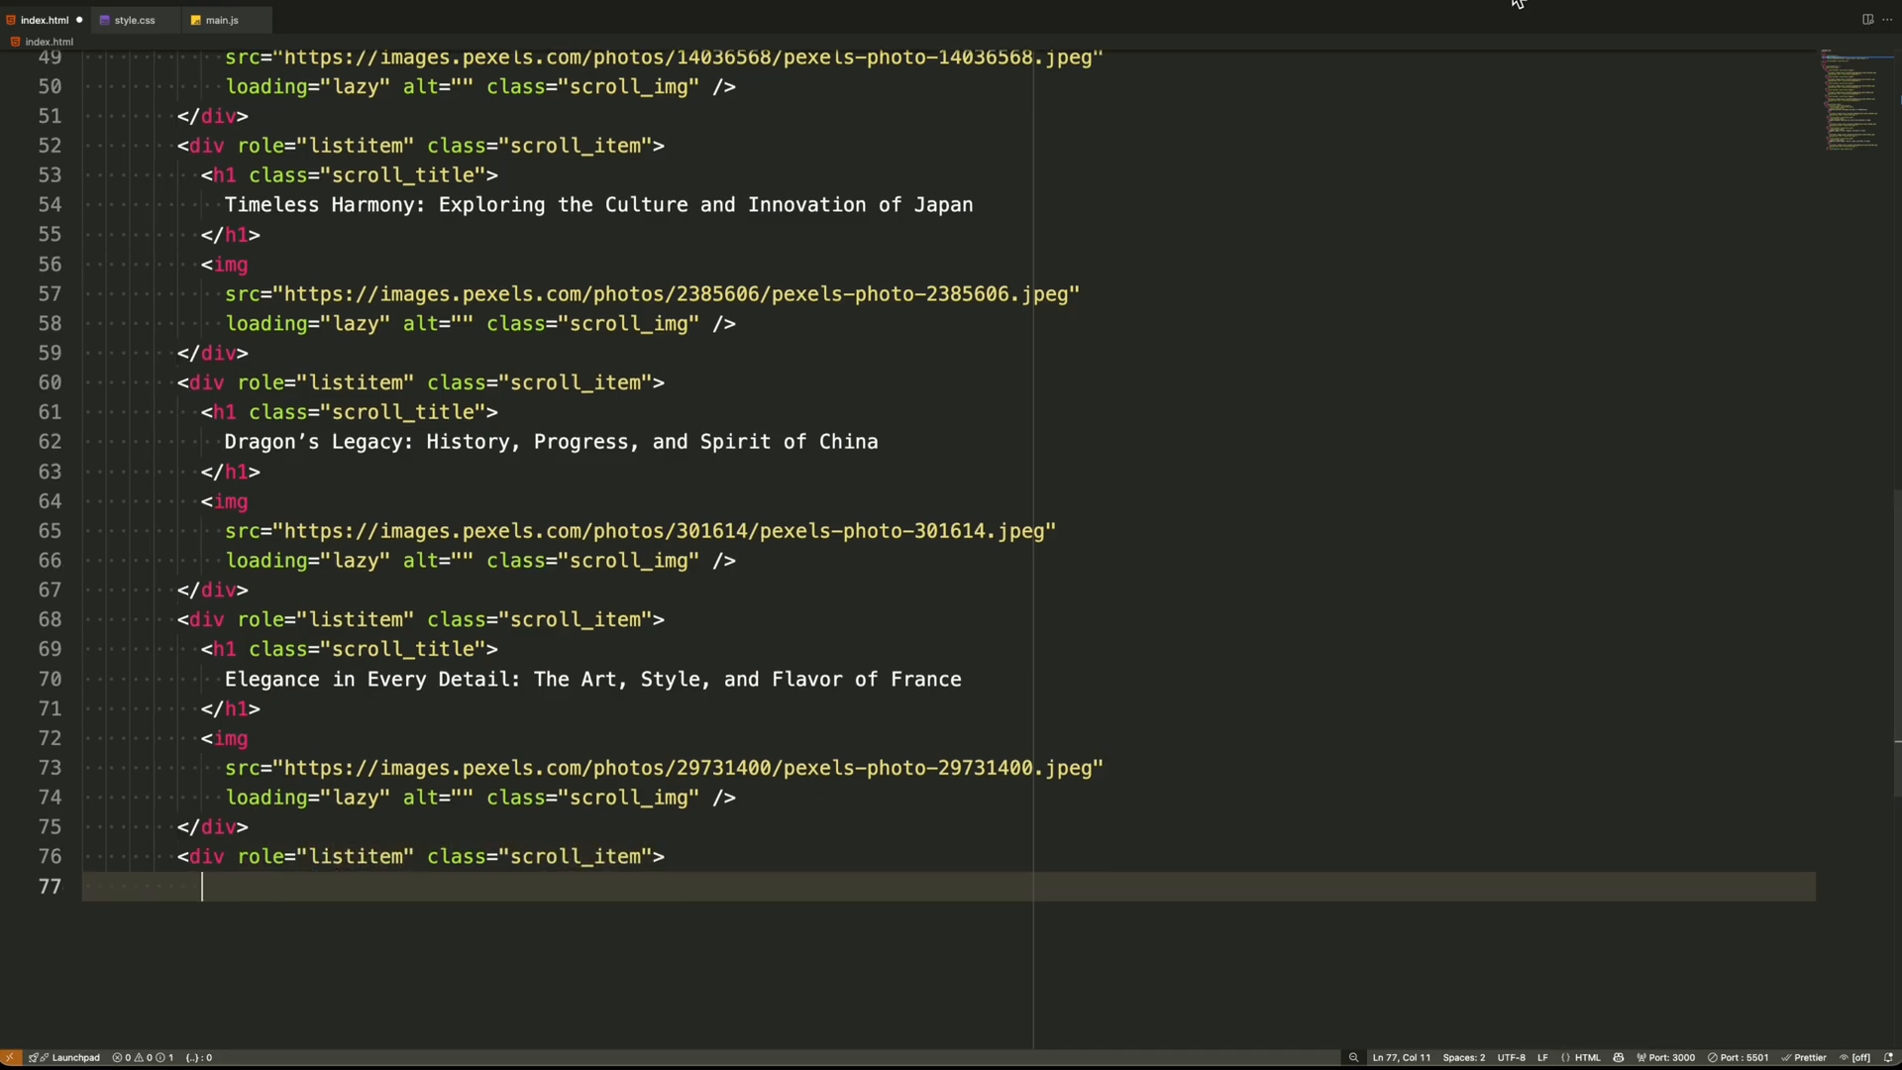
pyautogui.write('Vibrant Soul: A Journey Through the Diversity of India')
pyautogui.write('<script')
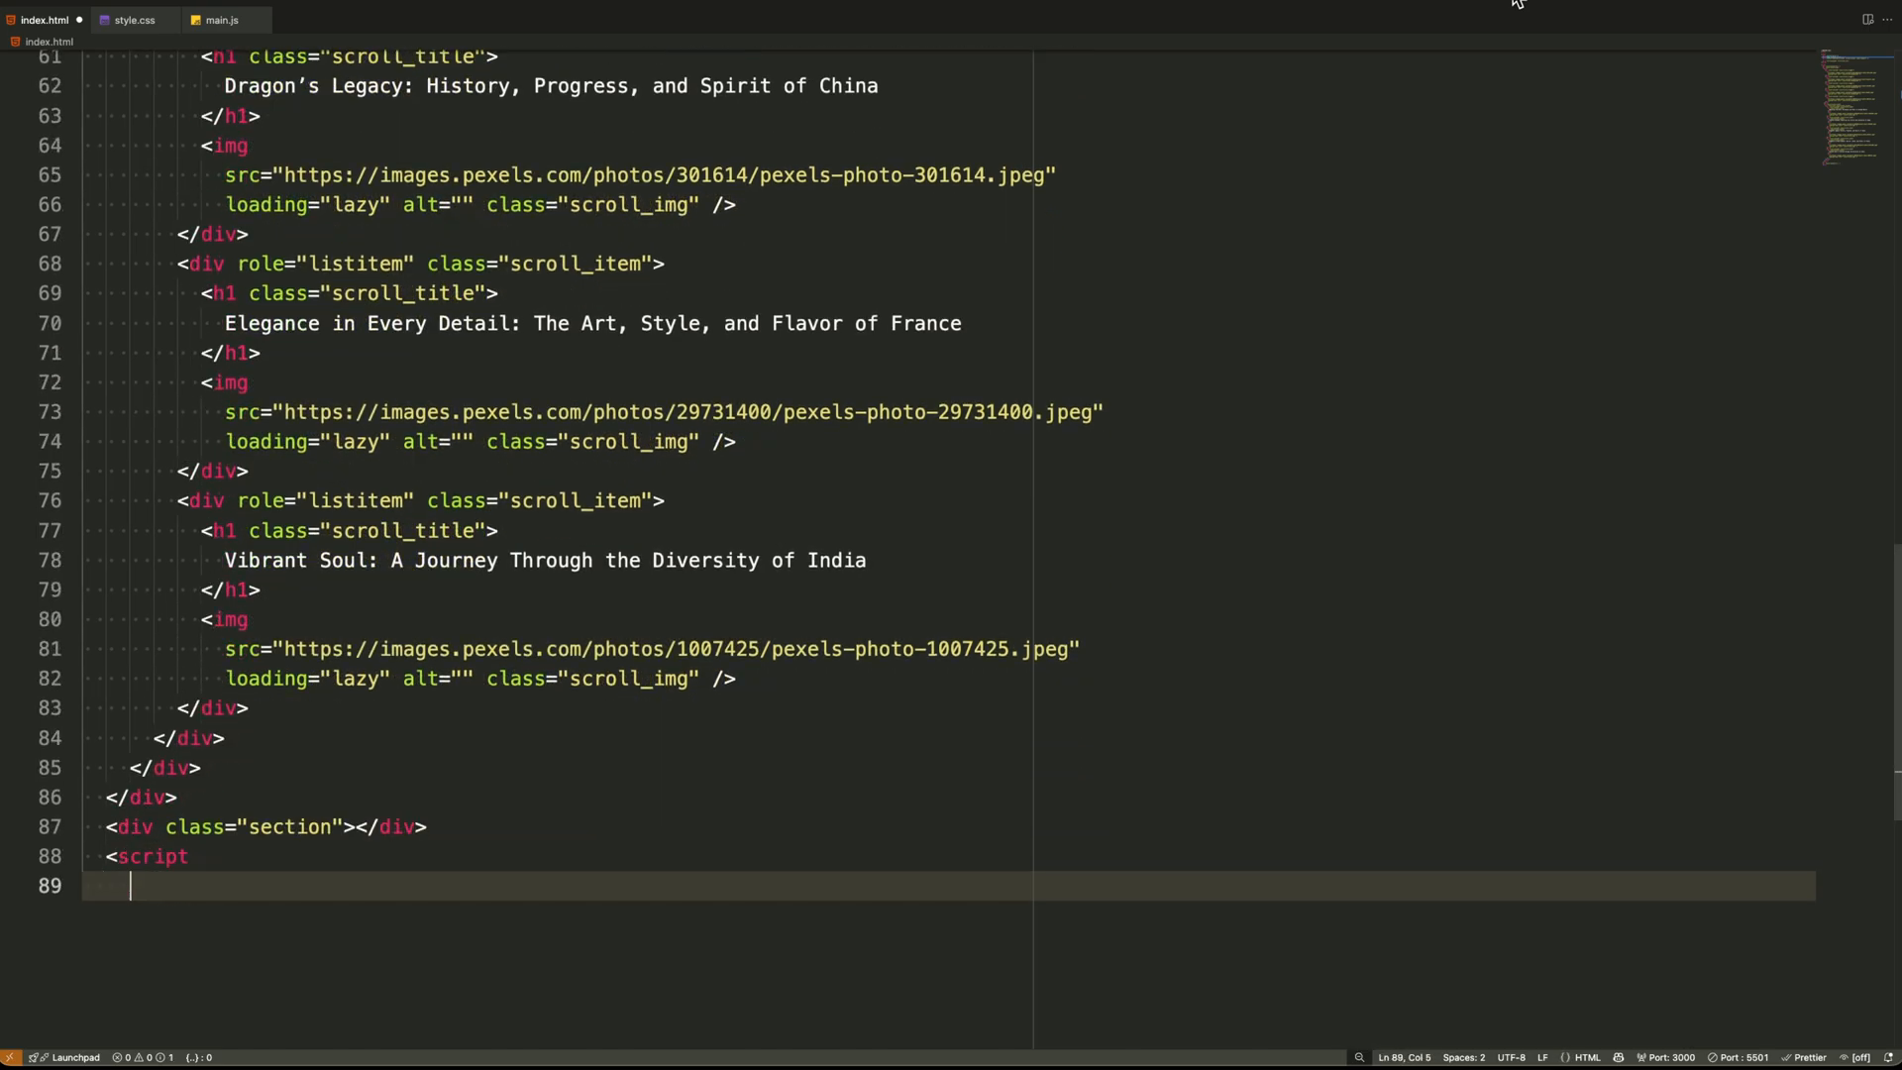
# Add a script tag loading gsap.min.js 3.12.5 from cdnjs
pyautogui.write('src="https://cdnj')
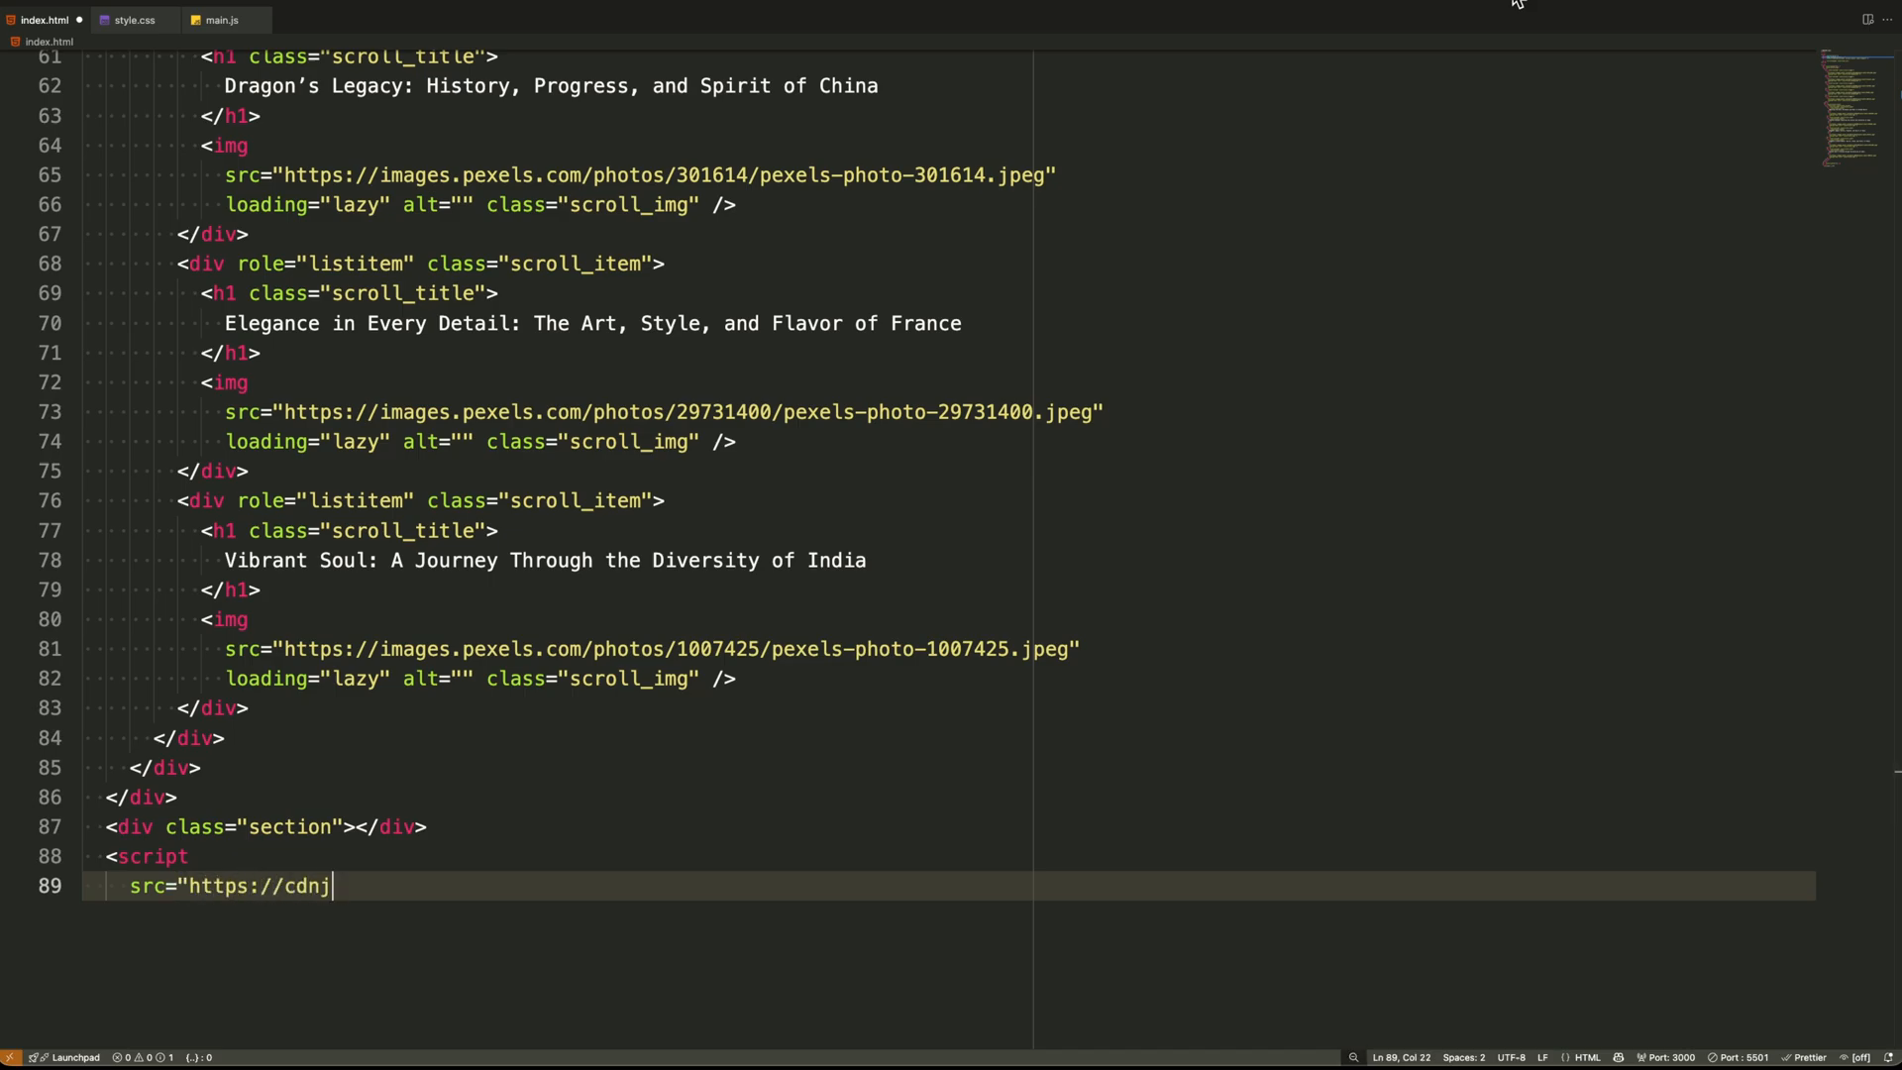
pyautogui.write('s.cloudflare.com/aj')
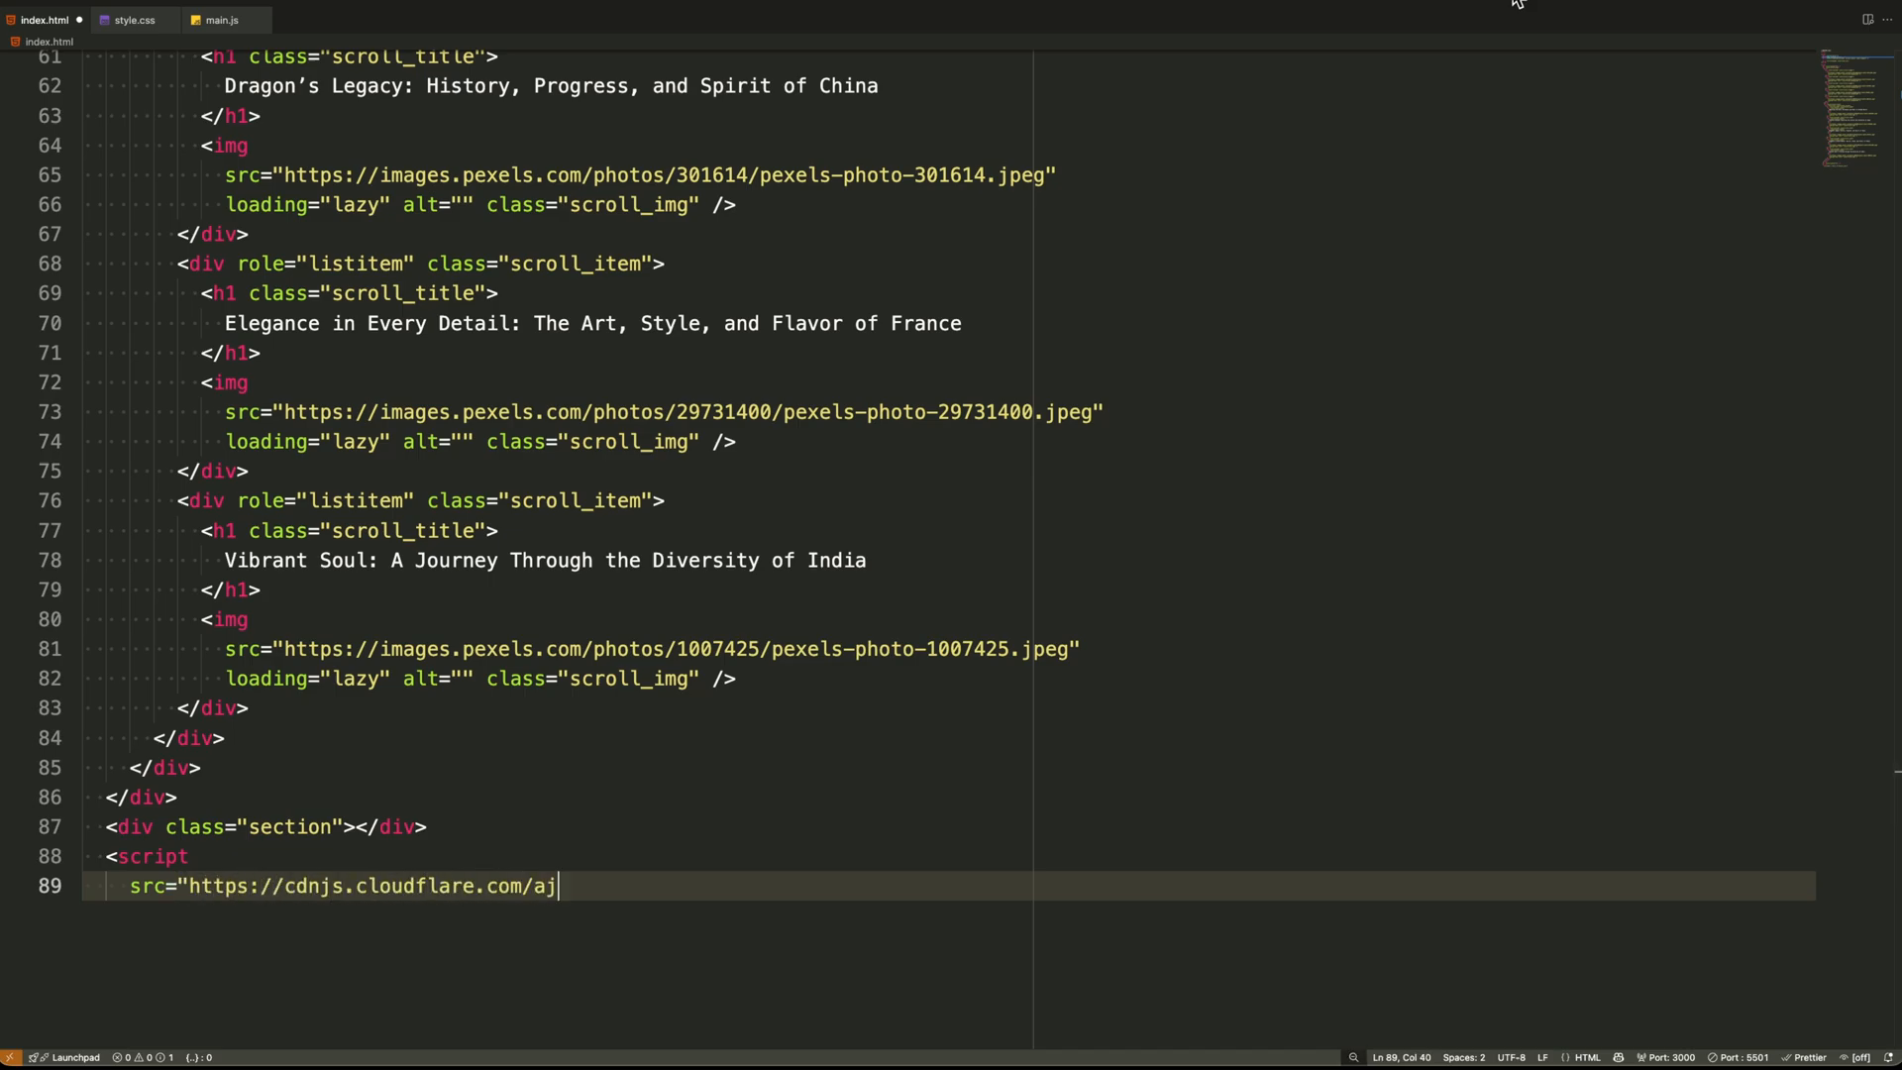
pyautogui.write('ax/libs/gsap/3.12.')
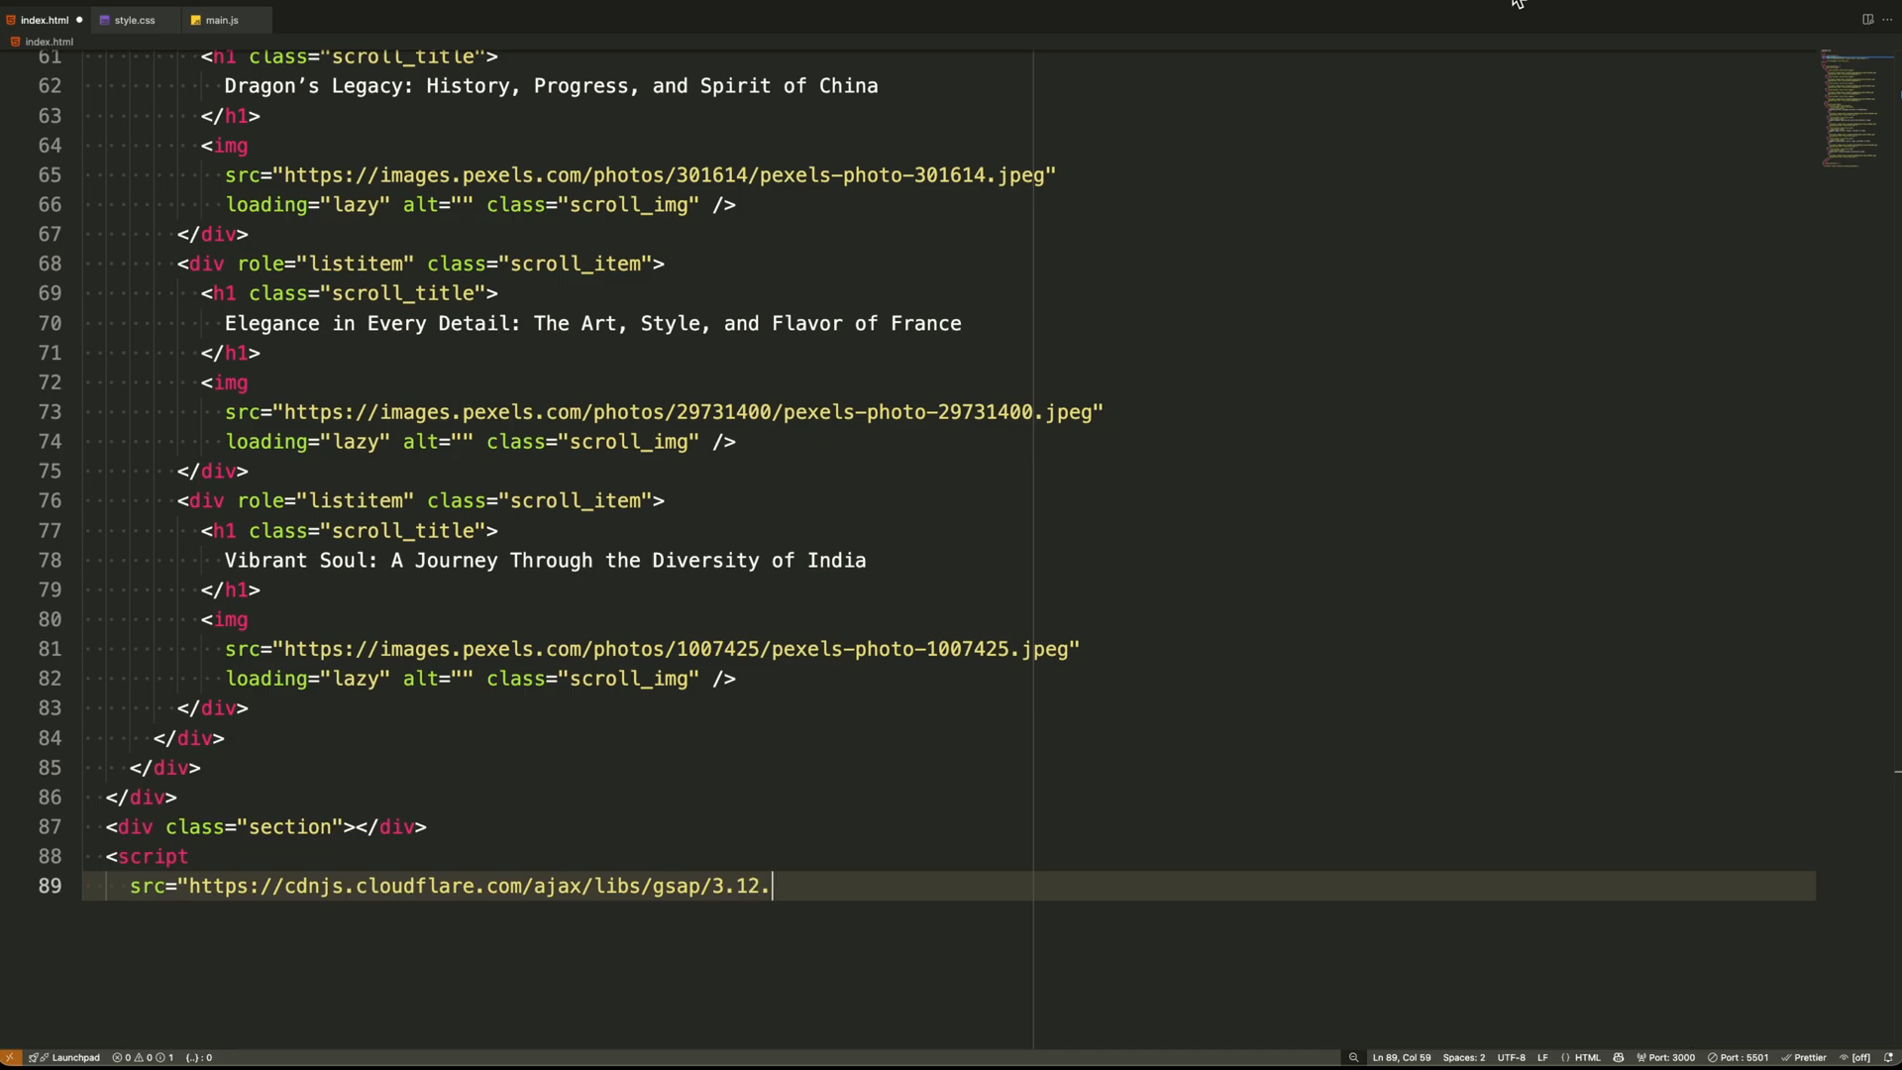
pyautogui.write('5/gsap.min.js"></script>')
pyautogui.write('src="')
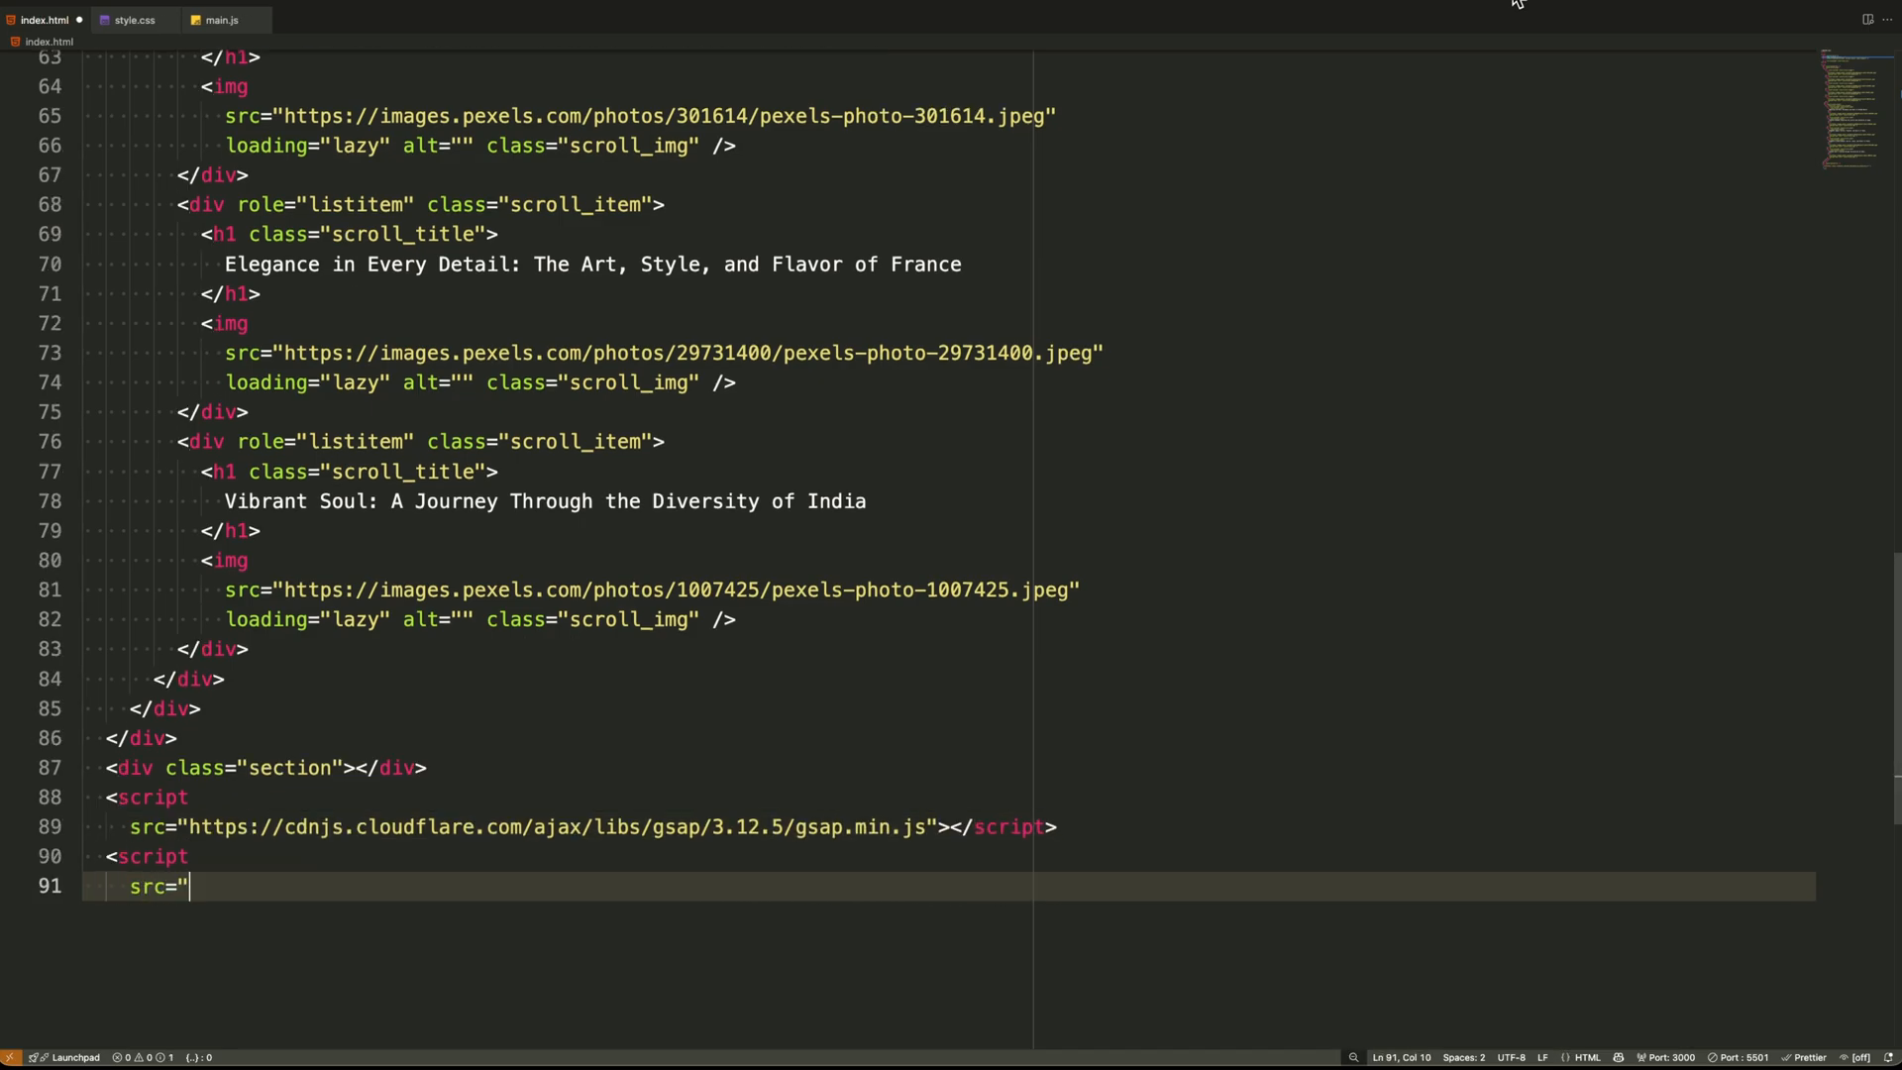
# Load ScrollTrigger.min.js 3.12.5 from cdnjs, then start a main.js script tag
pyautogui.write('https://cdnjs.cl')
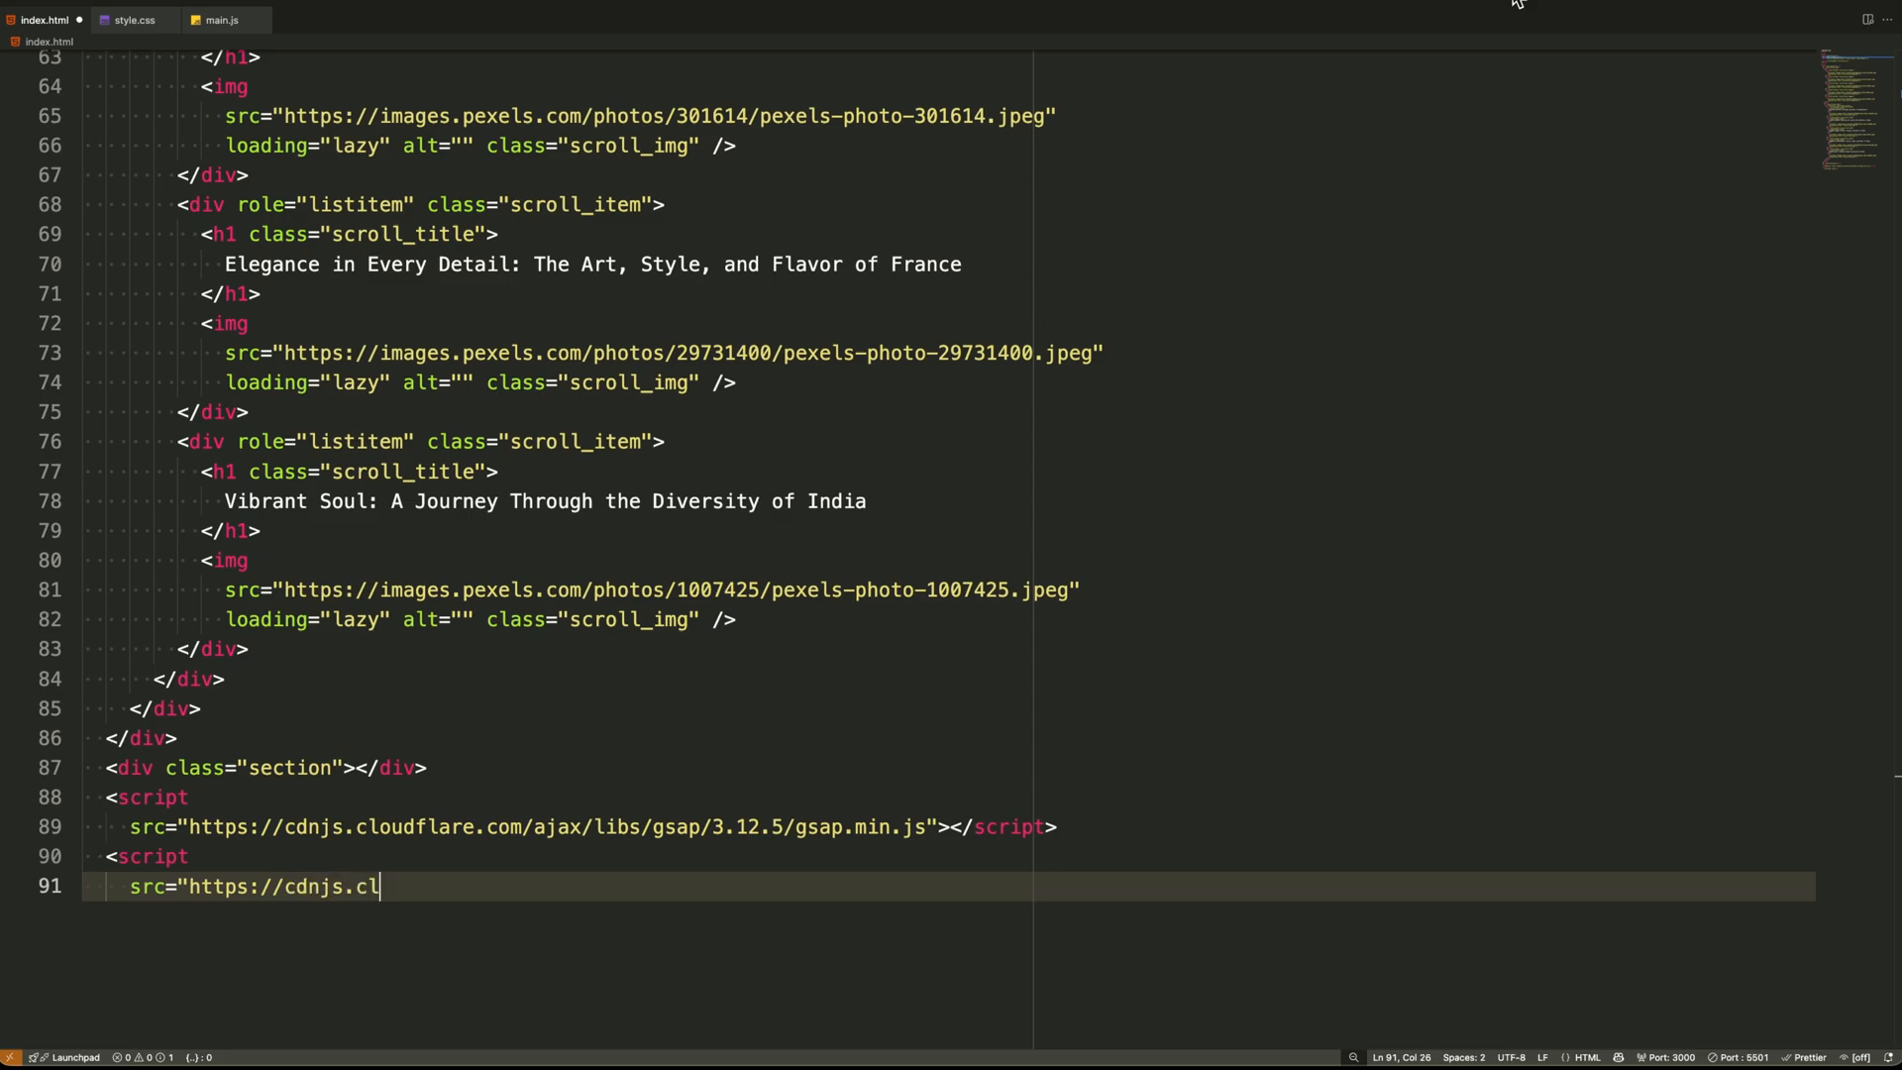
pyautogui.write('oudflare.com/ajax')
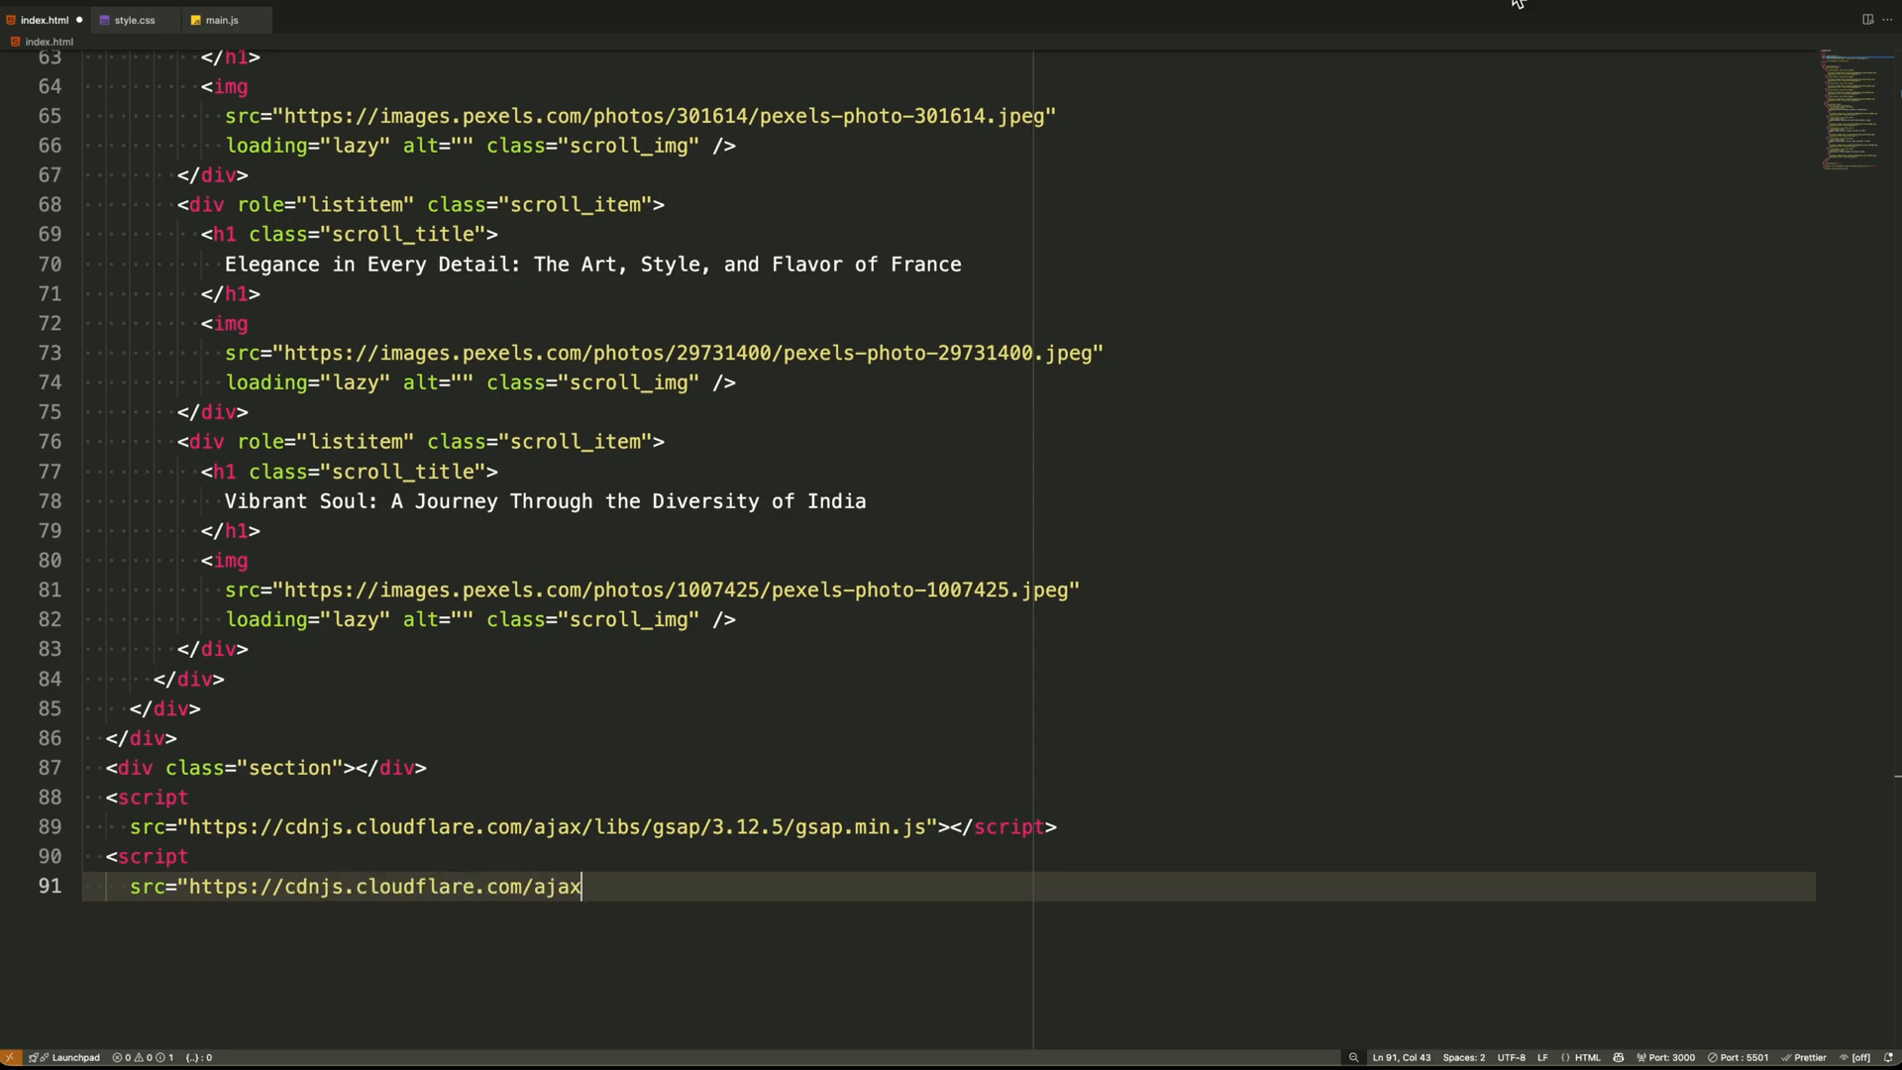
pyautogui.write('/libs/gsap/3.12.5/')
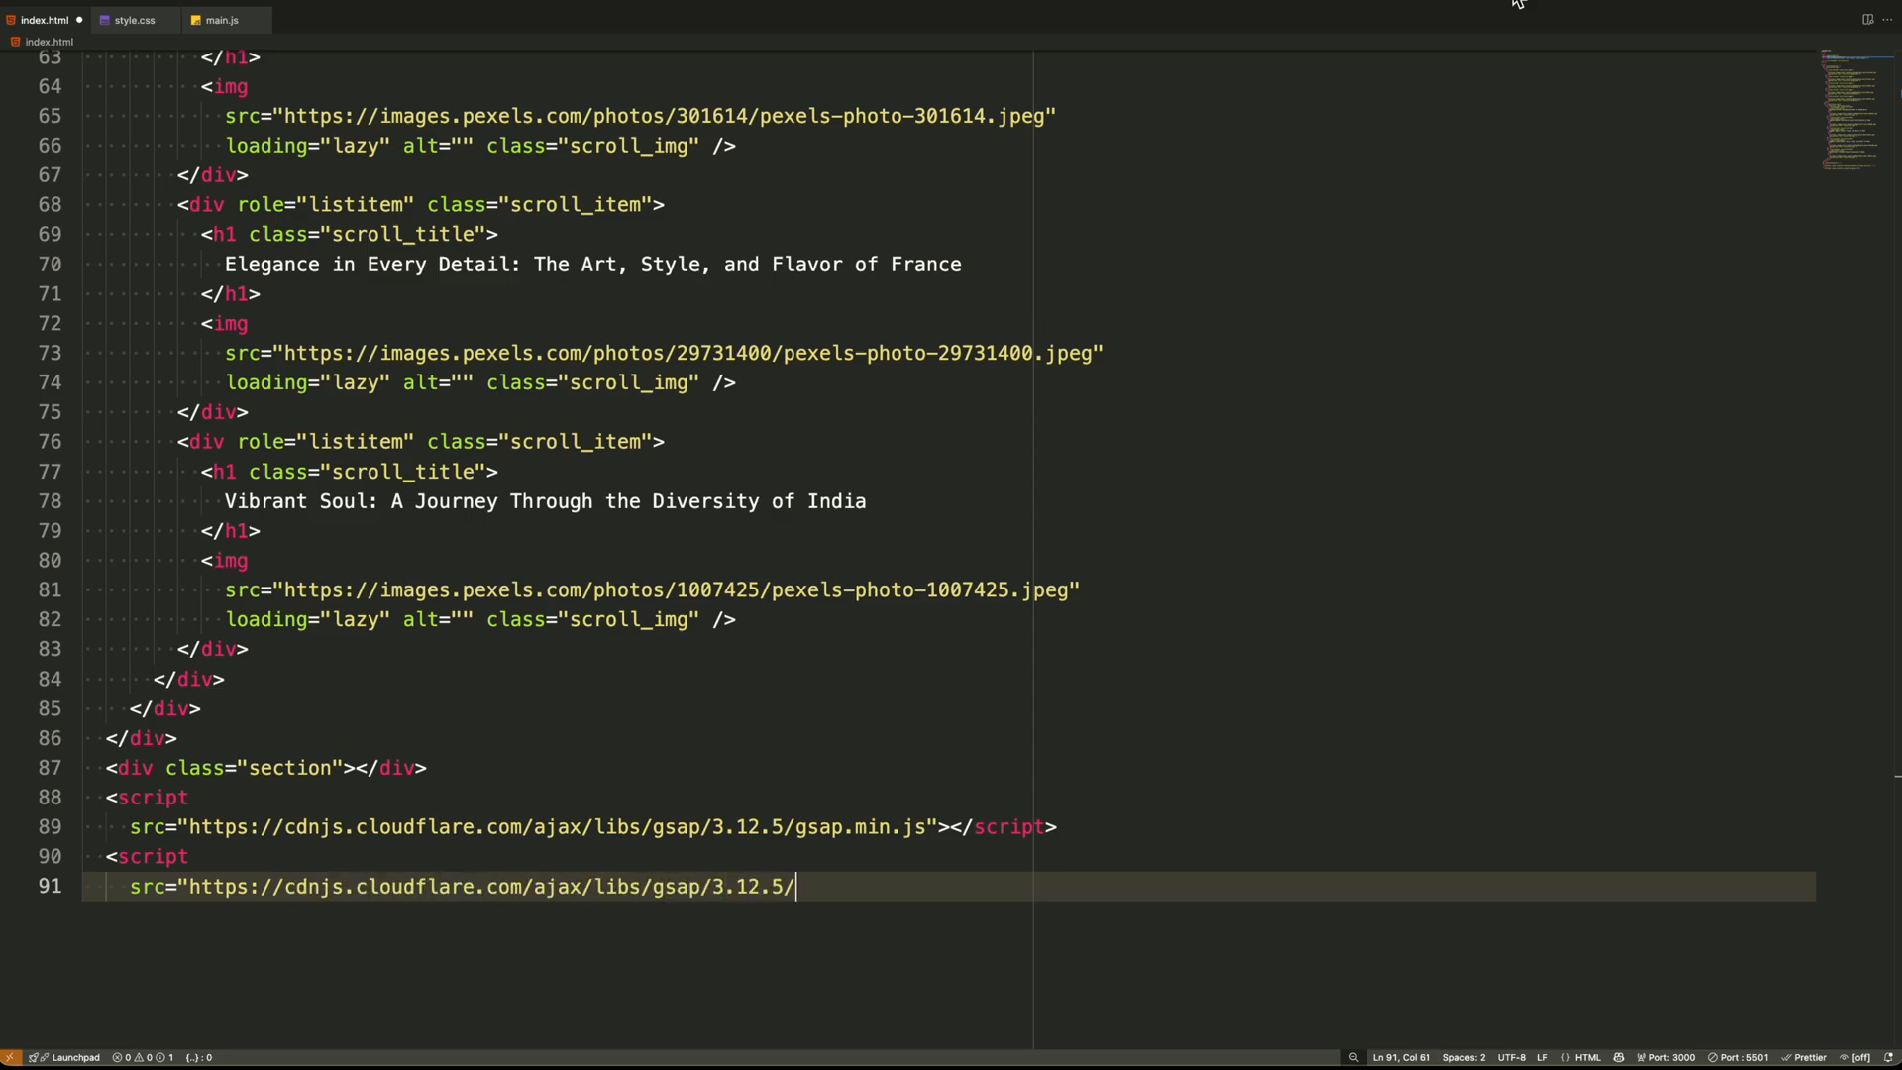
pyautogui.write('ScrollTrigger.min.')
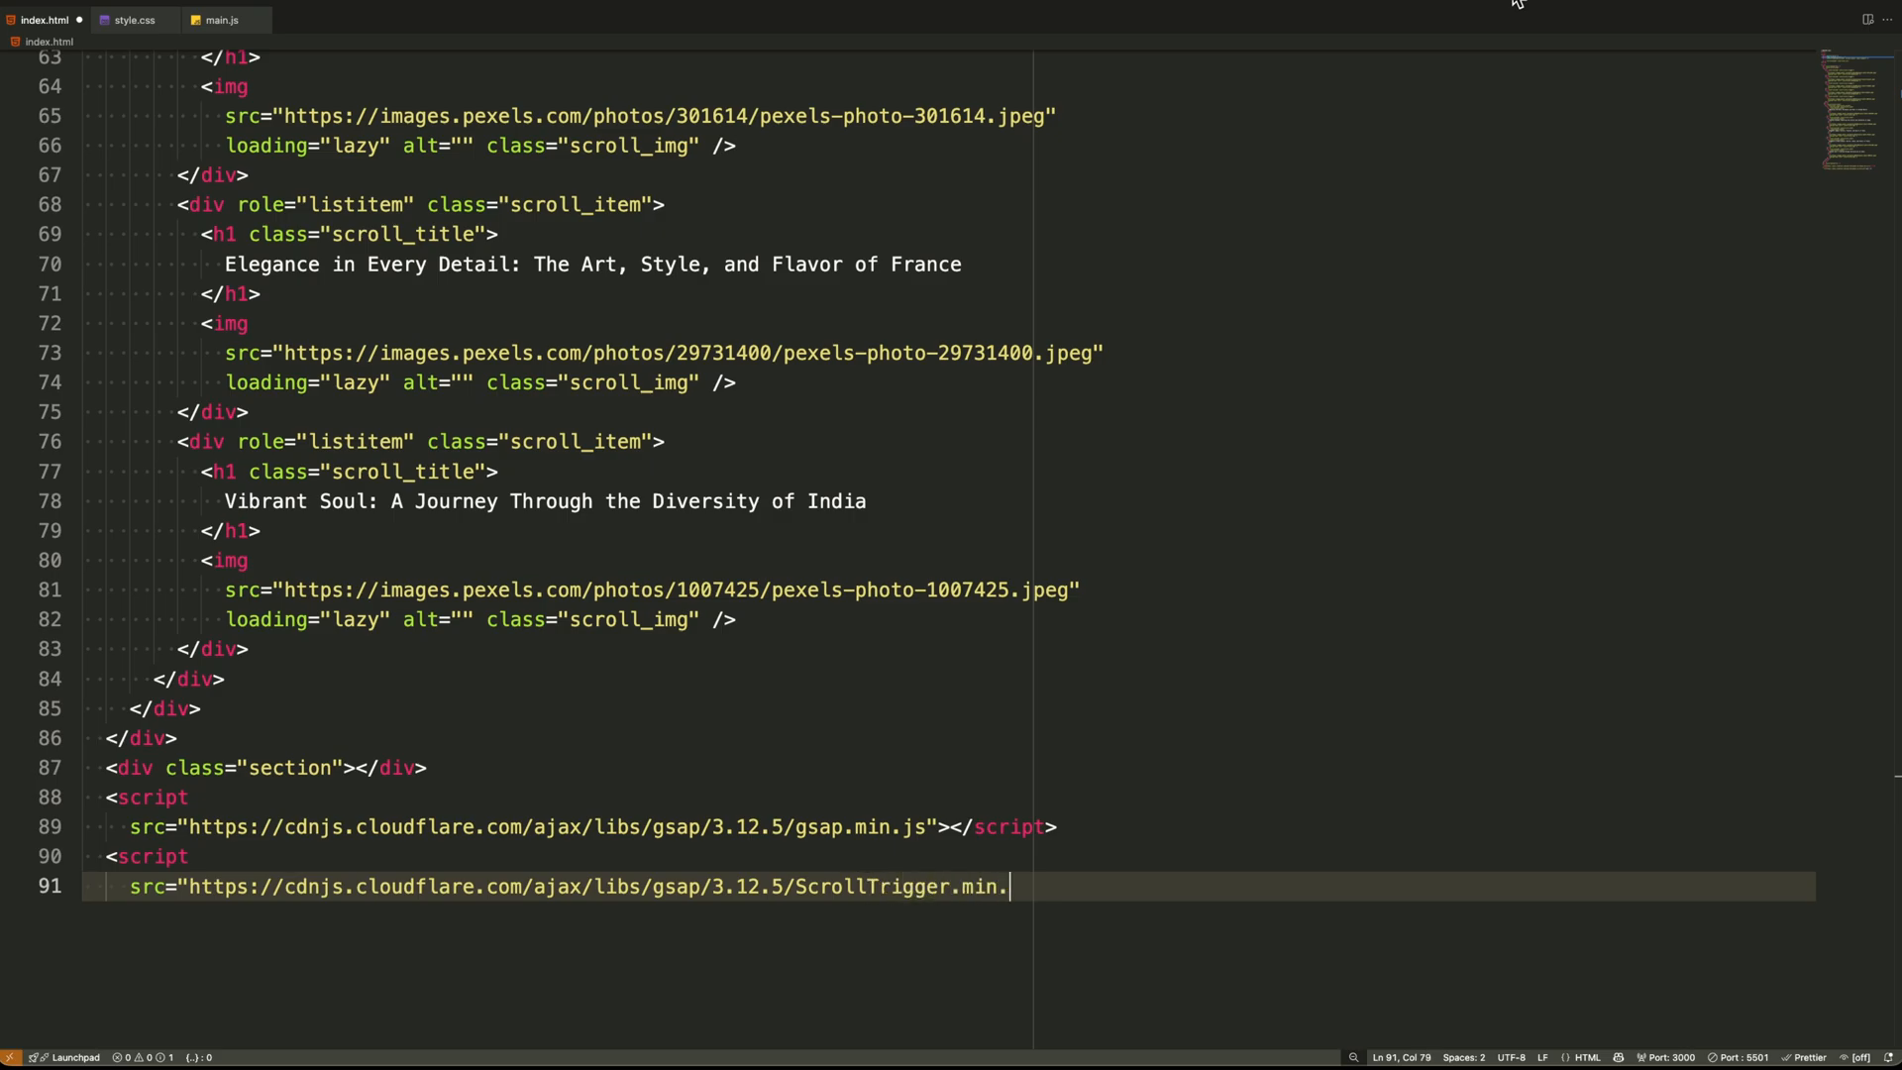
pyautogui.write('js"></script>')
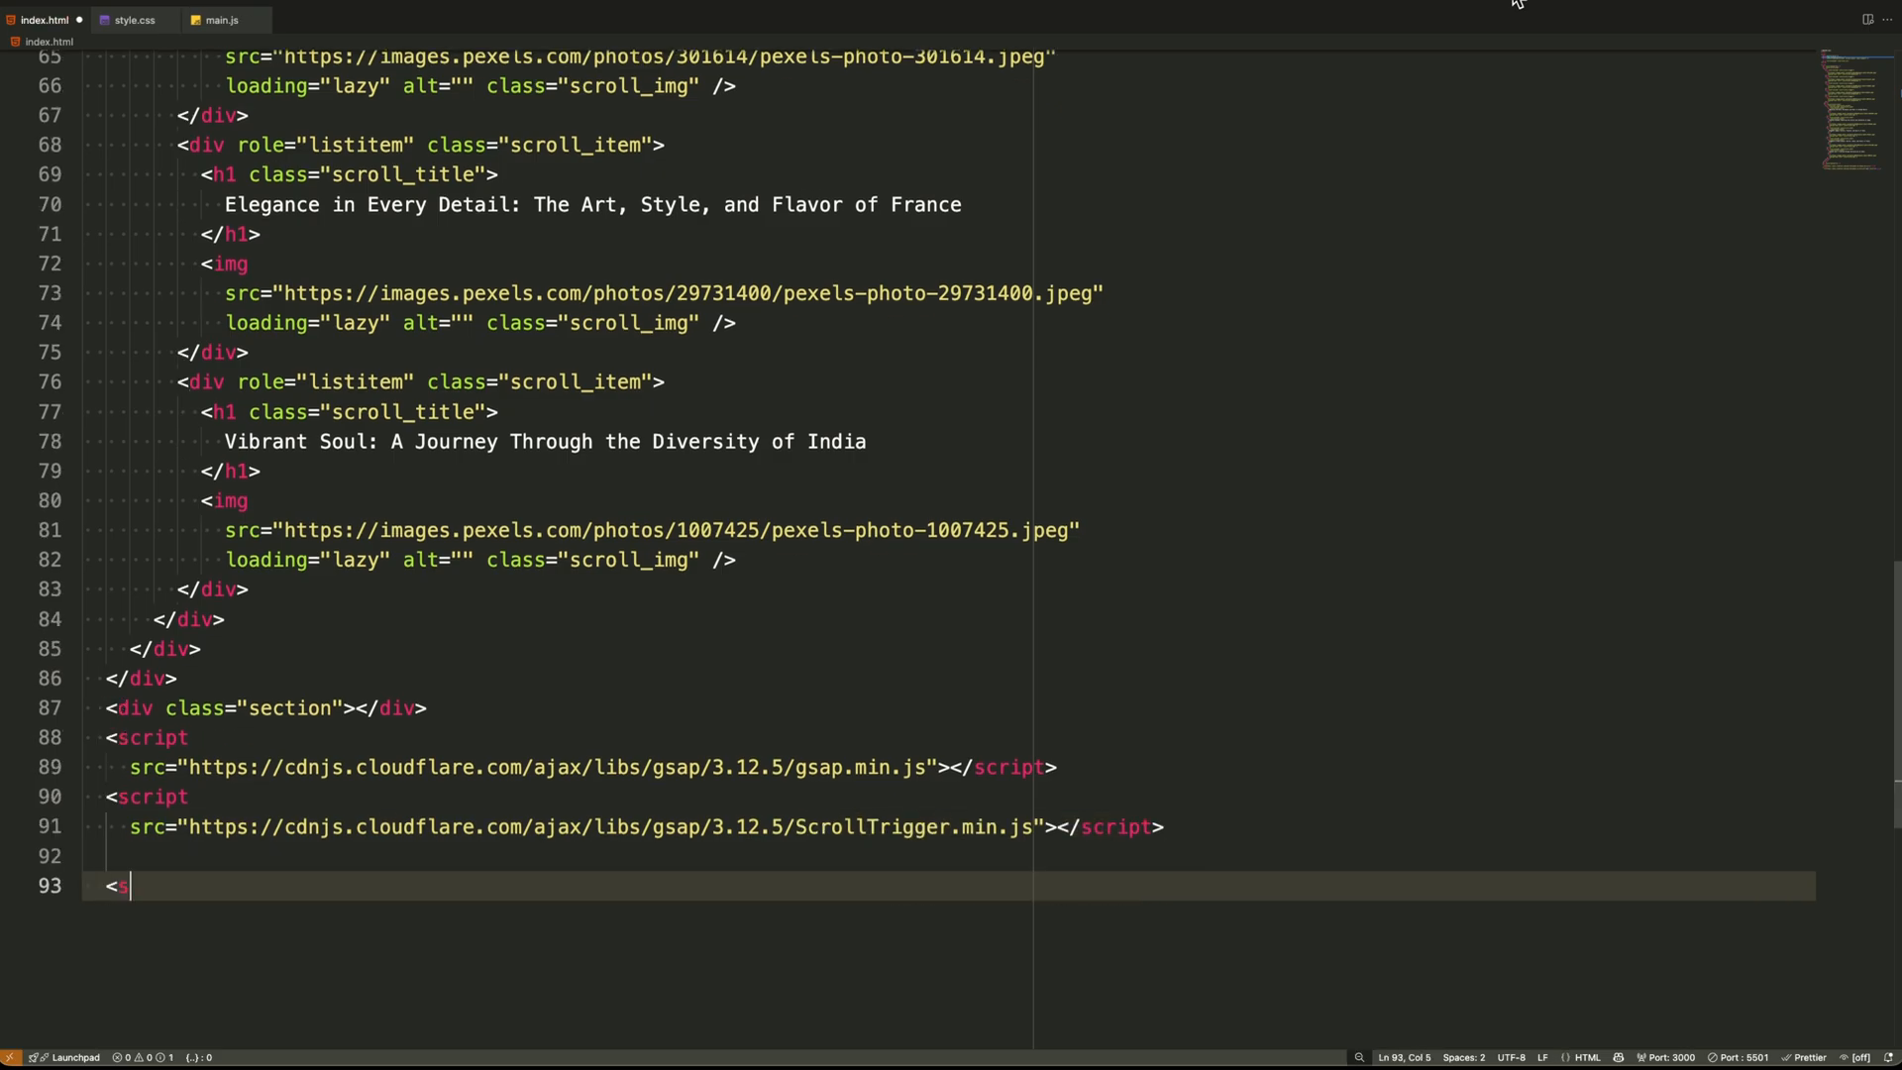
pyautogui.write('cript src="main.js"')
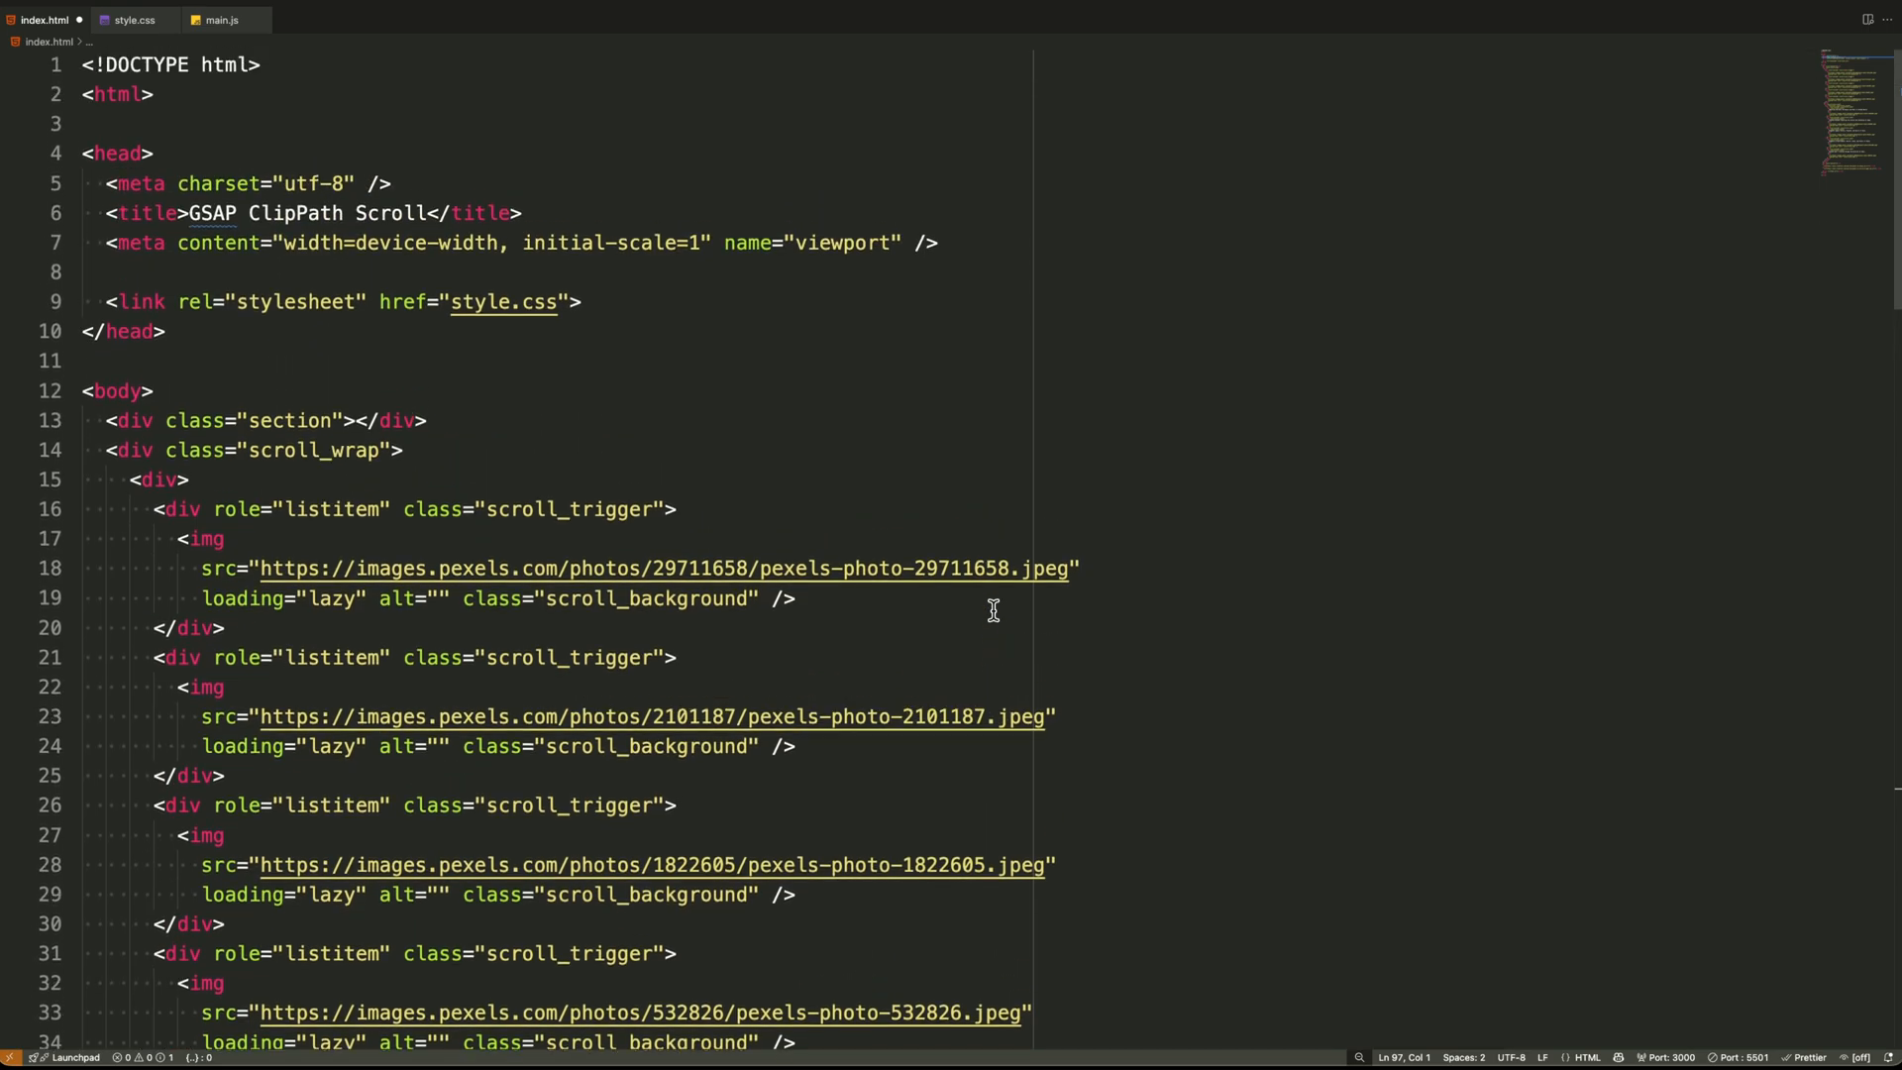
# Collapse the background-image block and the scroll_sticky country list in the gutter
pyautogui.scroll(-3)
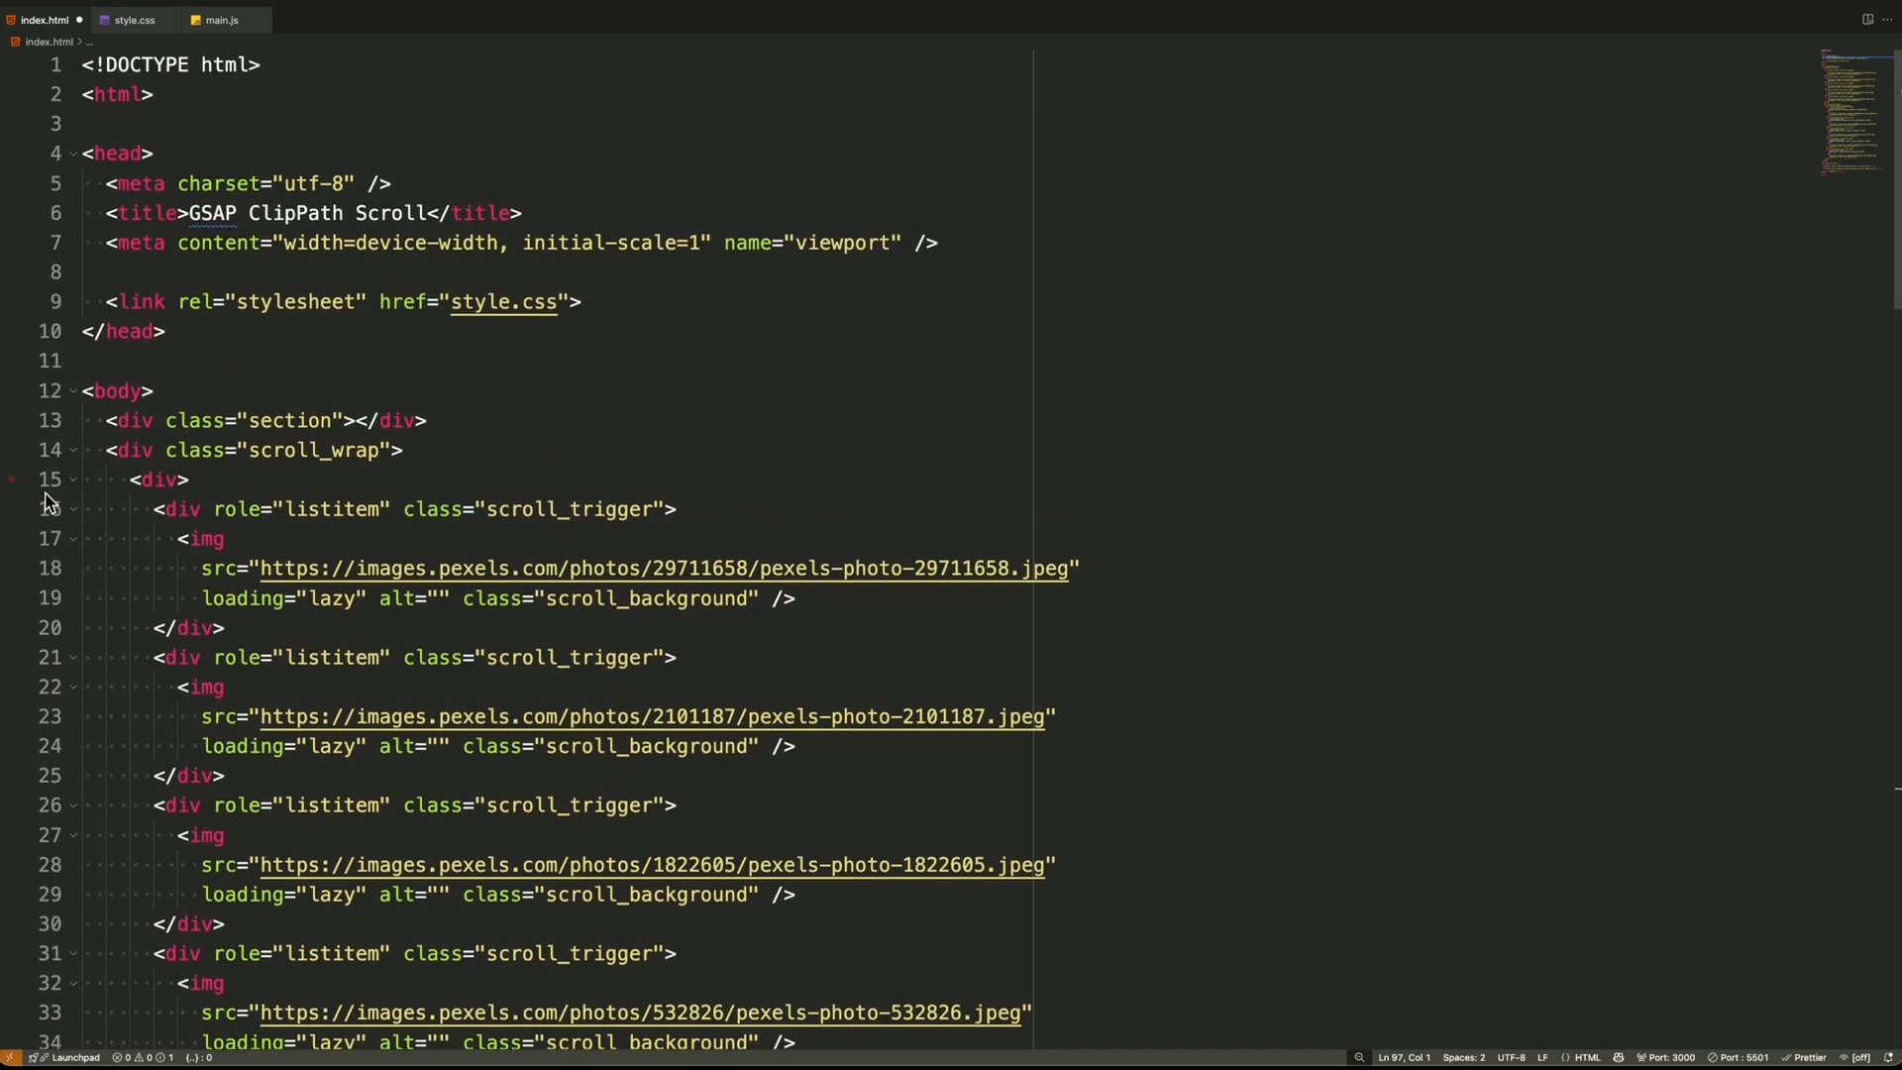
pyautogui.click(72, 479)
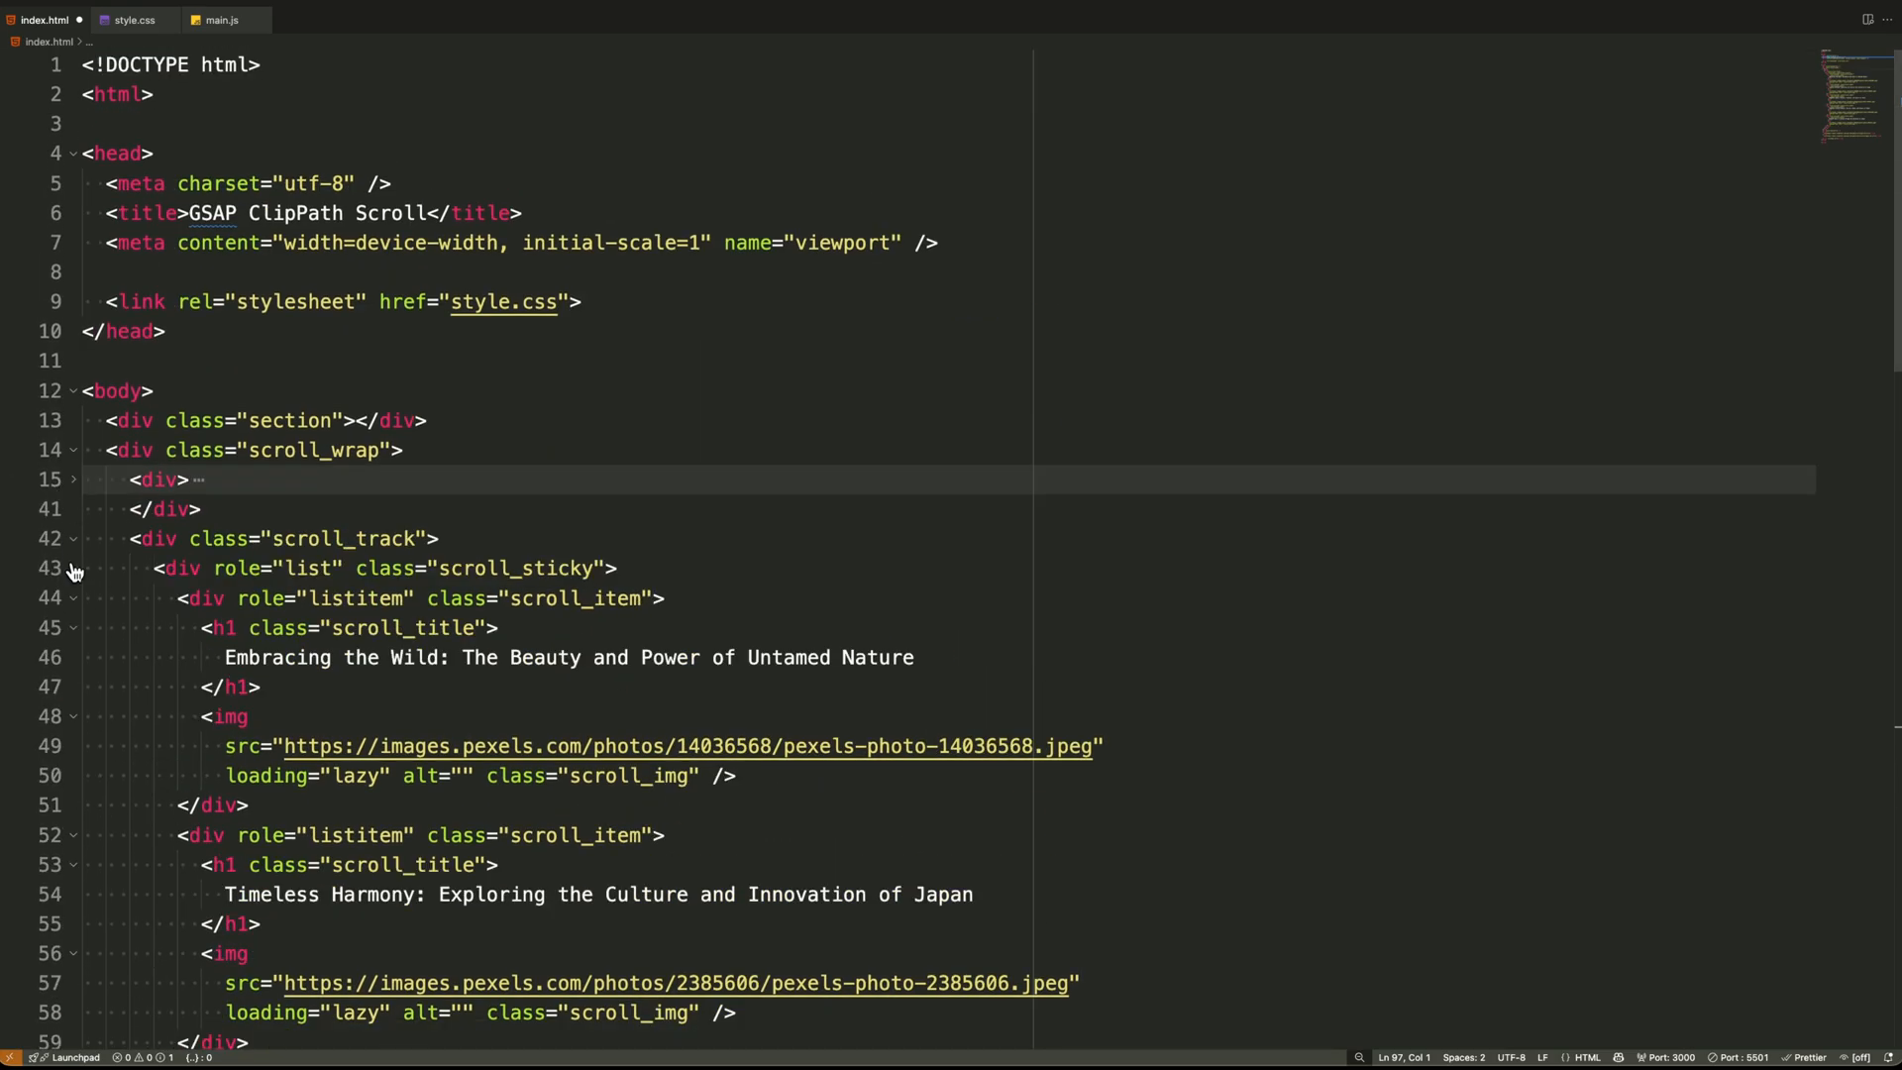
pyautogui.click(71, 539)
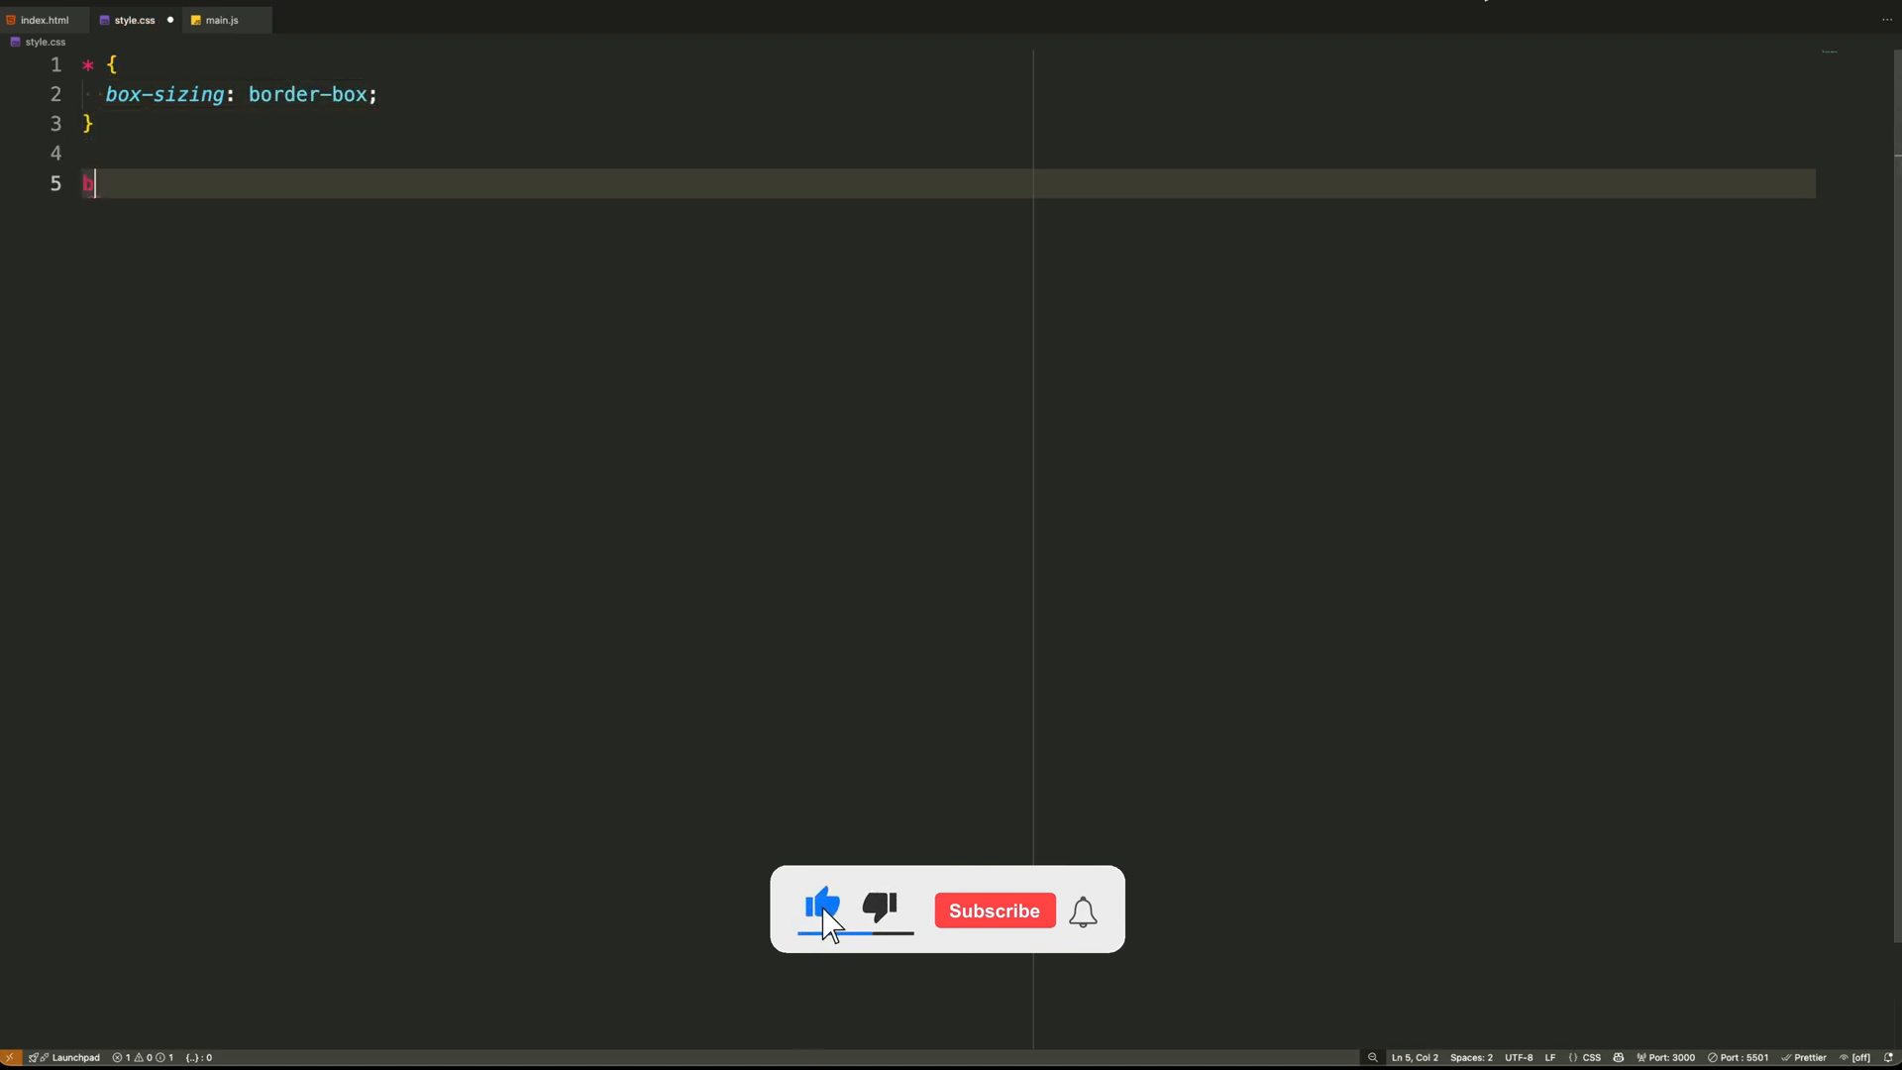
# Style body with white Arial 1rem text, line-height 1.4, and h1 with -0.03em spacing, weight 700
pyautogui.write('body {\\n  color: #fff;\\n  backg')
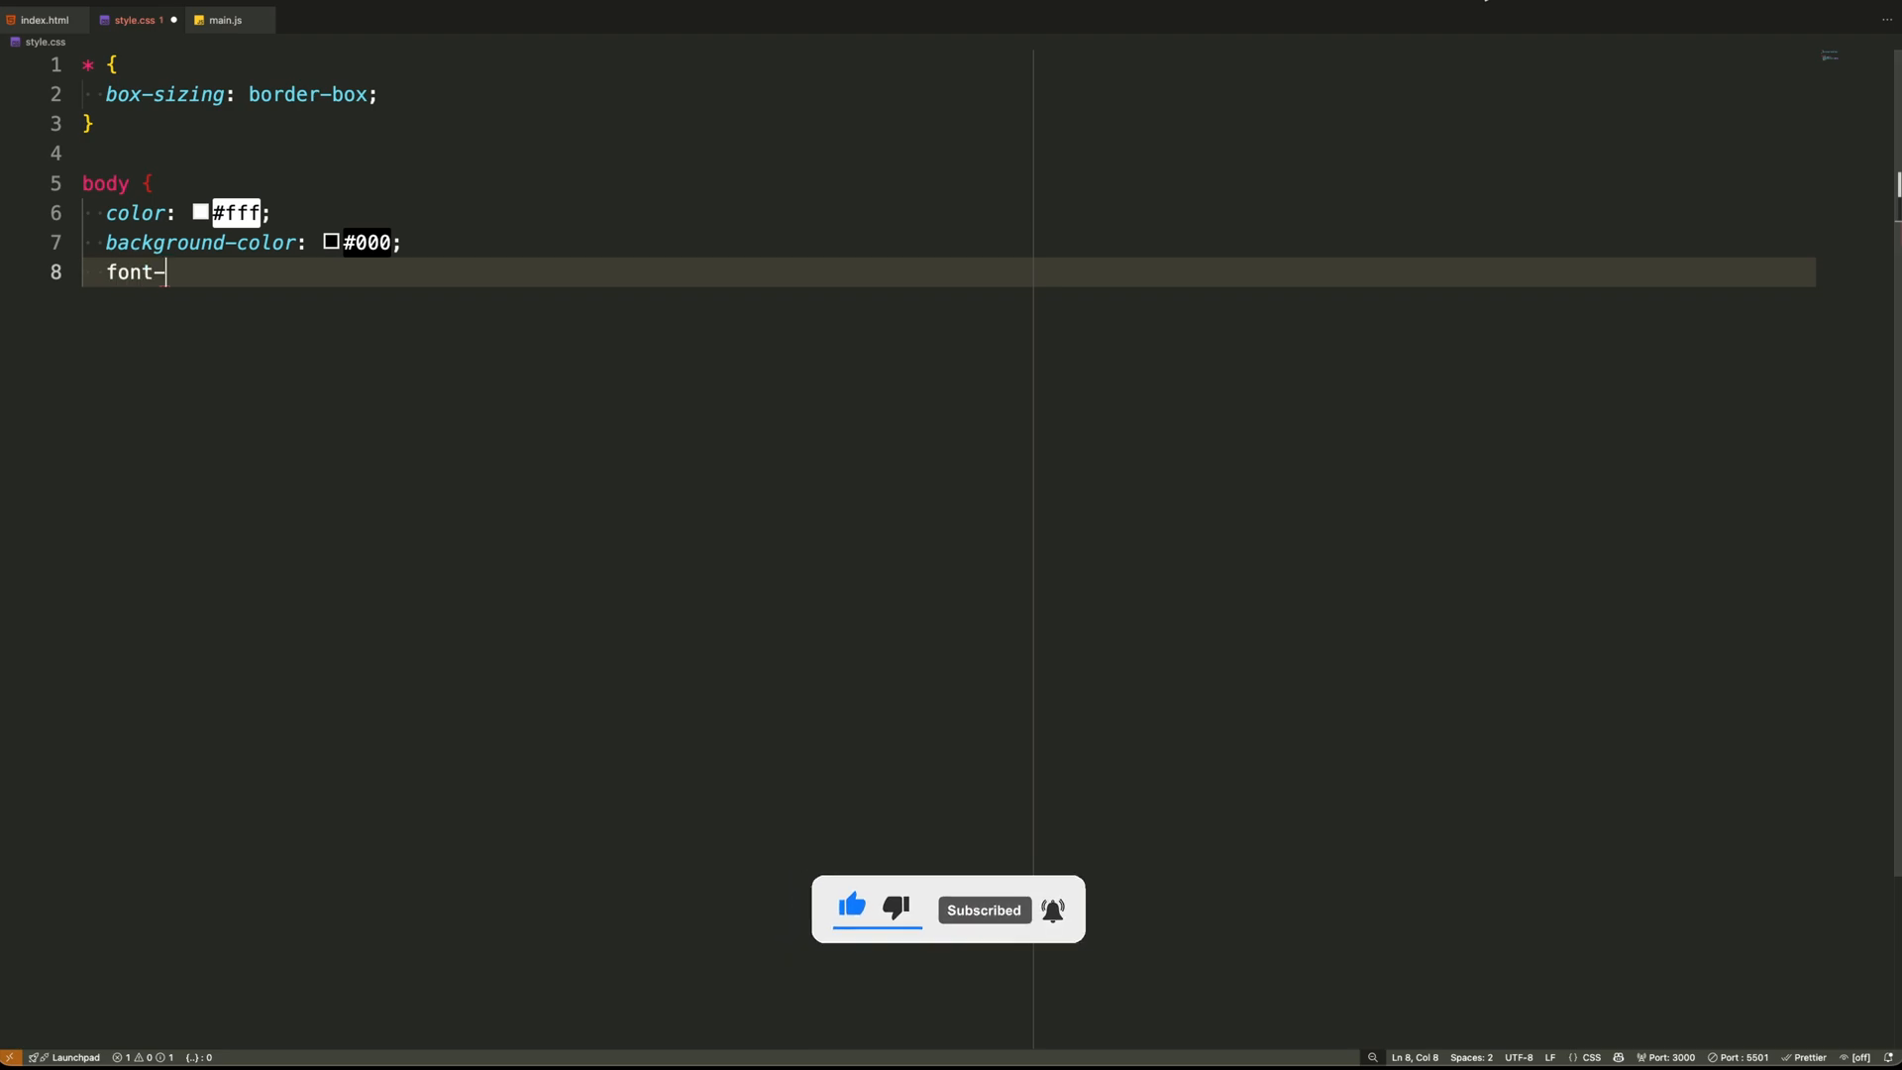
pyautogui.write('family: Arial, Helvetica, sans-serif;')
pyautogui.write('font-s')
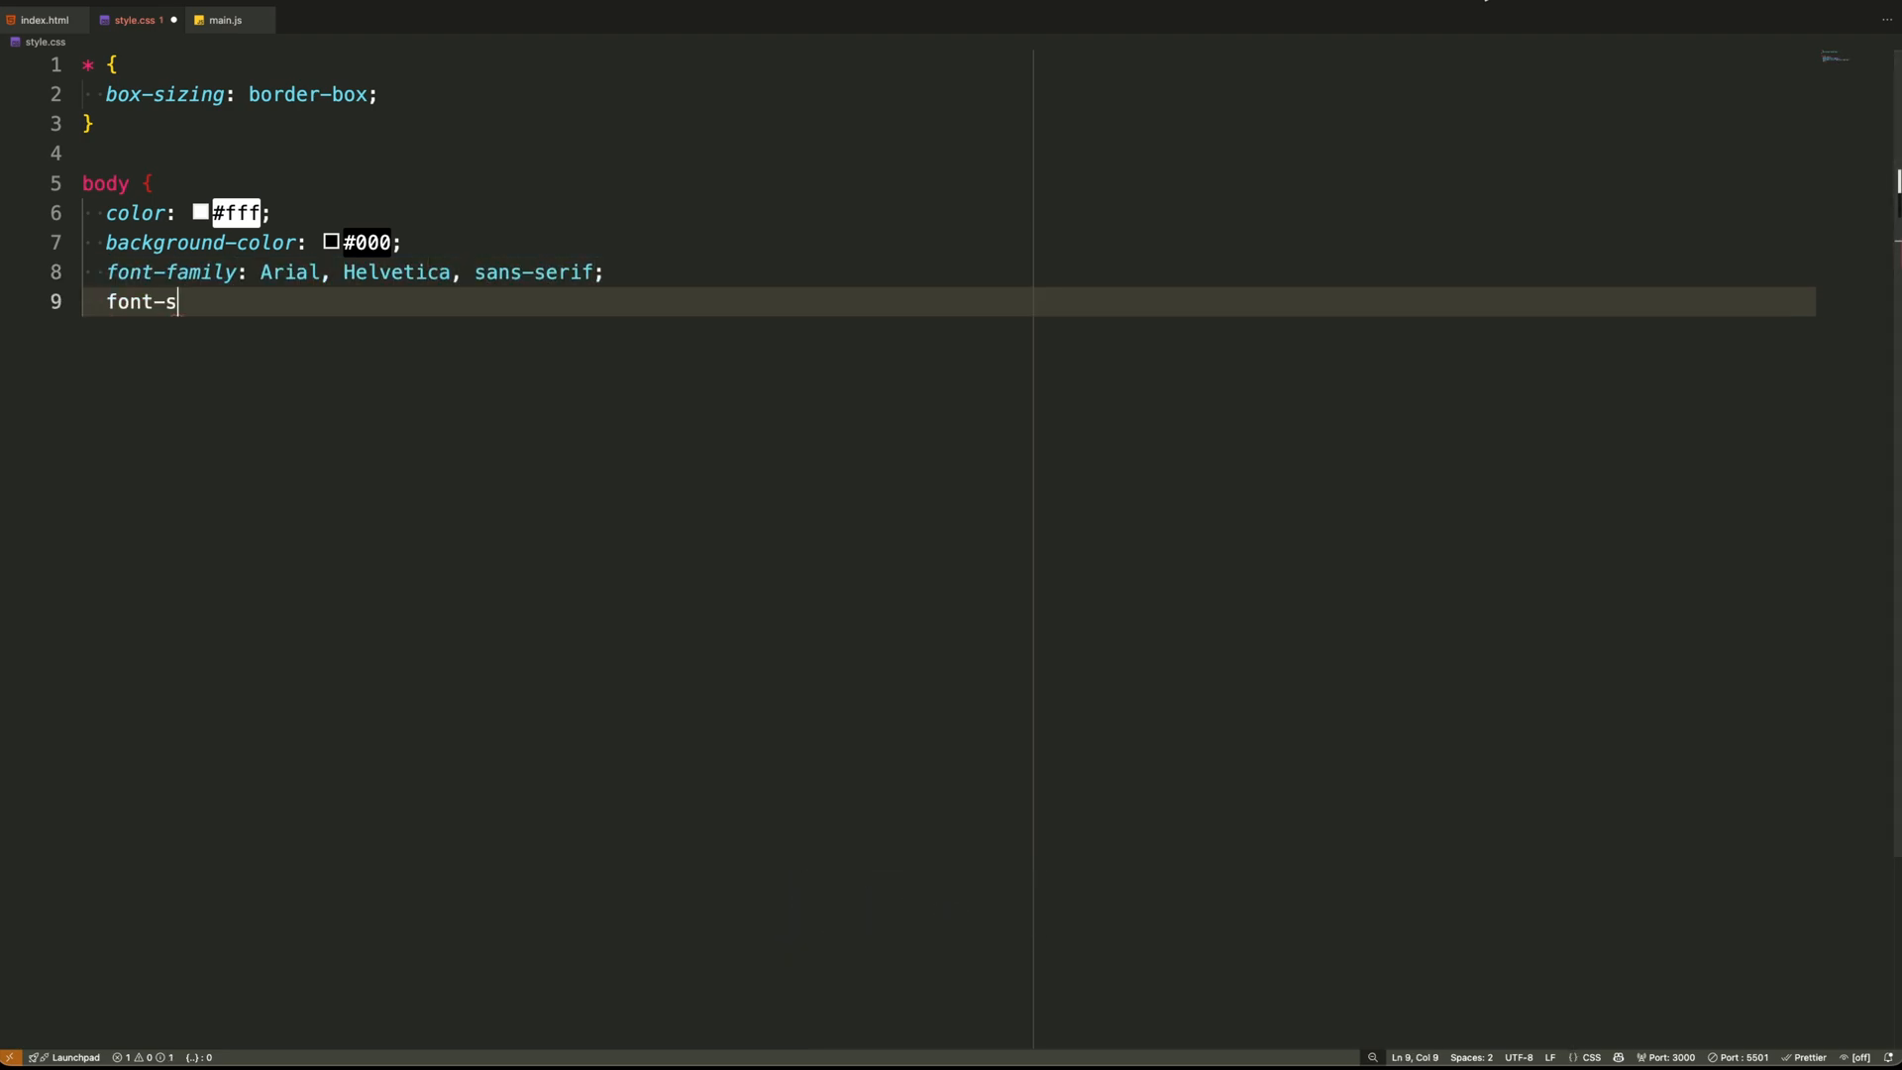
pyautogui.write('ize: 1rem;')
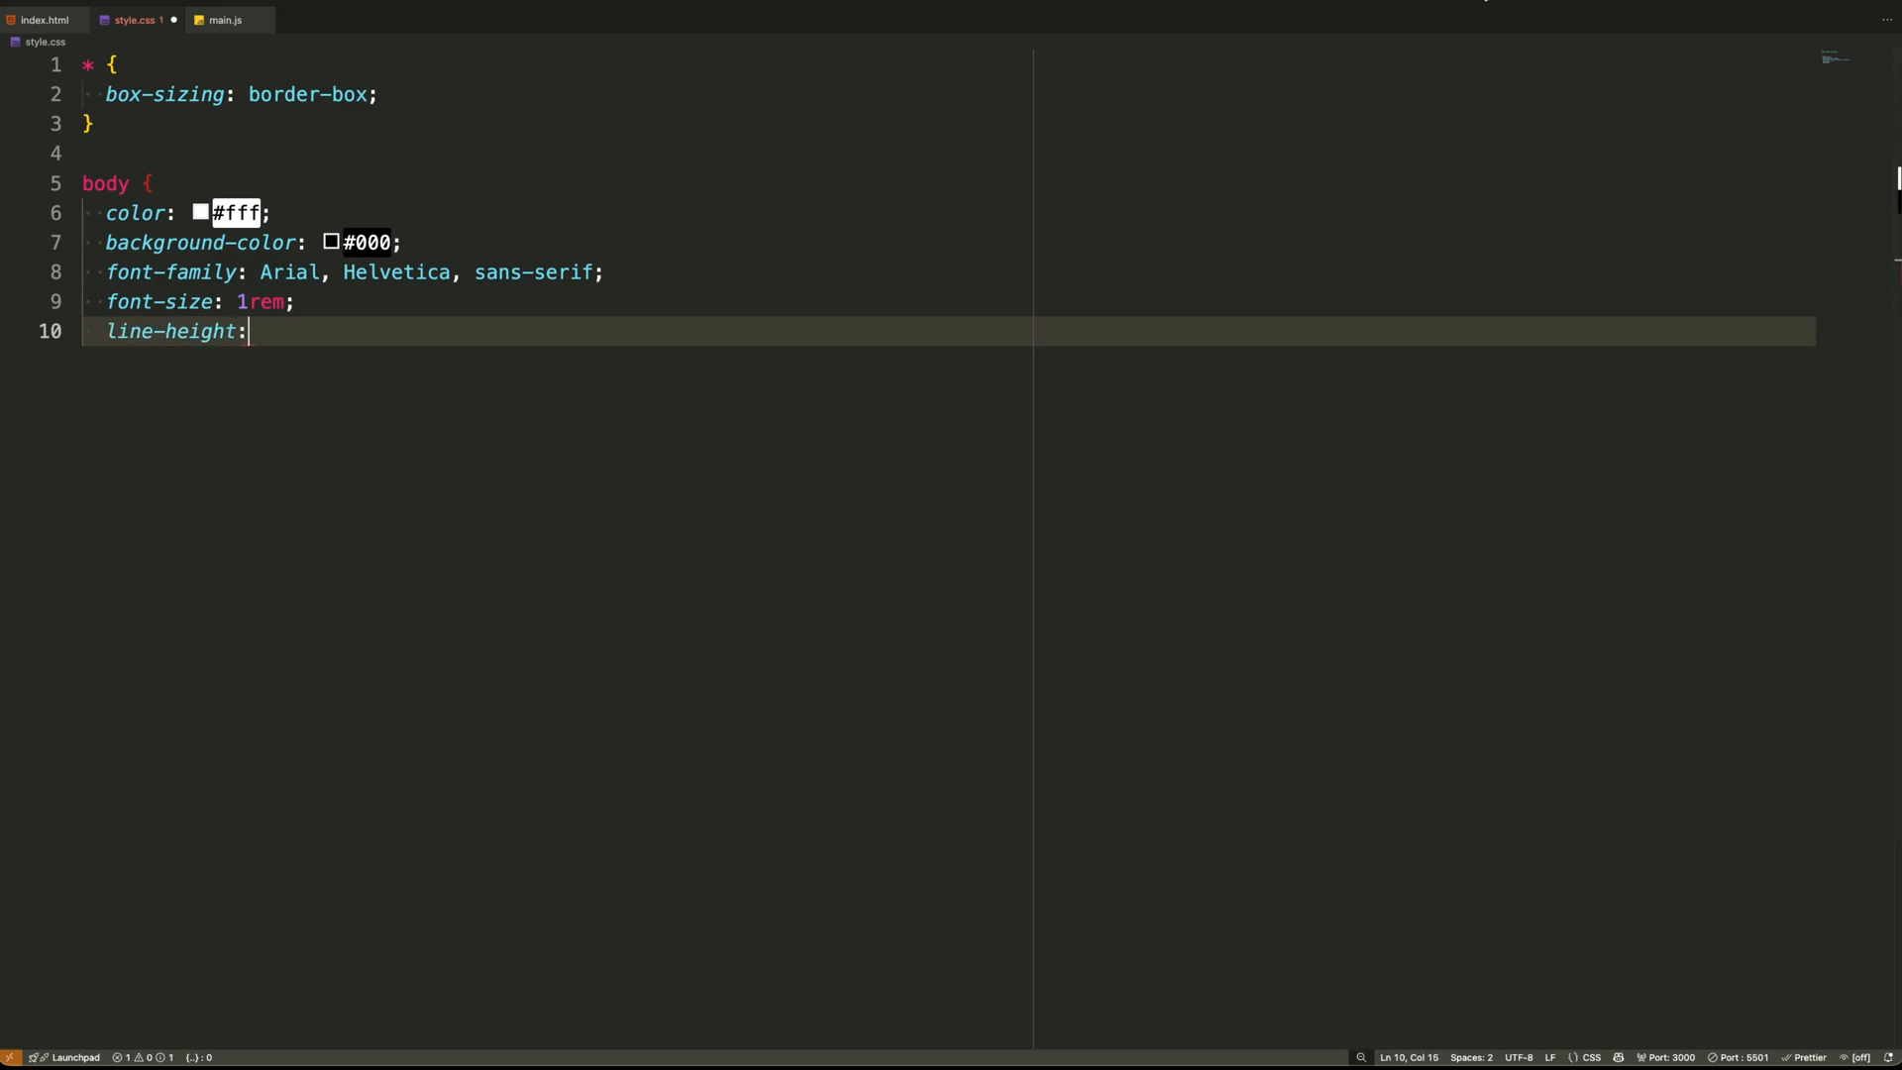
pyautogui.write('1.4;')
pyautogui.write('letter-spacin')
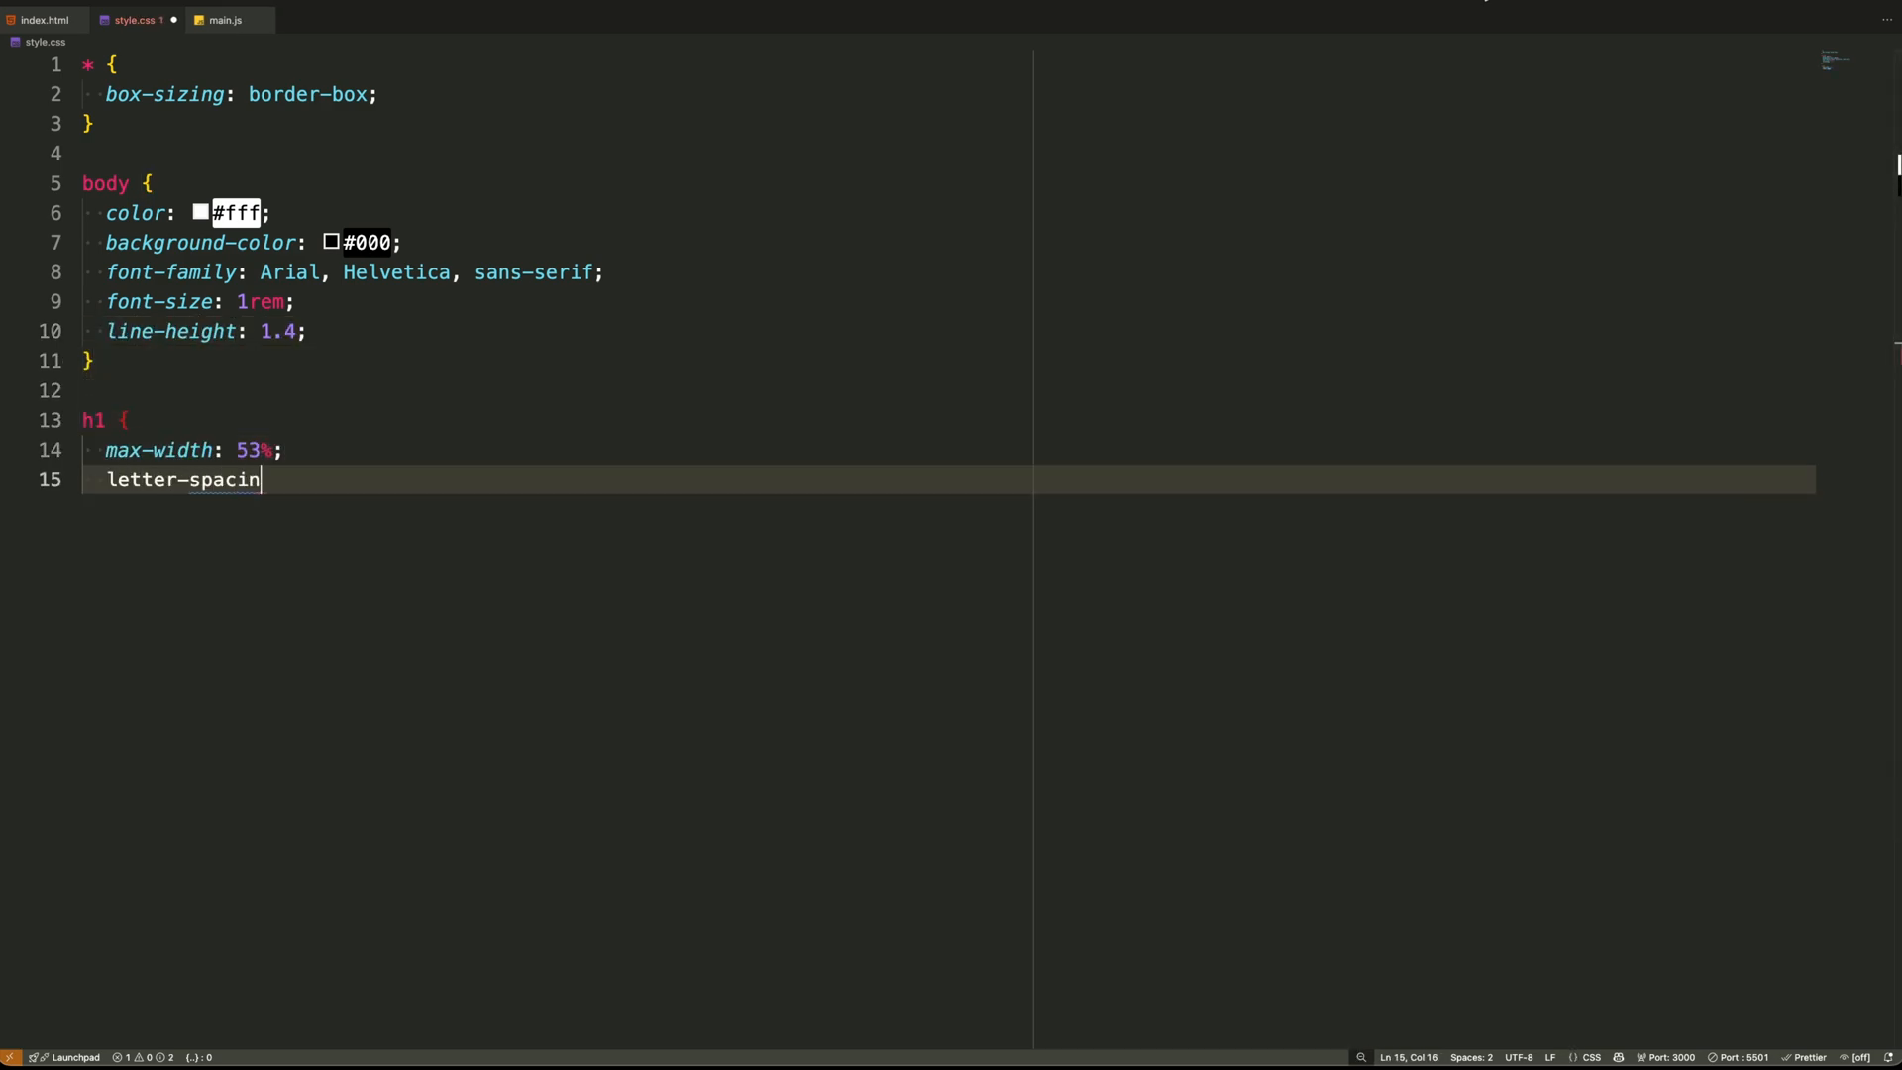
pyautogui.write('g: -0.03em;')
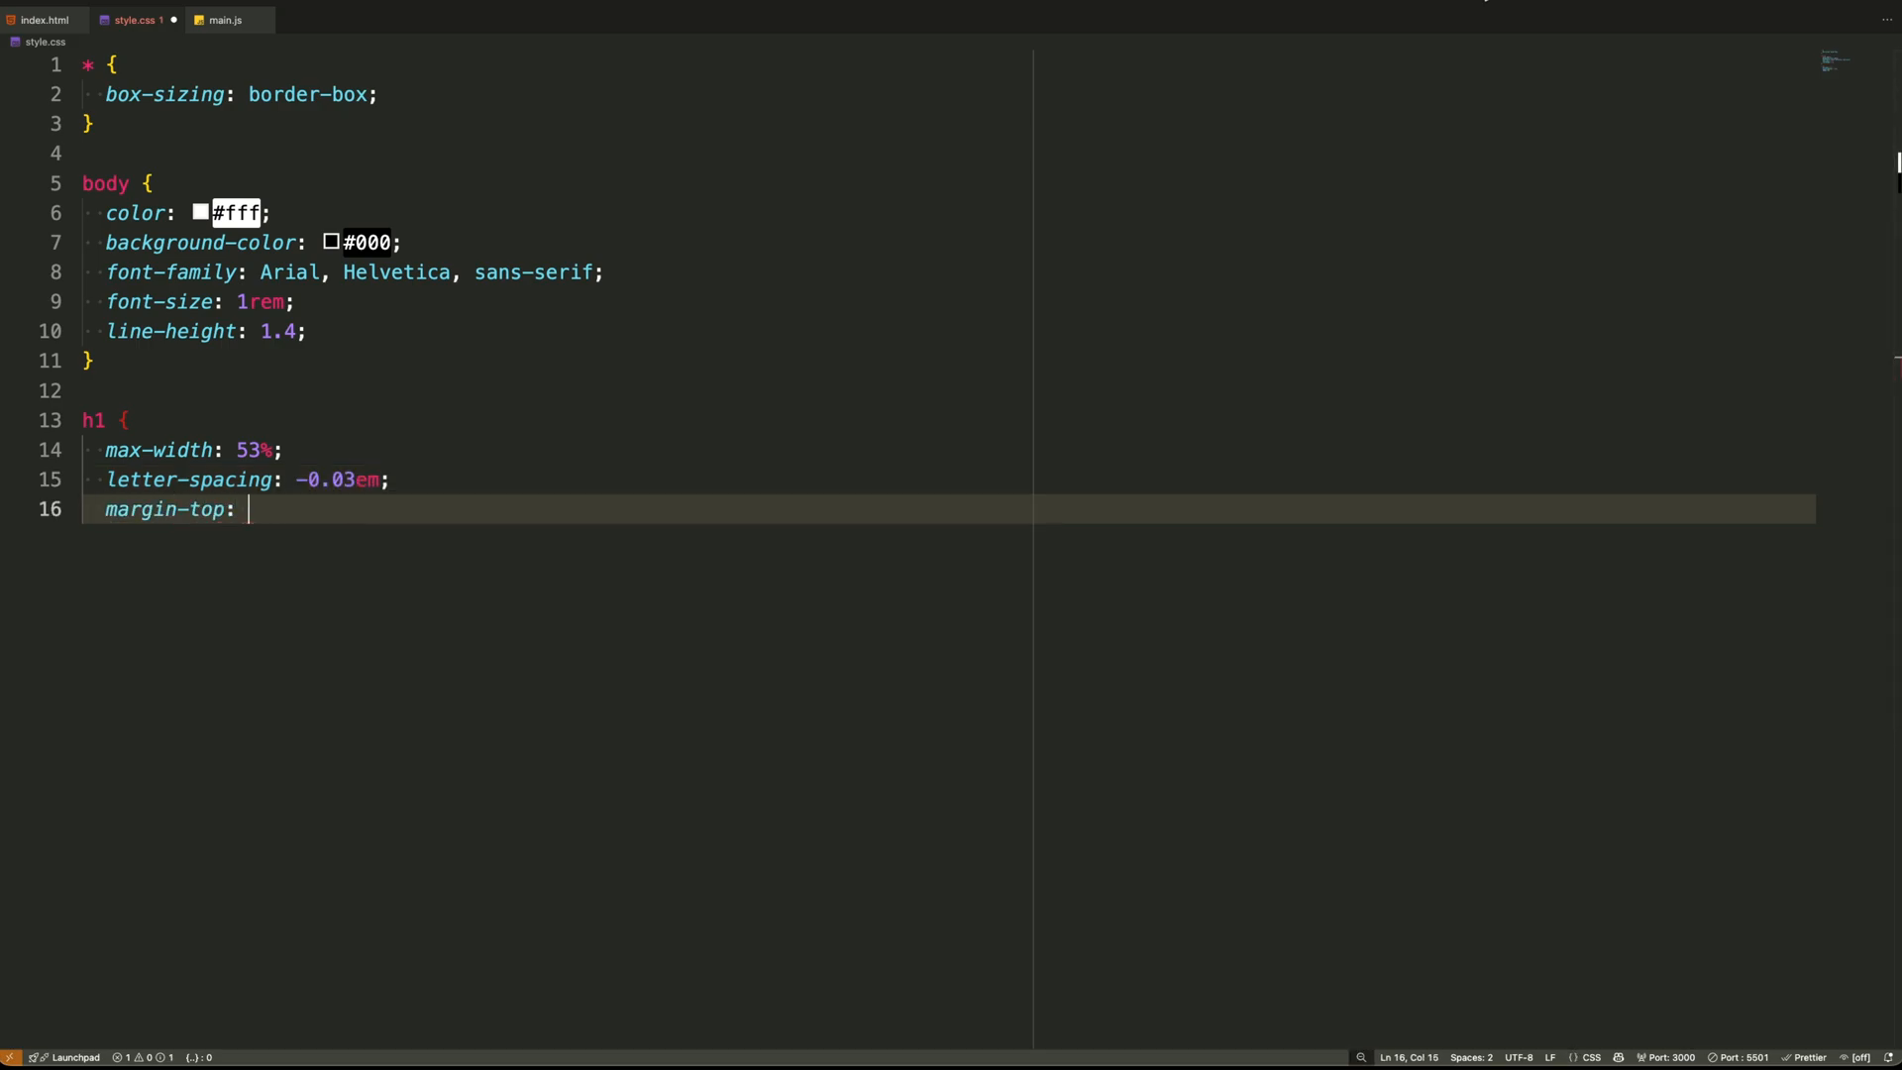
pyautogui.write('0;')
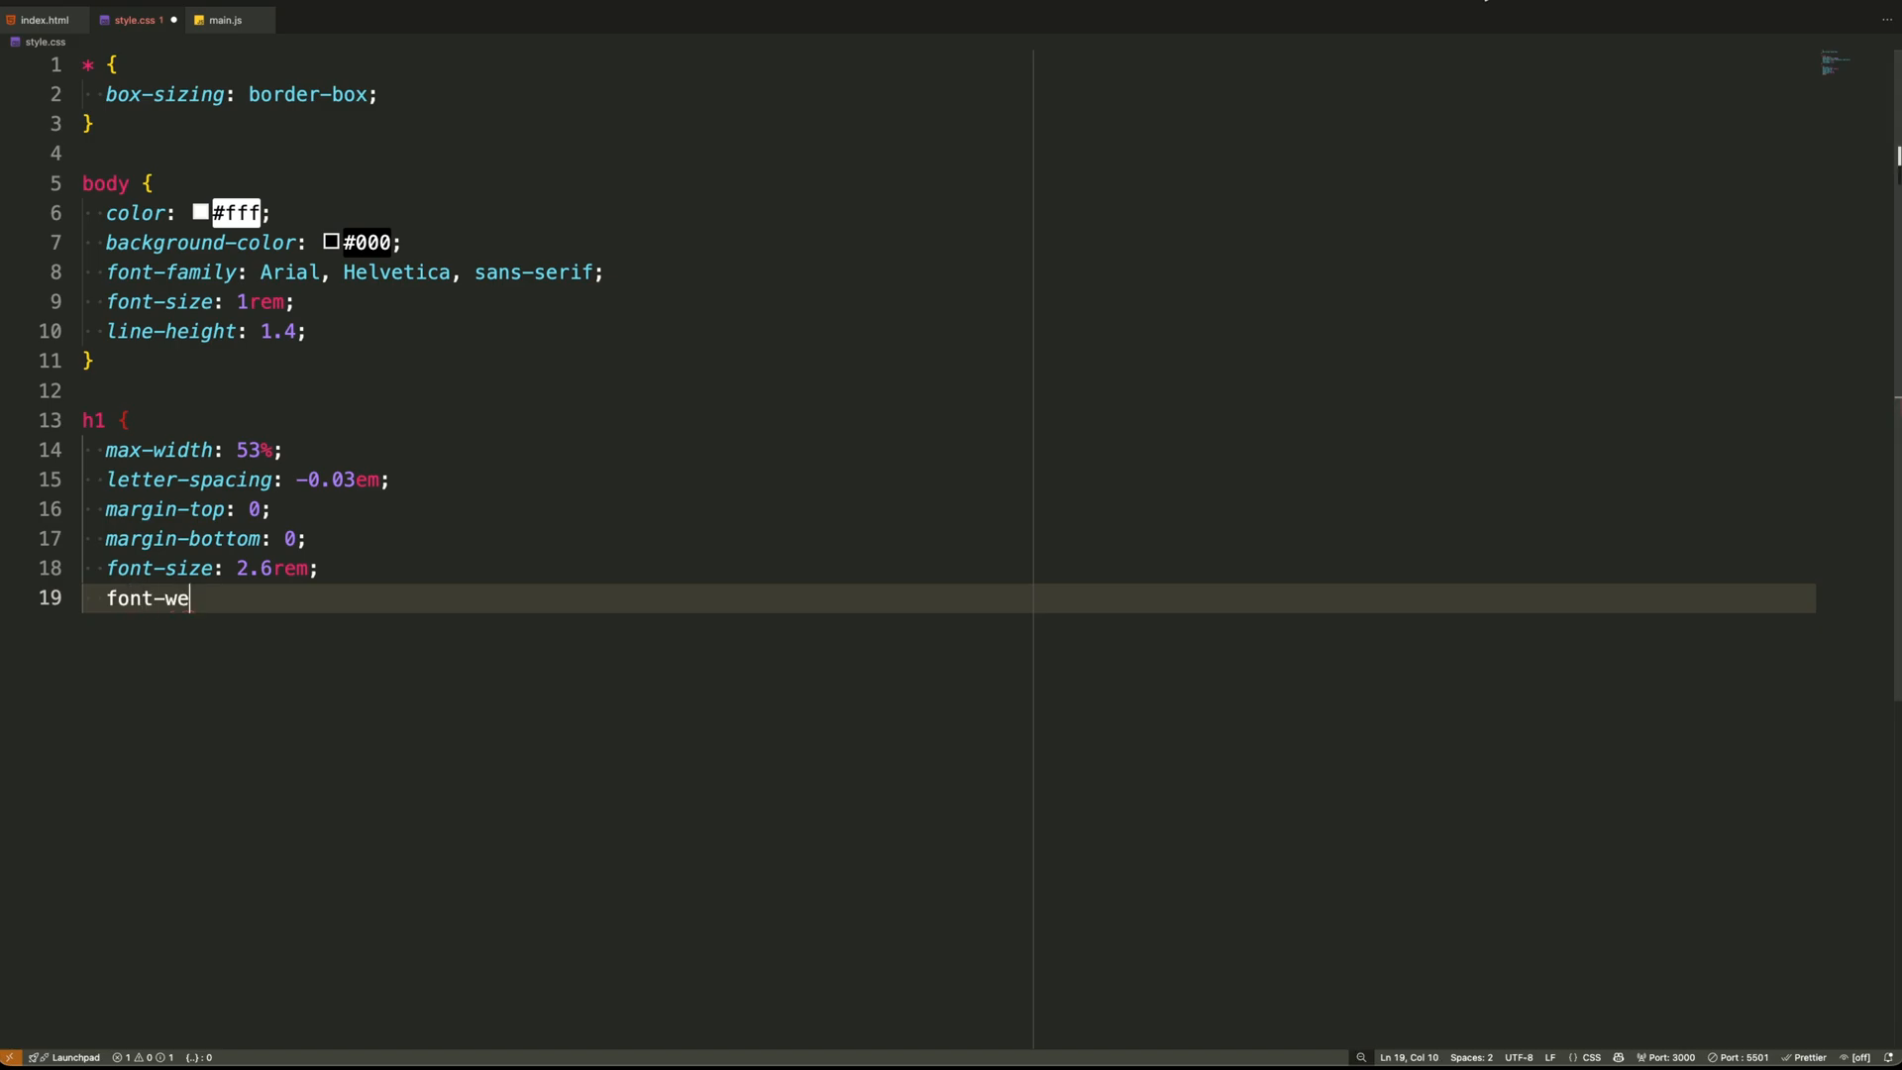
pyautogui.write('ight: 700;')
pyautogui.write('margin-b')
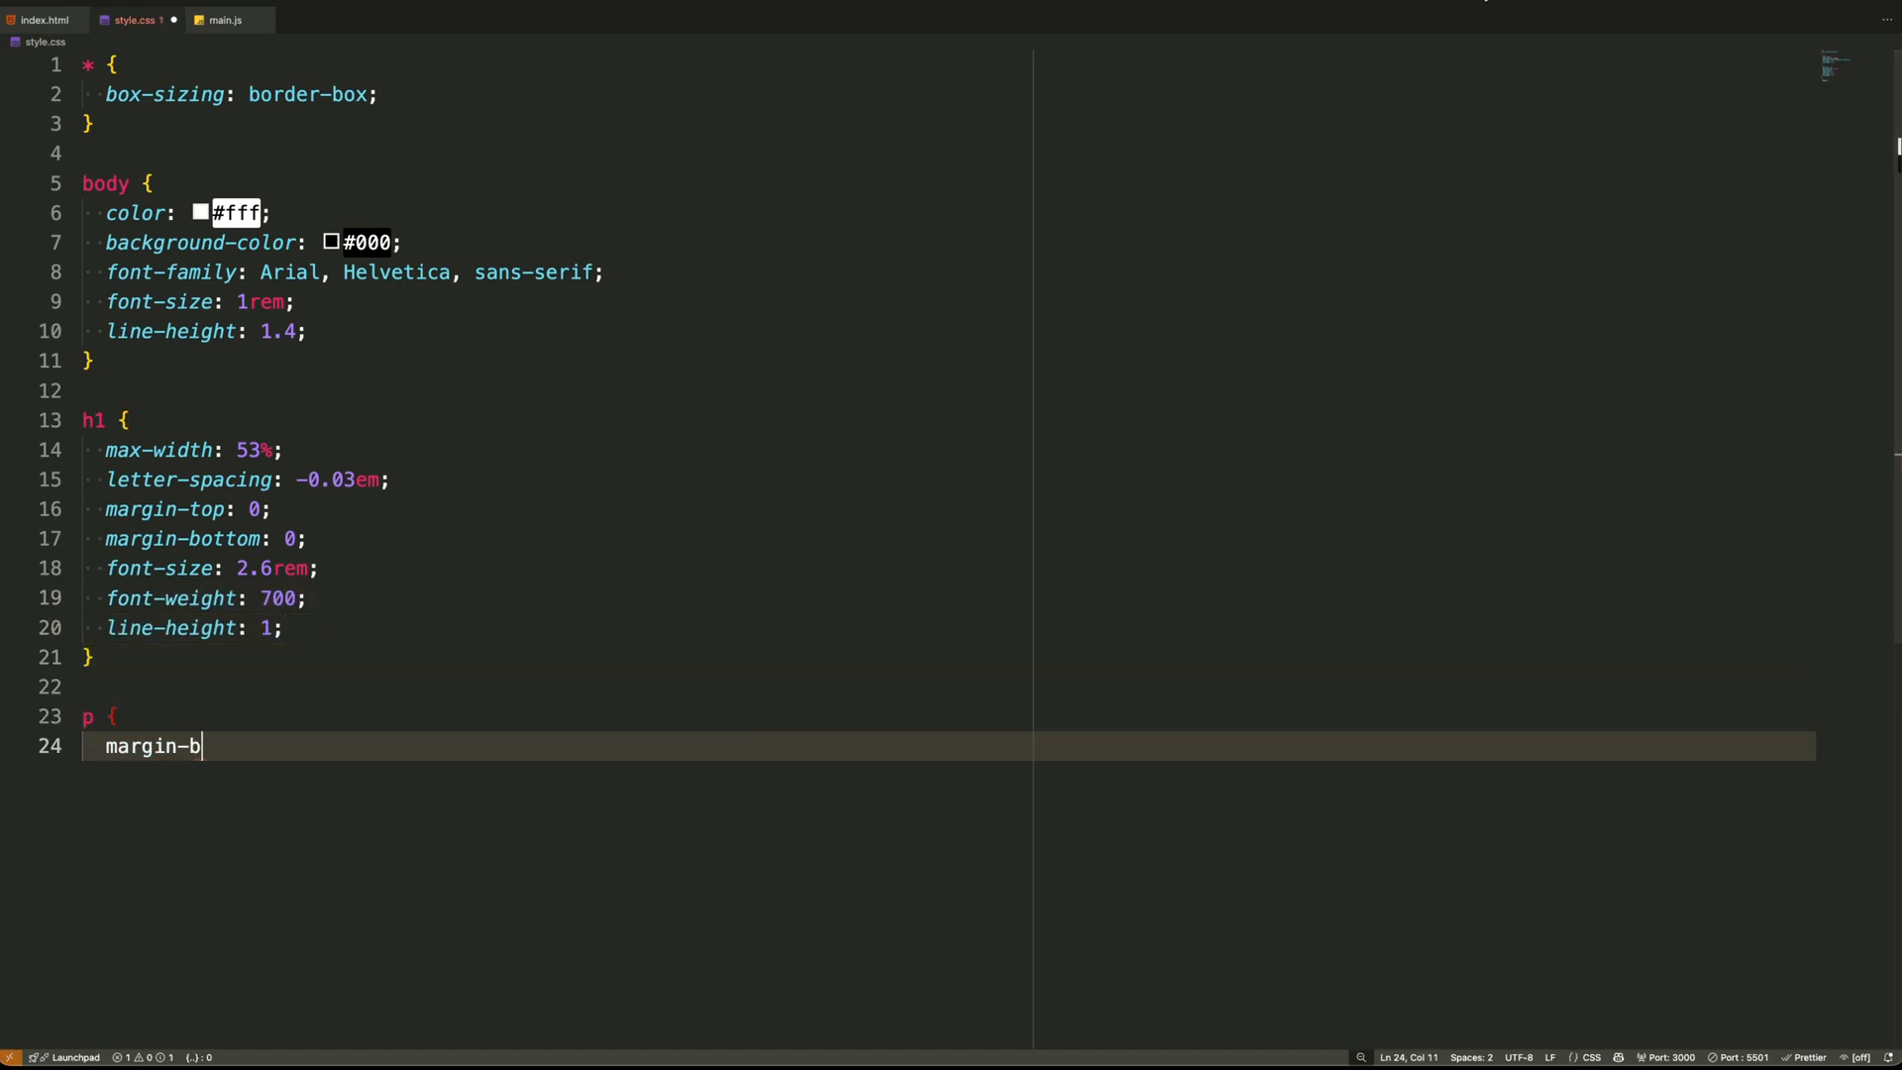
# Add p, a and img rules (no margin, inherited colour, no decoration, 100% size) and start .section
pyautogui.write('ottom: 0;')
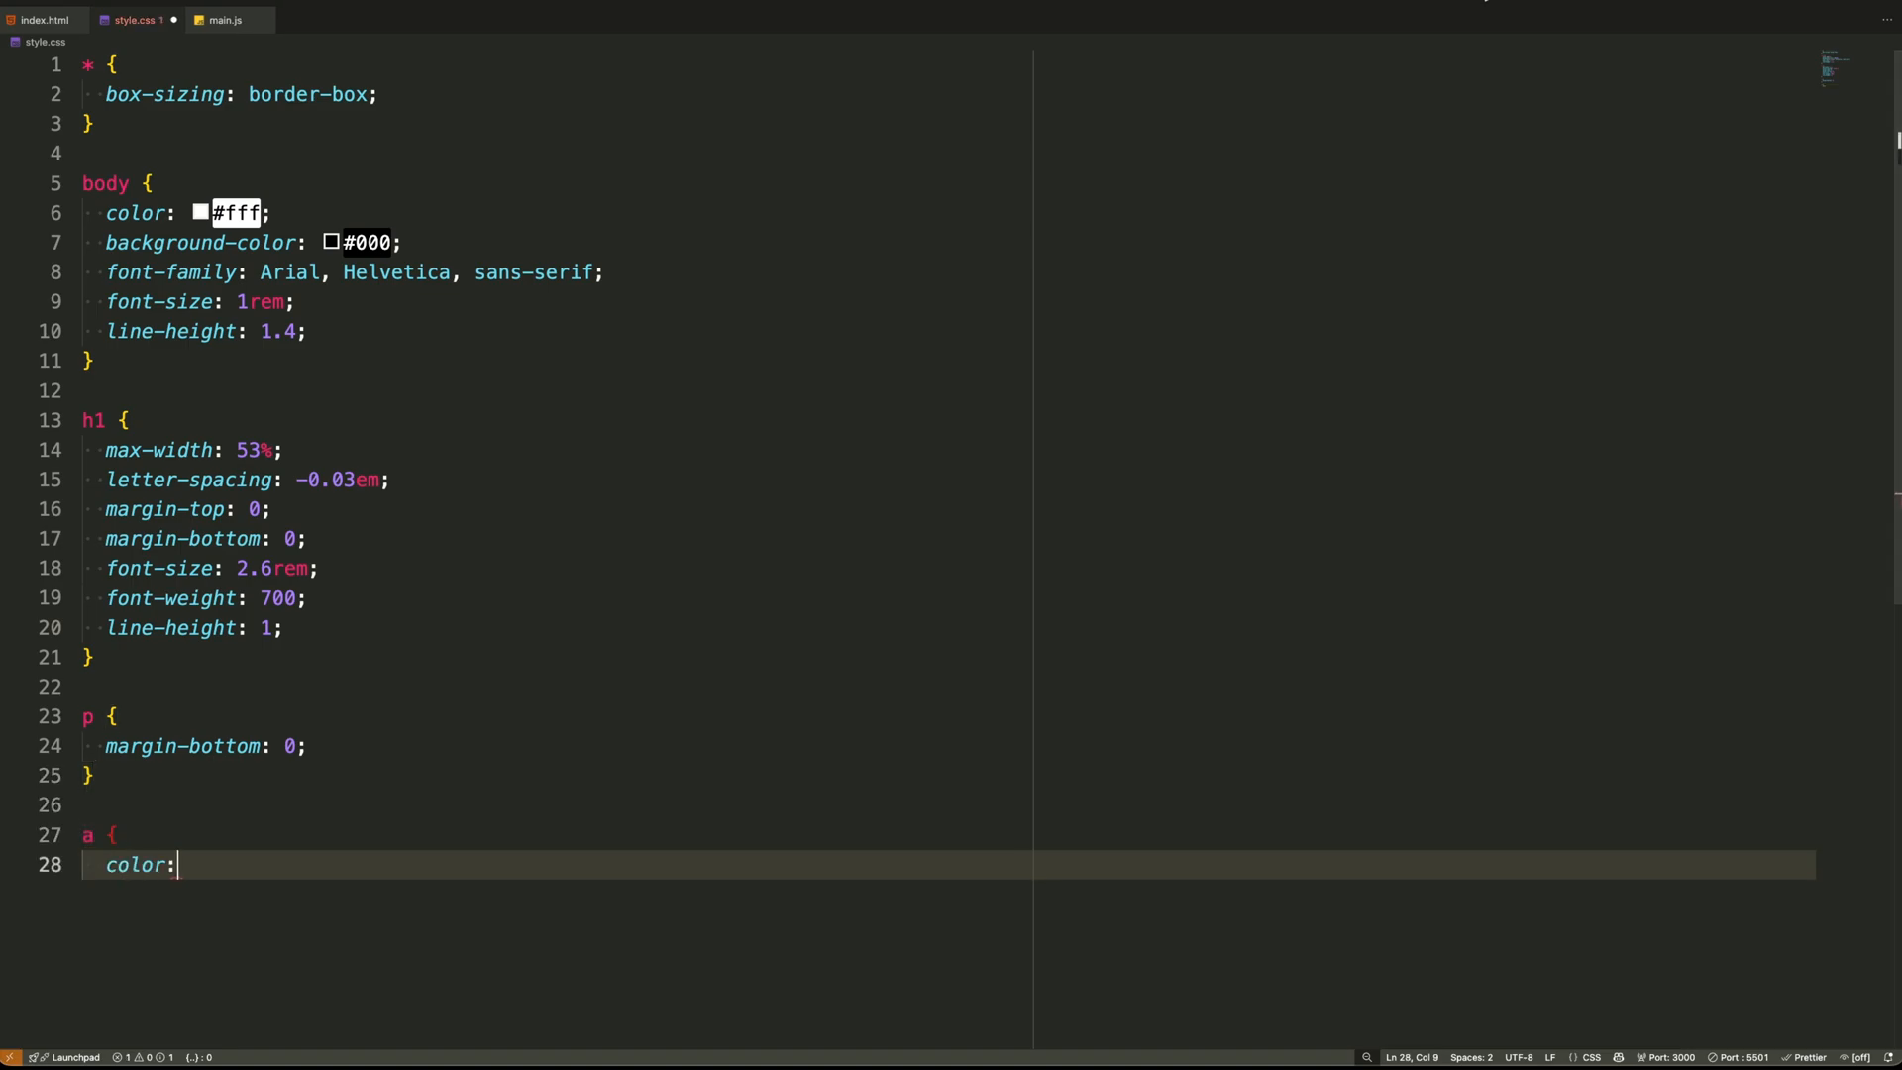
pyautogui.write('inherit;')
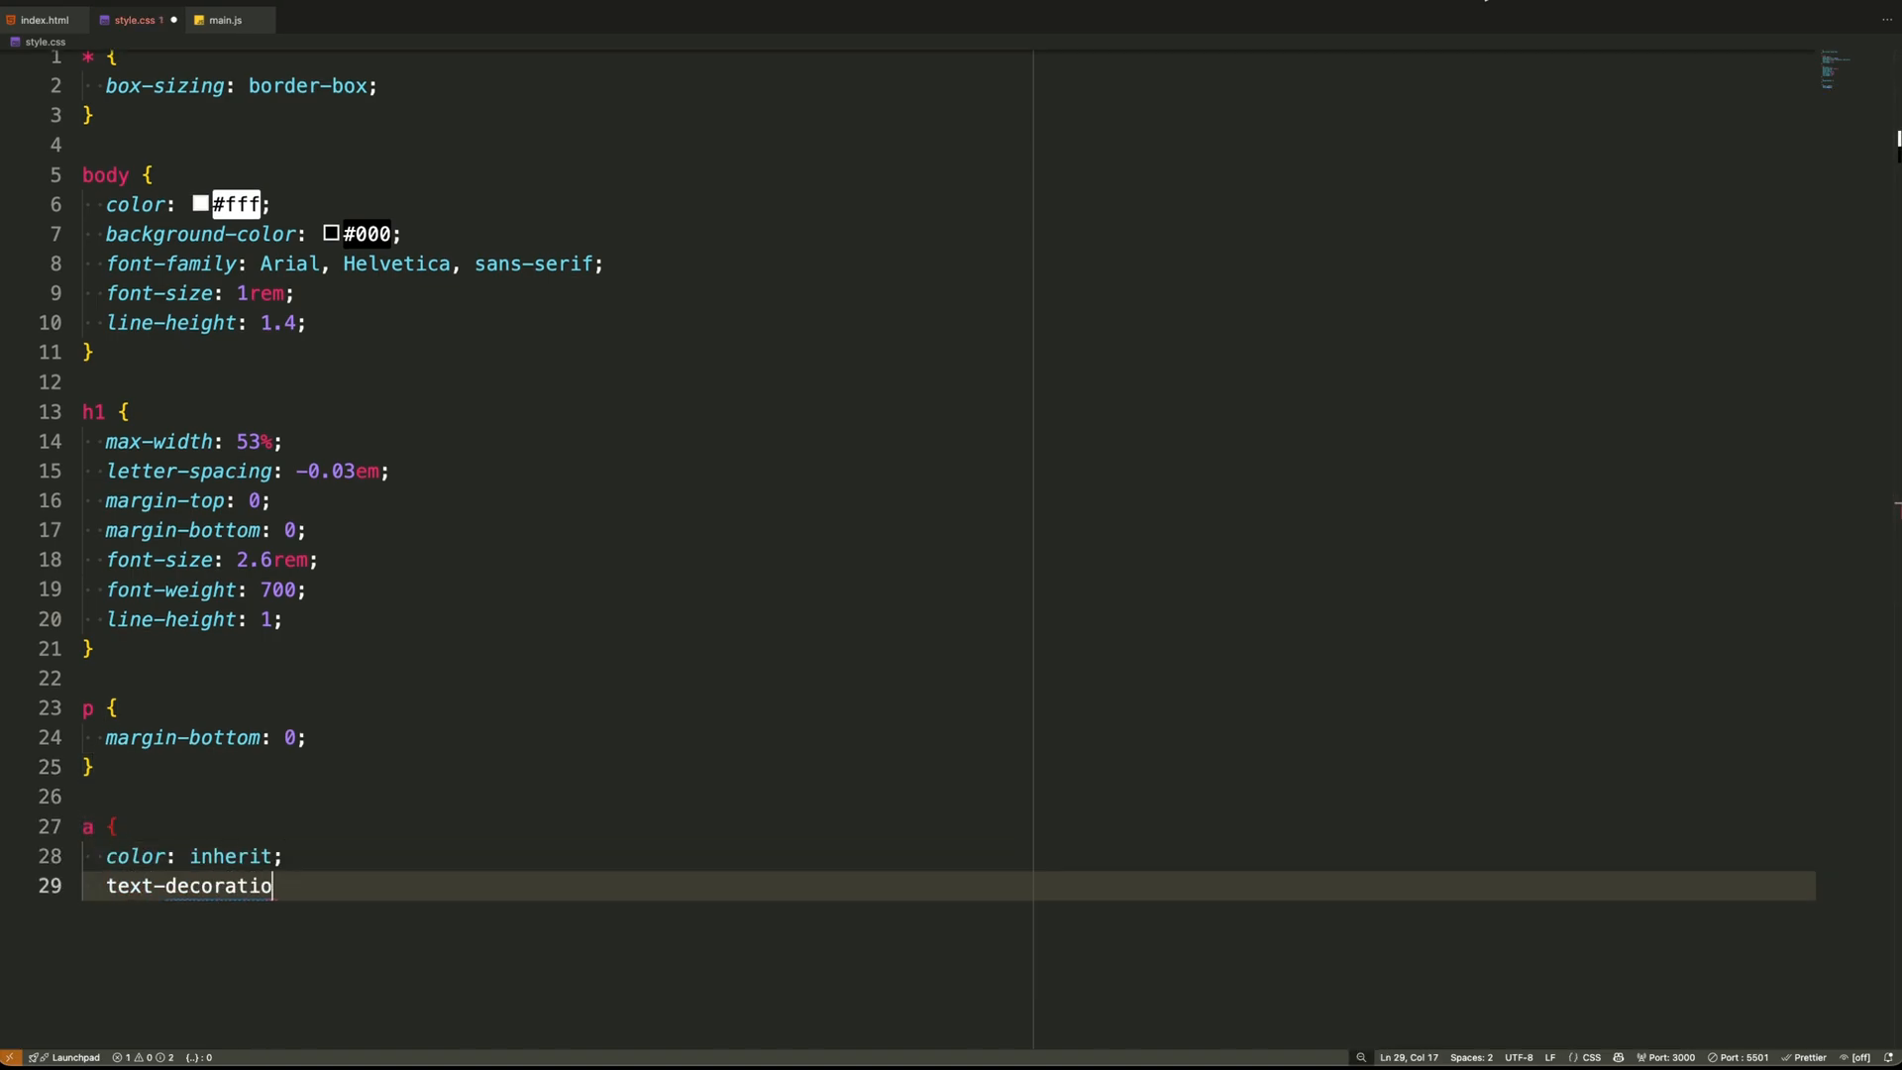
pyautogui.write('n: none;')
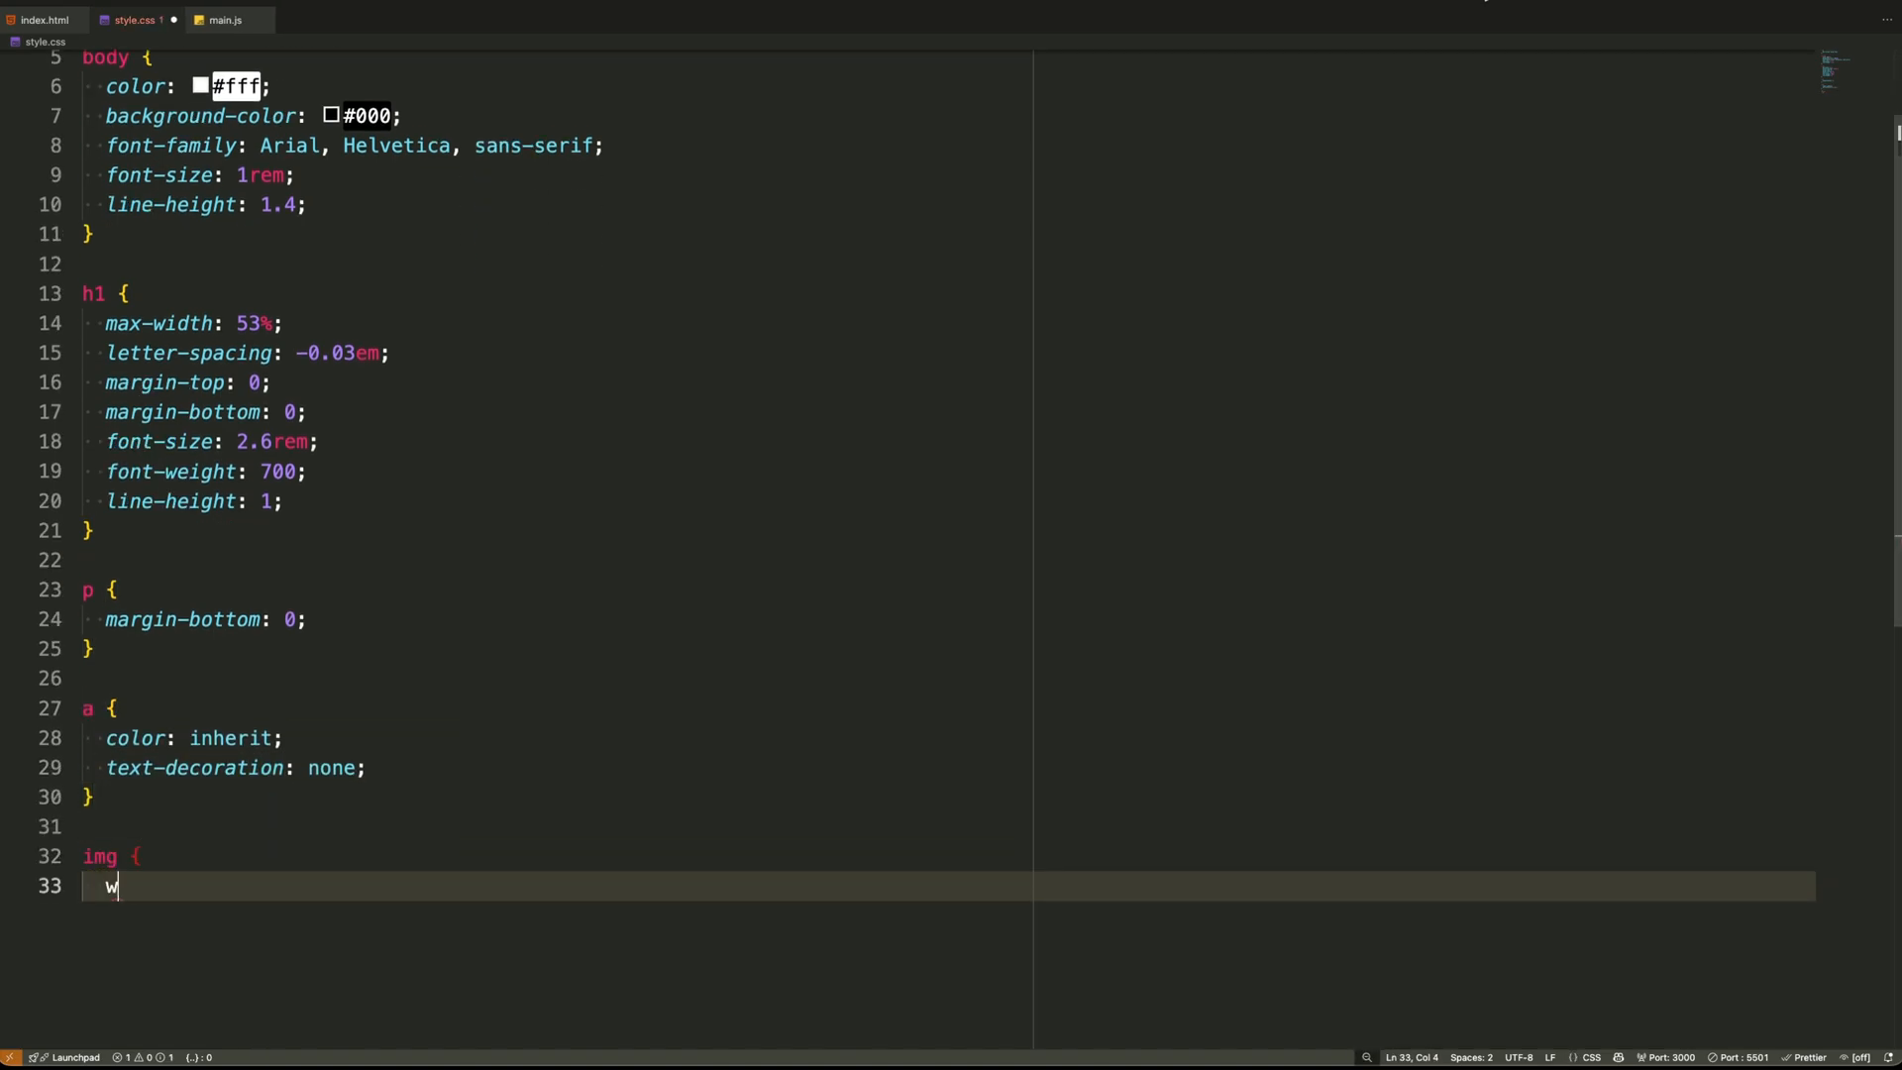
pyautogui.write('idth: 100%;')
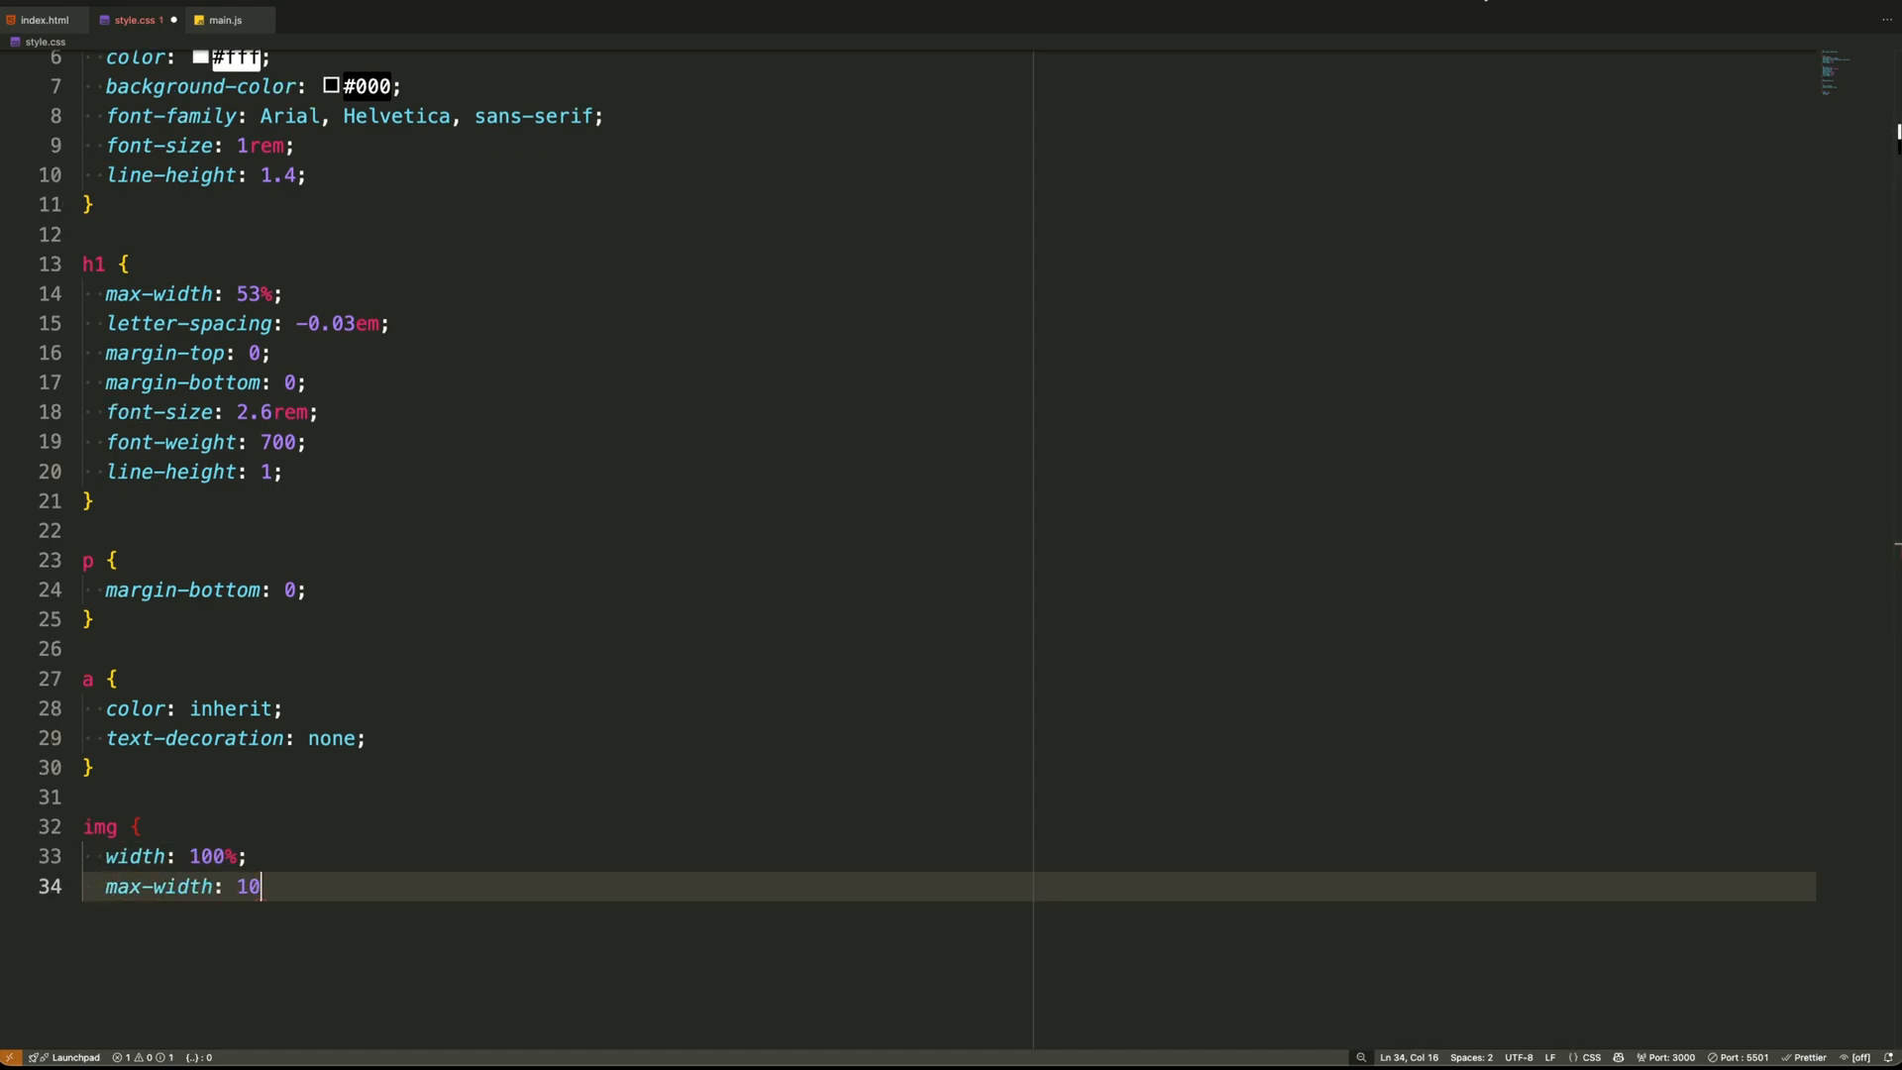
pyautogui.write('0%;')
pyautogui.write('object-fit: cover;')
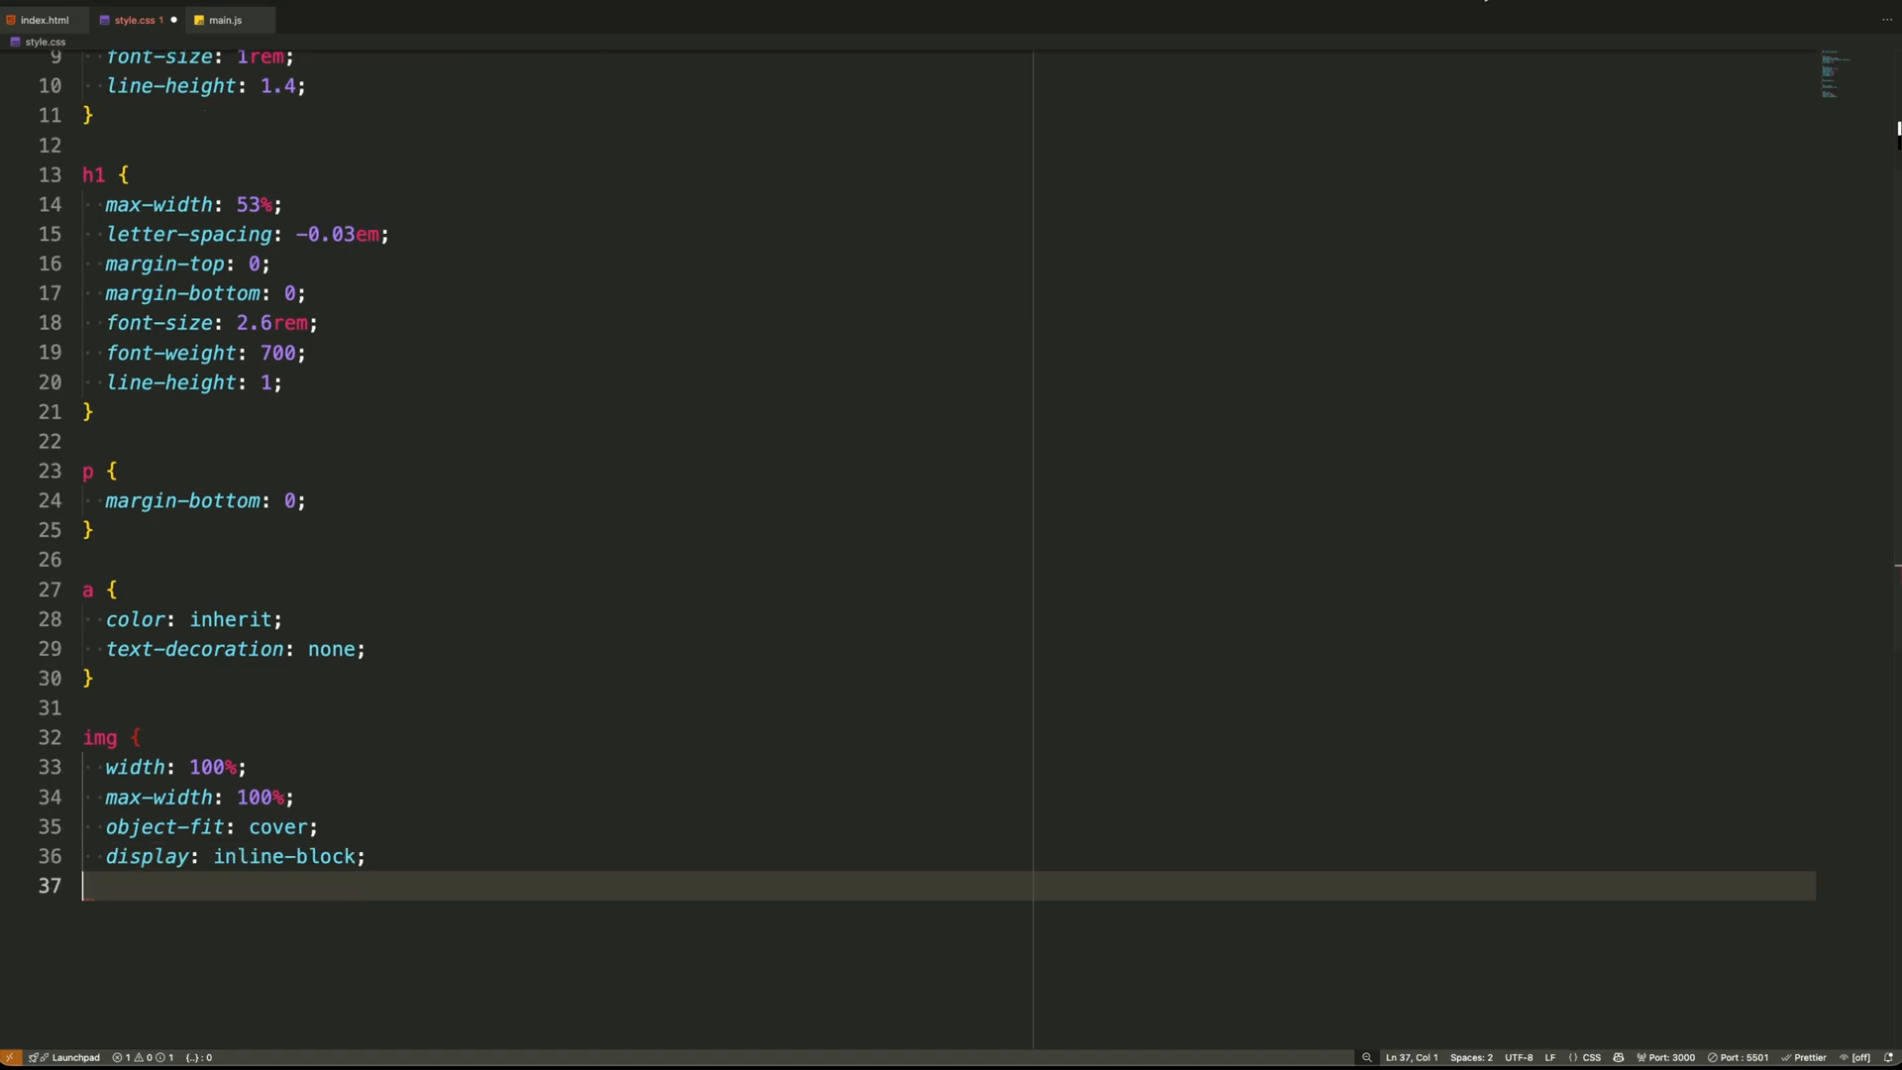
pyautogui.write('.section {')
pyautogui.write('.container {')
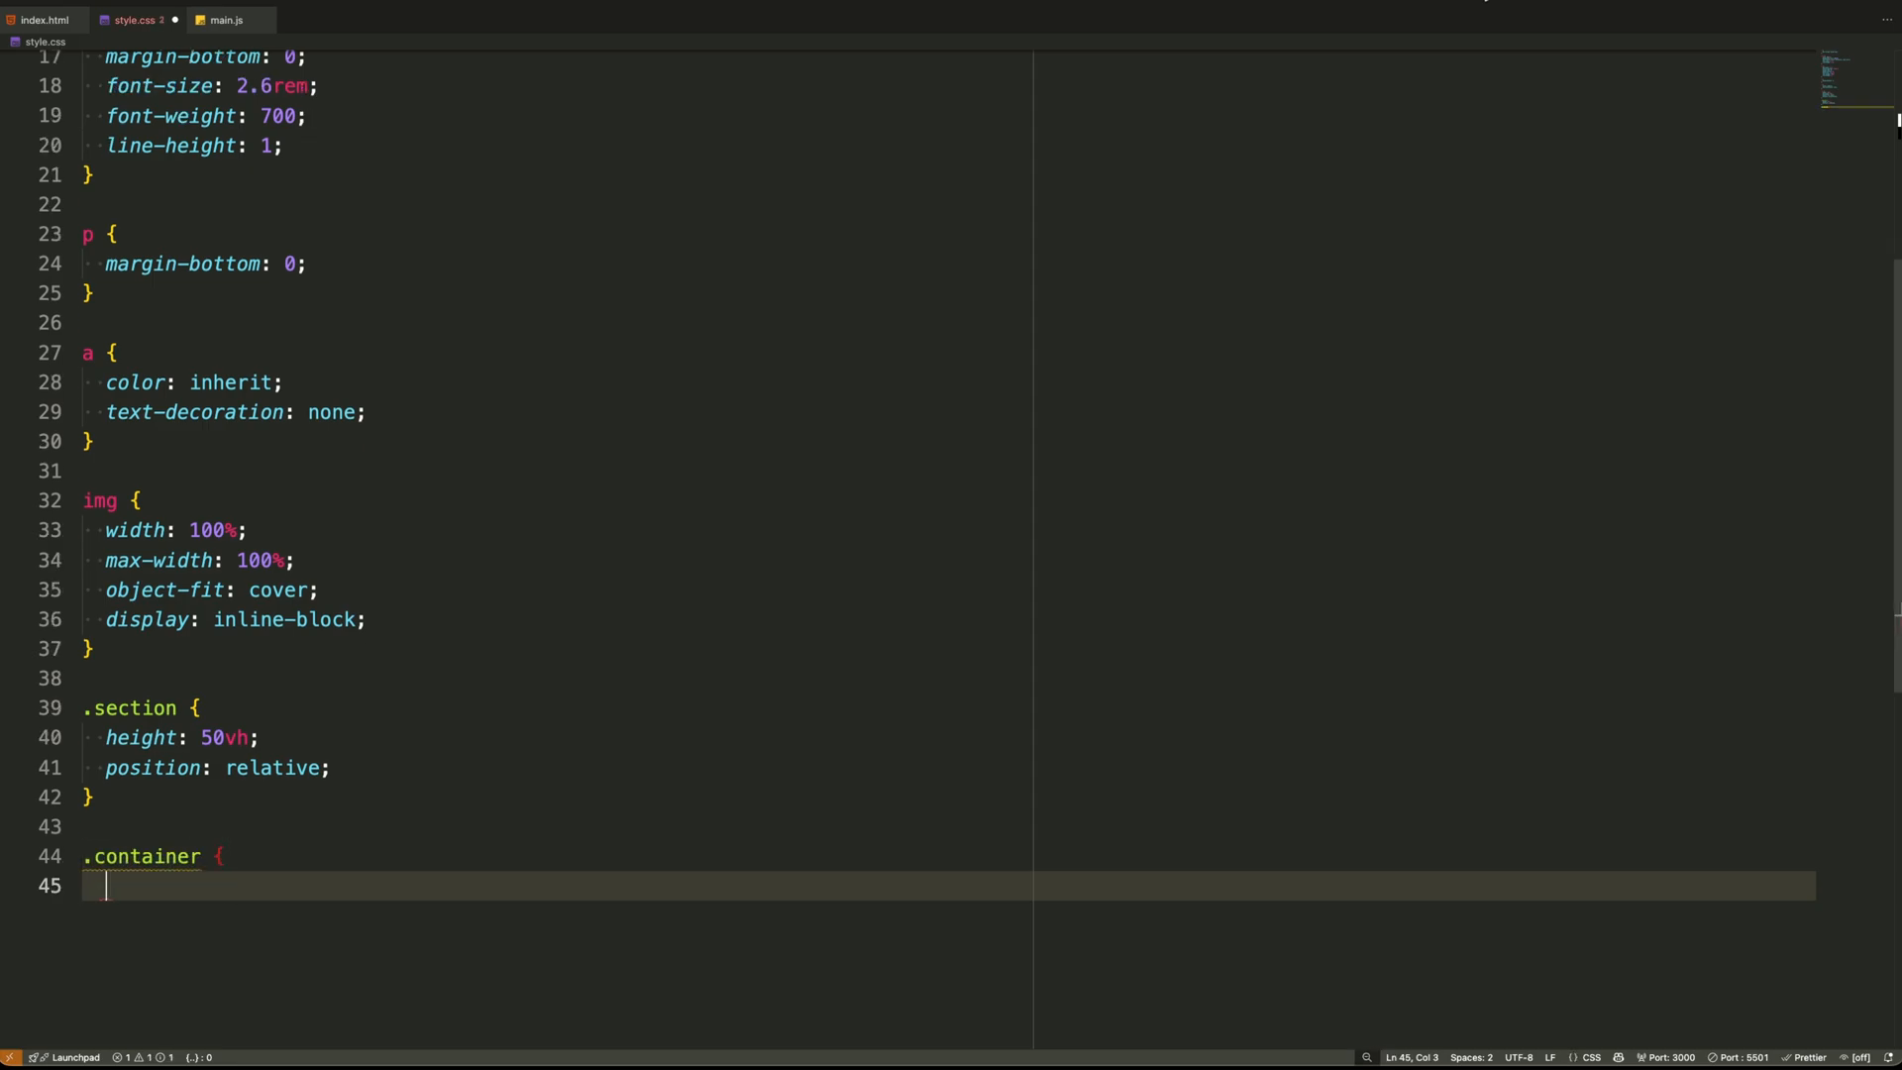
# Write full-width .container, relative .scroll_wrap and trigger rules, and size .scroll_track
pyautogui.write('width: 100%;')
pyautogui.write('.scroll_wrap {')
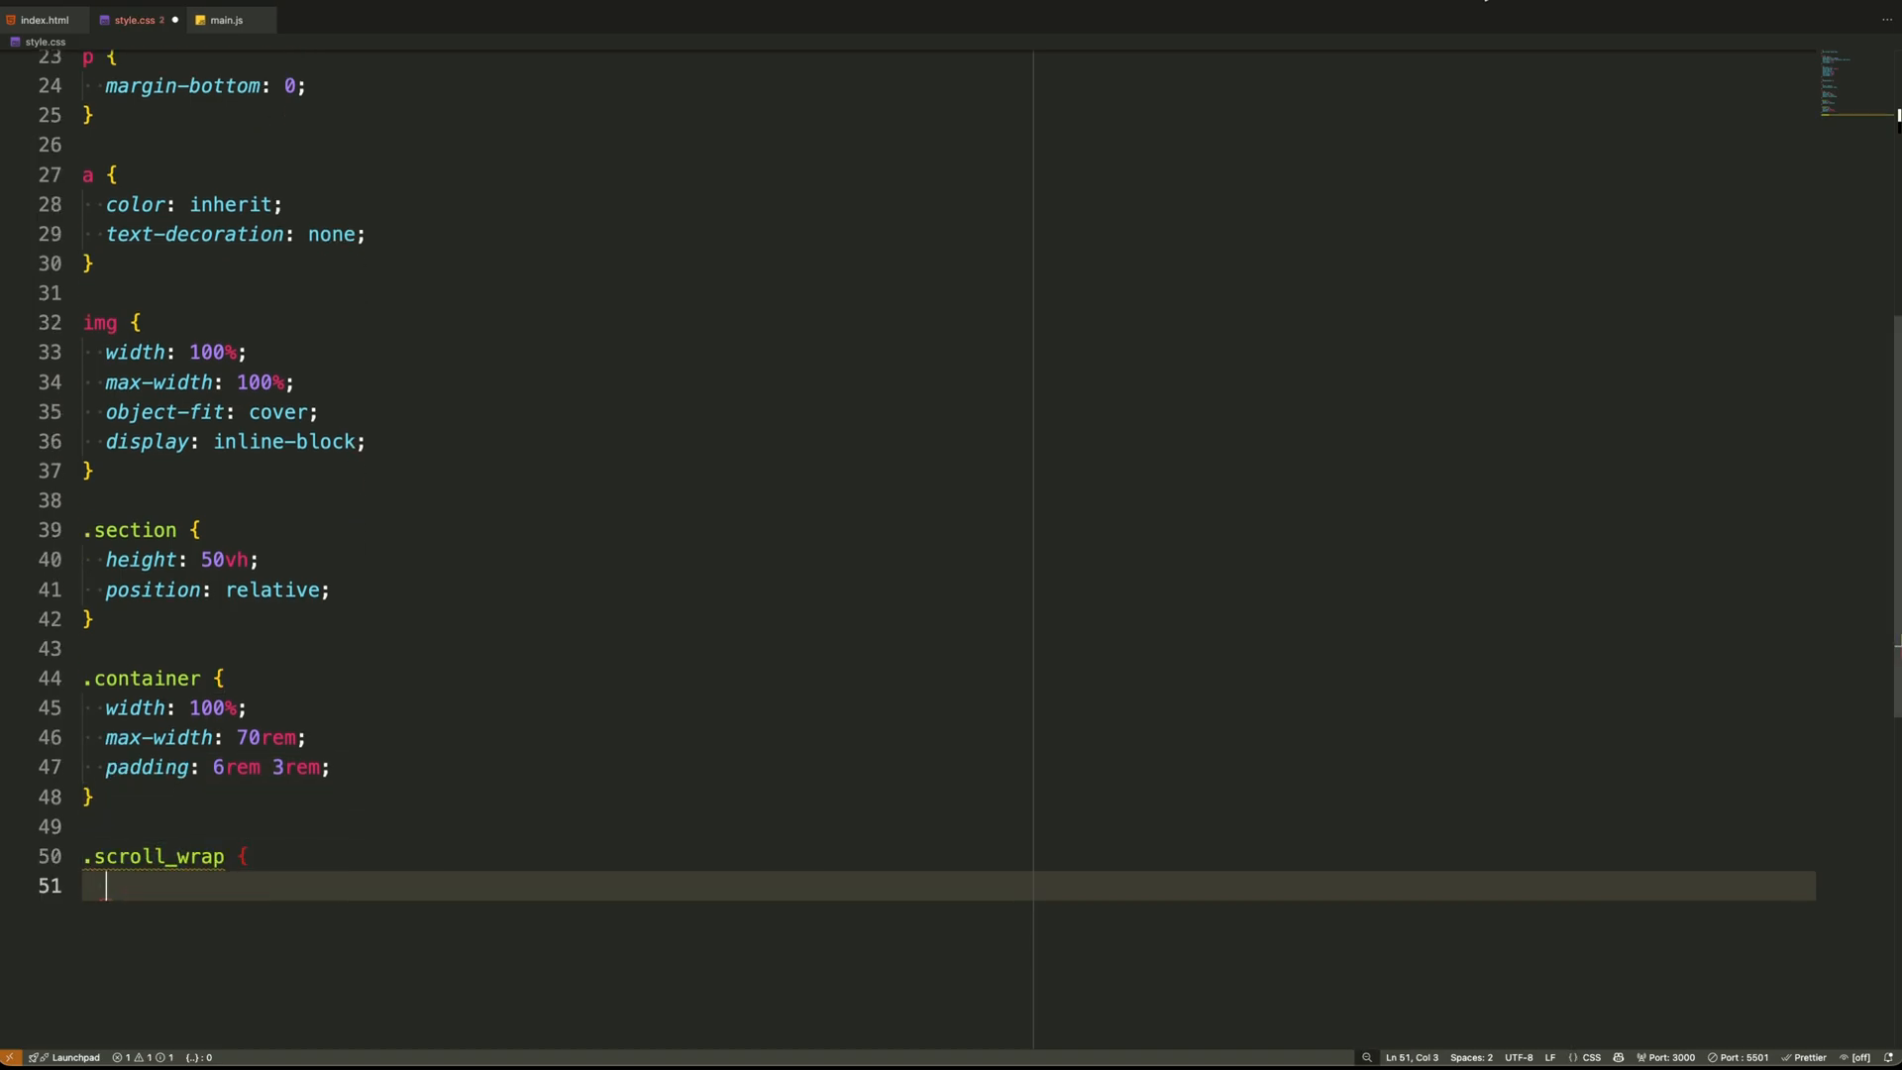
pyautogui.write('position: relative;')
pyautogui.write('overflow: hidden;')
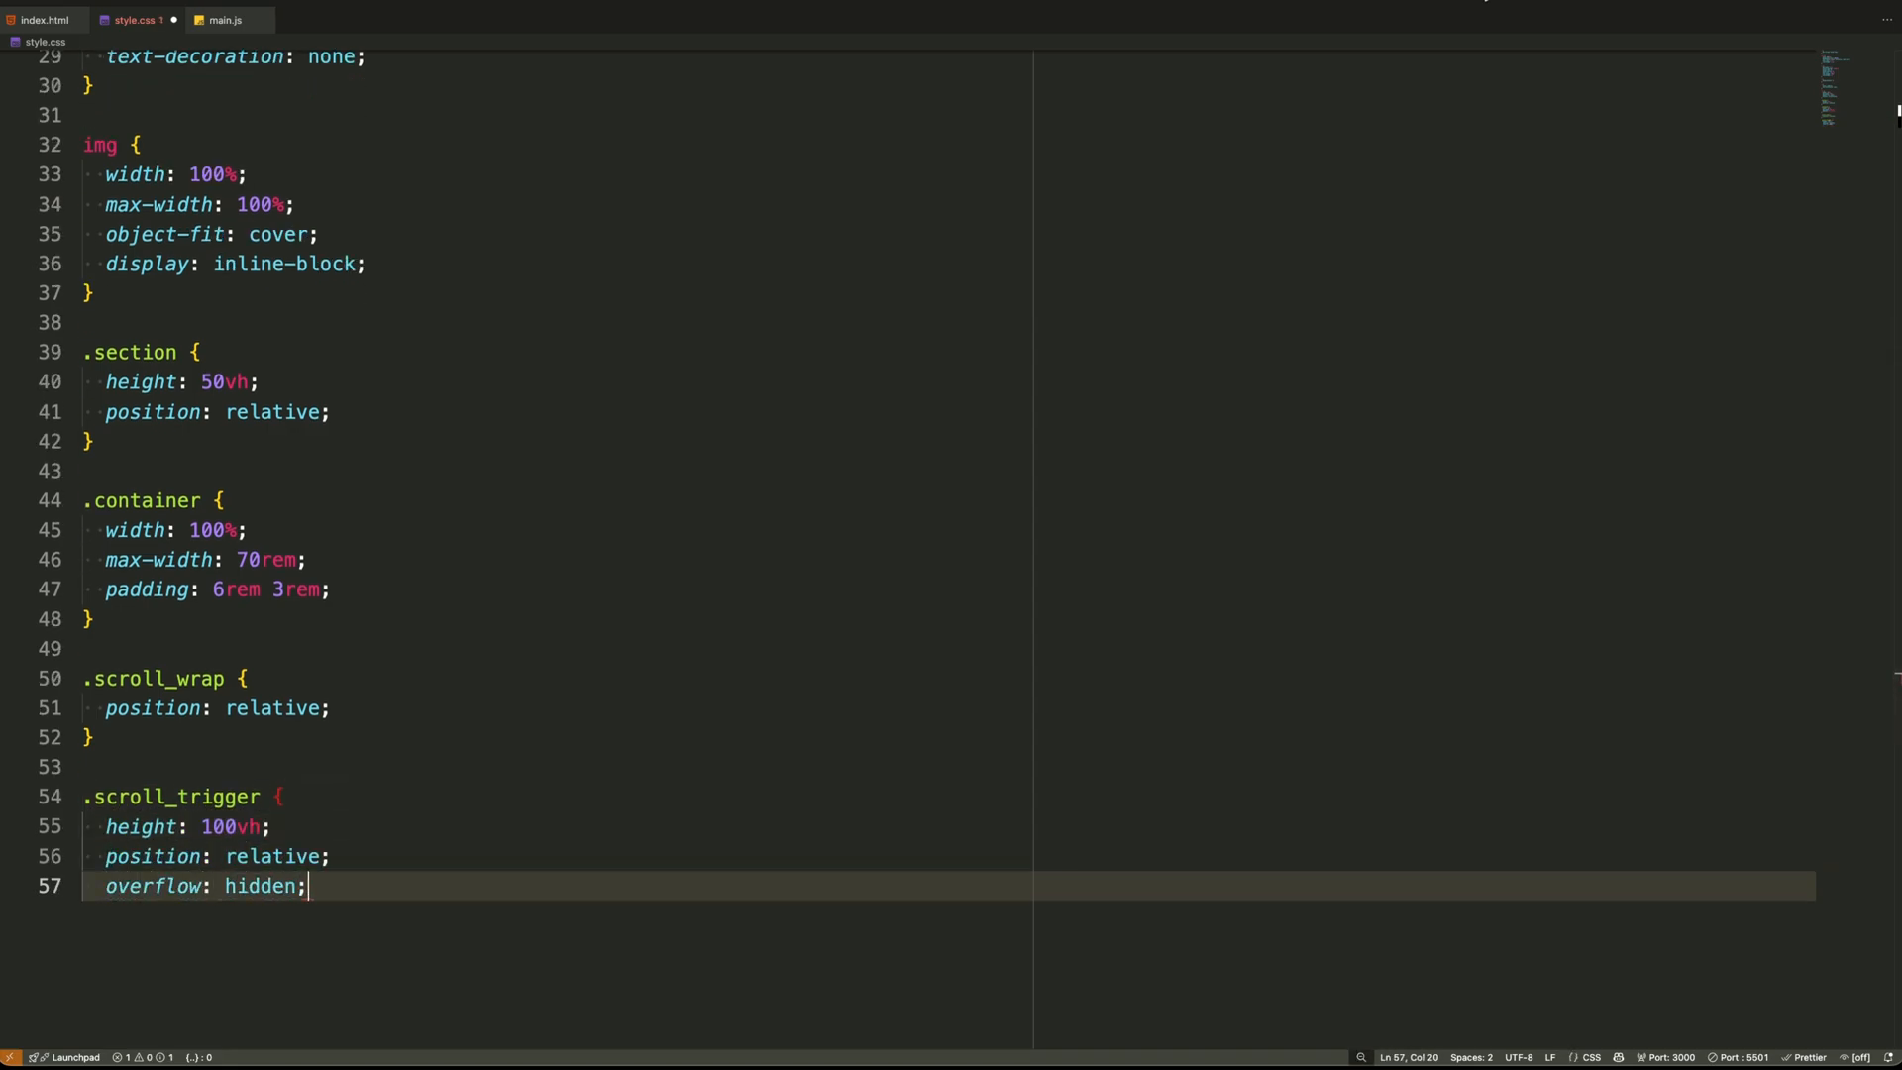
pyautogui.write('.scroll_track {')
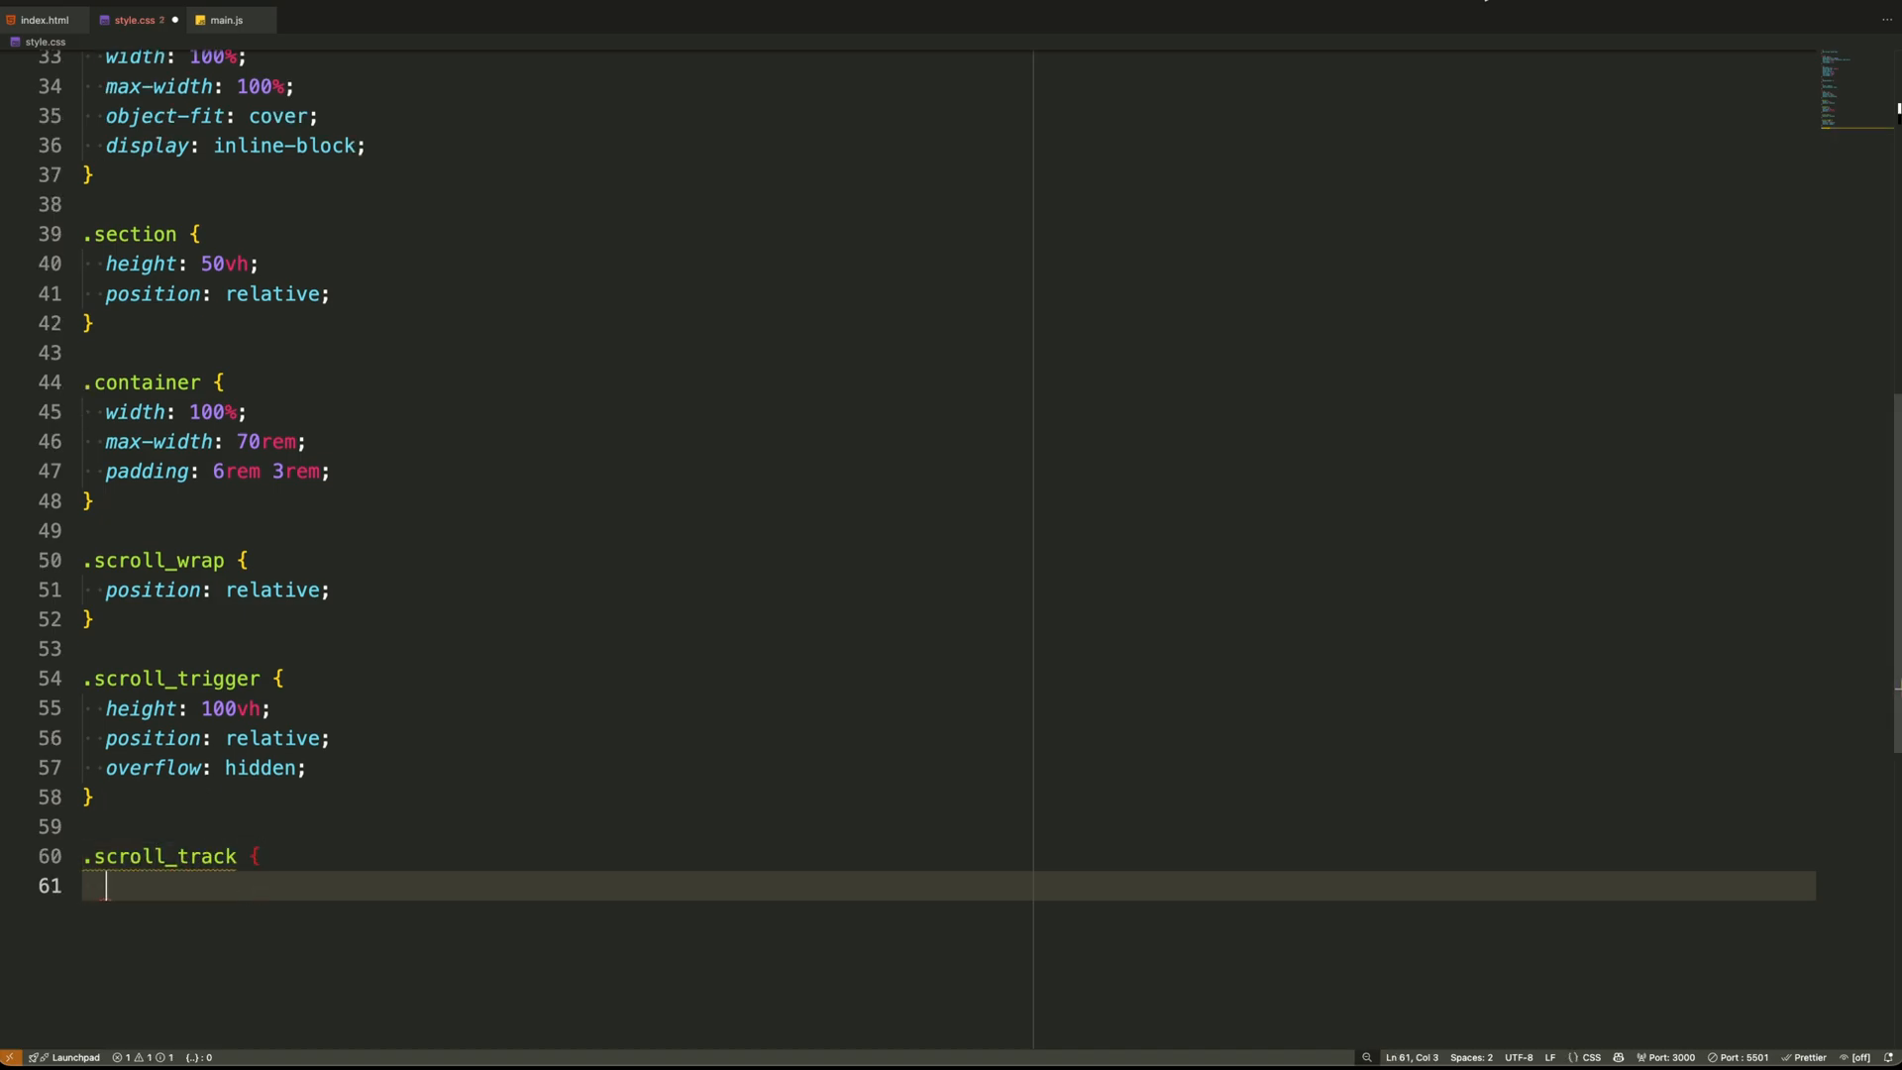
pyautogui.write('width: 100%;')
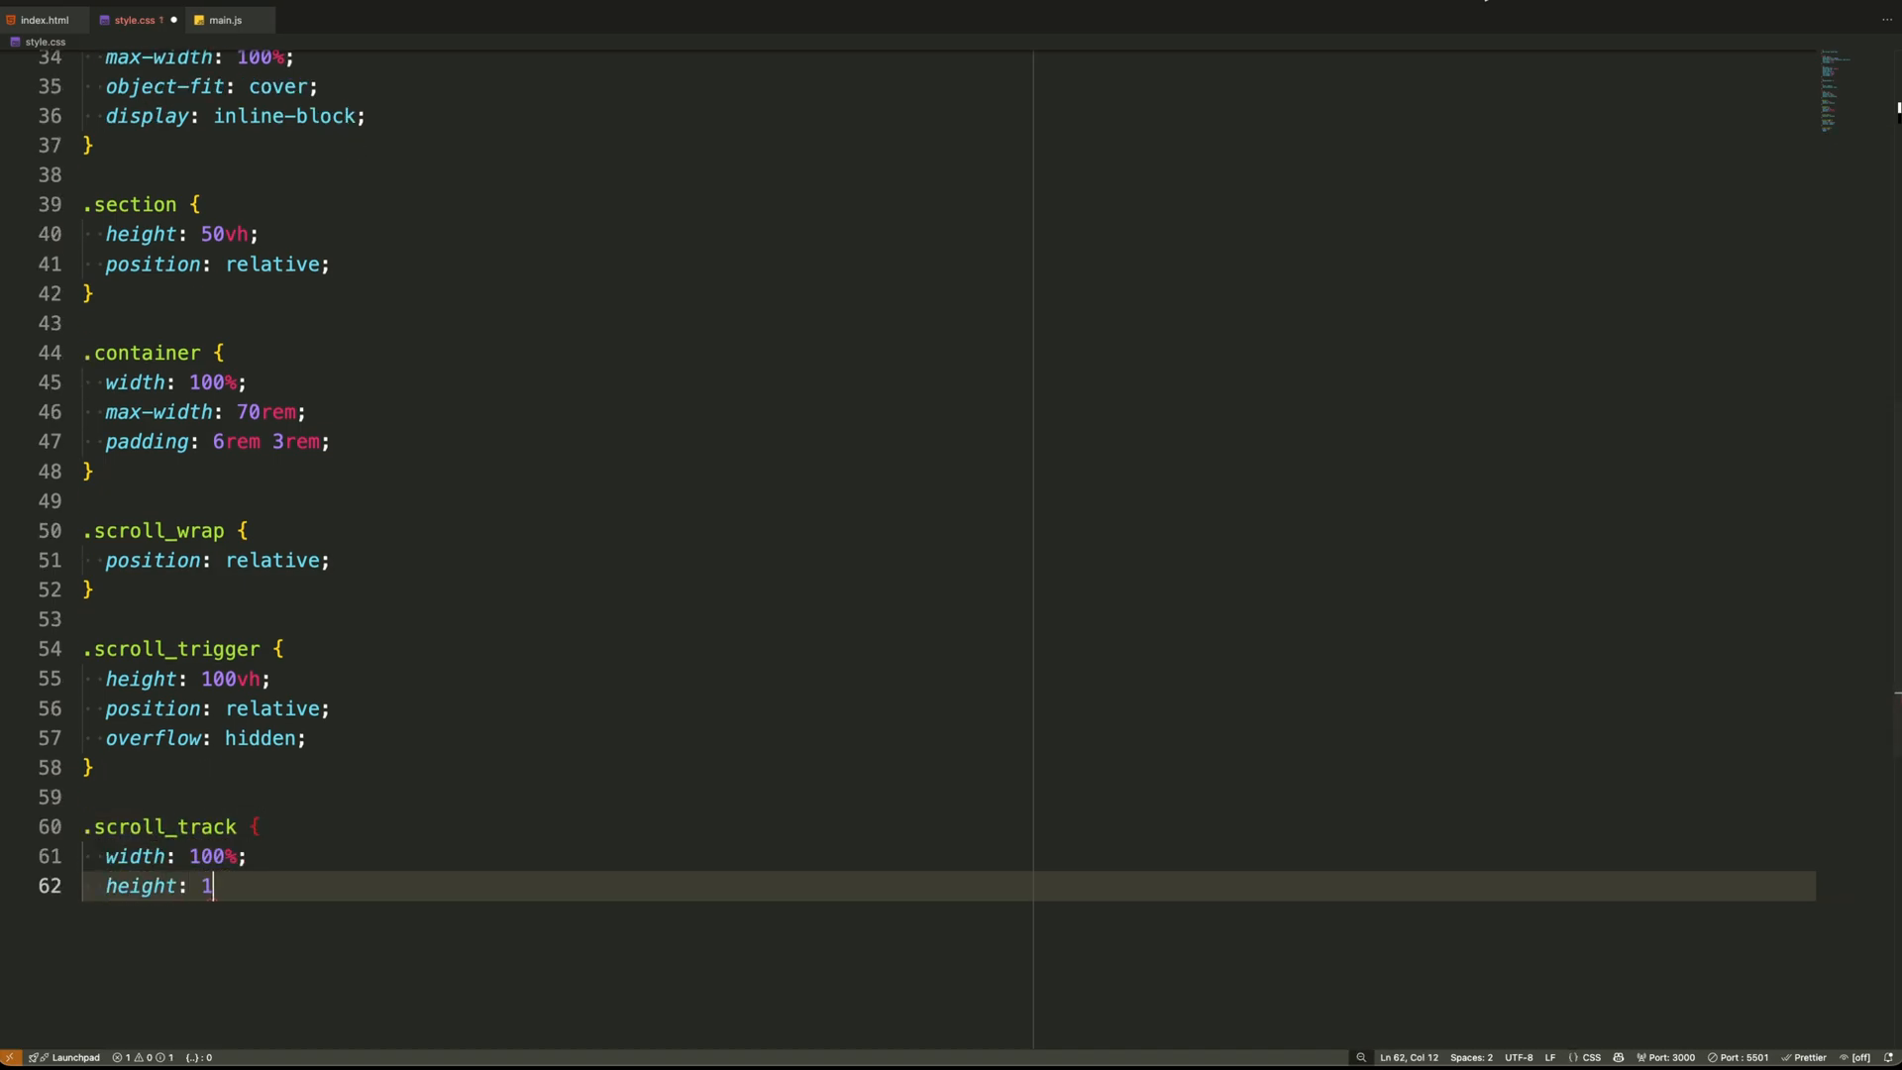
pyautogui.write('00%;')
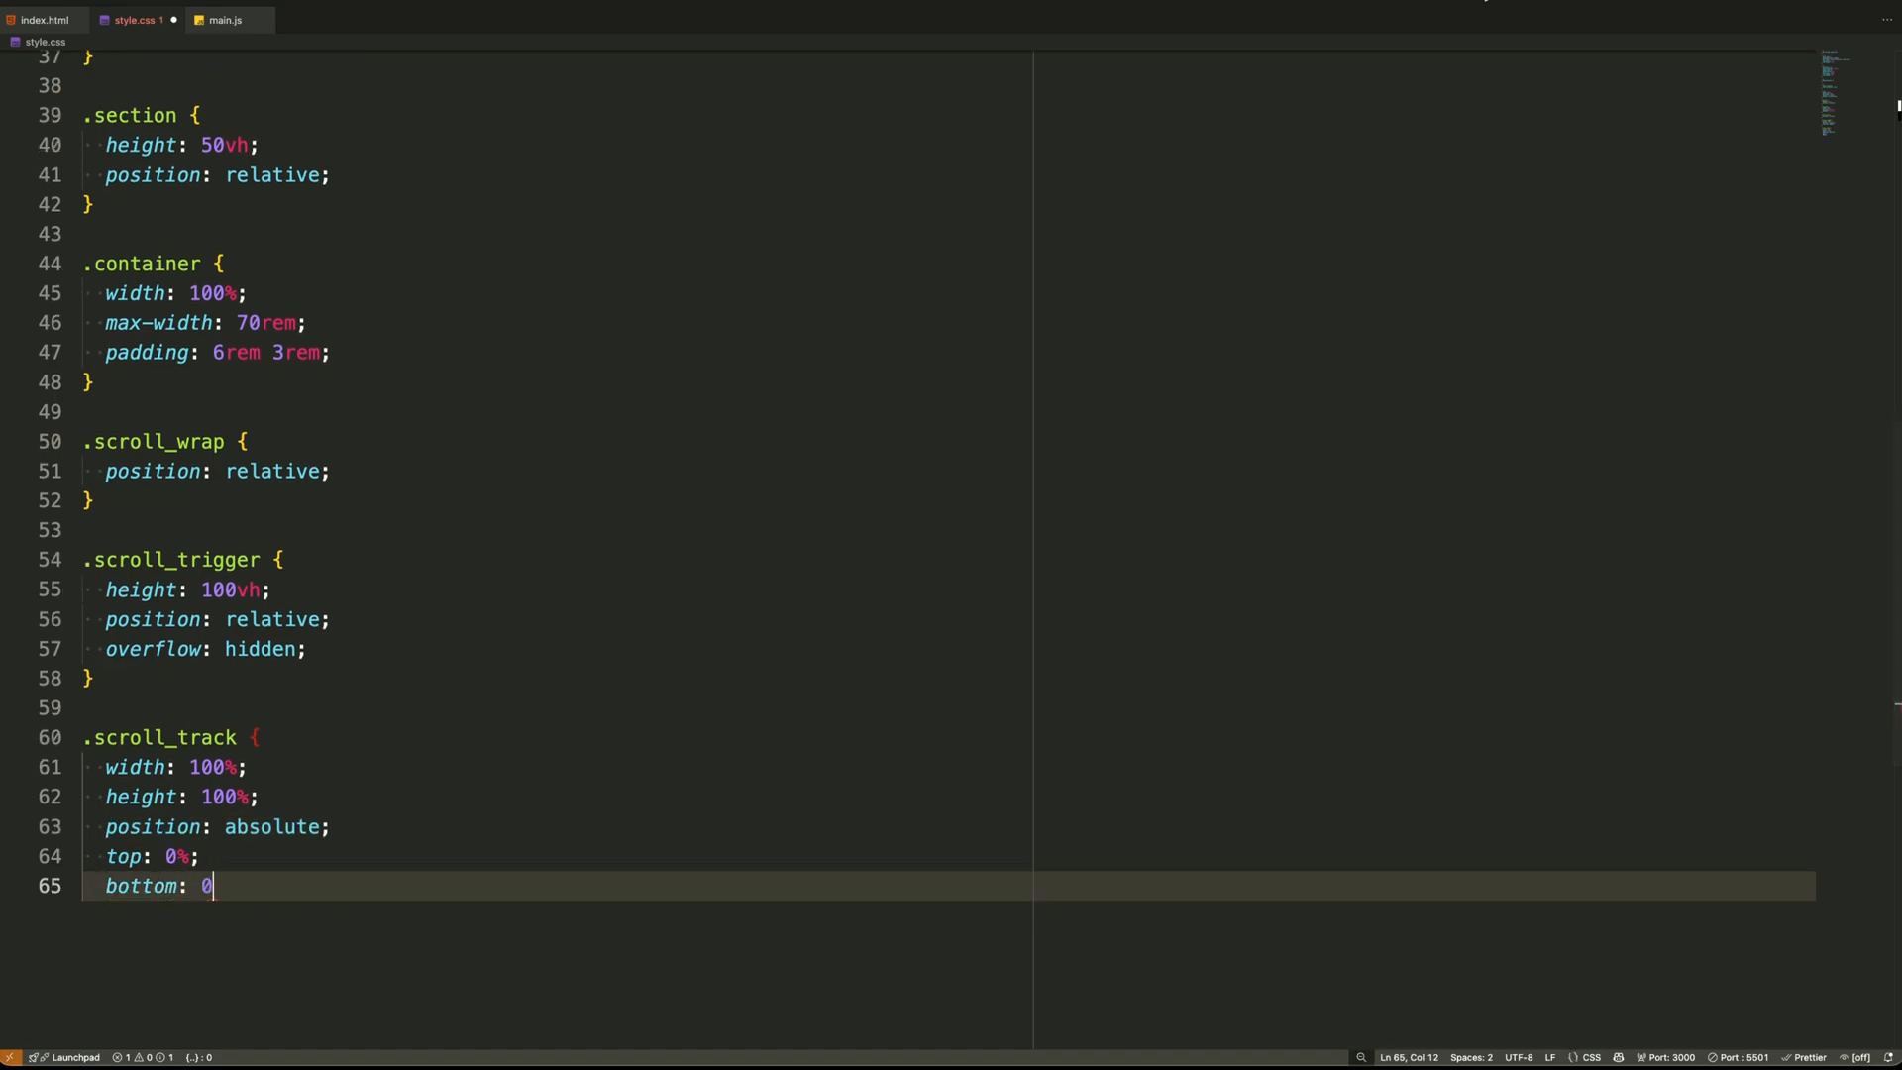
pyautogui.write('%;')
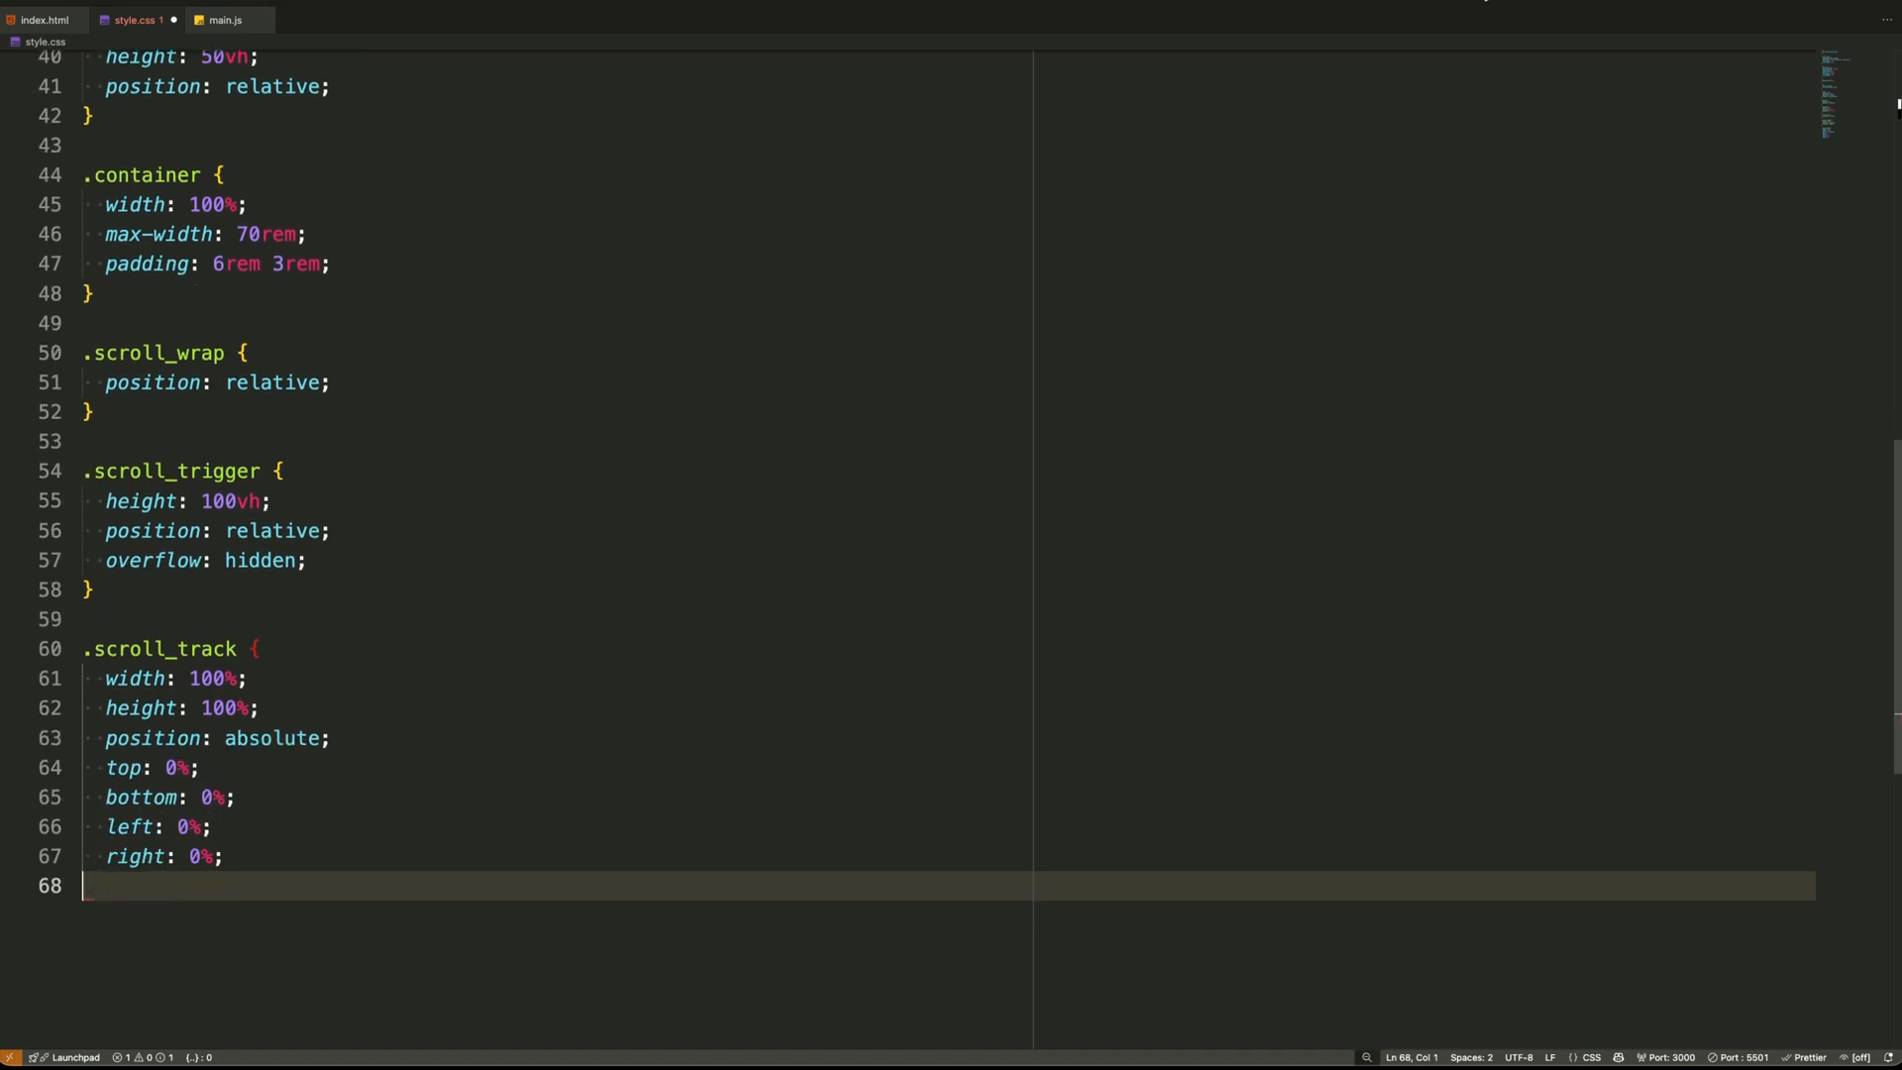
# Style .scroll_sticky at full width with viewport height, and the .scroll_item layout
pyautogui.write('.scroll_sticky {')
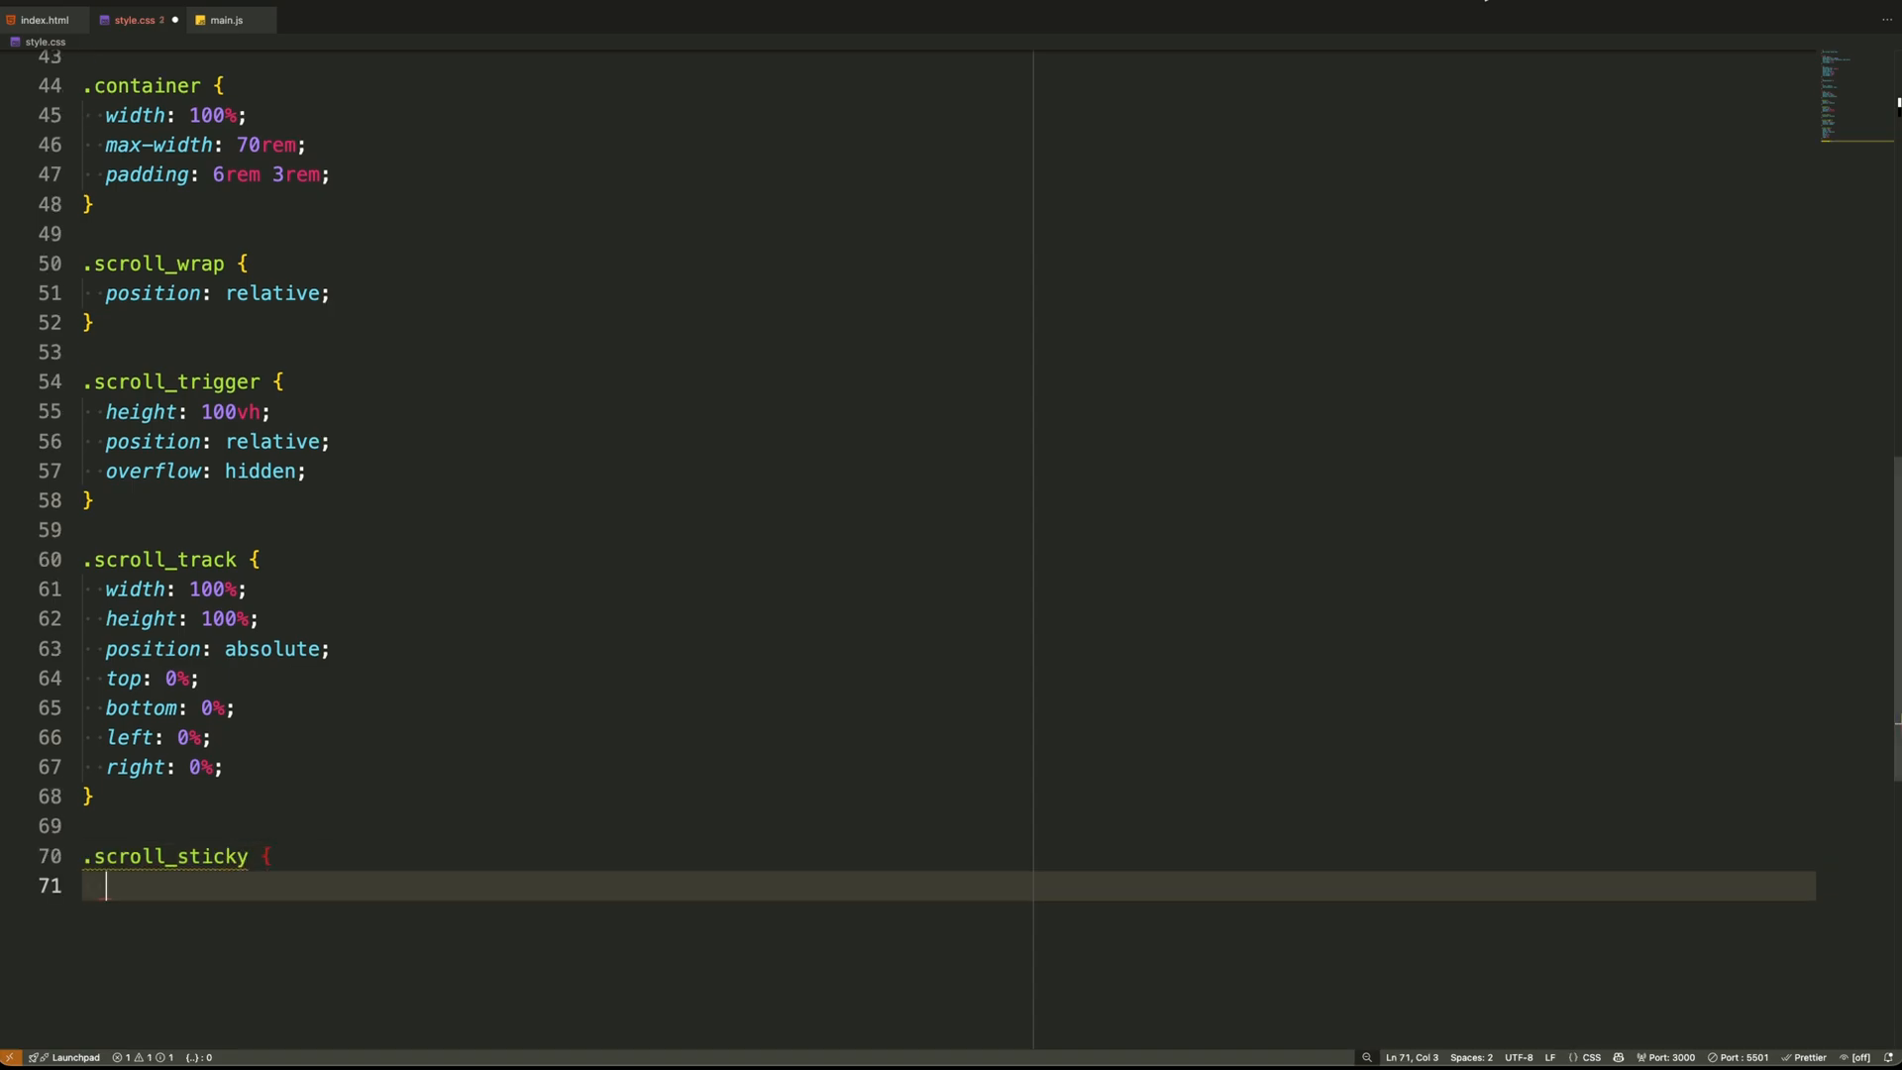
pyautogui.write('width: 100%;')
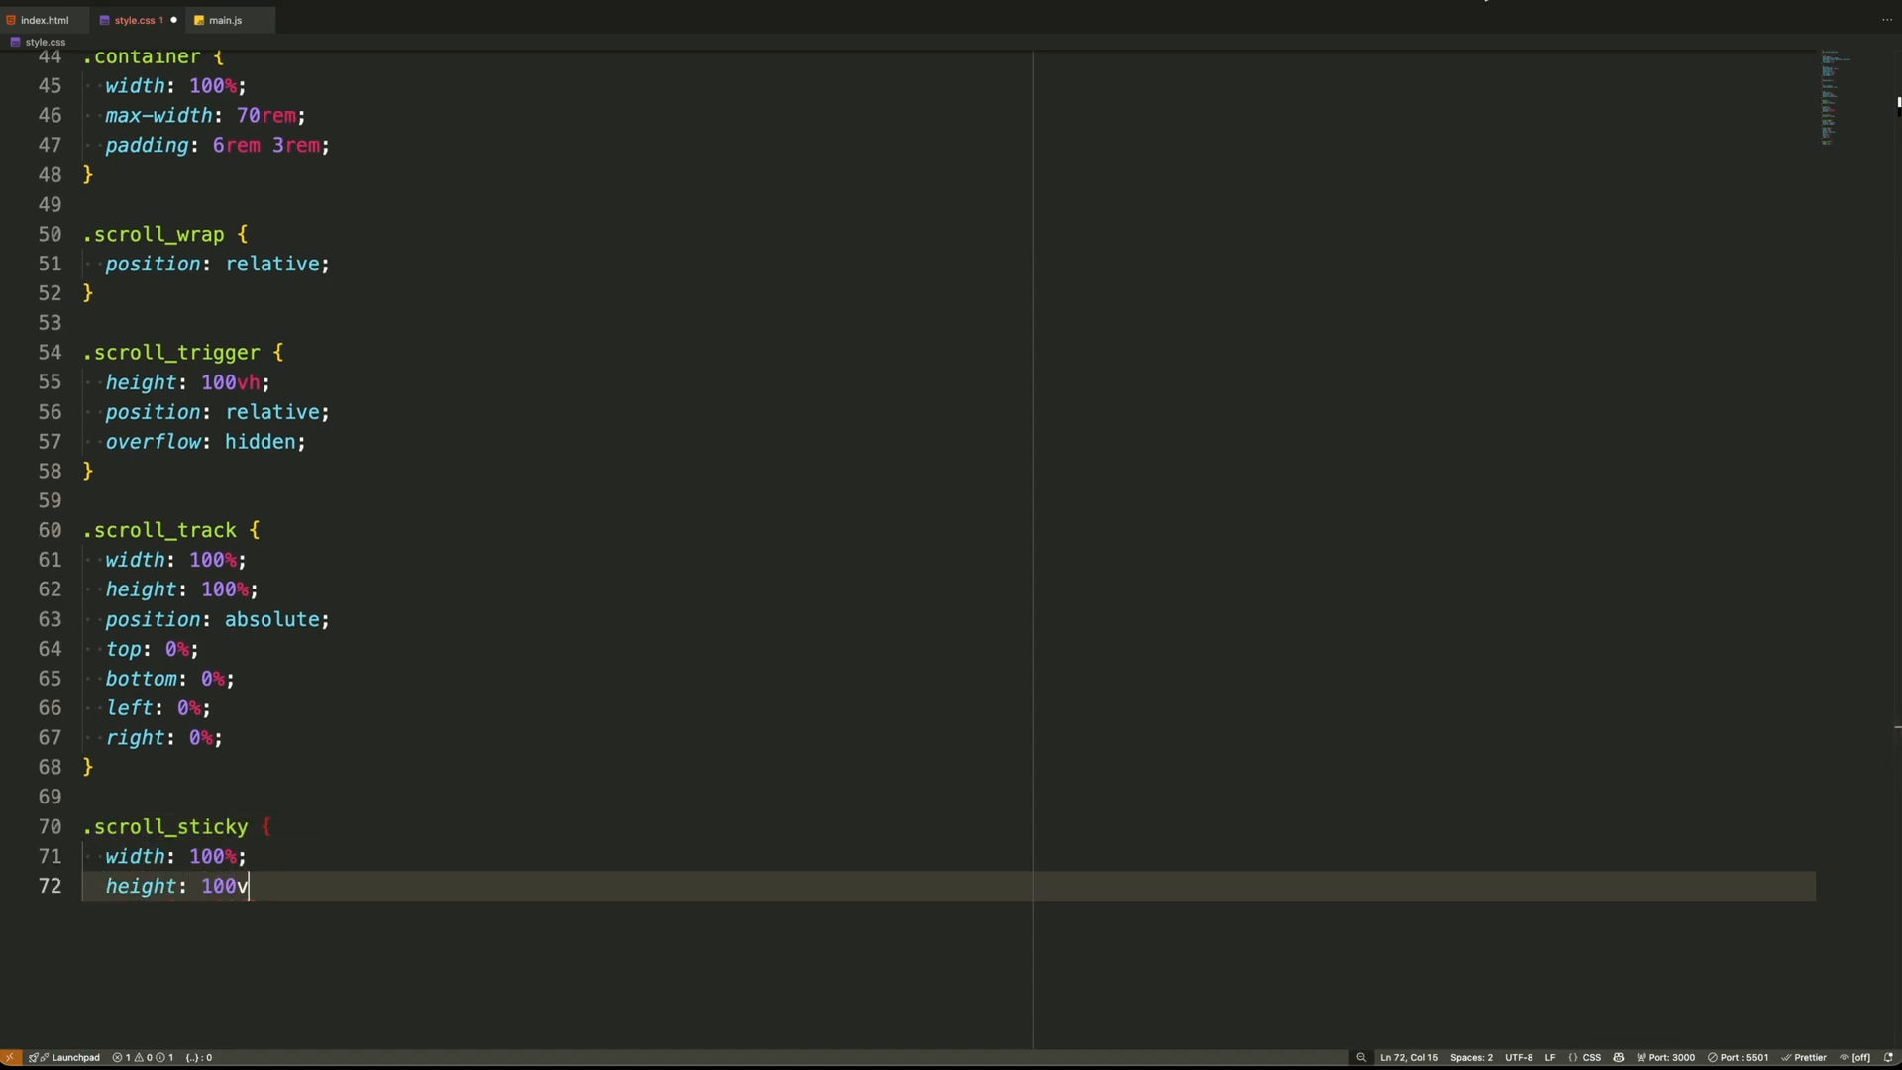
pyautogui.write('h;')
pyautogui.write('max-width: 80r')
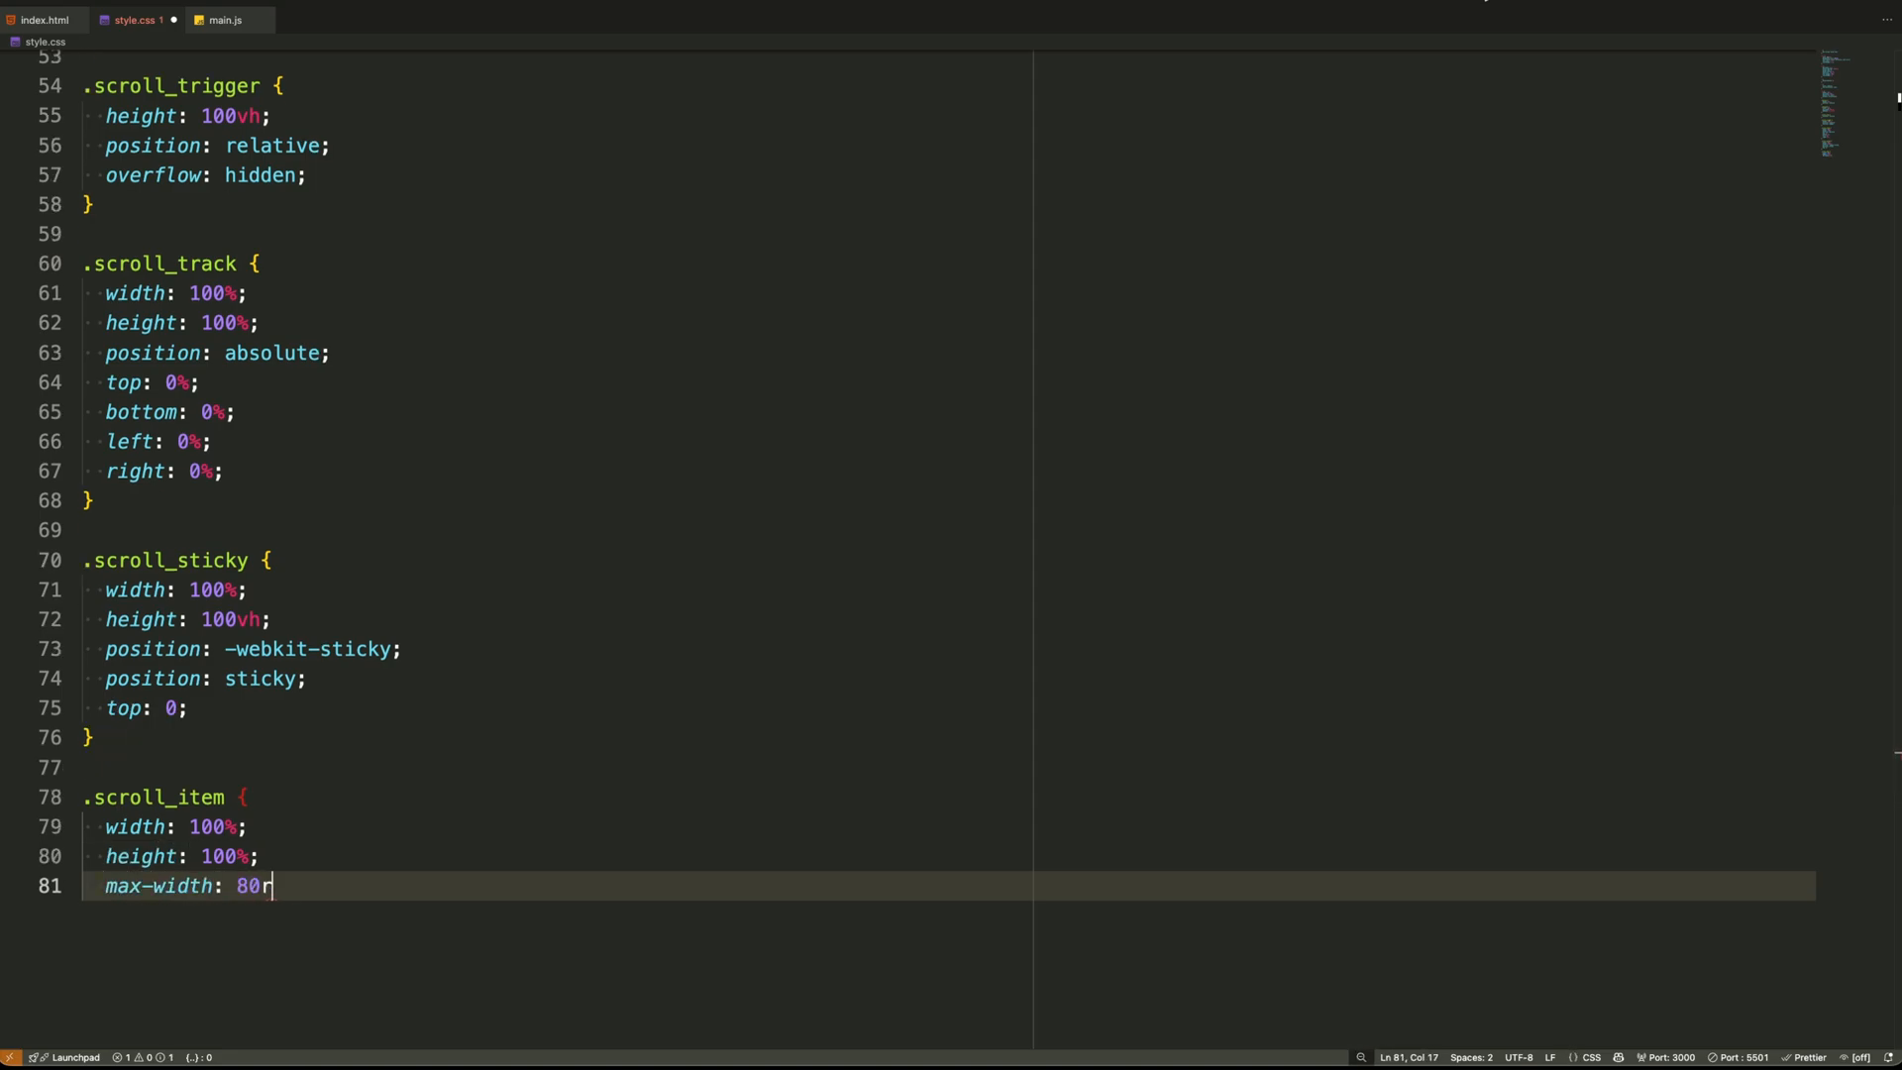
pyautogui.write('em;')
pyautogui.write('right:')
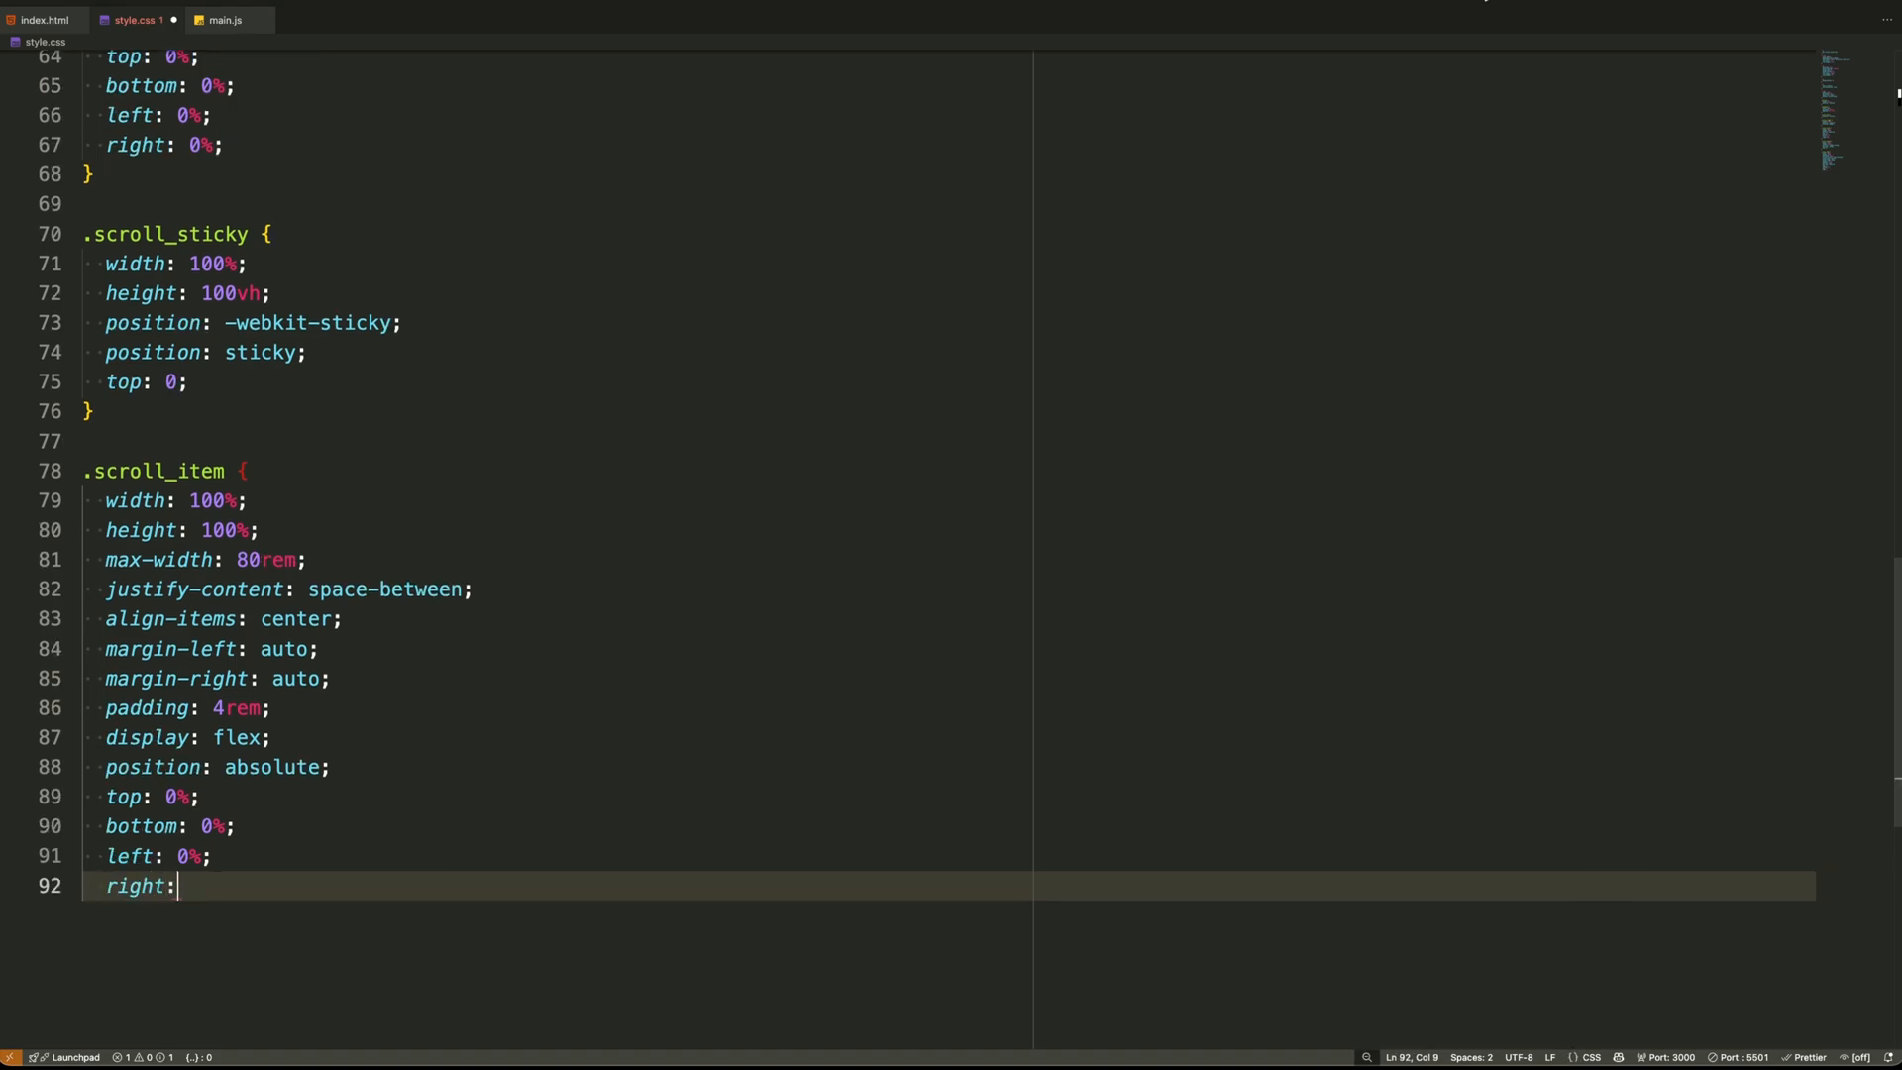
pyautogui.write('0%;')
pyautogui.write('@')
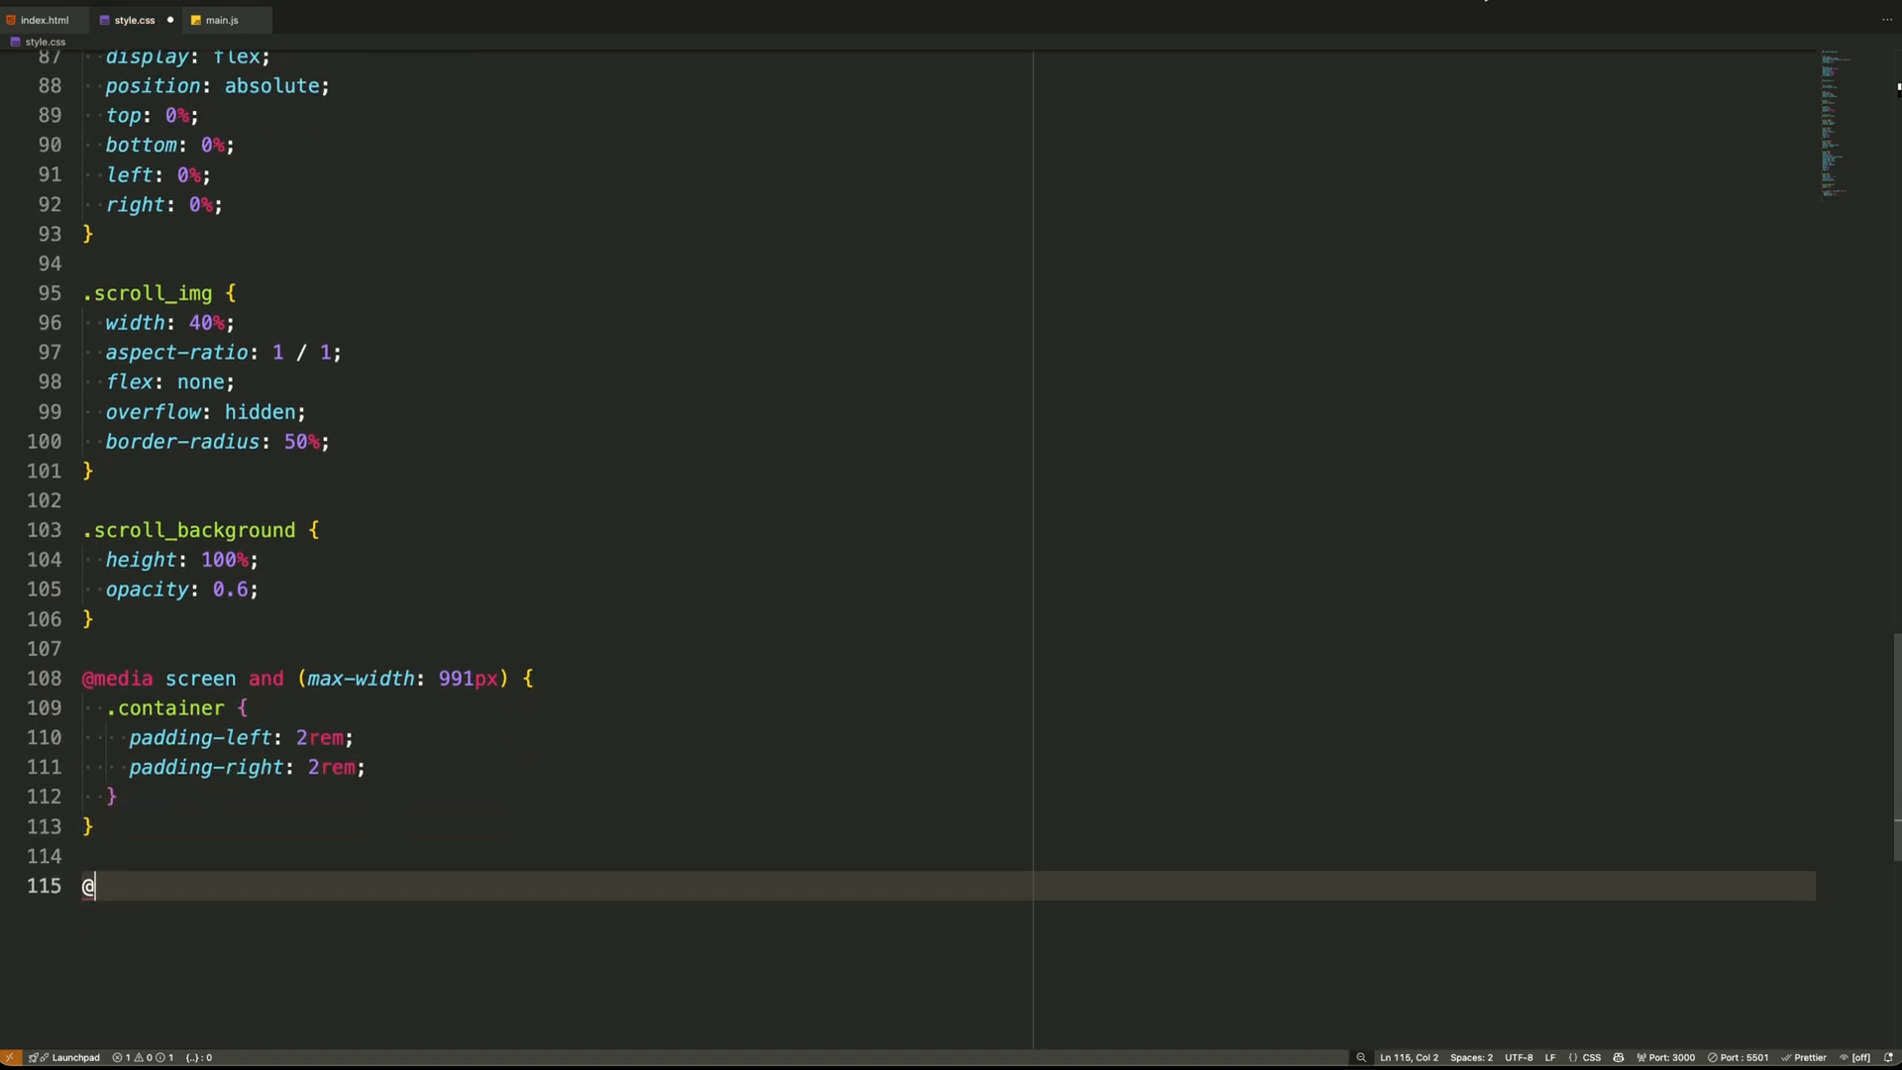
# Add media queries with 1rem container padding, centred column scroll_items, 19ch images and resized titles
pyautogui.write('media screen and (max-width: 767px) {')
pyautogui.write('.container {')
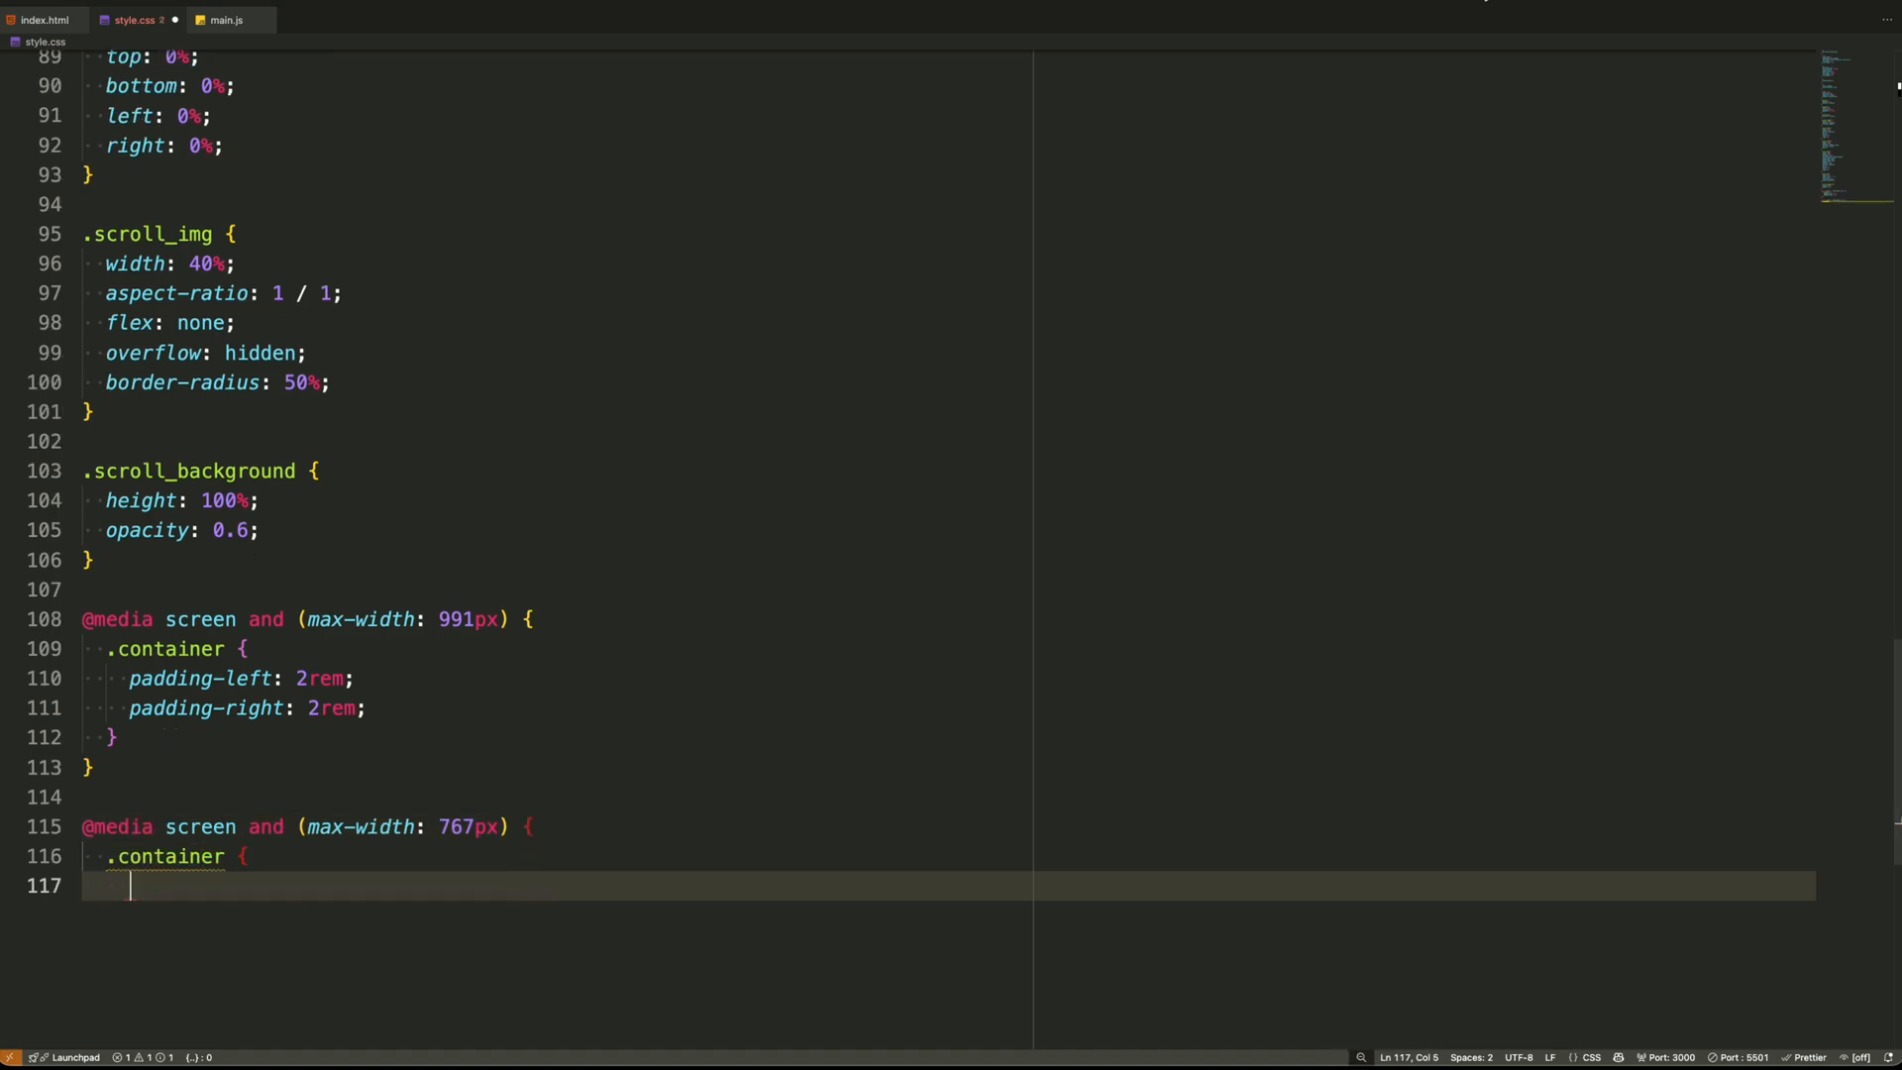
pyautogui.write('padding-left: 1rem;')
pyautogui.write('grid-row-gap: 1rem;')
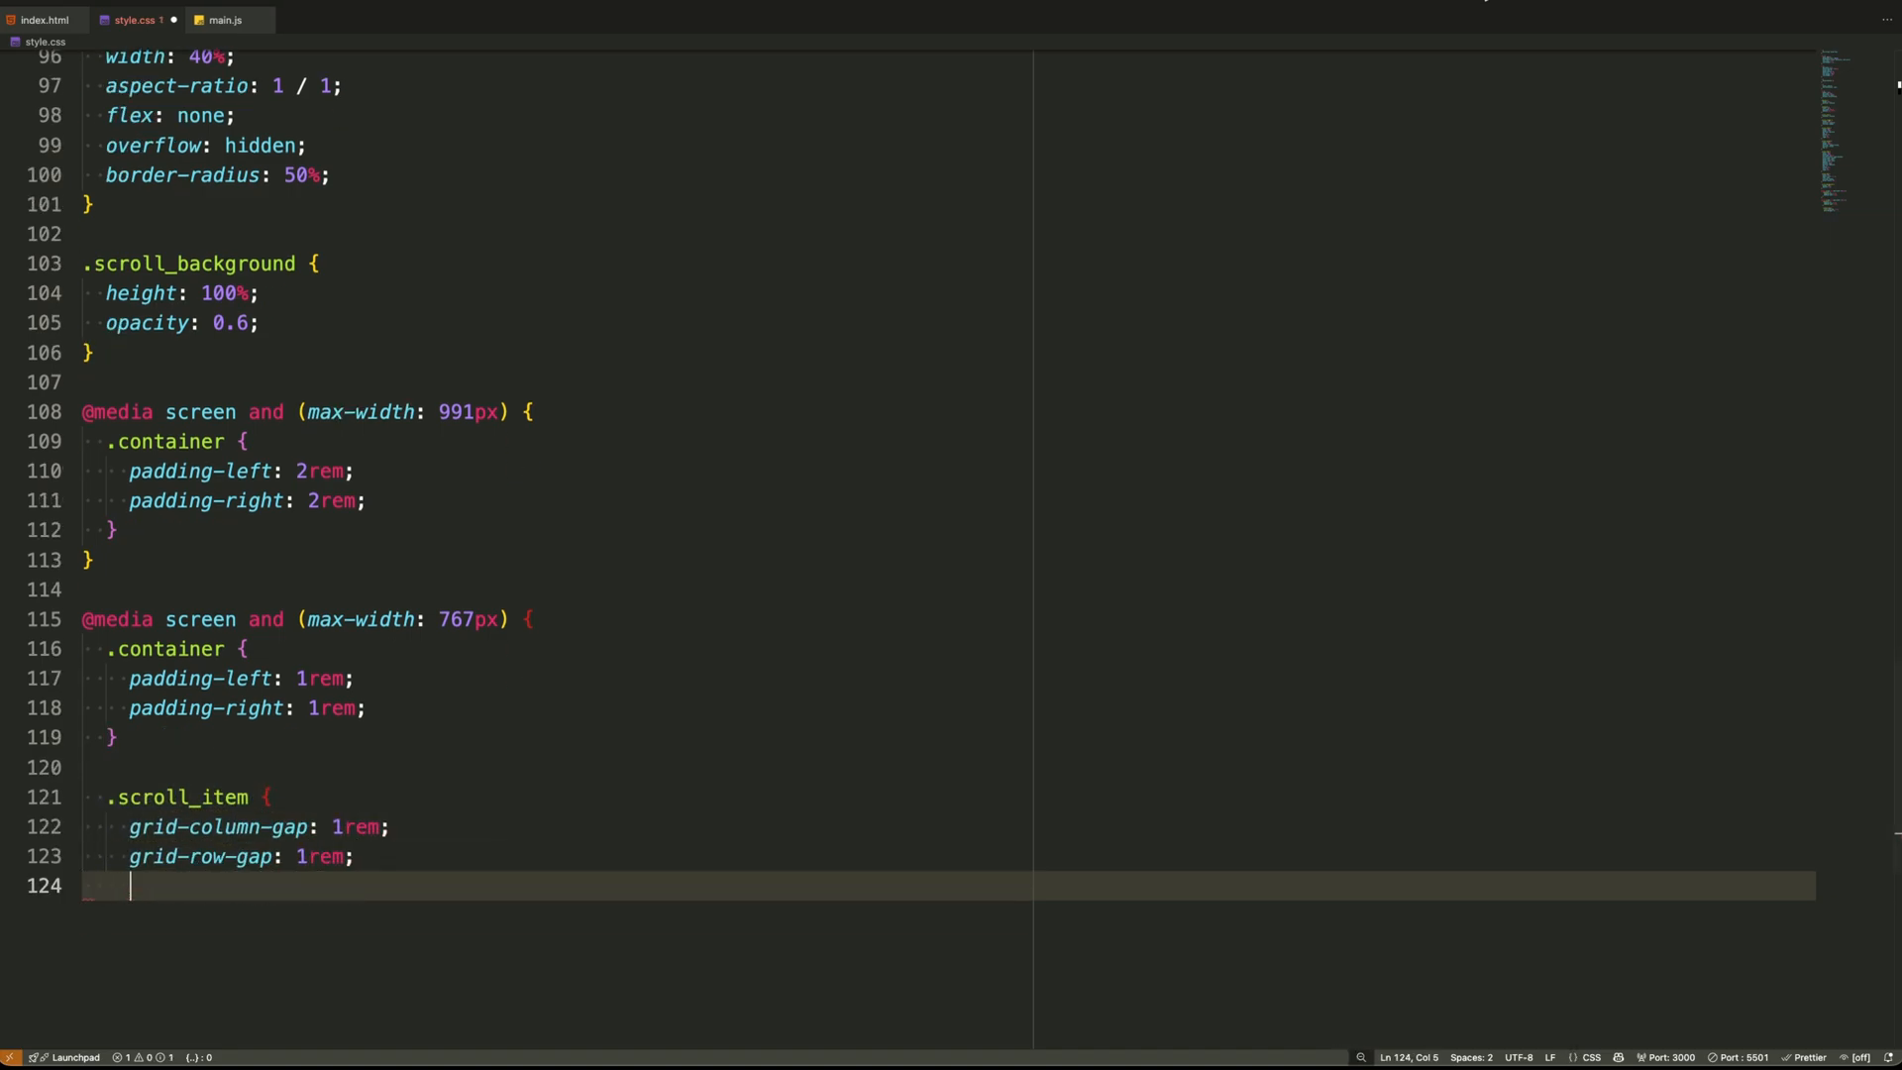
pyautogui.write('text-align: center;')
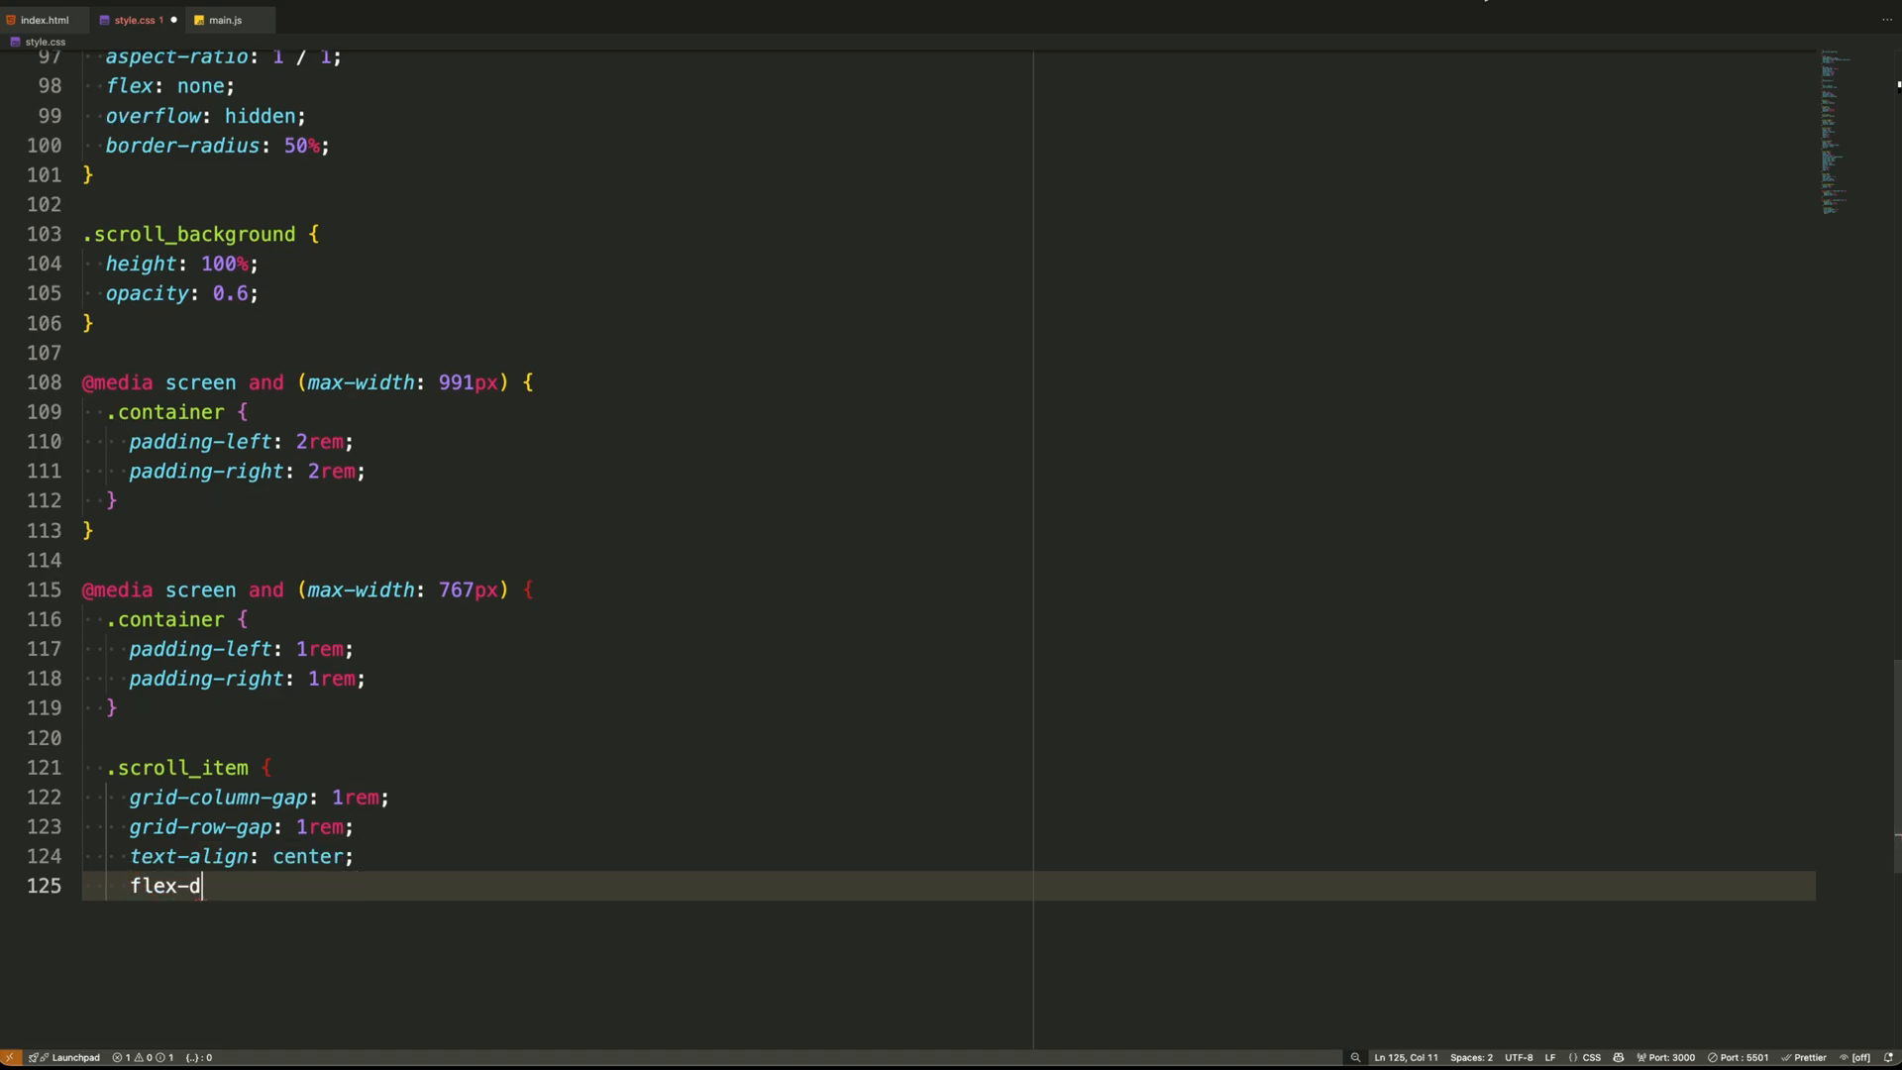
pyautogui.write('irection: column;')
pyautogui.write('.scroll_titl')
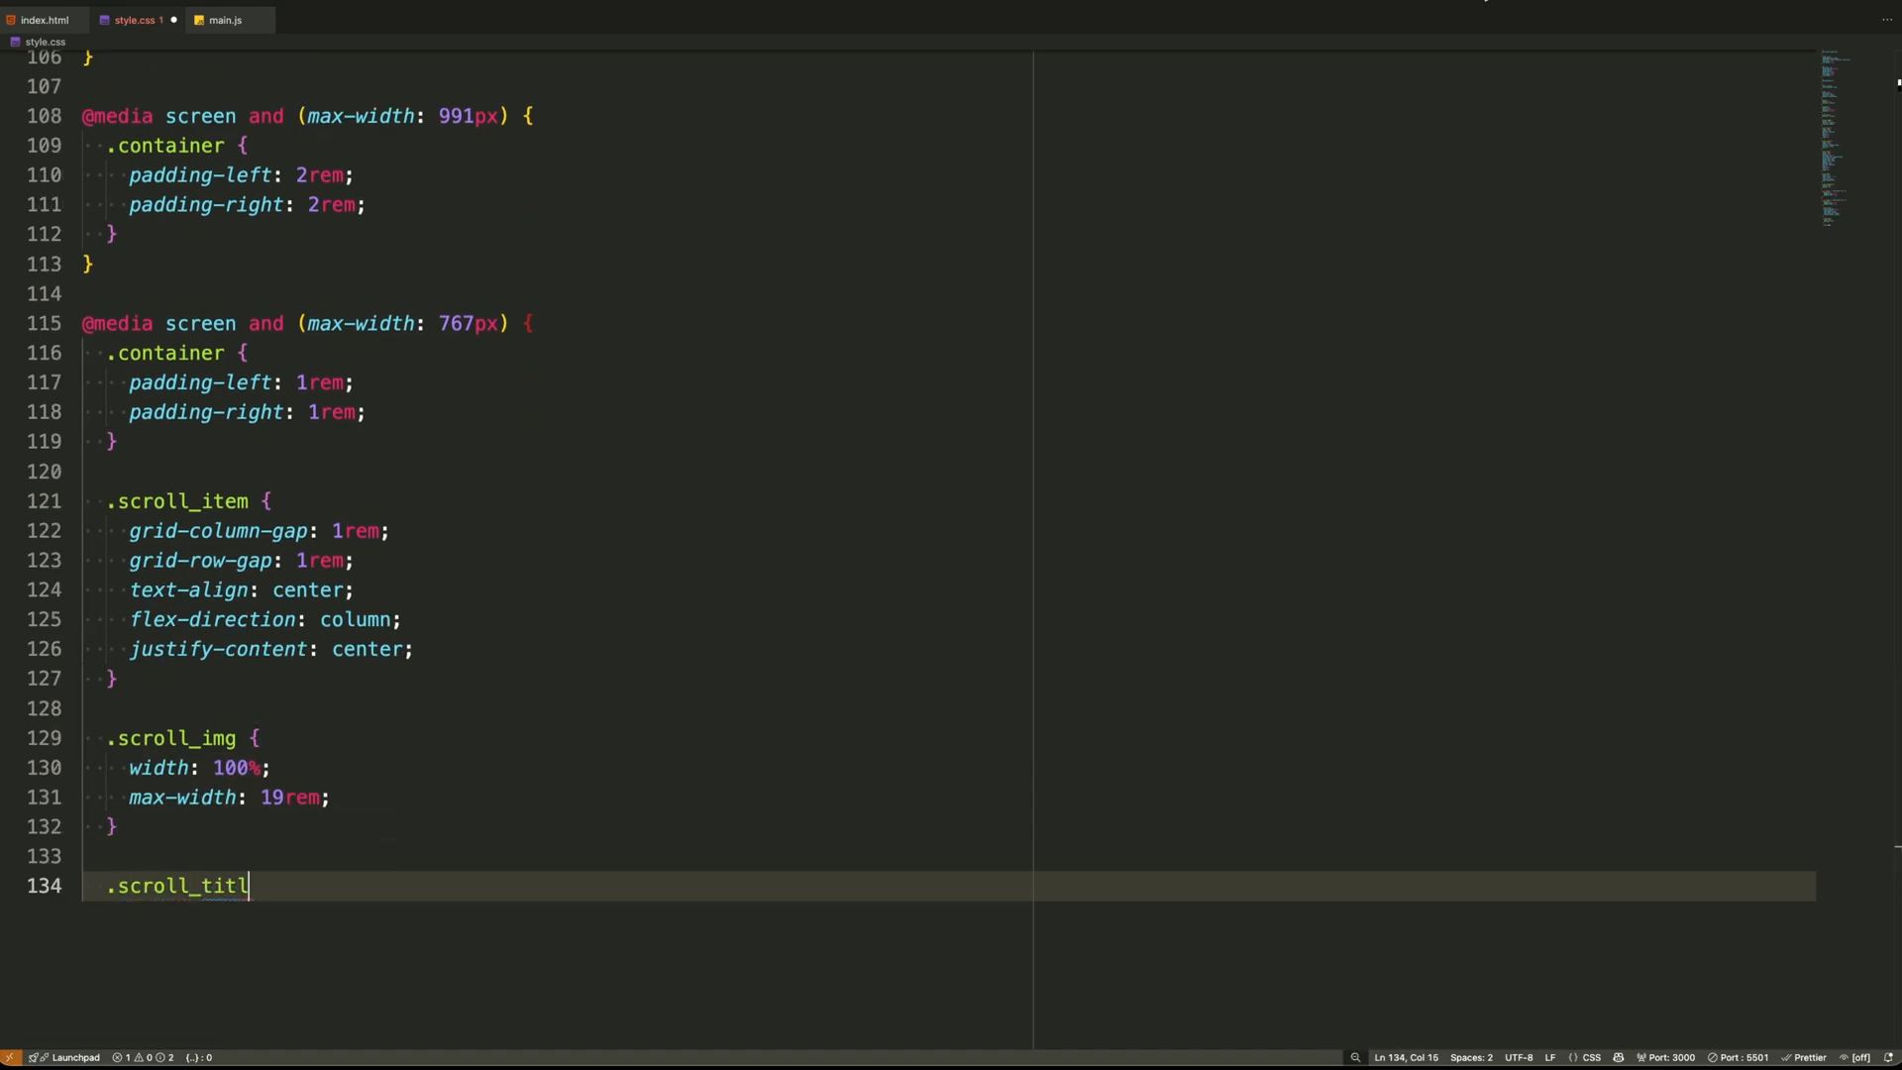
pyautogui.write('e {')
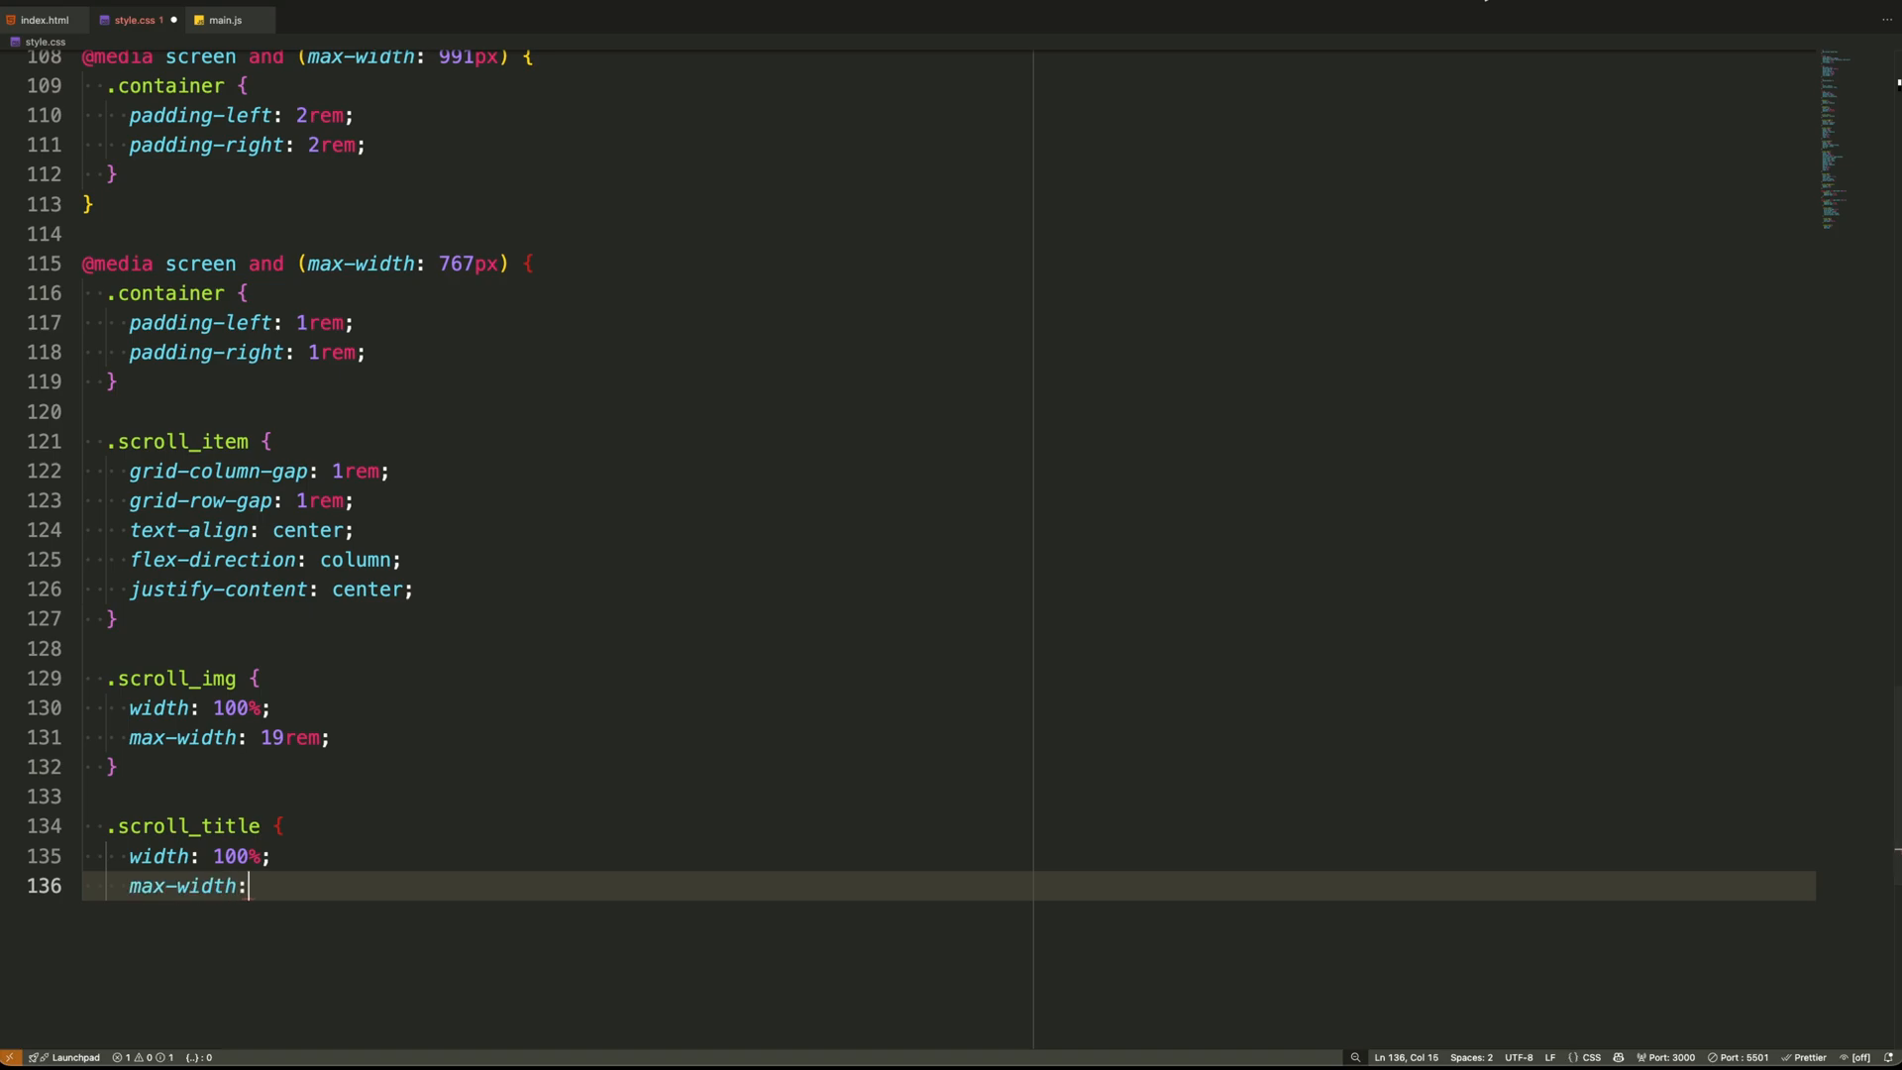
pyautogui.write('19ch;')
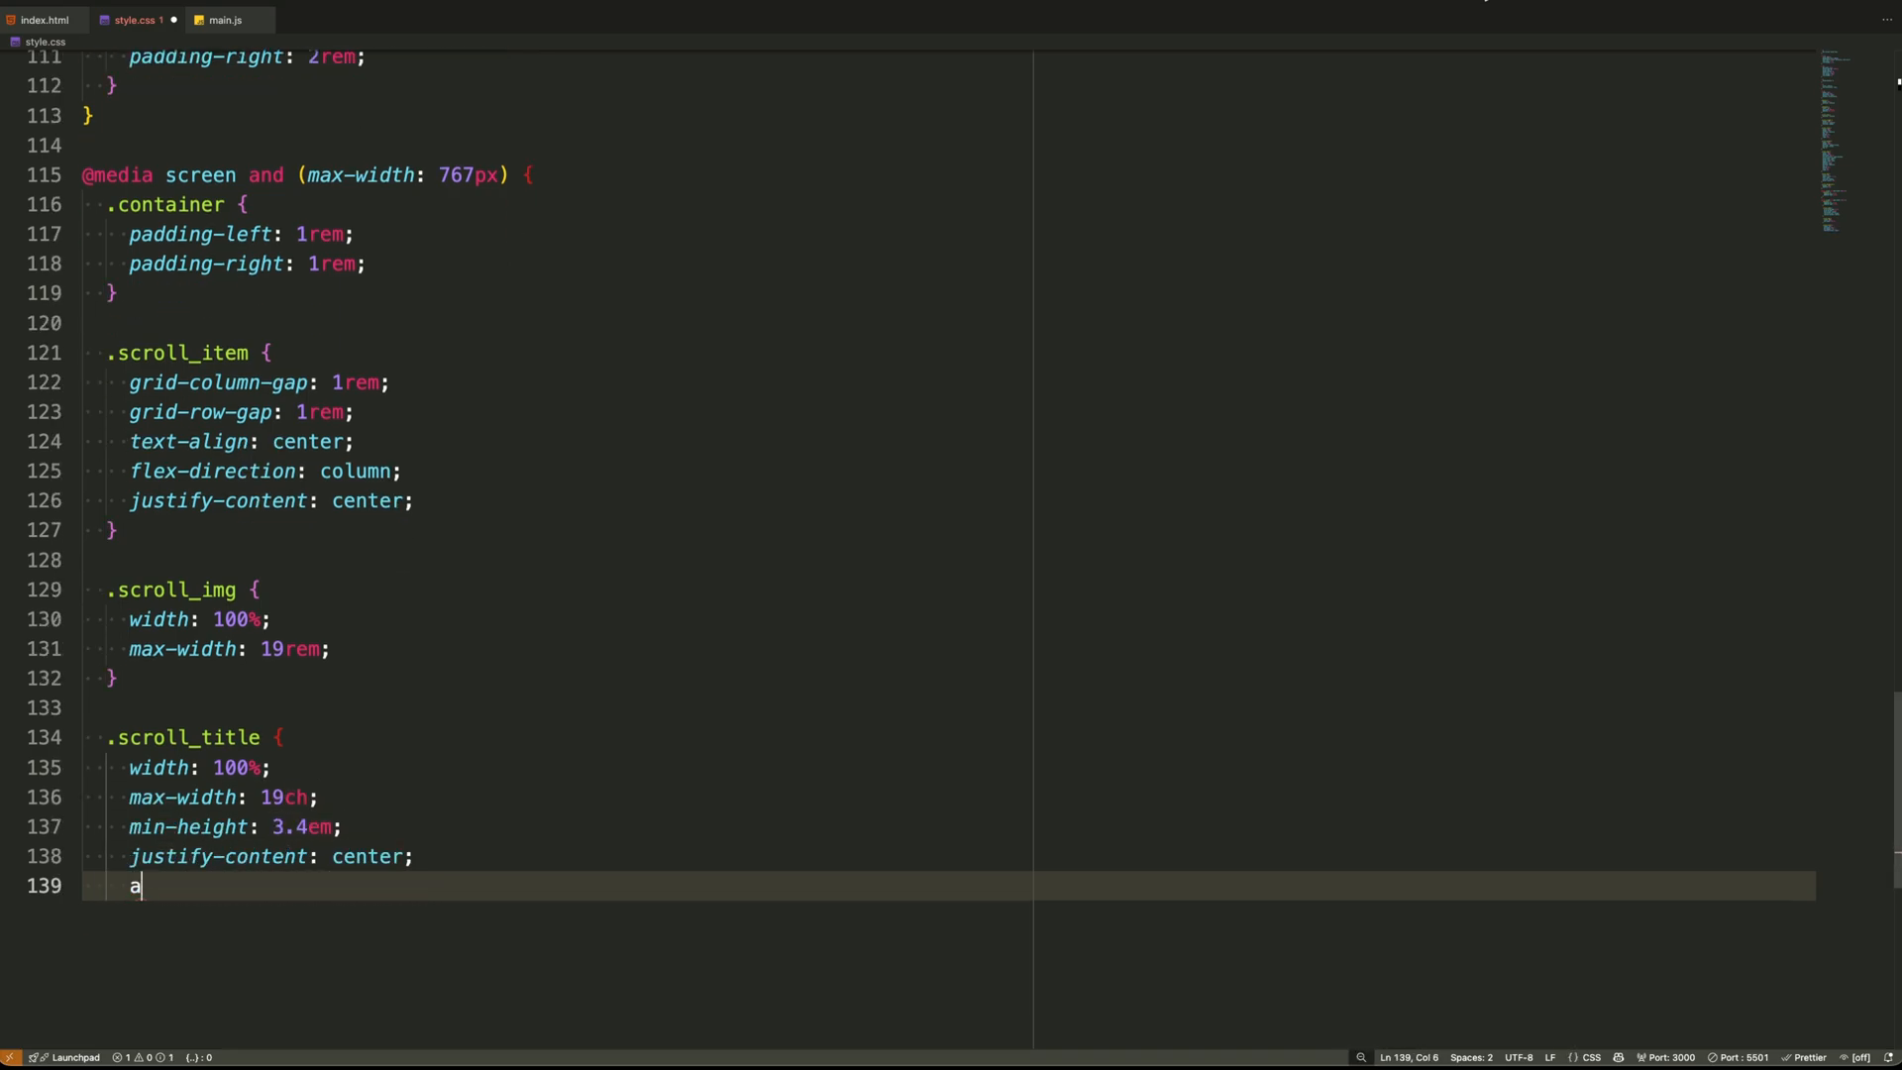
pyautogui.write('align-items: center;')
pyautogui.write('.scro')
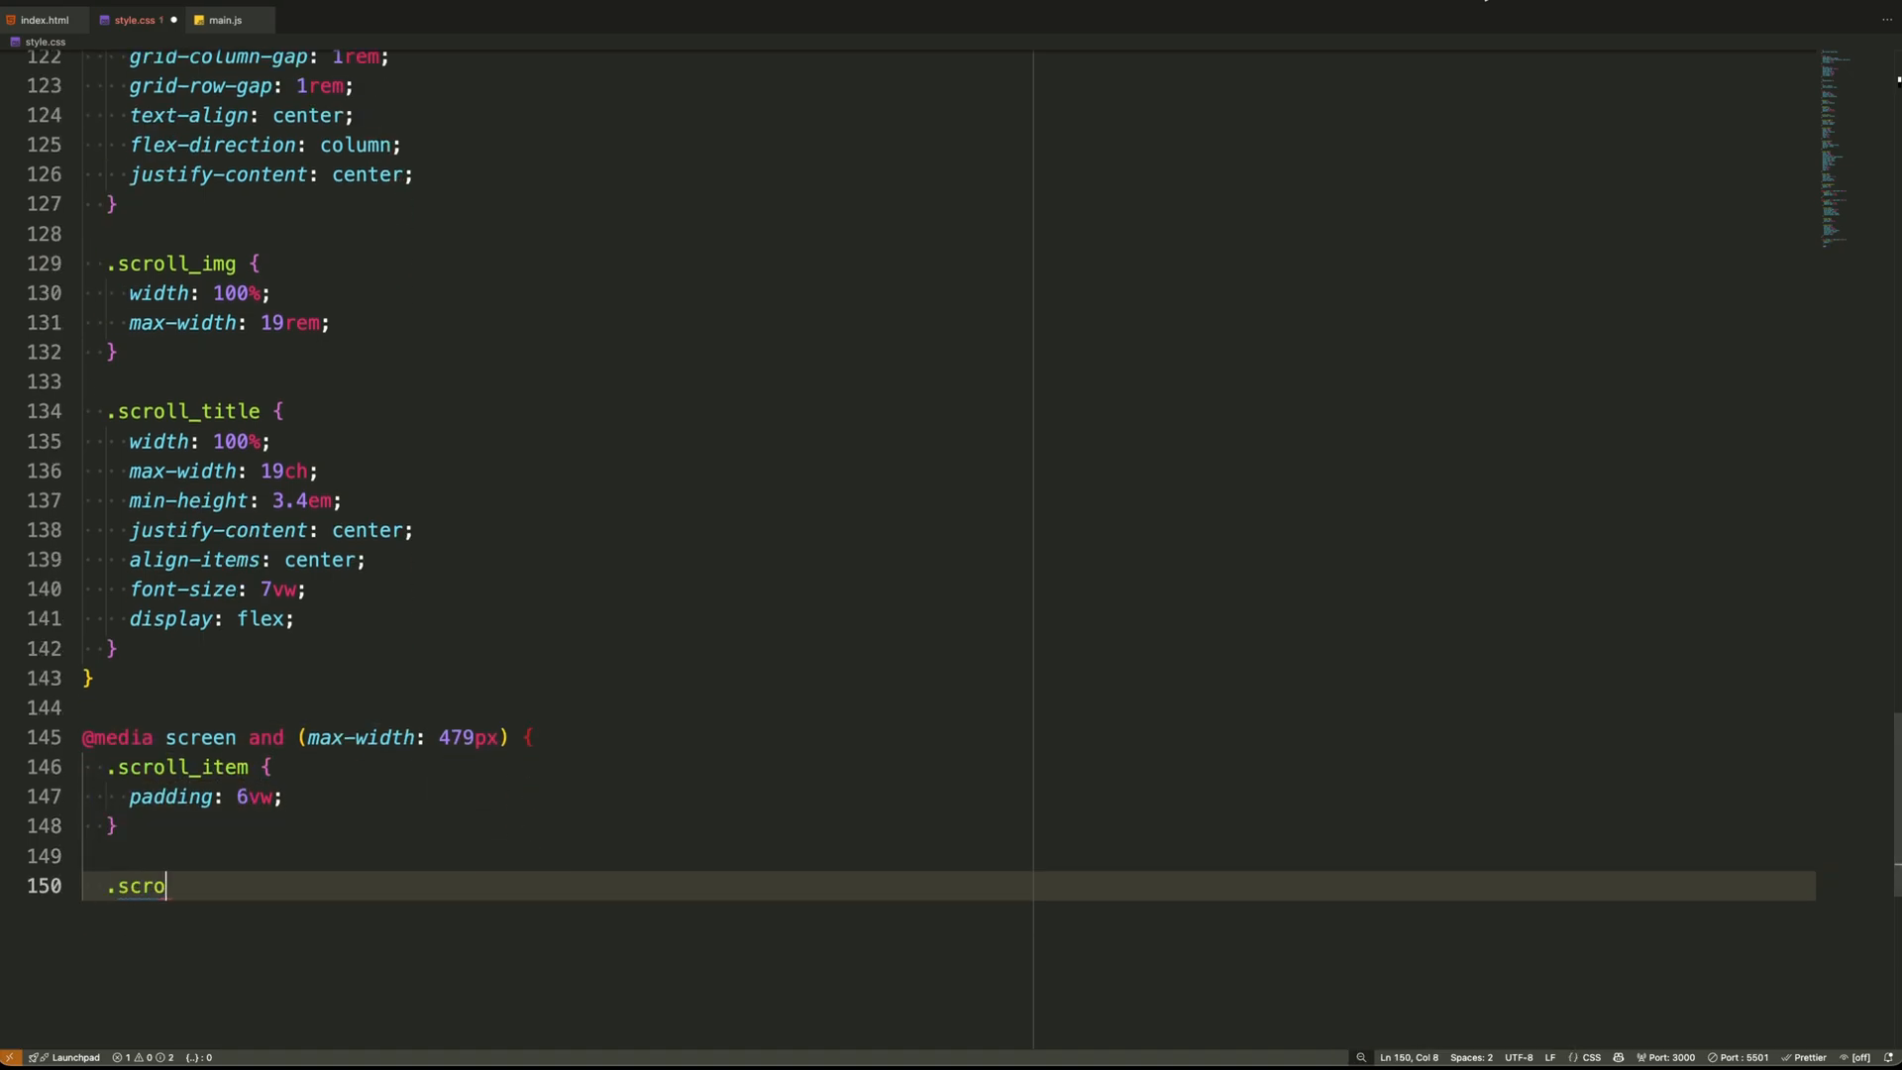
pyautogui.write('ll_title {')
pyautogui.write('font-size: 8vw;')
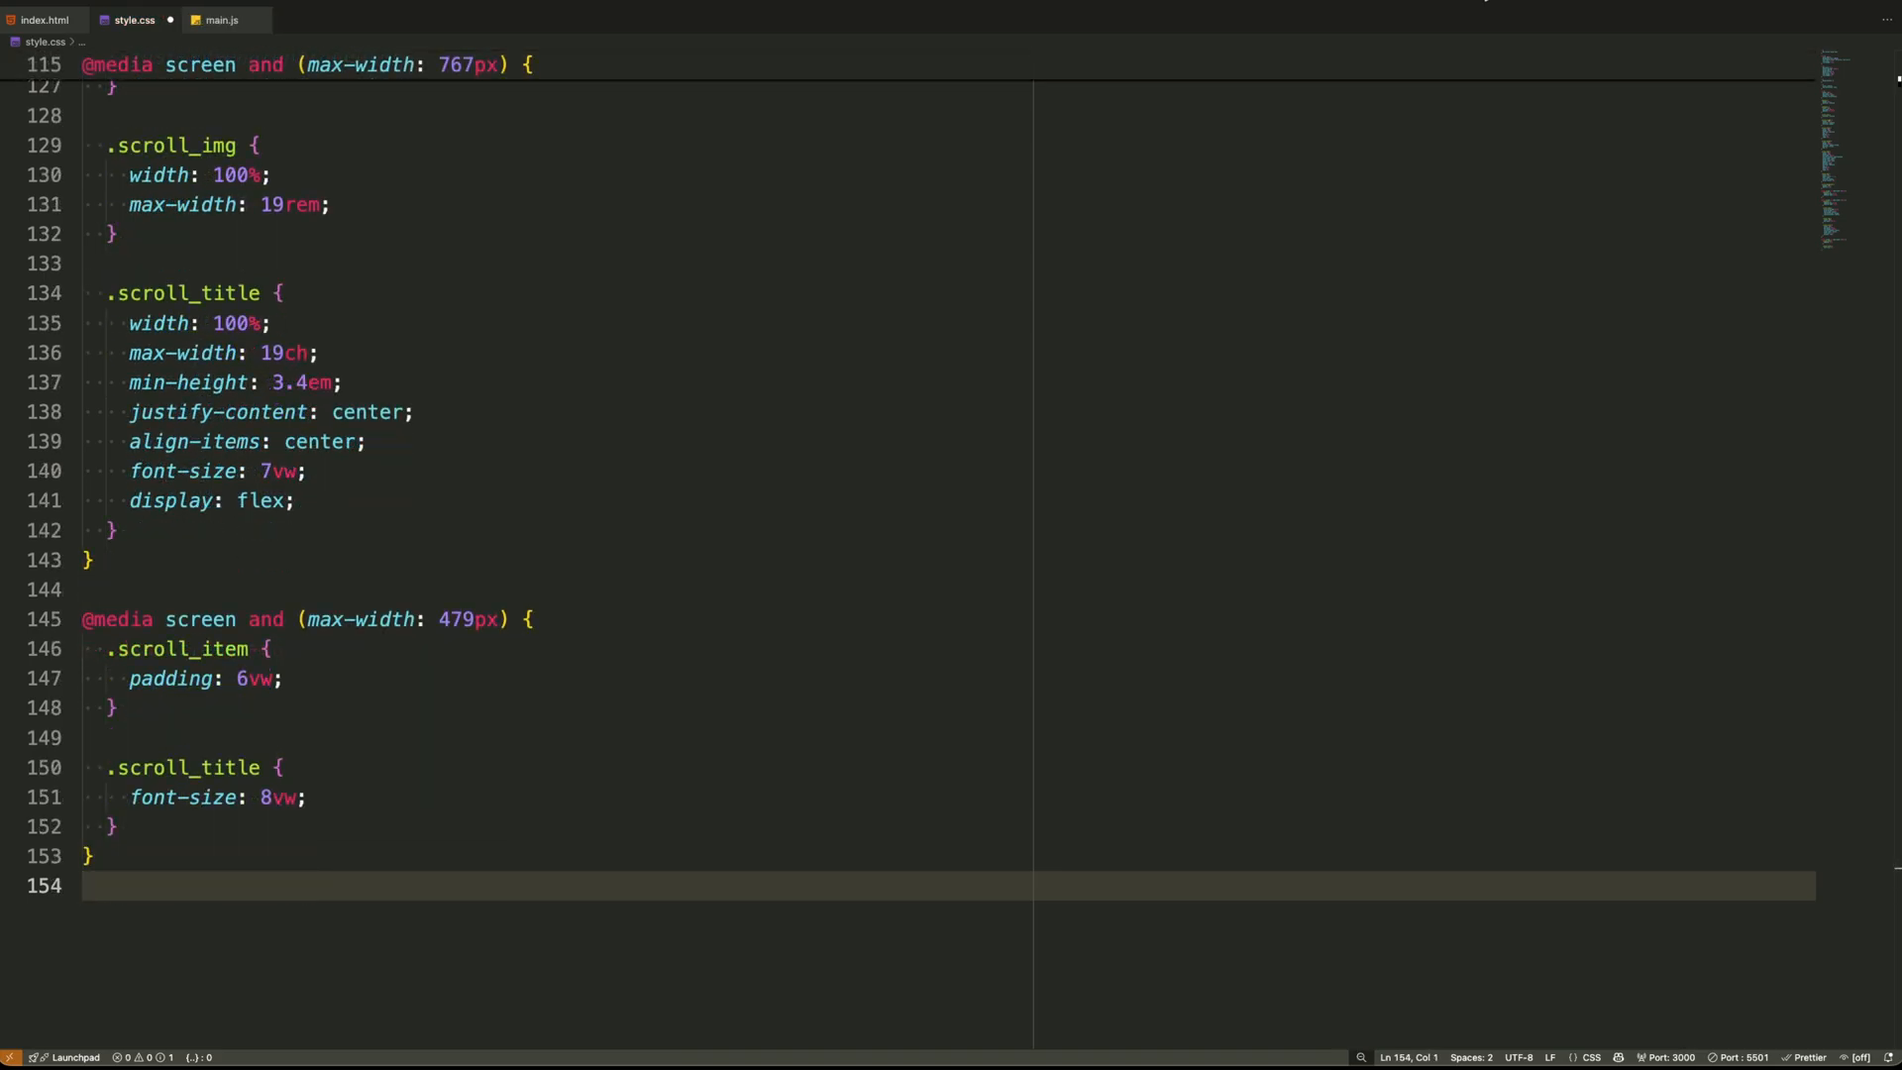
# Loop over each .scroll_wrap, storing its .scroll_trigger and .scroll_item elements as triggers and items
pyautogui.click(221, 20)
pyautogui.write('document.querySelectorAll(".scroll_wrap").fo')
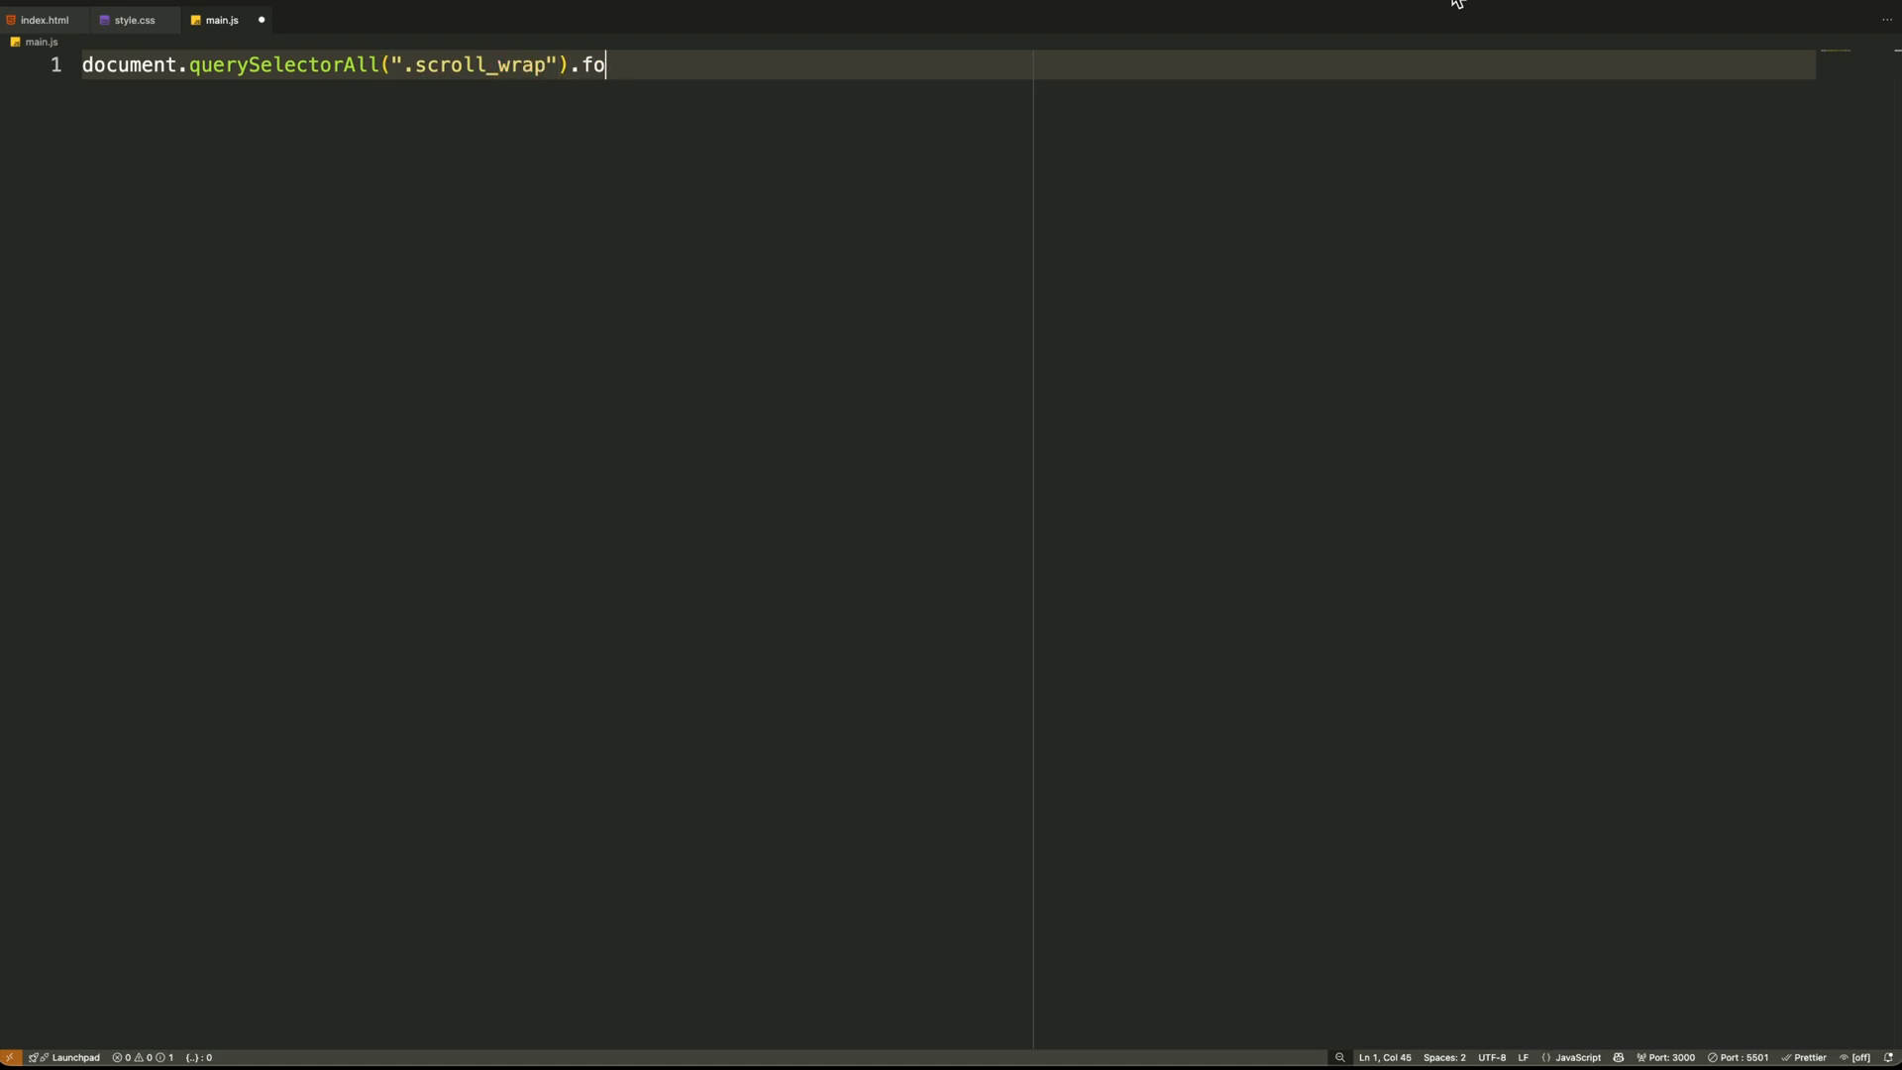
pyautogui.write('rEach((wrap) => {')
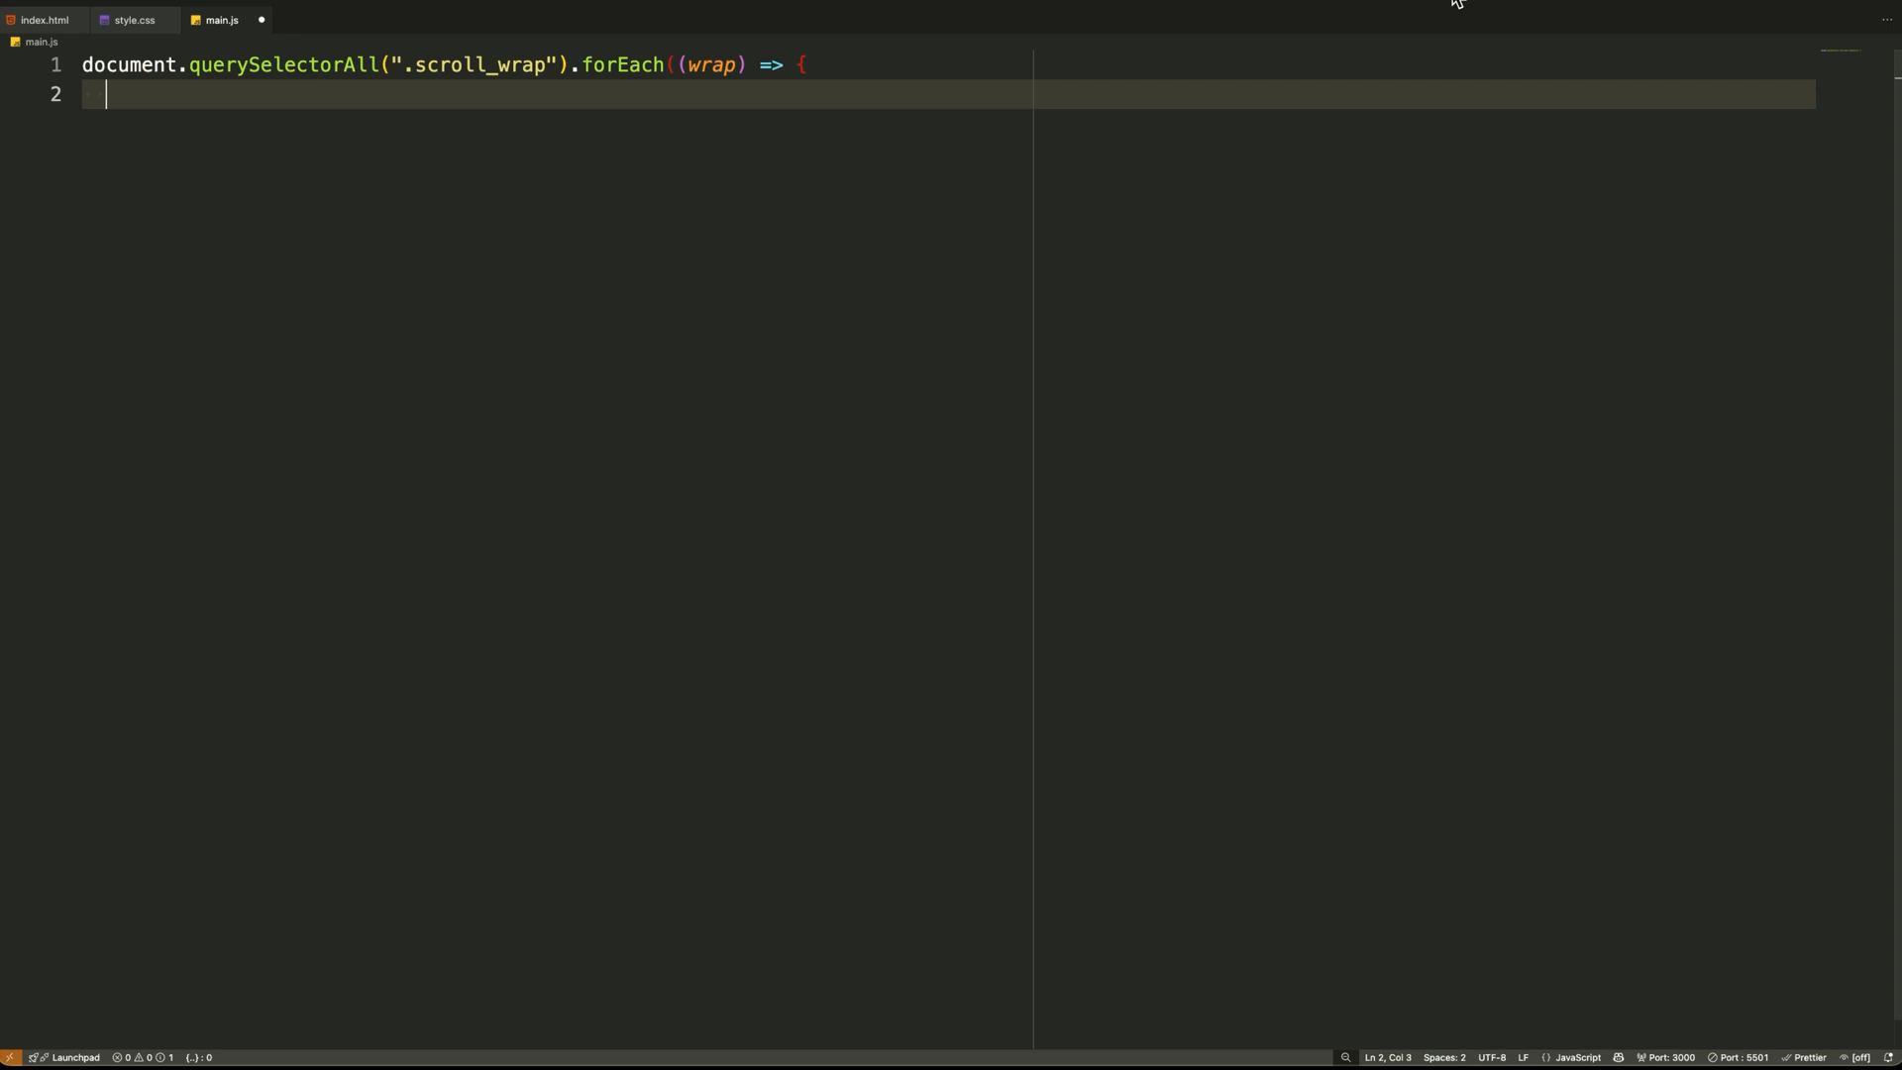
pyautogui.write('const triggers = wra')
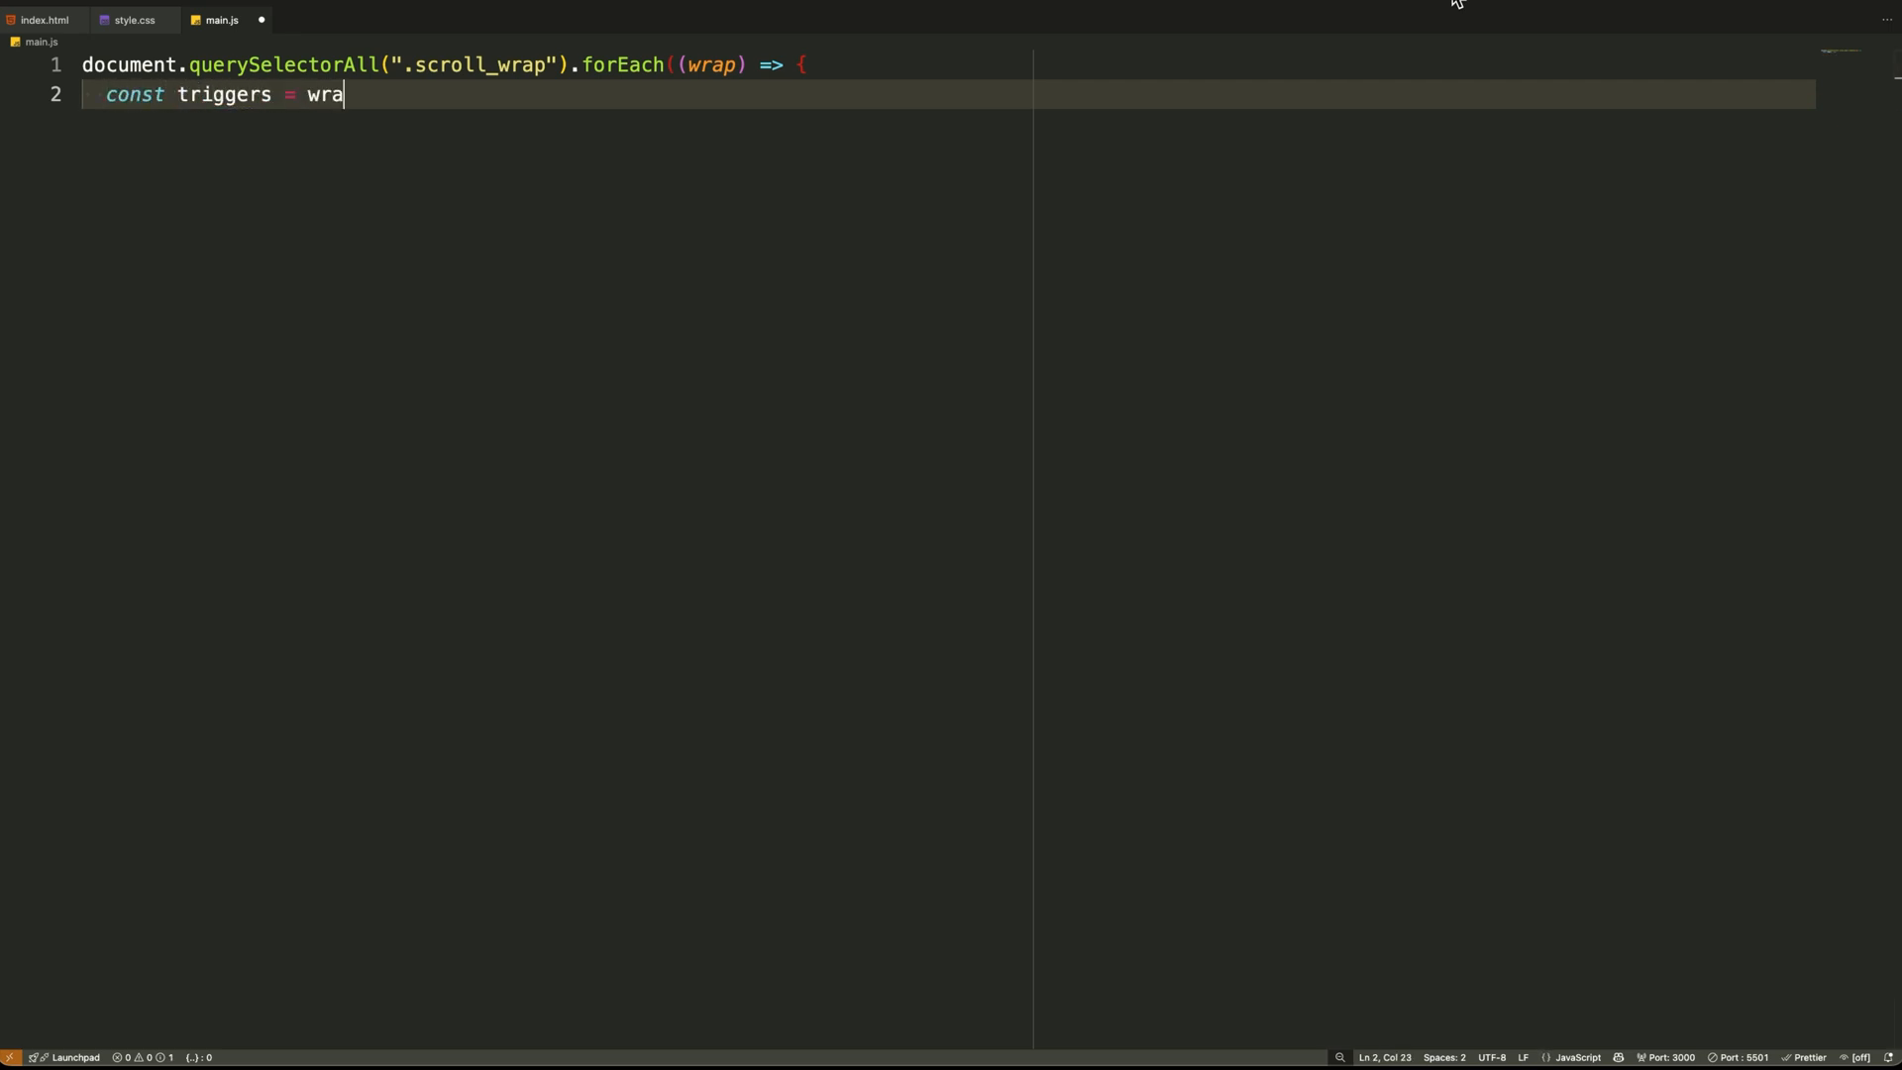
pyautogui.write('p.querySelectorAll(".')
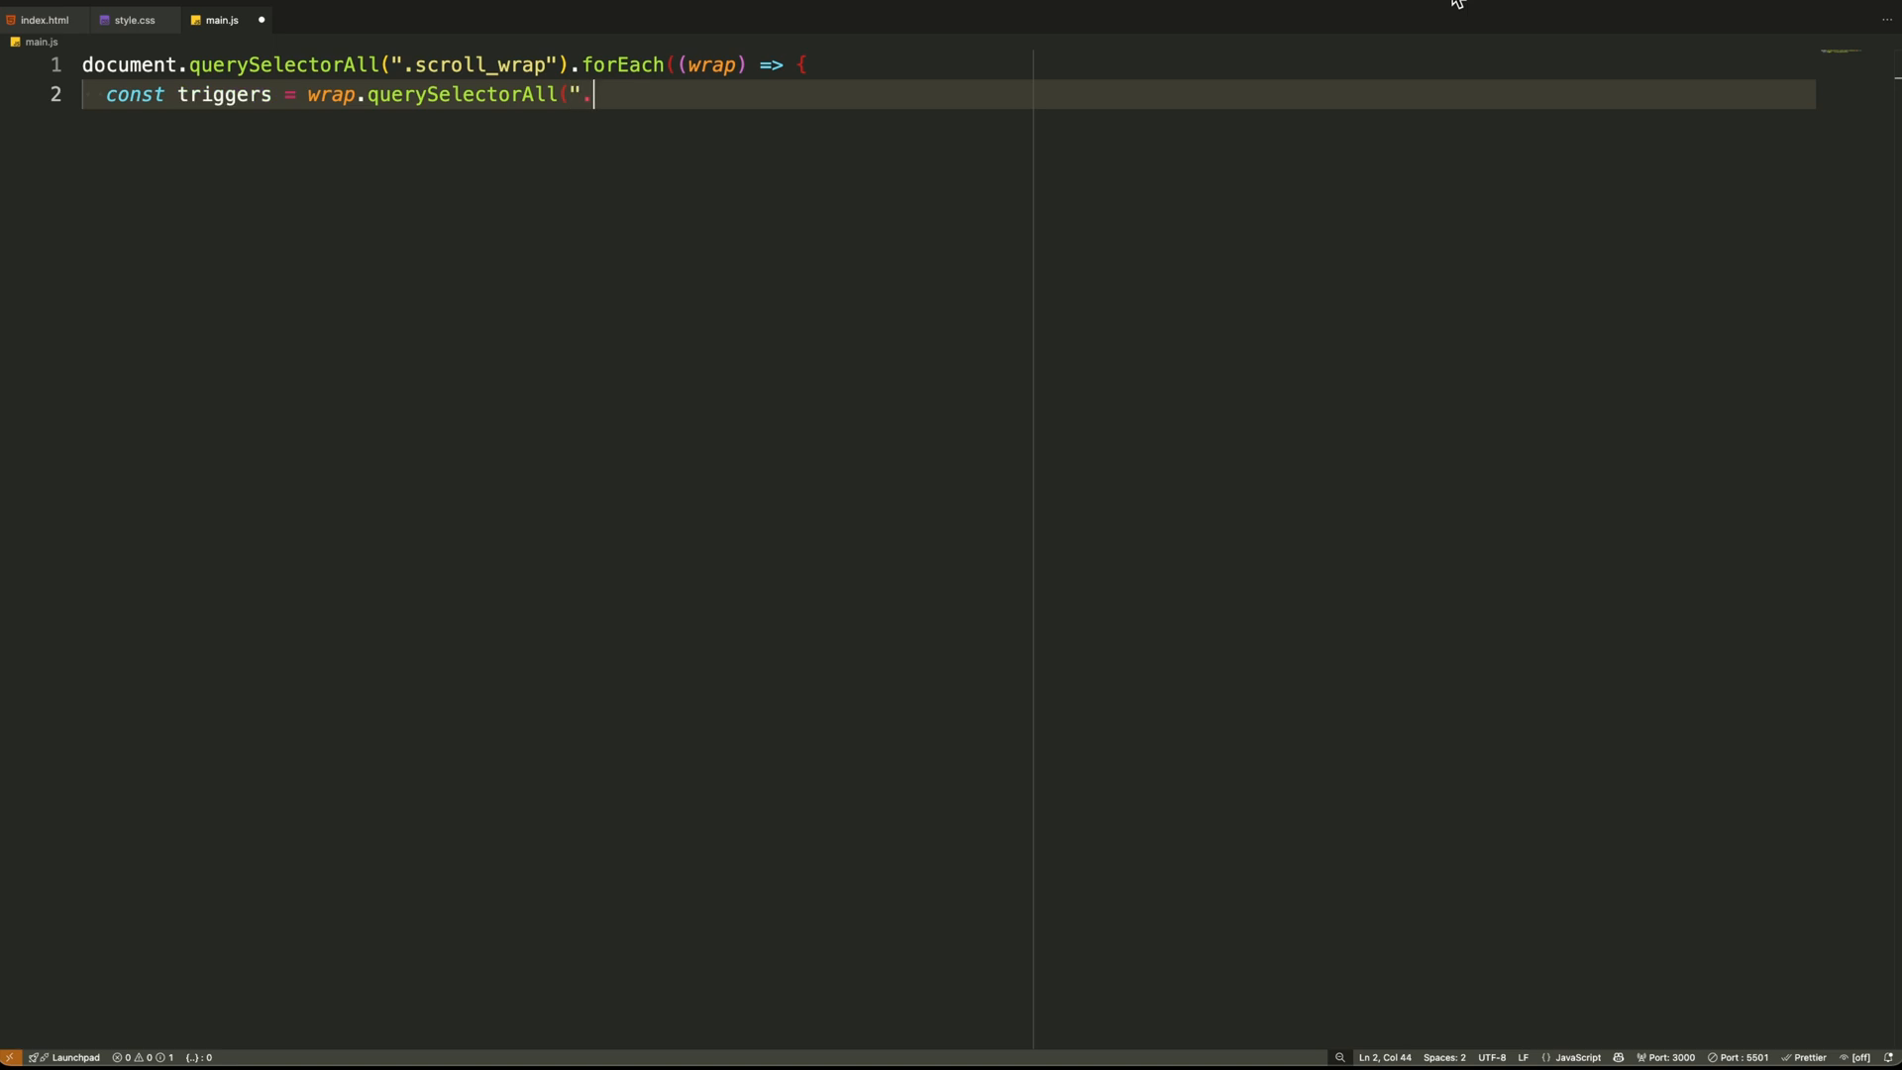
pyautogui.write('scroll_trigger");')
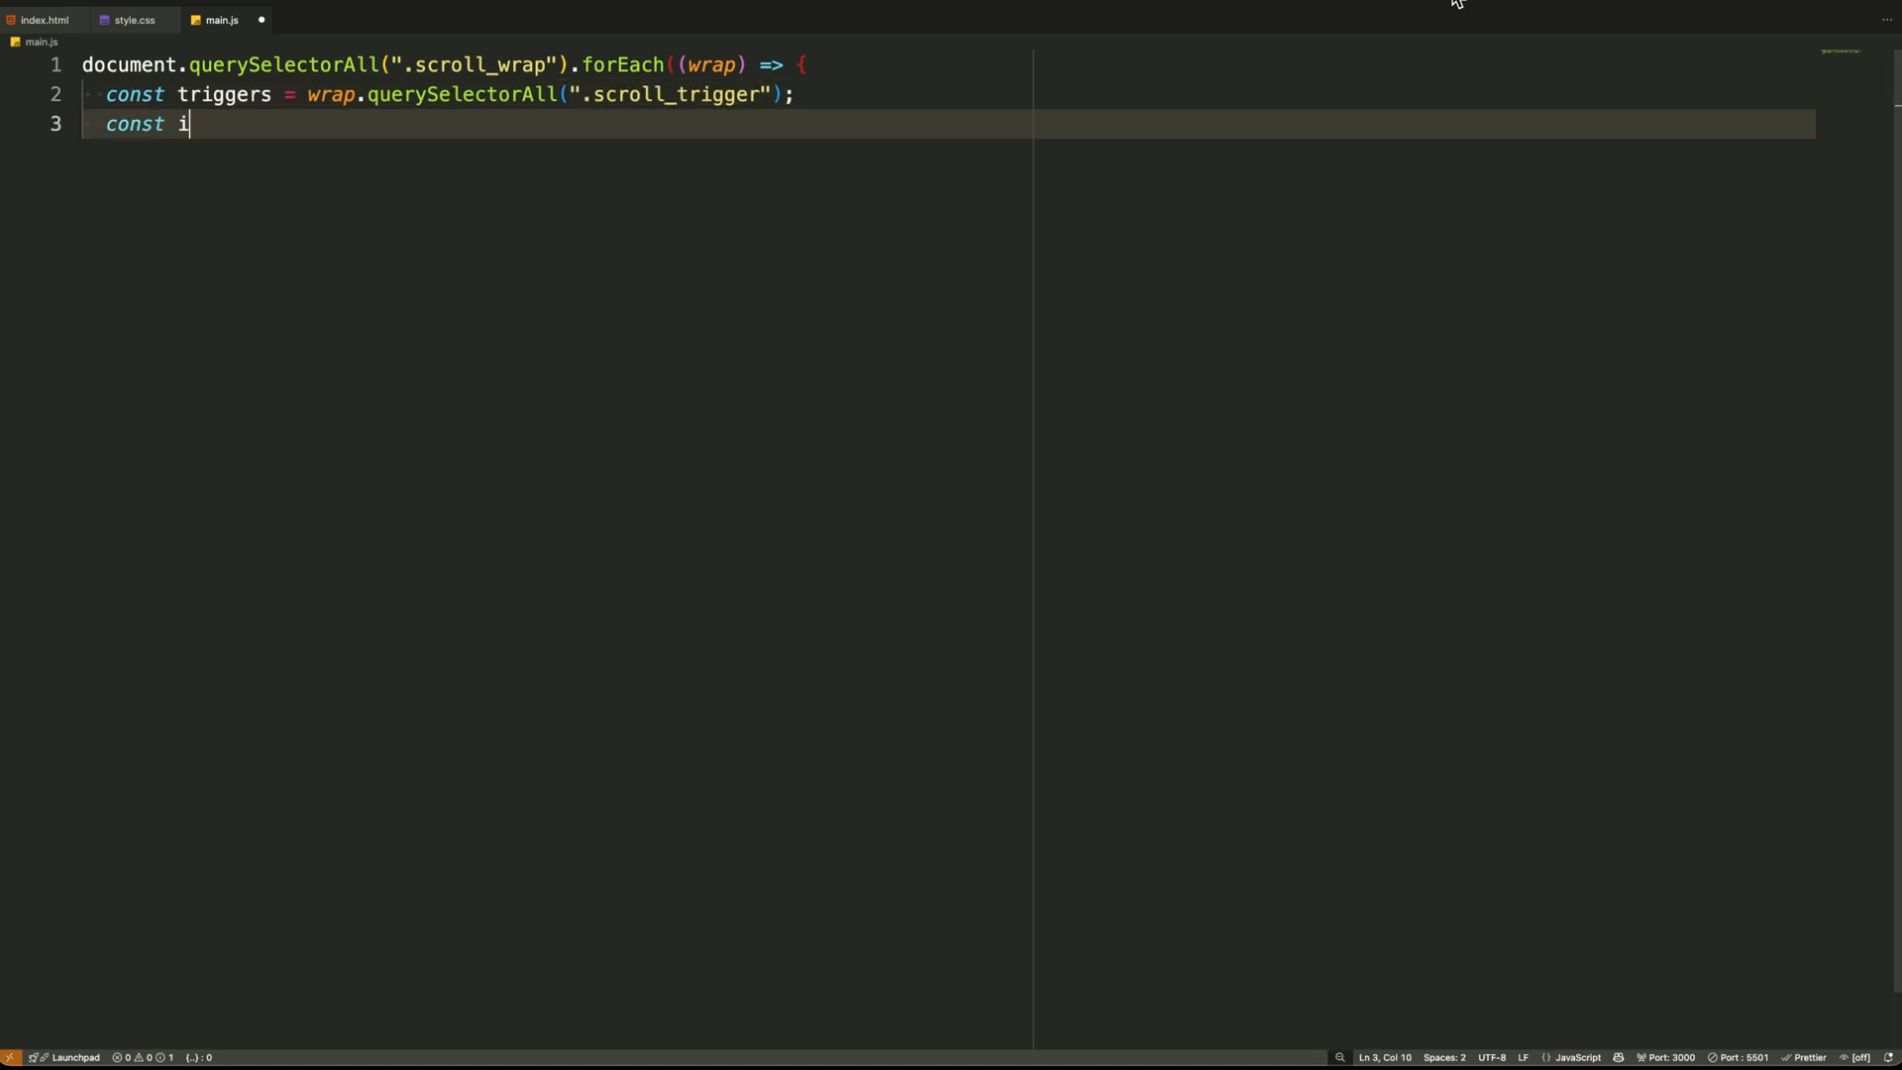
pyautogui.write('tems = wrap.querySelect')
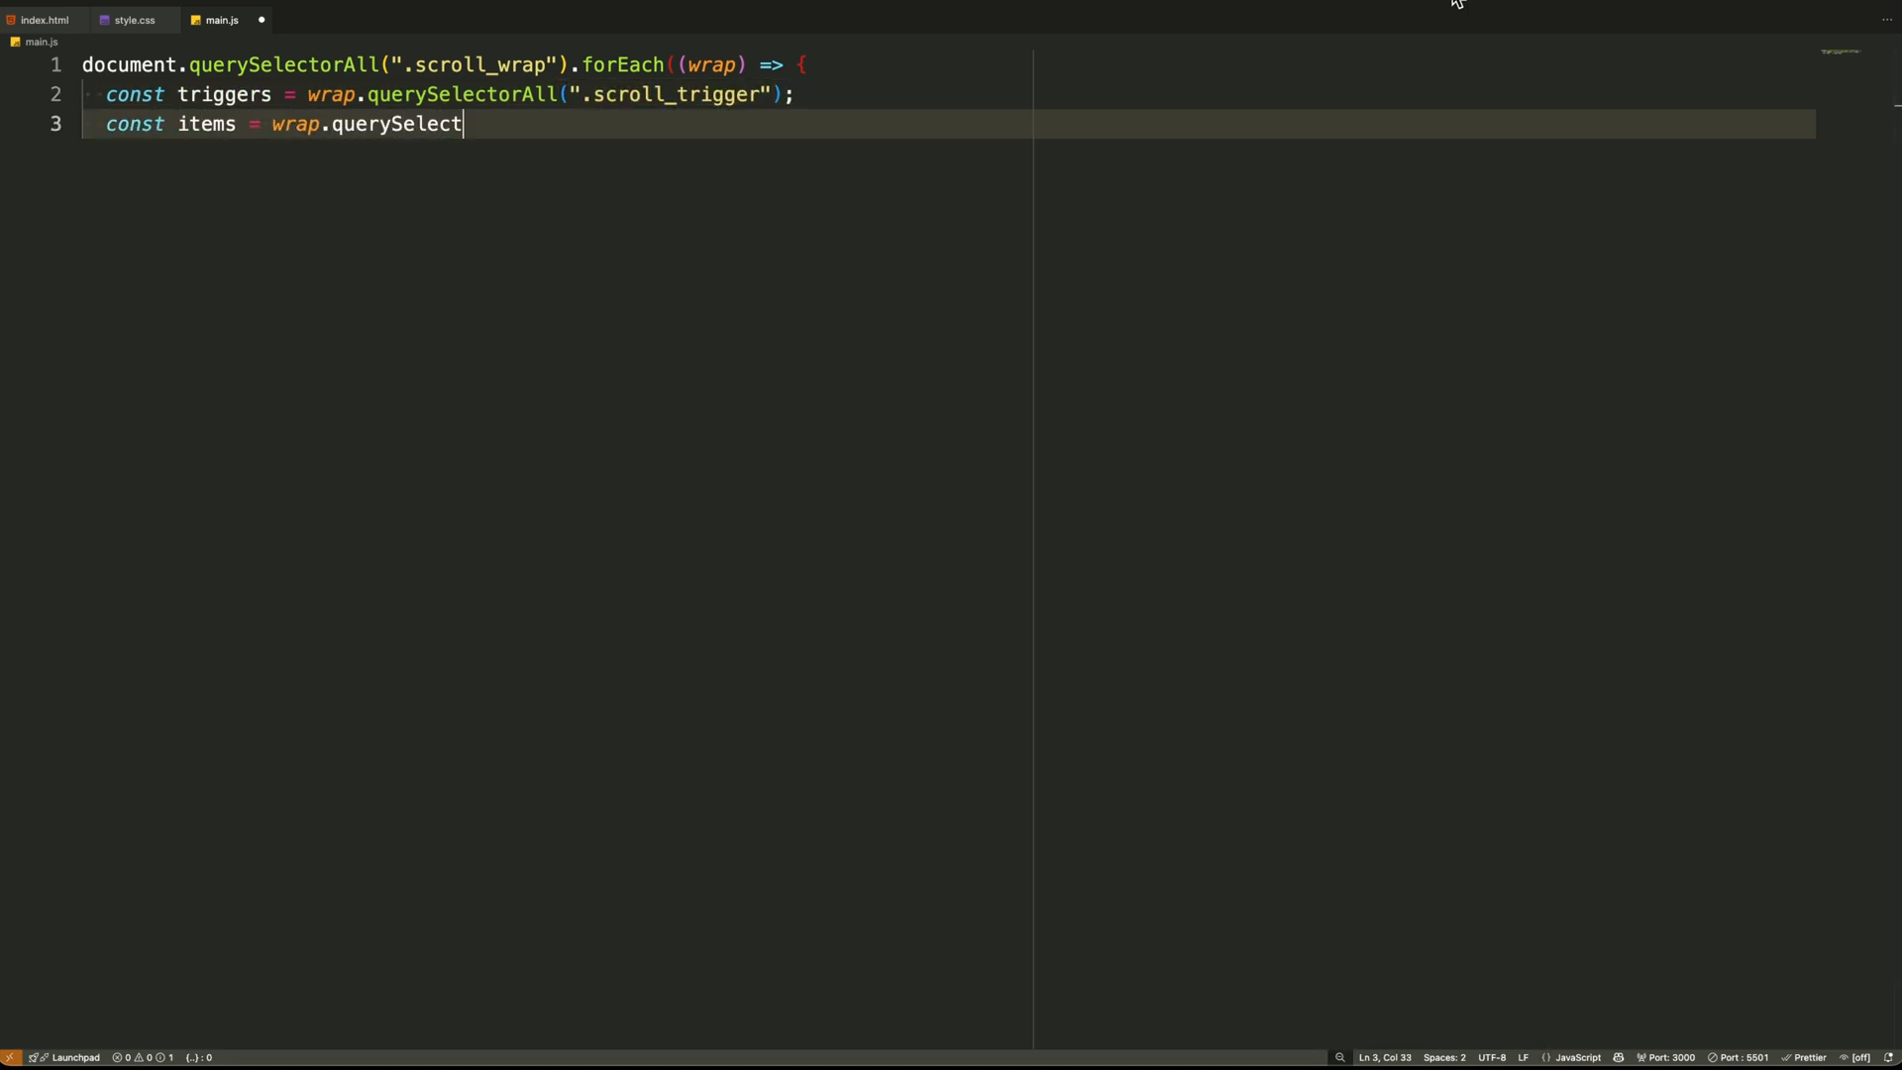
pyautogui.write('orAll(".scroll_item");')
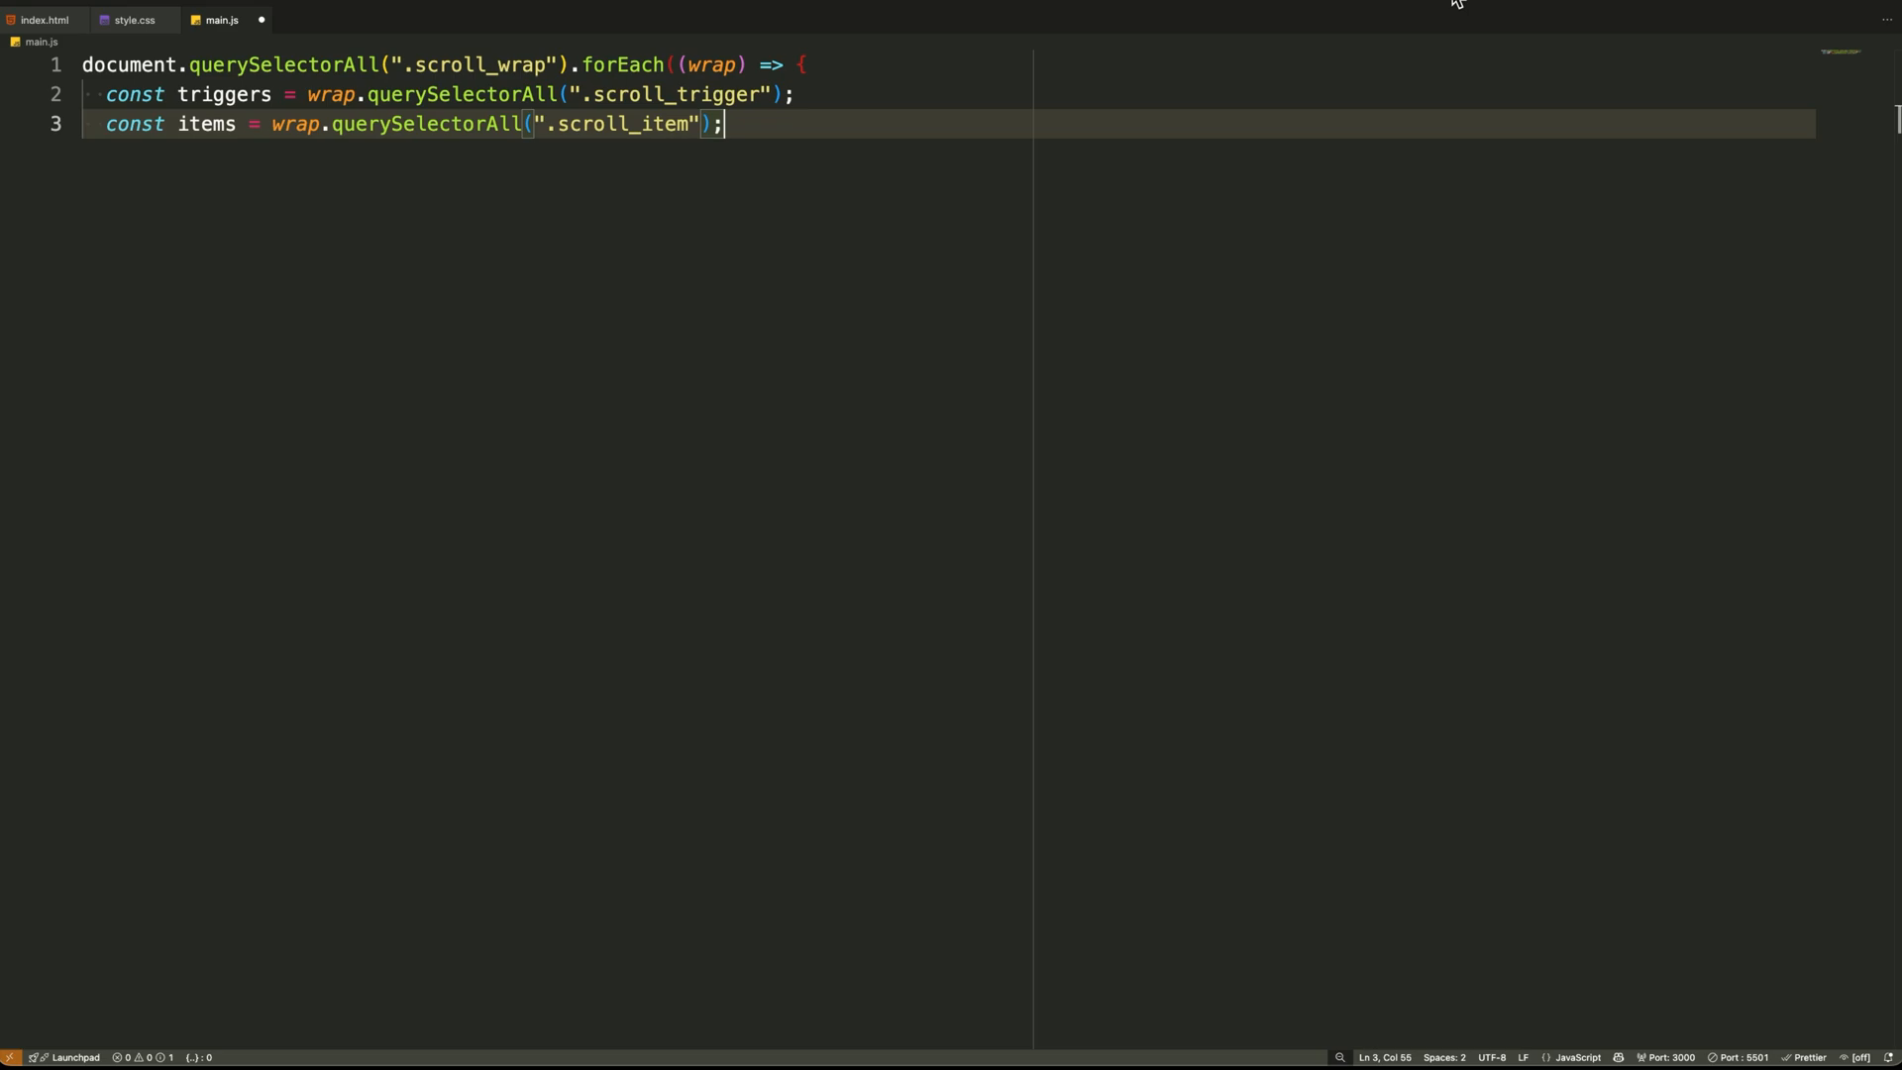
pyautogui.press('Enter')
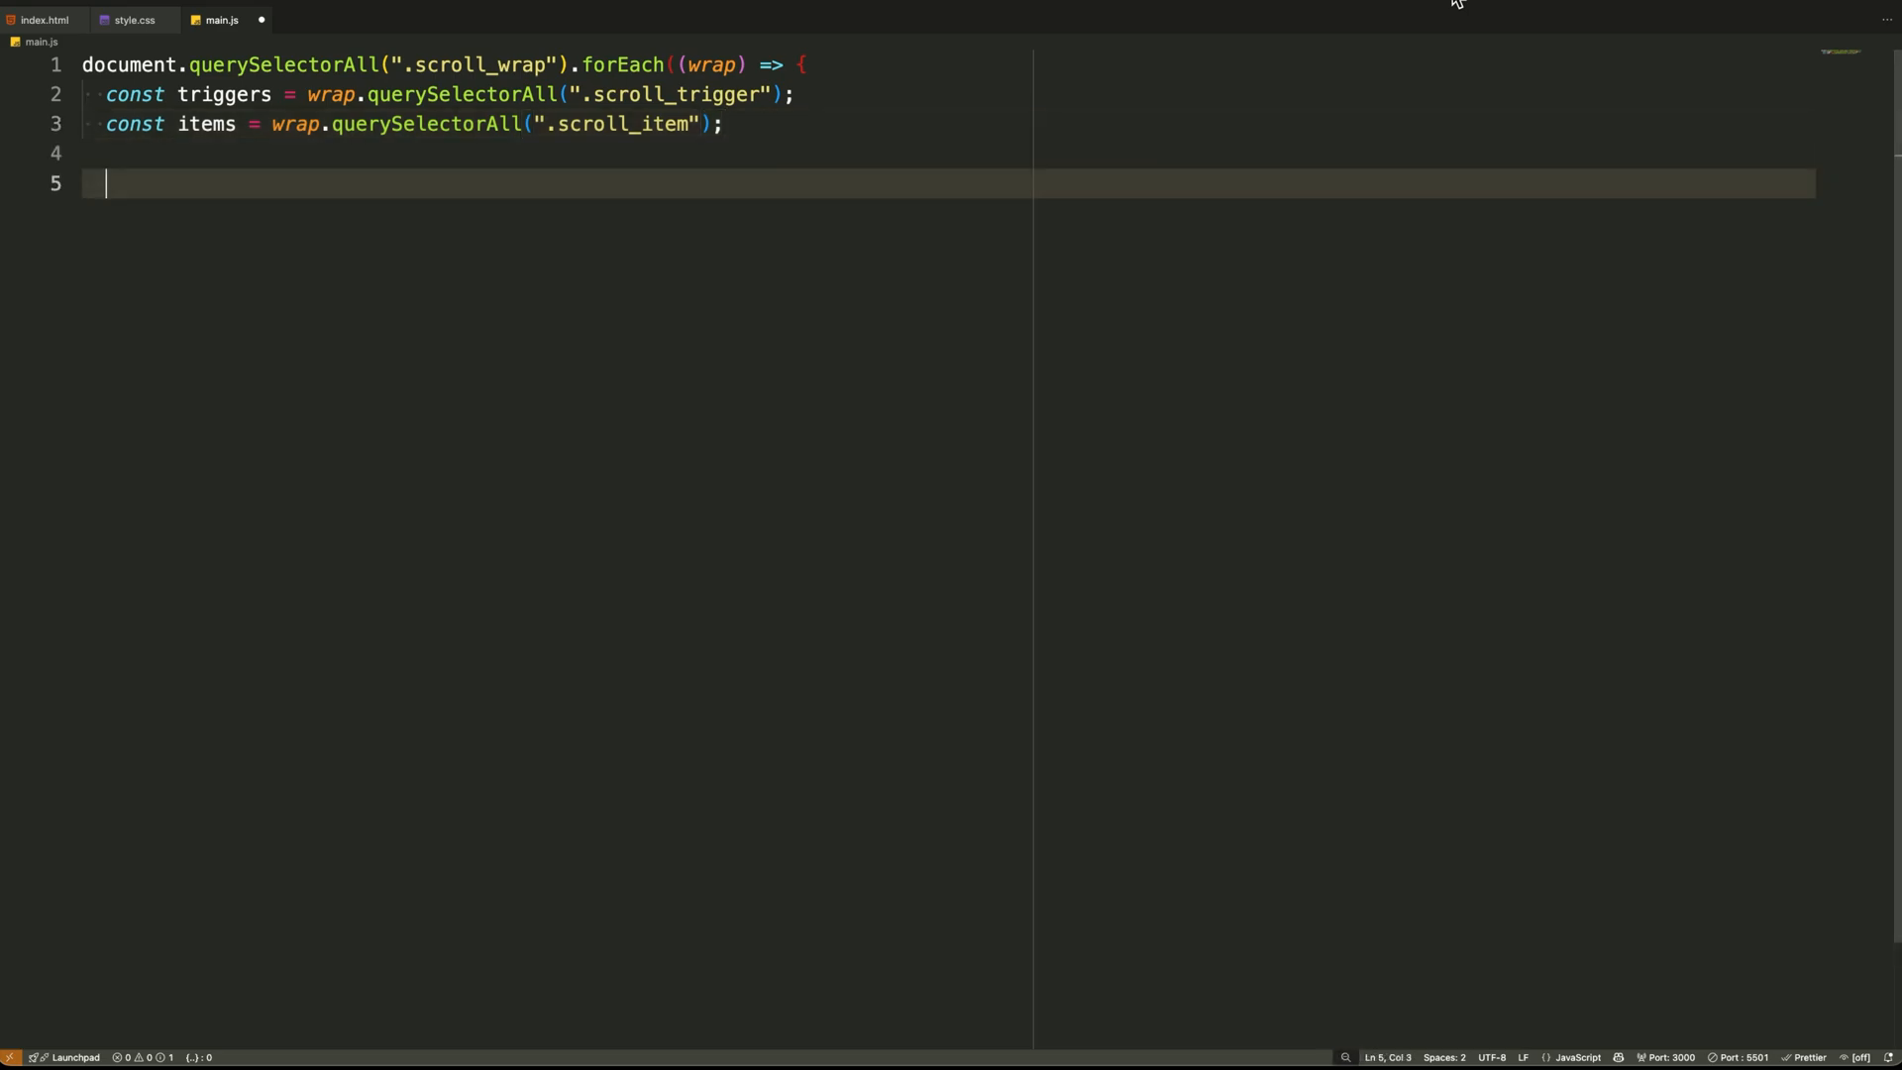
# Add triggers.forEach((trigger, index)) grabbing its .scroll_background and items[index] as item
pyautogui.write('triggers.forEach((trigger, index) => {')
pyautogui.write('const bac')
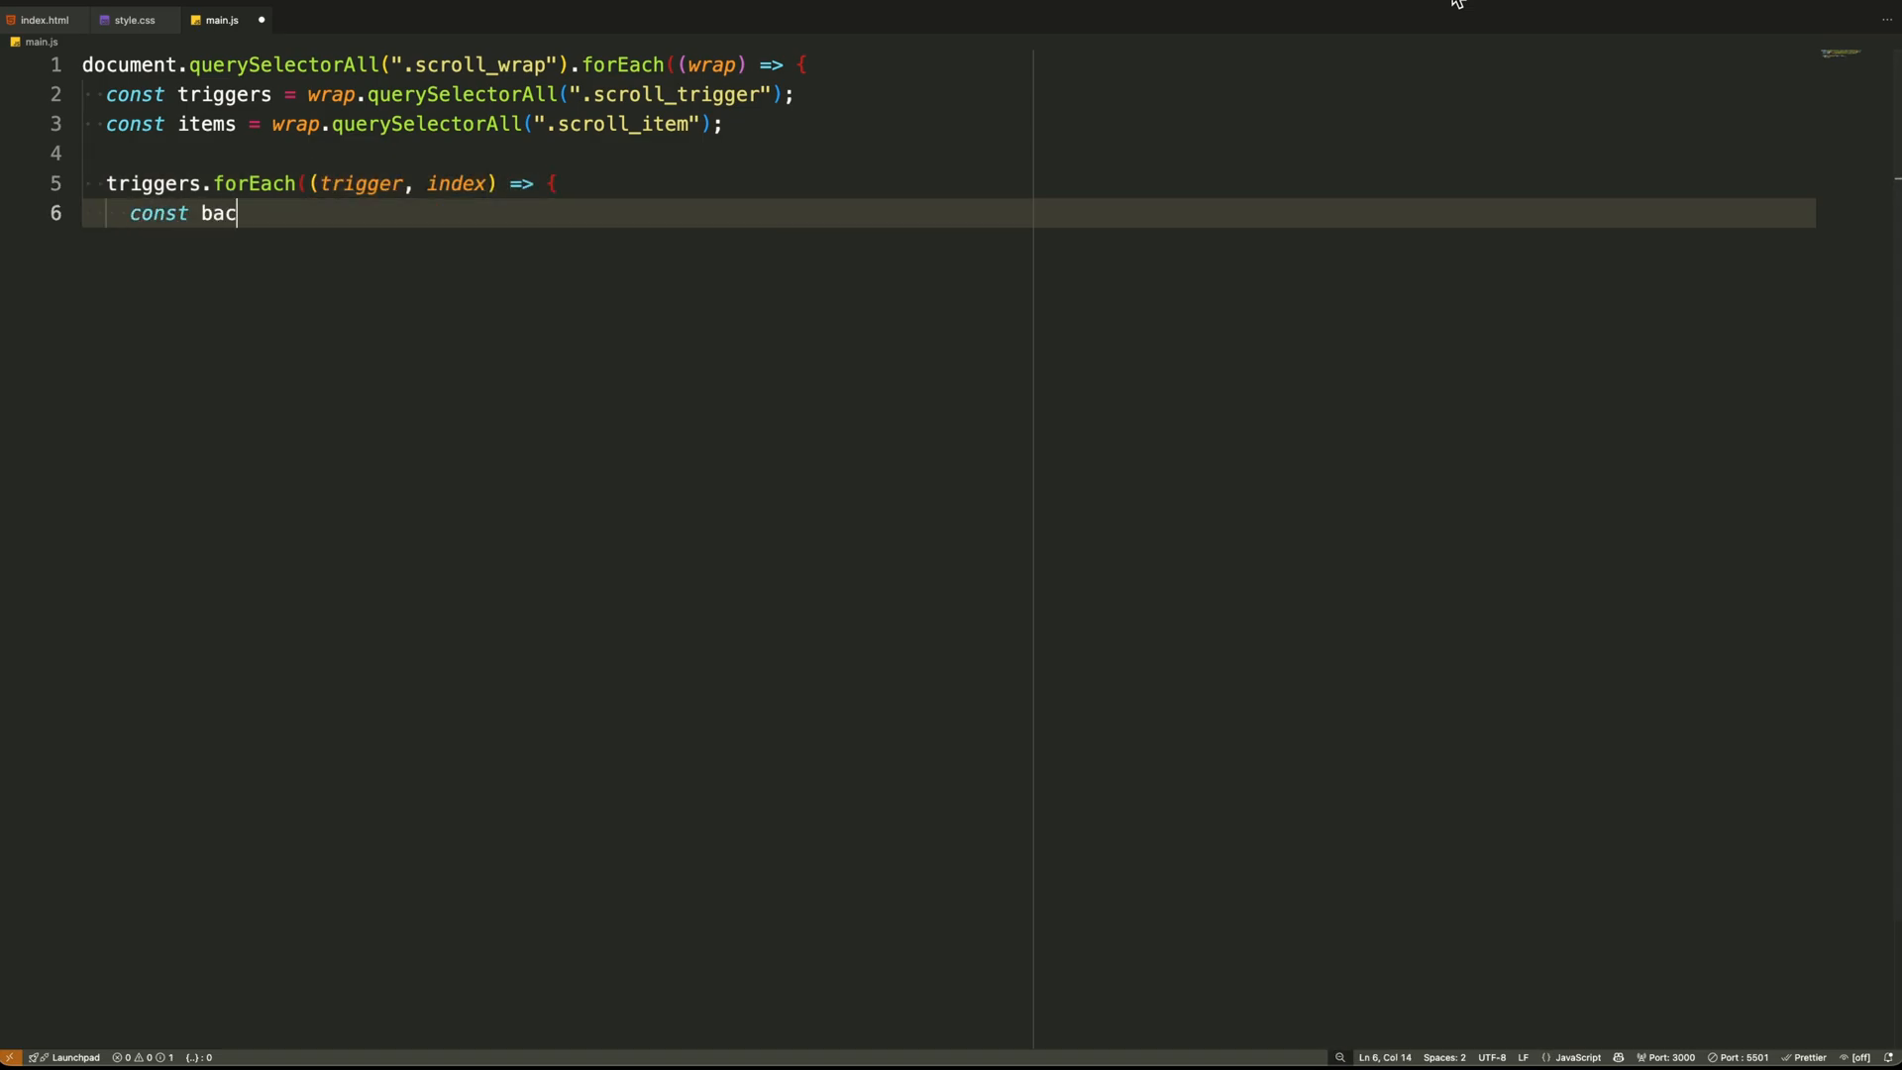
pyautogui.write('kground = trigger.query')
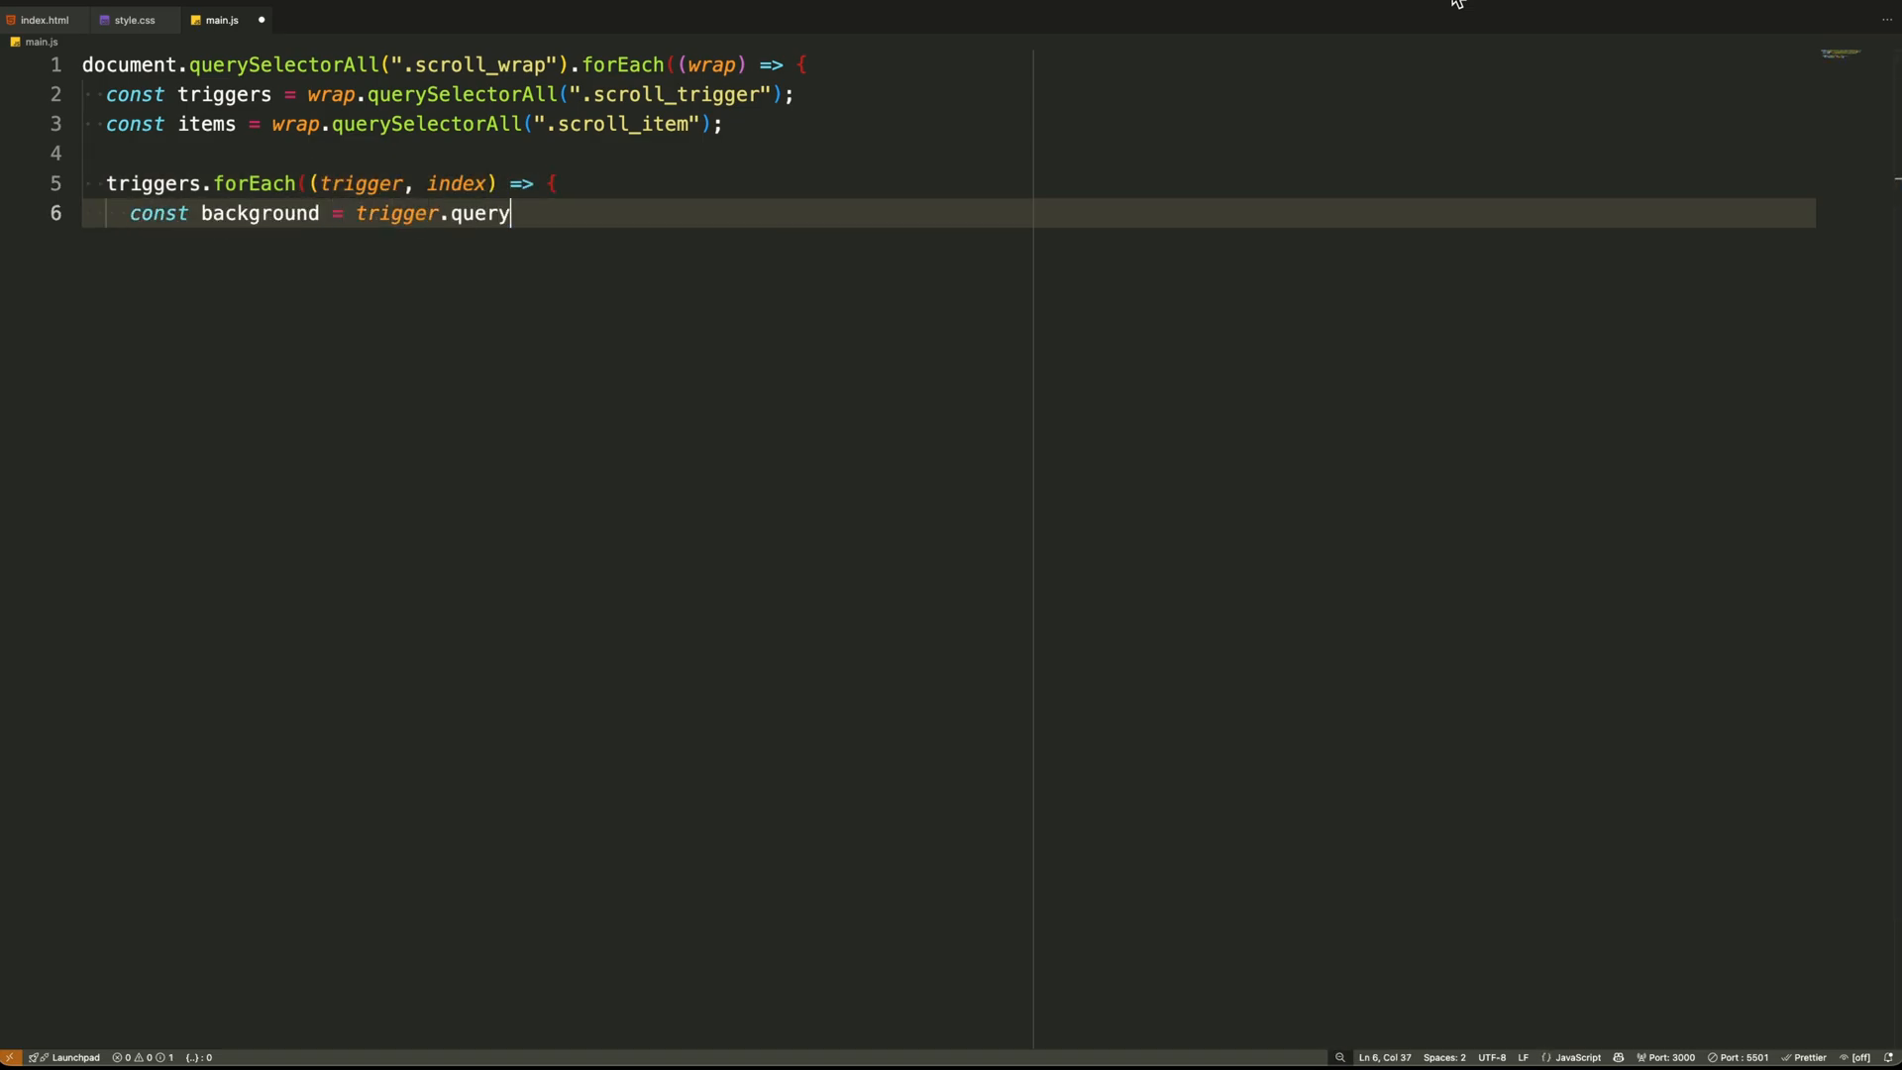
pyautogui.write('Selector(".scroll_background");')
pyautogui.write('const item = items')
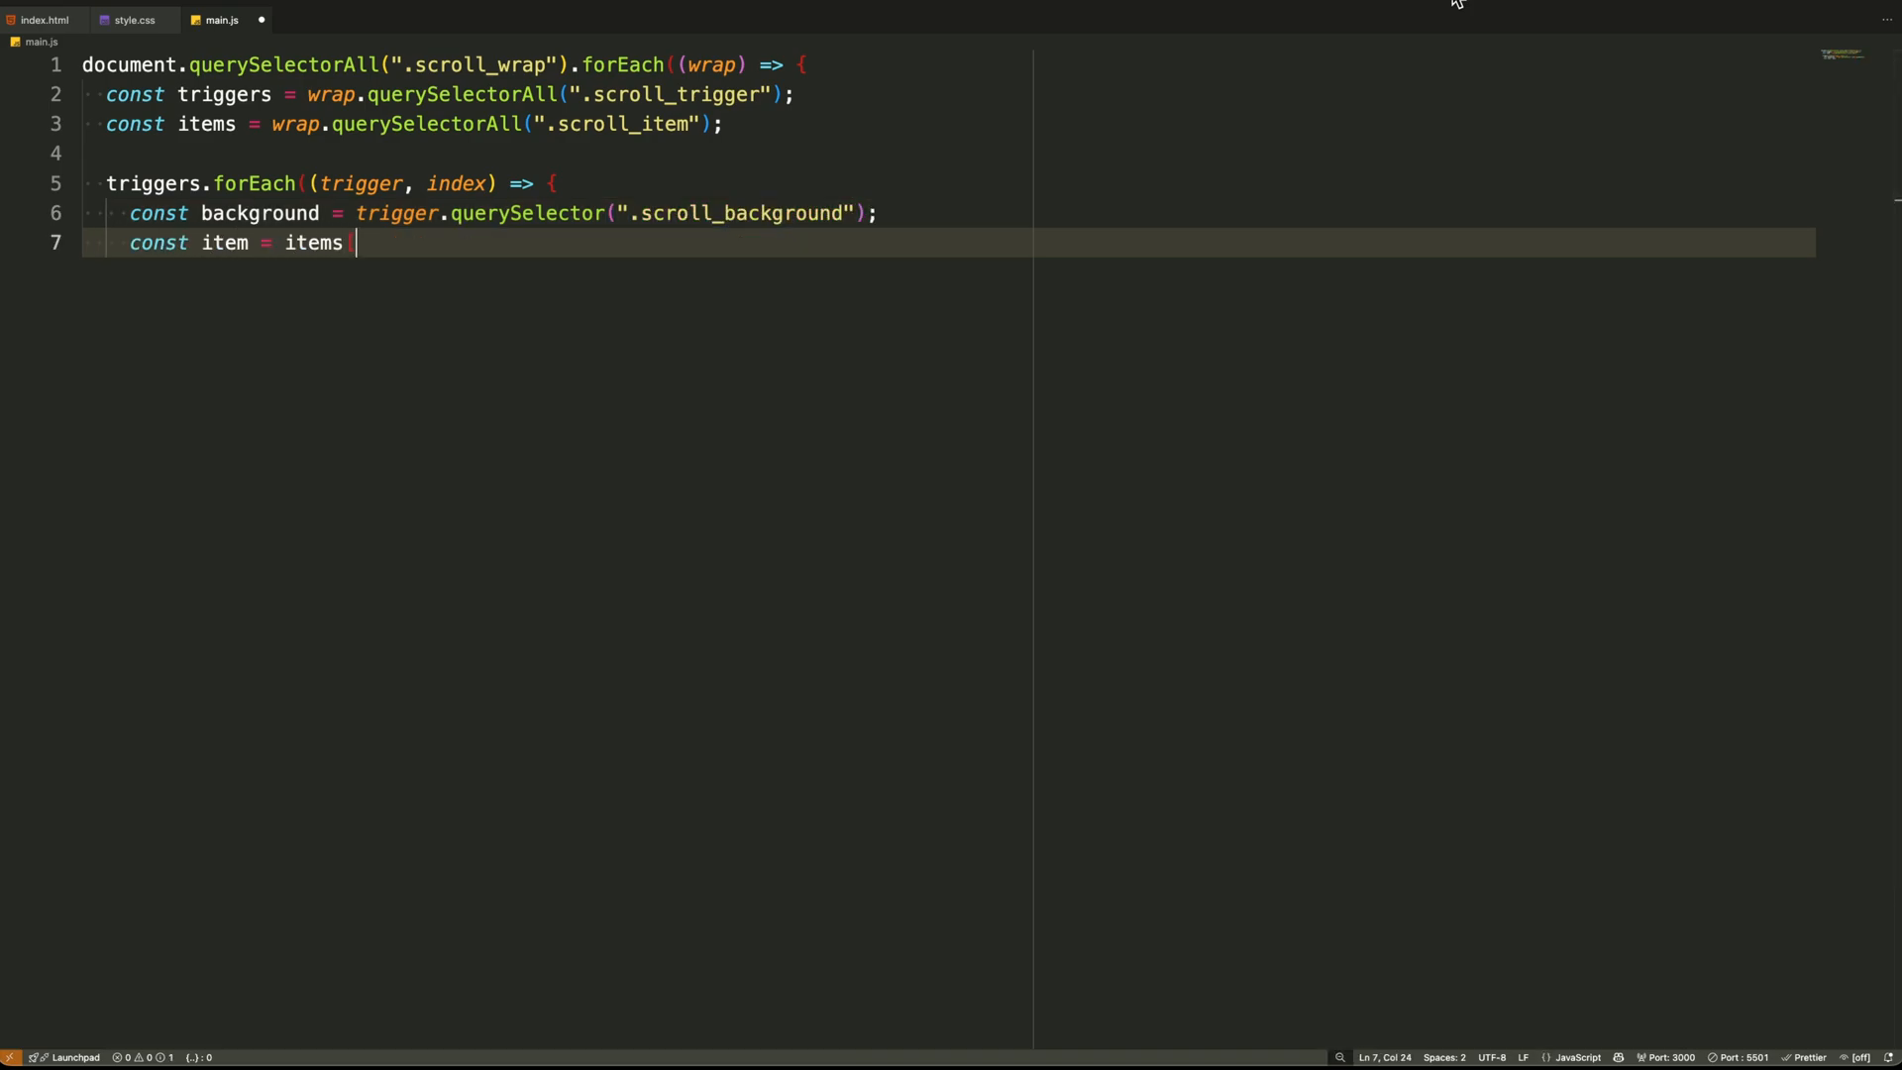
pyautogui.write('[index];')
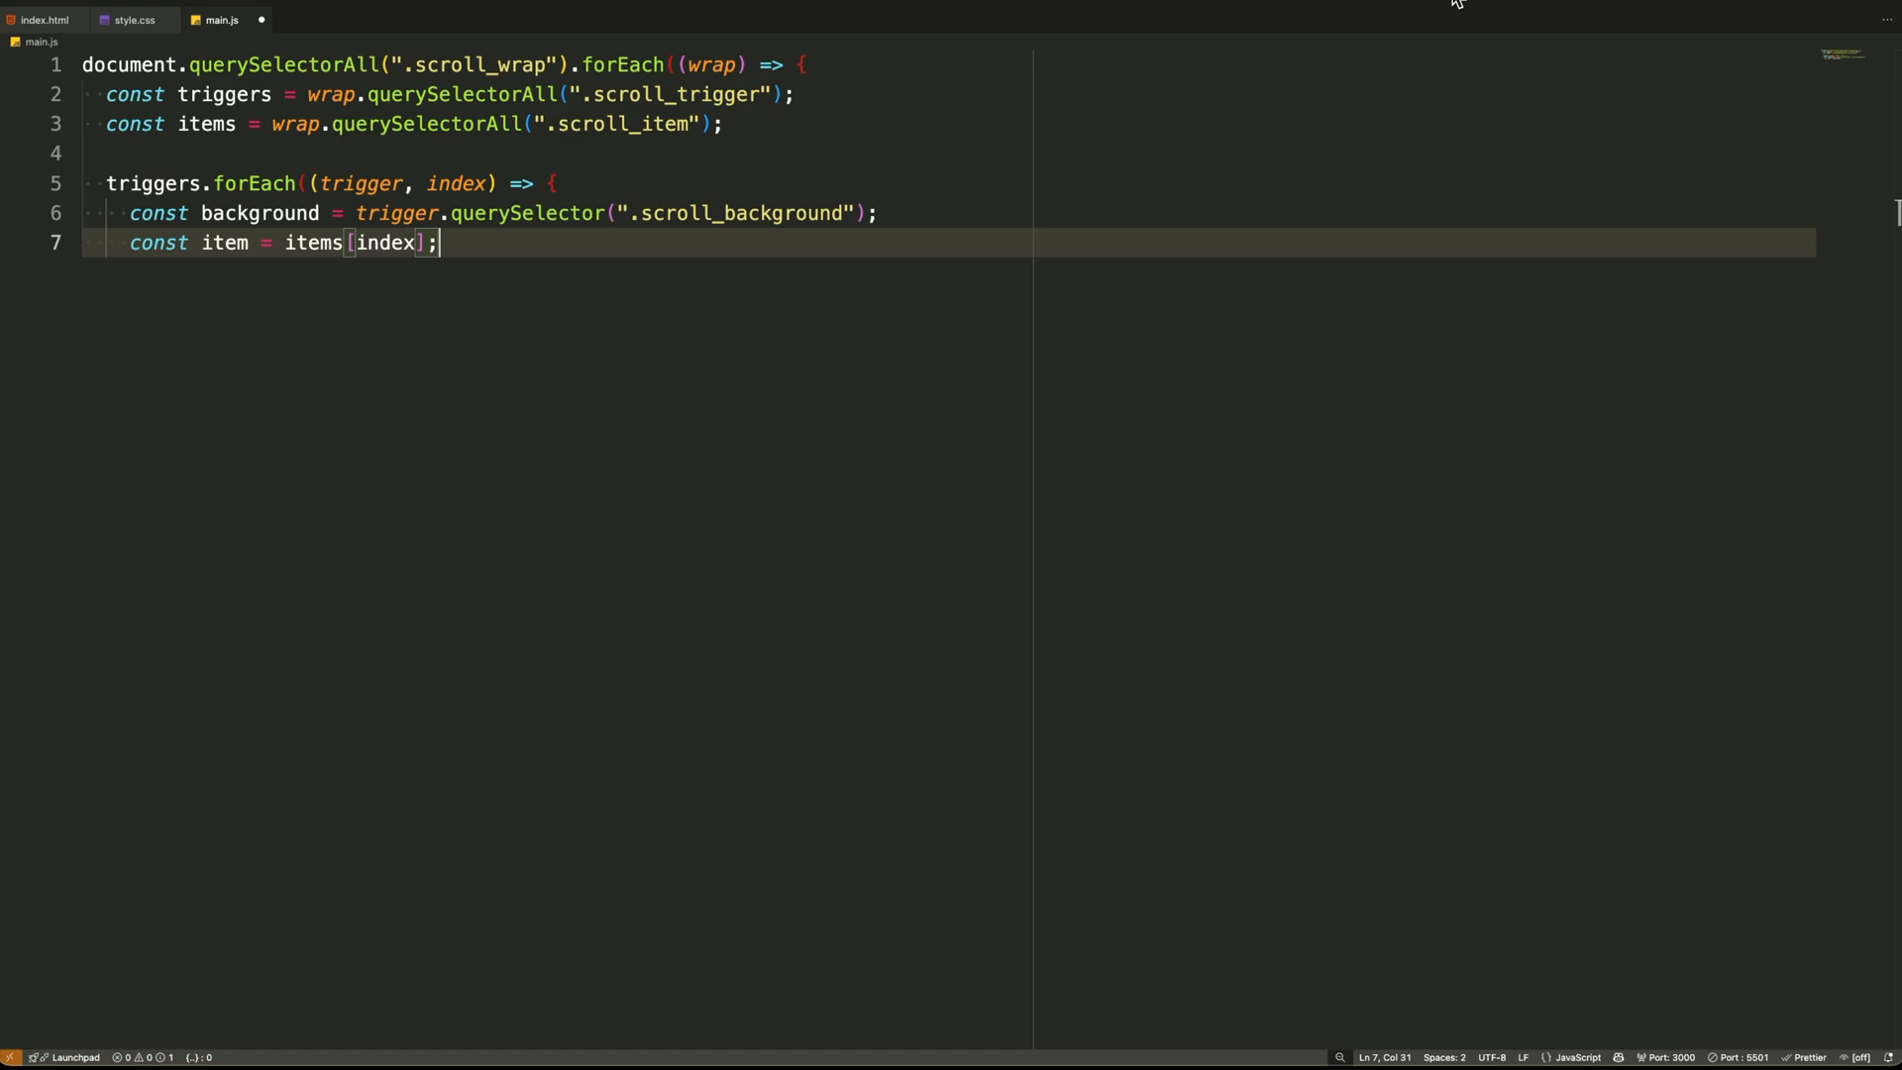
pyautogui.press('Enter')
pyautogui.write('const tl = gsap.timeline({')
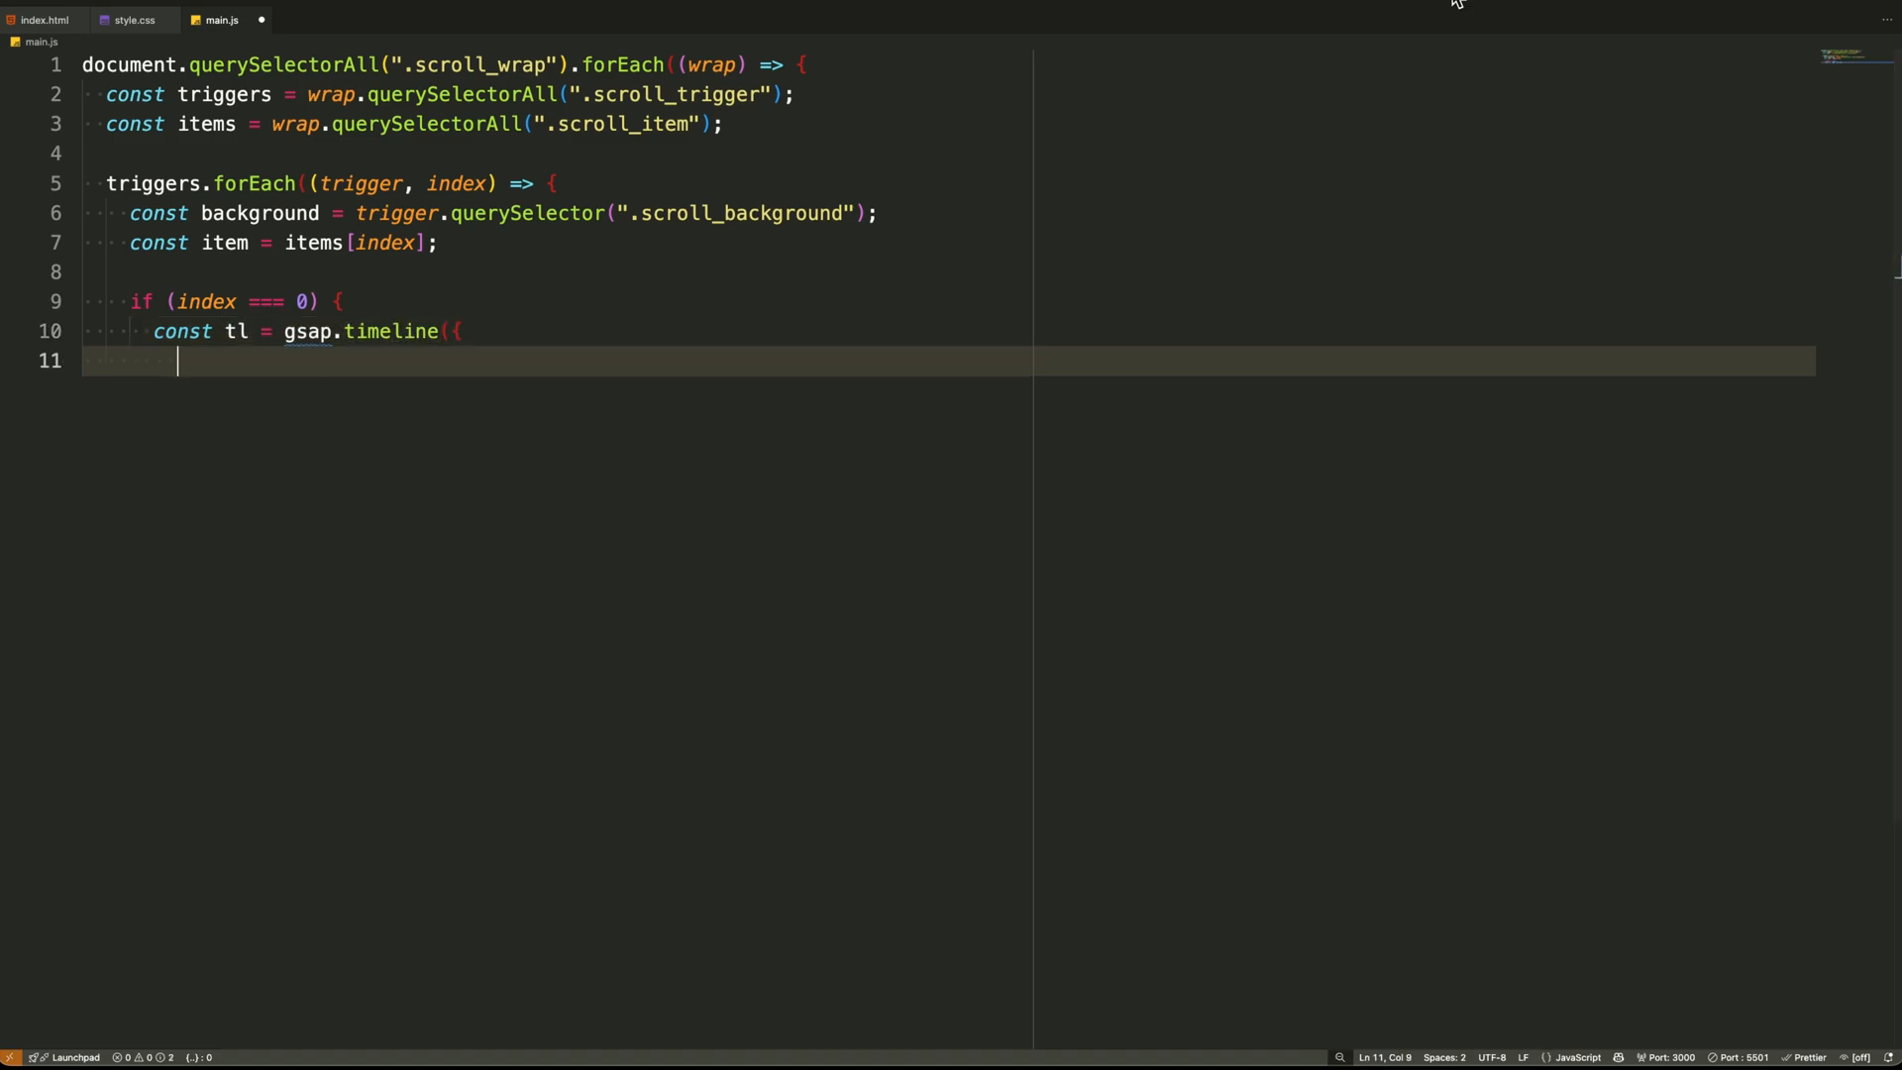
# Give the index-0 timeline a scrollTrigger: start 'top top', end 'bottom top', scrub, markers true
pyautogui.write('scrollTrigger: {')
pyautogui.write('start: "to')
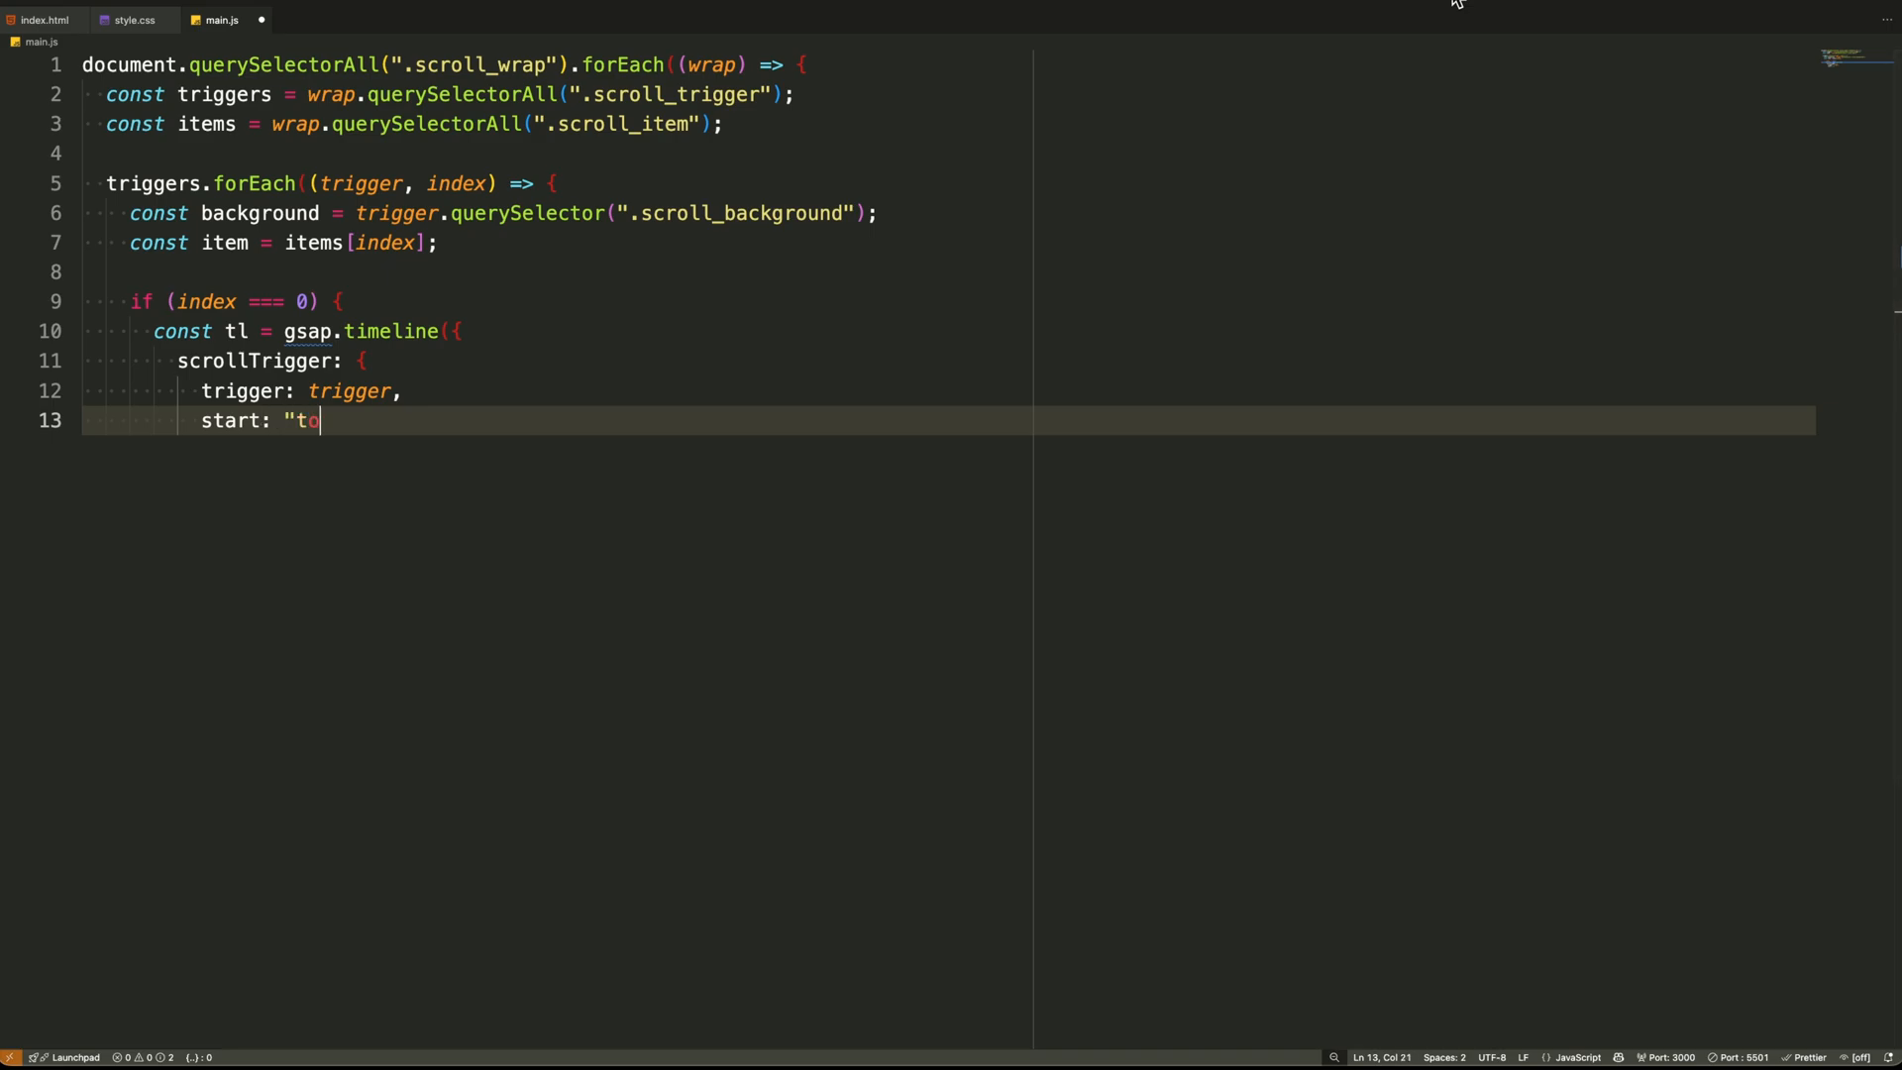
pyautogui.write('p top",')
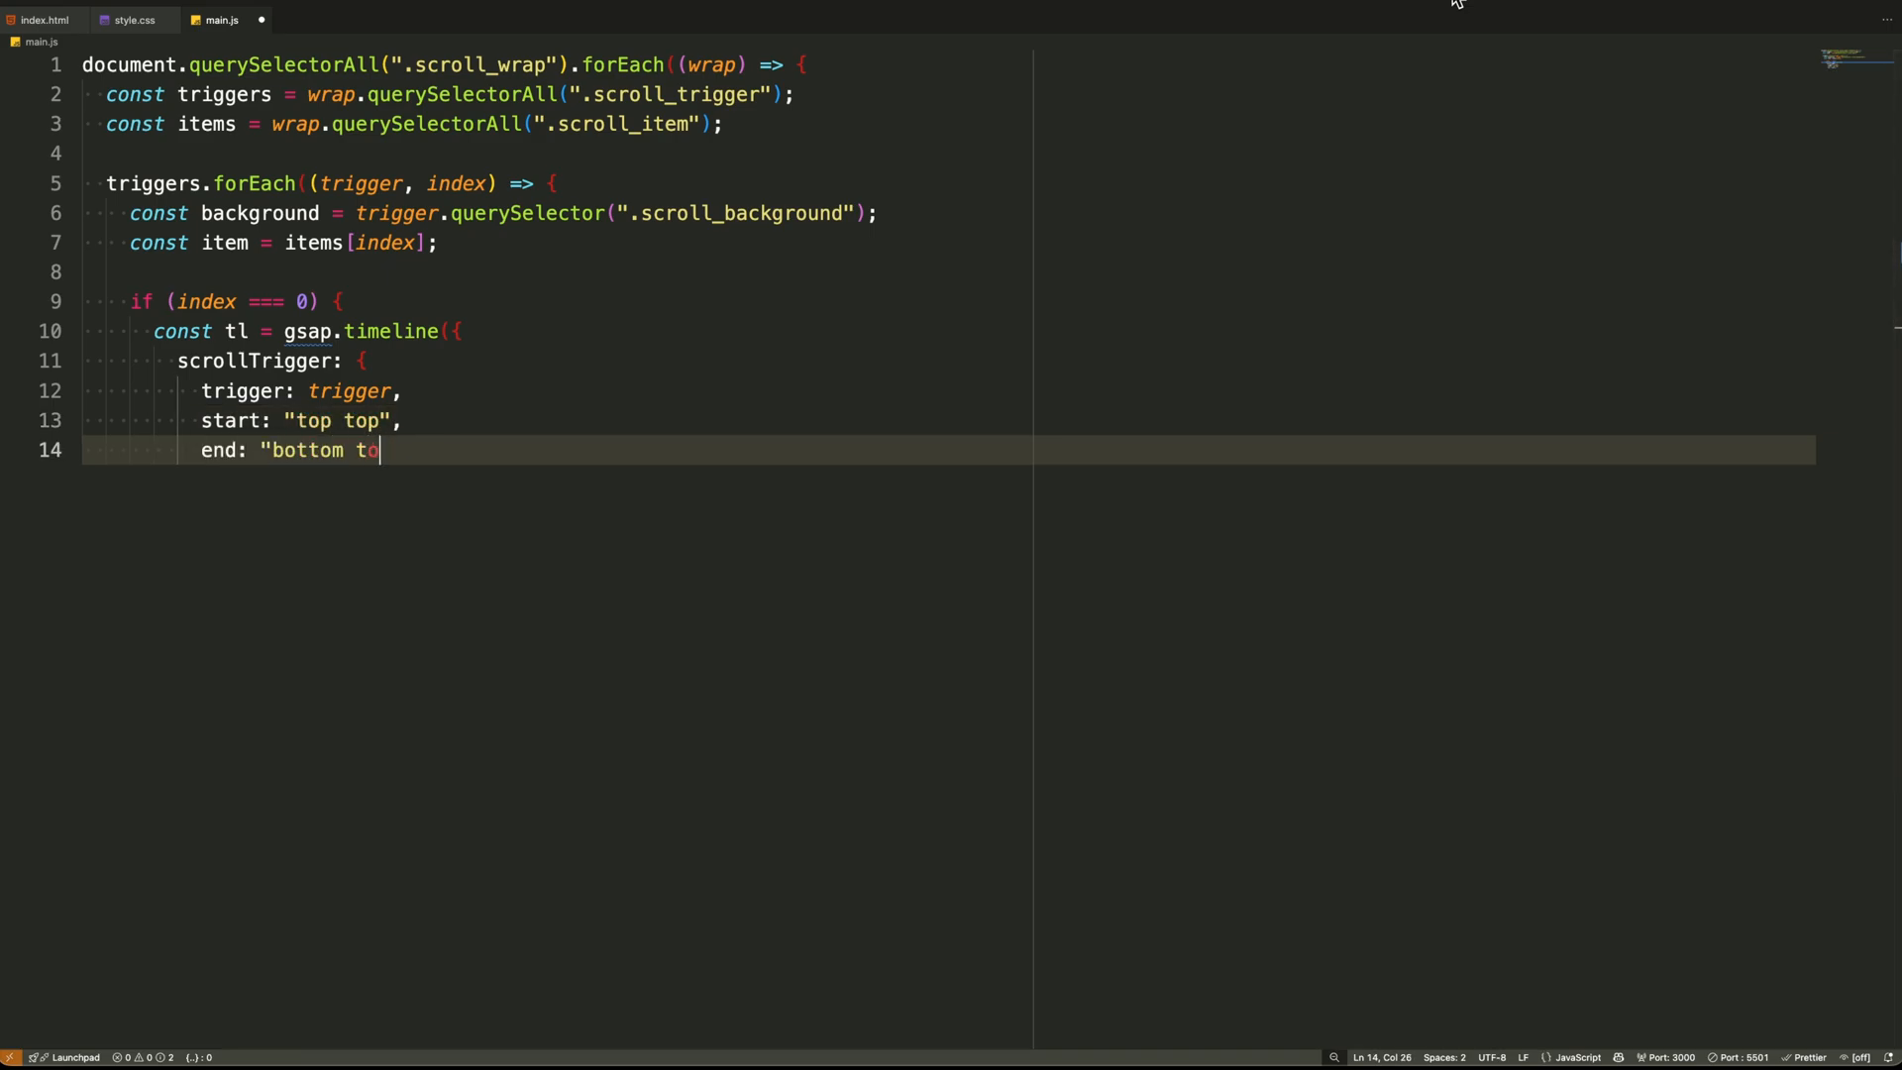
pyautogui.write('p",')
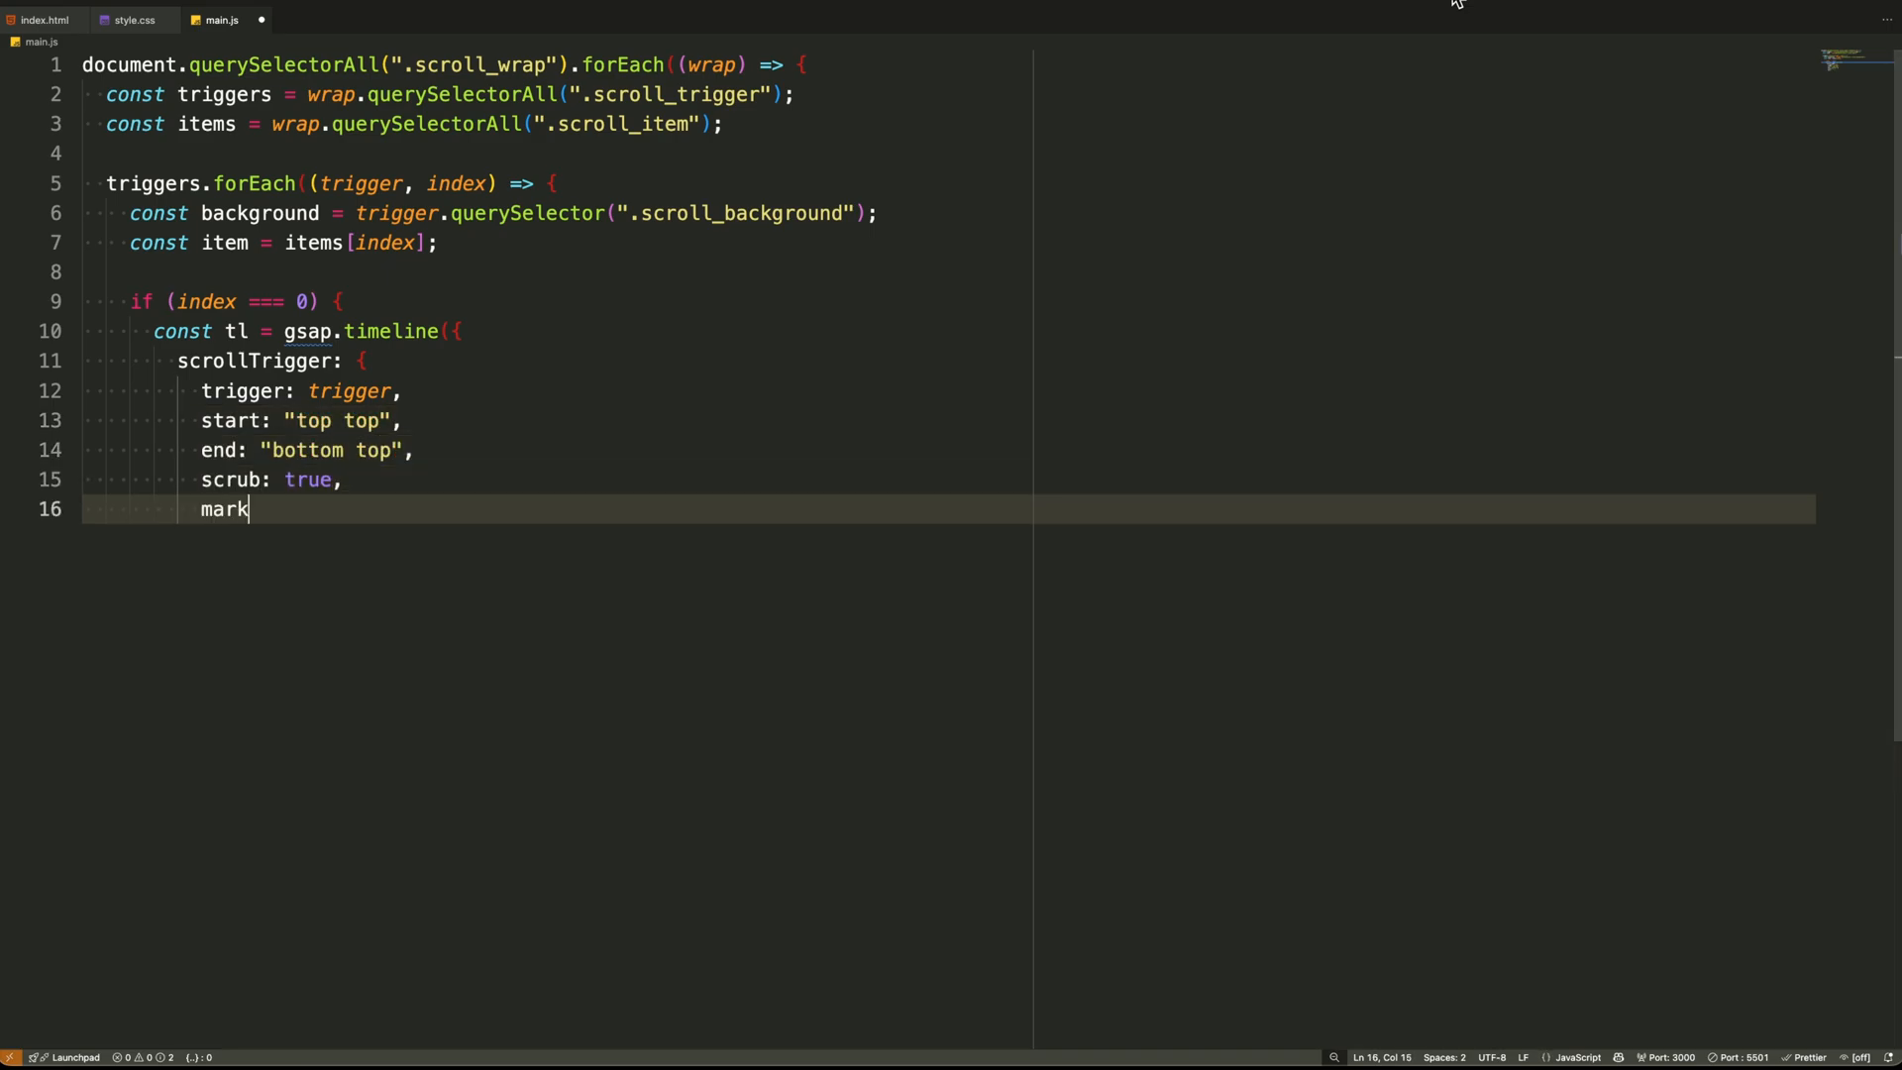
pyautogui.write('ers: true,')
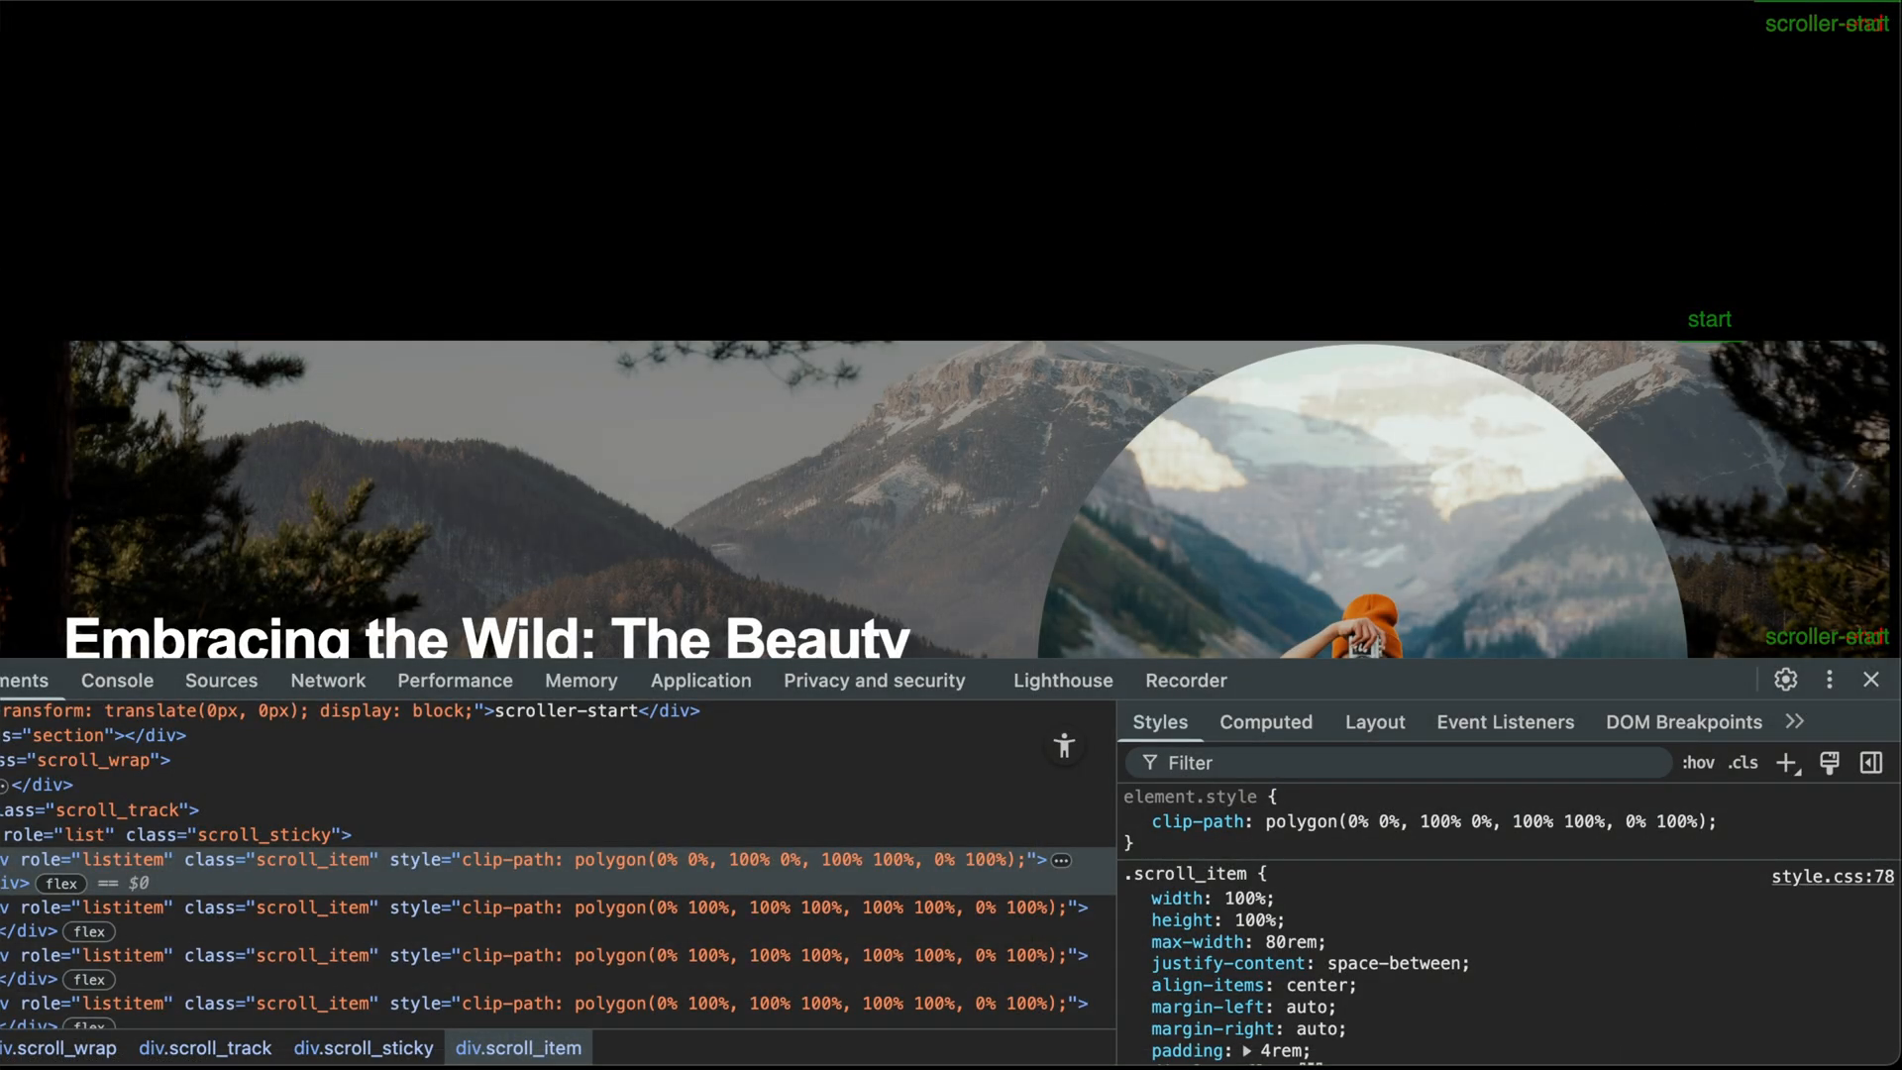
pyautogui.moveTo(1744, 368)
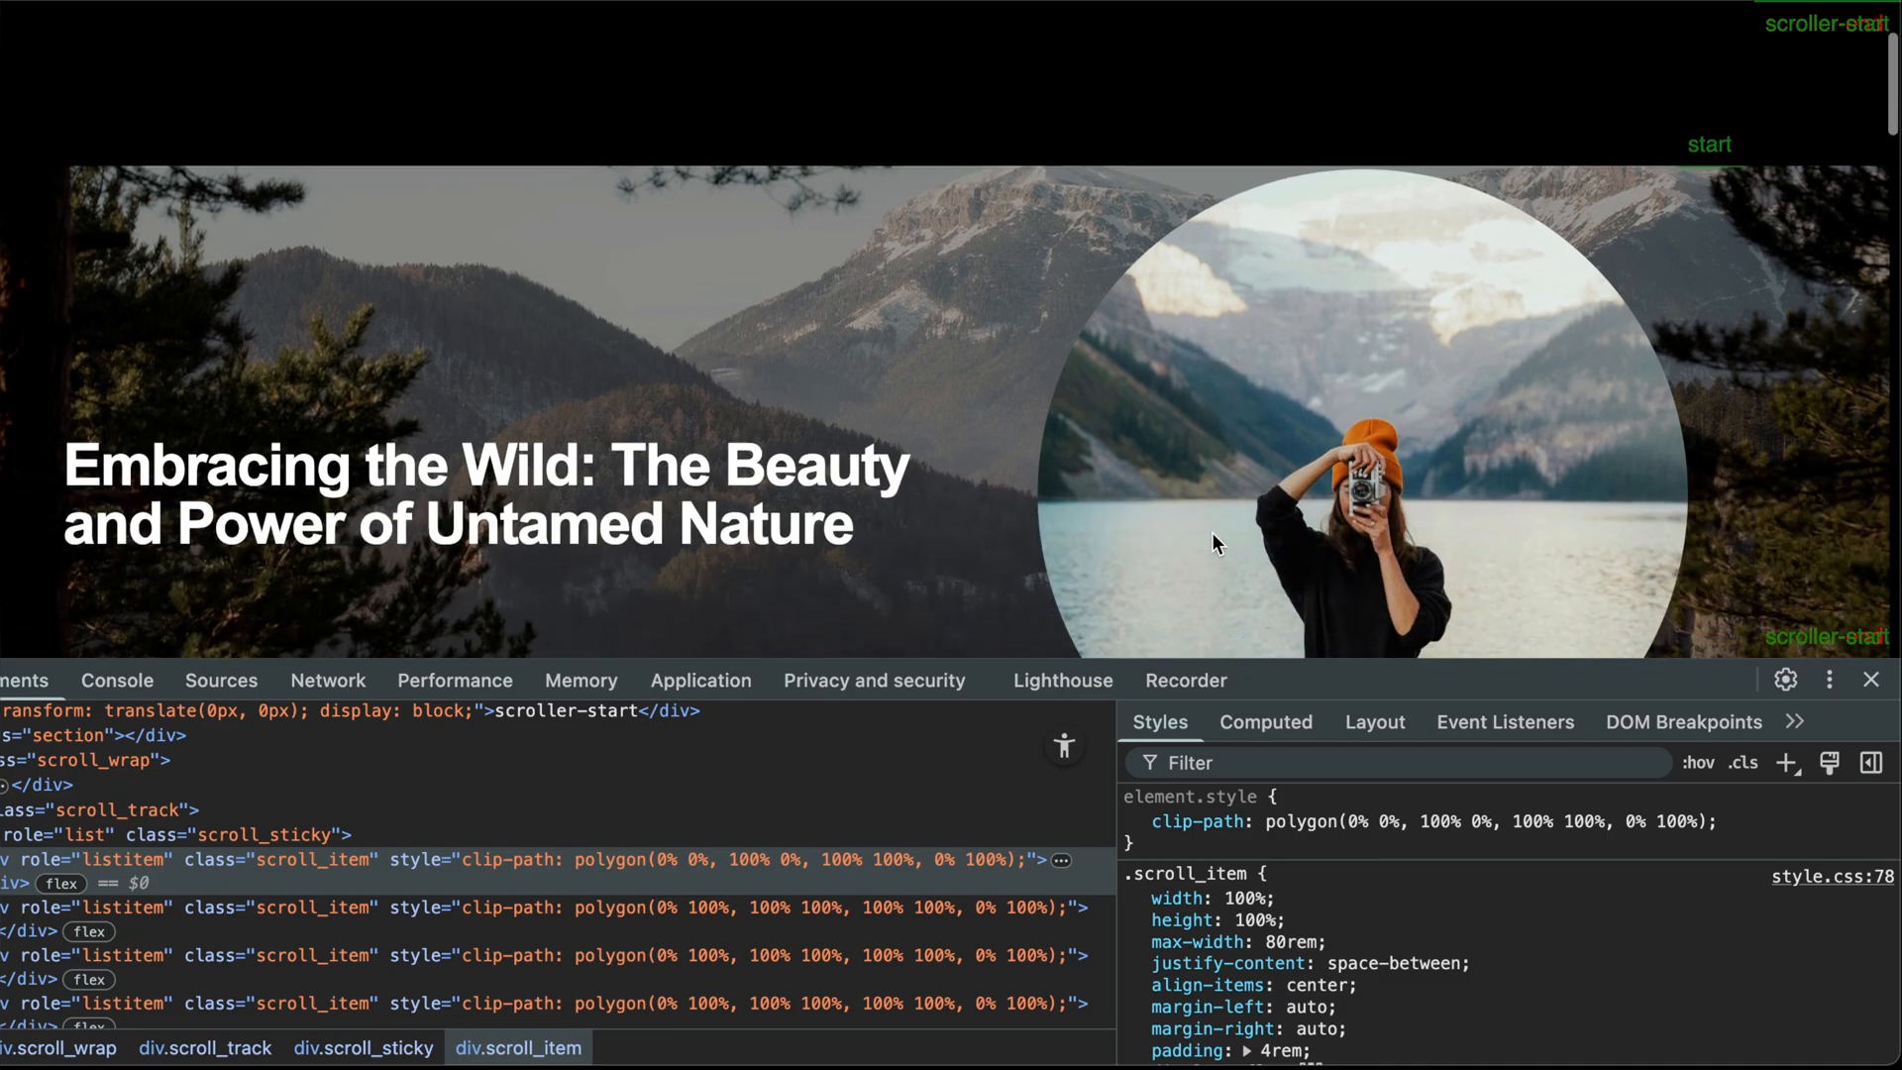
# Scroll Chrome to the 'Embracing the Wild' section and inspect its clip-path styles
pyautogui.scroll(-3)
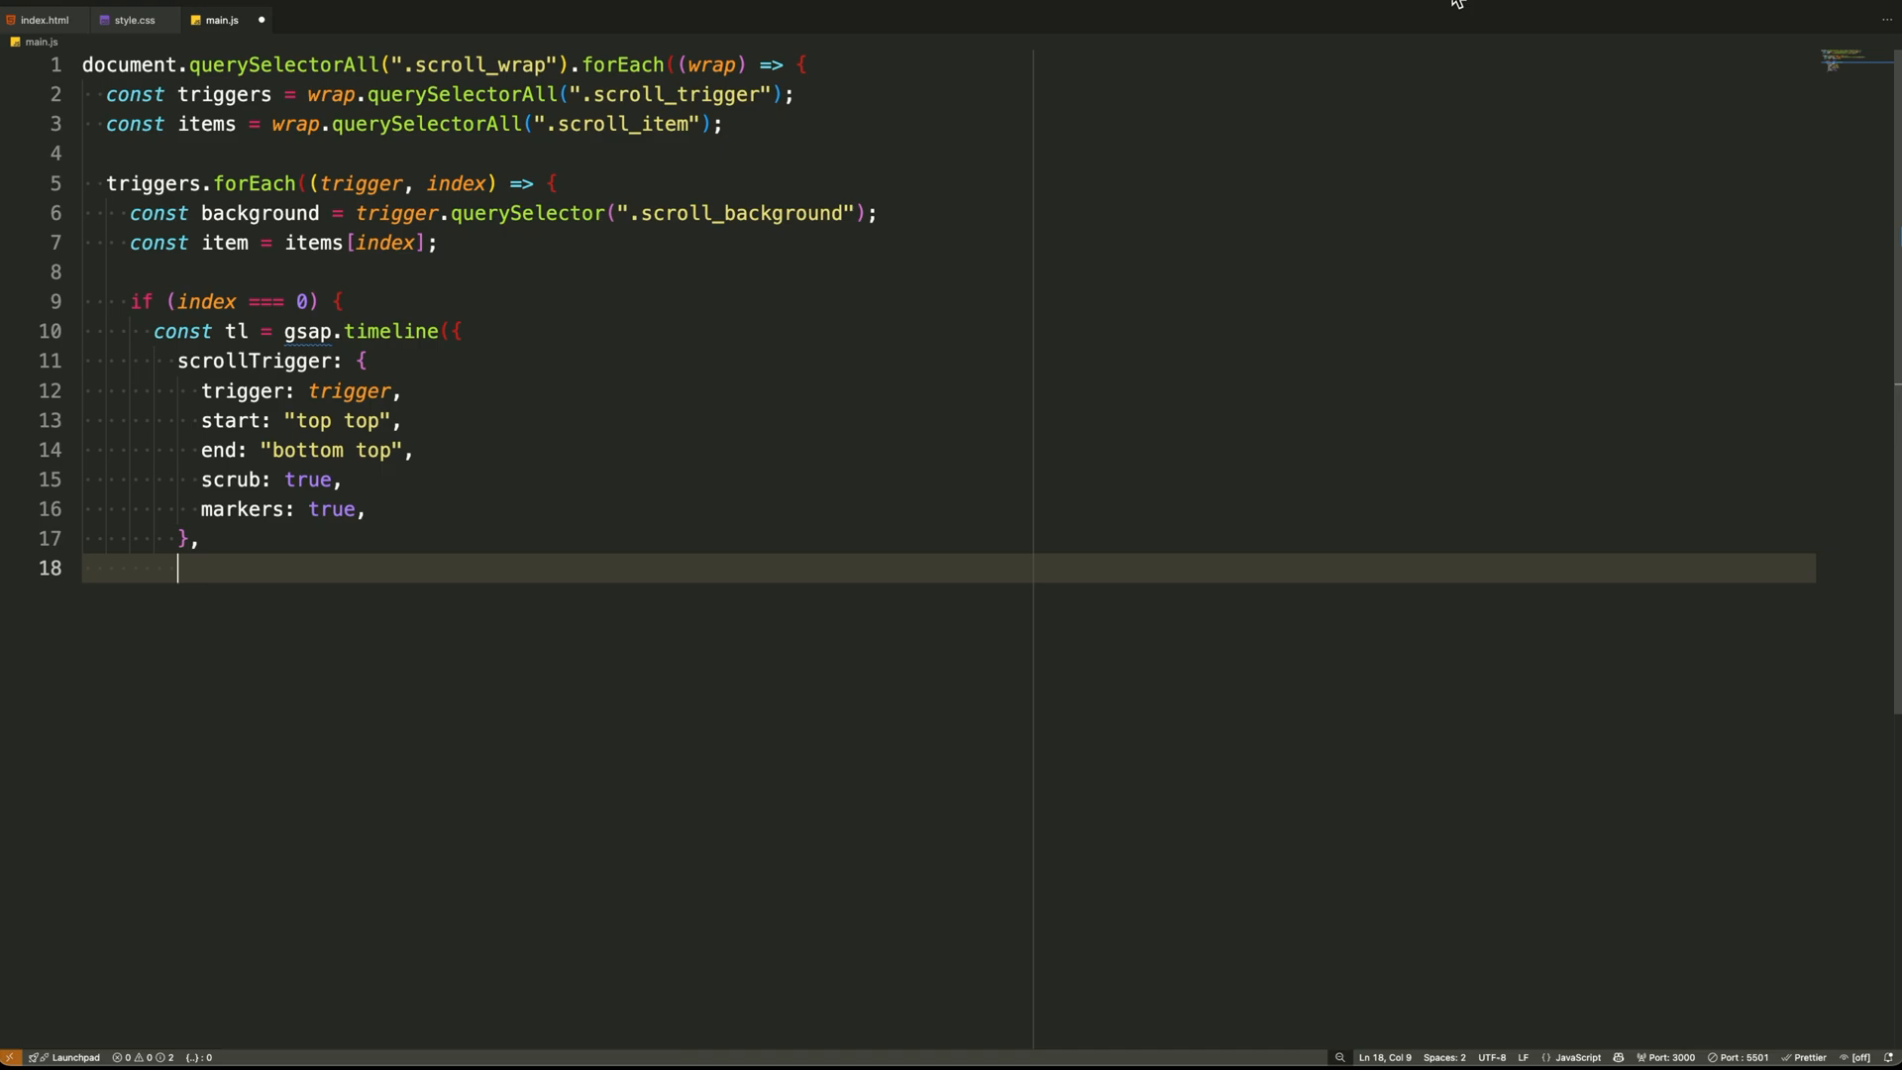
# Set the index-0 timeline defaults to ease: 'none'
pyautogui.write('defaults')
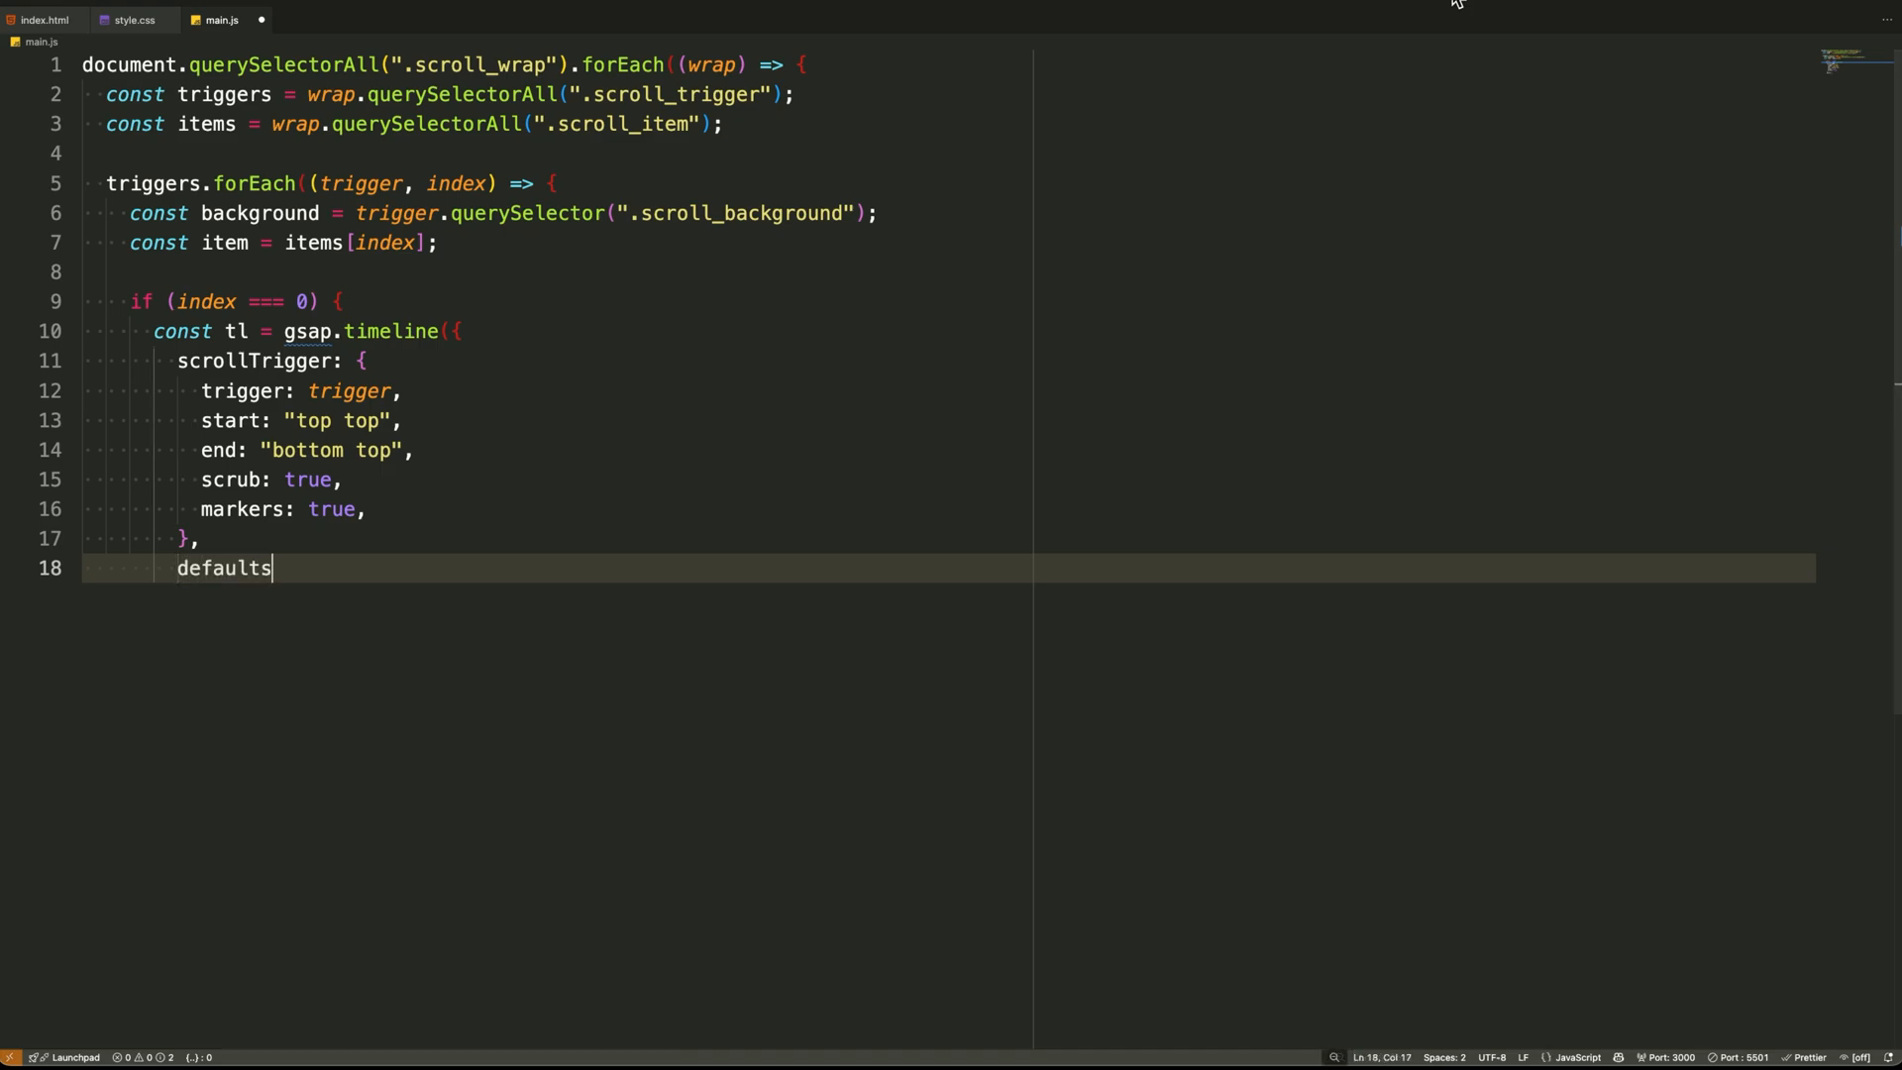
pyautogui.write(': { ease: "none" },')
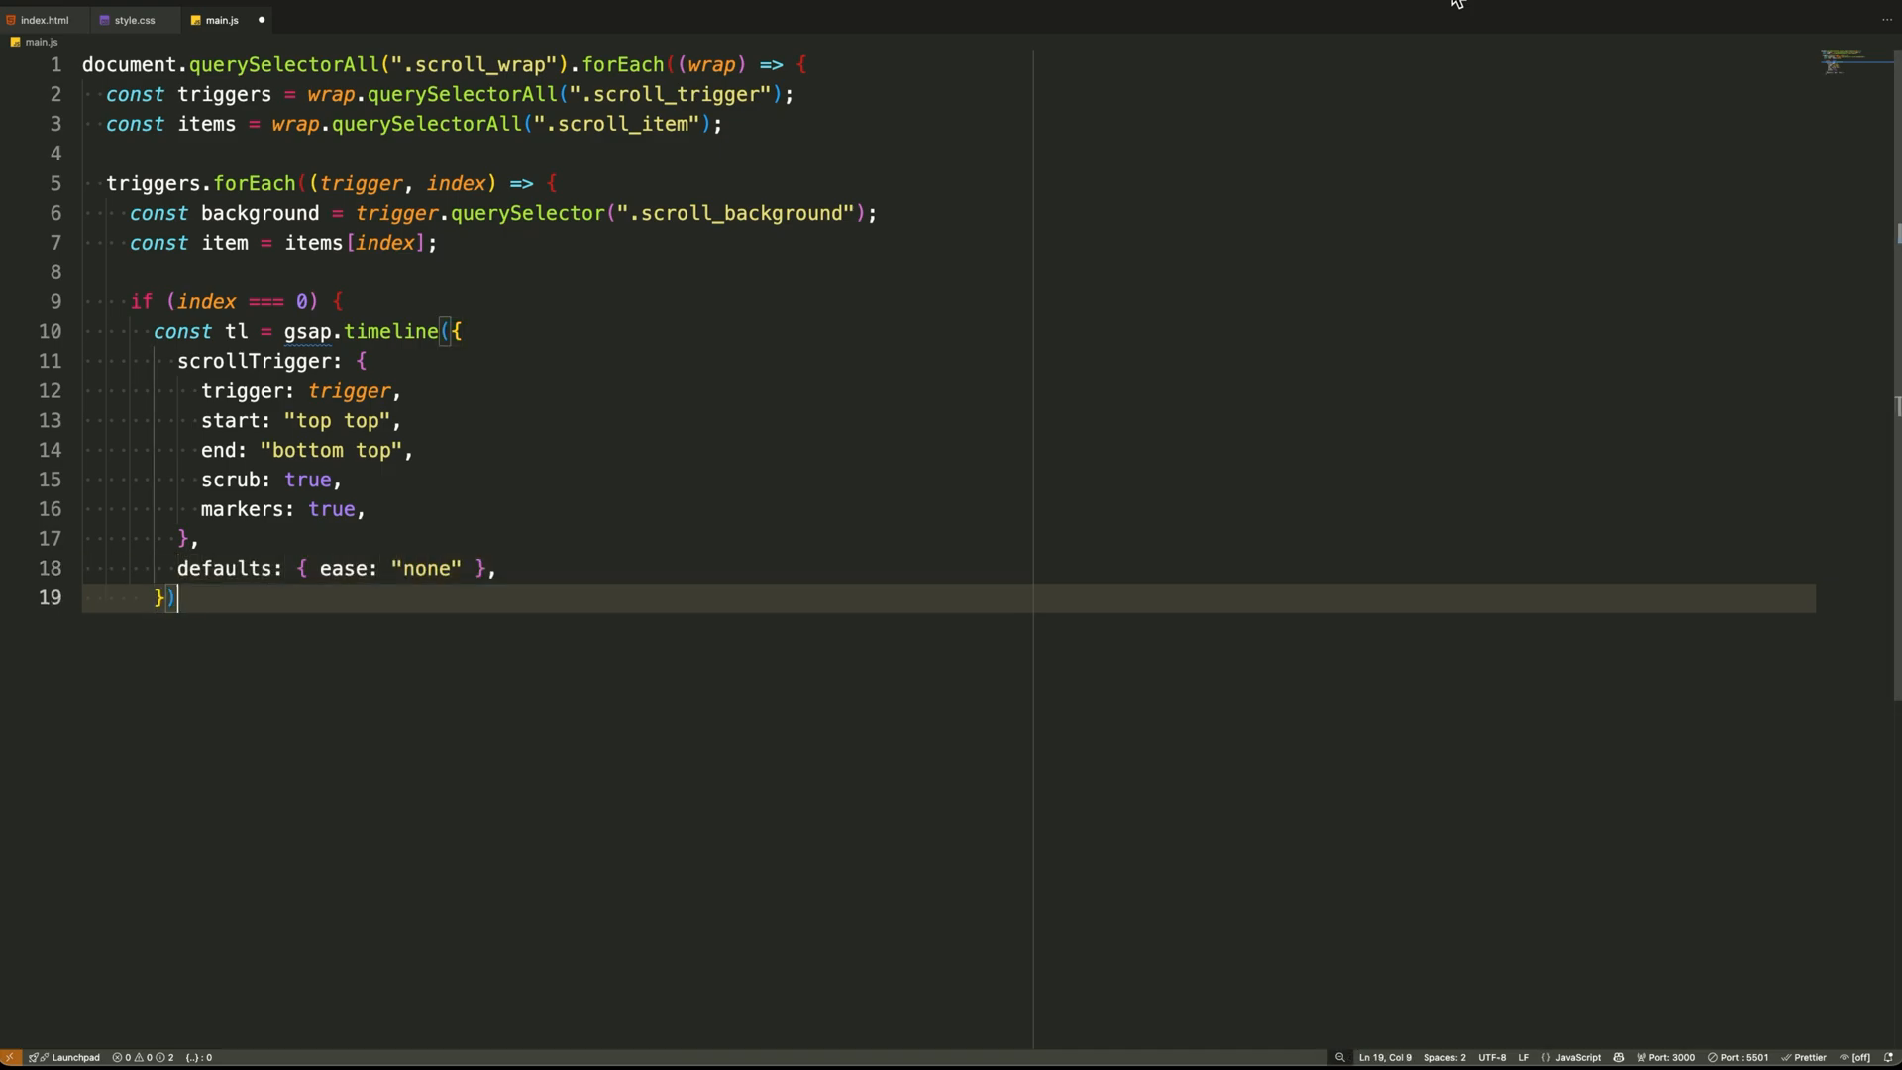
pyautogui.write(';')
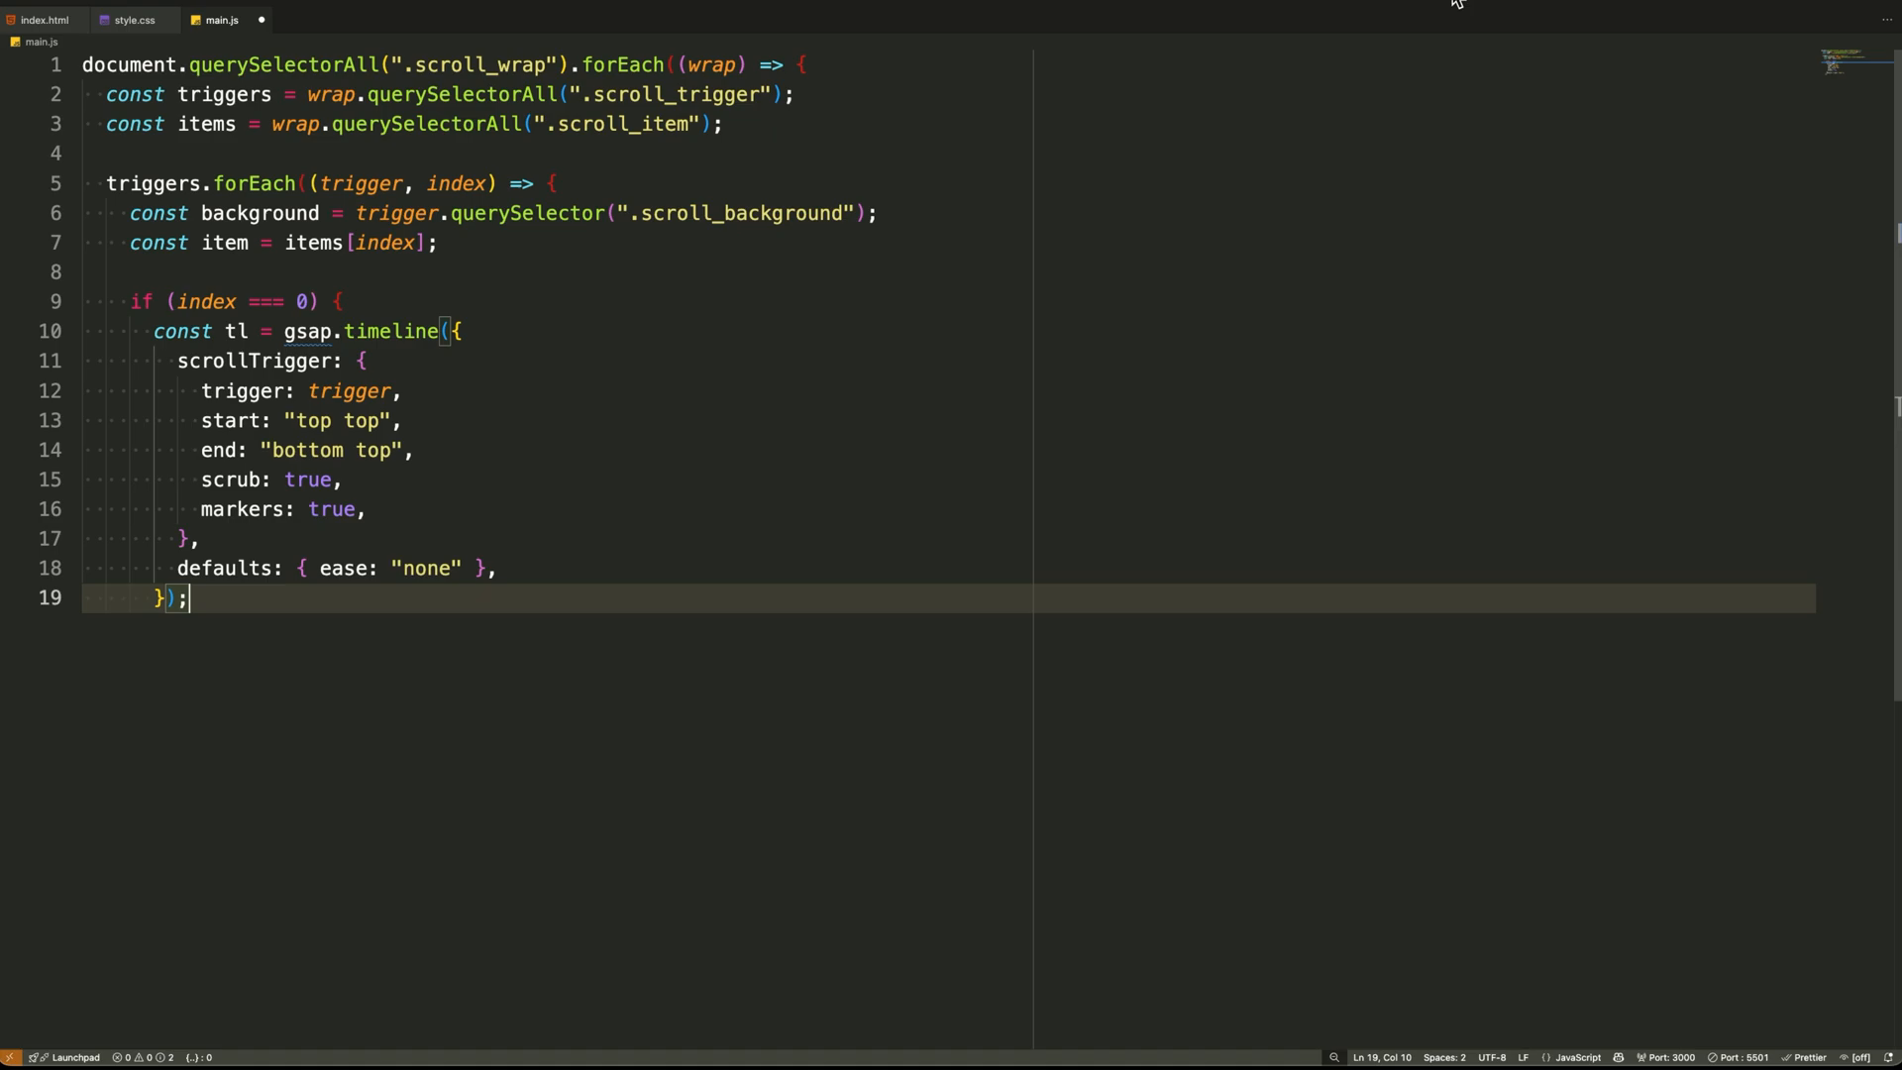
# Add tl.fromTo tweening the item's clipPath from the full polygon toward a collapsed polygon
pyautogui.write('tl.fromT')
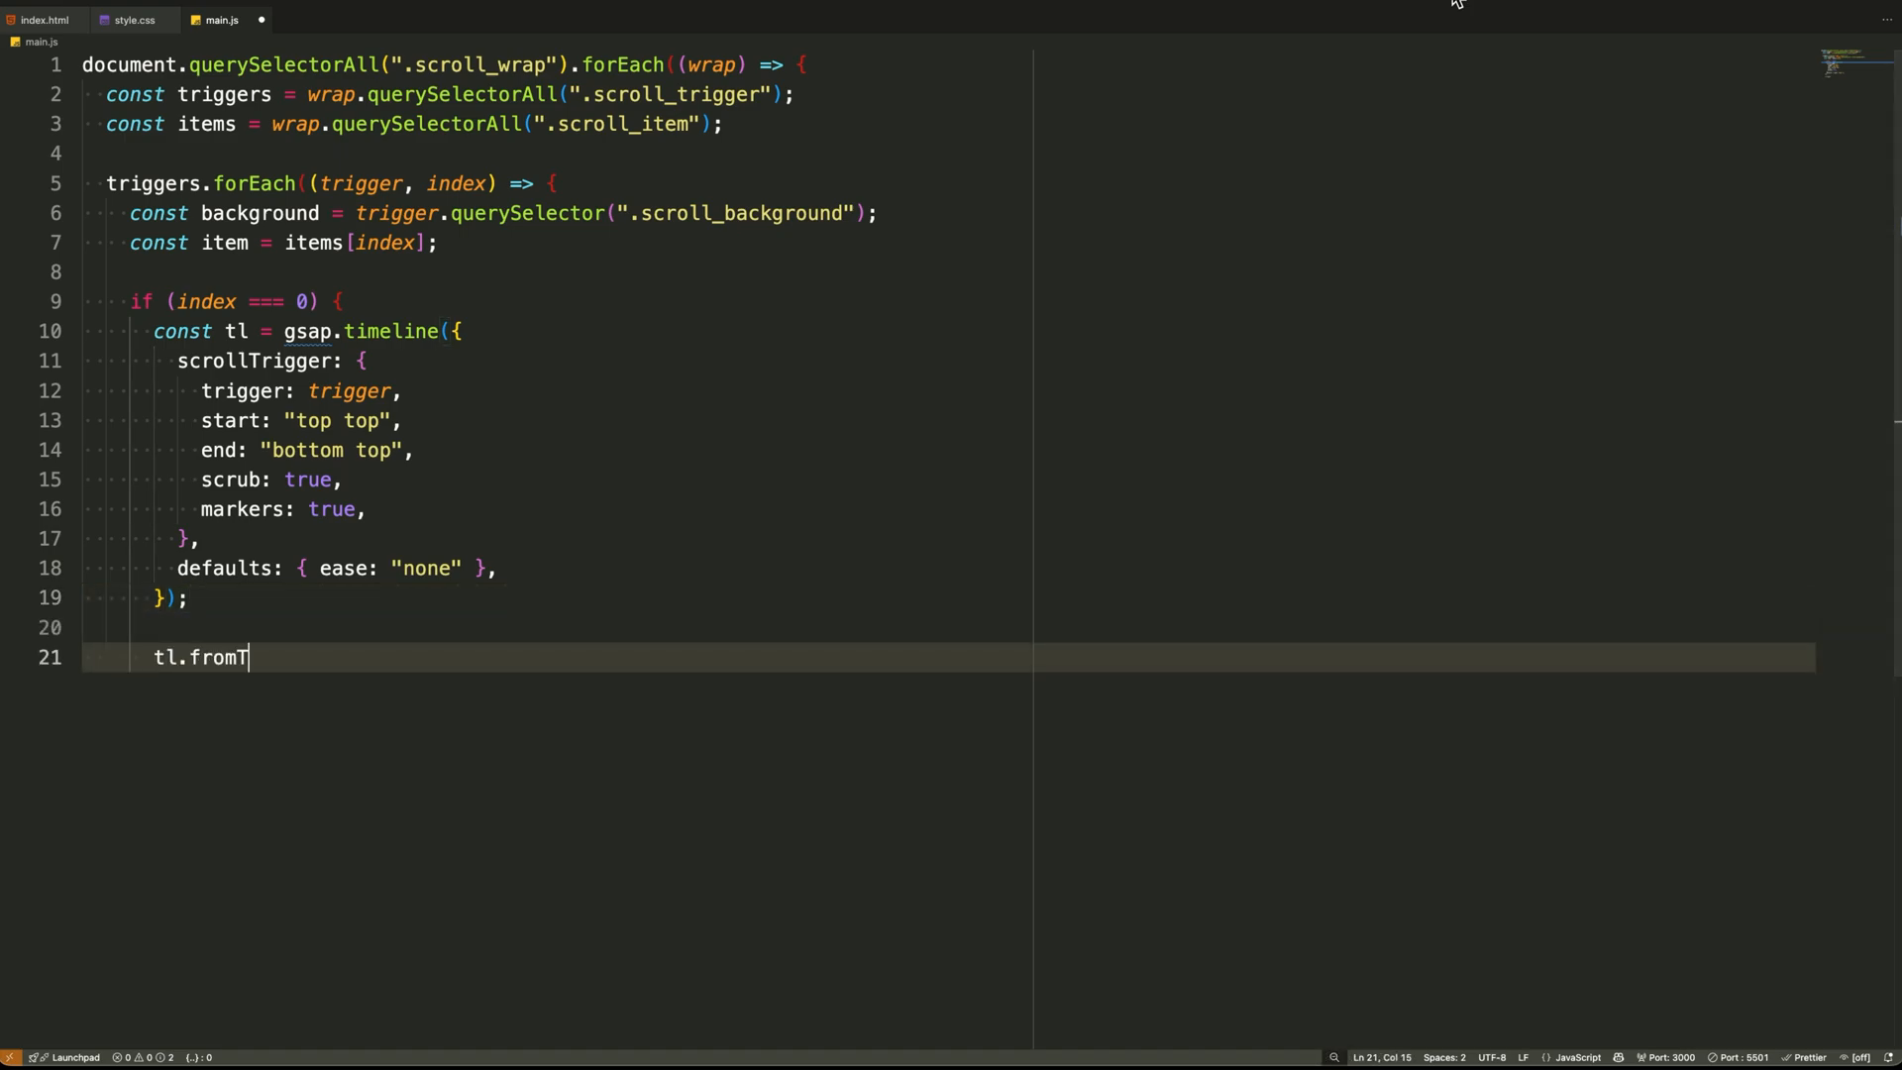
pyautogui.write('o(')
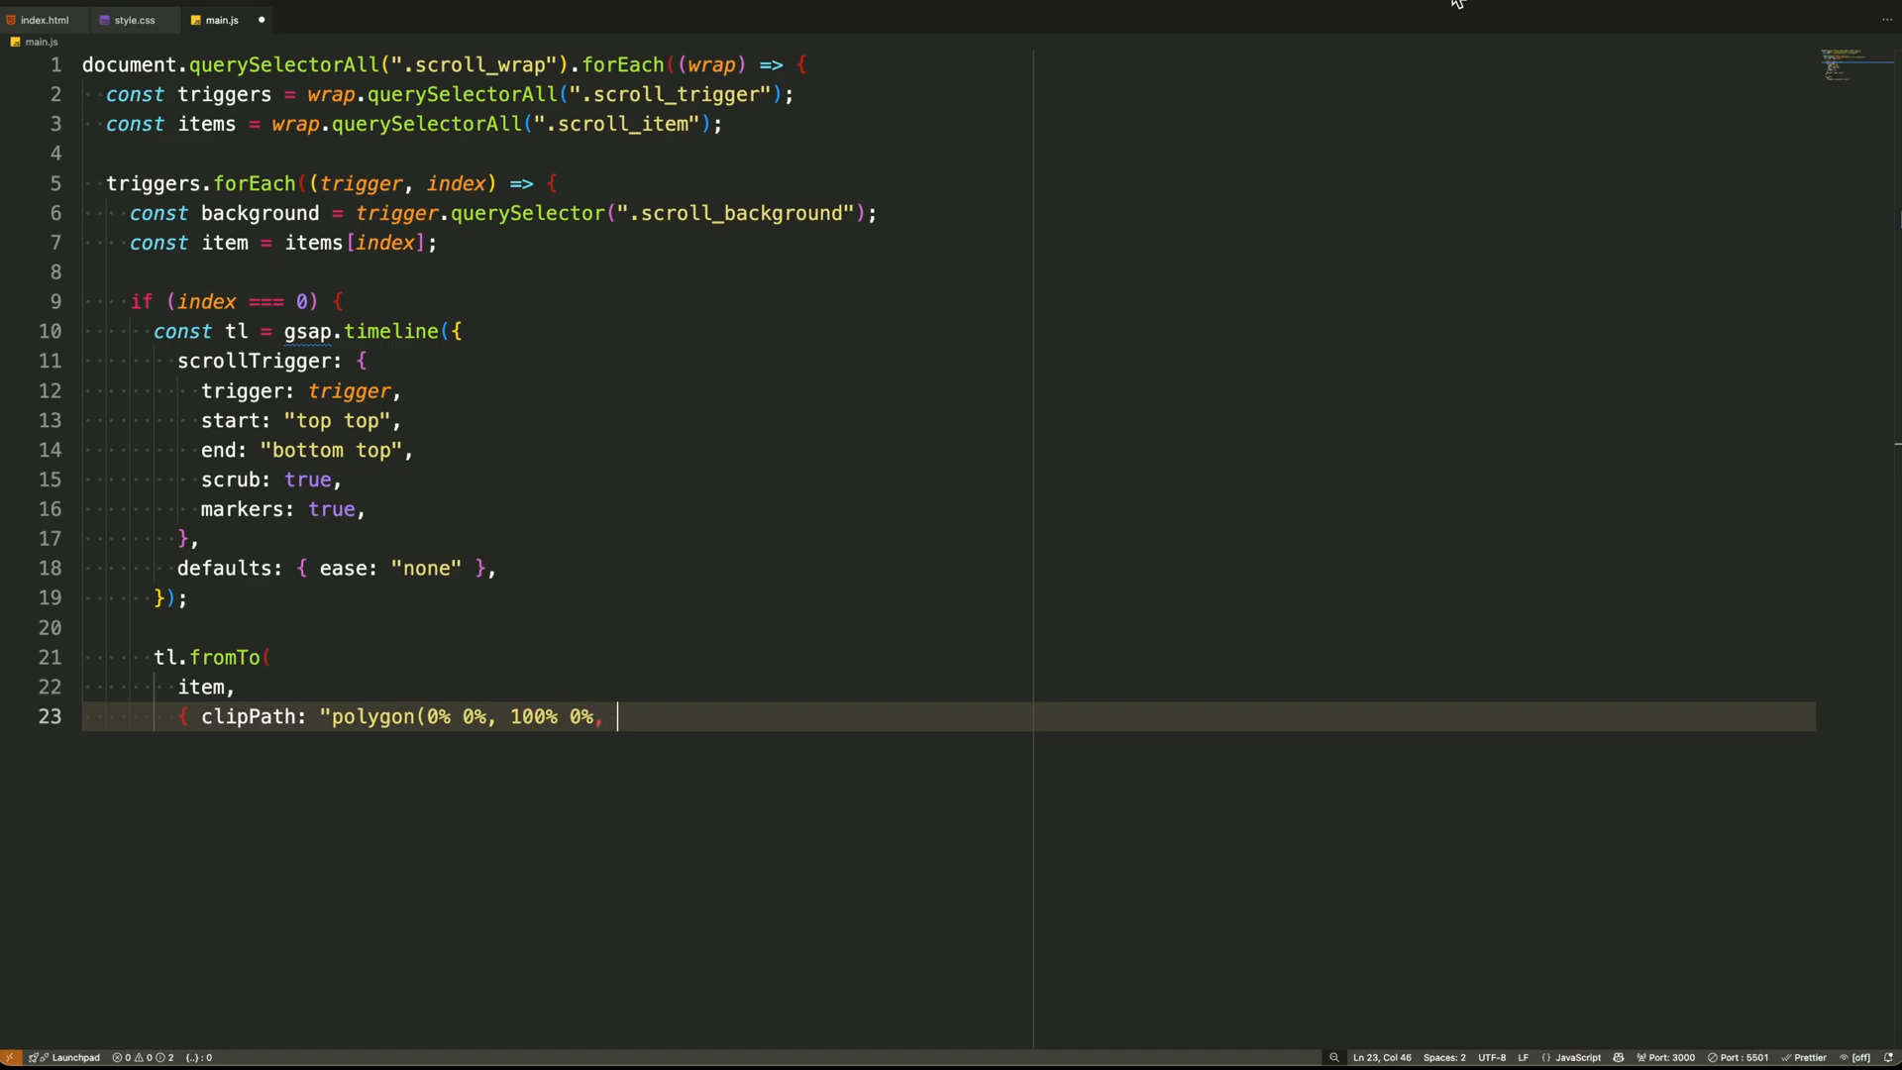
pyautogui.write('100% 100%, 0% 100%)" },')
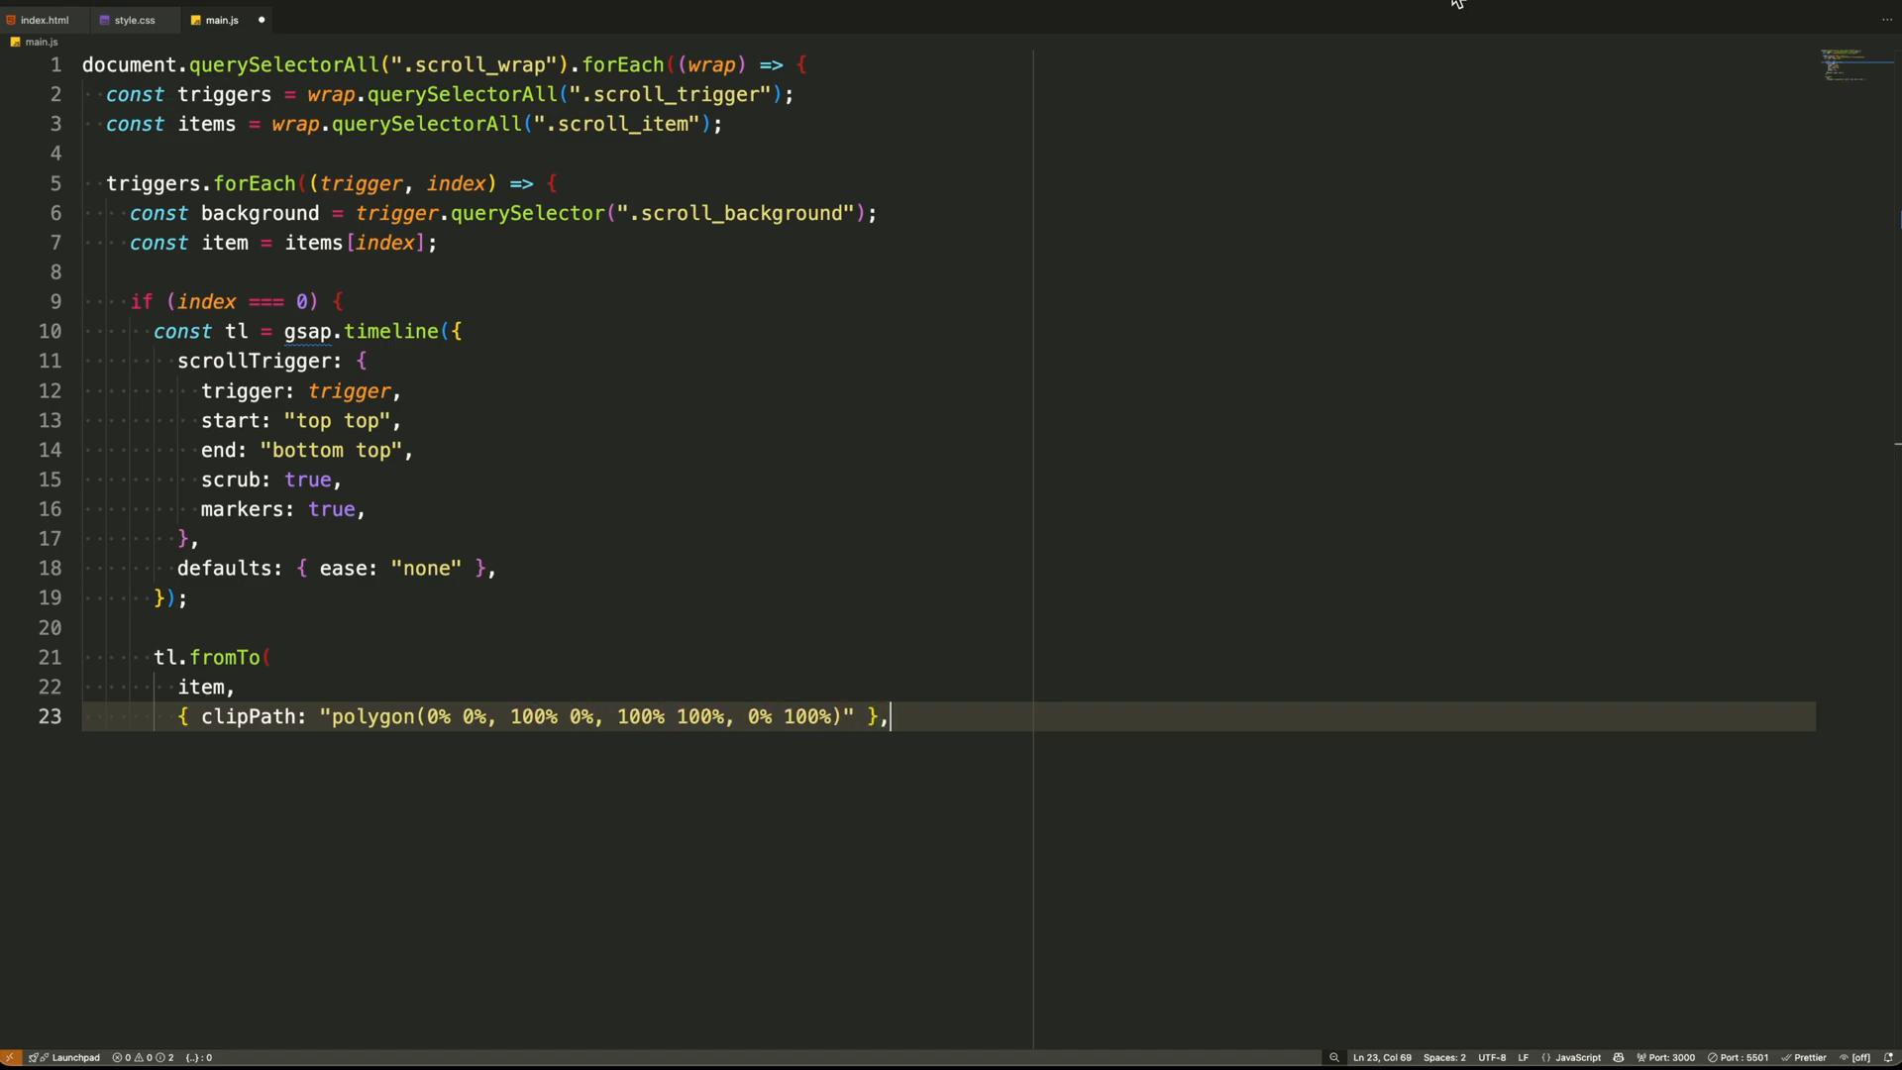
pyautogui.write('{ clipPath: "polygon(0')
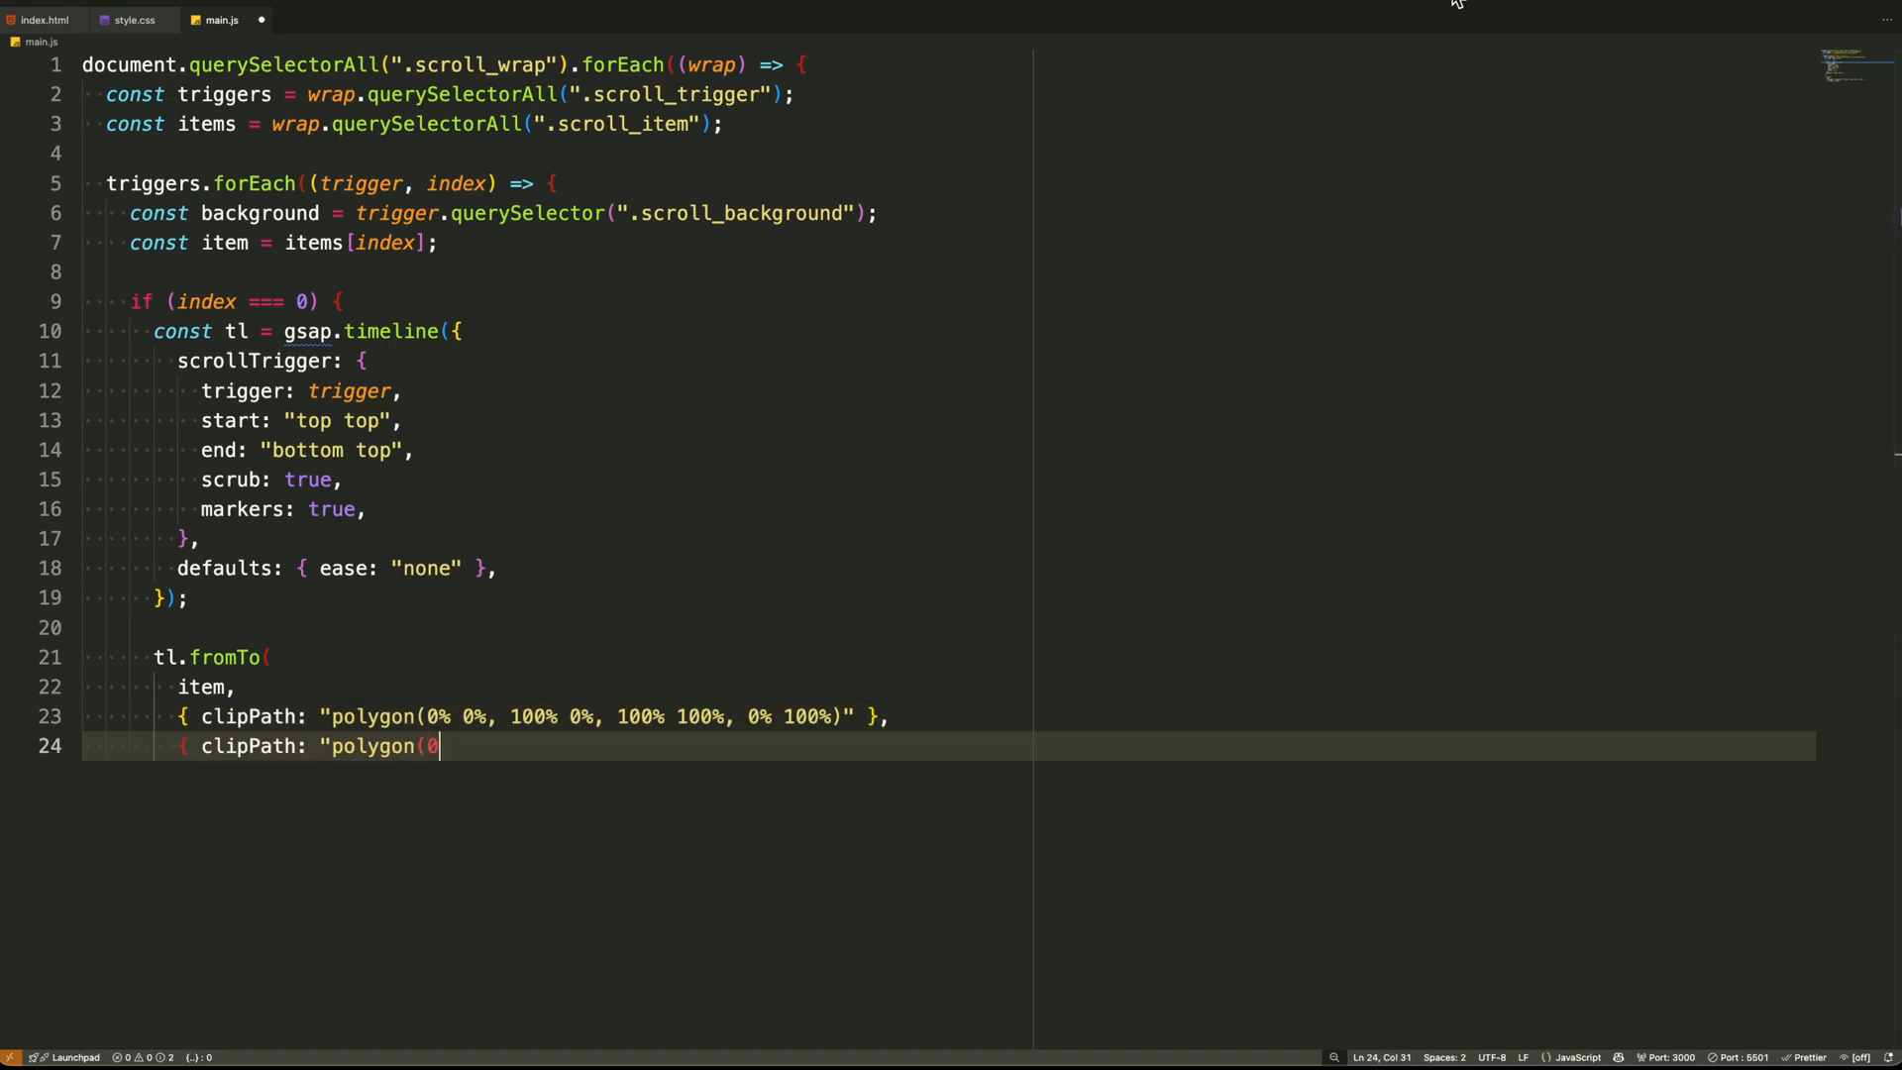
pyautogui.write('0% 0%, 100% 0%, 100% 0%, 0% 0%)" }')
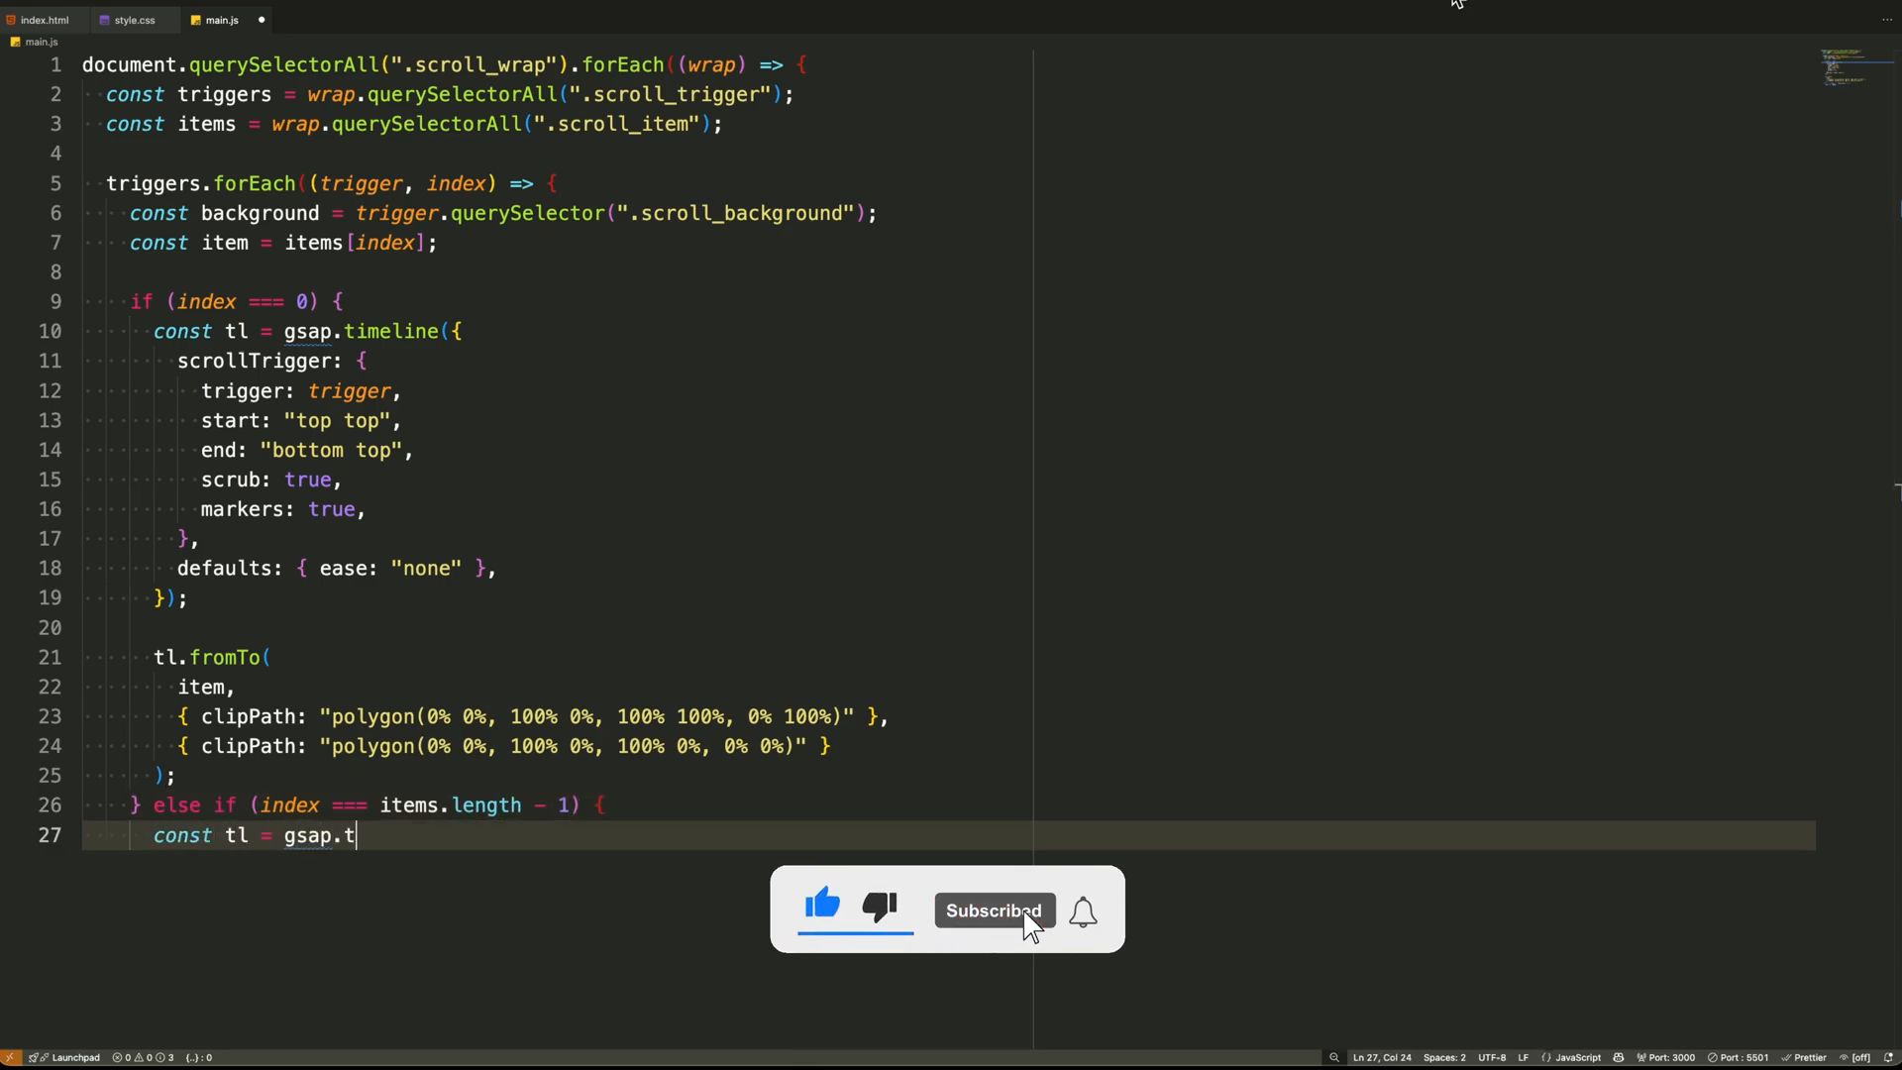
# Build the last-item gsap.timeline with a top bottom to bottom bottom scrollTrigger and ease 'none'
pyautogui.write('imeline({')
pyautogui.write('d')
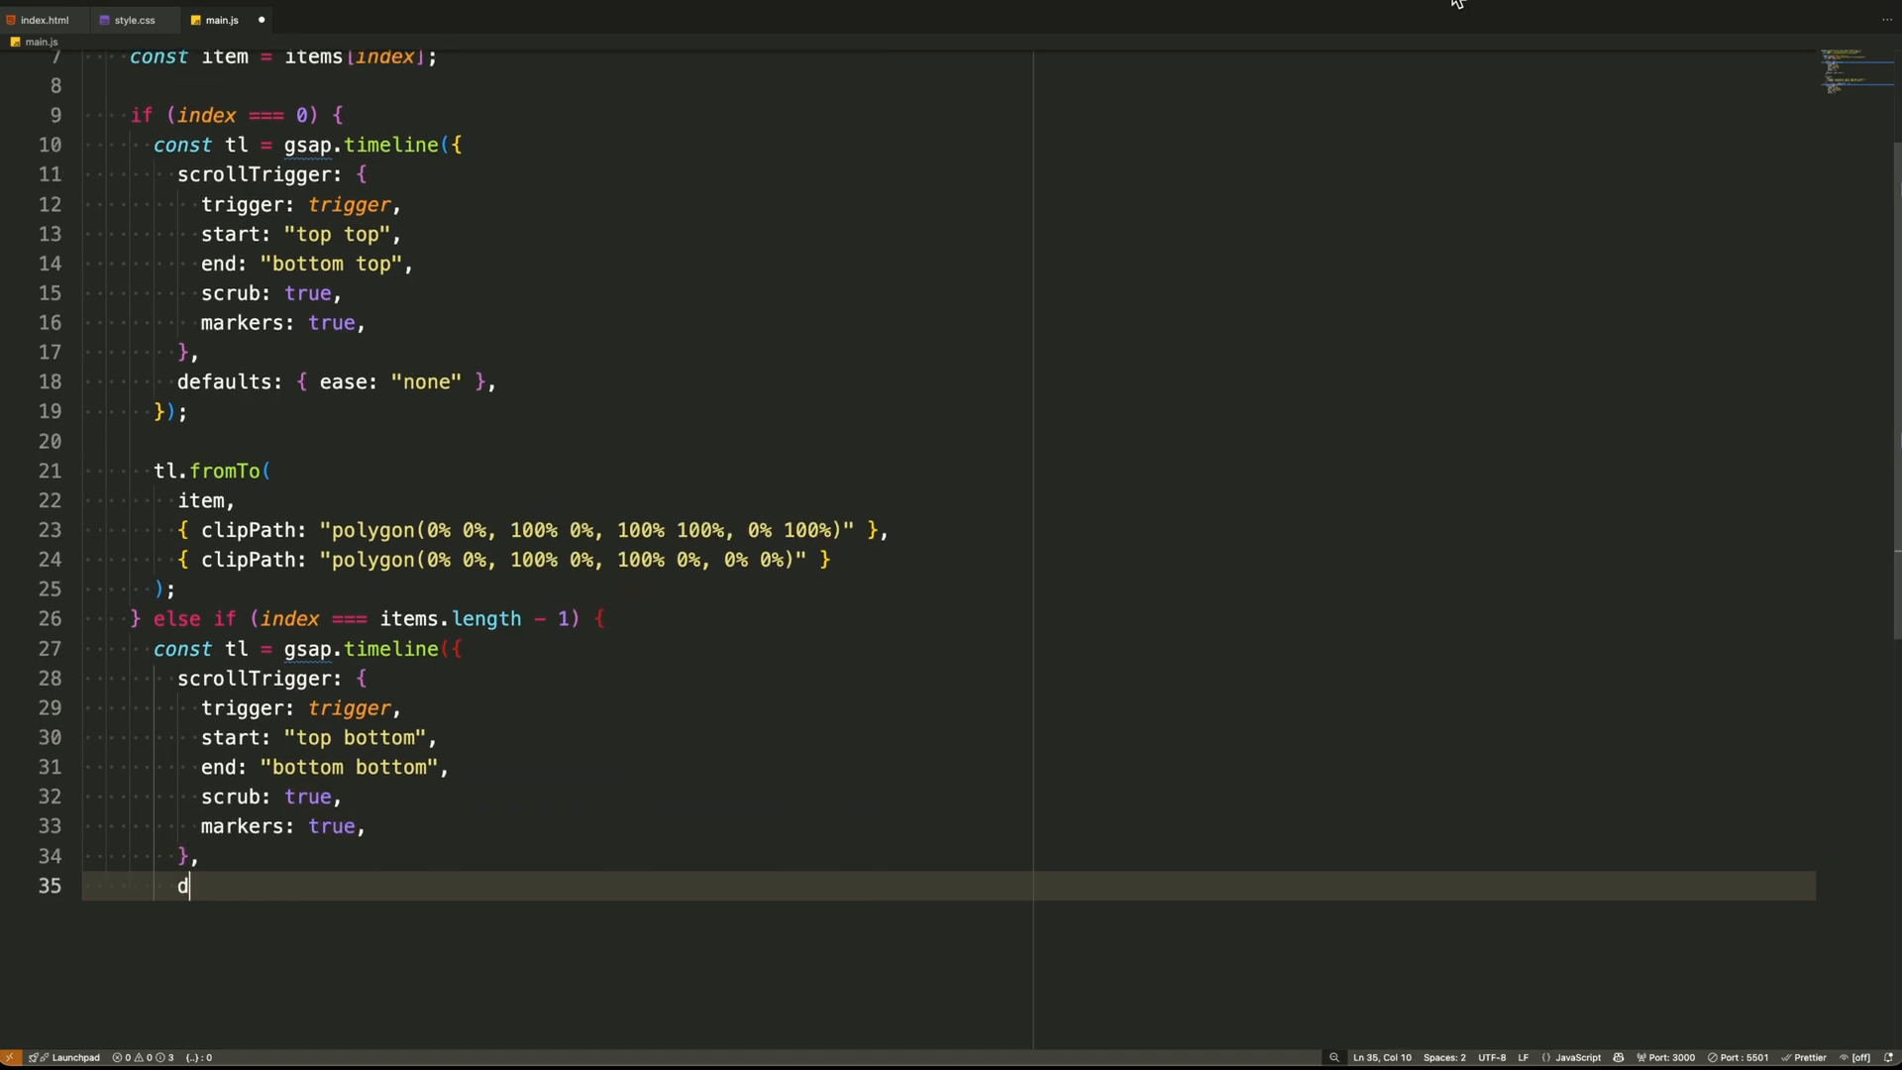
pyautogui.write('efaults: { ease: "none" }')
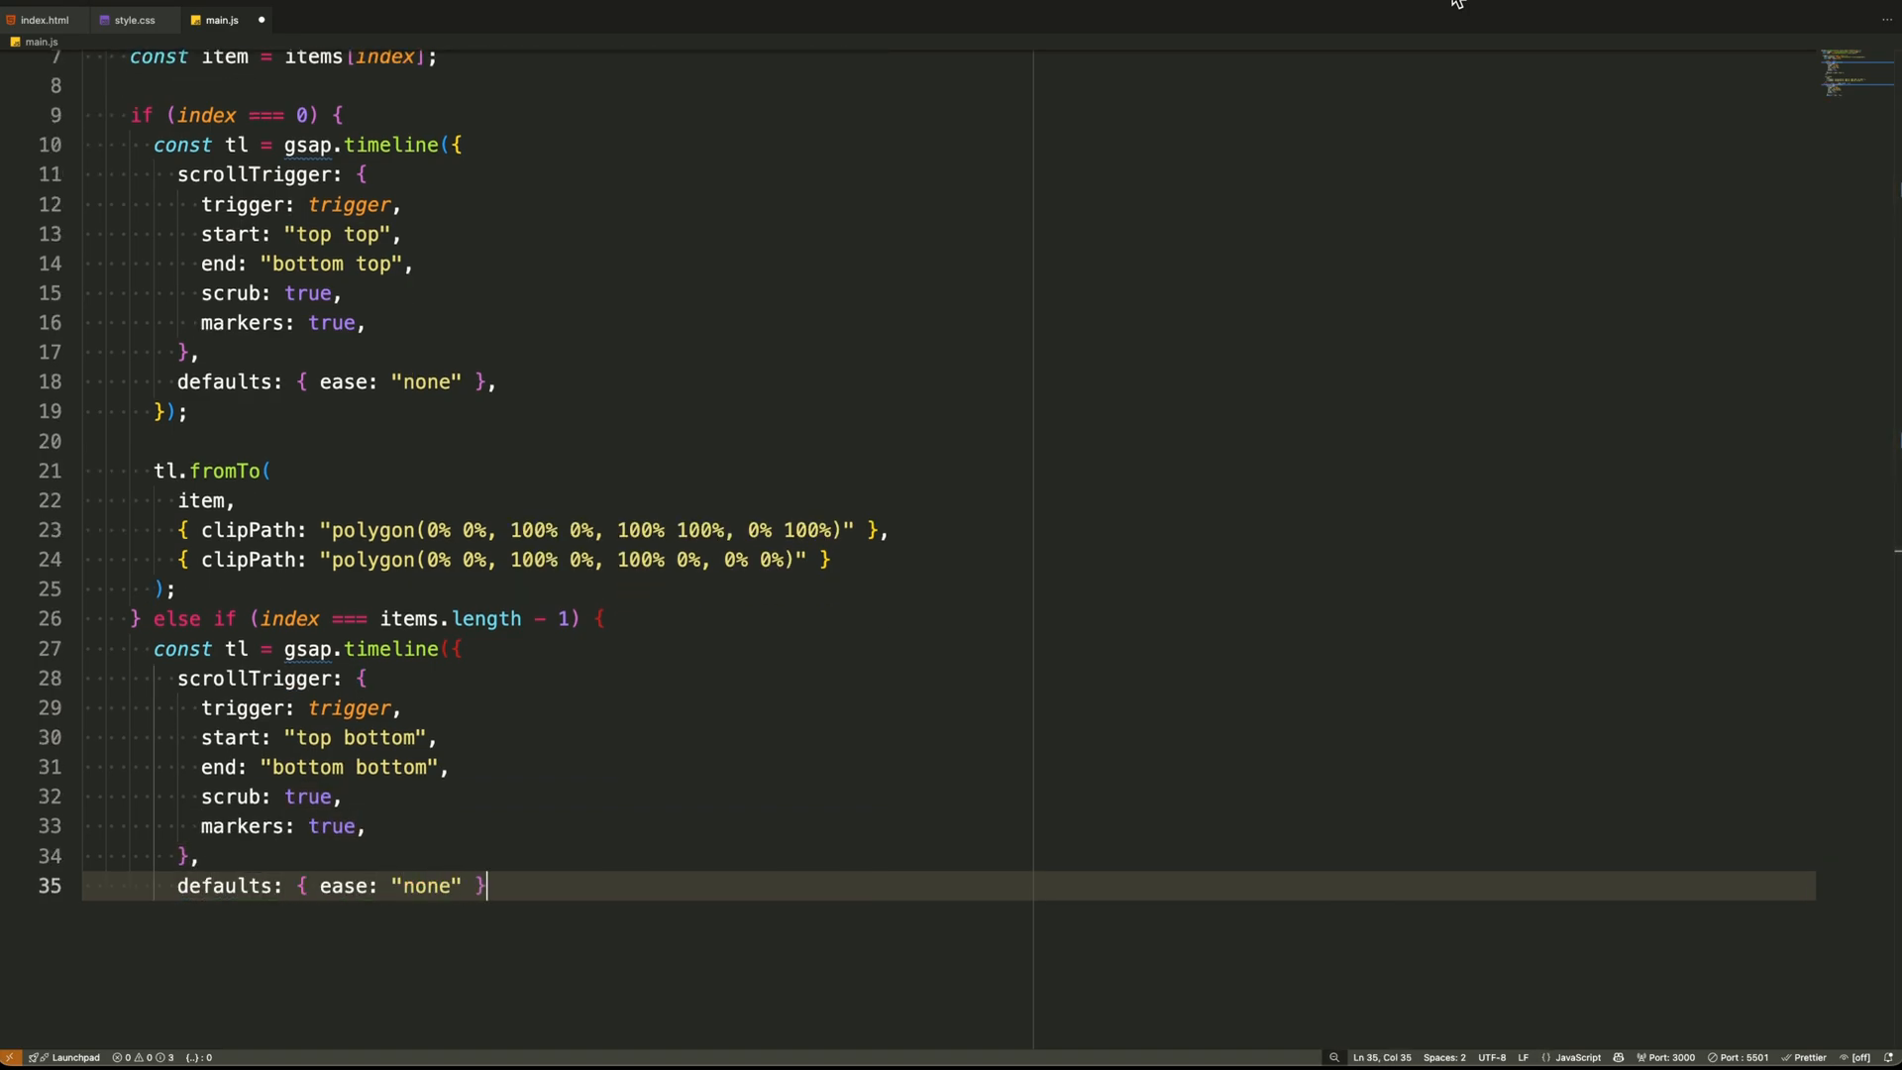
pyautogui.write('});')
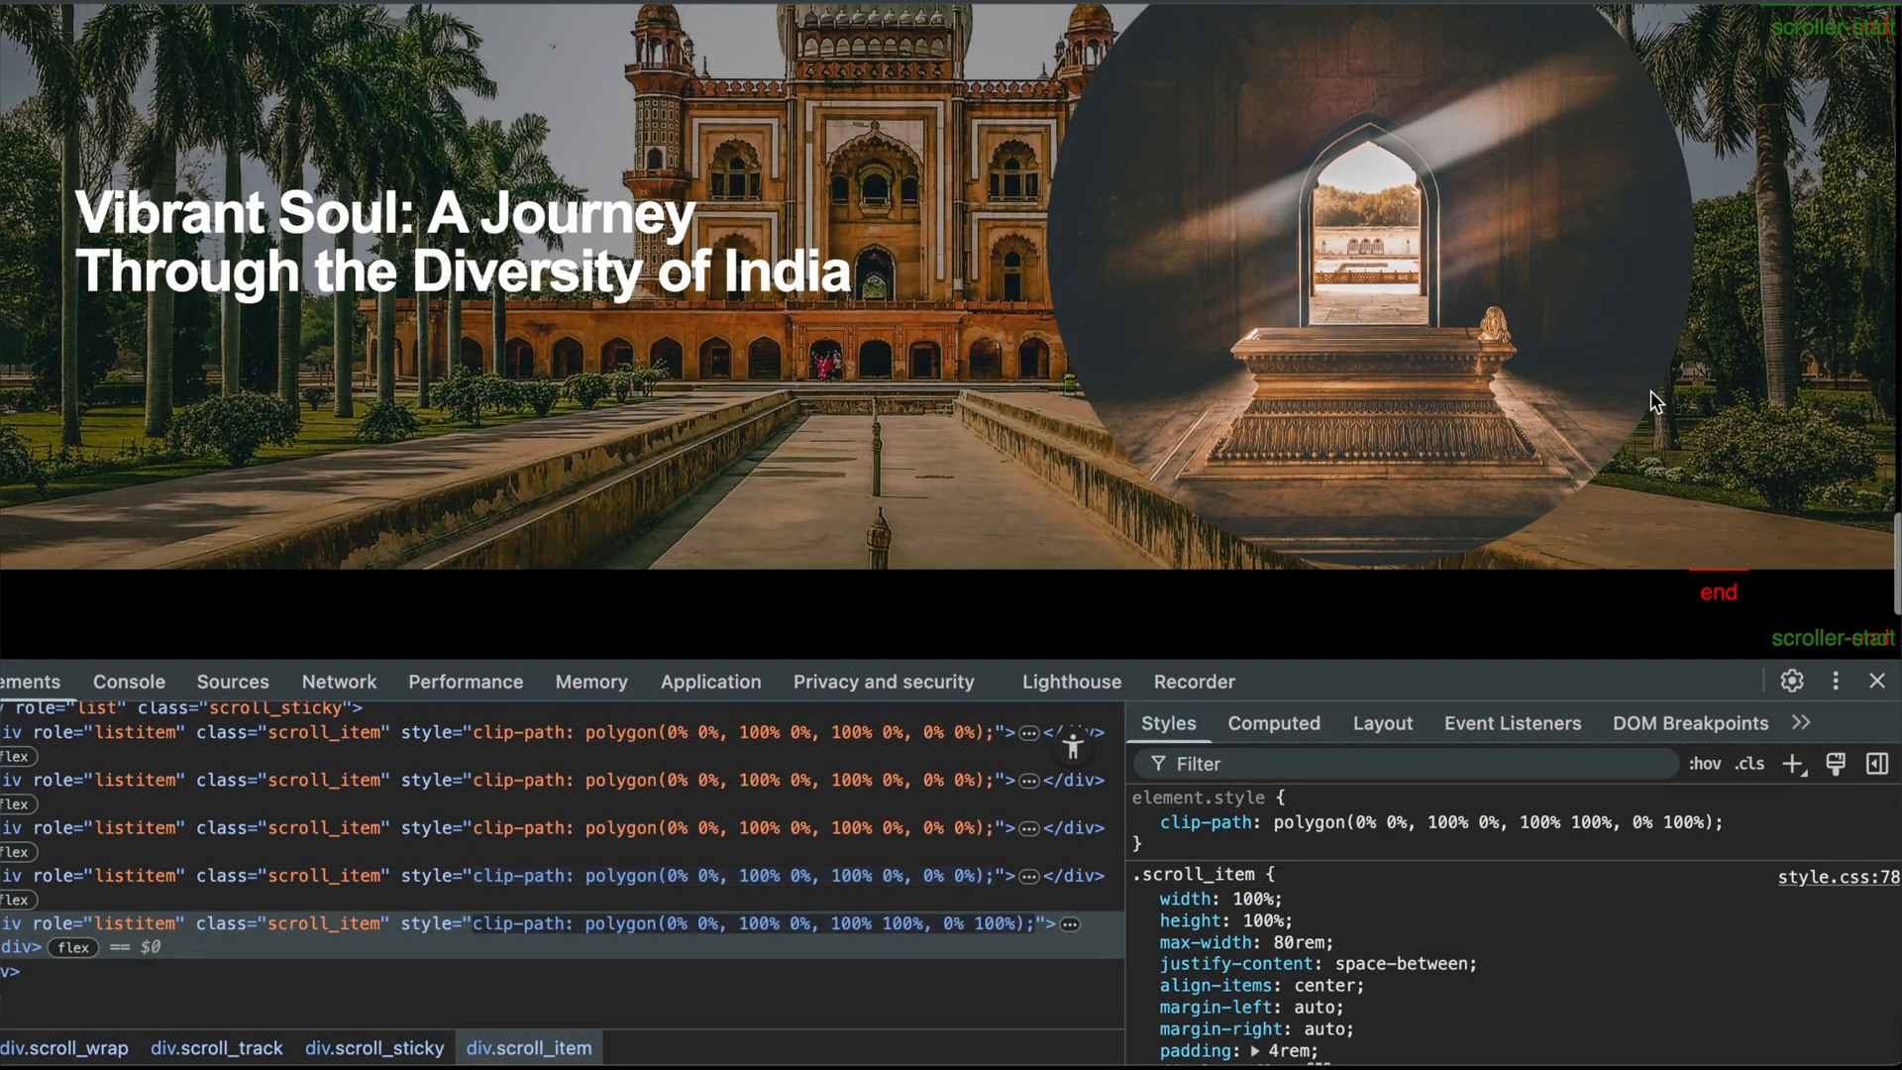
# Scroll the France slide in Chrome to watch its clip-path reveal
pyautogui.scroll(-3)
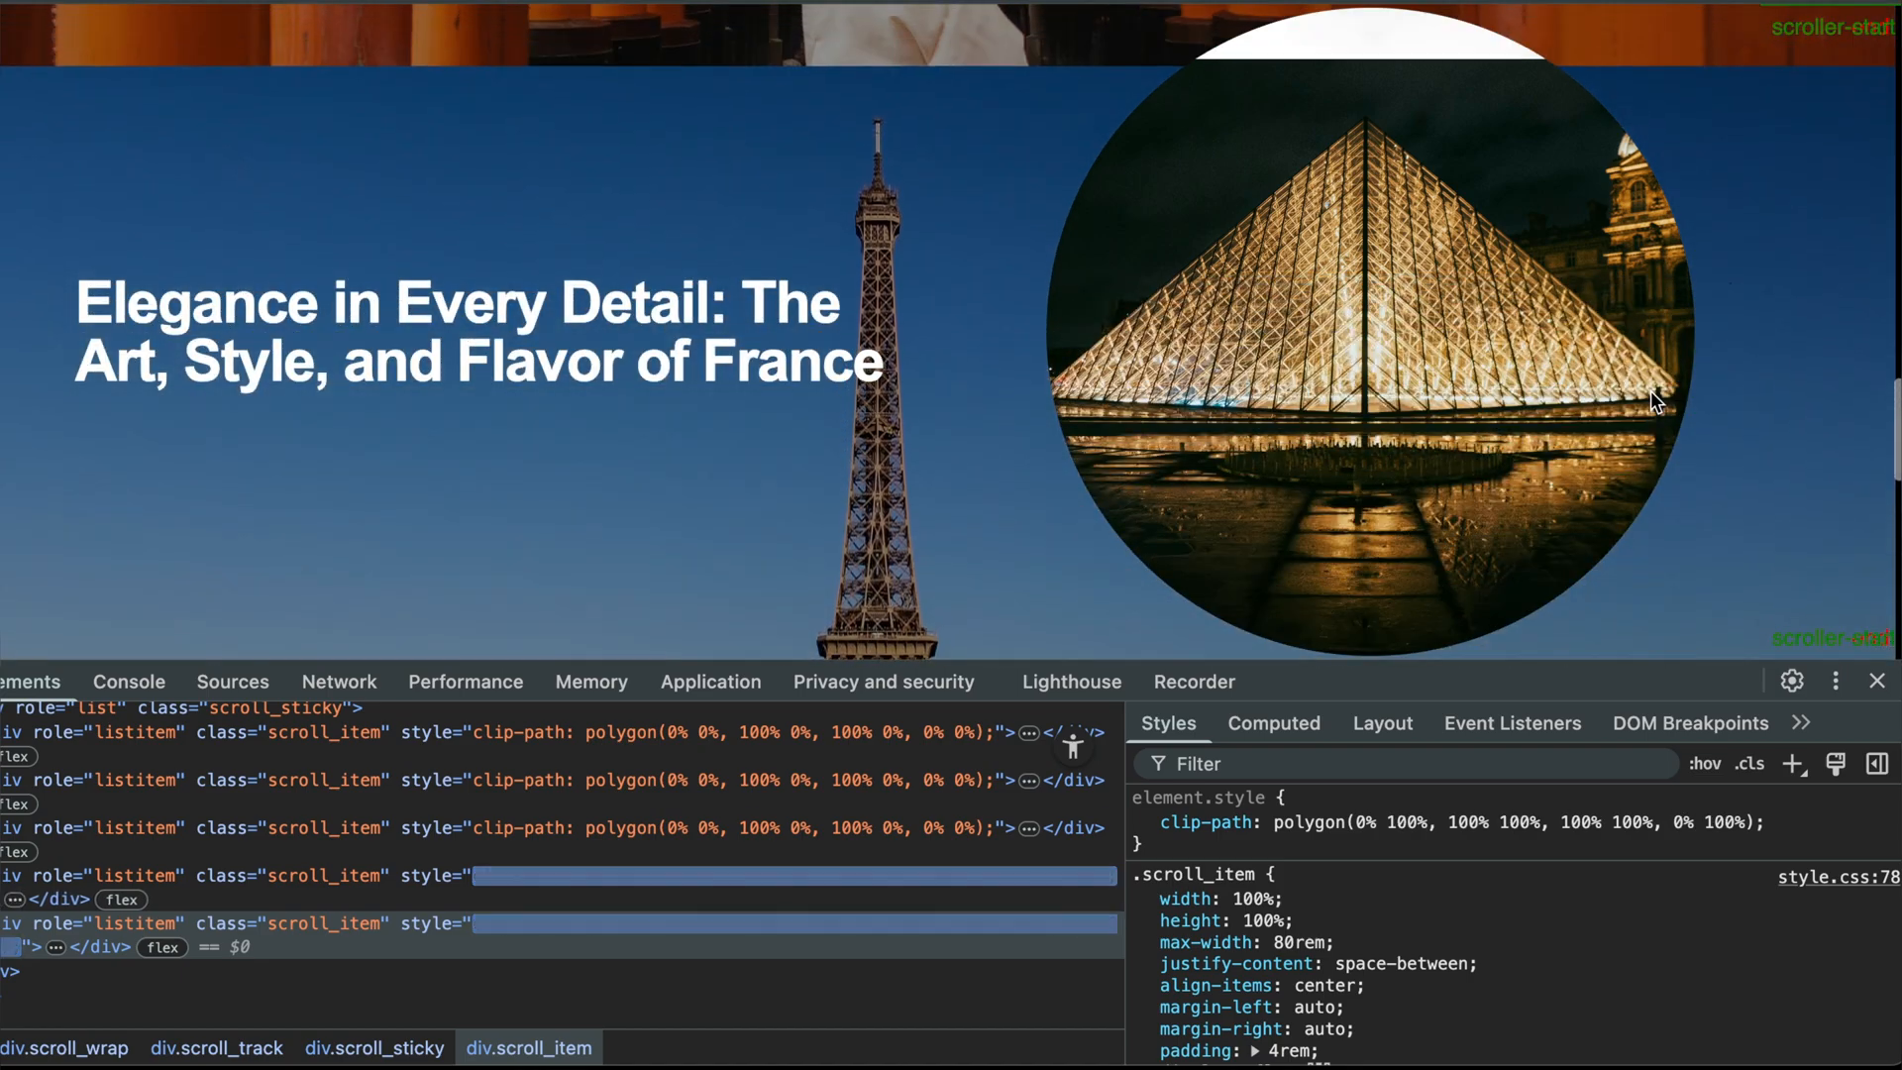
pyautogui.scroll(-3)
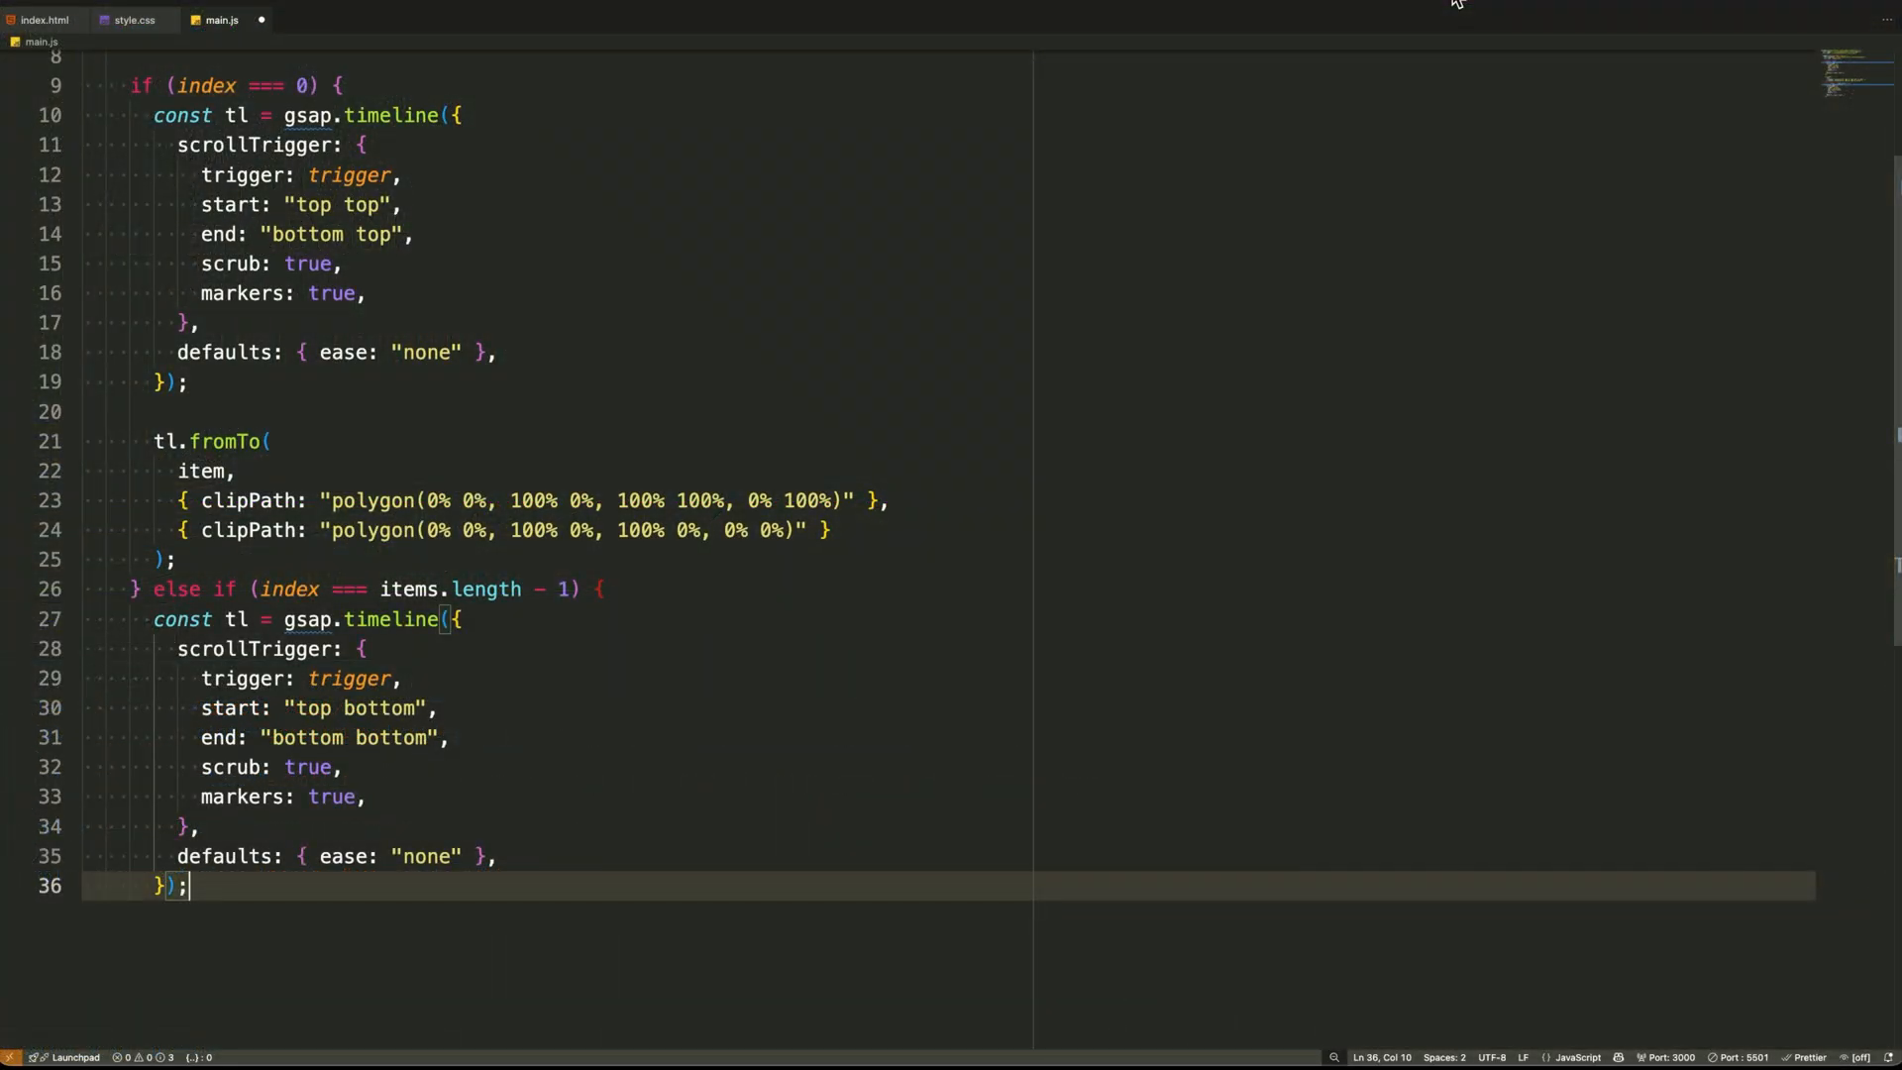
# Tween the last item's clipPath from polygon(0% 100%, ...) up to the full polygon
pyautogui.write('tl.fromTo(')
pyautogui.write('{ clipPath')
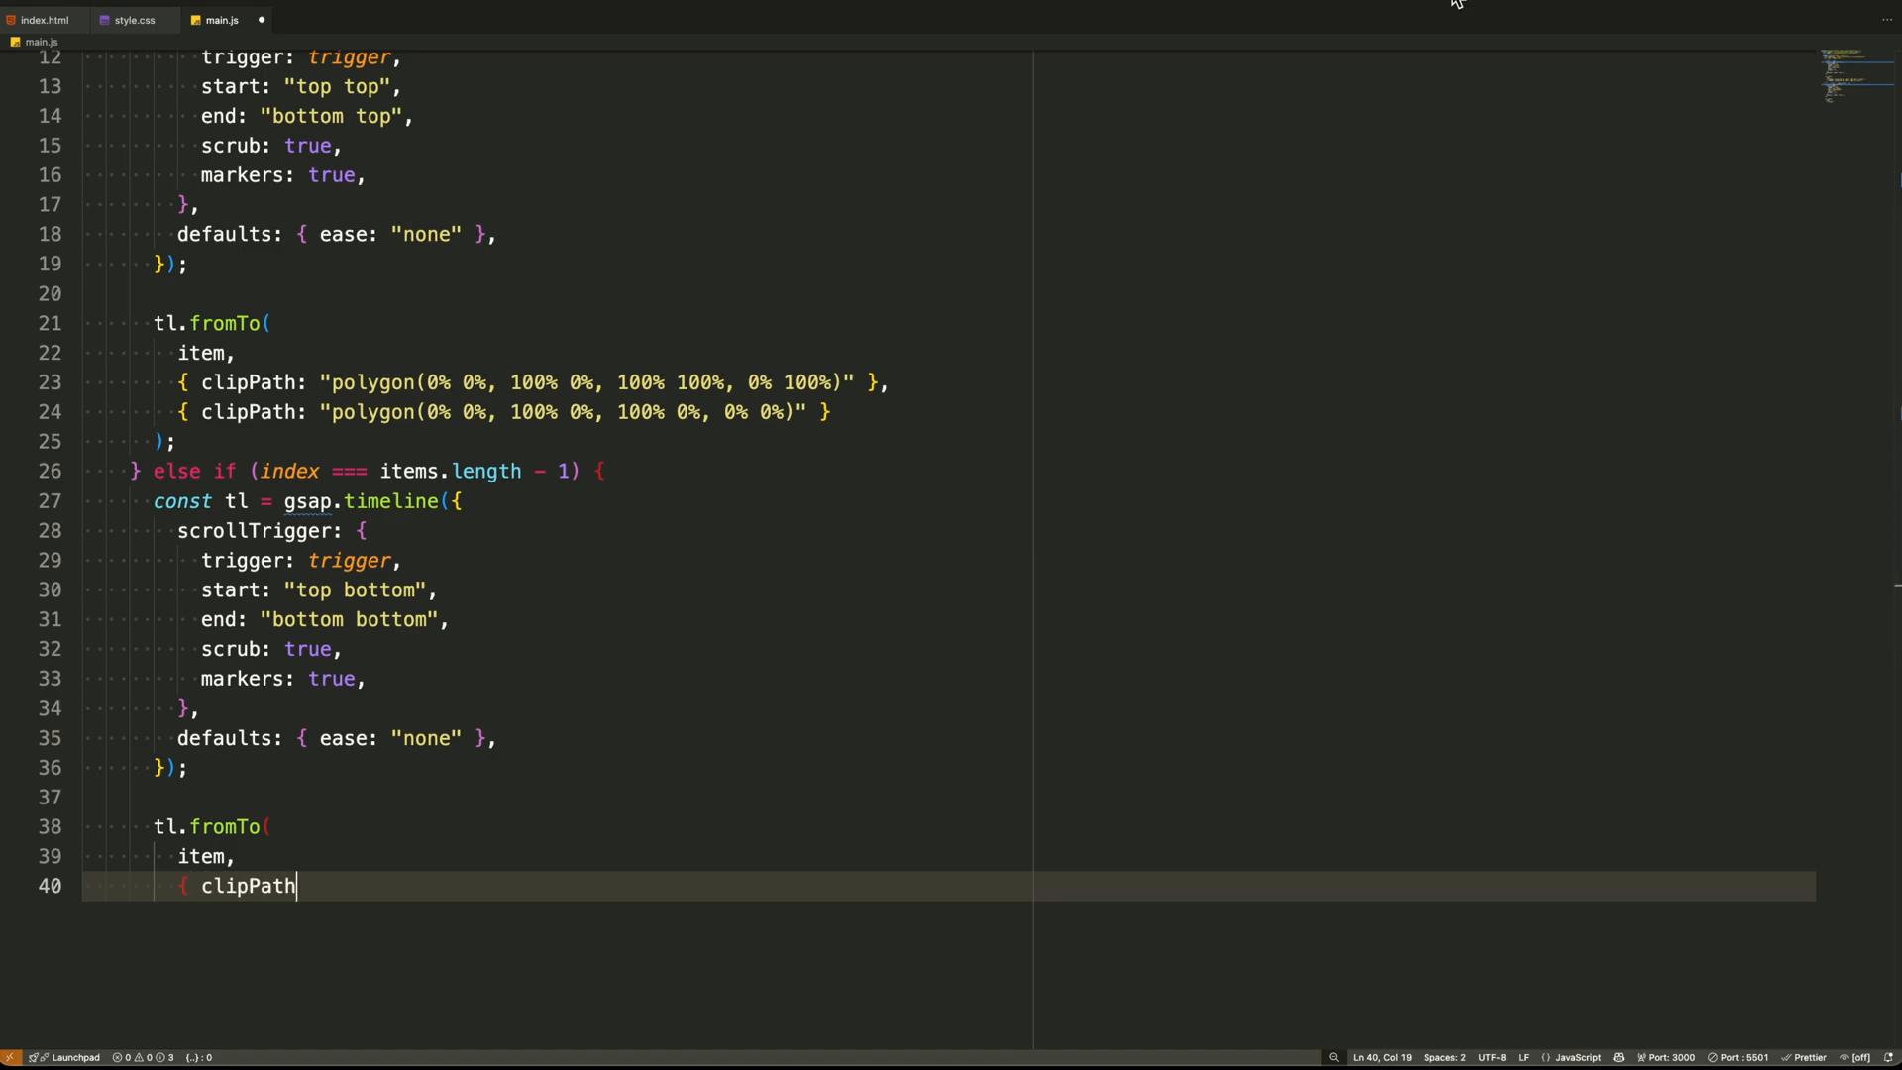
pyautogui.write(': "polygon(0% 100%, 100% 100%, 100% 100%, 0% 100%)" },')
pyautogui.write('{ clipPath: "po')
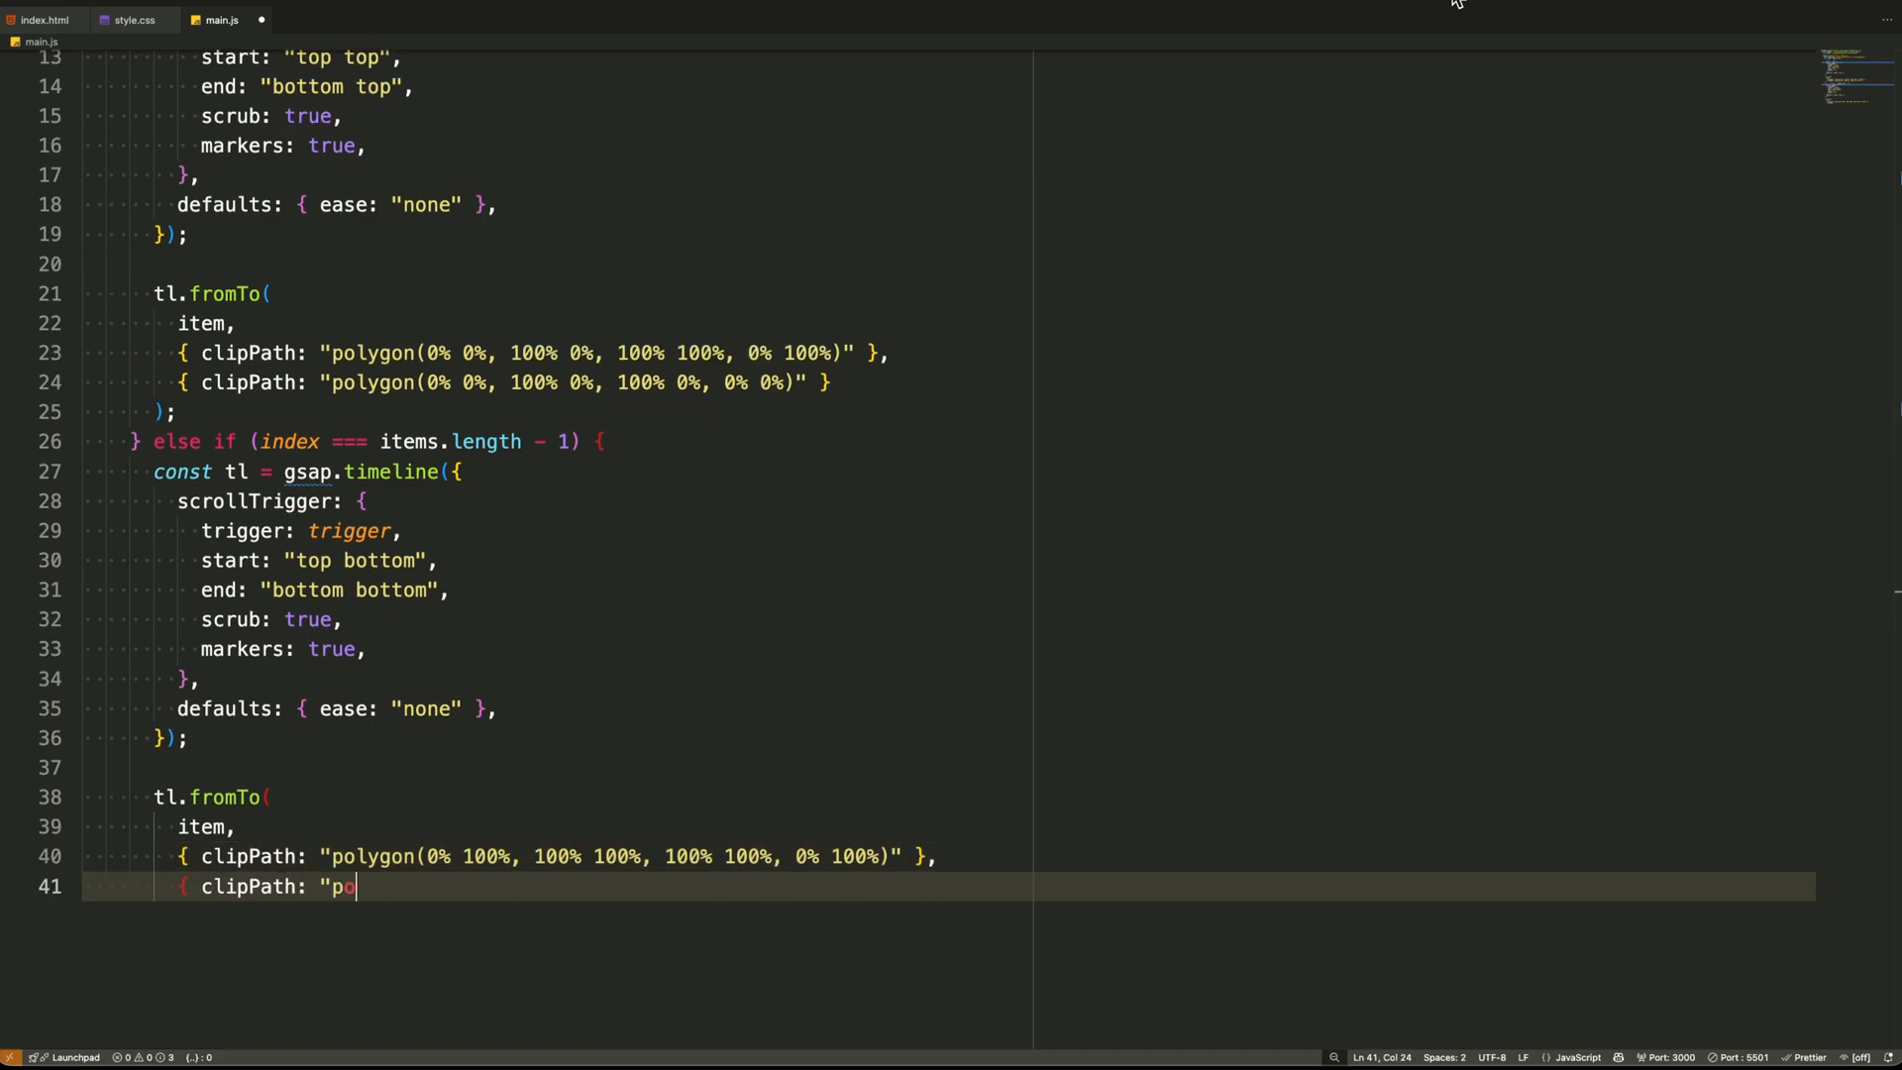
pyautogui.write('lygon(0% 0%, 100% 0%, 100% 100%, 0% 100%)" }')
pyautogui.write('} e')
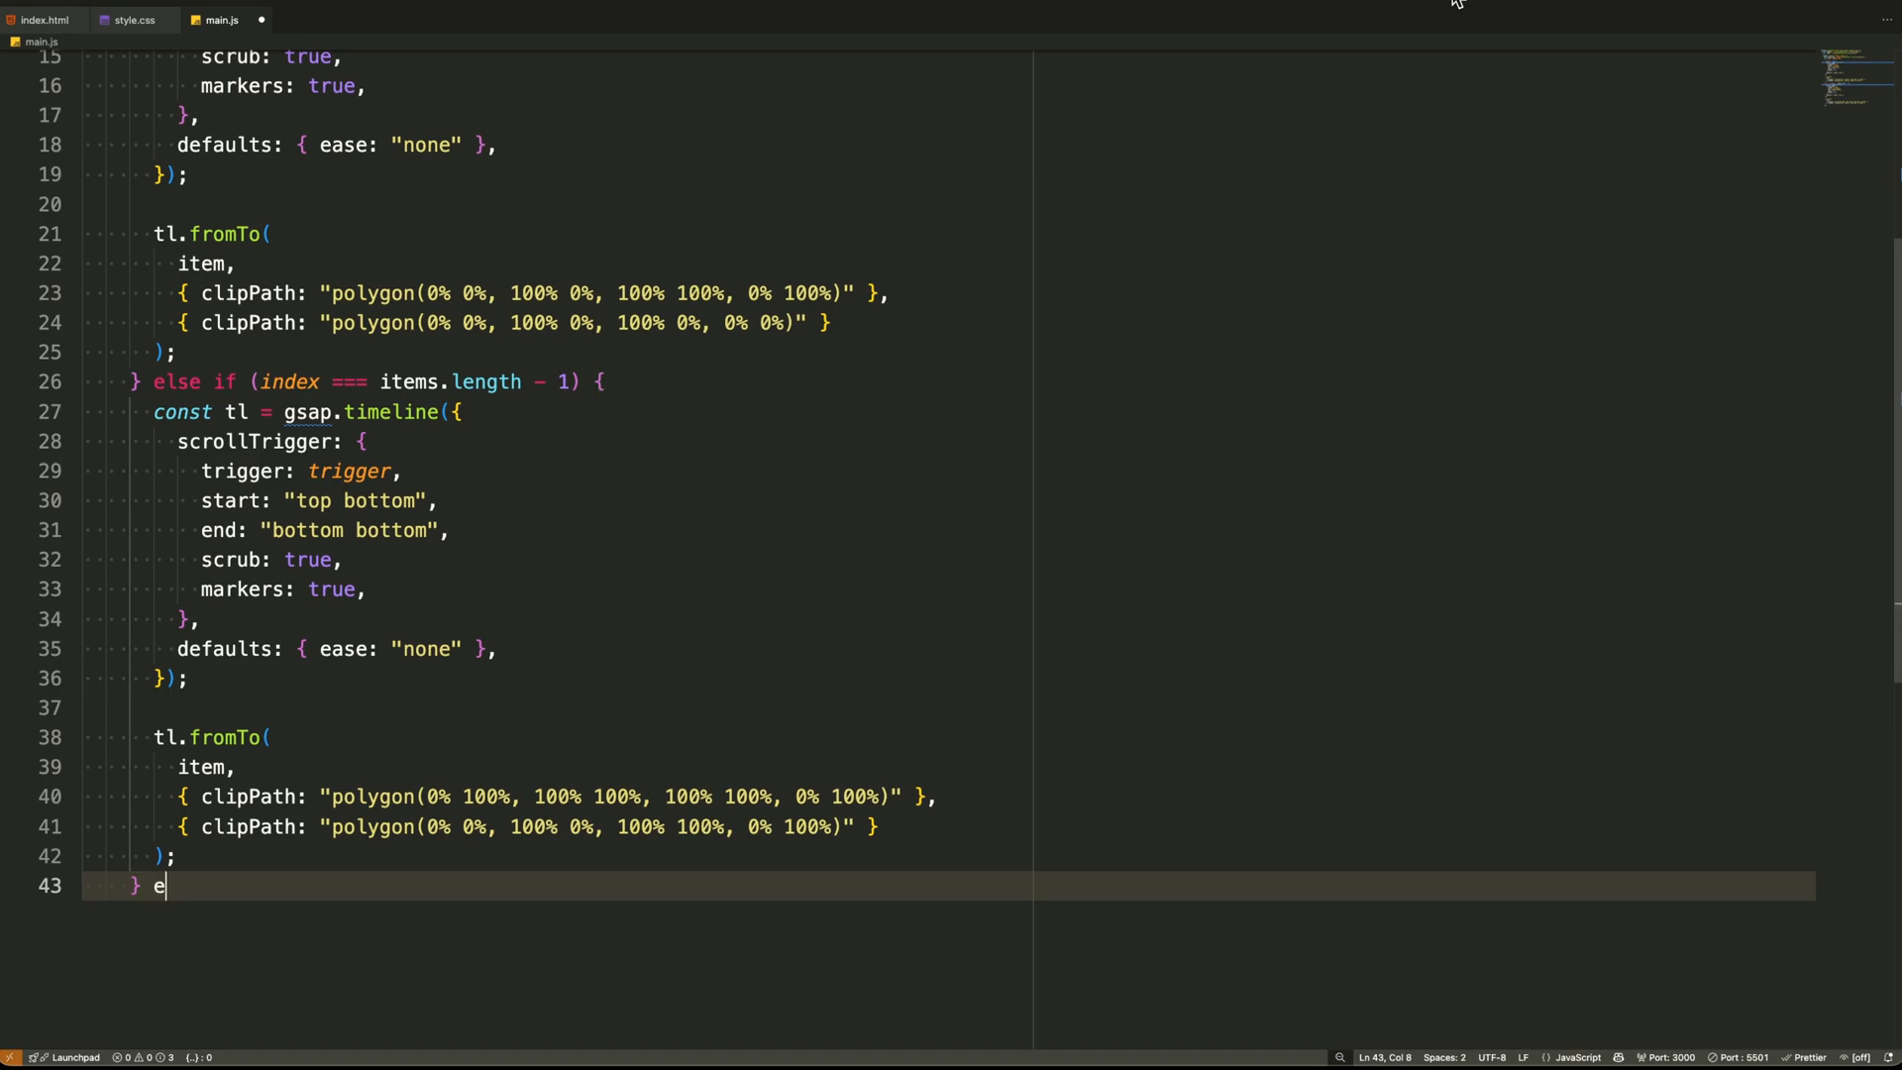
# Start an else branch with a gsap.timeline whose scrollTrigger starts at 'top bottom'
pyautogui.write('lse {')
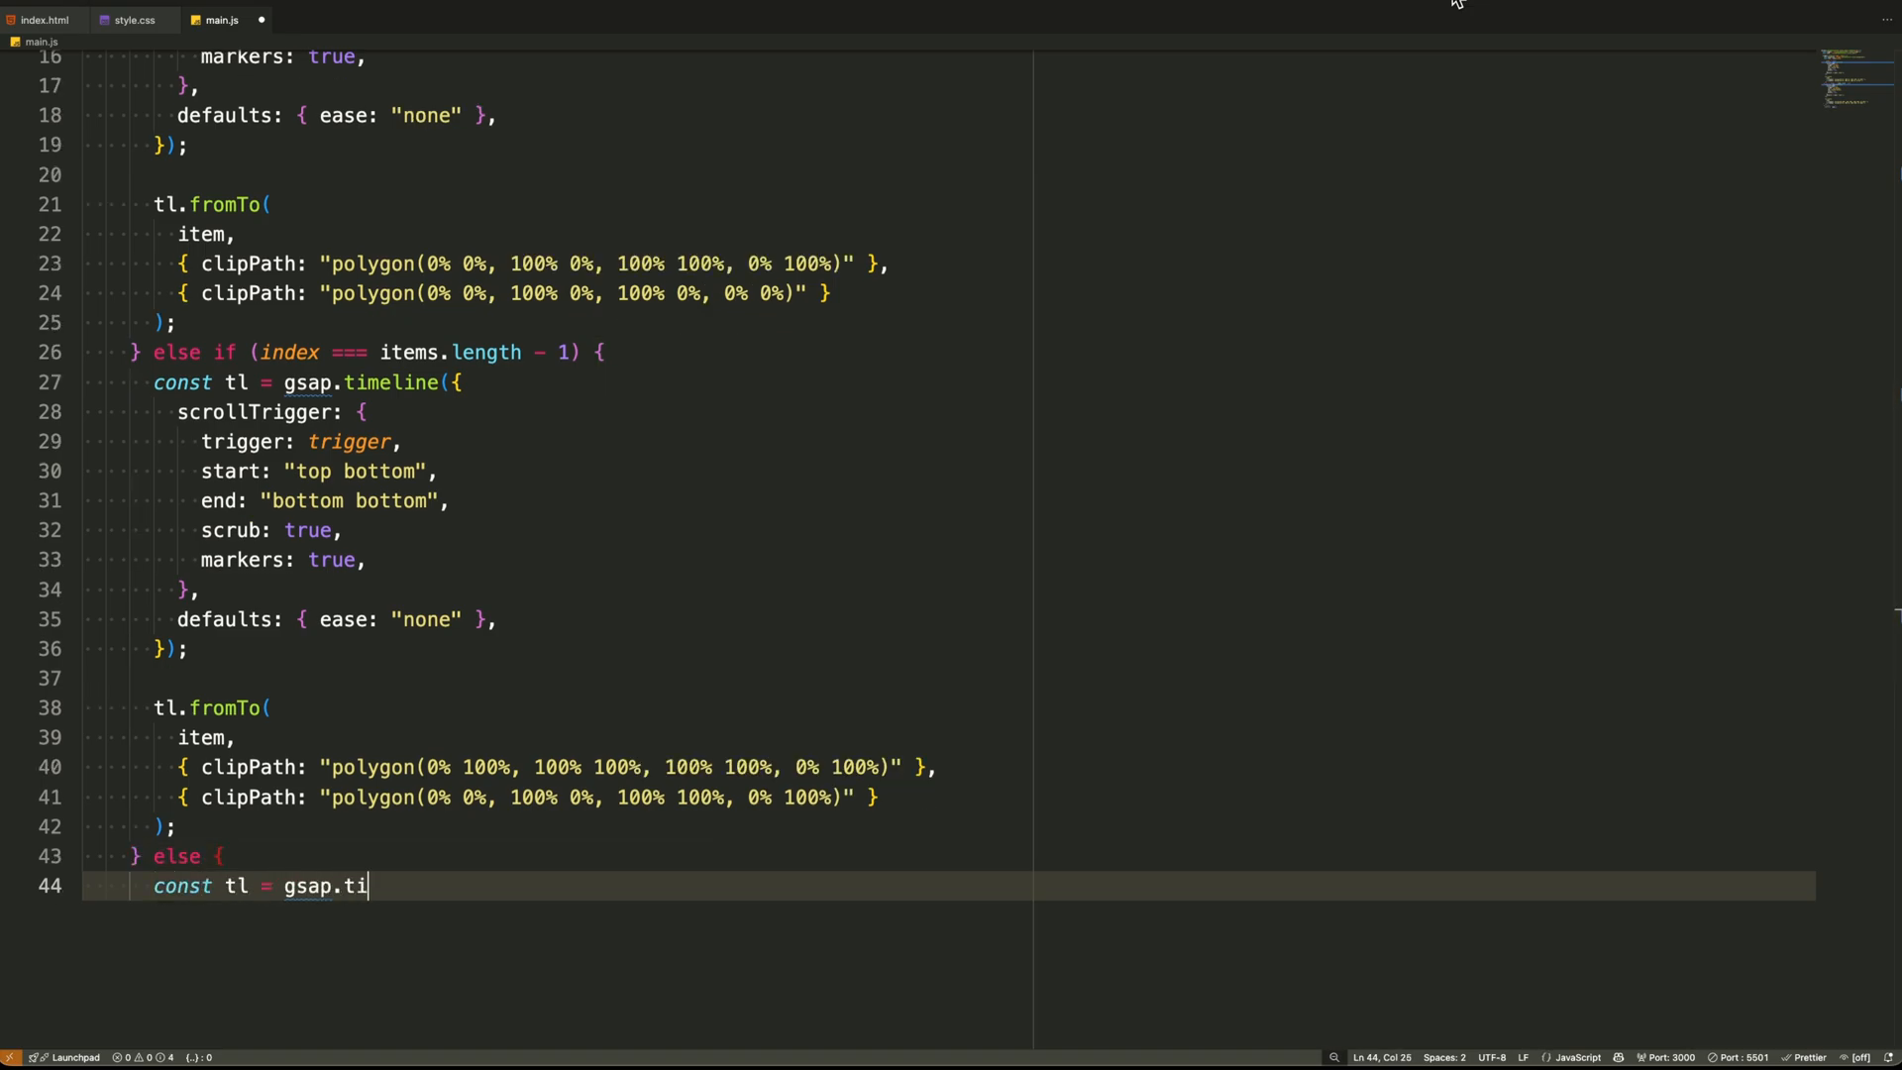
pyautogui.write('meline({')
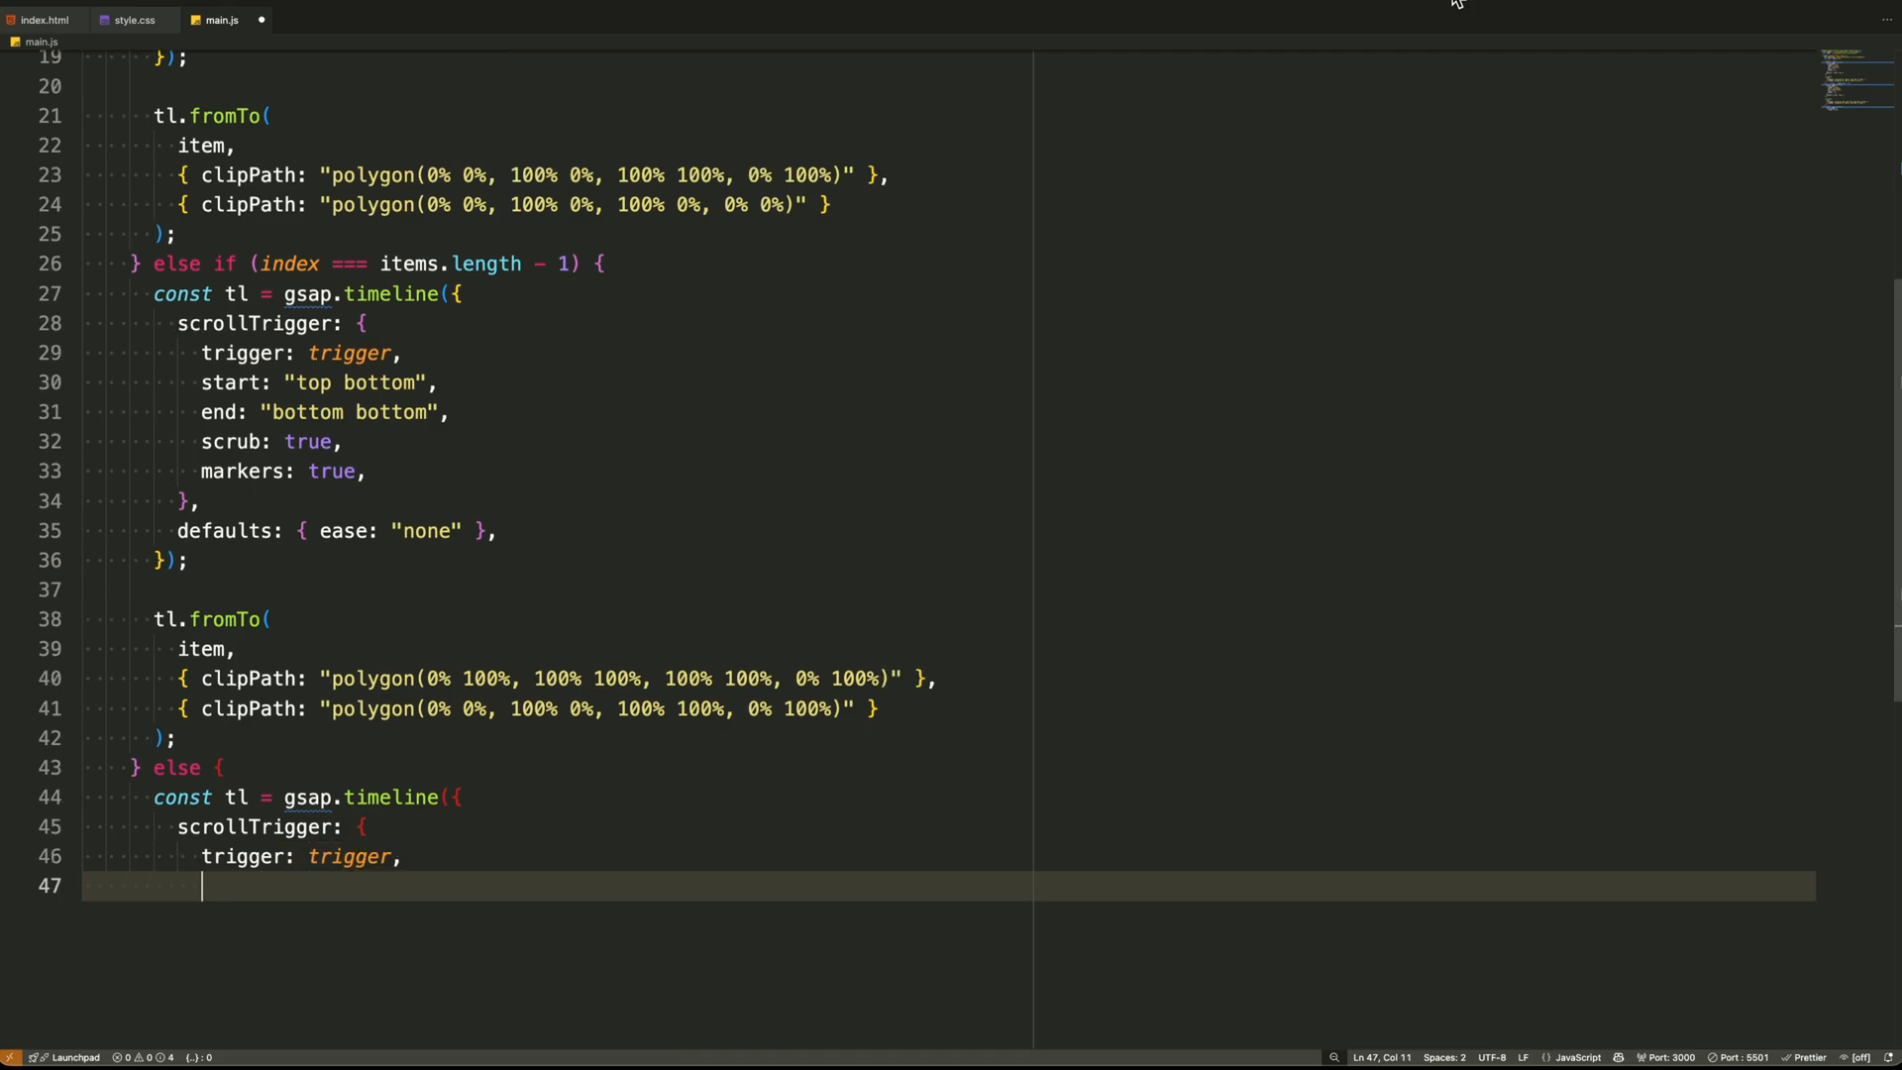
pyautogui.write('start: "top bottom",')
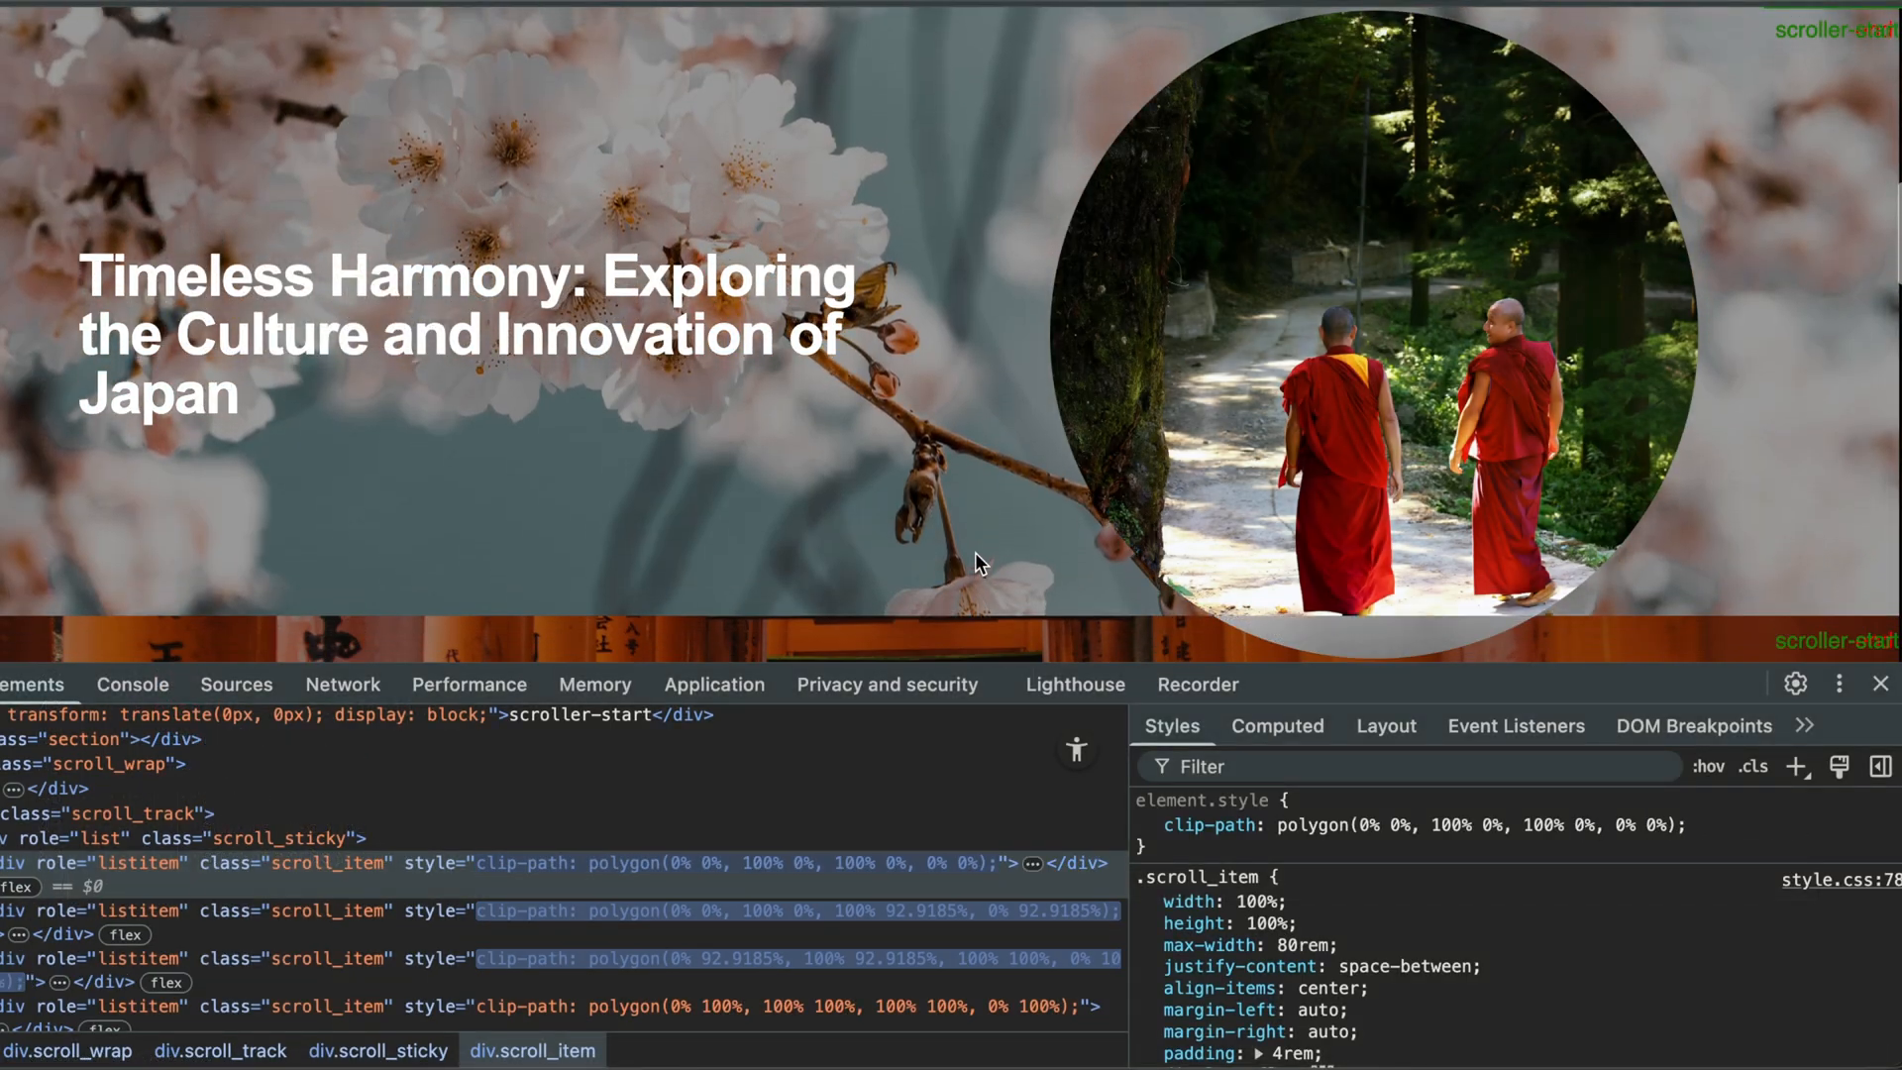
# Scroll the Japan slide in Chrome to observe its clip-path values
pyautogui.scroll(-3)
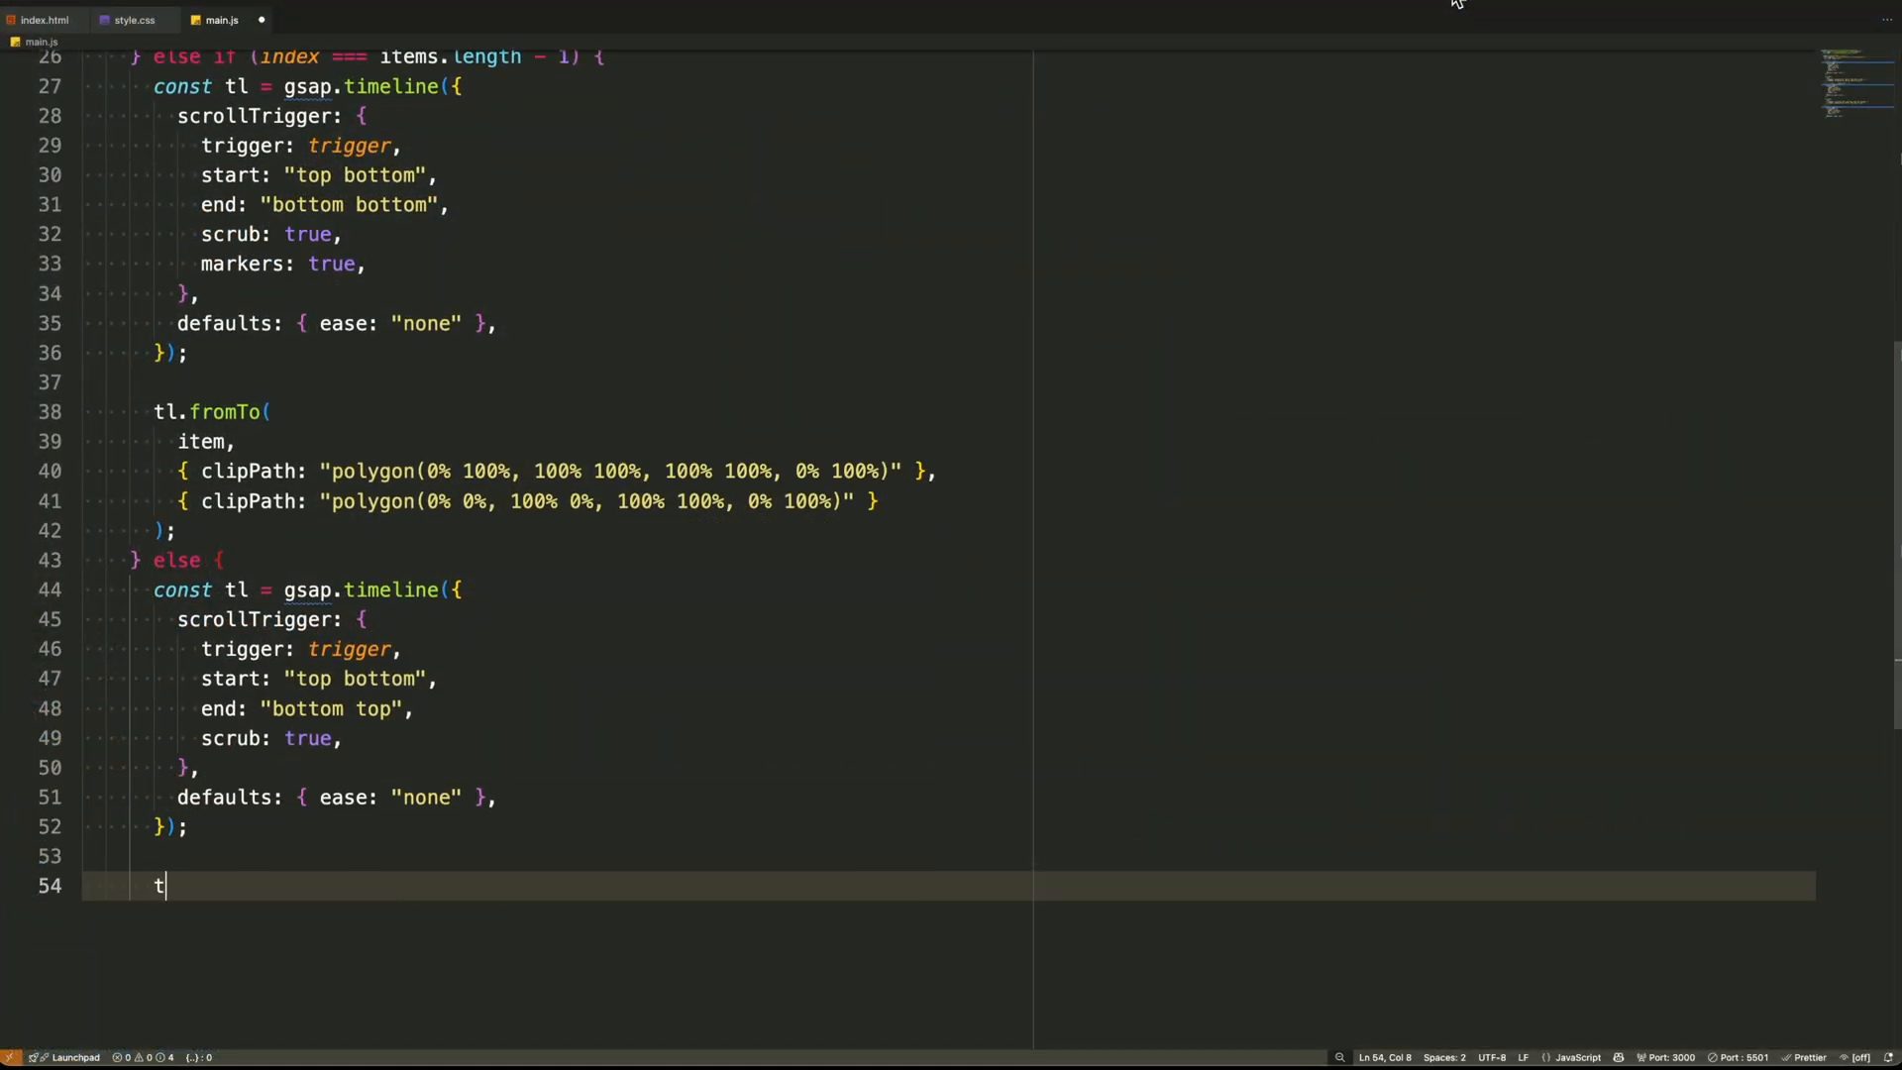
# Make middle items reveal from polygon(0% 100%, ...) to full, then collapse to polygon 0% 0%
pyautogui.write('l.fromTo(')
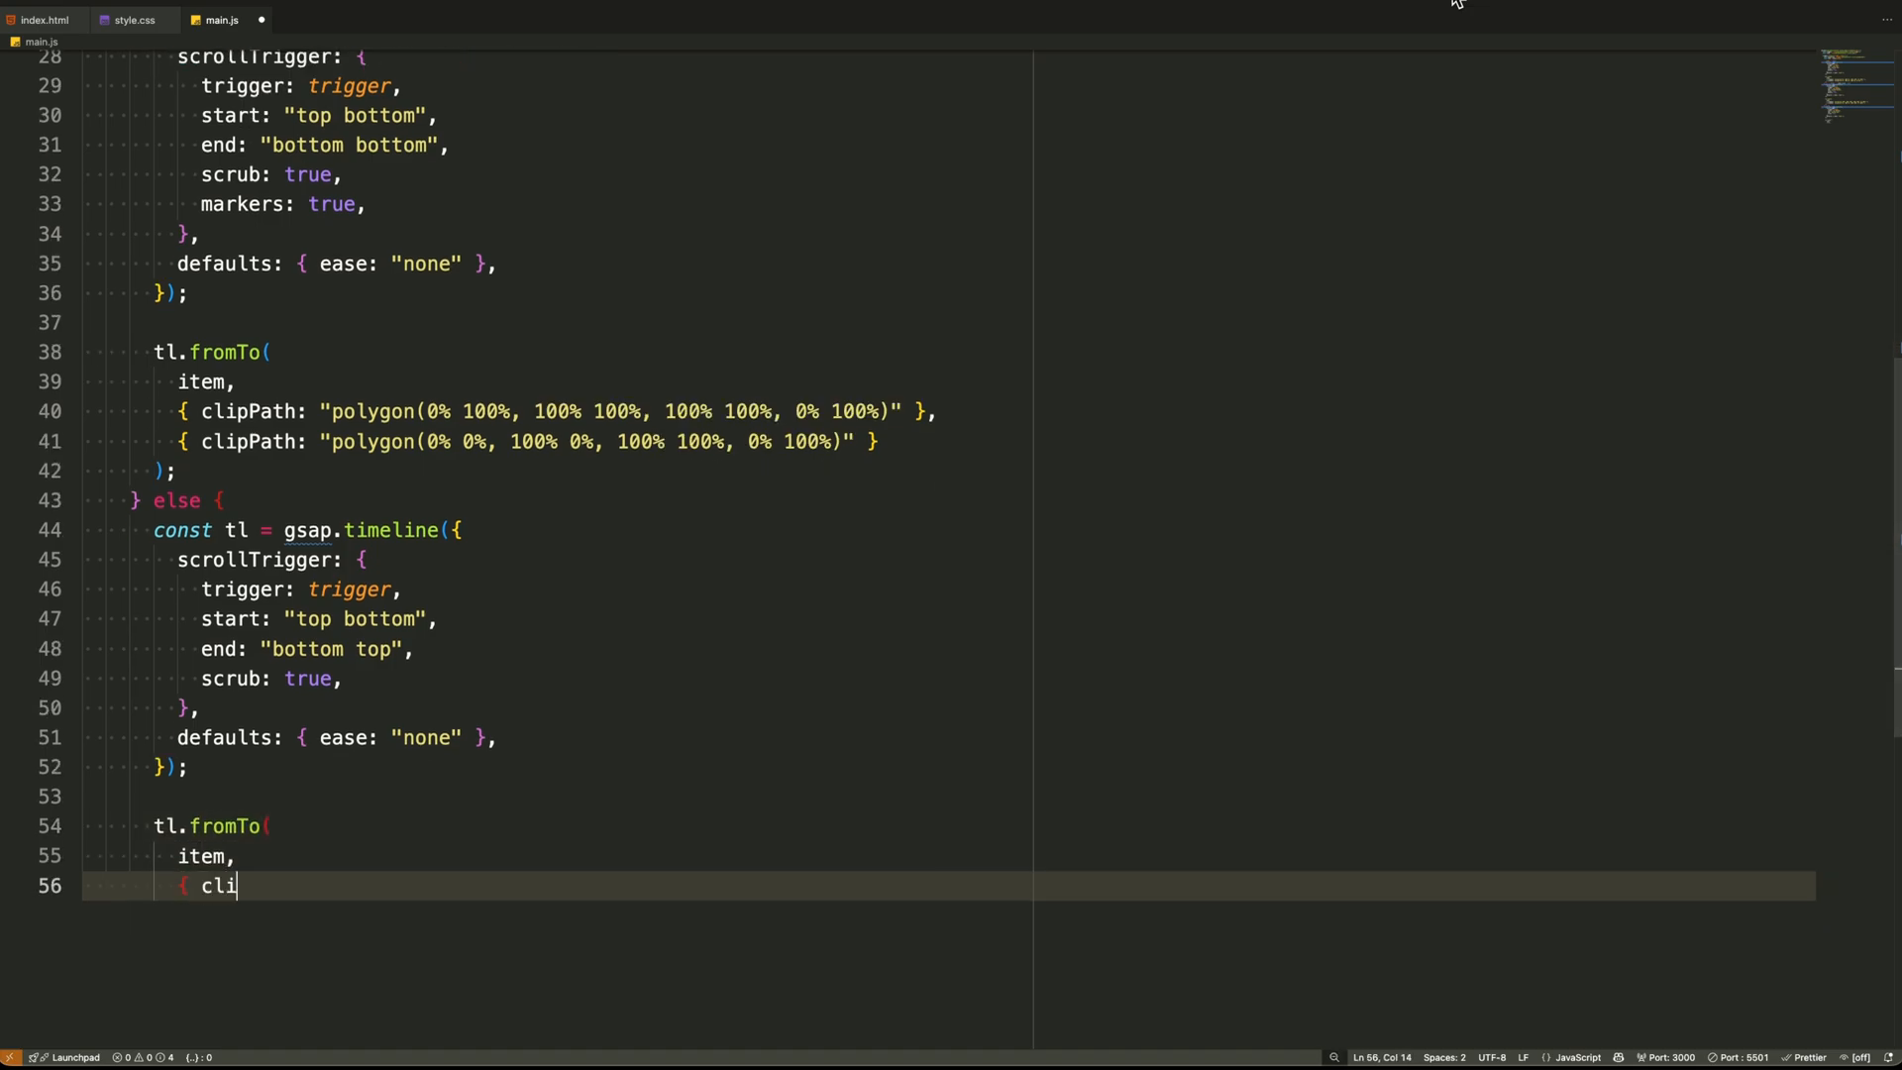
pyautogui.write('pPath: "polygon(0% 100%, 100% 100%, 100% 100%, 0% 100%)" },')
pyautogui.write('{ clipPath:')
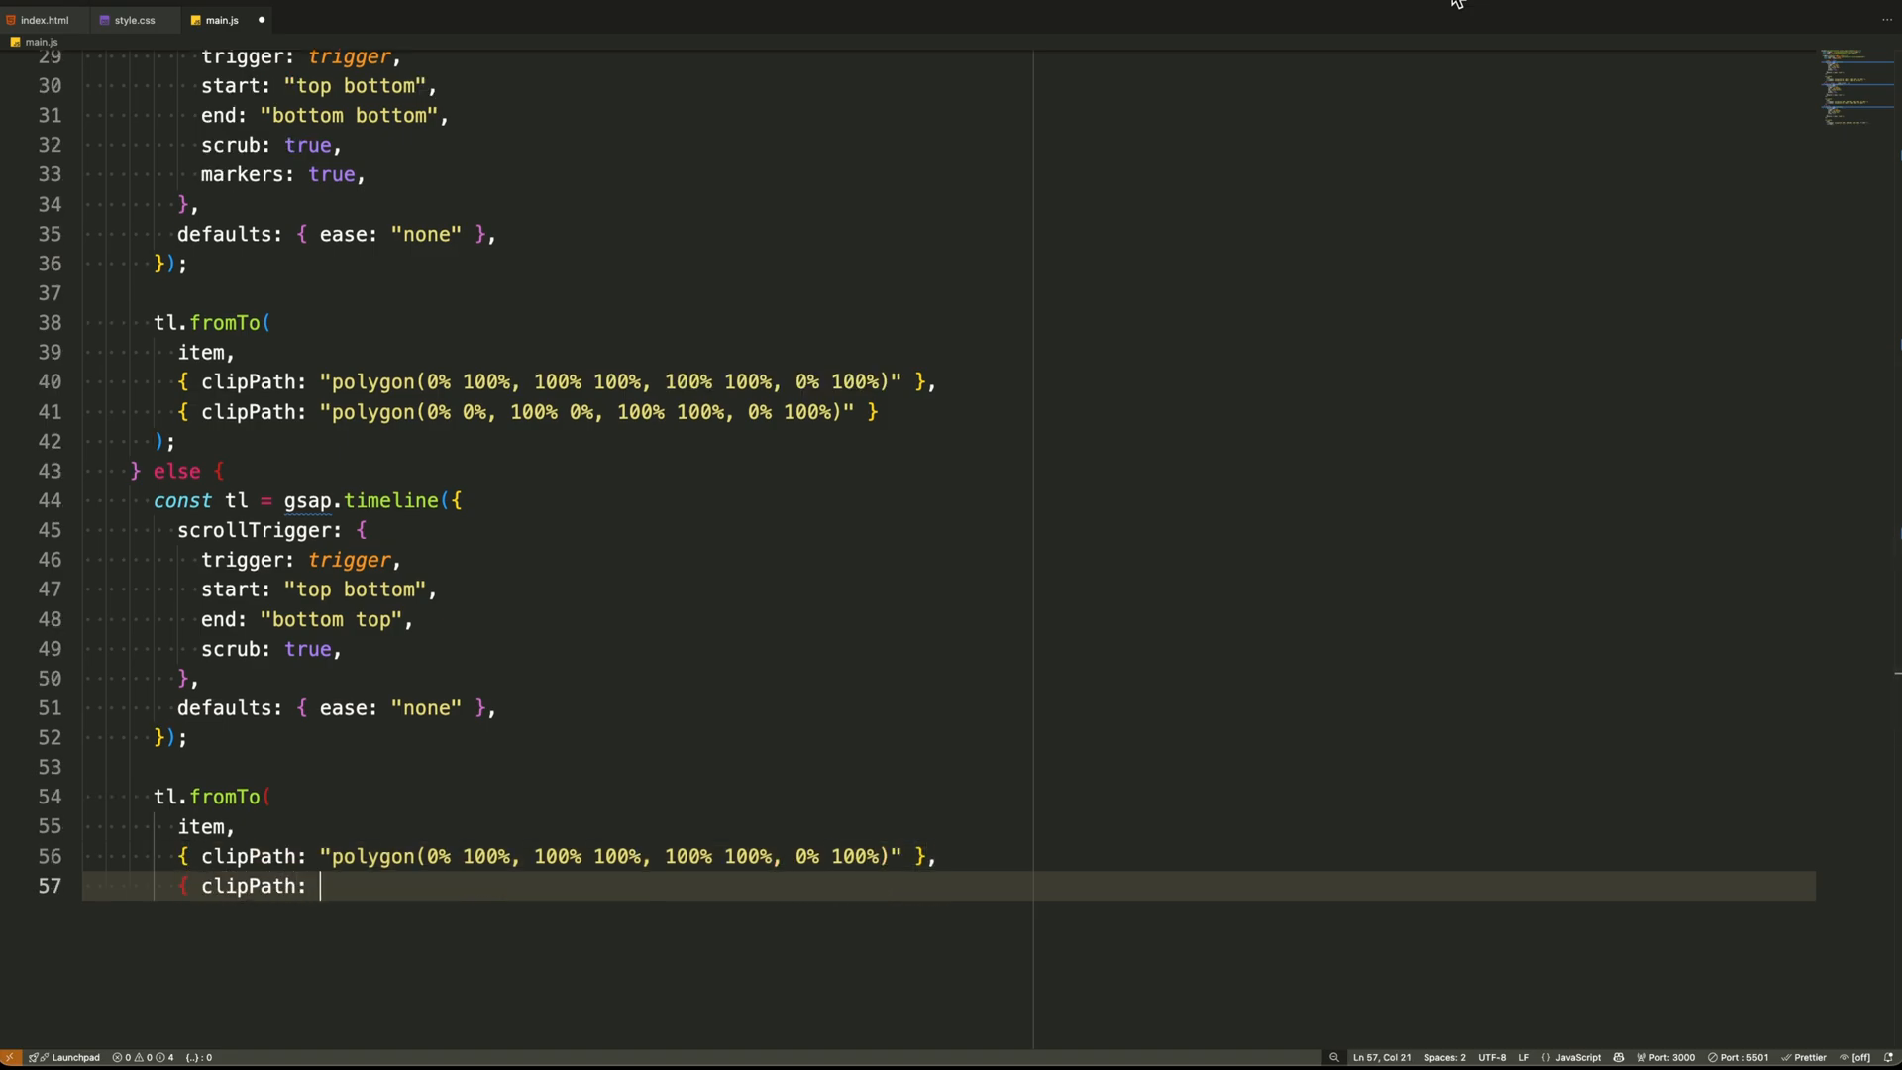
pyautogui.write('"polygon(0% 0%, 100% 0%, 100% 100%, 0% 100%)" }')
pyautogui.write('clipPath: "polygon(0% 0%,')
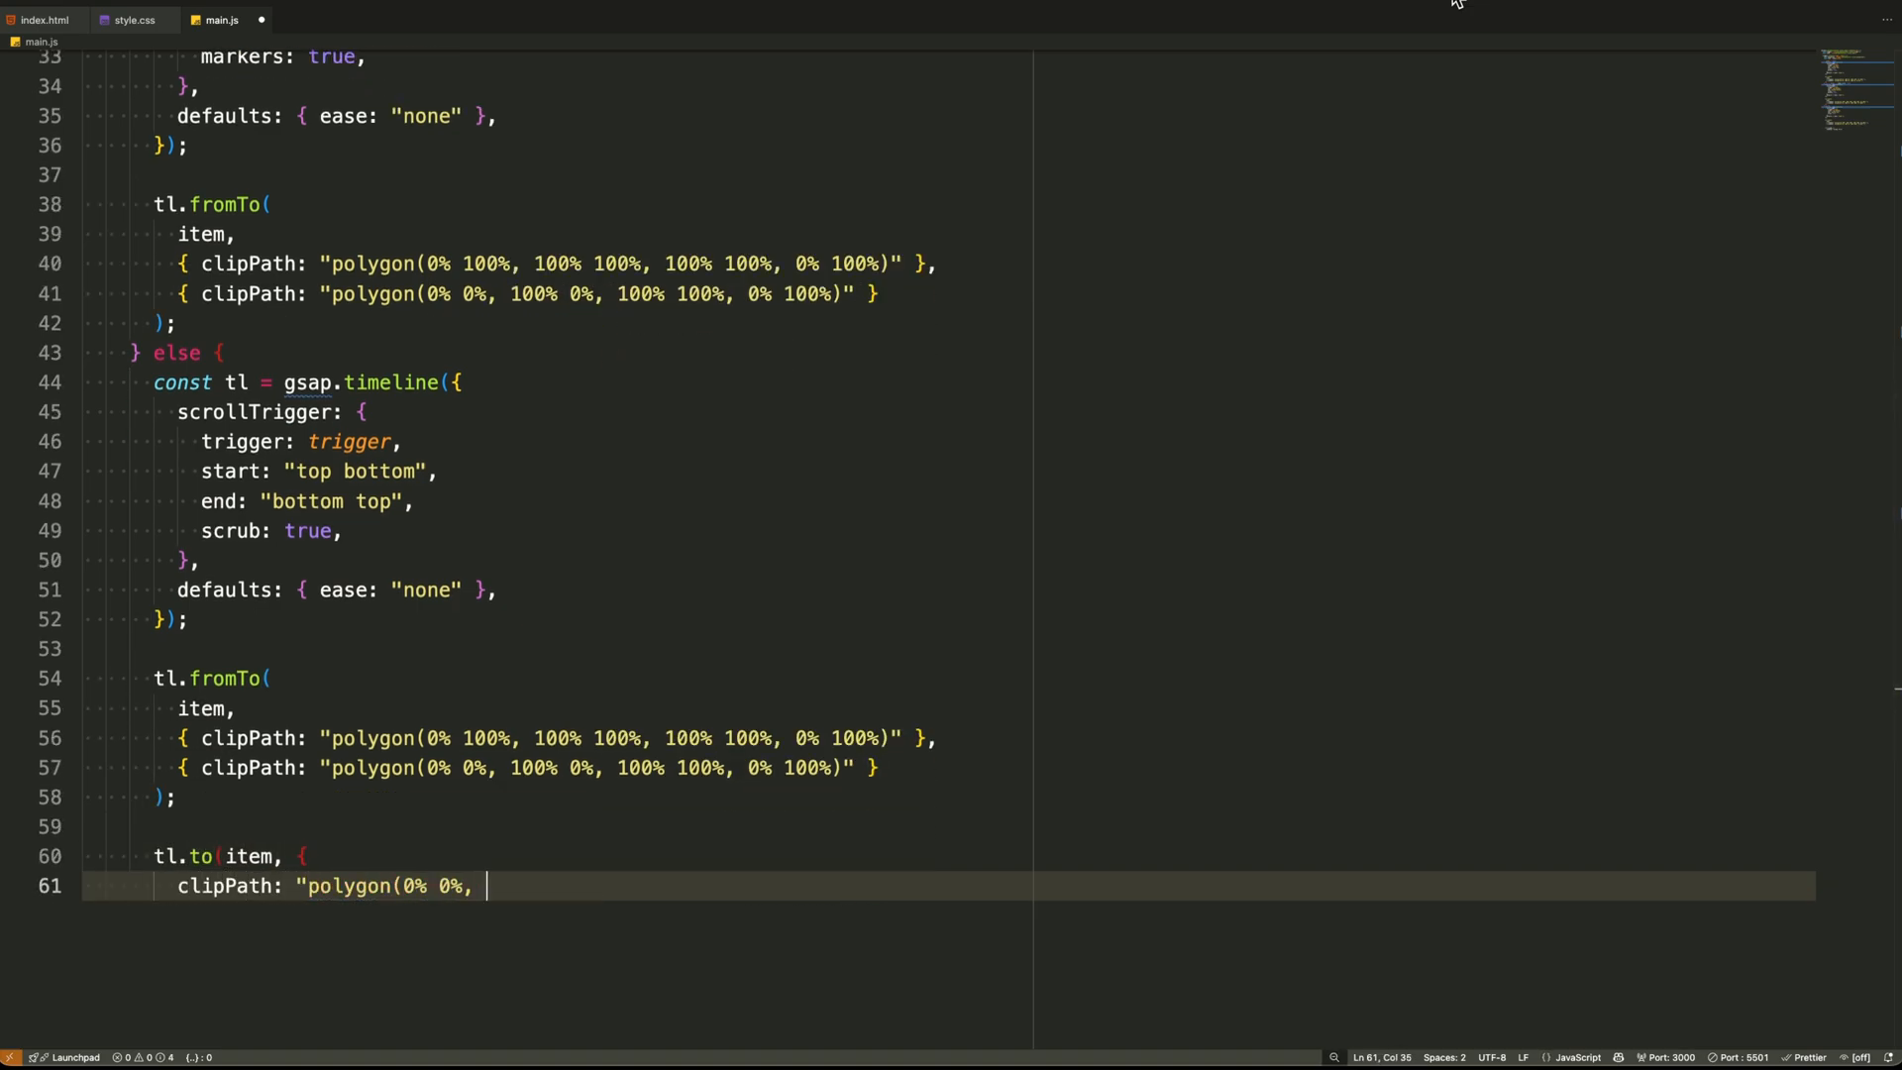
pyautogui.write('100% 0%, 100% 0%, 0% 0%)",')
pyautogui.write('s')
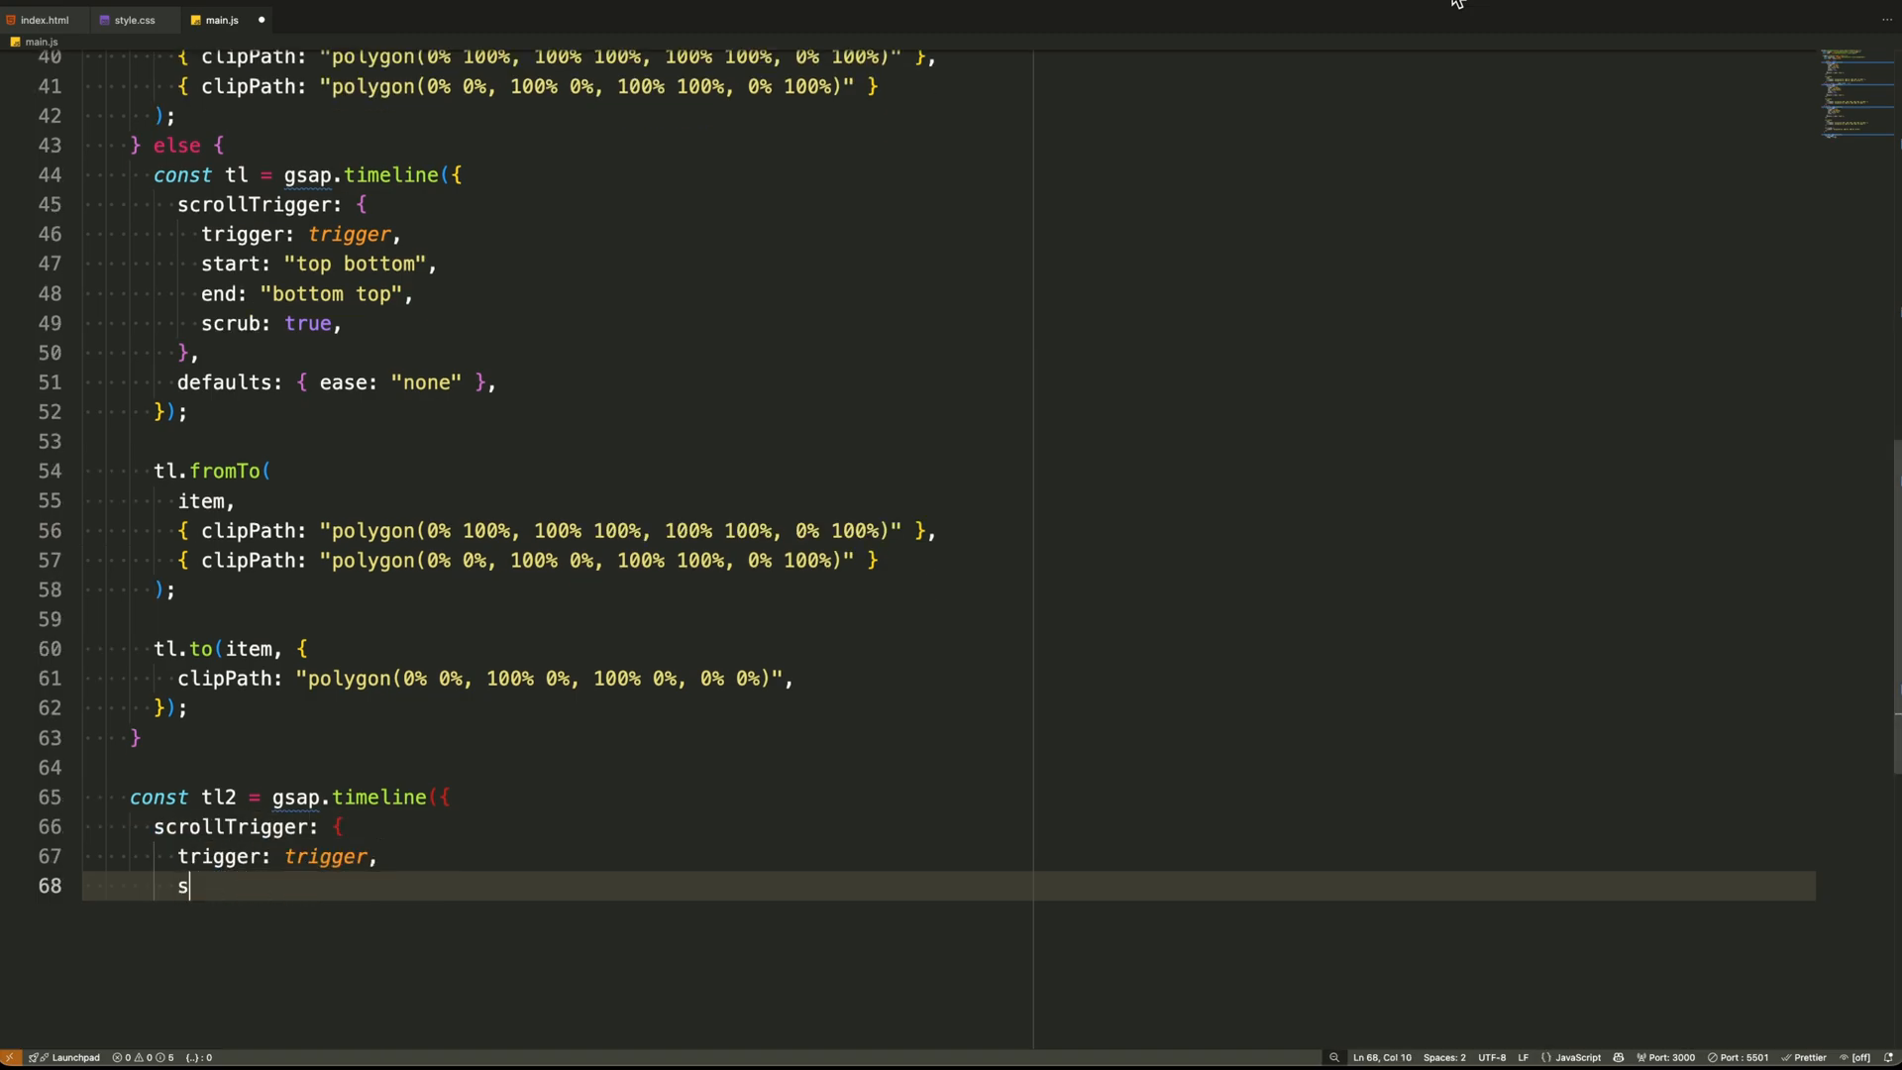
# Add a tl2 timeline starting 'top top' that moves the background to yPercent 50
pyautogui.write('tart: "top top",')
pyautogui.write('tl2')
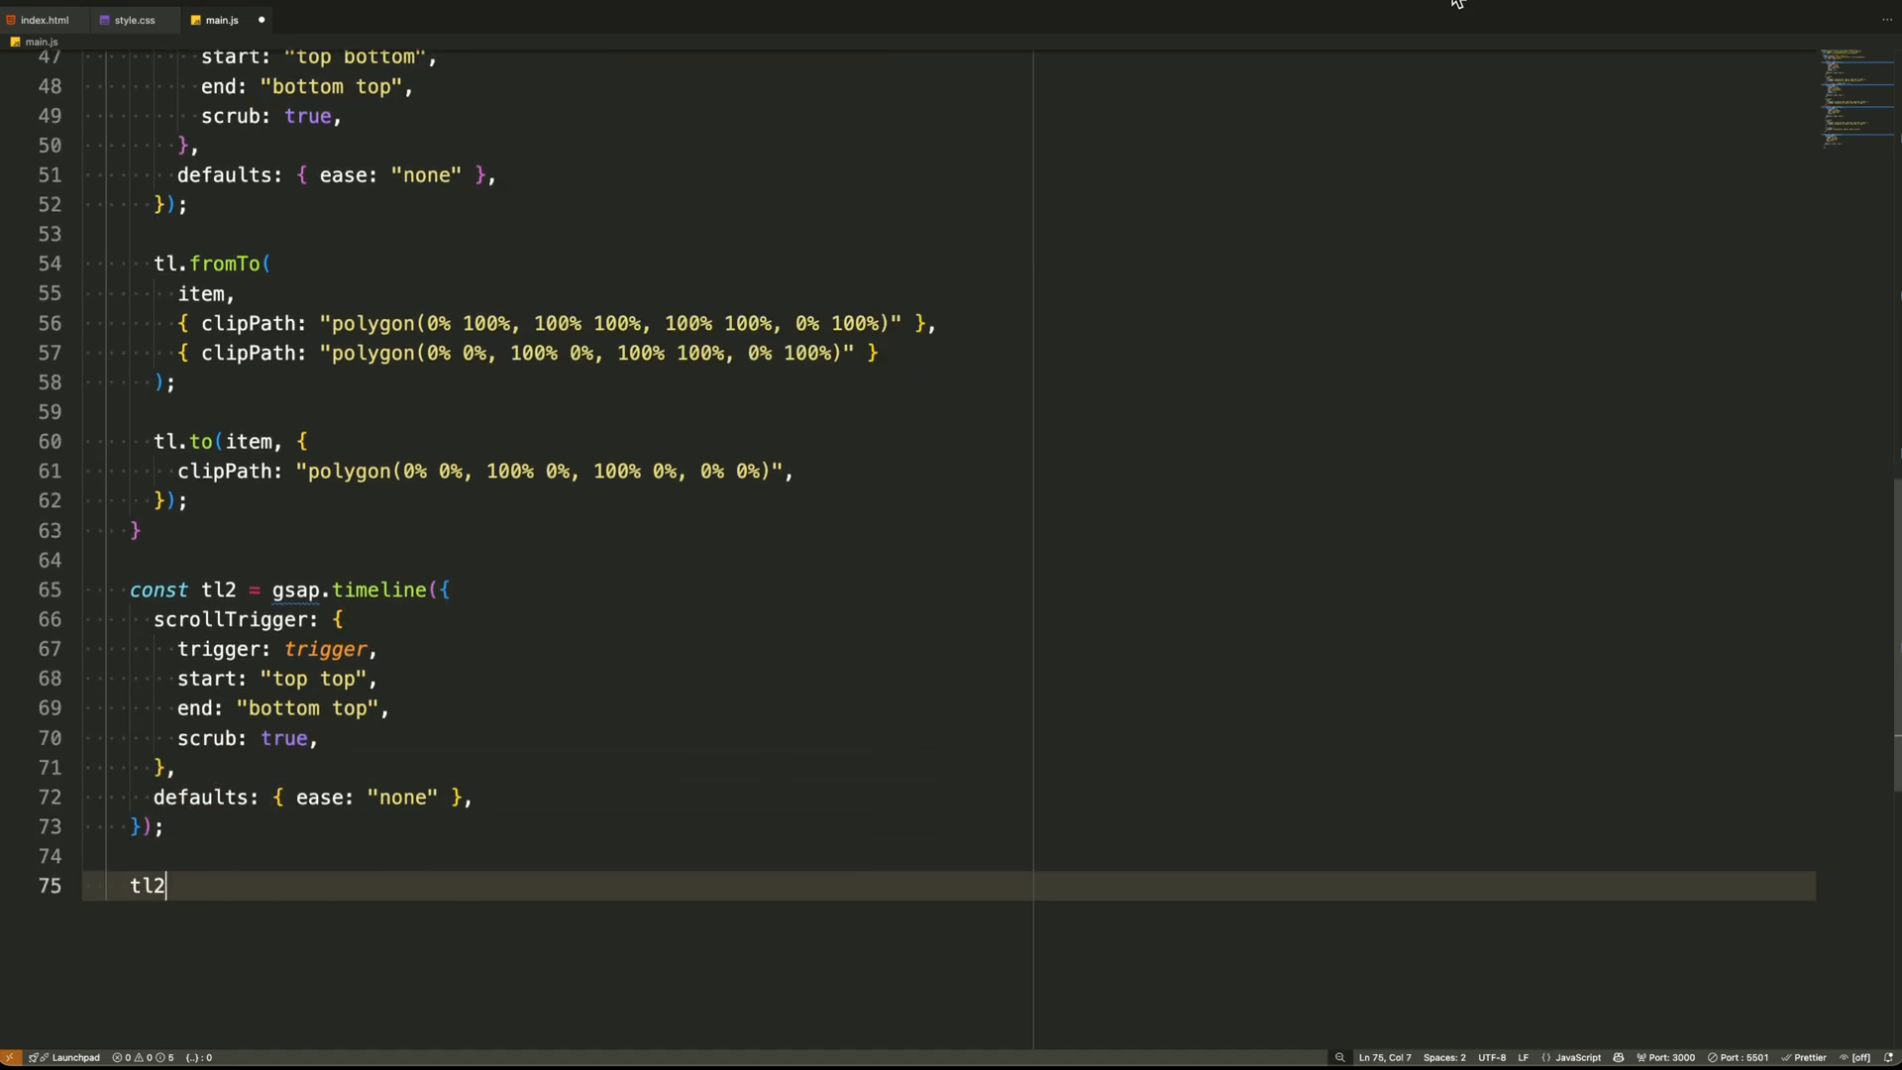
pyautogui.write('.to(background, { yPercent')
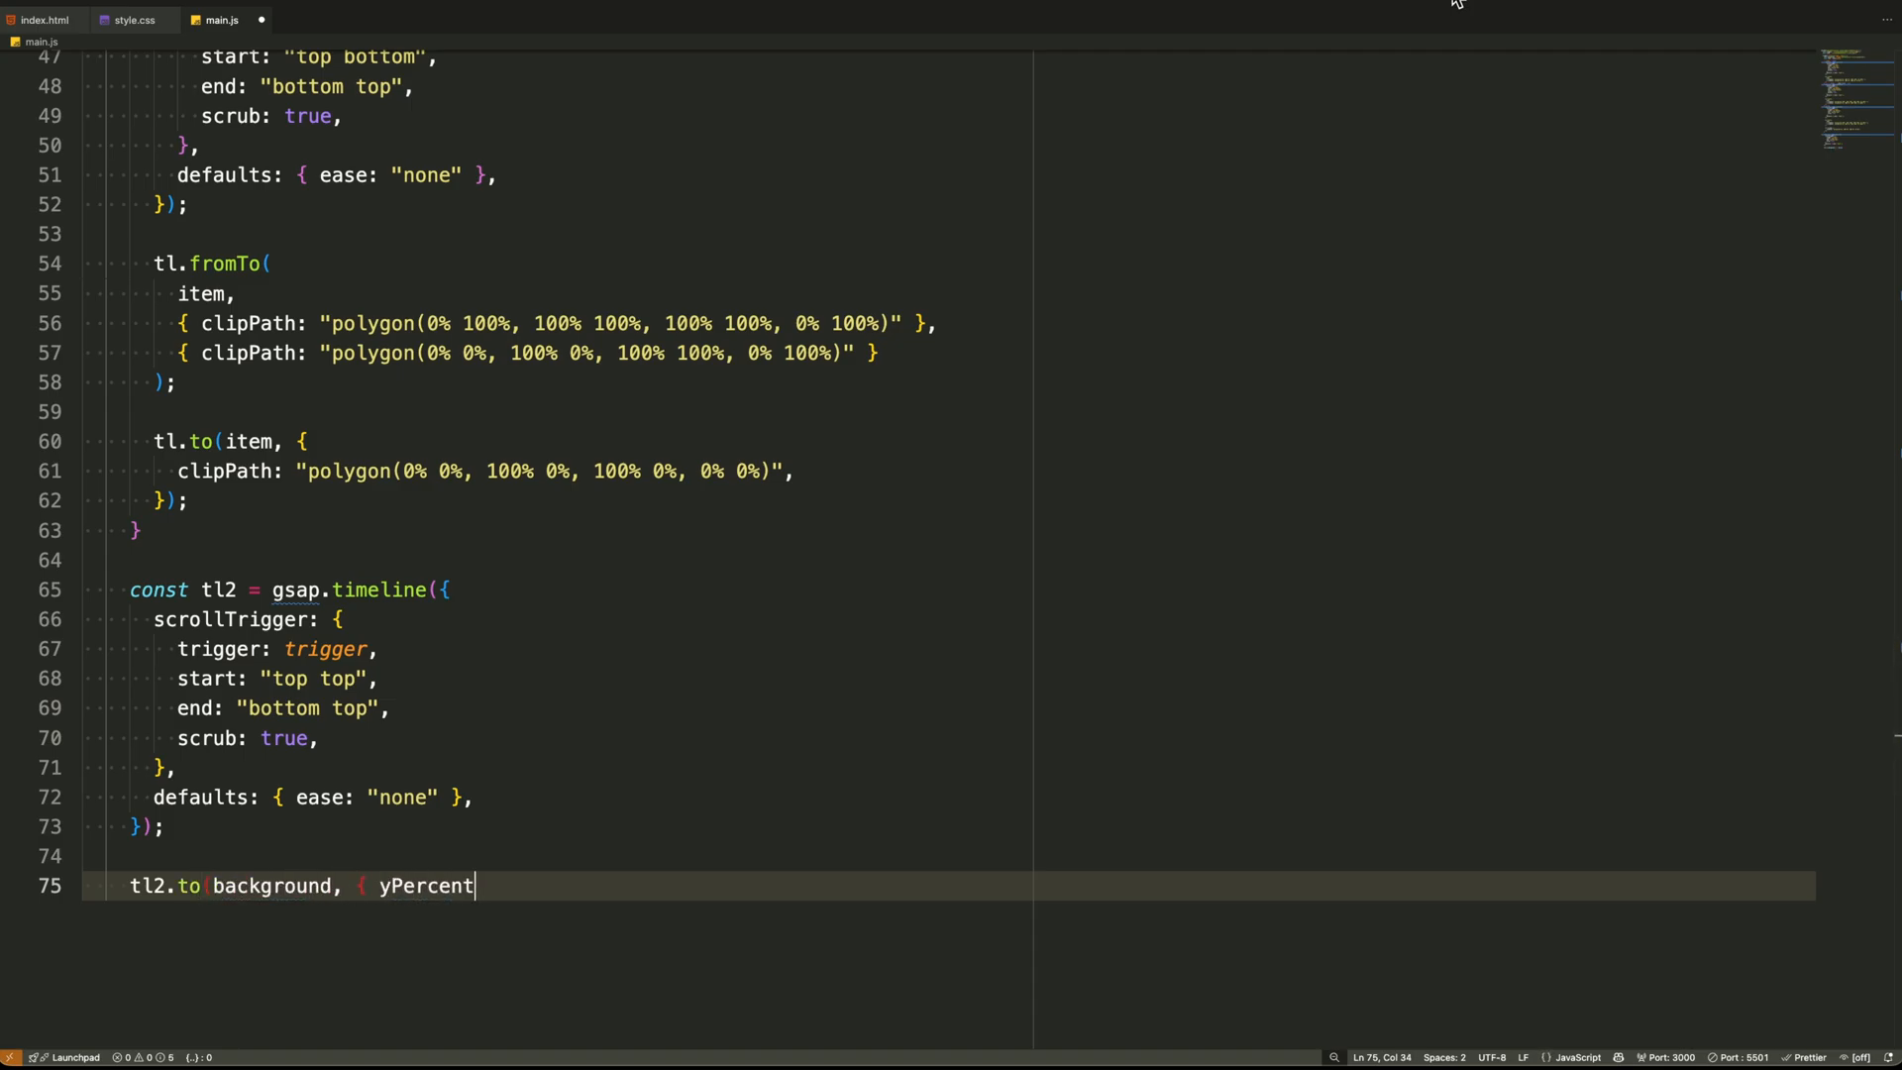
pyautogui.write(': 50 });')
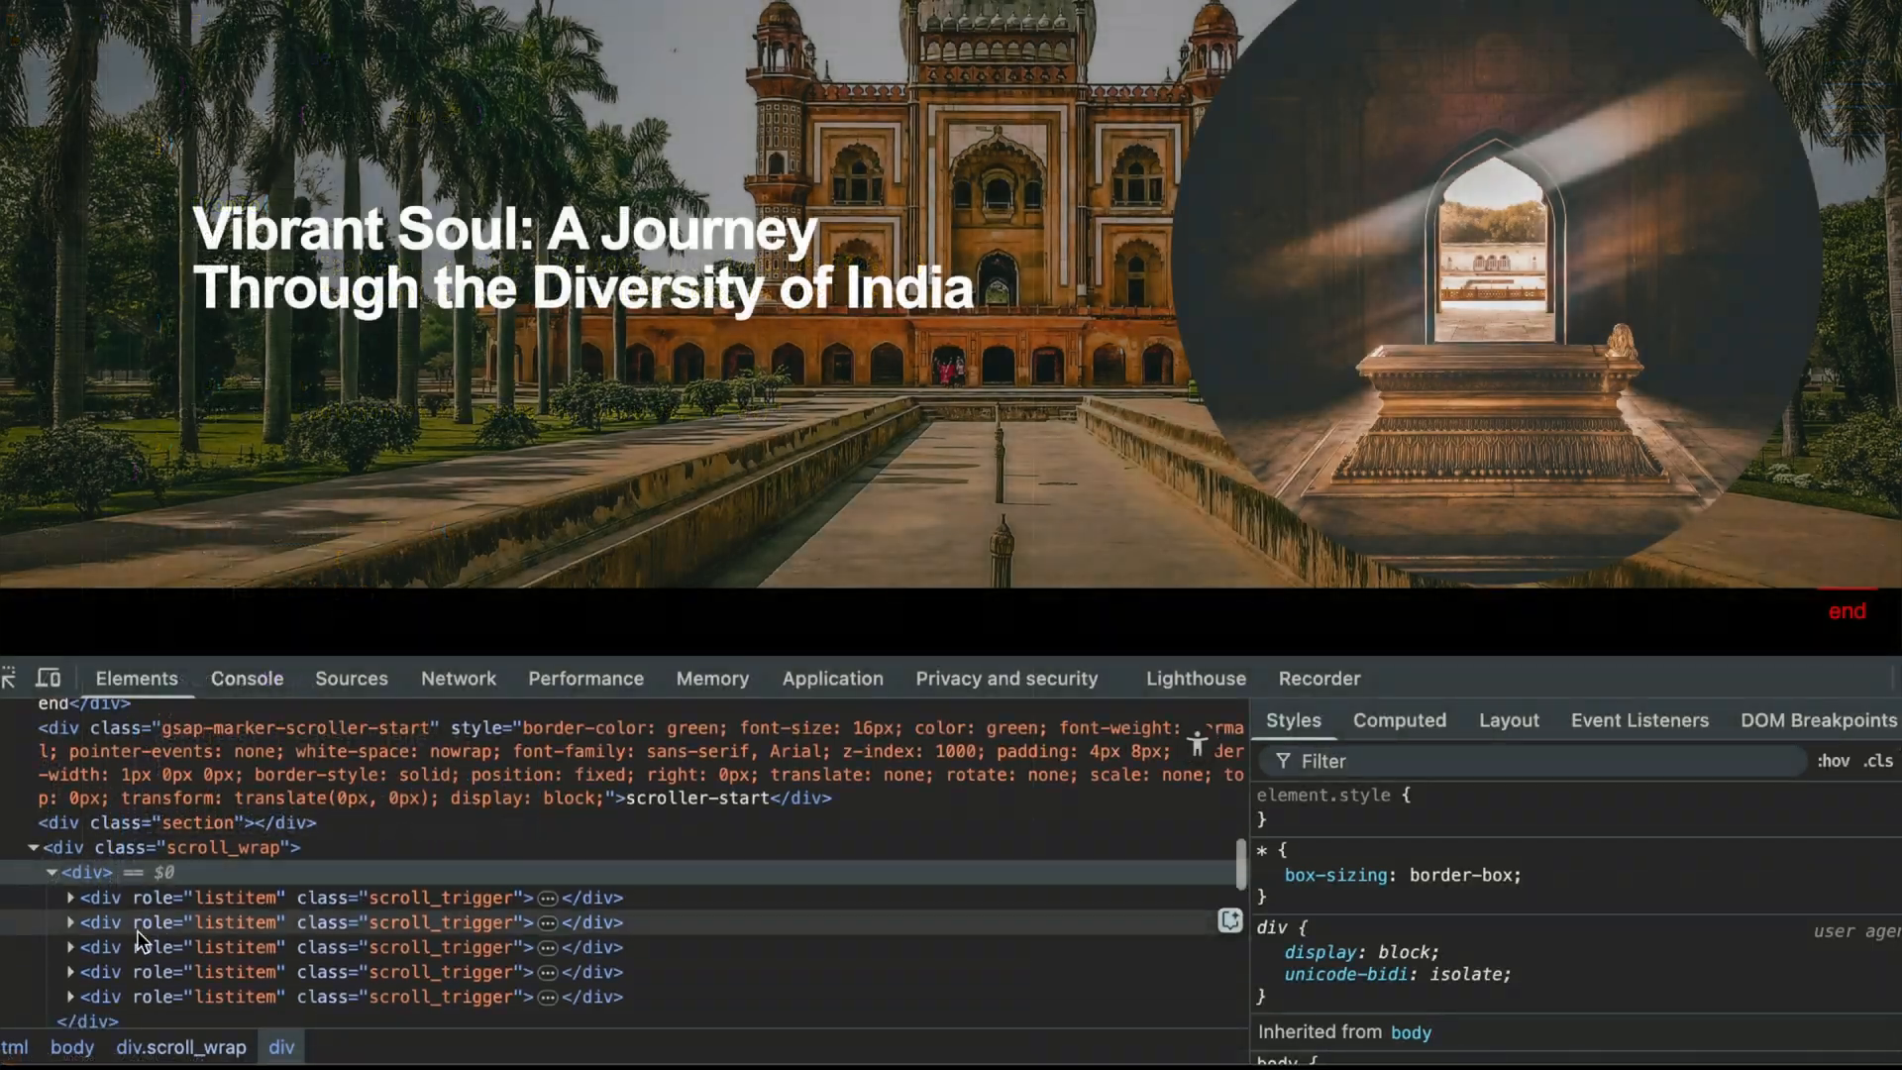
# Expand a slide's markup and scroll to watch img.scroll_background's translate transform change
pyautogui.click(71, 898)
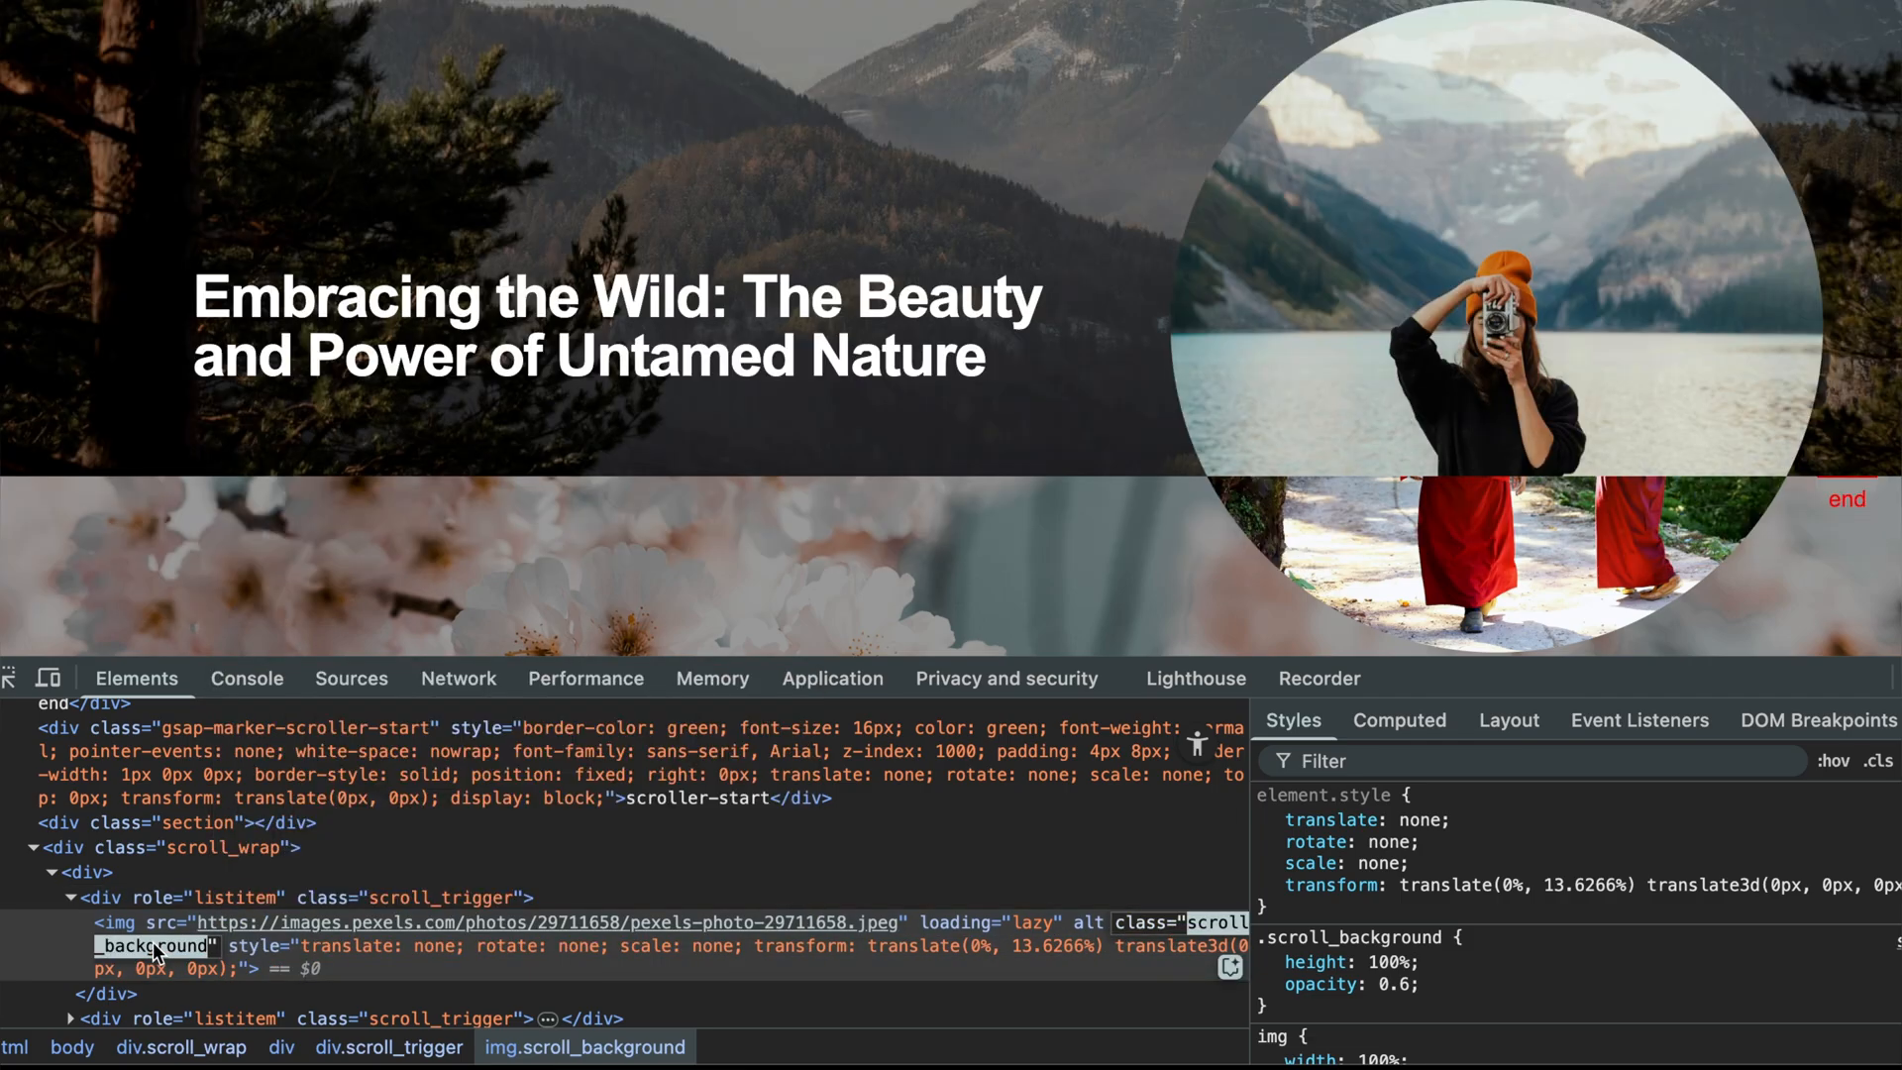
pyautogui.scroll(-3)
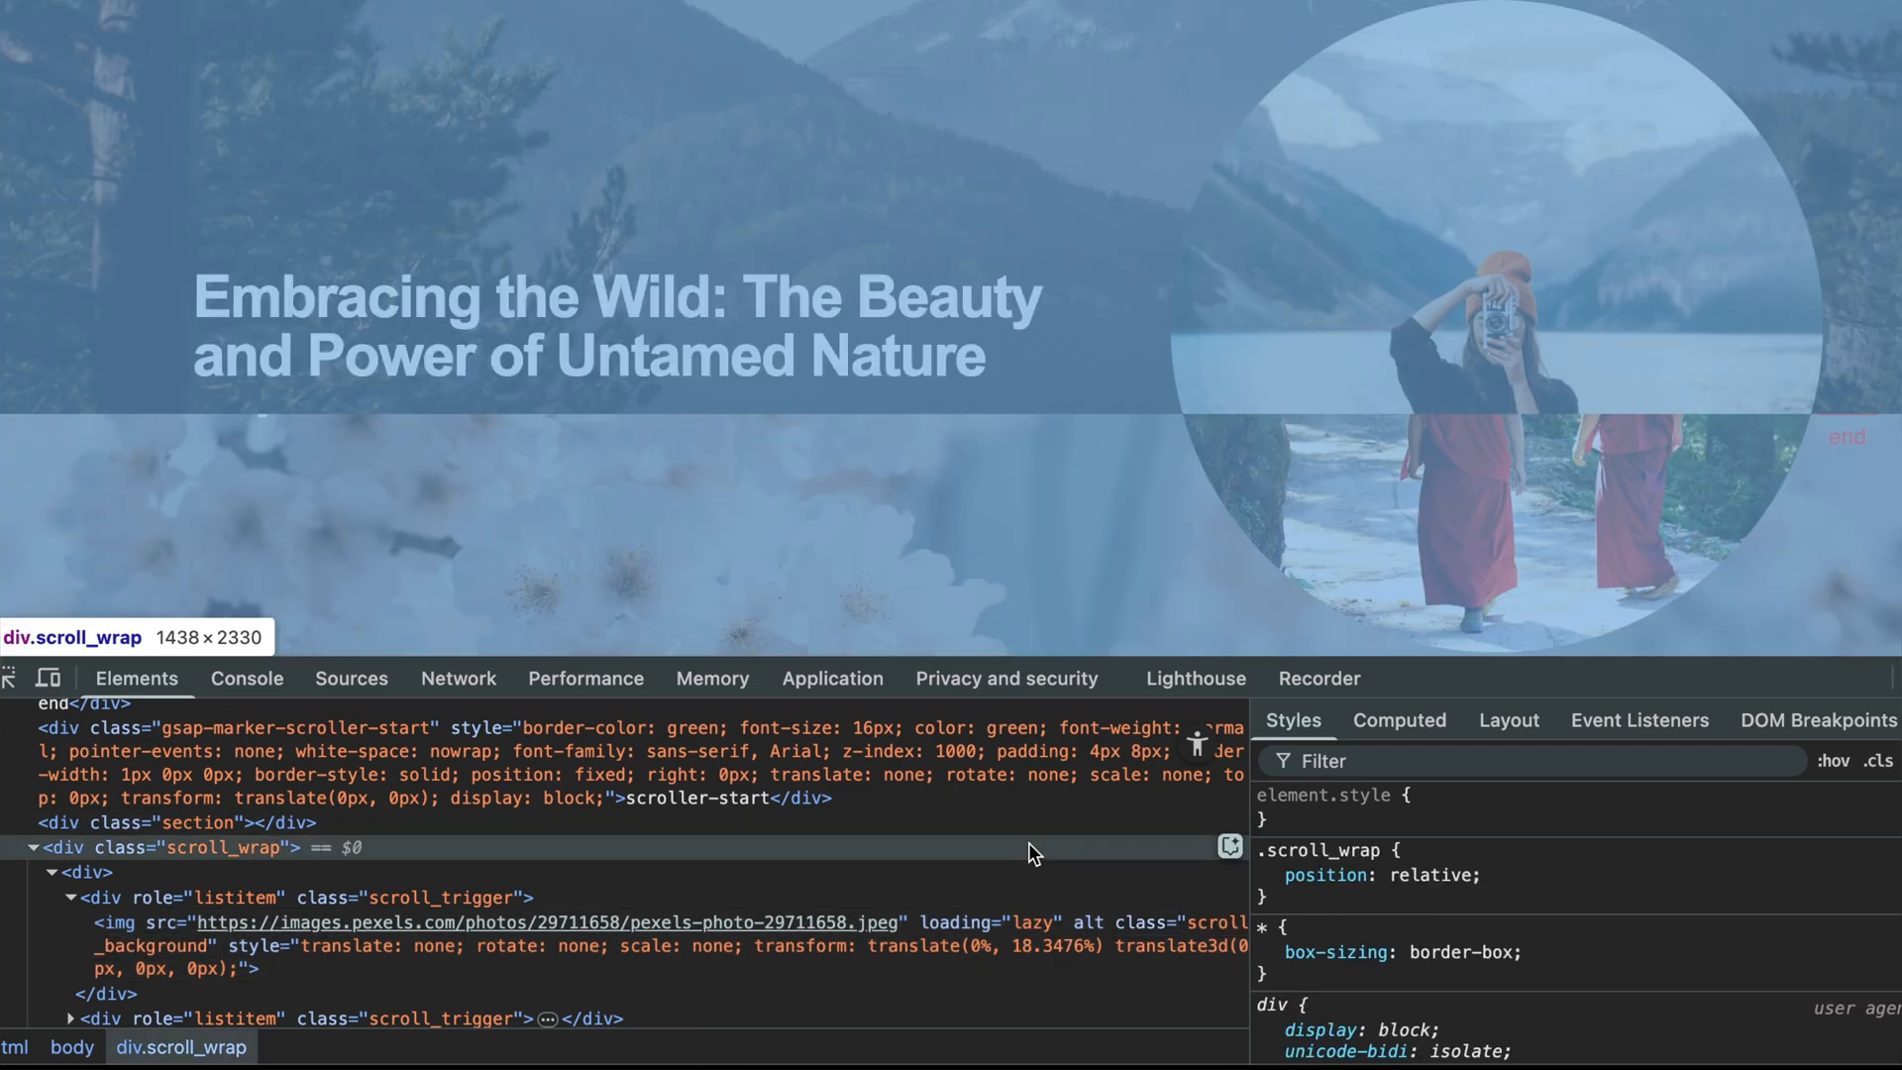
pyautogui.scroll(-3)
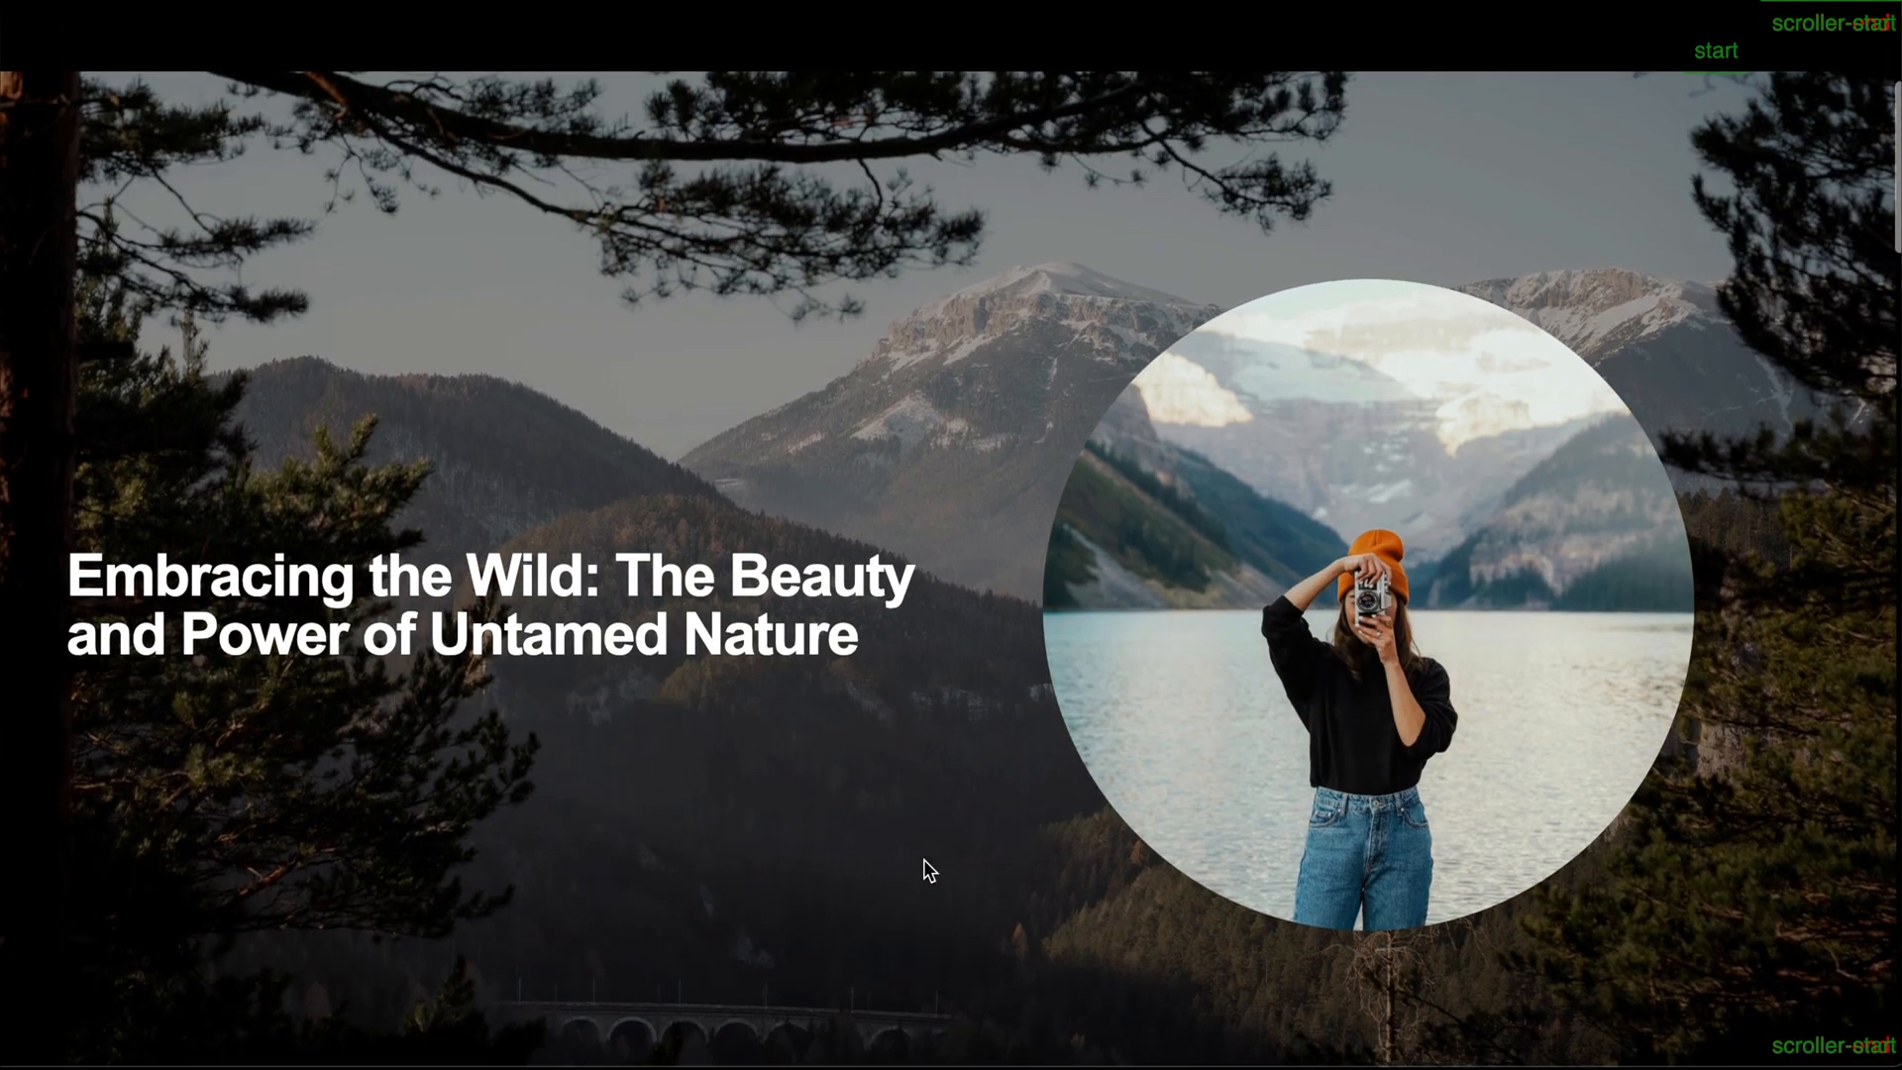
# Scroll through the Untamed Nature, China and France slides to the India section
pyautogui.scroll(-3)
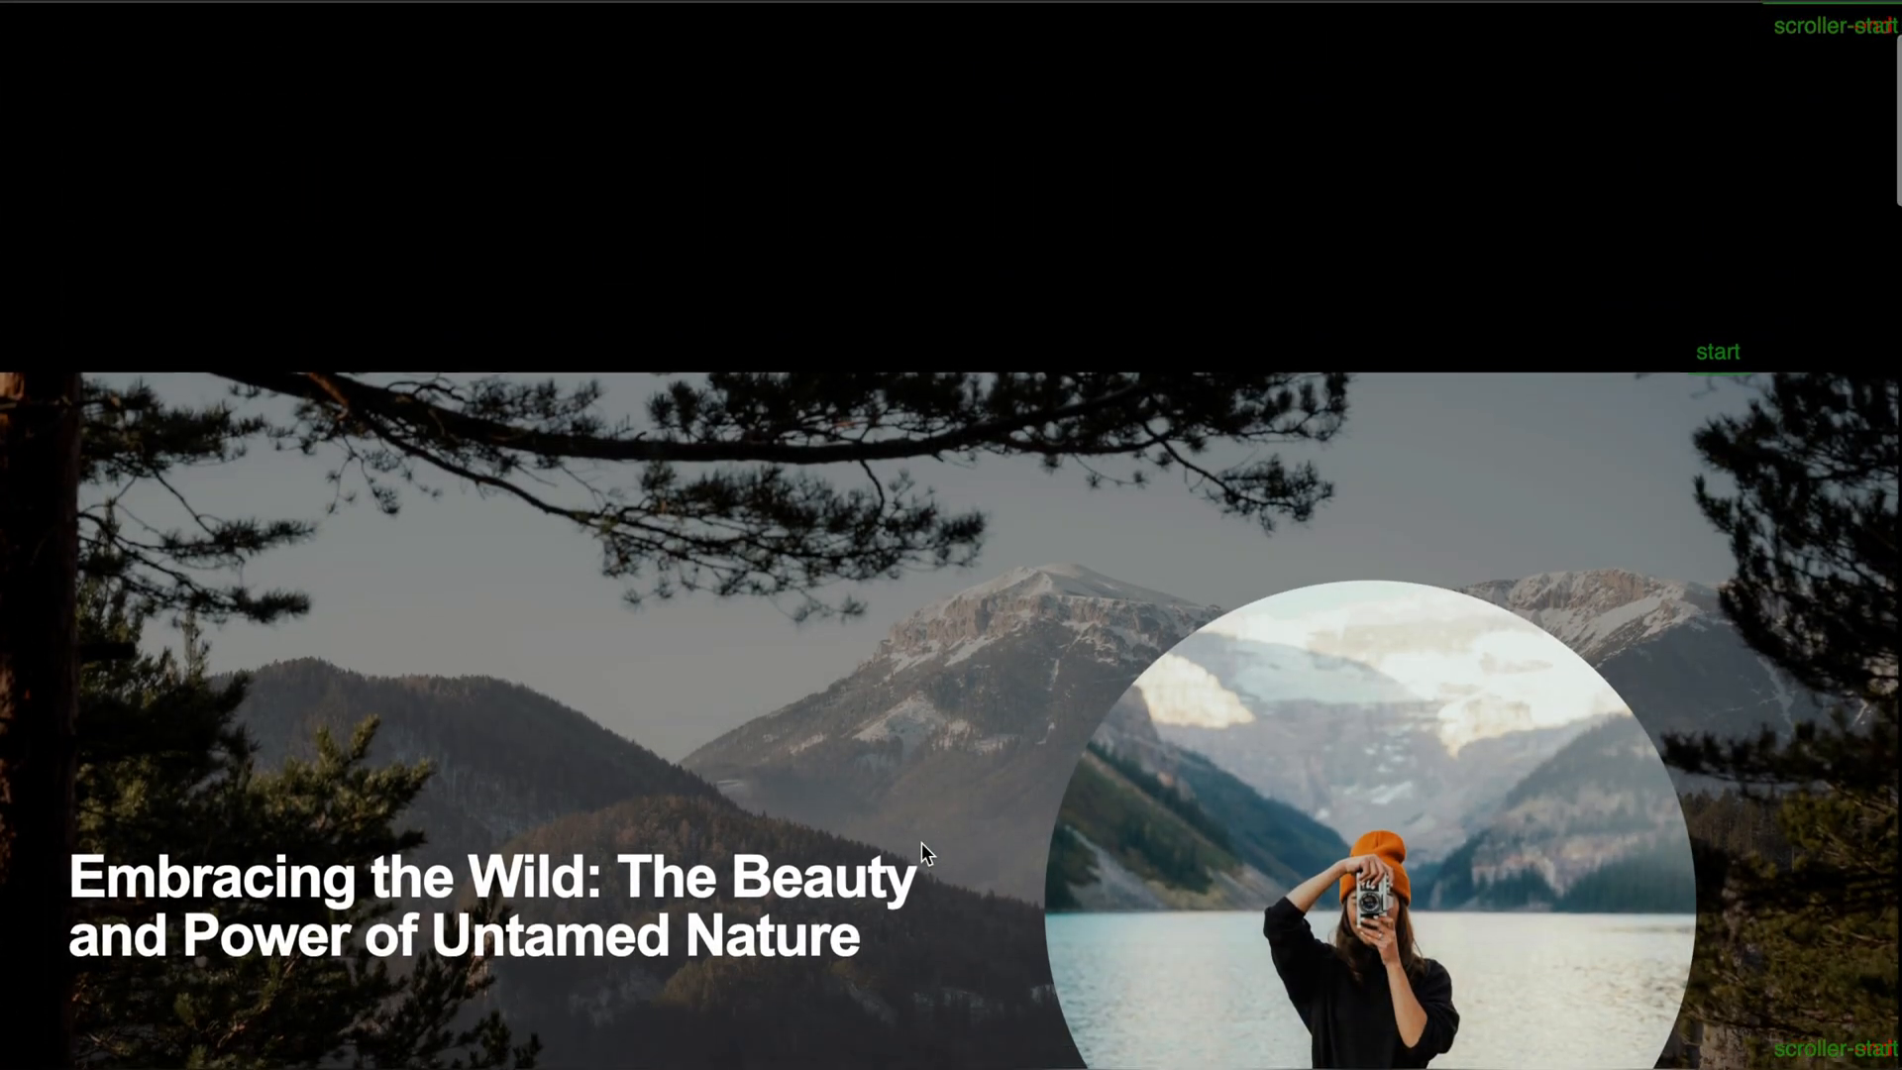
pyautogui.scroll(-3)
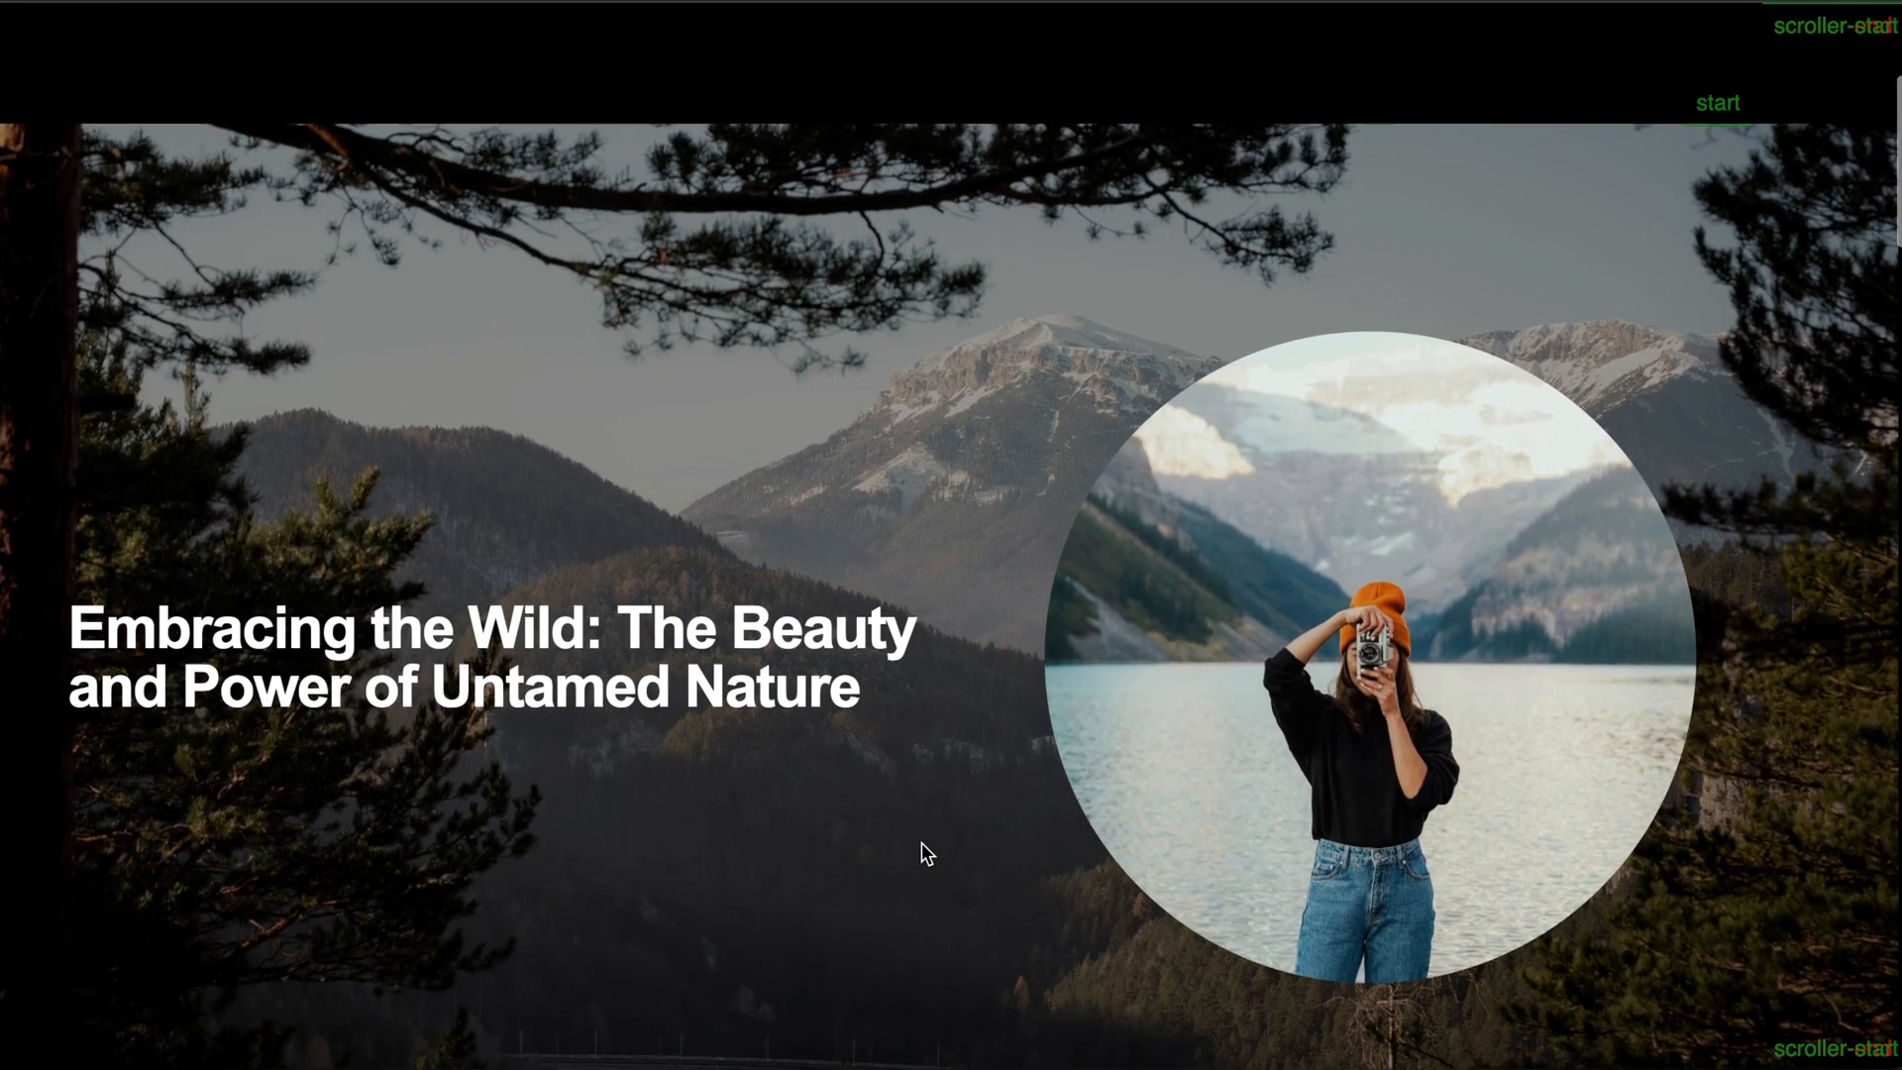
pyautogui.scroll(-3)
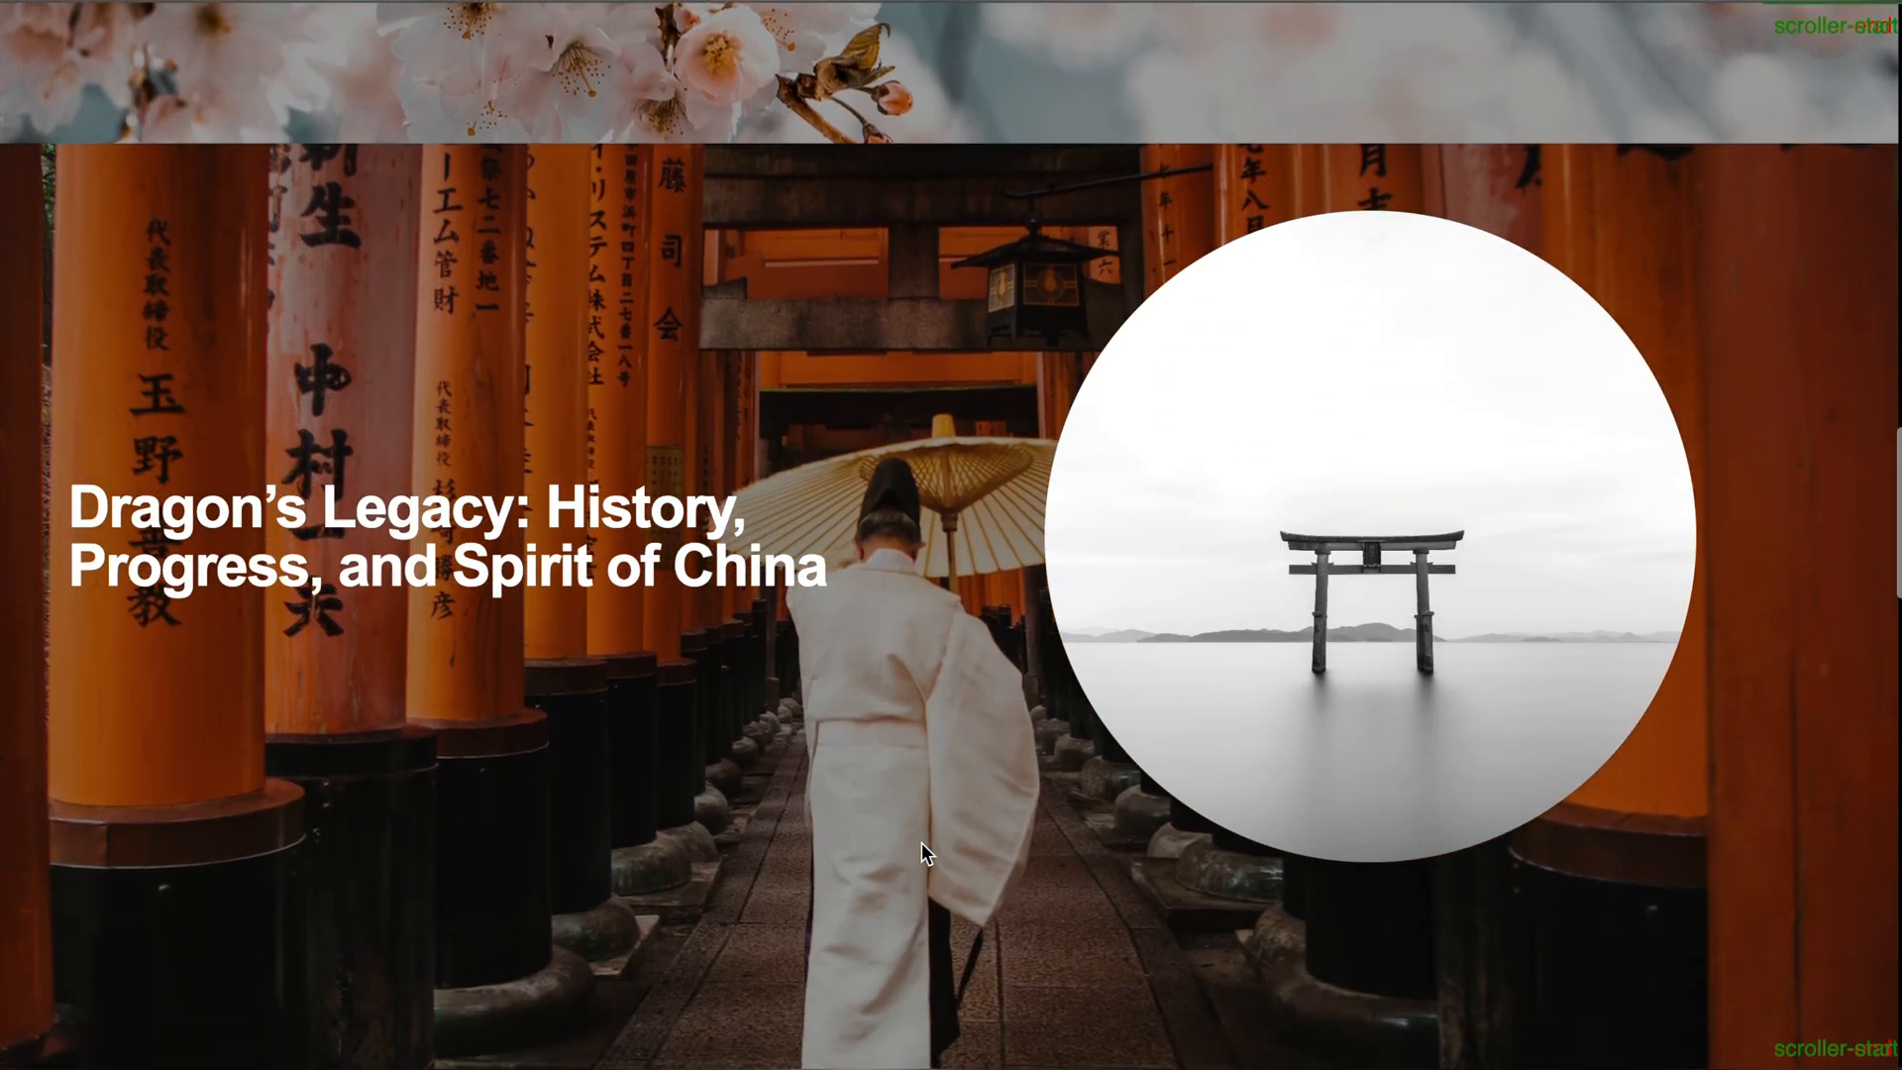
pyautogui.scroll(-3)
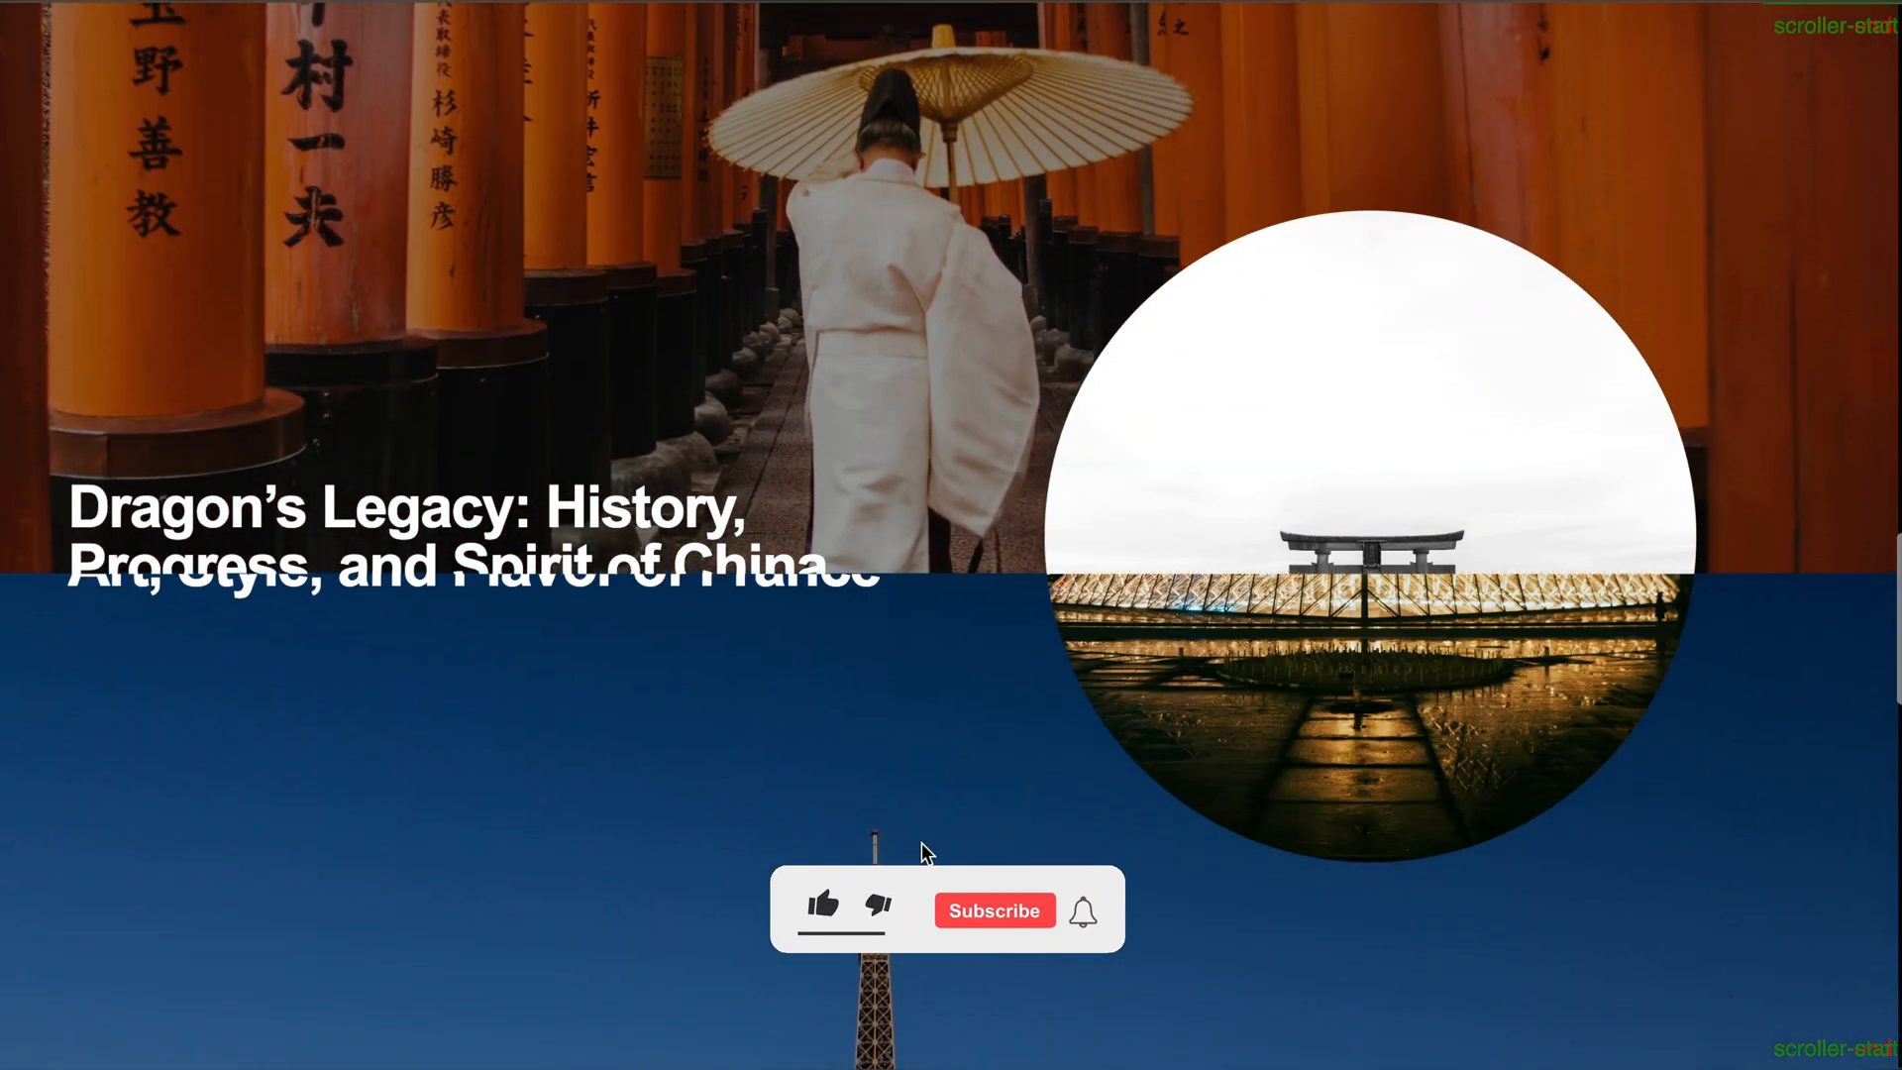
pyautogui.click(824, 910)
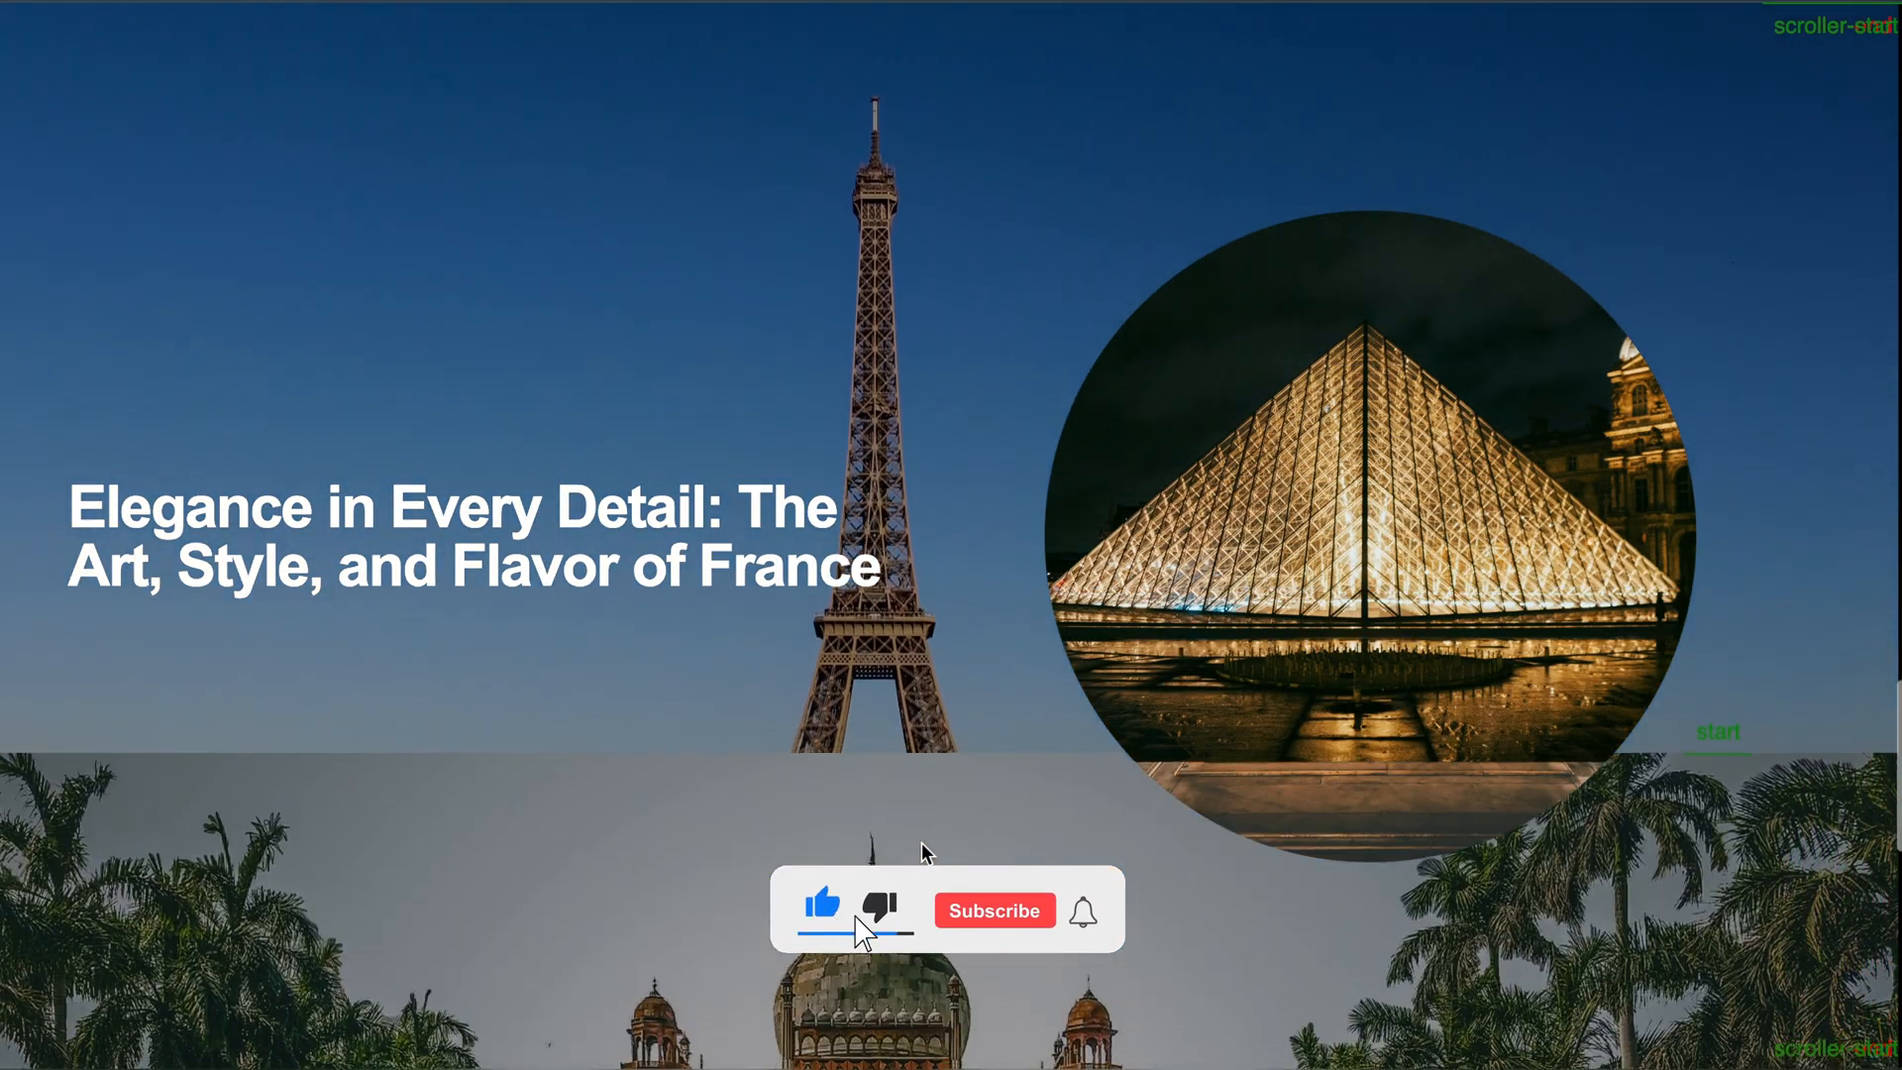
pyautogui.click(992, 909)
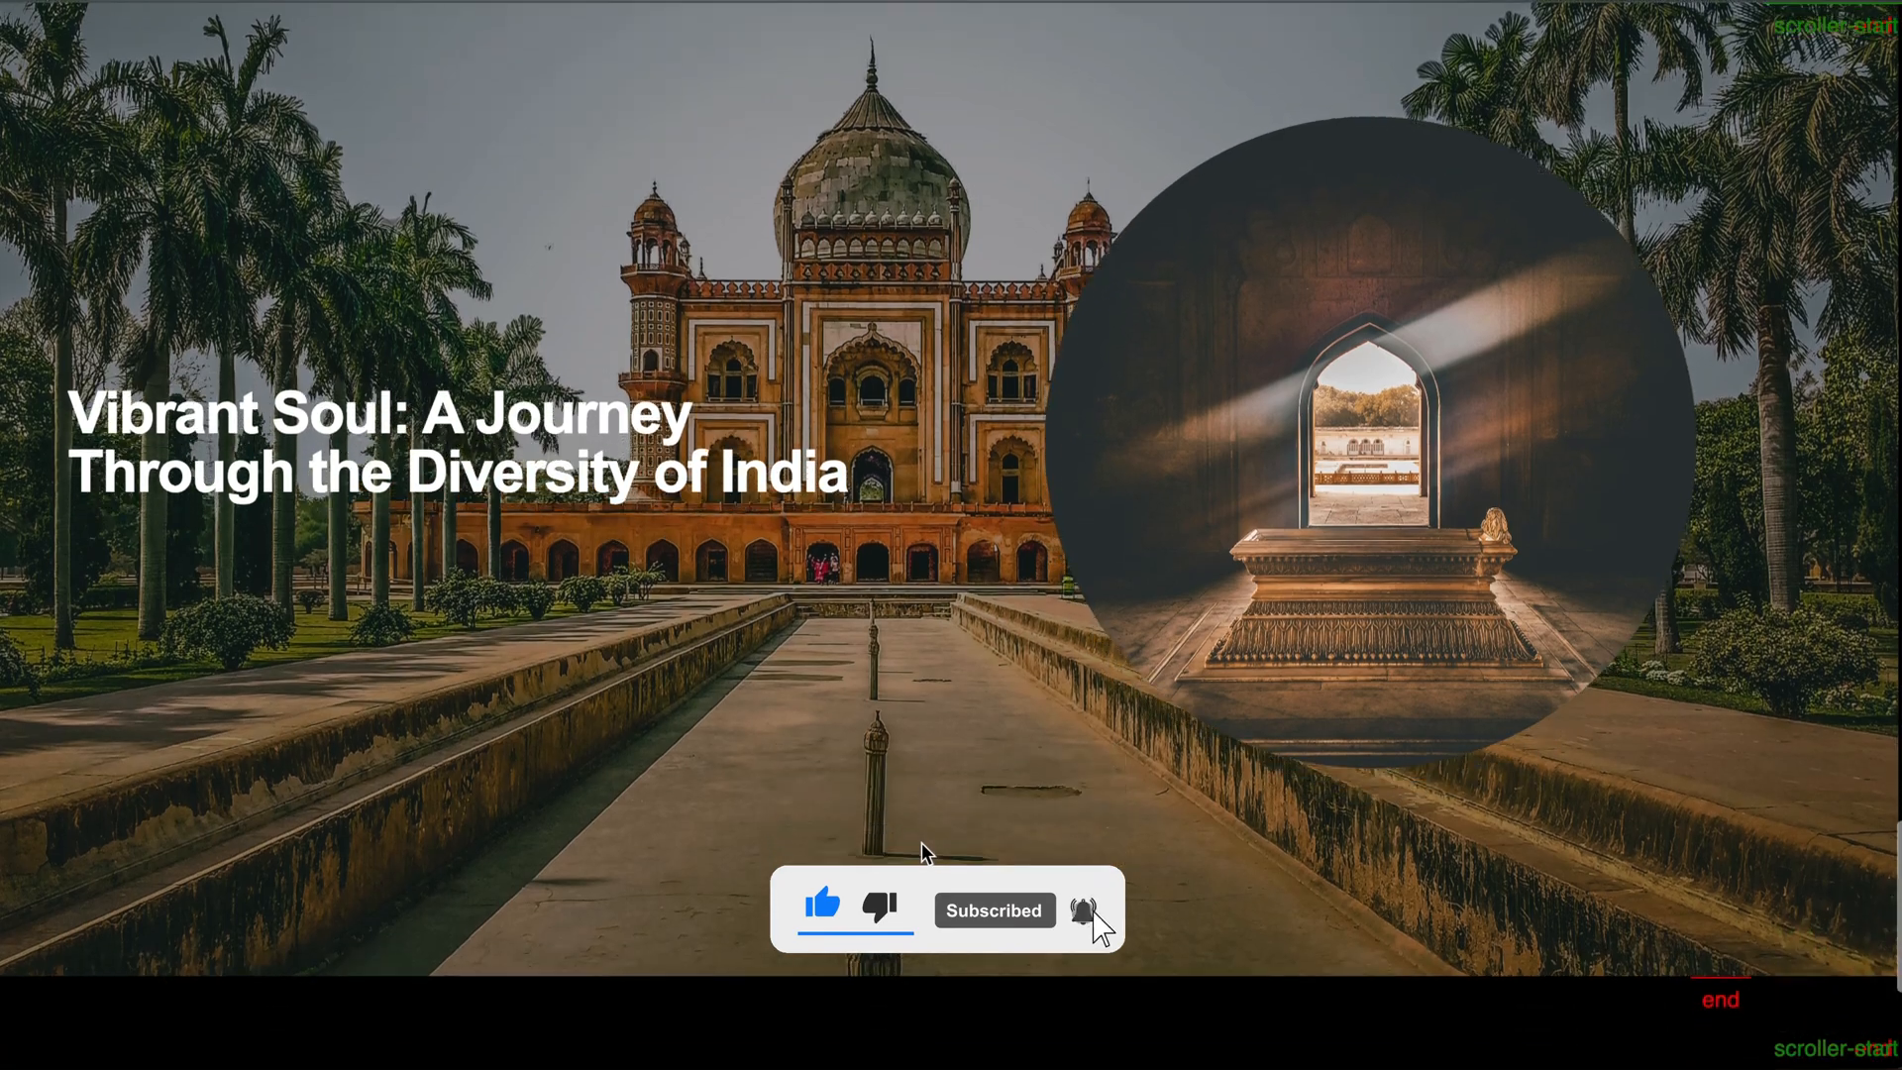
pyautogui.scroll(-3)
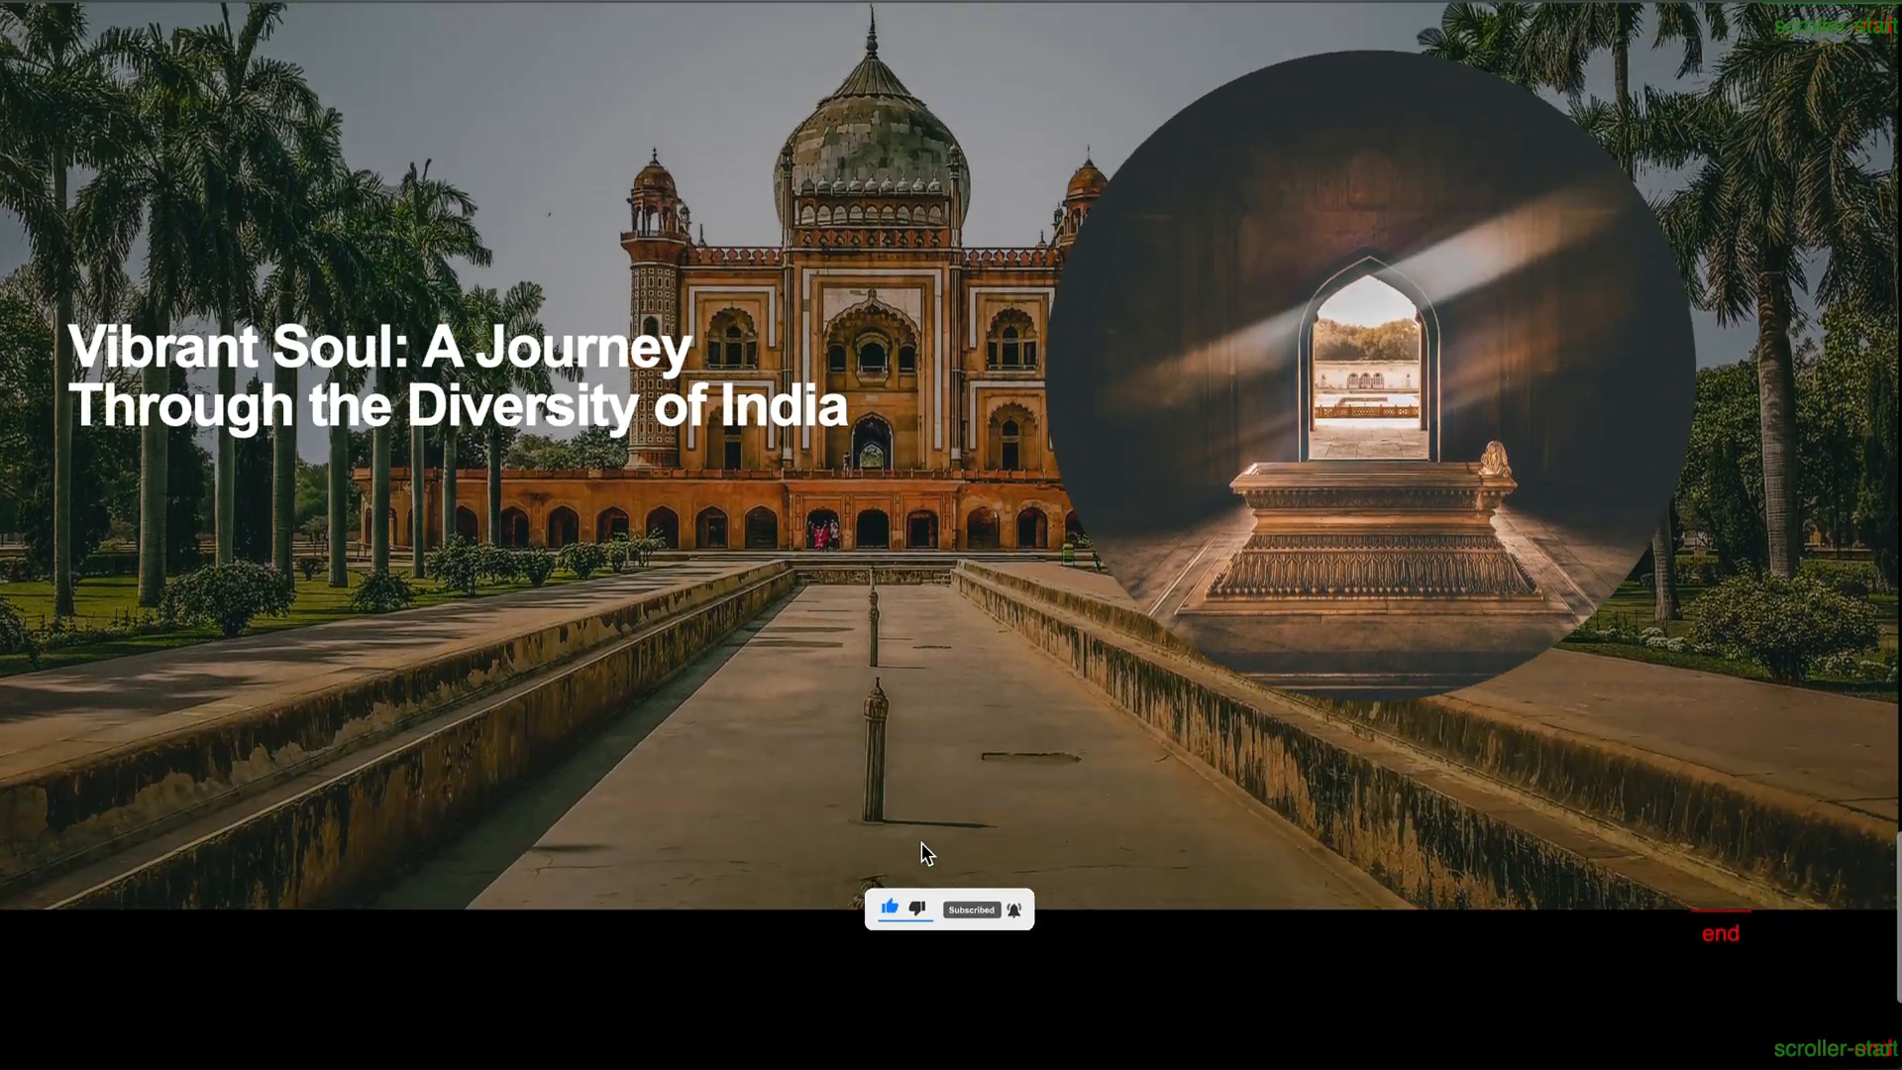